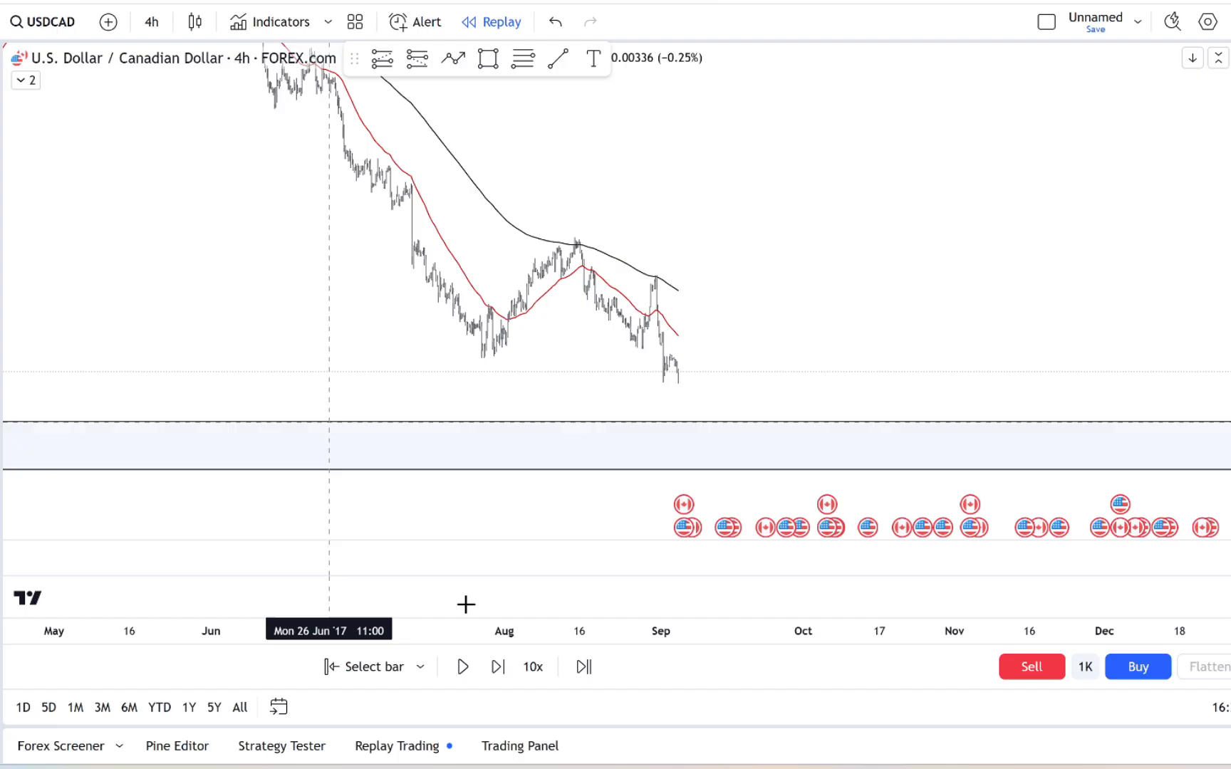
- Replay until price nears the level and mark a rectangle zone just above price
left_click(463, 666)
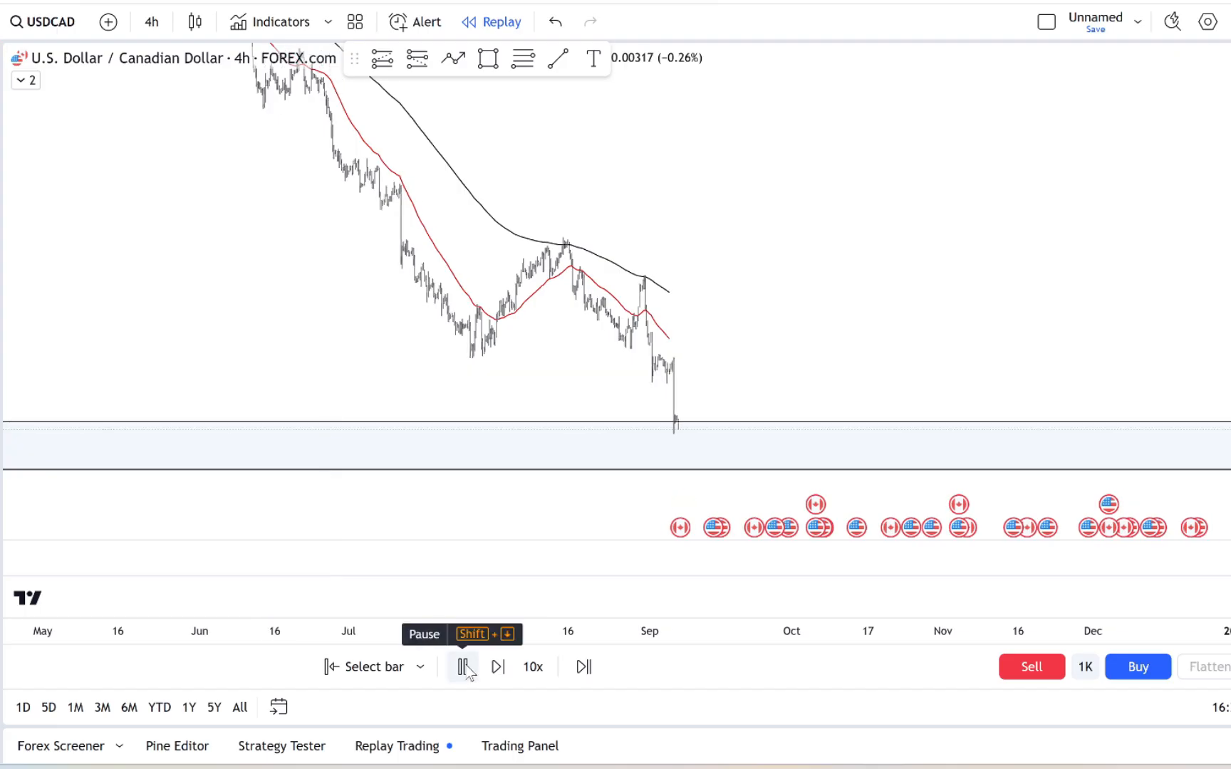
left_click(498, 667)
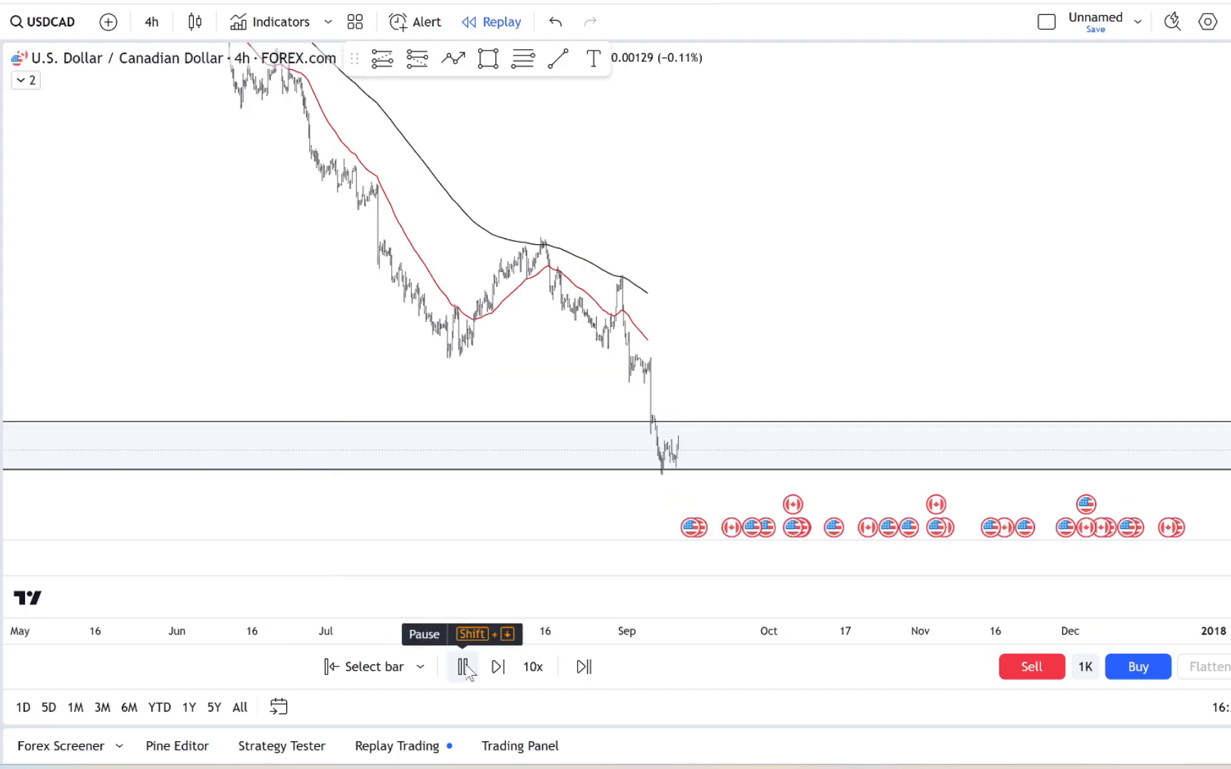
left_click(464, 667)
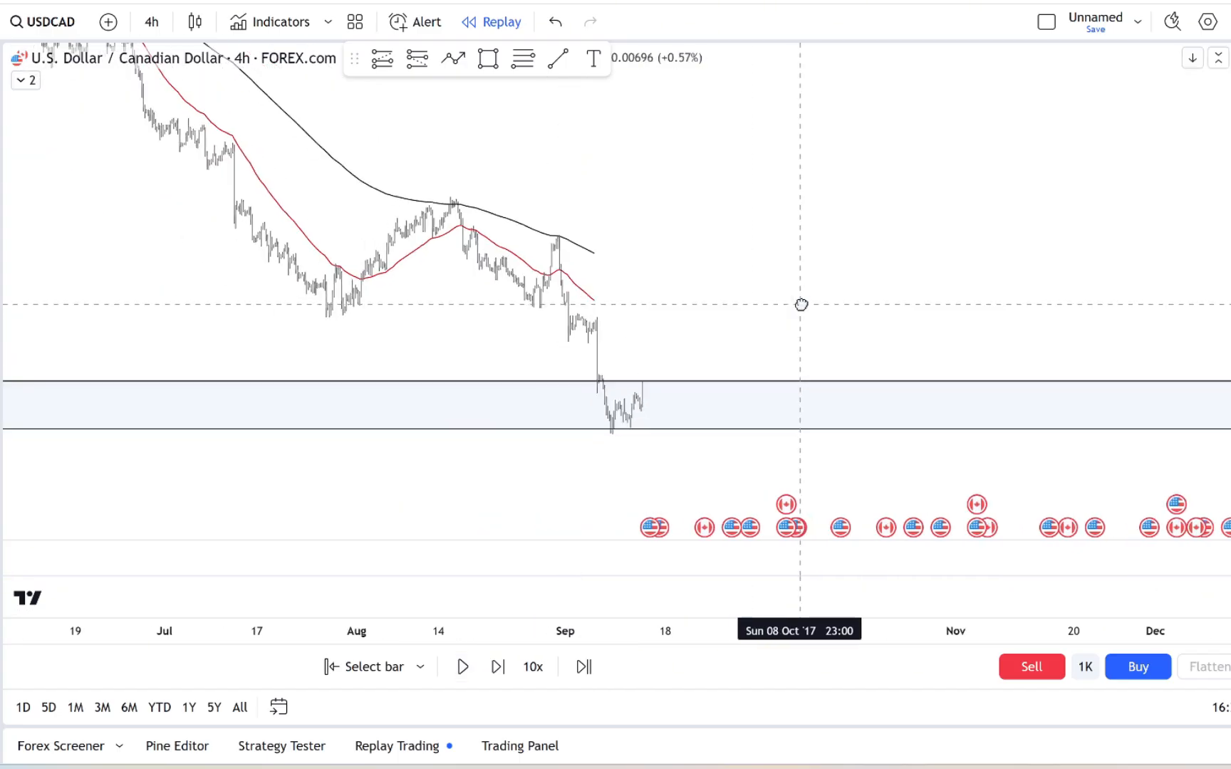
left_click_drag(801, 305, 501, 369)
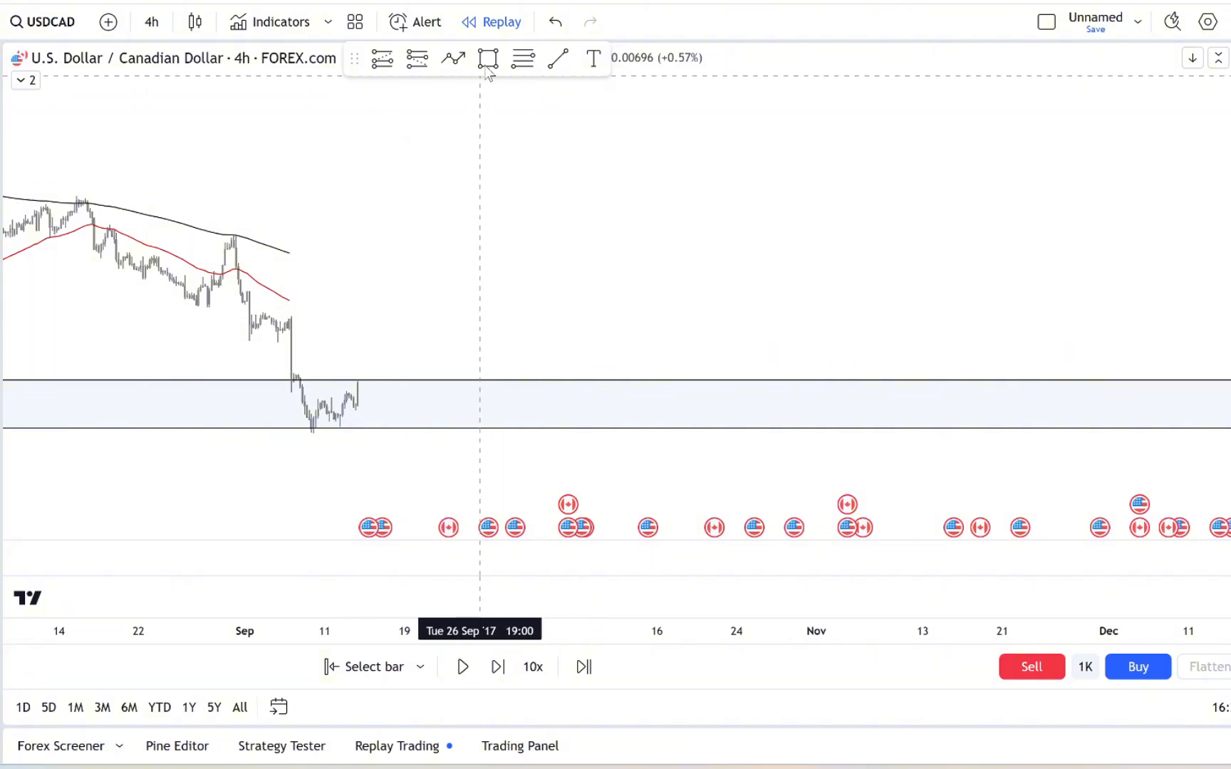
left_click_drag(291, 319, 412, 329)
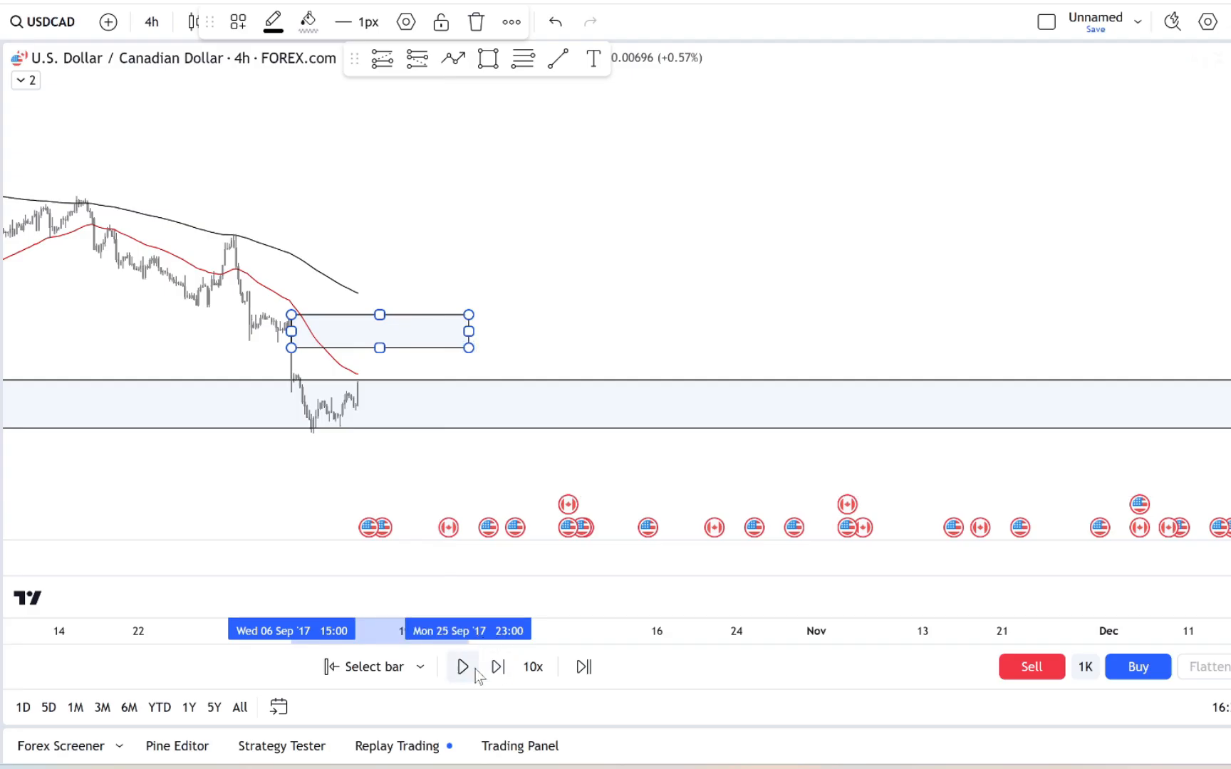
- Step the replay forward bar by bar until price breaks up through the zone
left_click(461, 667)
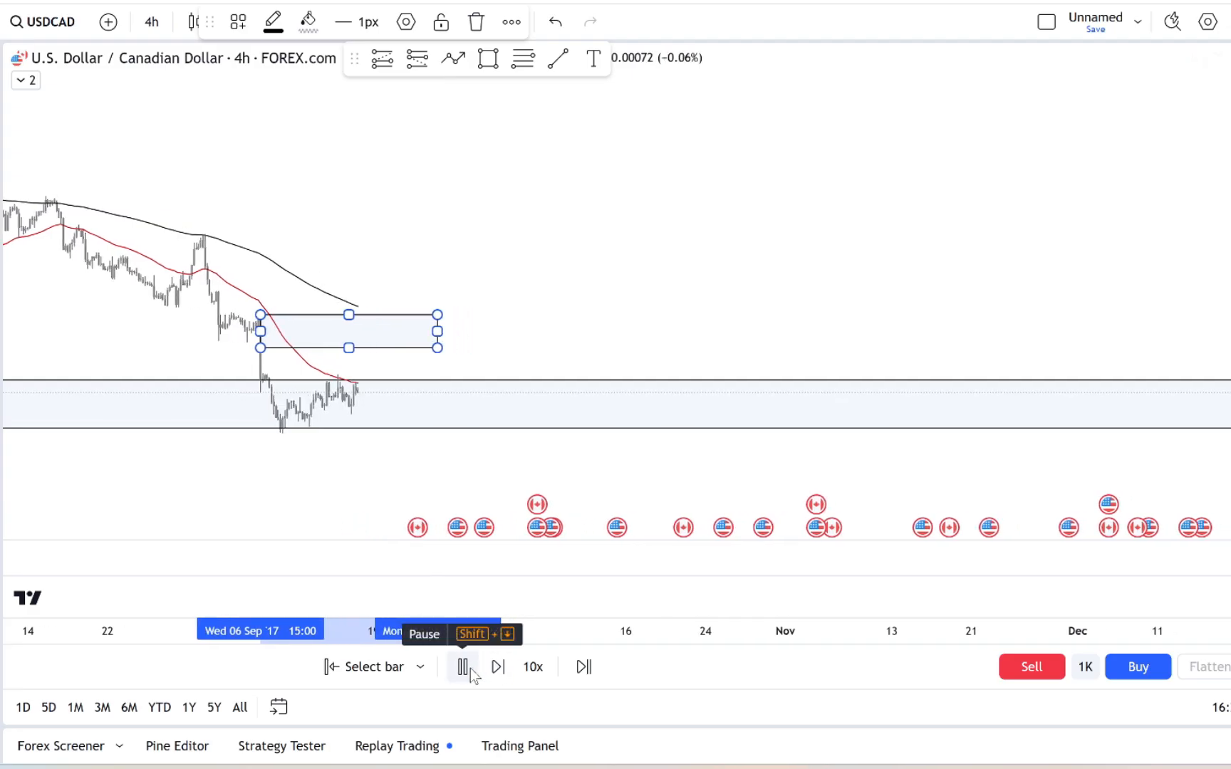
left_click(463, 667)
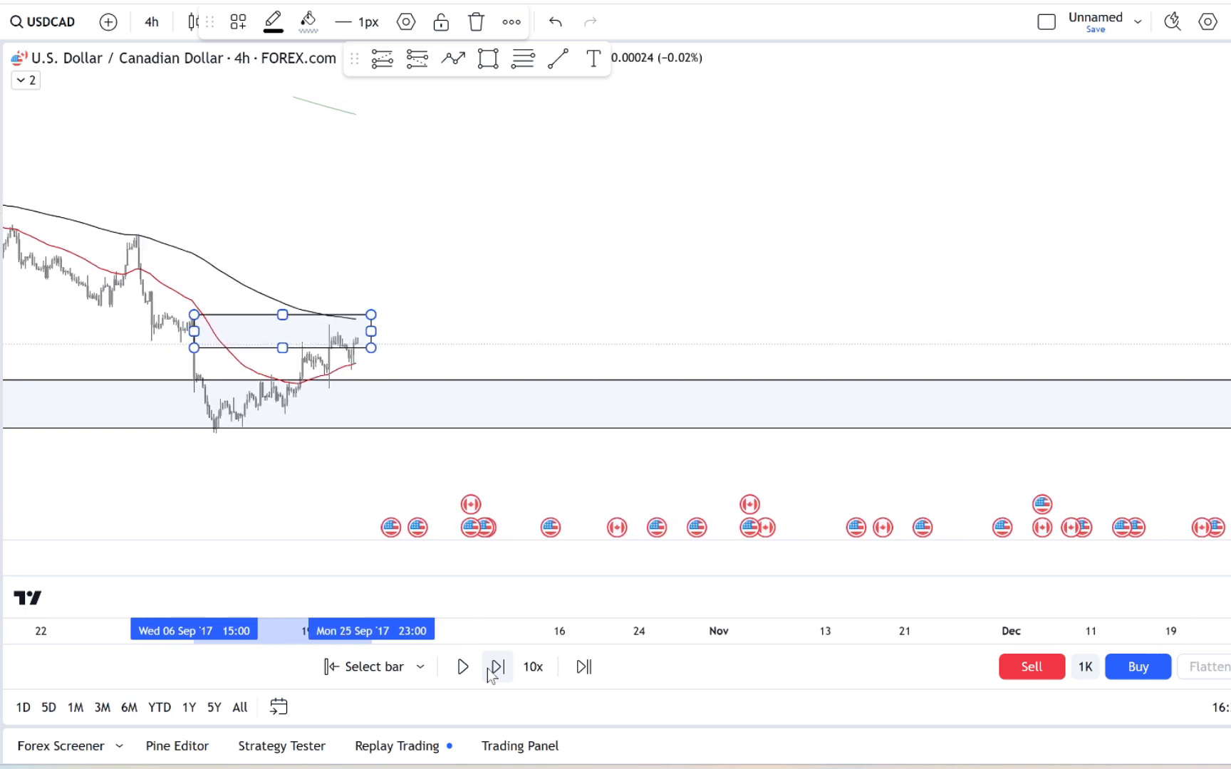
left_click(495, 667)
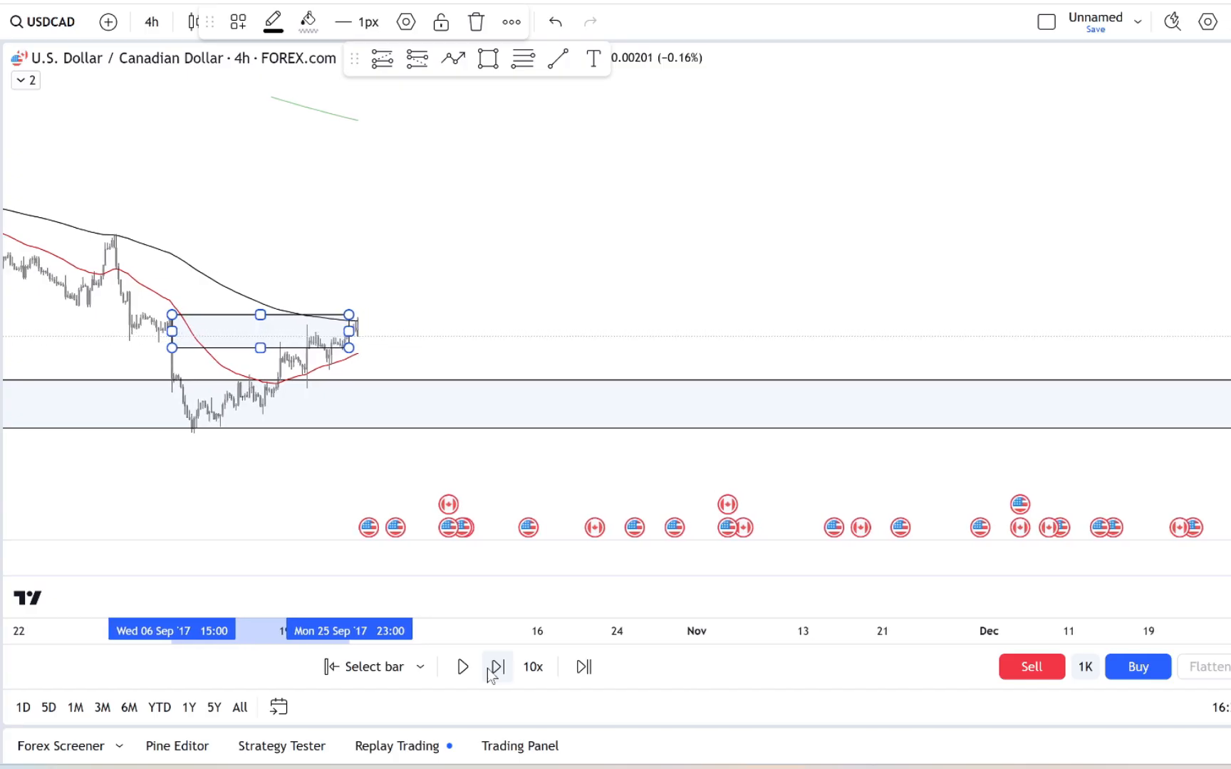
left_click(496, 667)
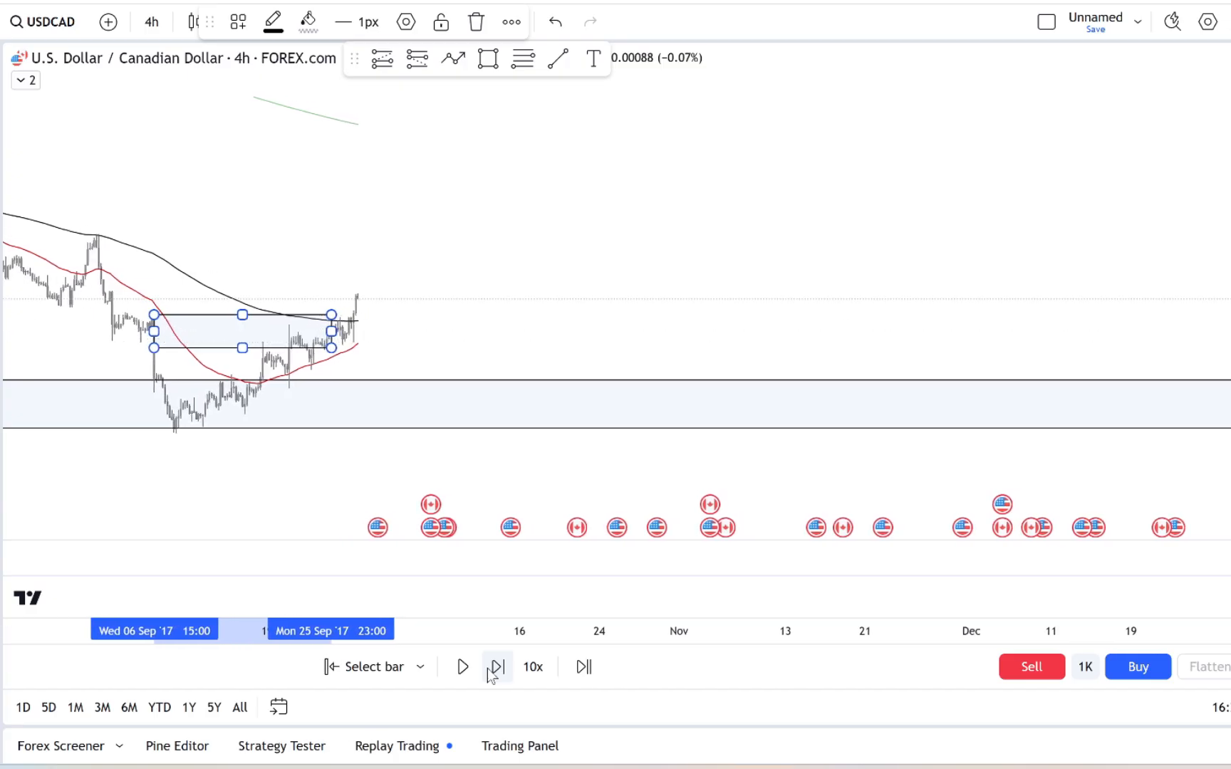
left_click(498, 666)
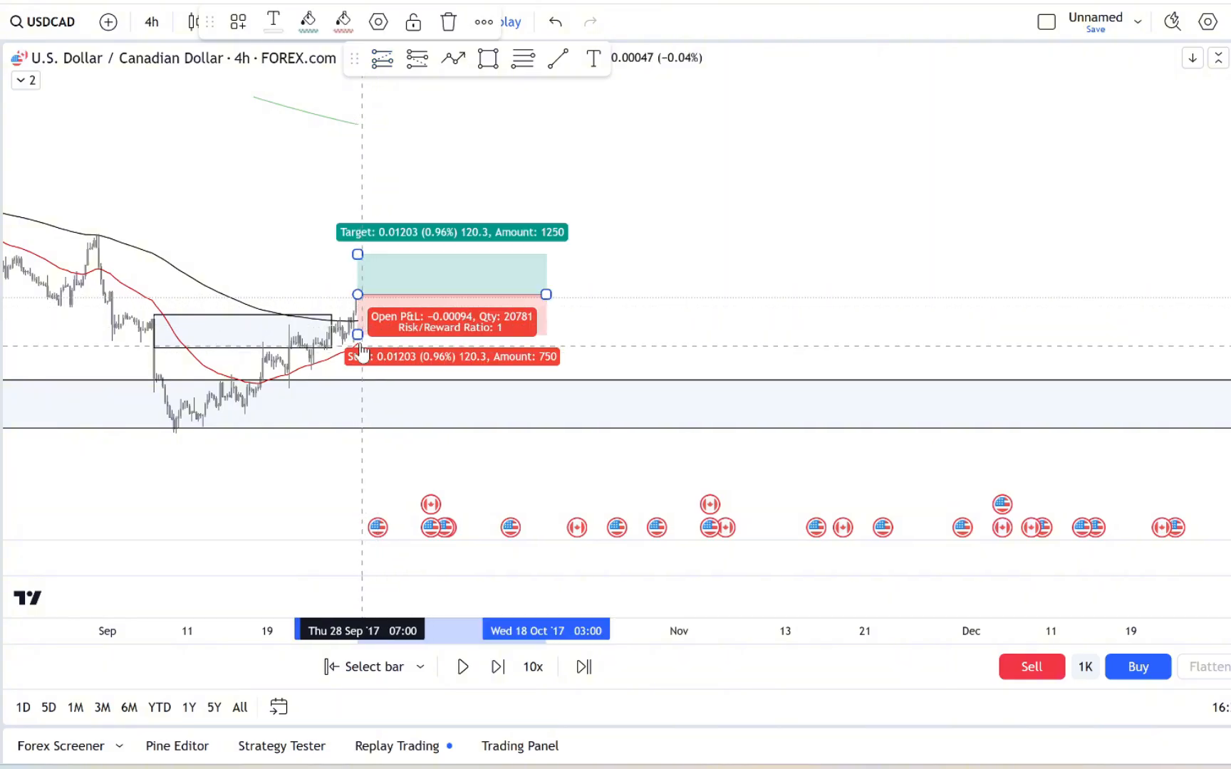
- Drop the long's stop to the lower zone, raise its target much higher, and resume replay
left_click_drag(359, 354, 359, 373)
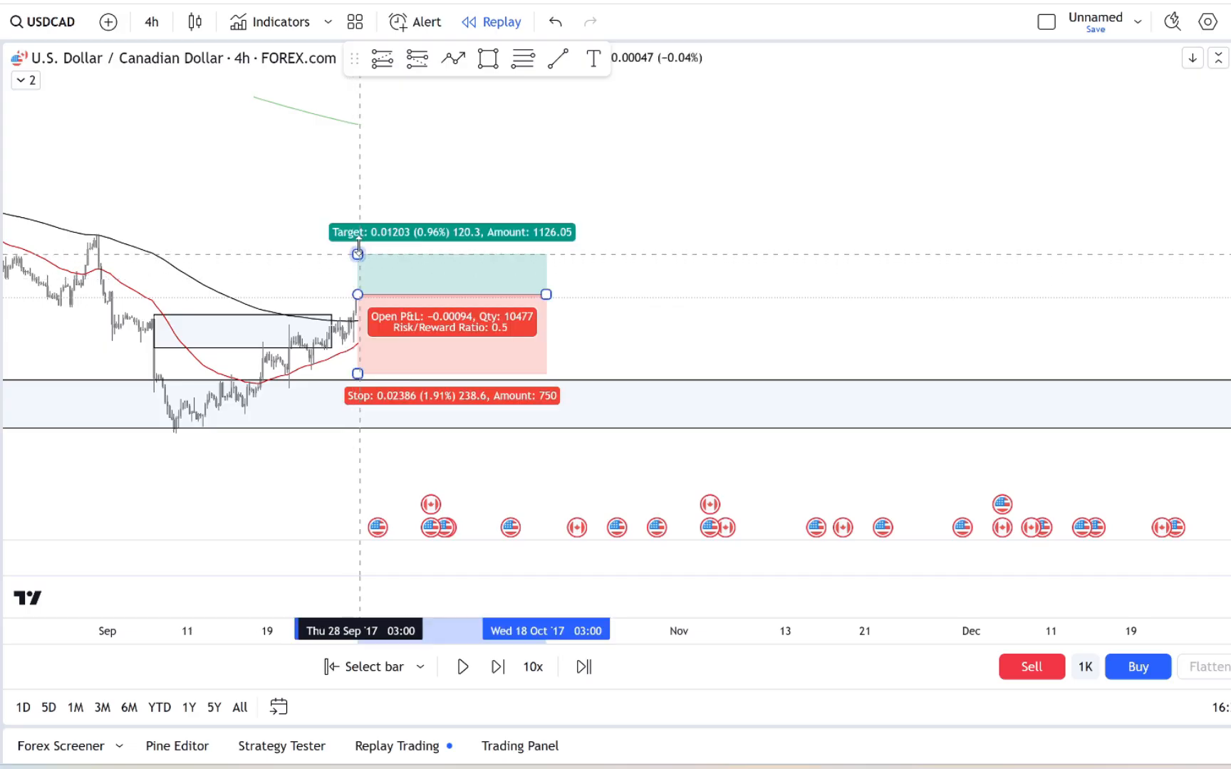
left_click_drag(358, 252, 363, 127)
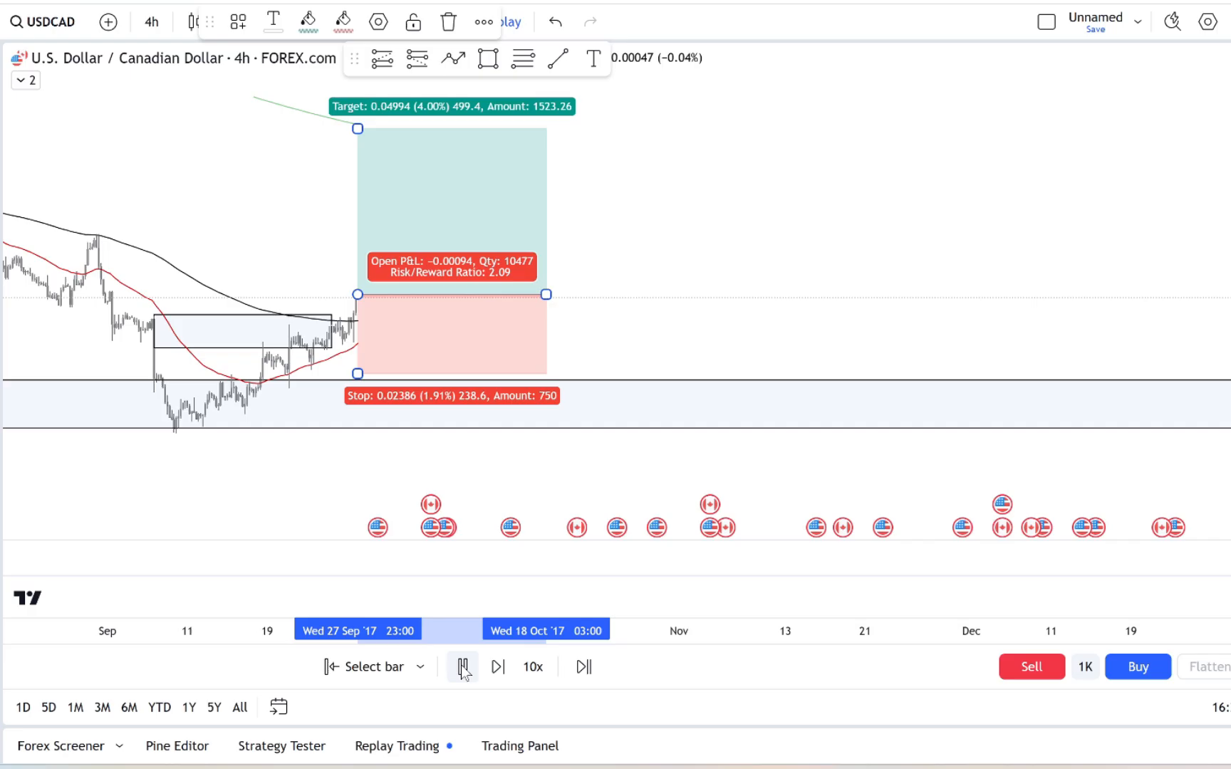
left_click(463, 667)
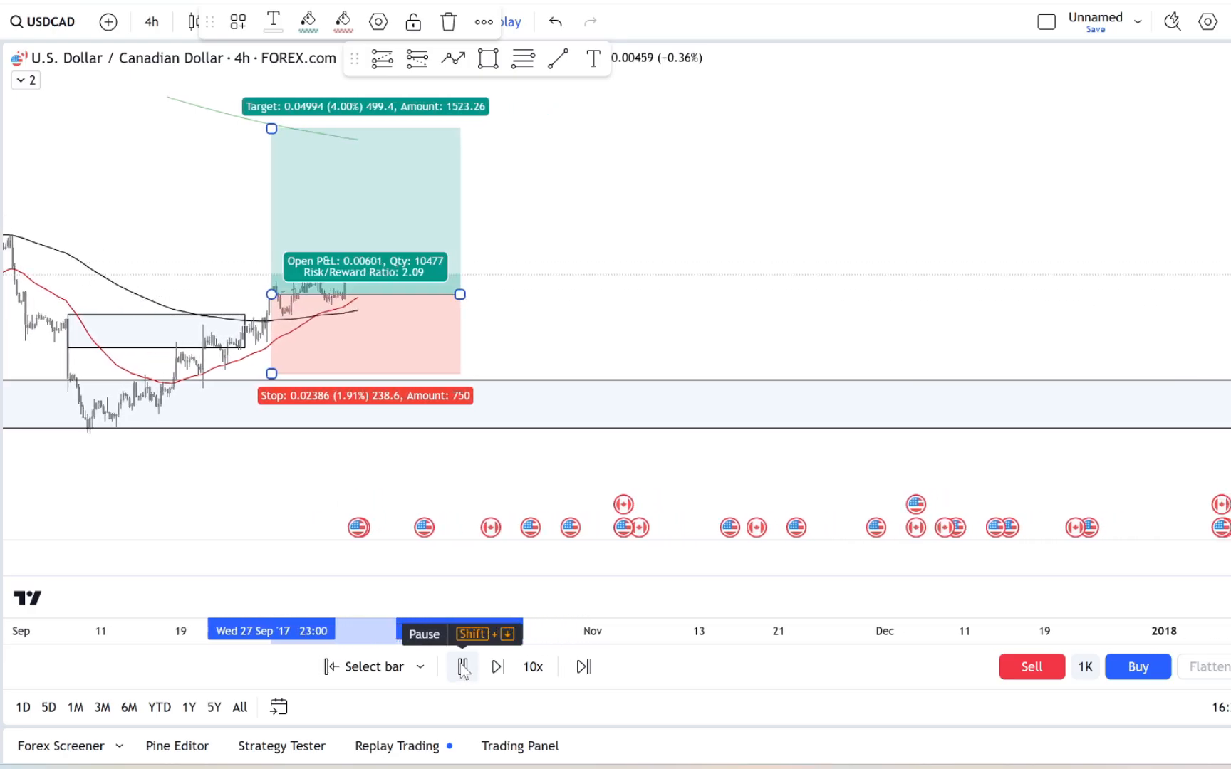
left_click(498, 667)
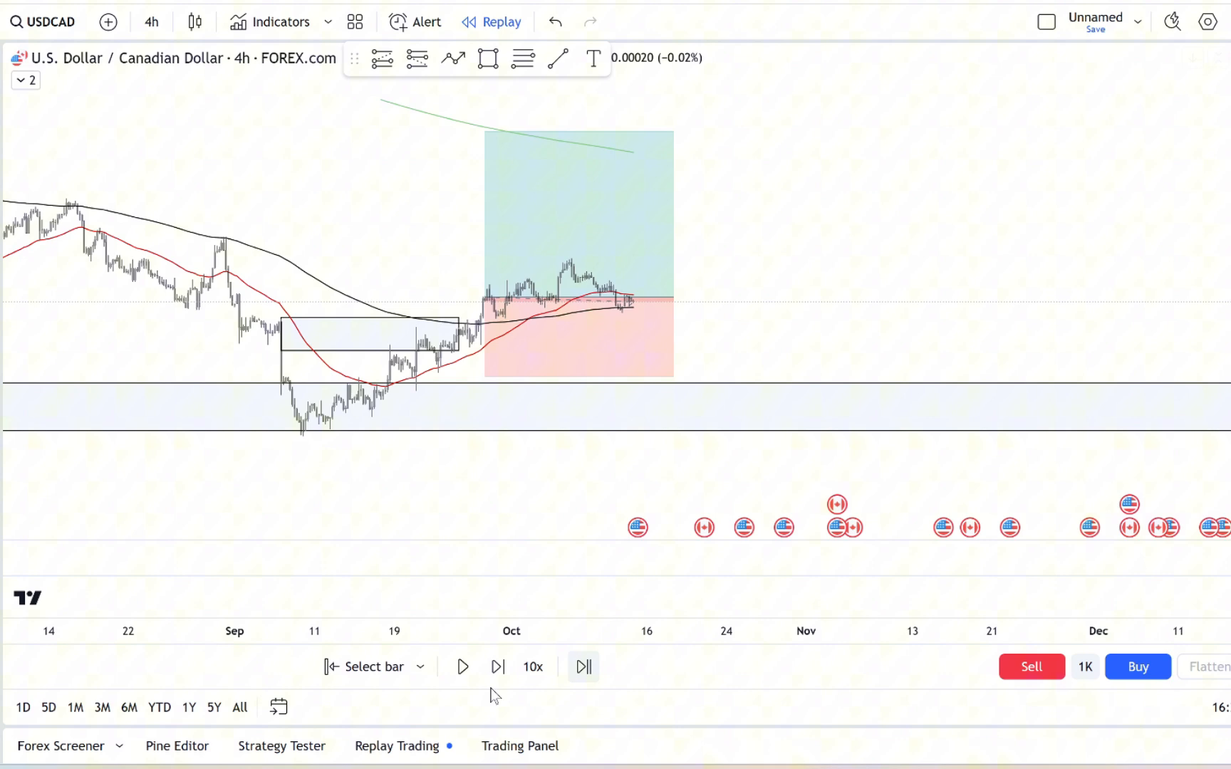
- Adjust the target to the reached high and replay until the trade closes in profit
left_click(463, 667)
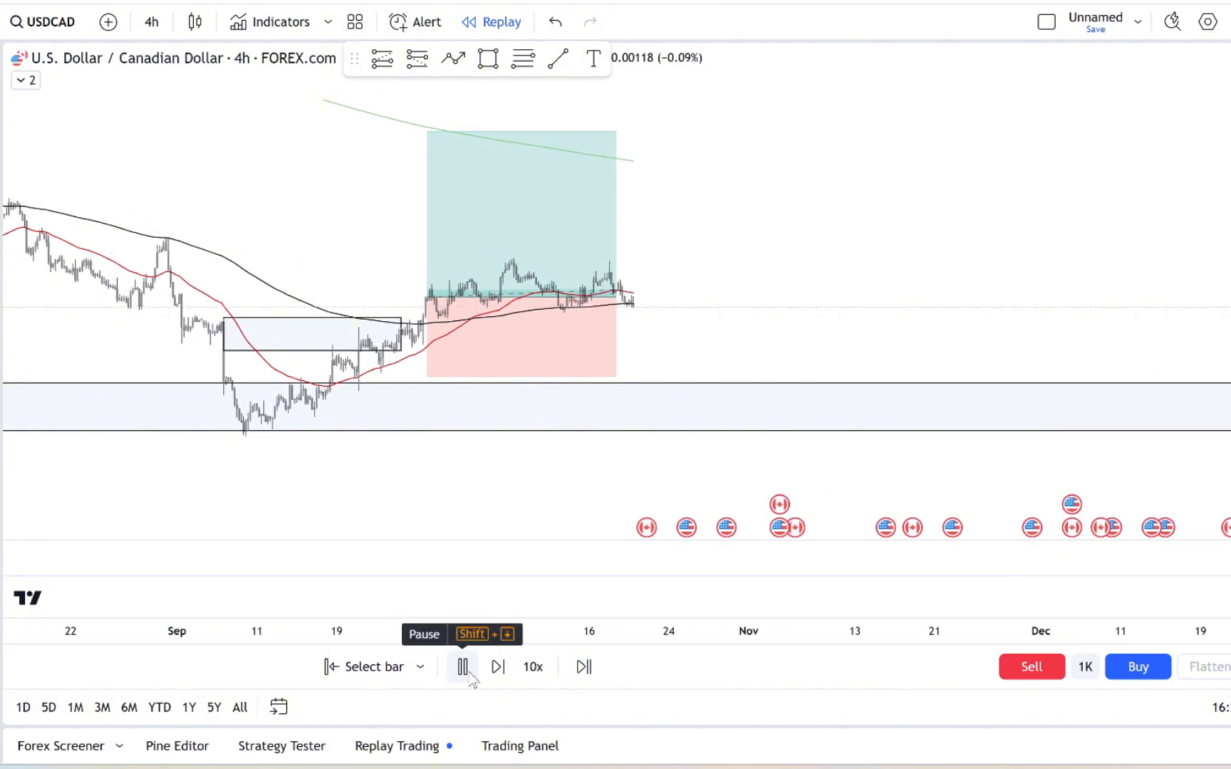
left_click(497, 667)
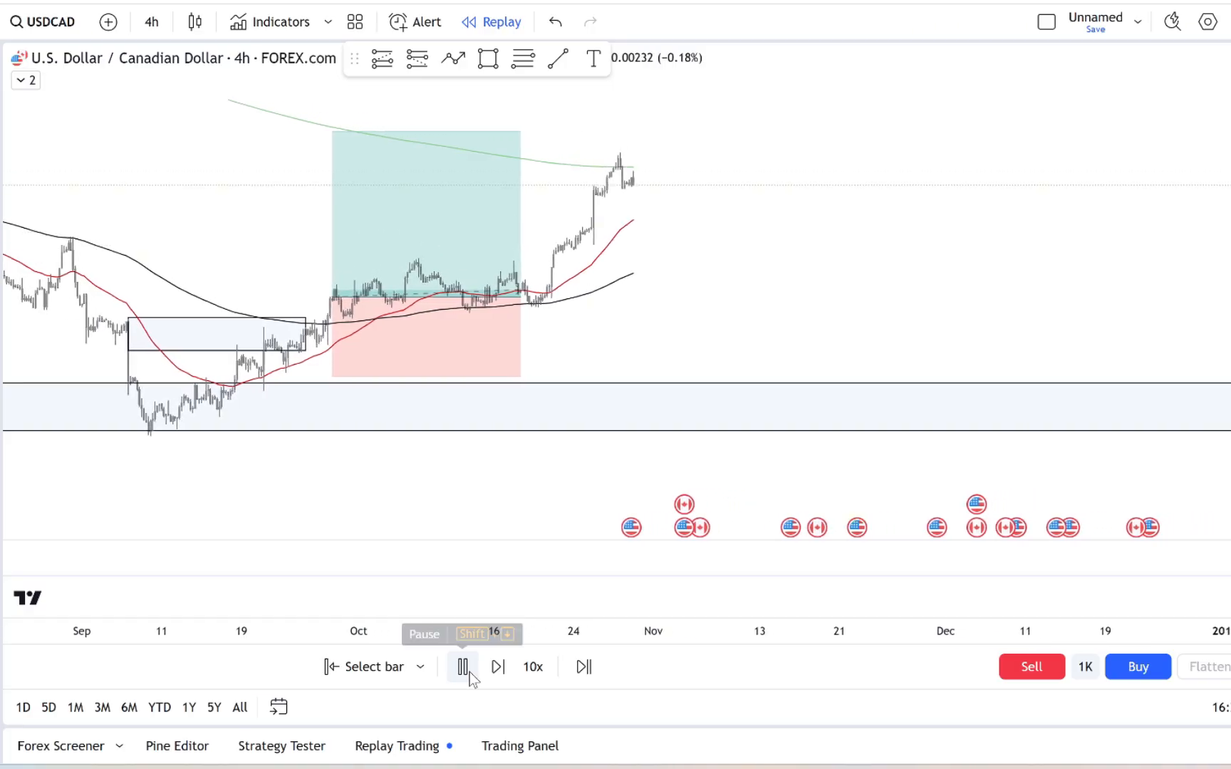
left_click(463, 667)
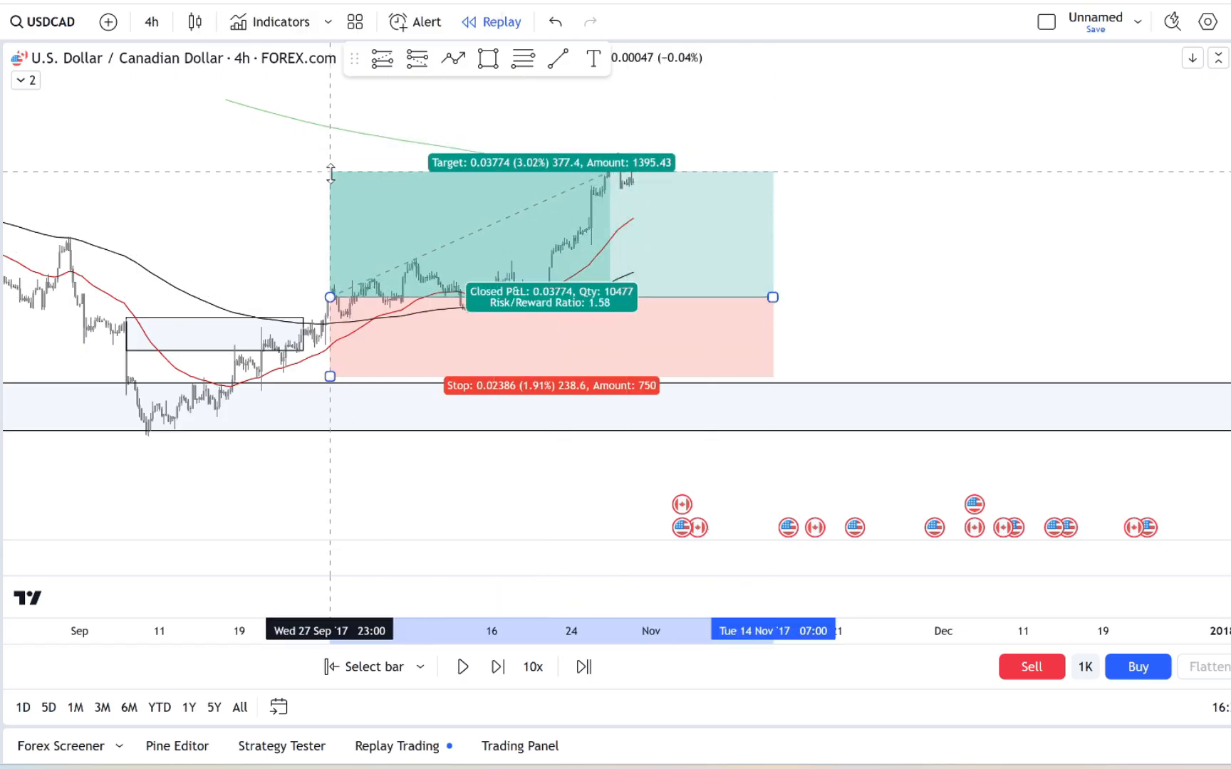
left_click(497, 667)
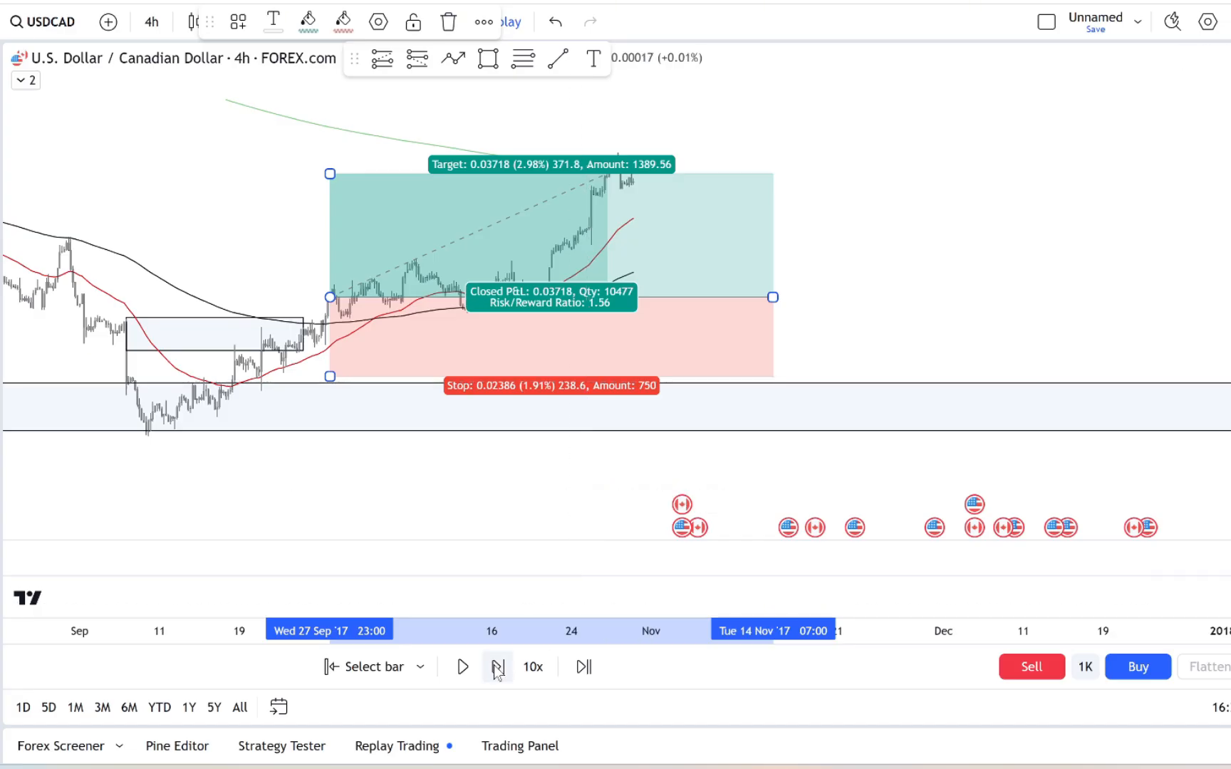
left_click(463, 666)
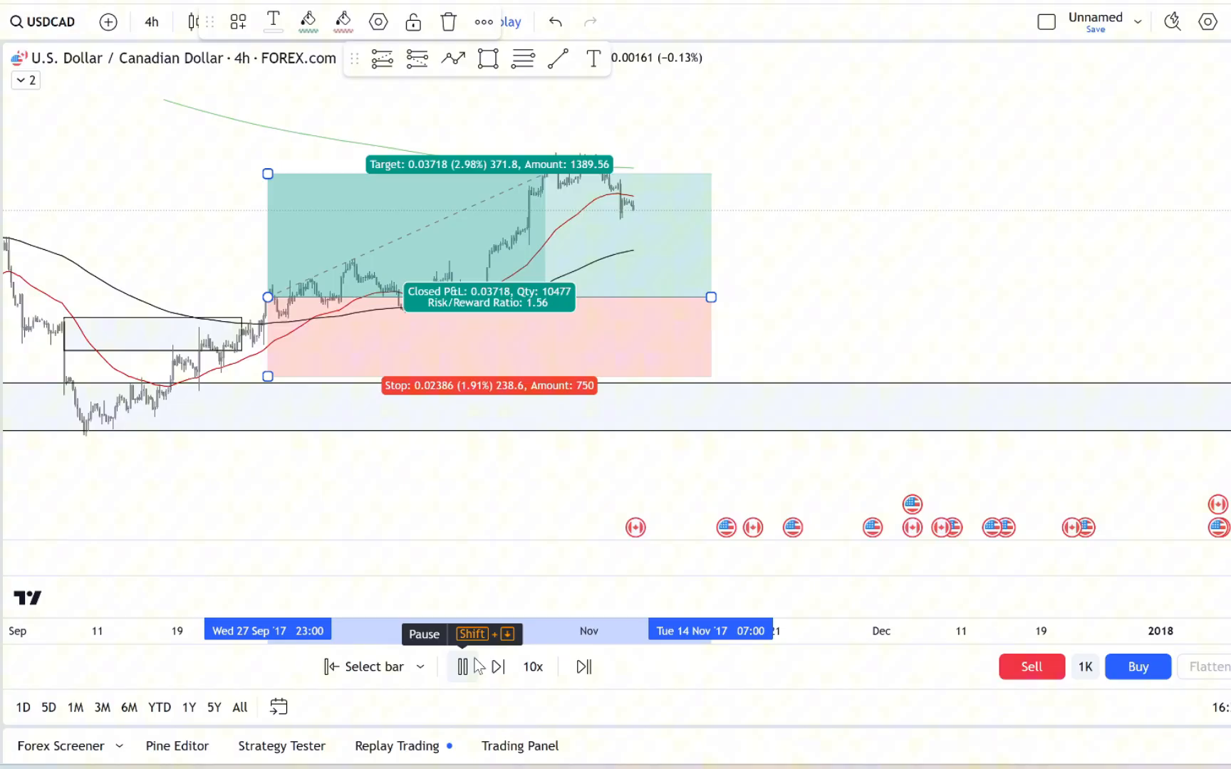
left_click(463, 667)
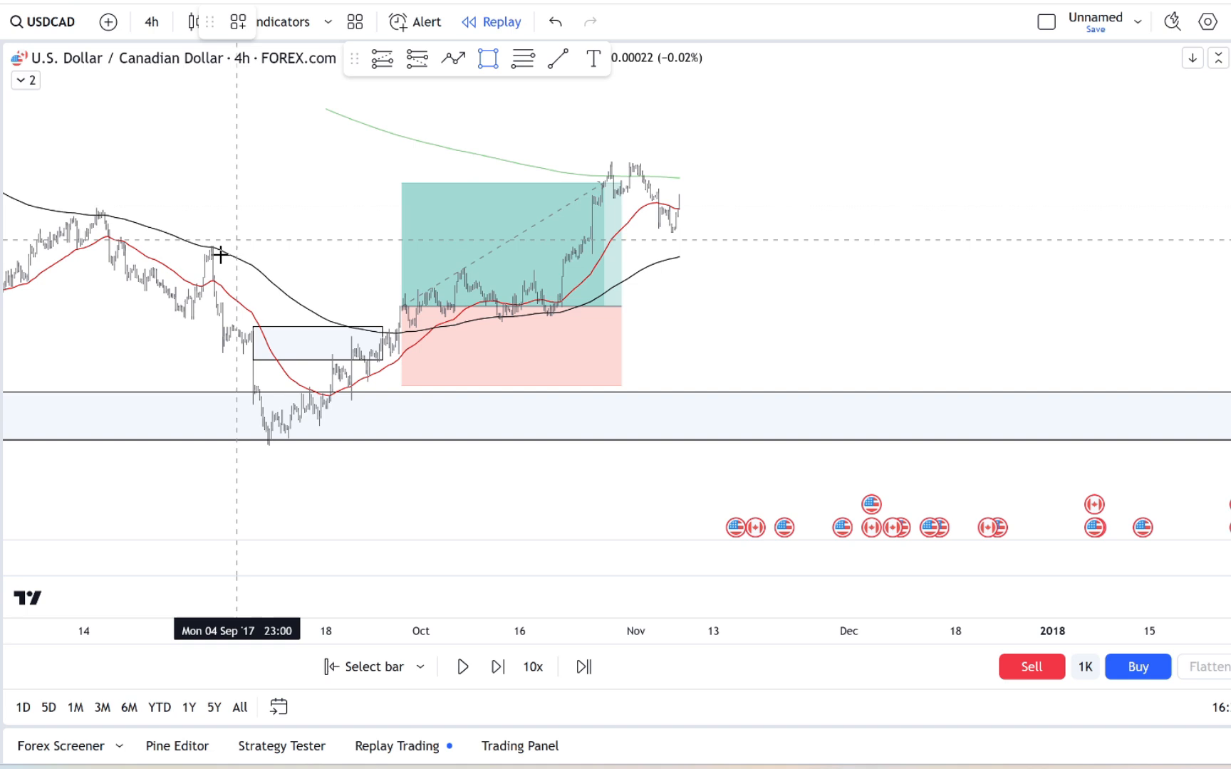
- Mark a narrow zone at the pullback level and replay forward through it
left_click_drag(209, 241, 820, 241)
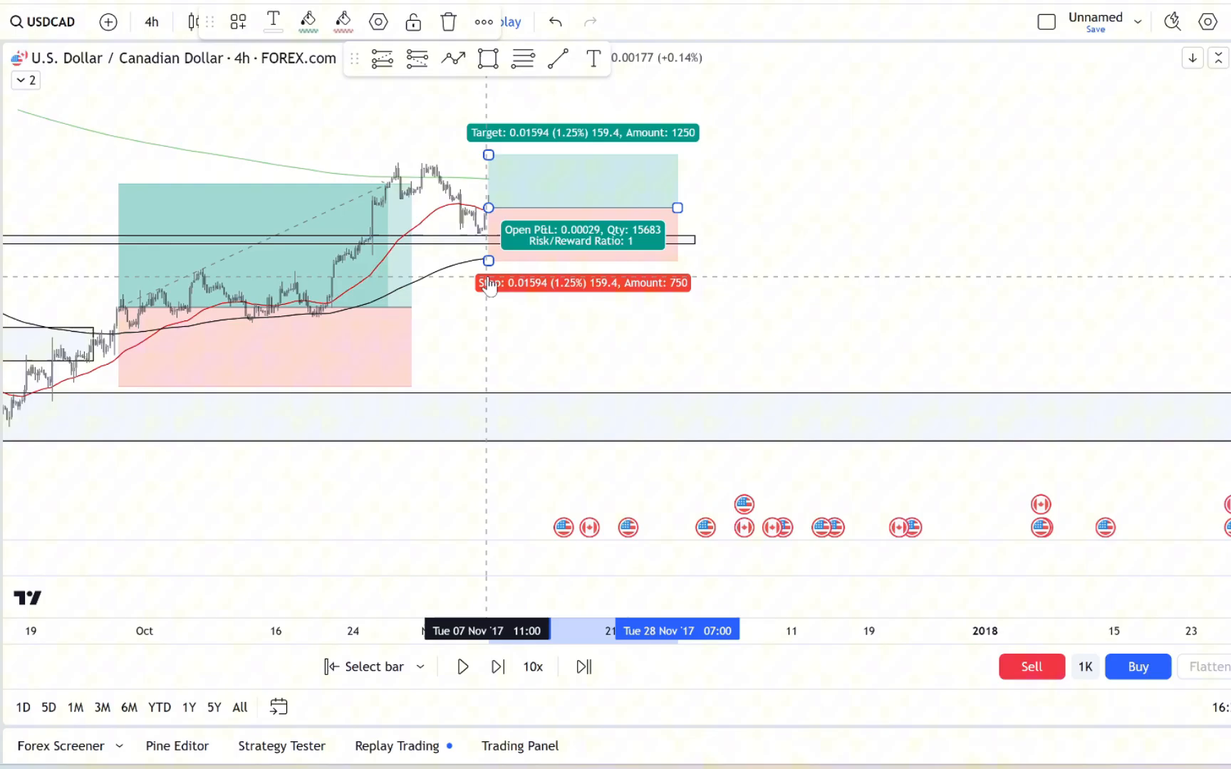
left_click(463, 667)
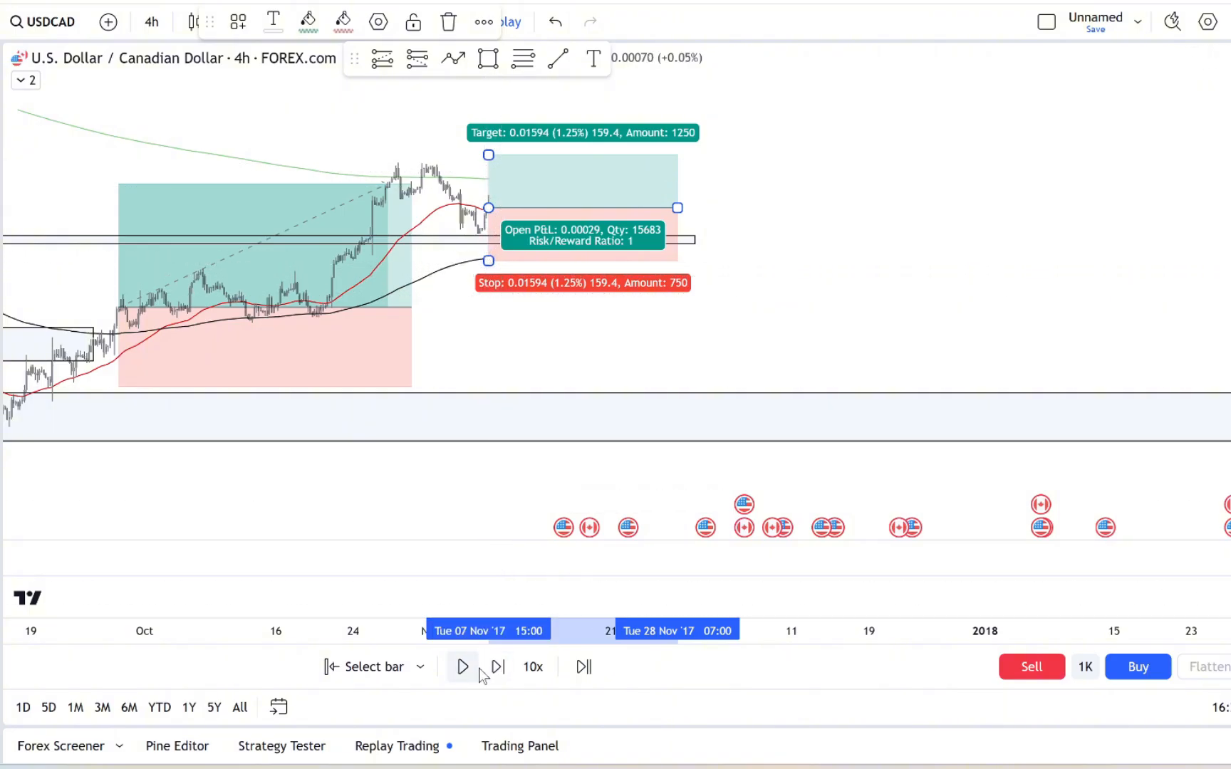
left_click(463, 667)
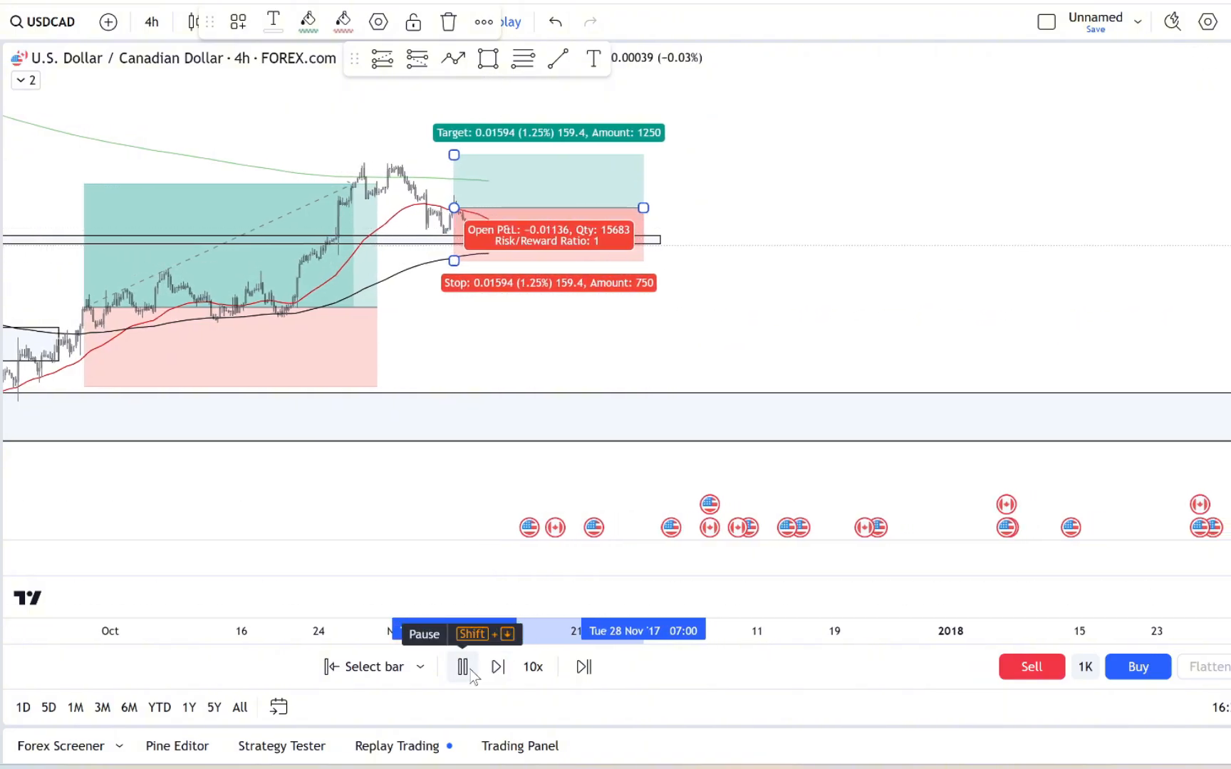
left_click(497, 667)
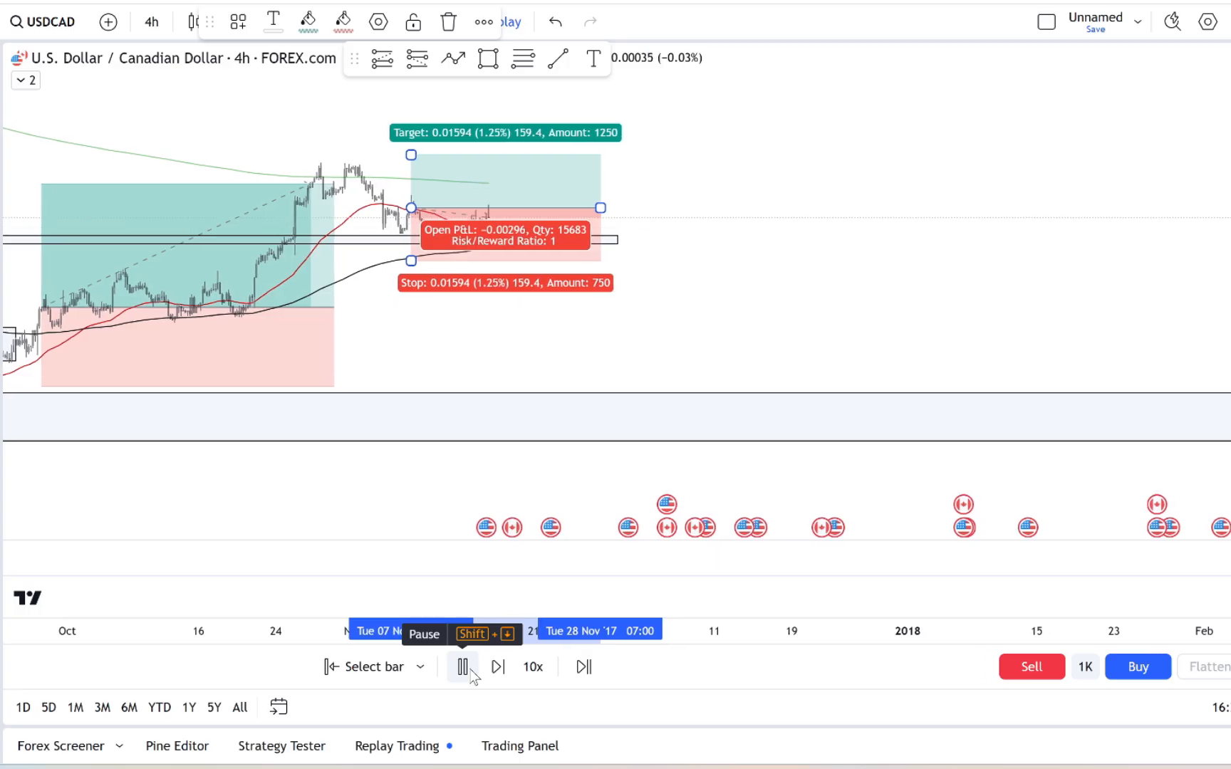
left_click(497, 667)
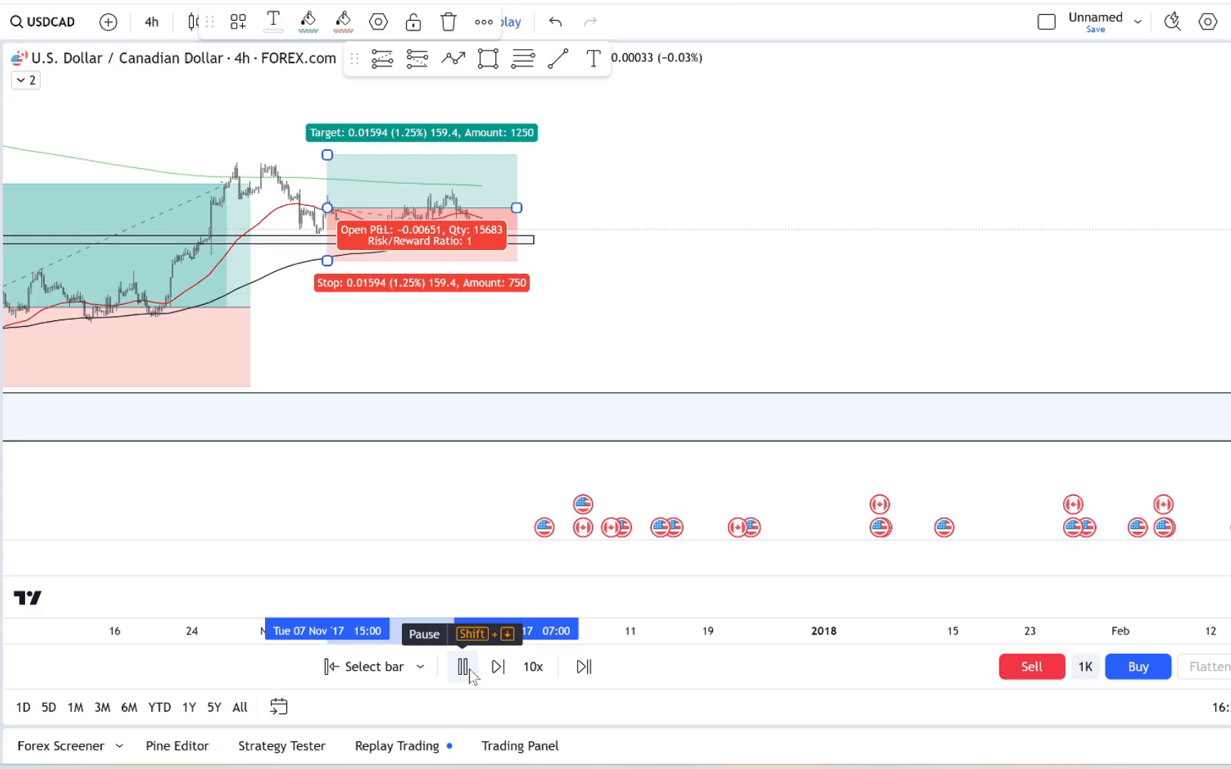
left_click(497, 667)
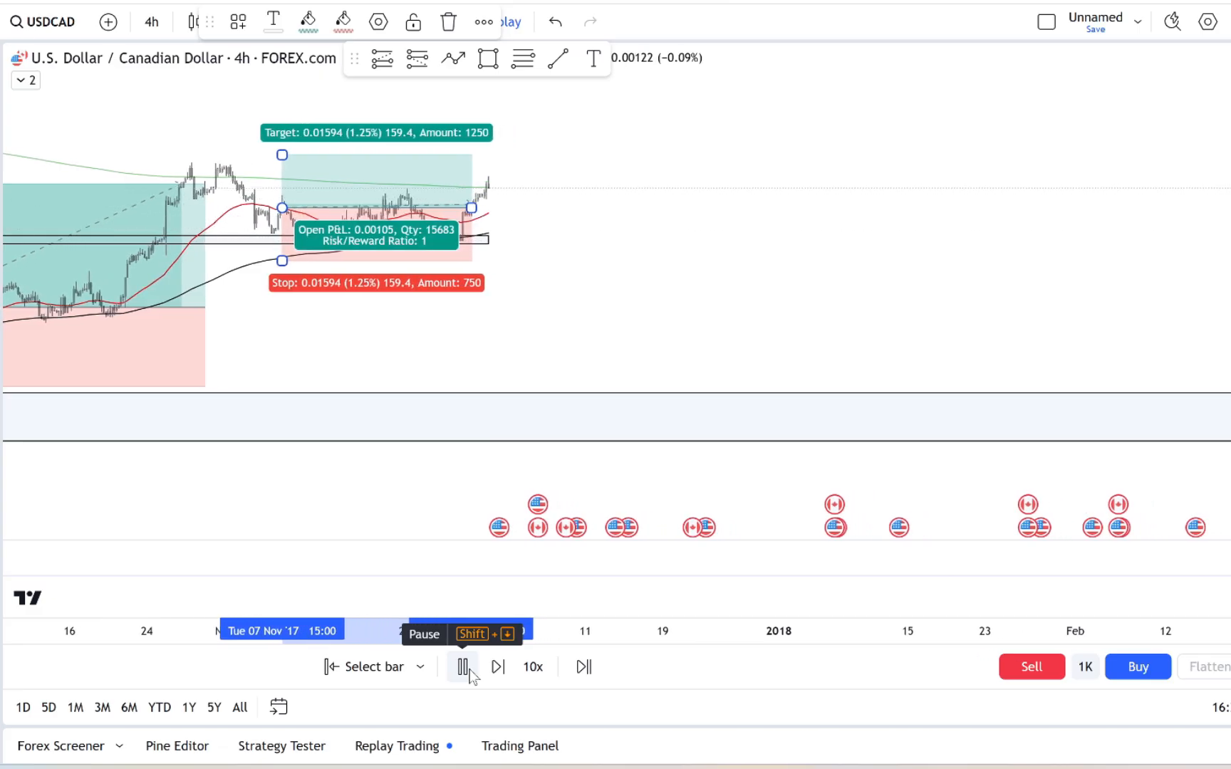
left_click(463, 667)
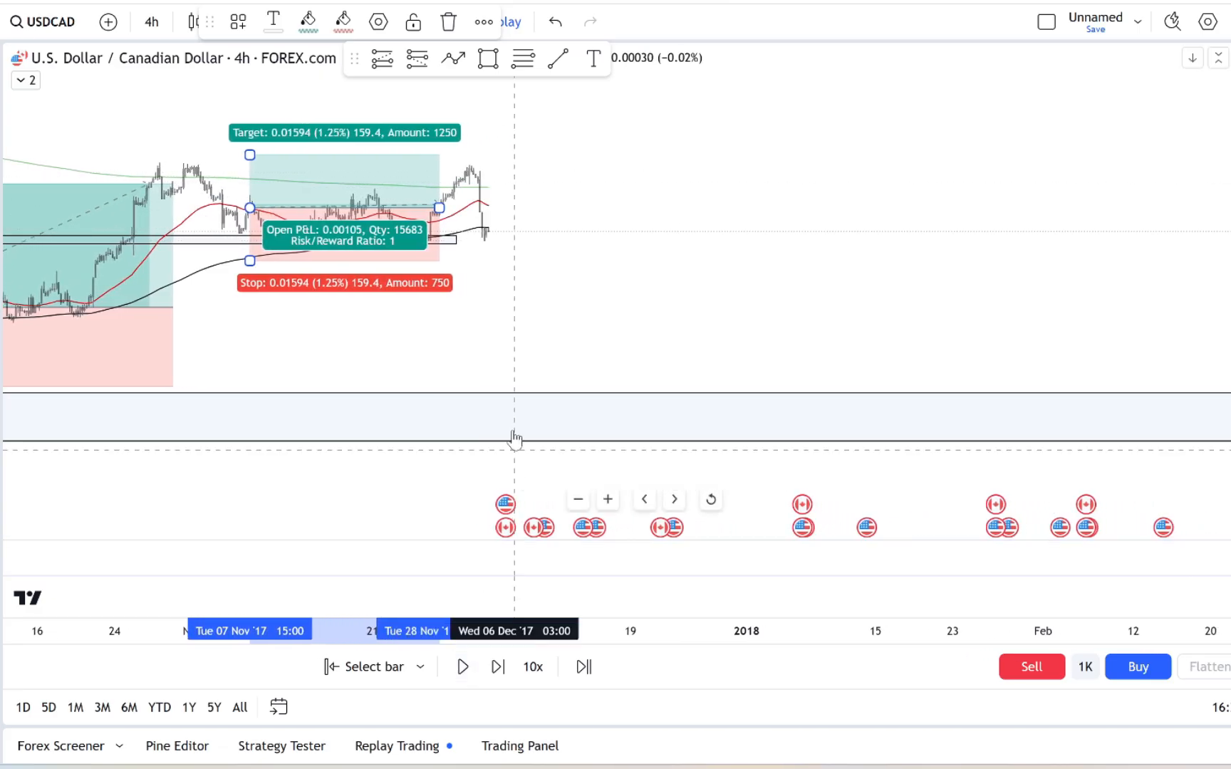
- Raise the trade's target to the swing high at 0.00915 and resume replay into 2018
left_click(461, 667)
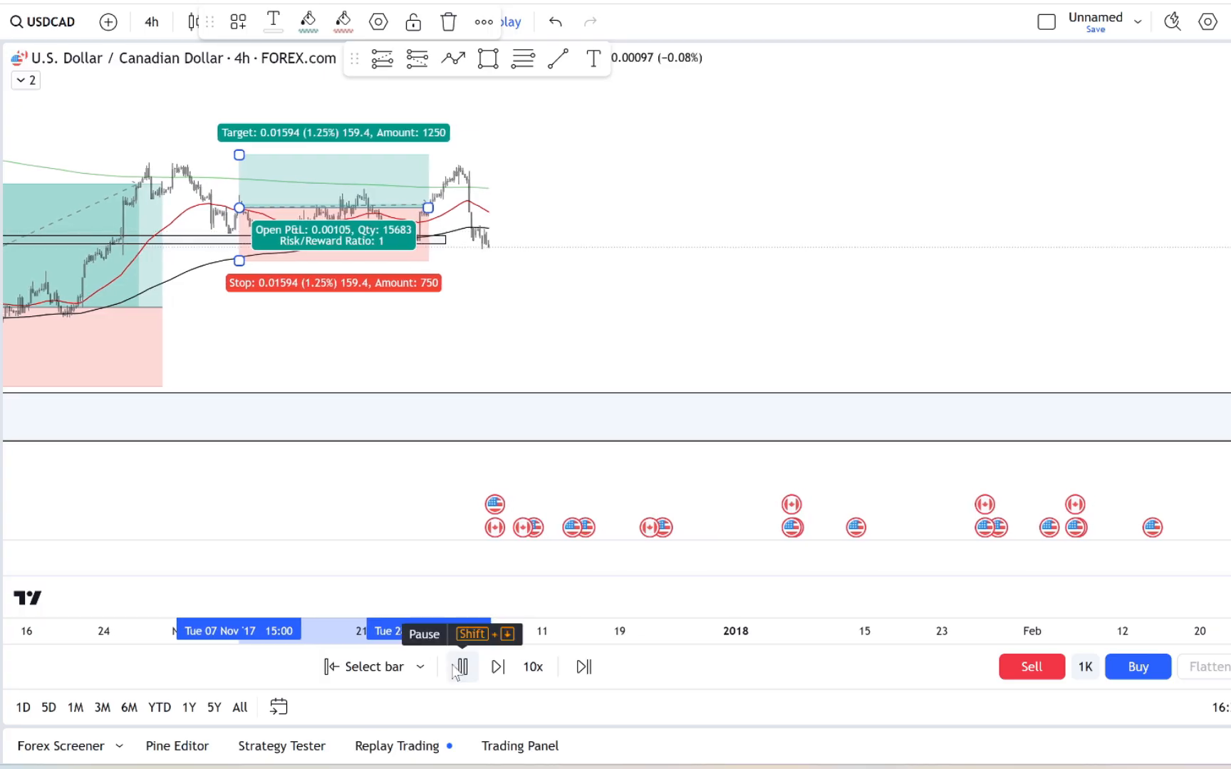
left_click(460, 666)
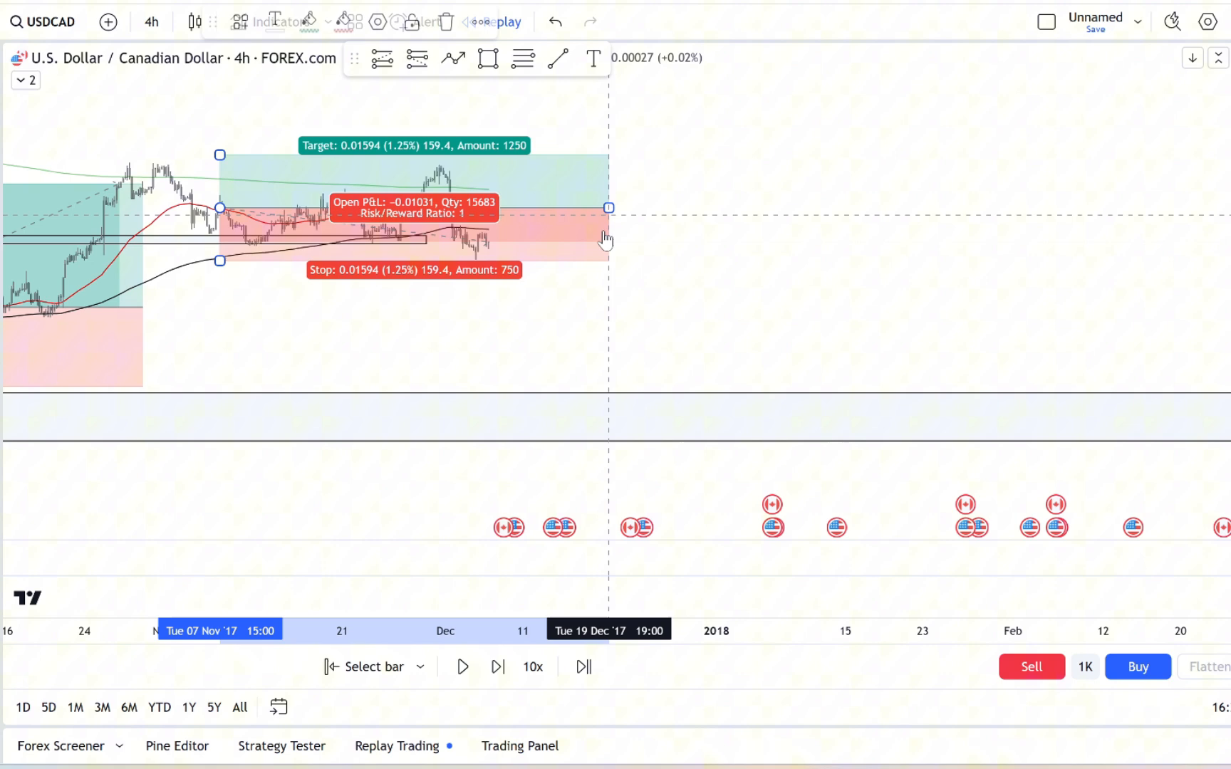
left_click(463, 667)
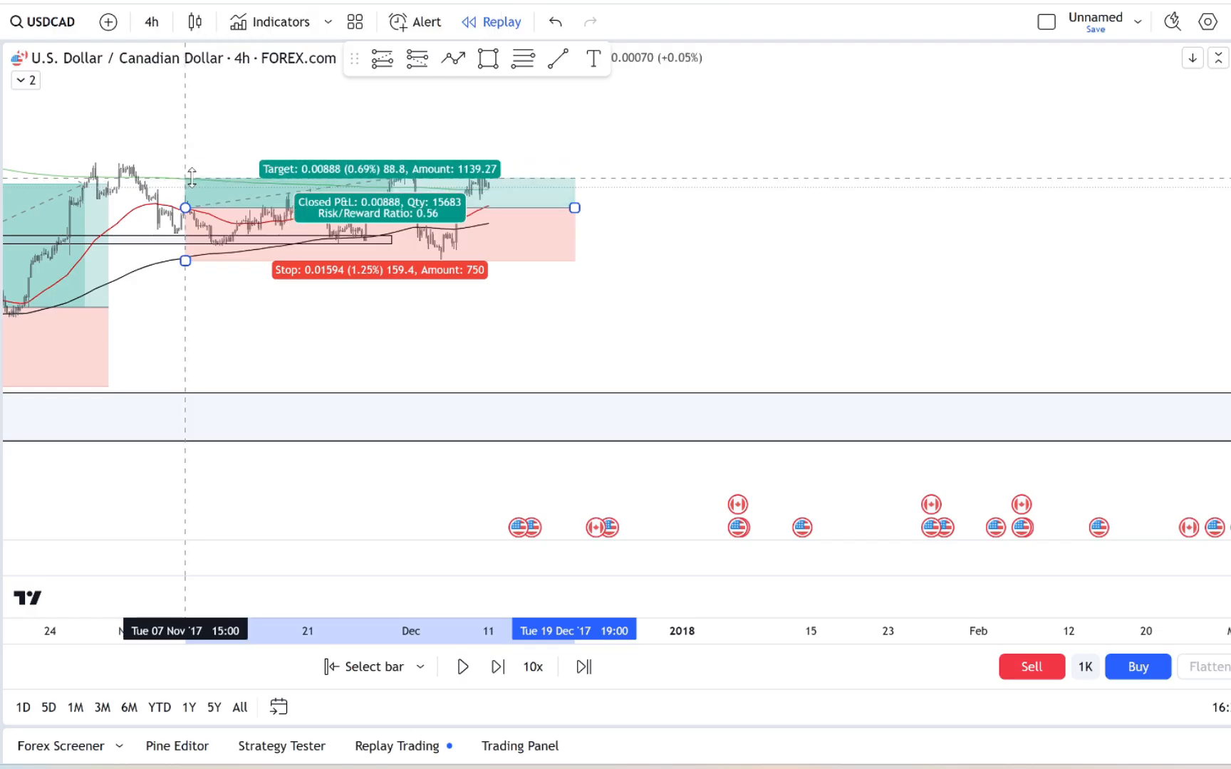
left_click_drag(574, 208, 487, 212)
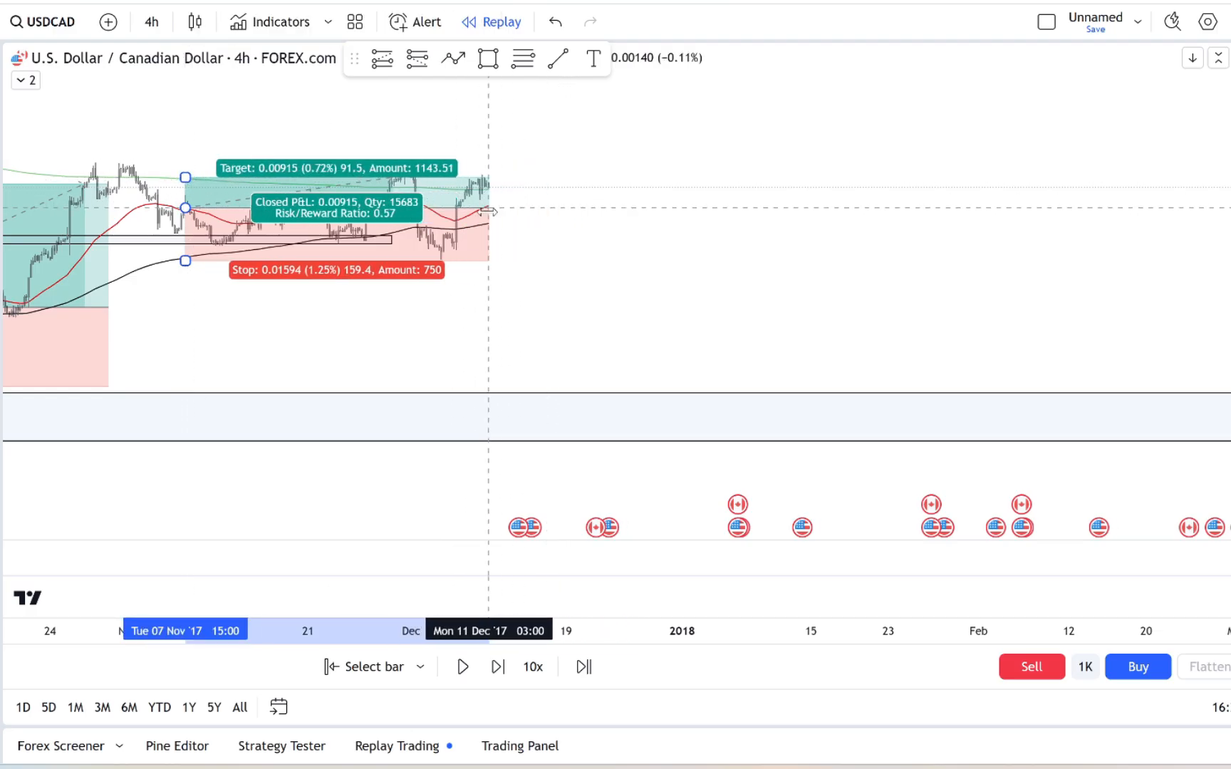
left_click(463, 667)
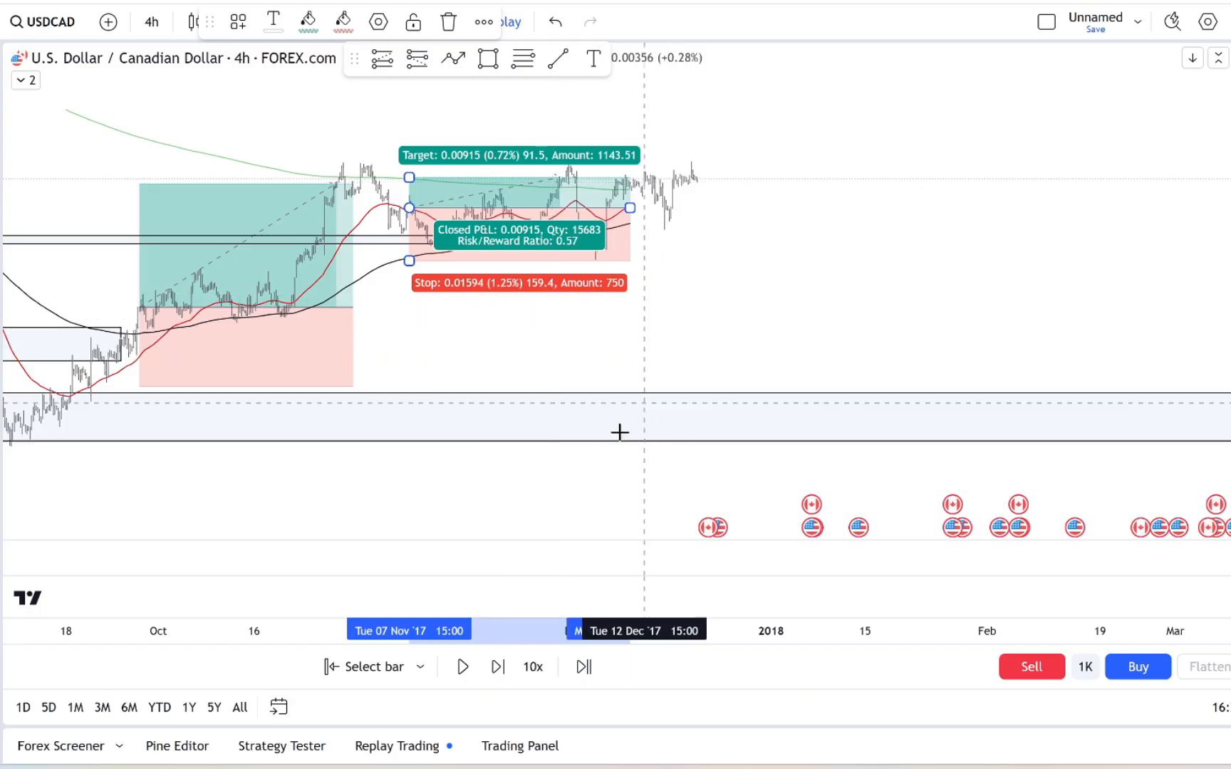
left_click(463, 667)
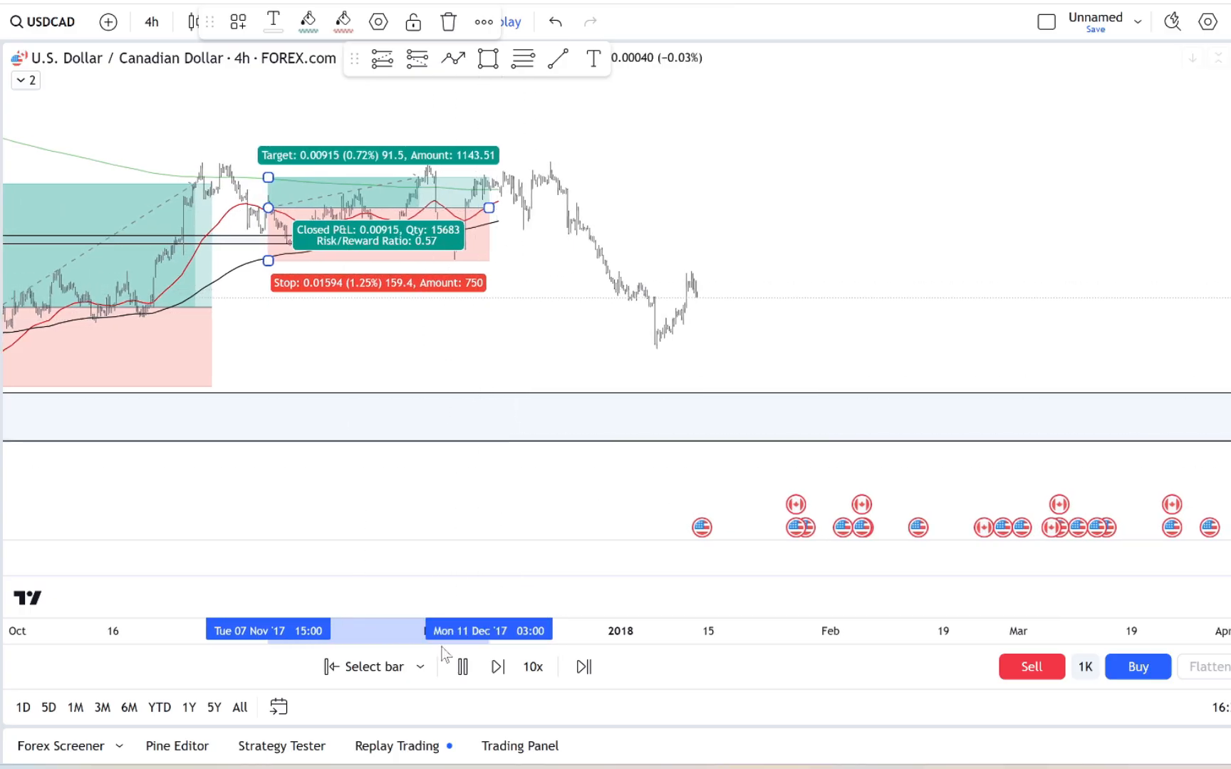
- Pause after the drop and draw a descending trendline over the 2018 decline's highs
left_click(463, 666)
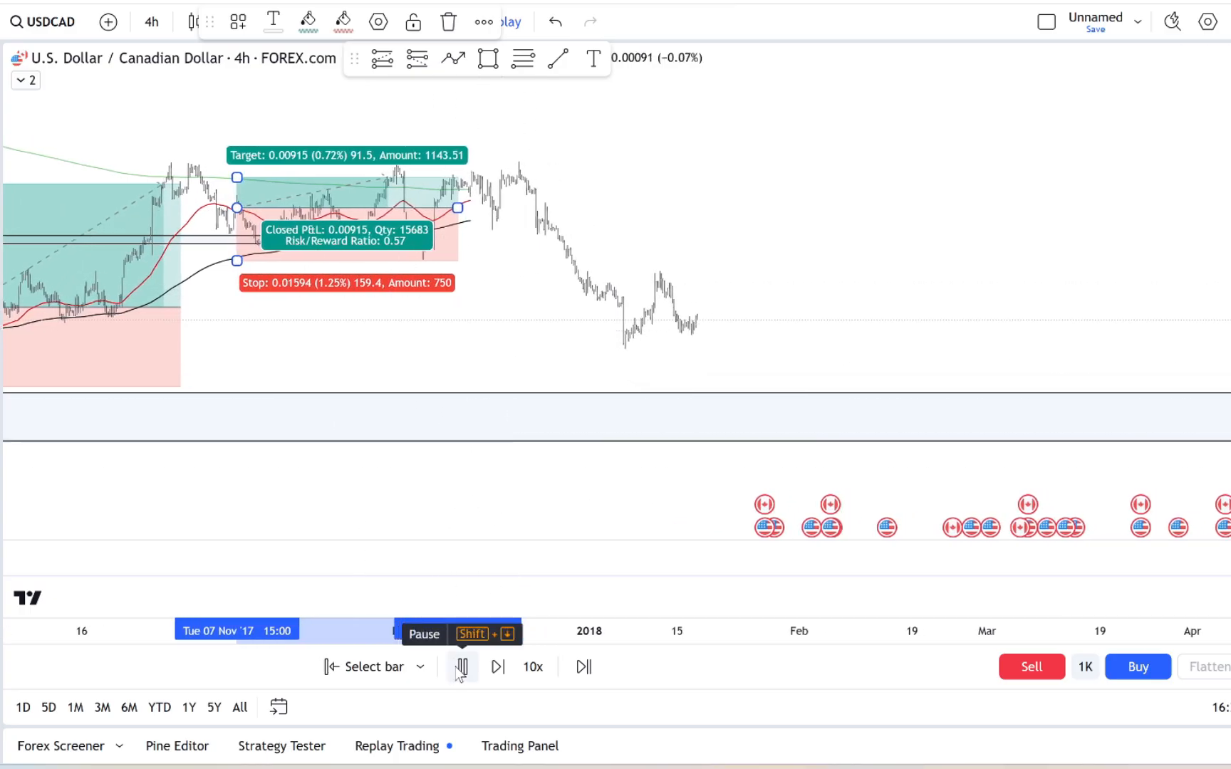
left_click(462, 667)
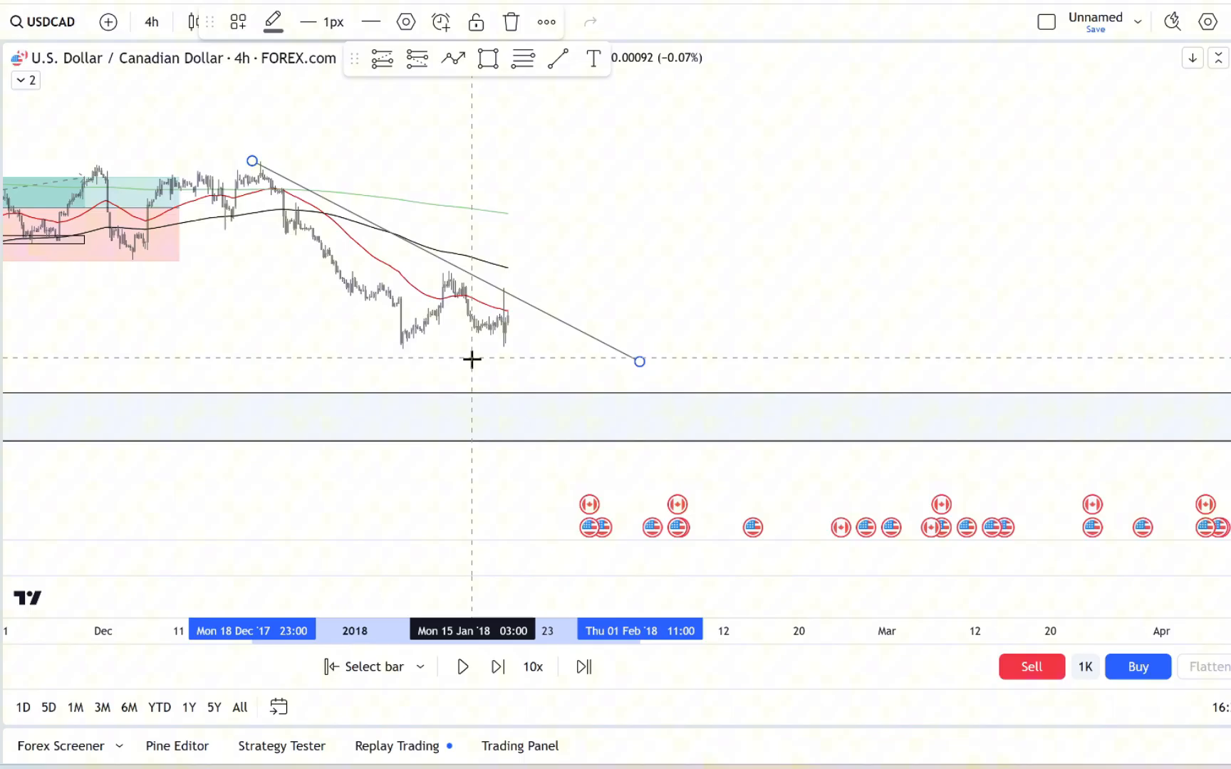
left_click(497, 666)
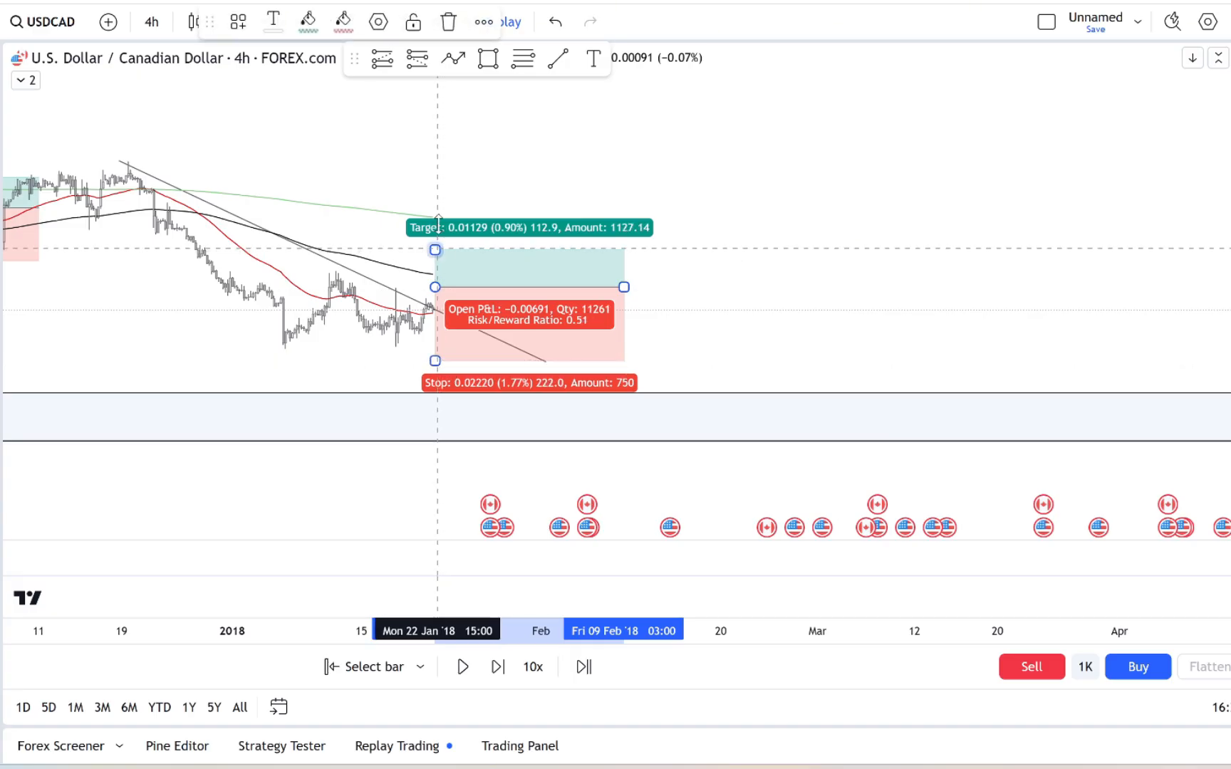
- Replay to the bounce, move the trade's entry to the February breakout bar and extend the box
left_click(461, 667)
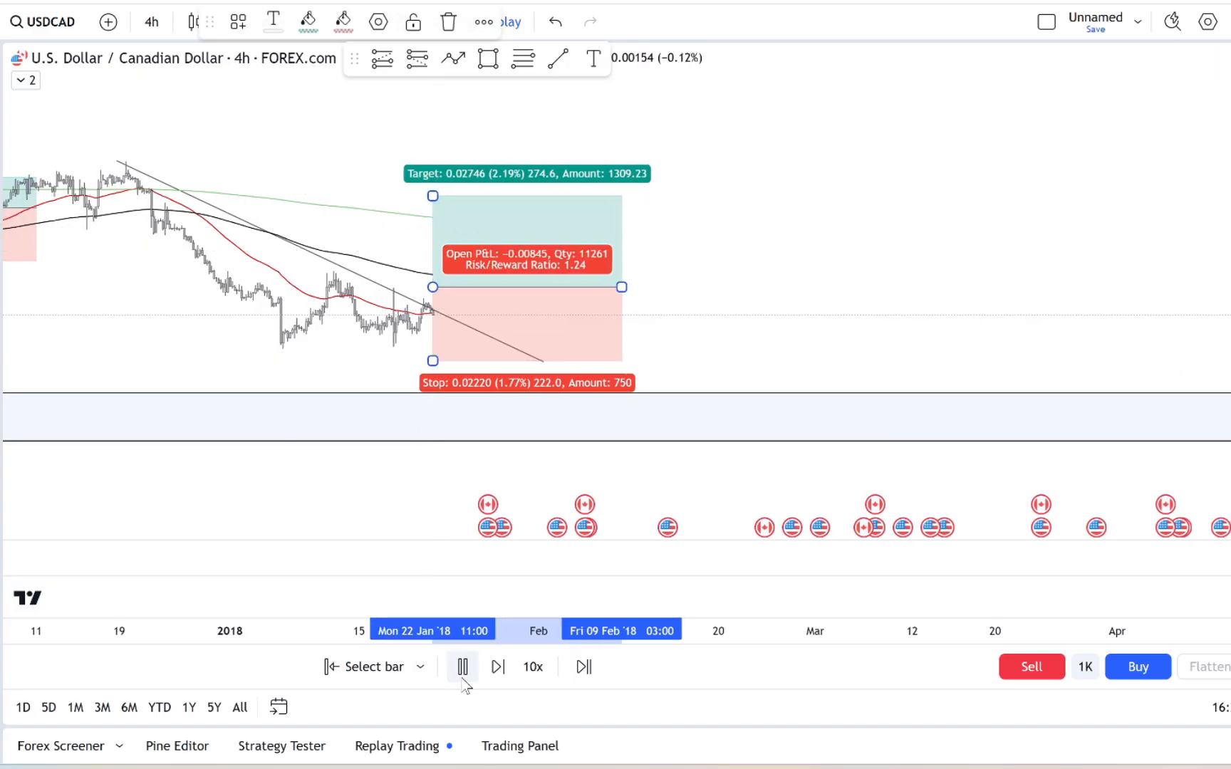
left_click(497, 667)
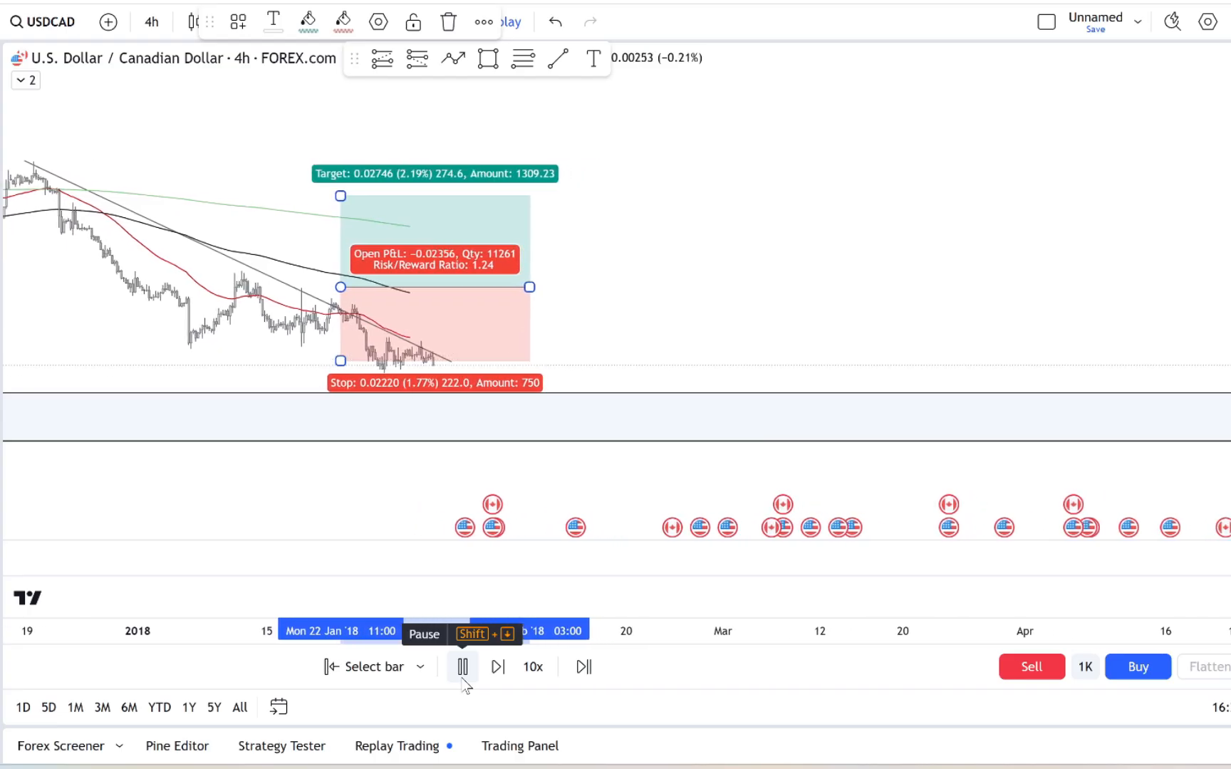
left_click(463, 666)
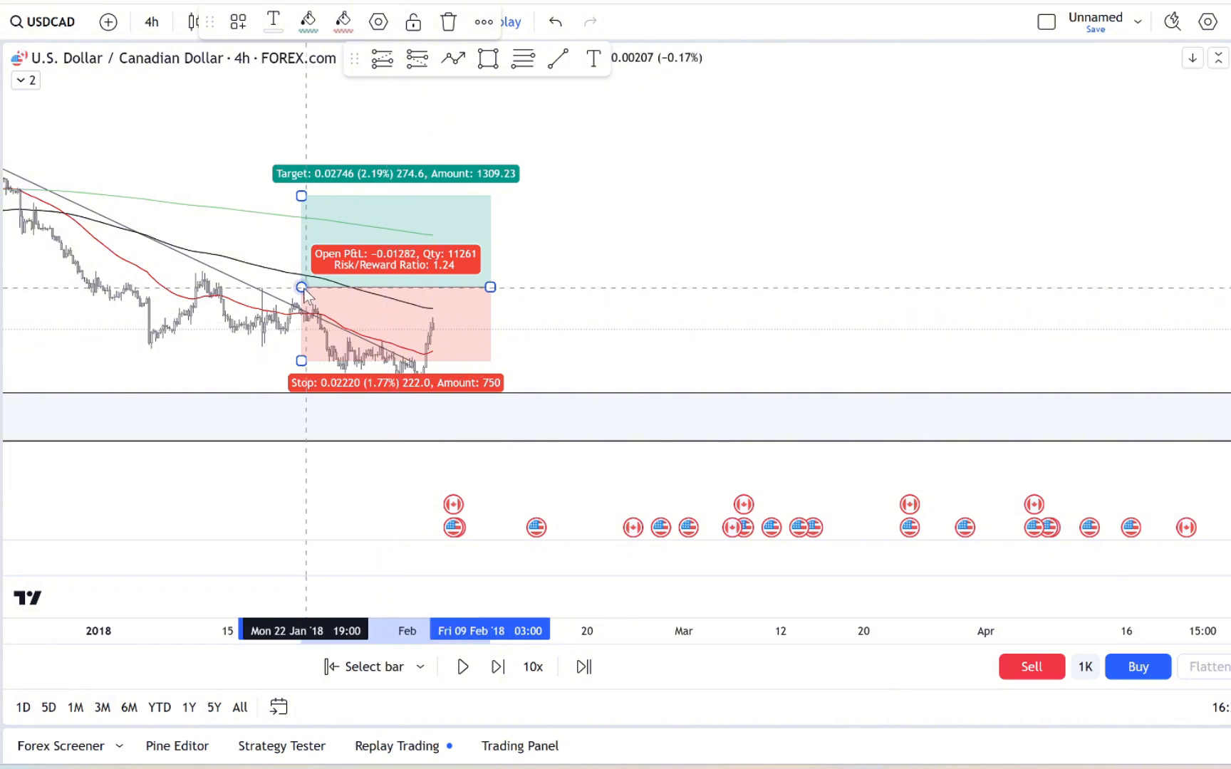
left_click_drag(302, 287, 416, 287)
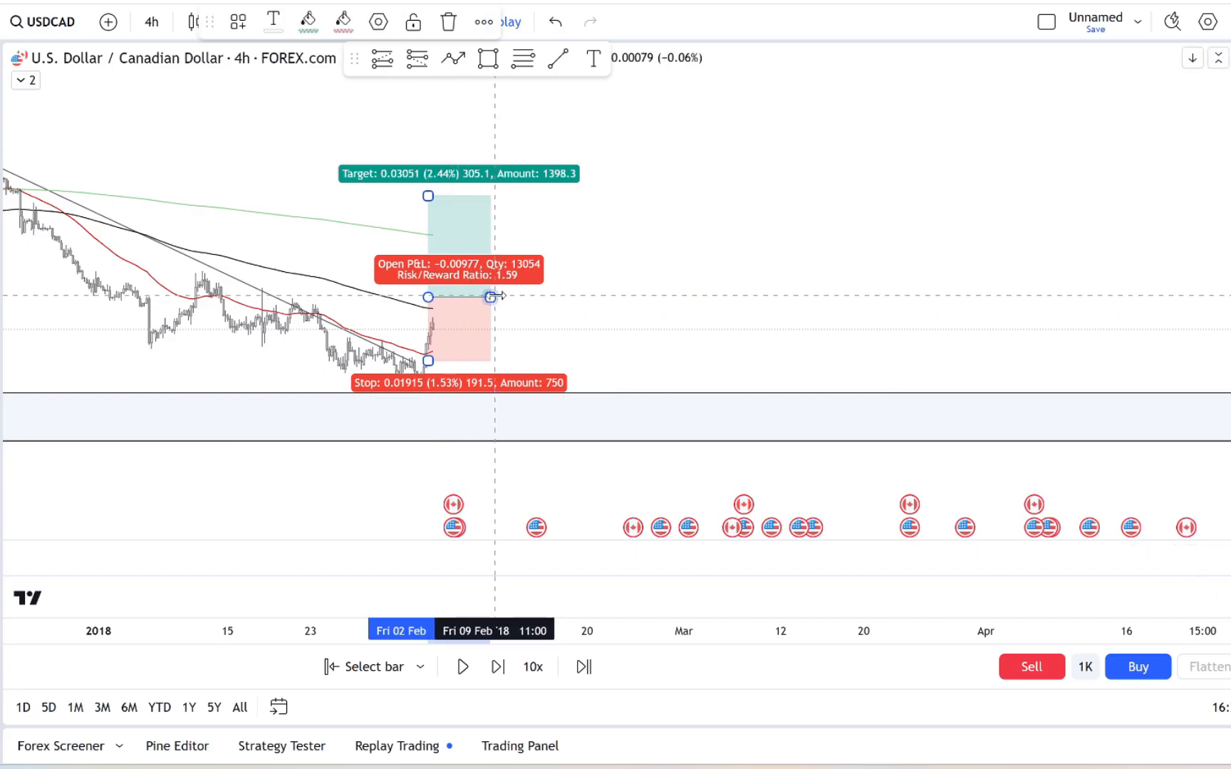
left_click_drag(490, 296, 562, 297)
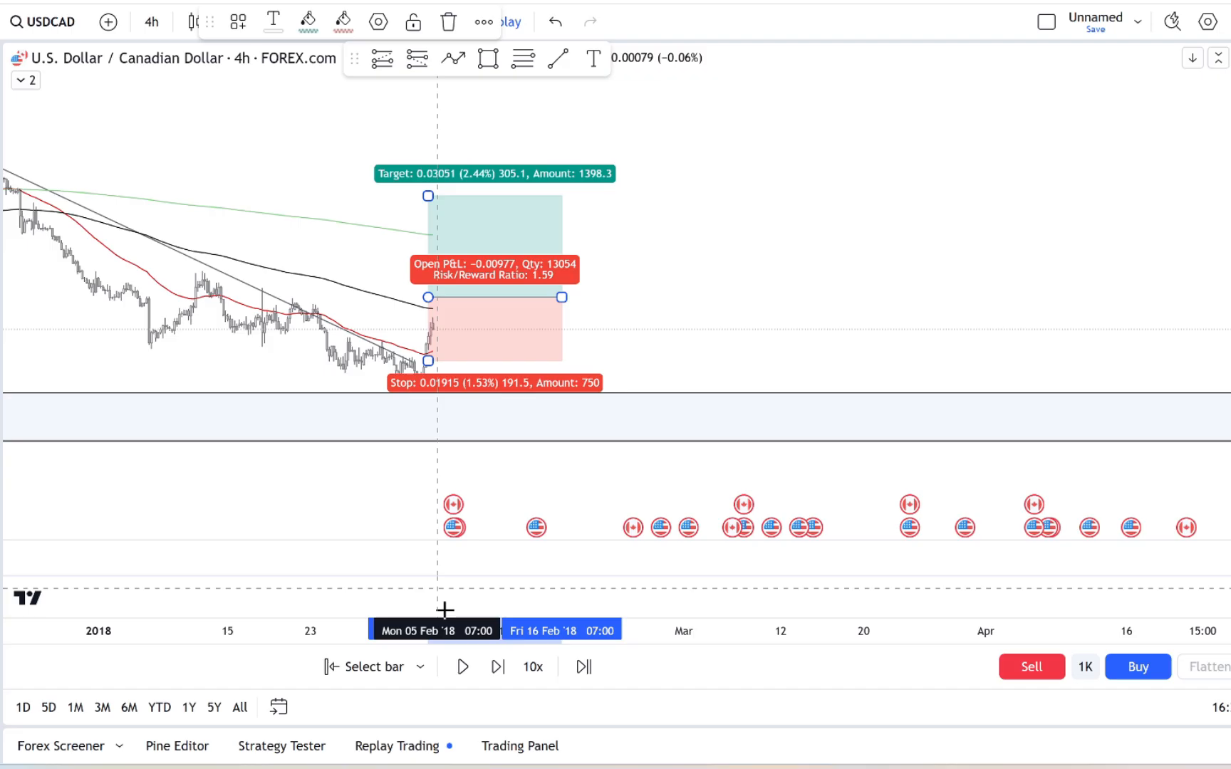
- Mark a resistance zone at the recent highs and lower the target onto it
left_click(463, 667)
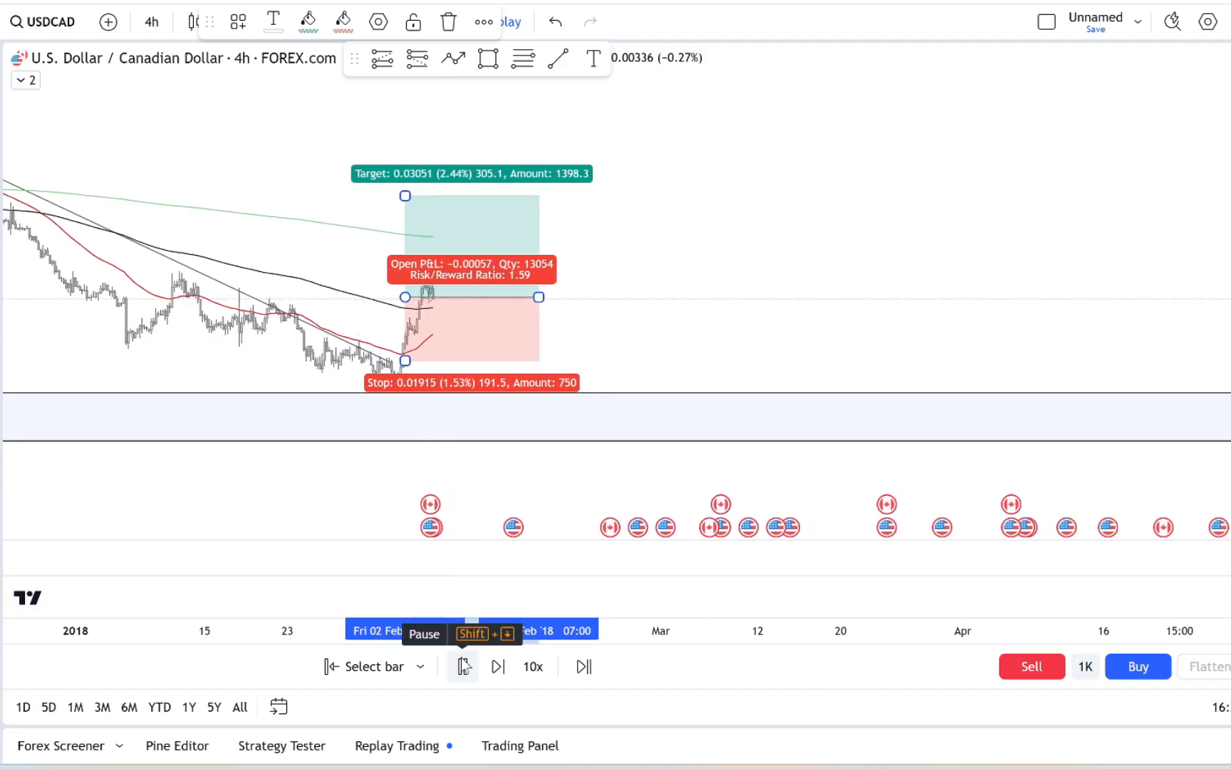
left_click(497, 667)
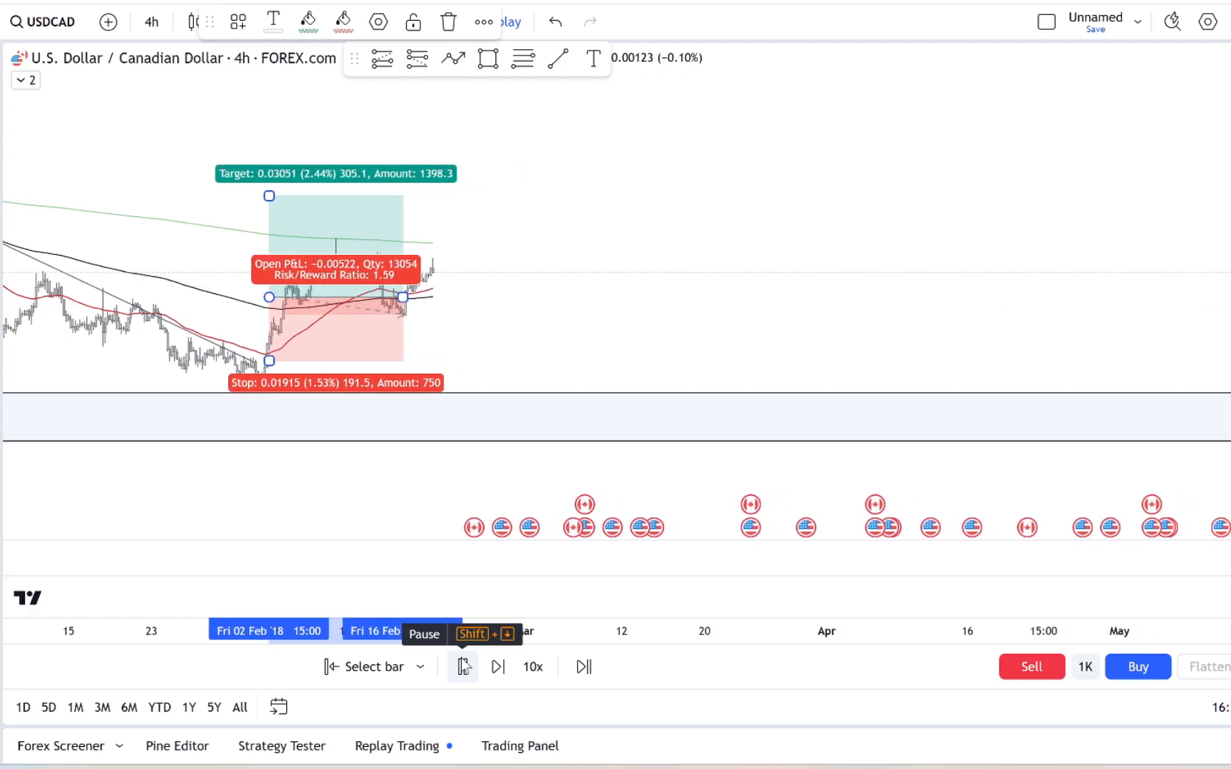
left_click(463, 666)
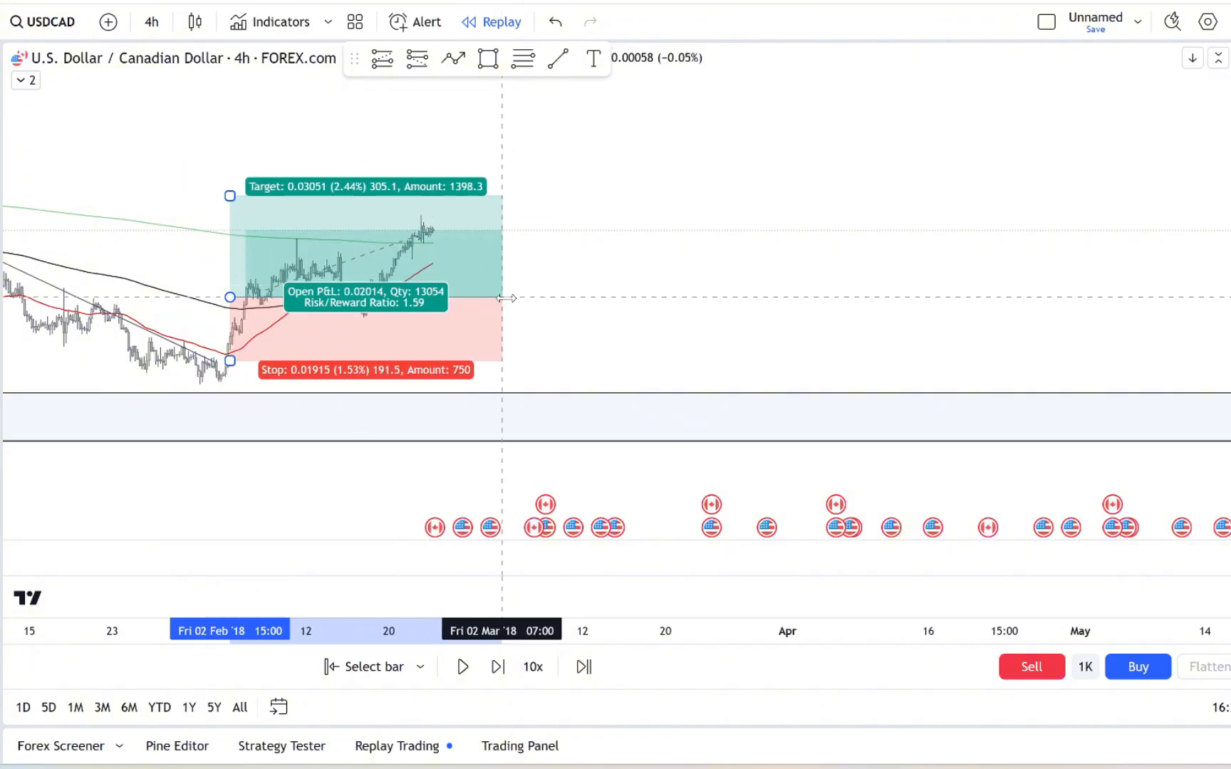
left_click_drag(506, 298, 436, 299)
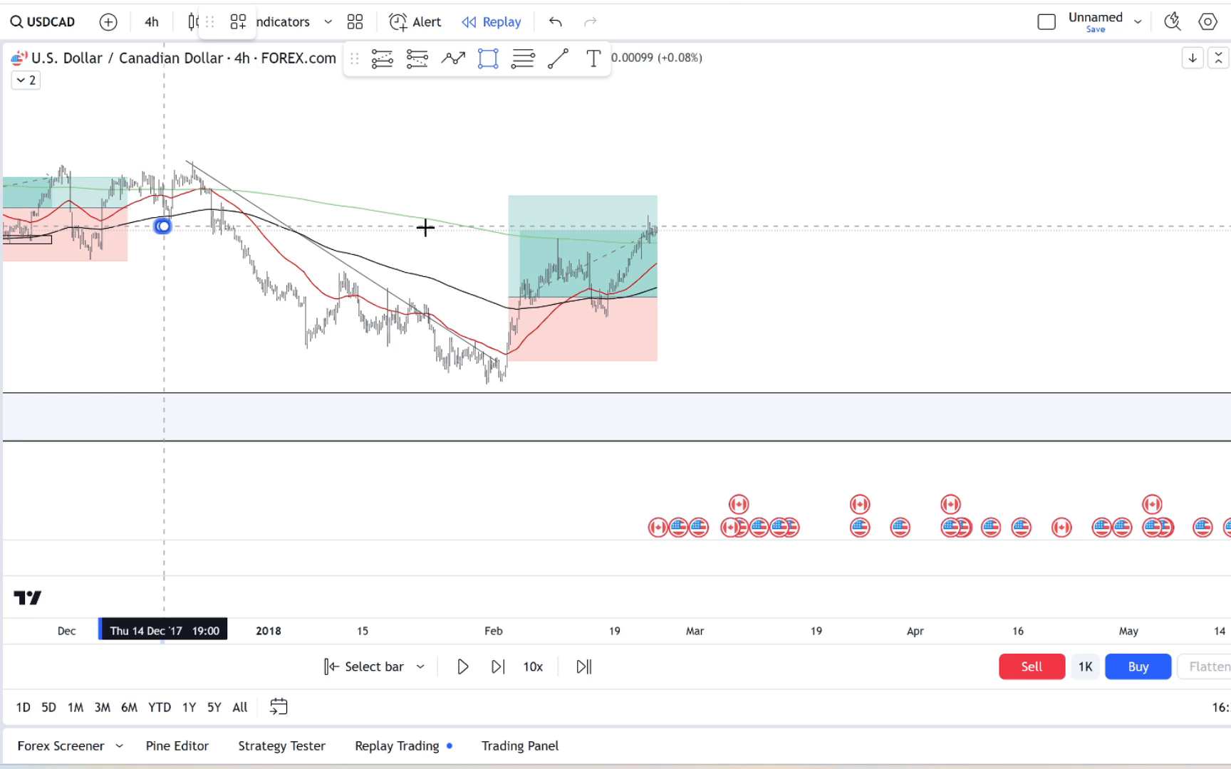
left_click_drag(161, 224, 718, 220)
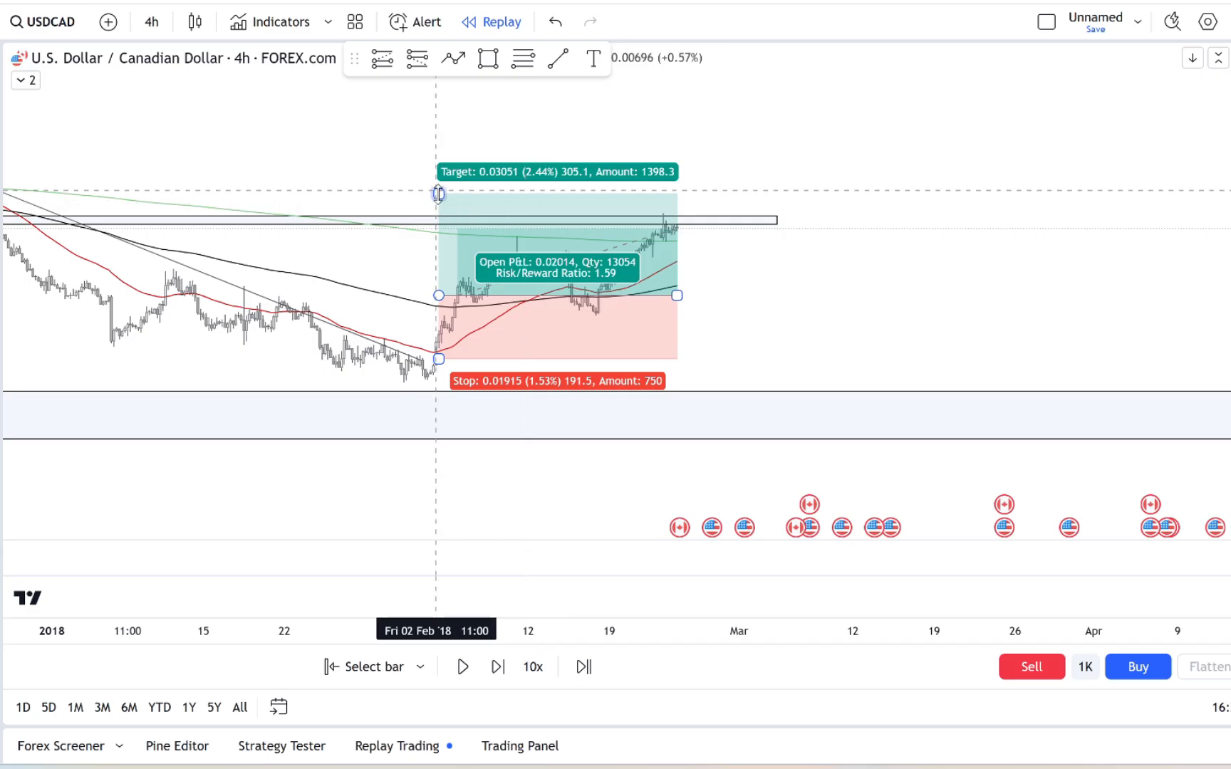
left_click_drag(439, 194, 439, 223)
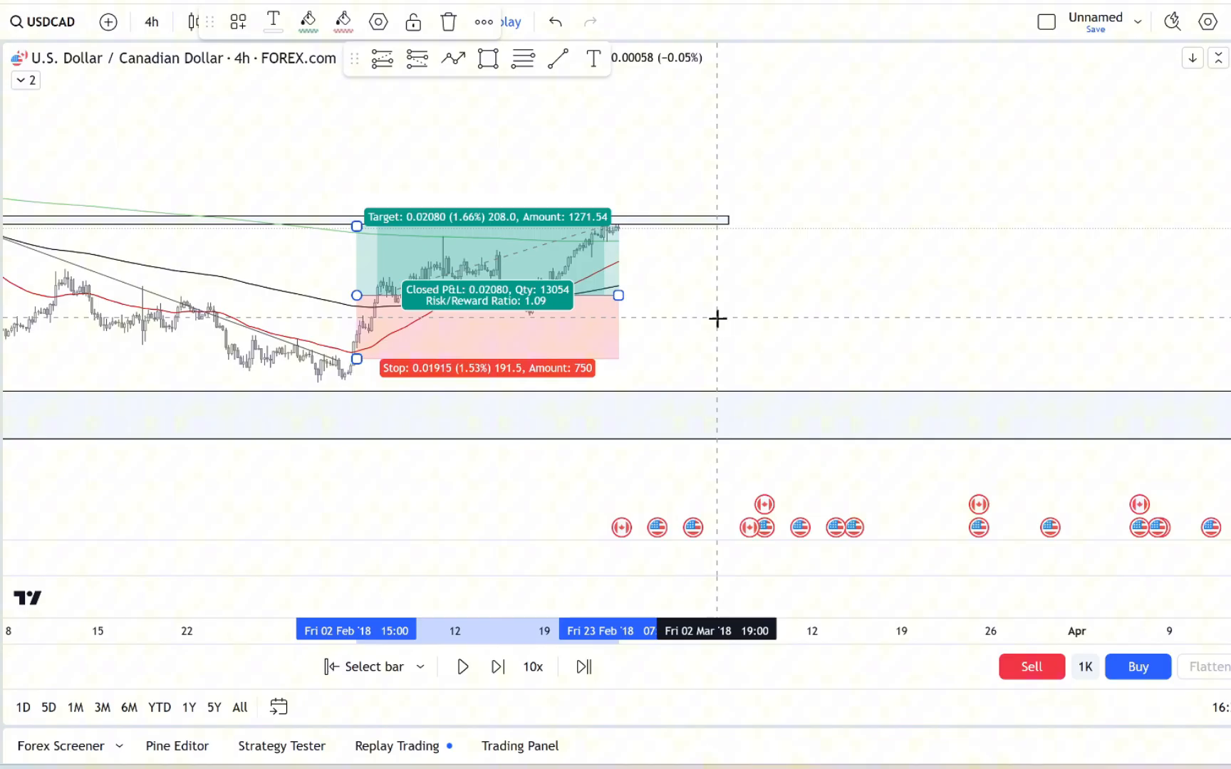
- Step and play the replay until the trade closes at target for about 1.66% profit
left_click(497, 667)
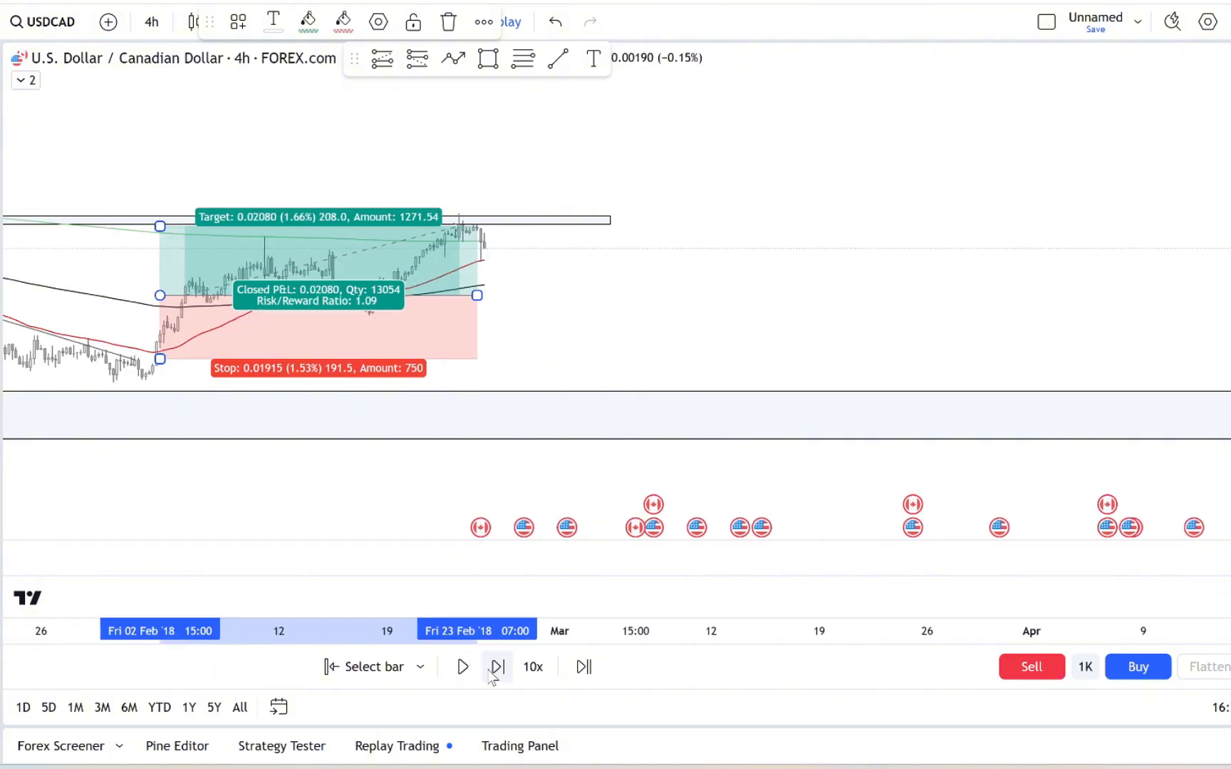
left_click(496, 667)
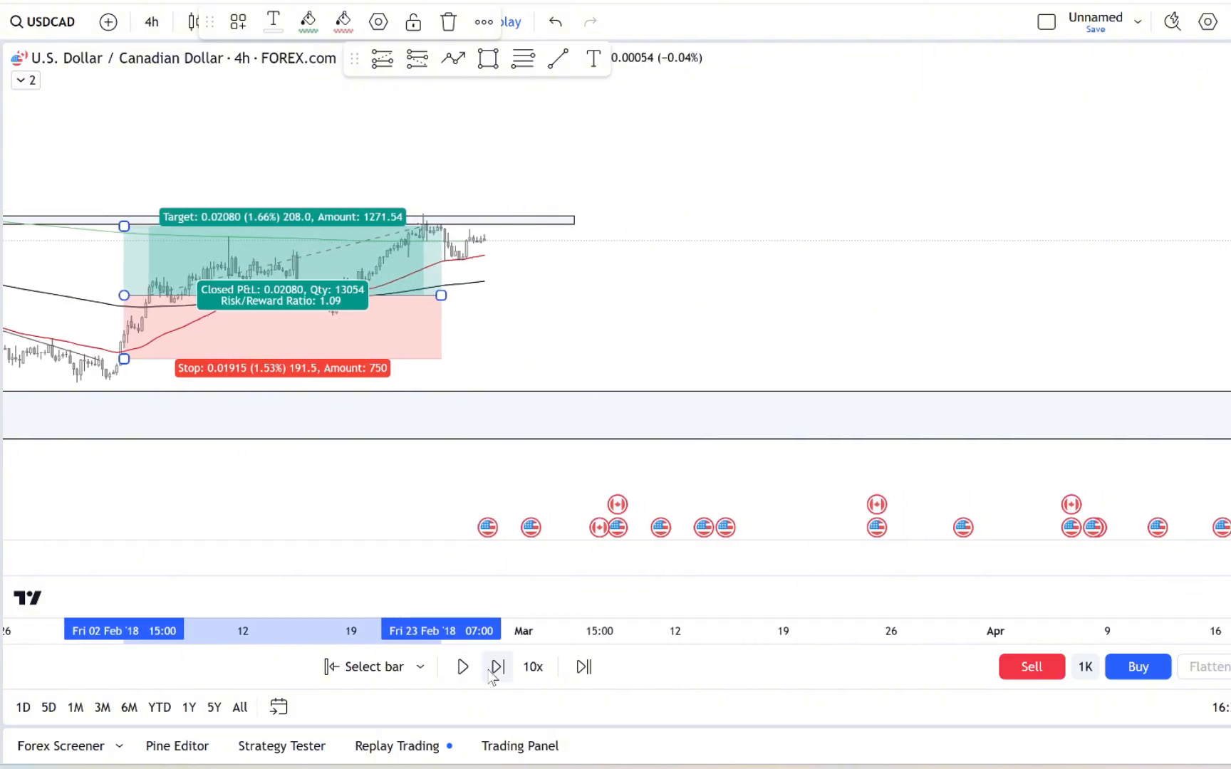
left_click(498, 667)
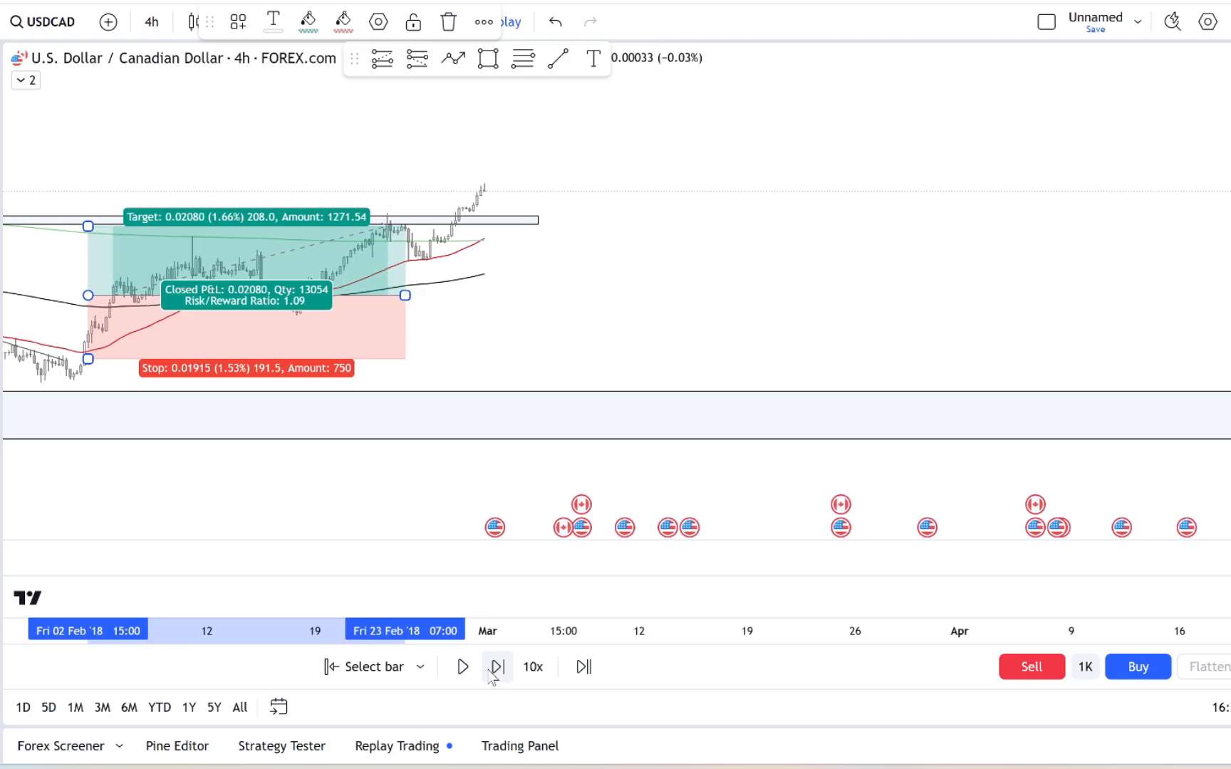
left_click(497, 666)
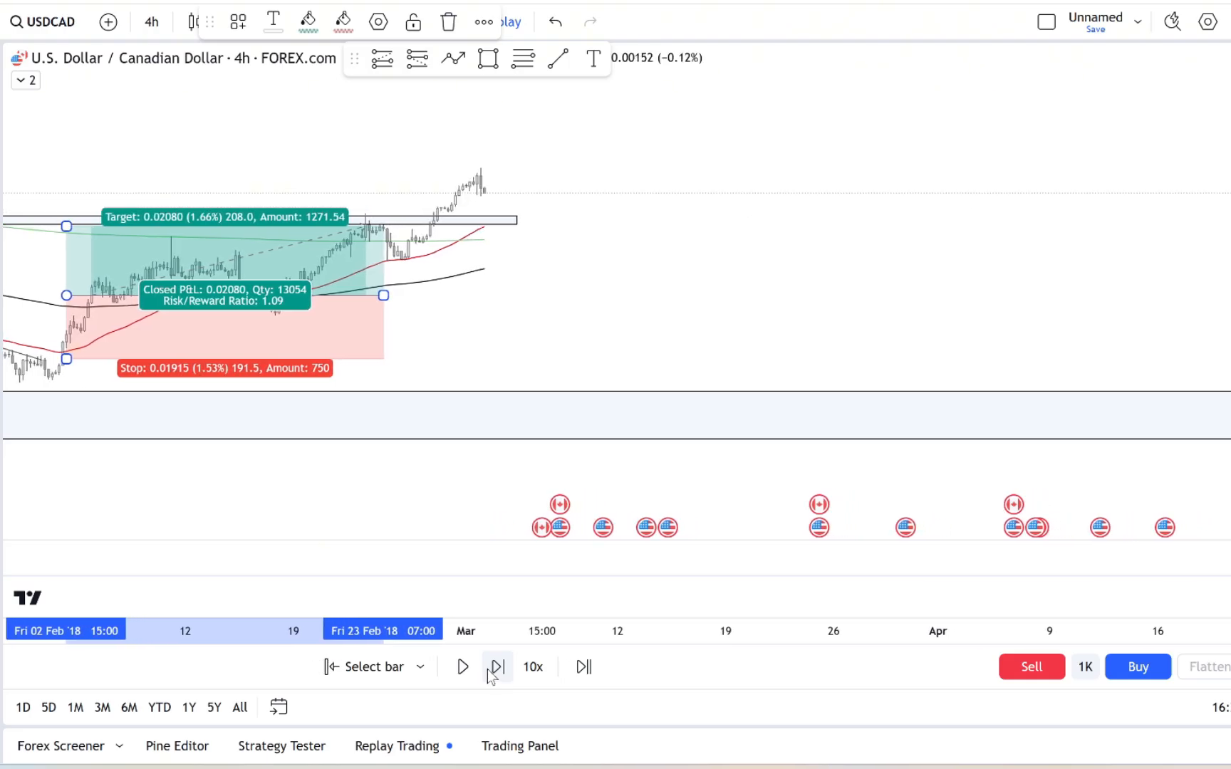
left_click(498, 666)
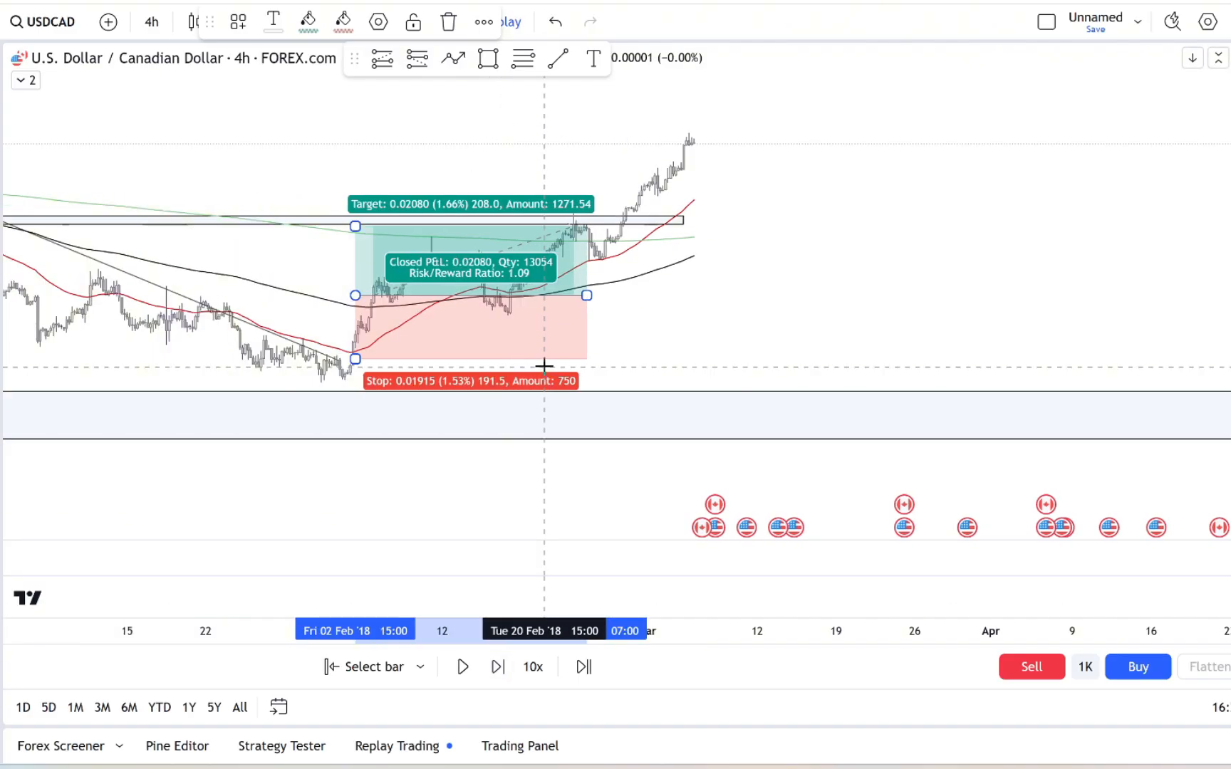
left_click(463, 667)
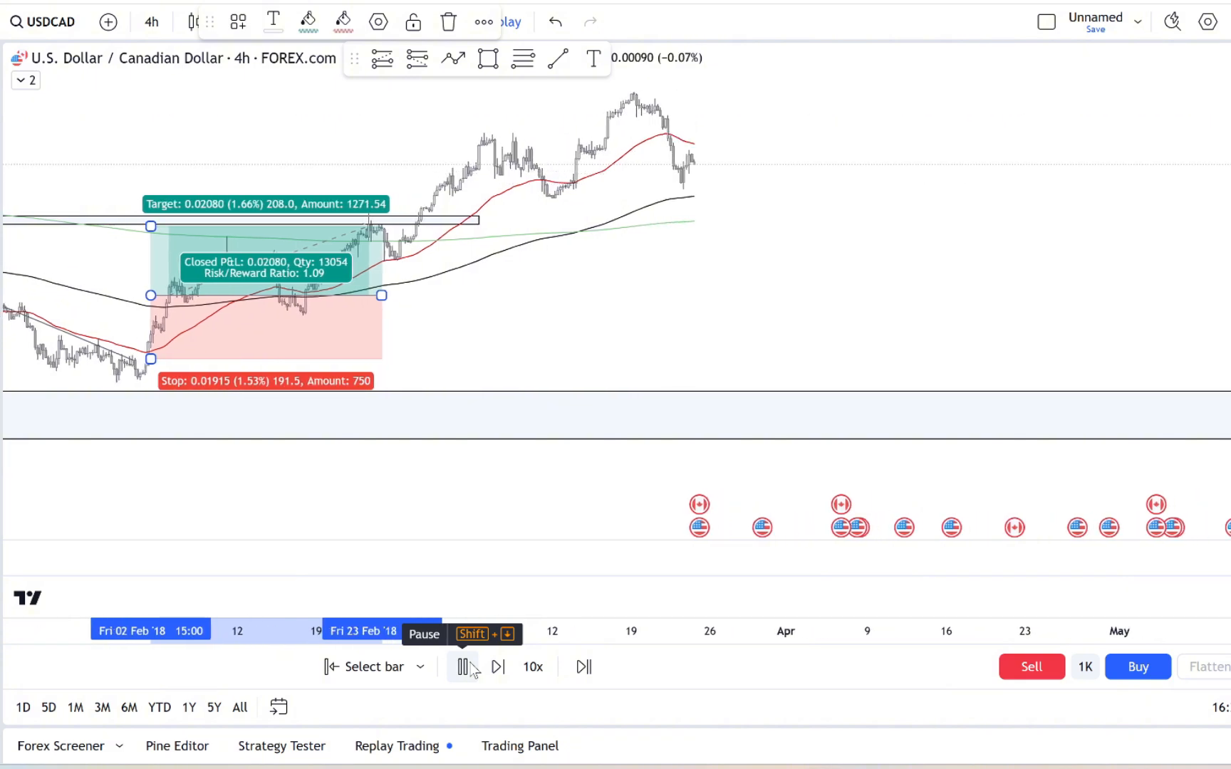
left_click(463, 667)
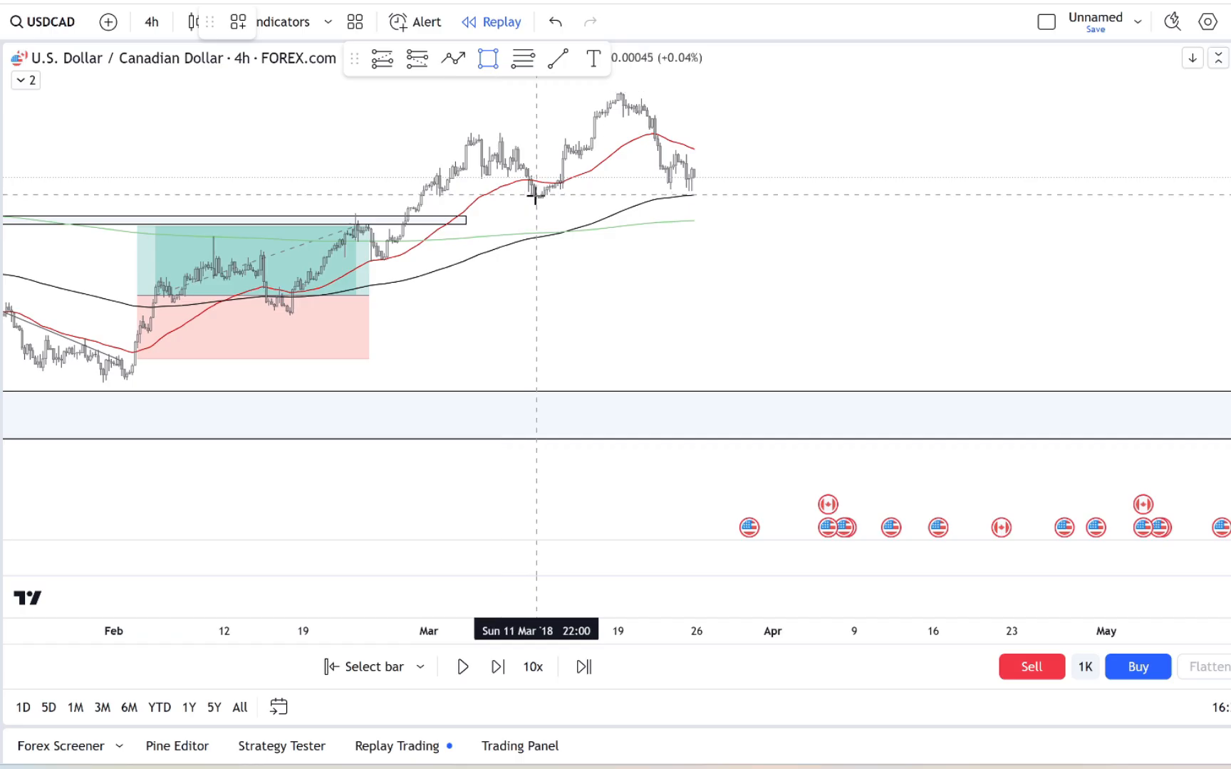
- Mark a support zone along the March lows and step the replay forward
left_click_drag(536, 196, 875, 195)
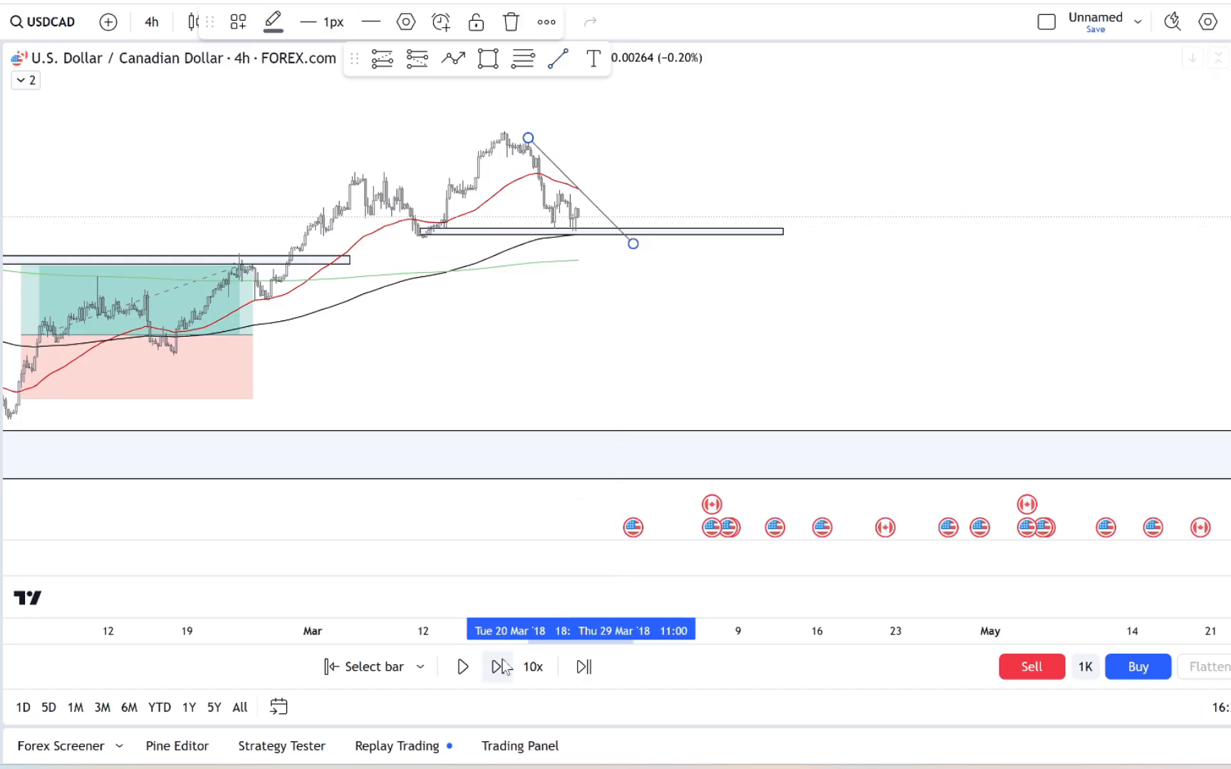
left_click(498, 668)
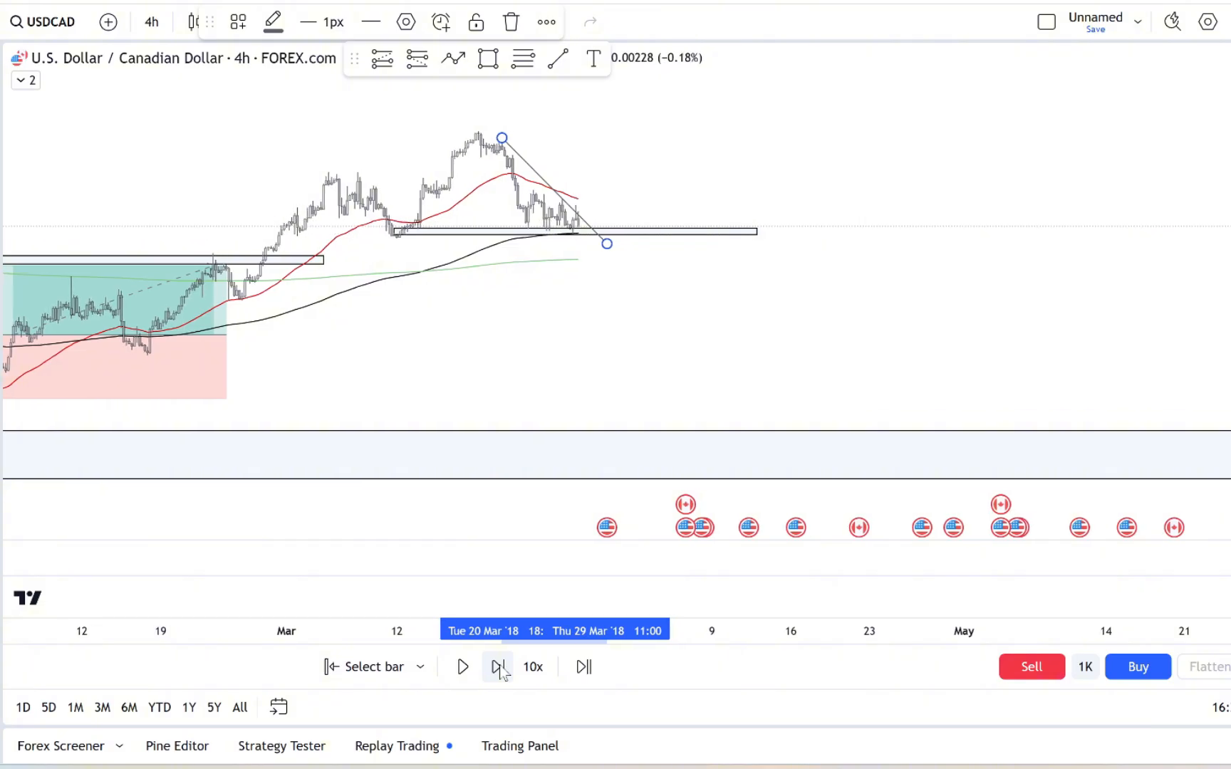
left_click(497, 667)
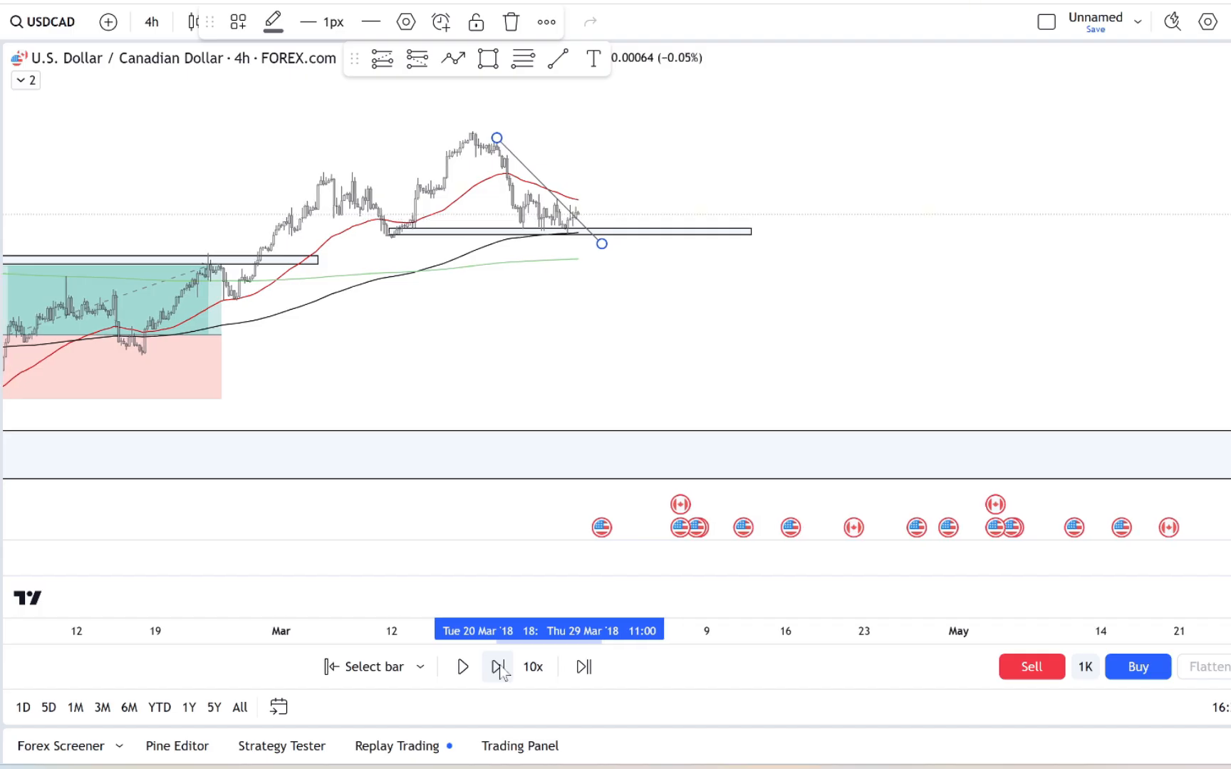
left_click(497, 666)
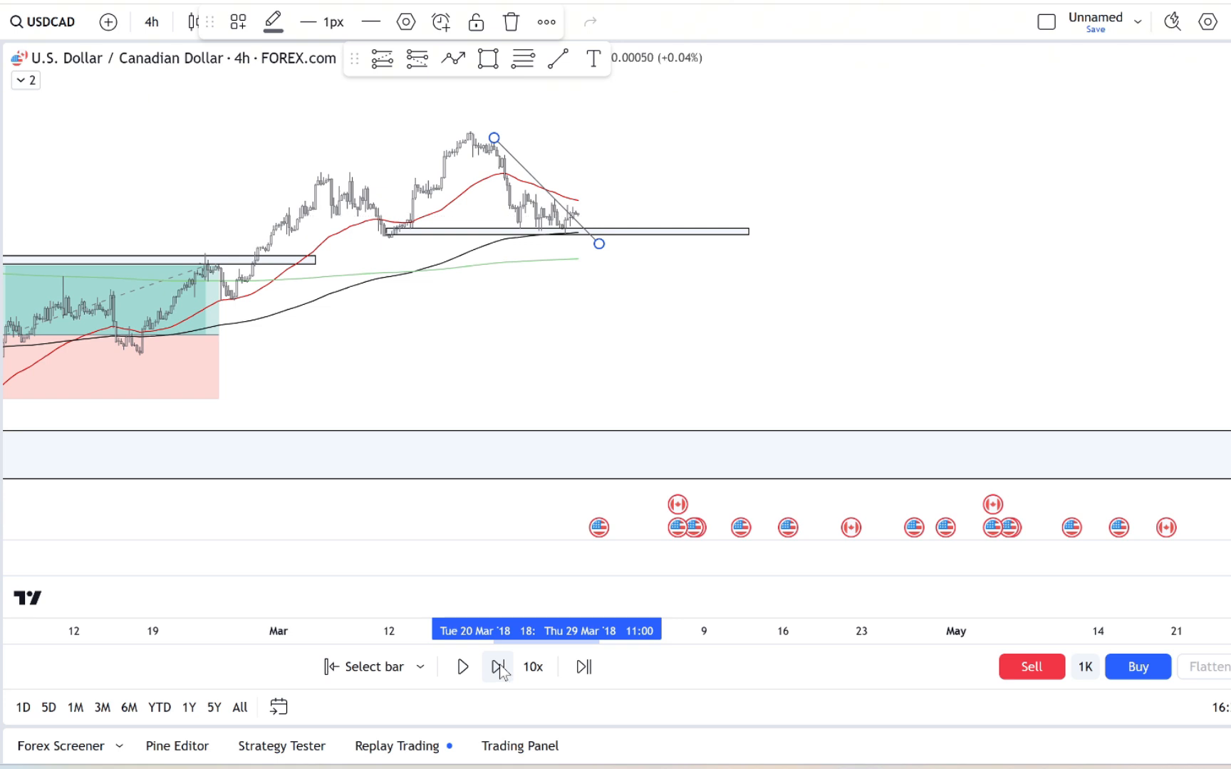
left_click(497, 666)
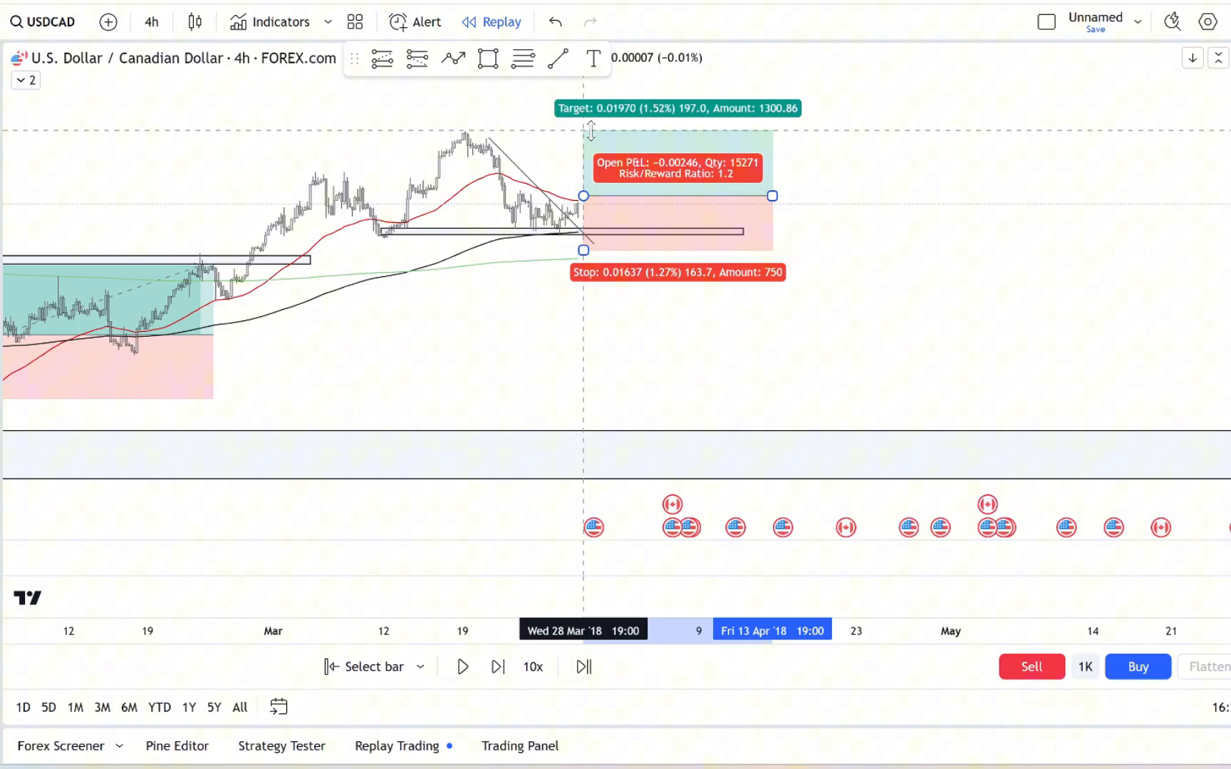
- Set the new long's target and replay until its stop is hit for about 1.27% loss
left_click(463, 667)
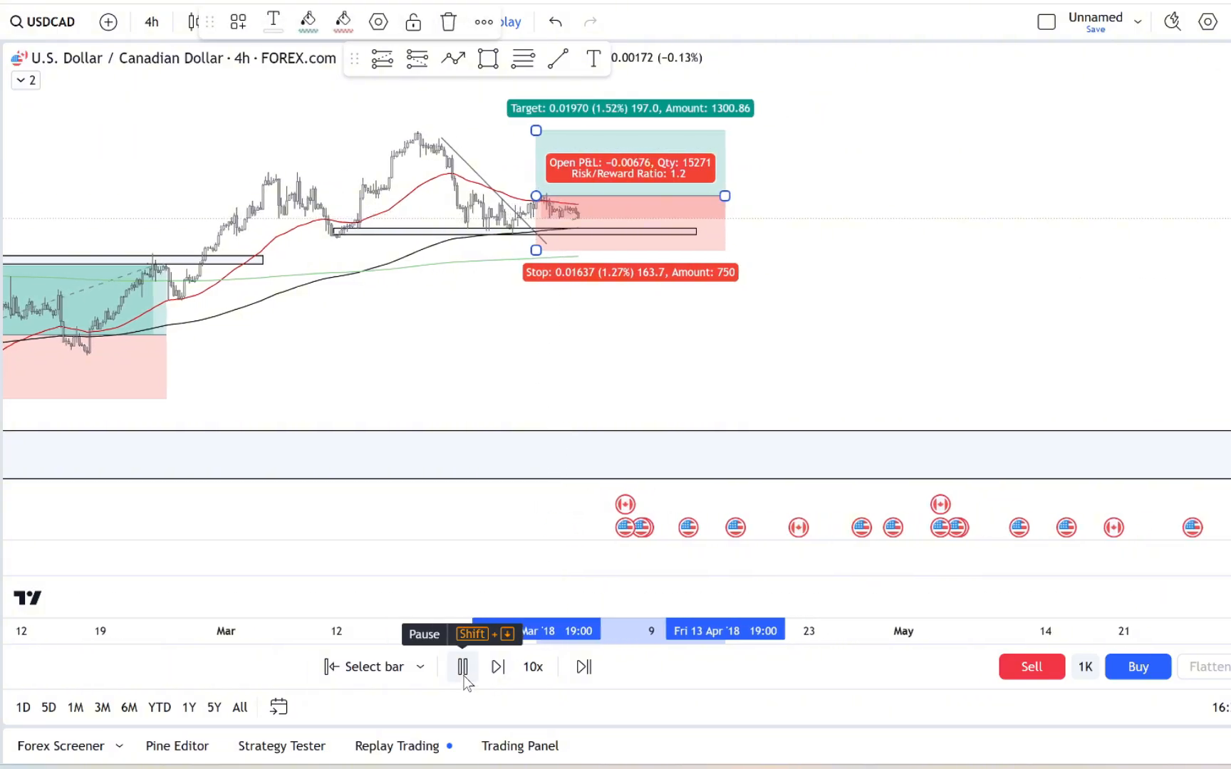
left_click(497, 667)
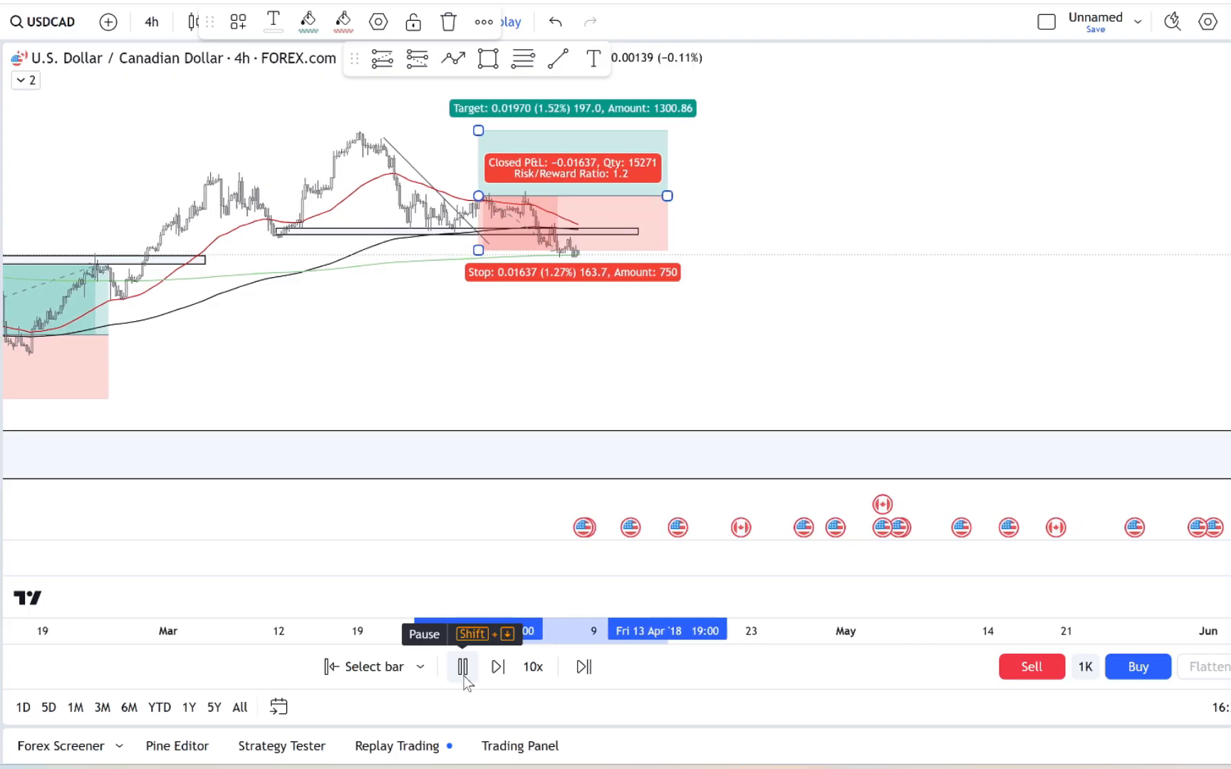
left_click(463, 667)
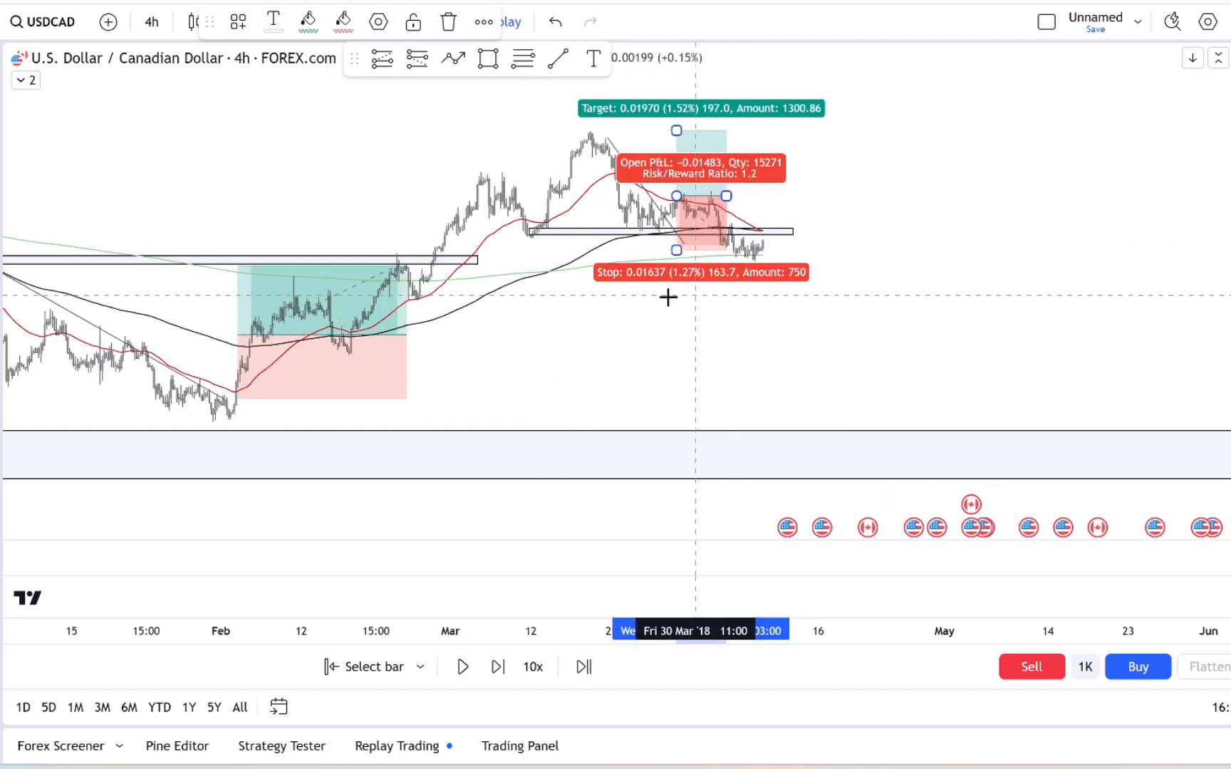
left_click(463, 667)
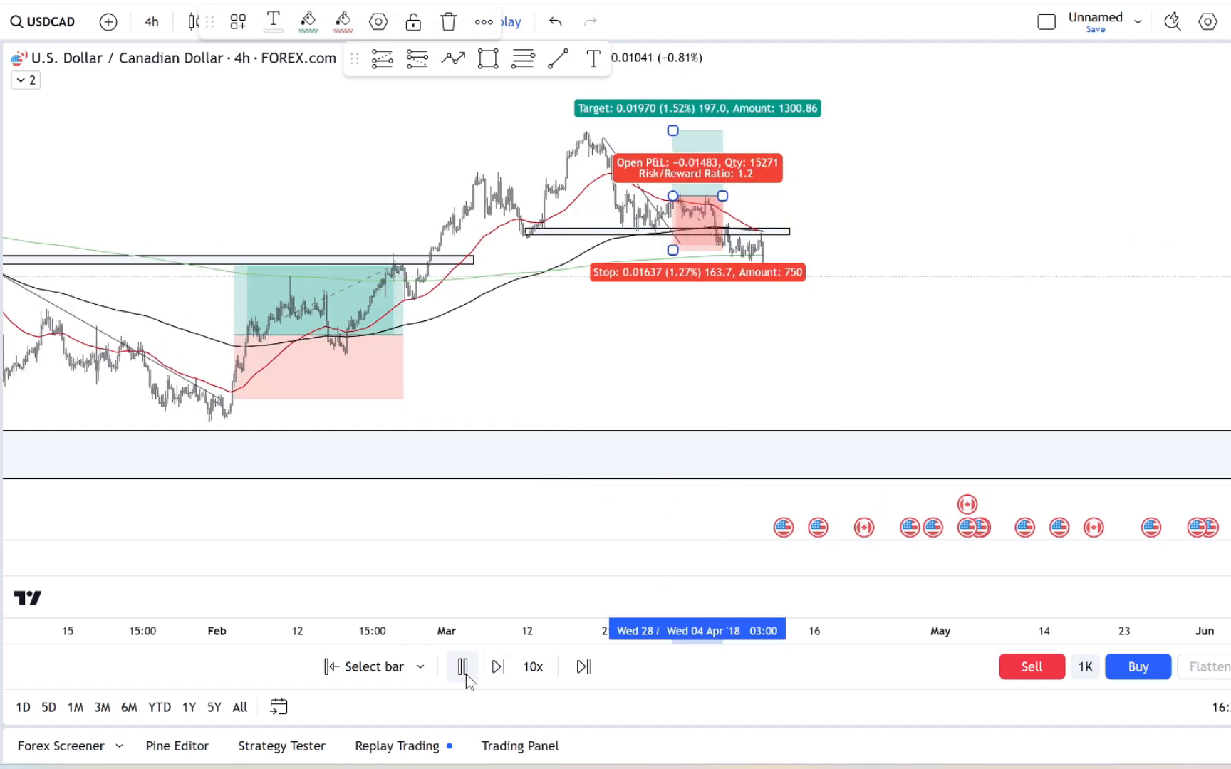
left_click(464, 667)
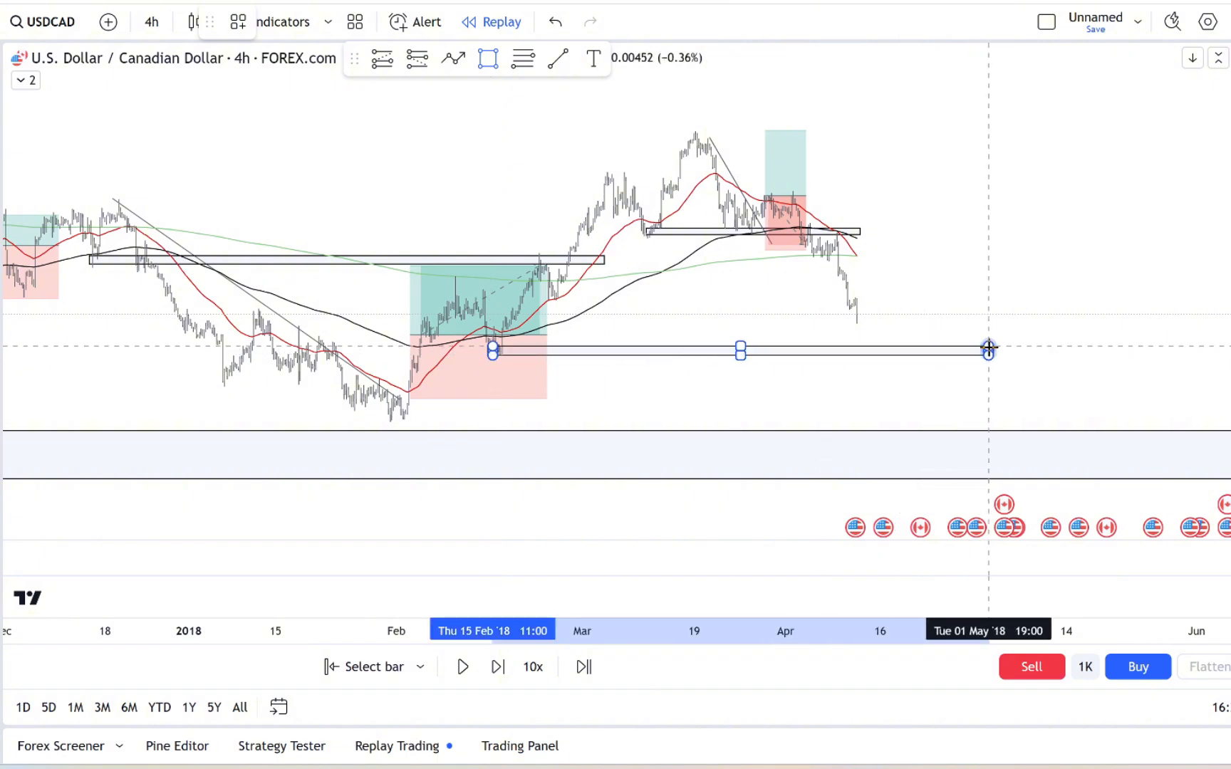
- Replay price back up off the lower zone and mark a thin zone at the May retest level
left_click(463, 666)
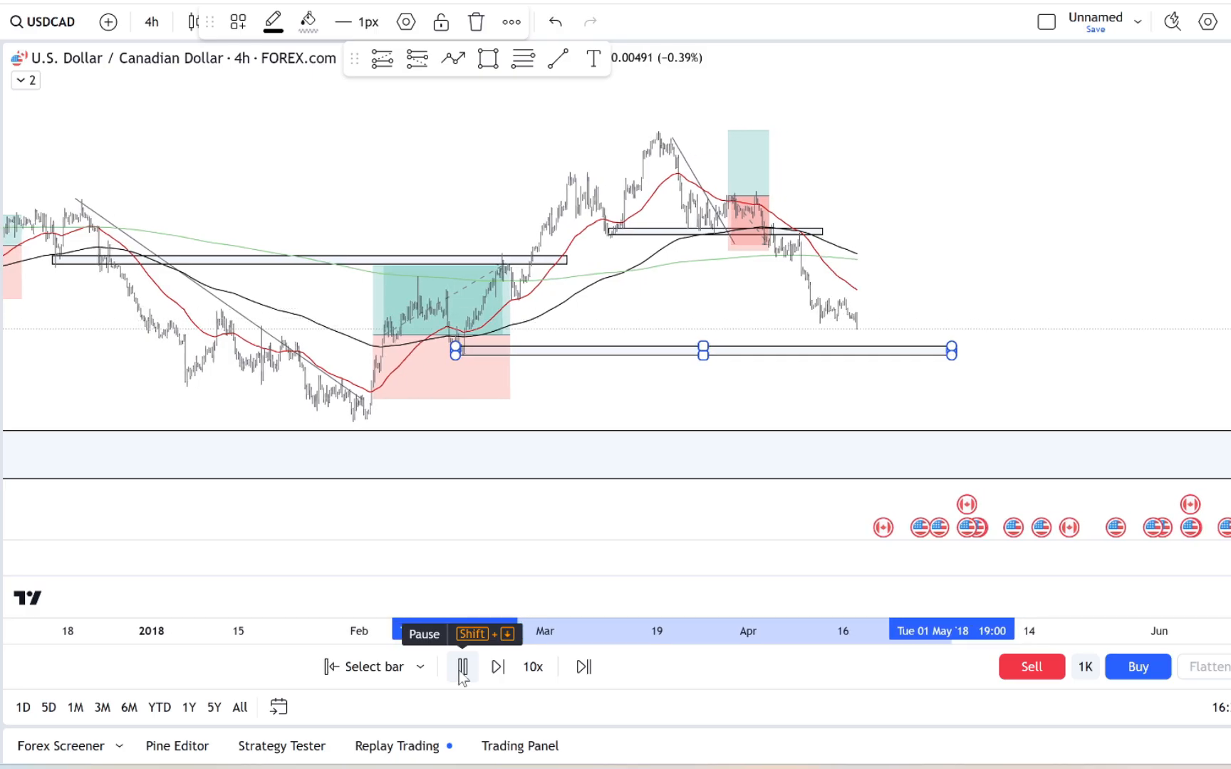
left_click(497, 667)
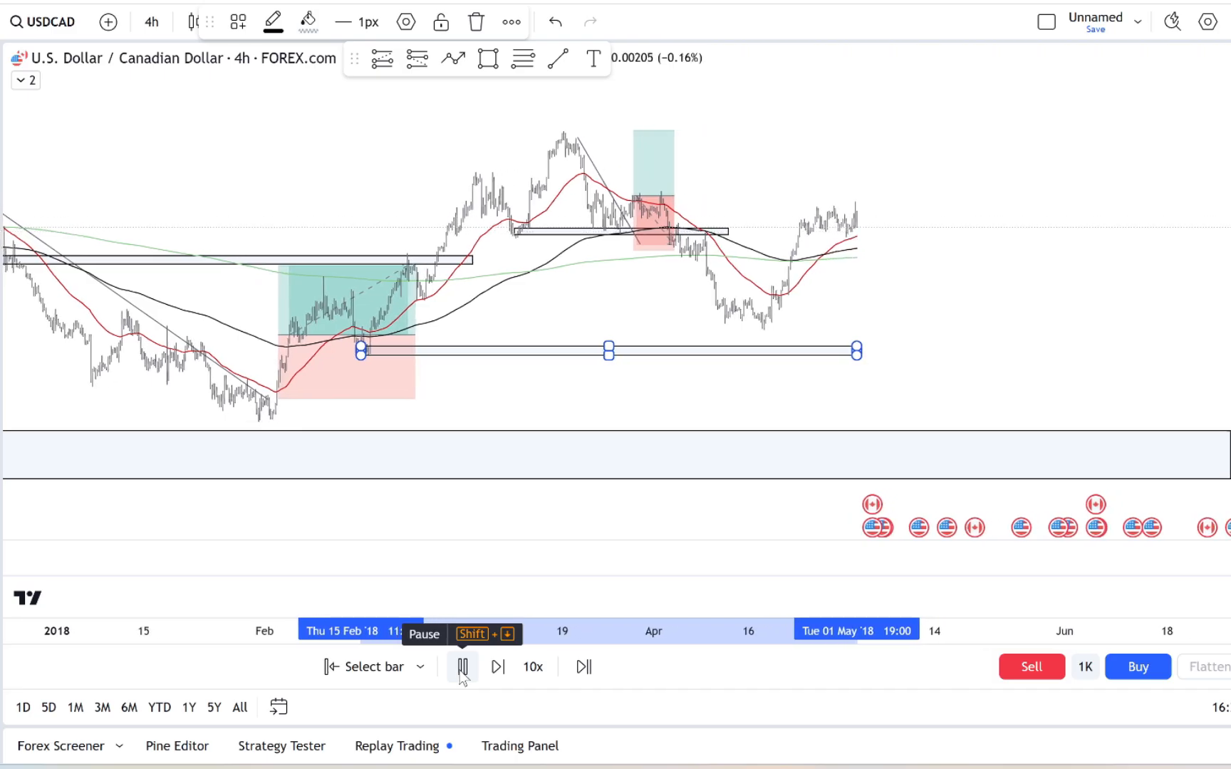
left_click(462, 667)
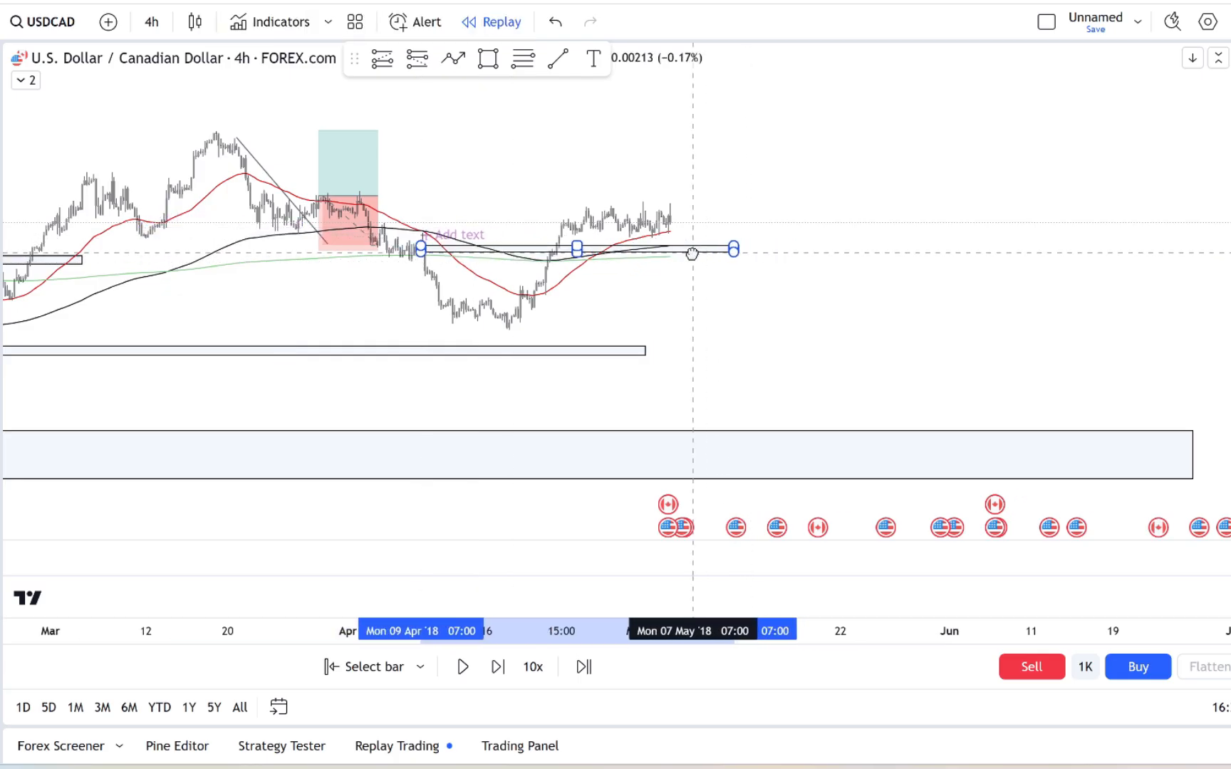
left_click(497, 666)
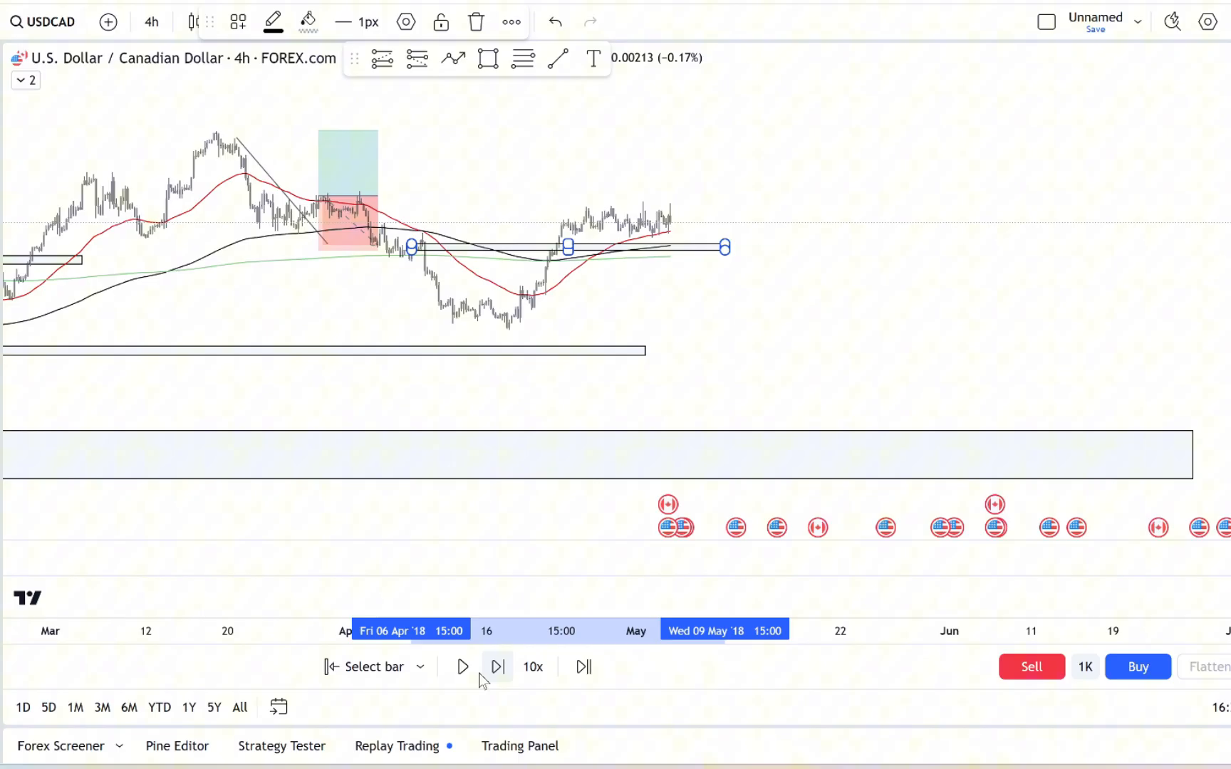
- Resume and step the replay forward bar by bar along the retest zone
left_click(463, 667)
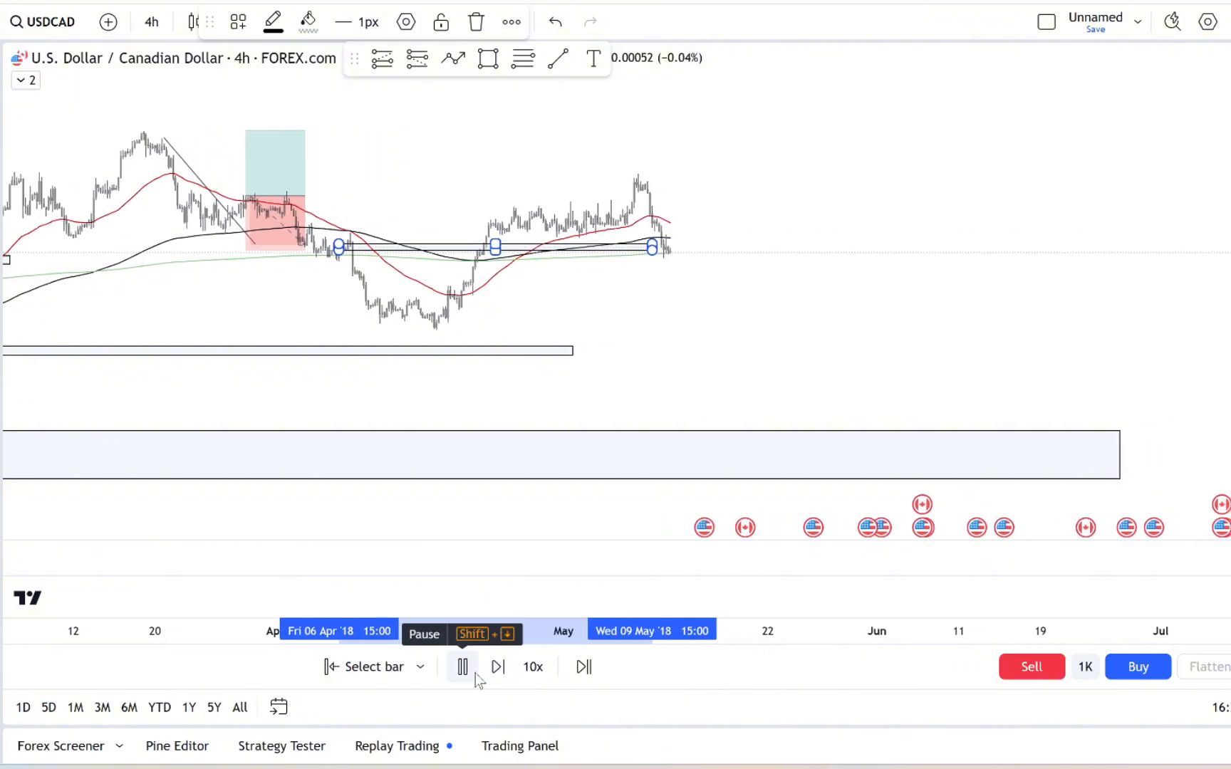
left_click(461, 667)
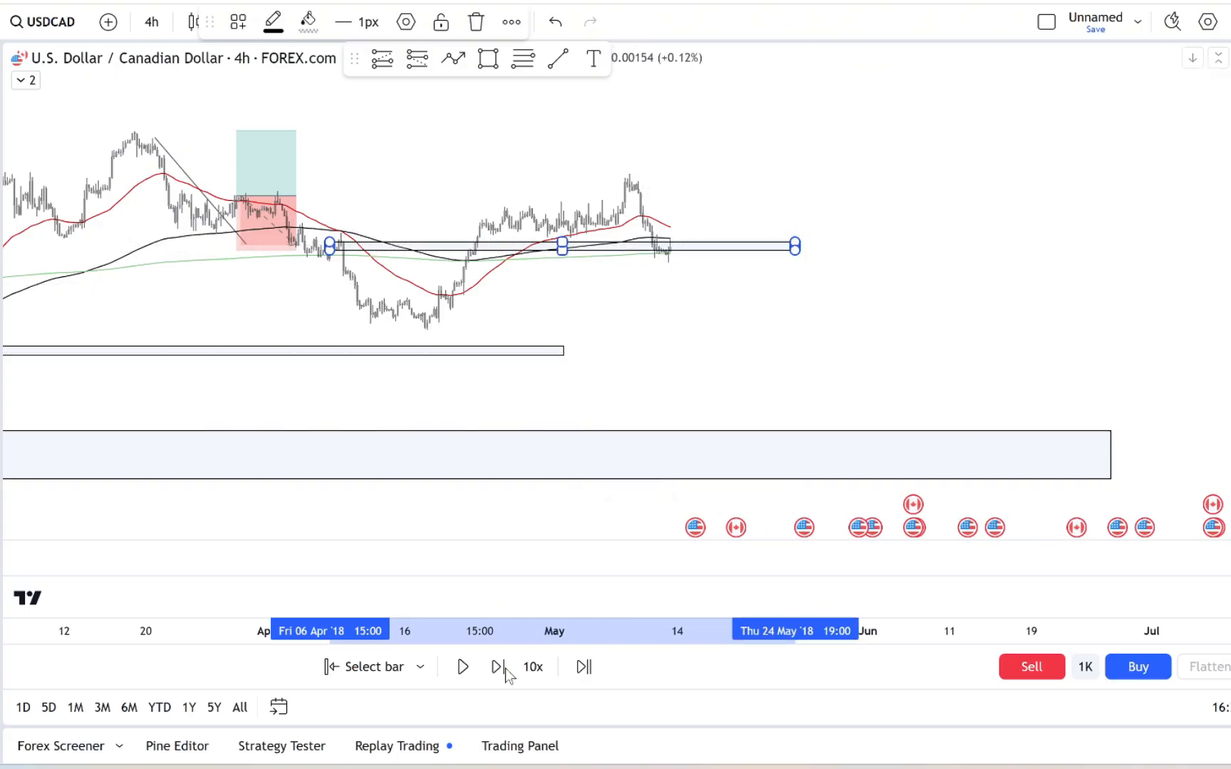
left_click(496, 667)
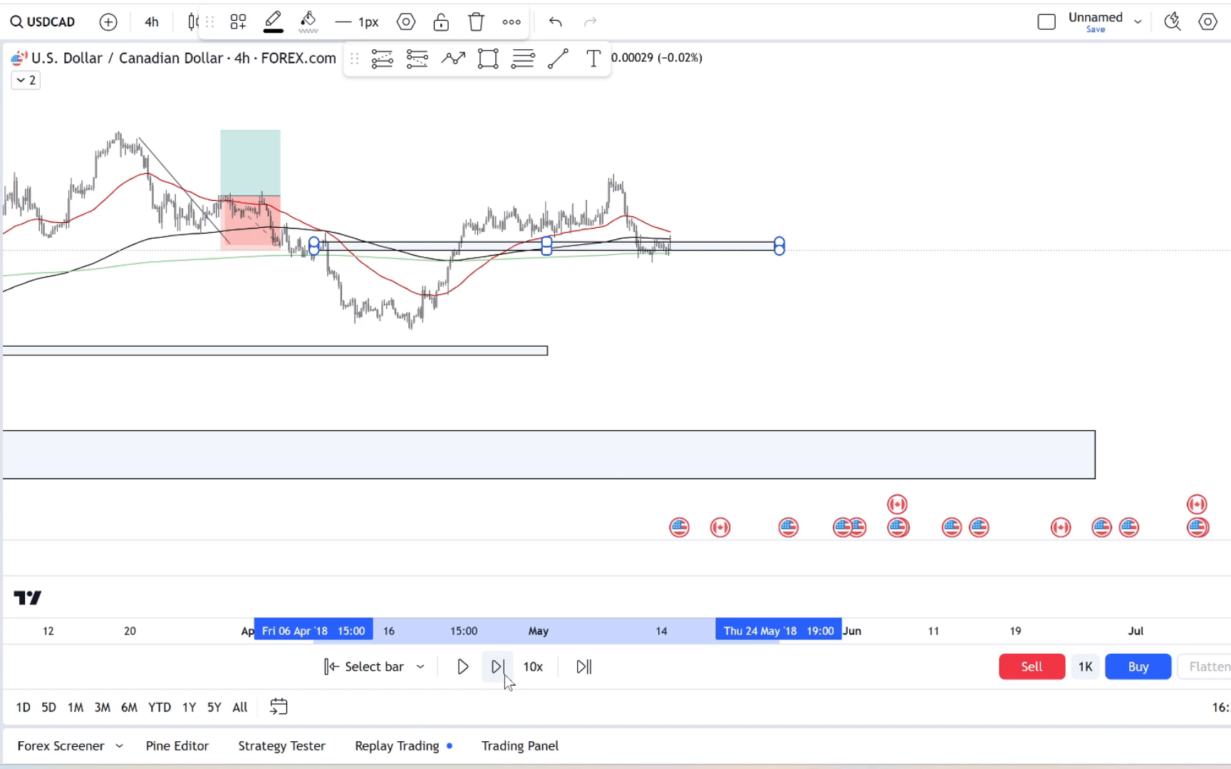
left_click(497, 666)
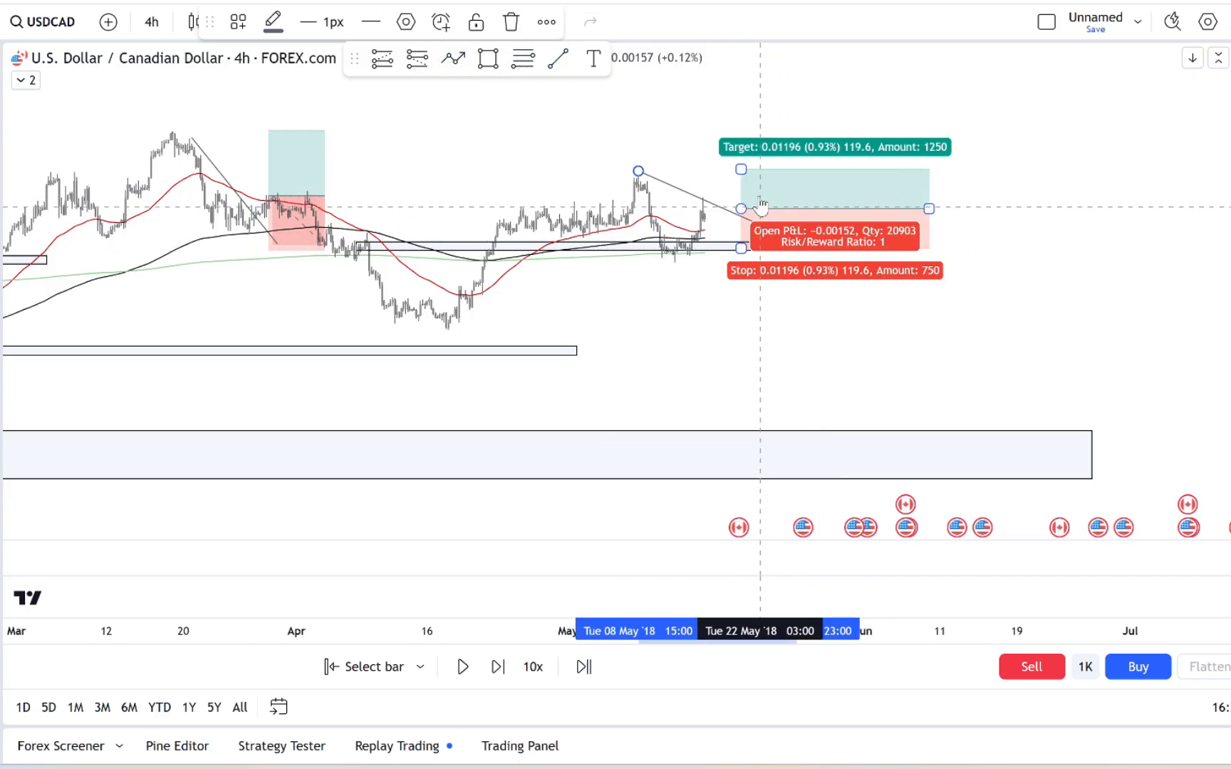
- Open a long at current price with matching 1.24% target and stop
left_click(498, 667)
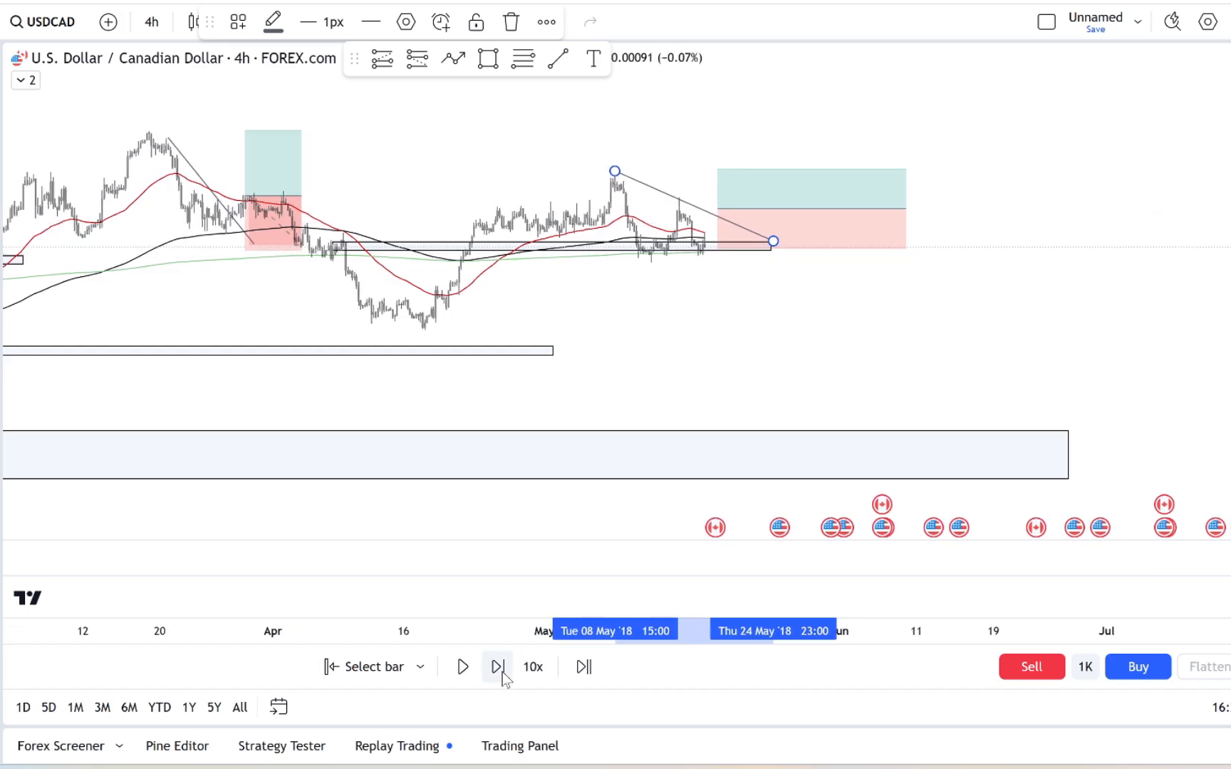
left_click(495, 667)
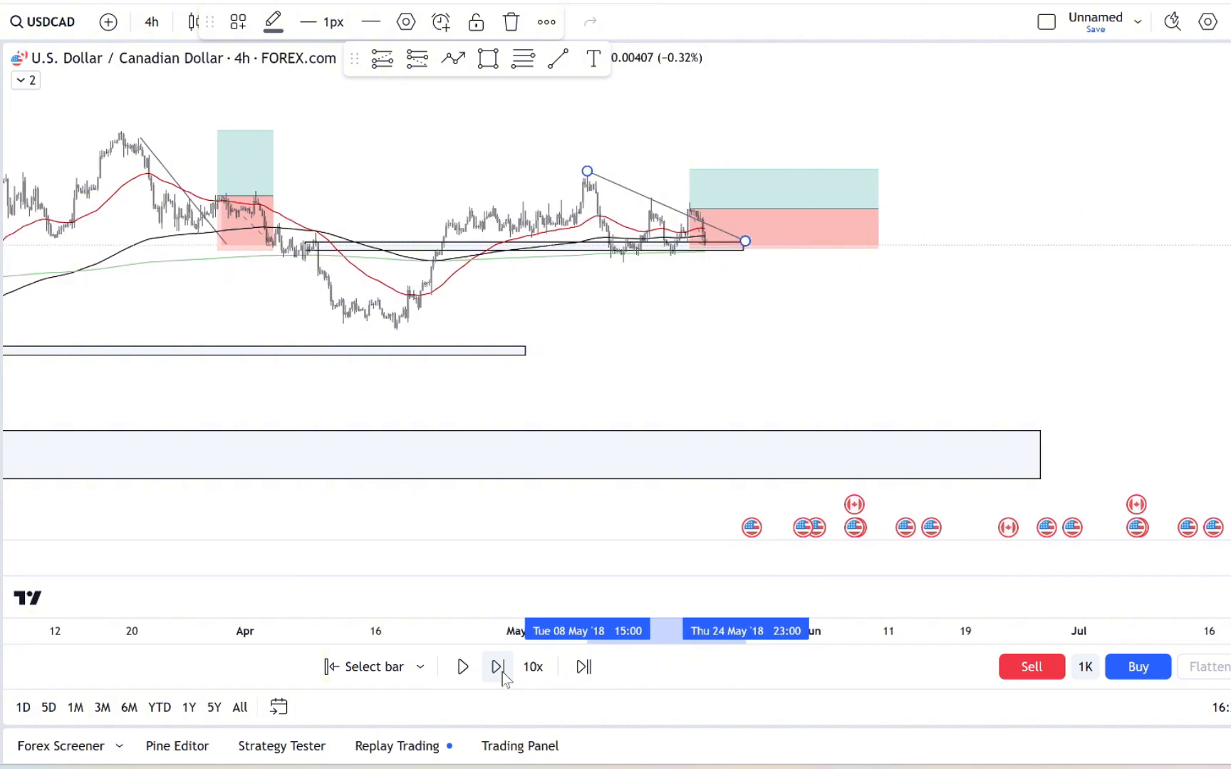
left_click(497, 667)
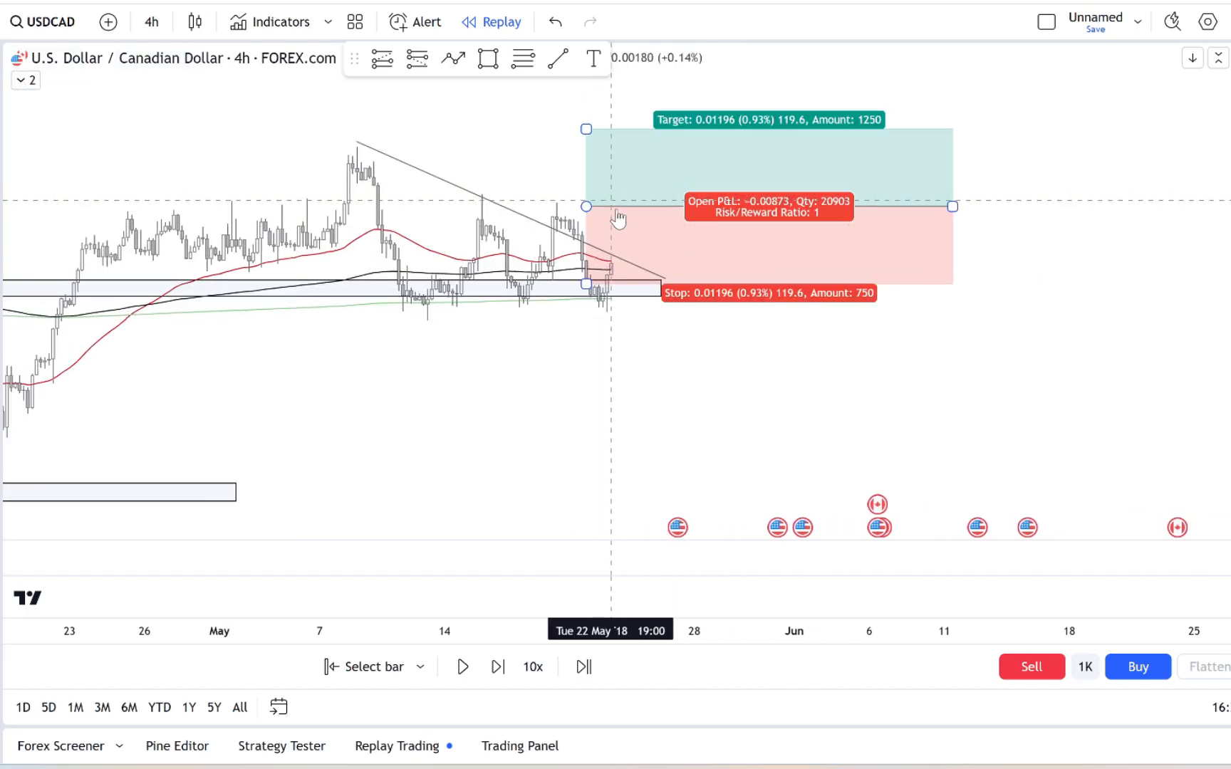
left_click(498, 667)
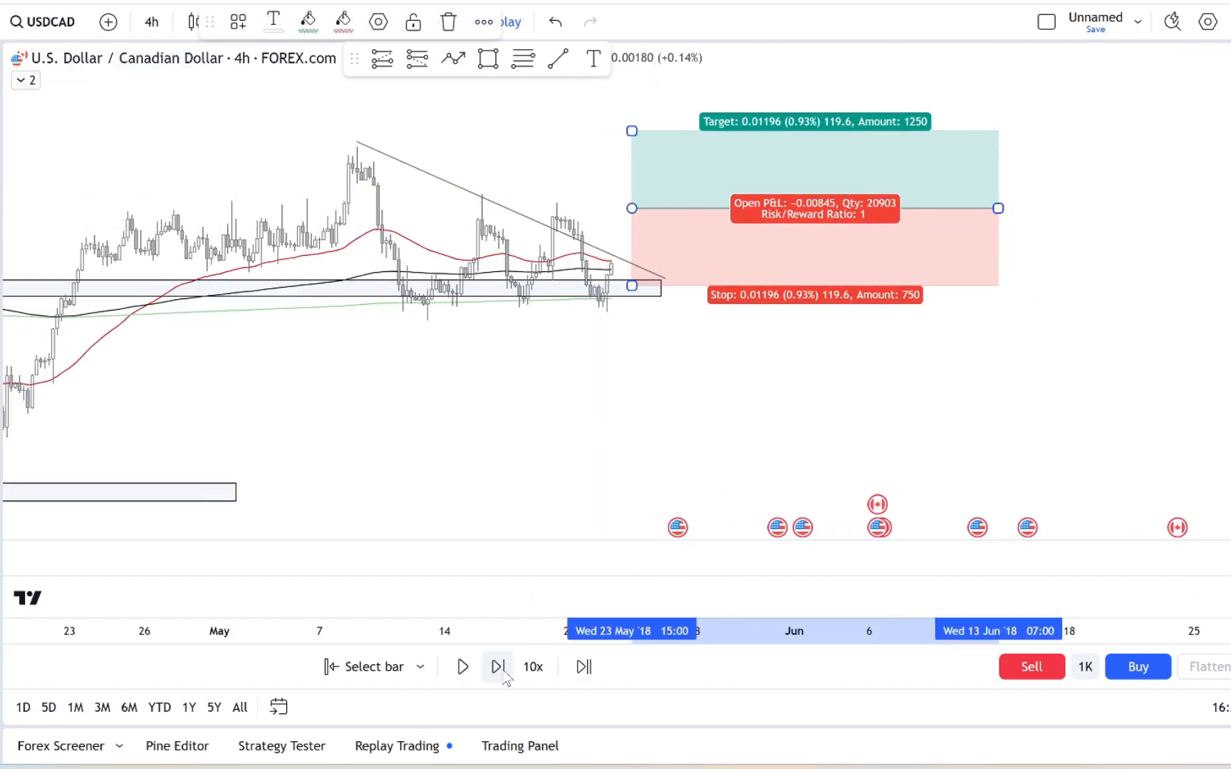
- Replay until the long hits its target and shorten the position box to the exit bar
left_click(497, 667)
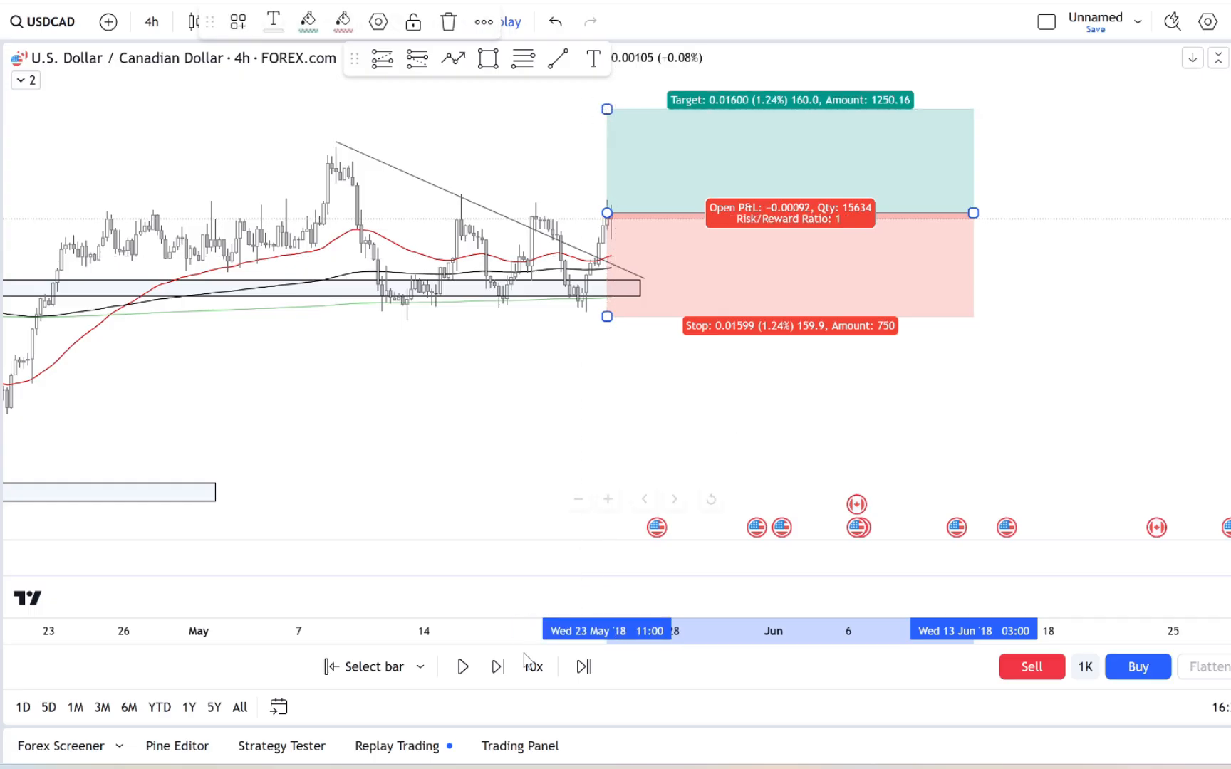
left_click(463, 667)
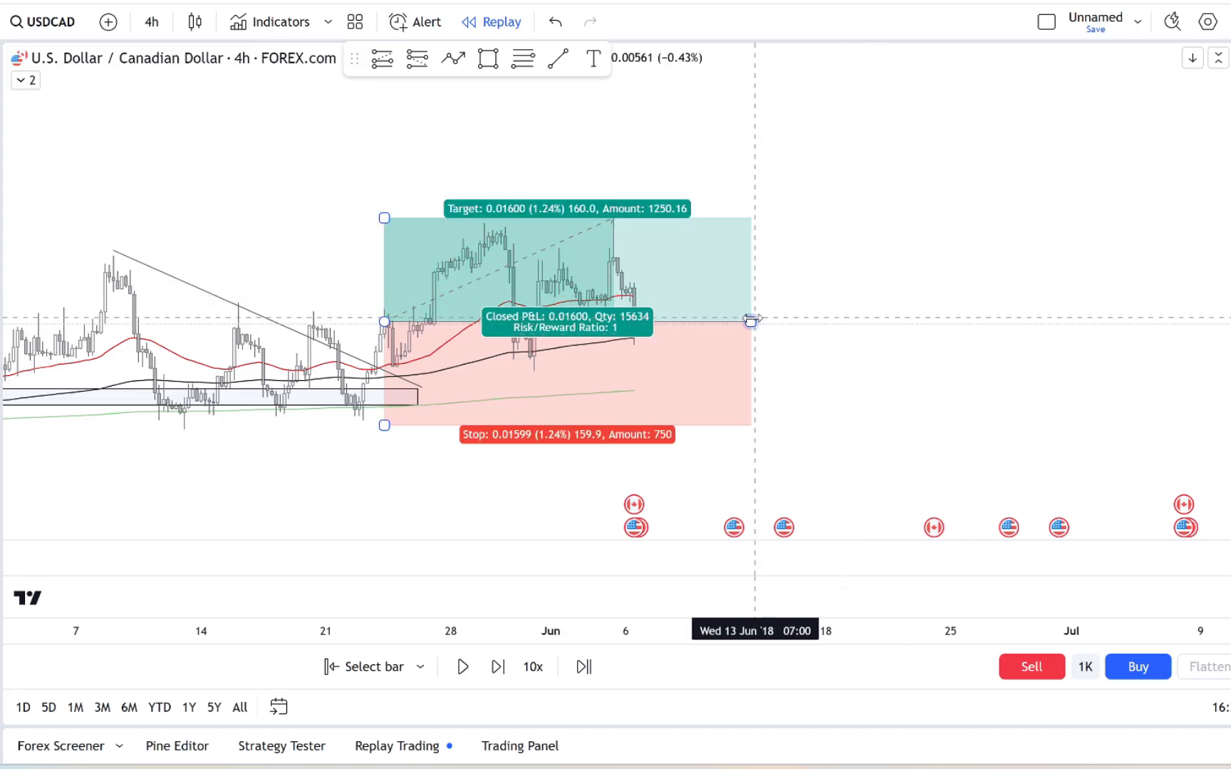
left_click_drag(749, 320, 624, 321)
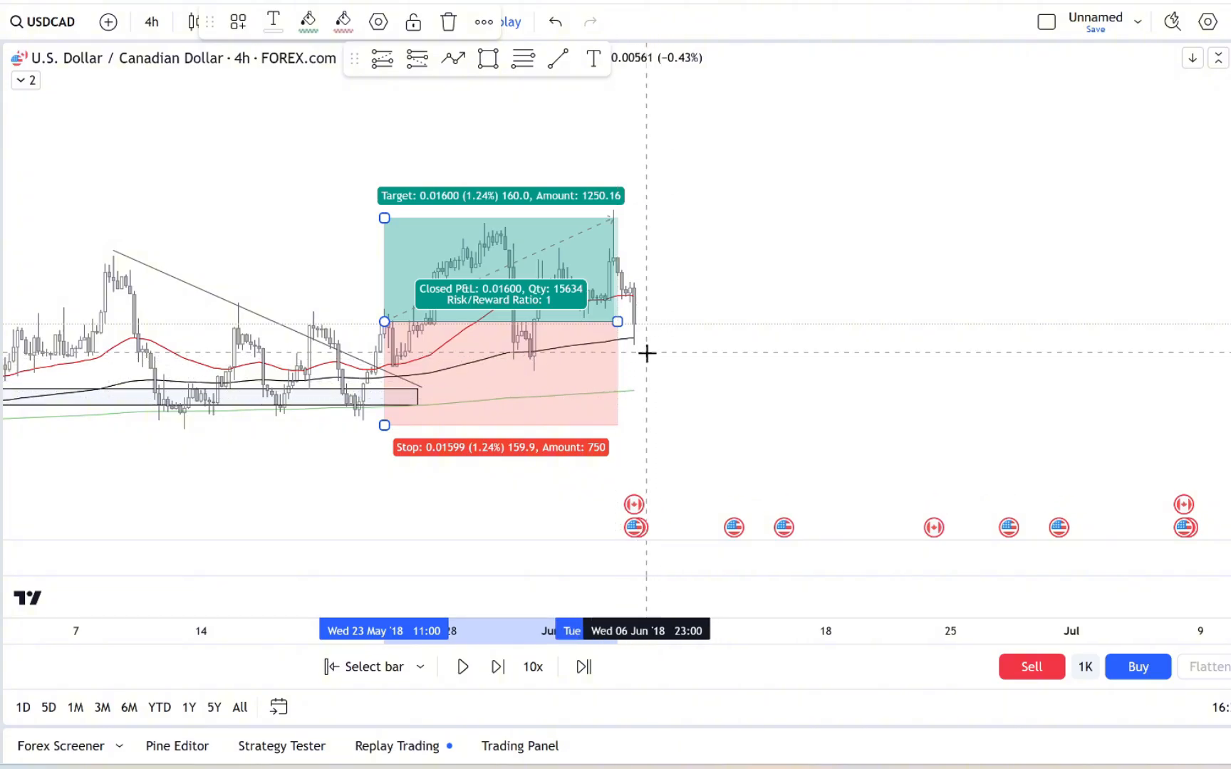
- Replay the chart forward into early July 2018 and pause at the consolidation
left_click(463, 666)
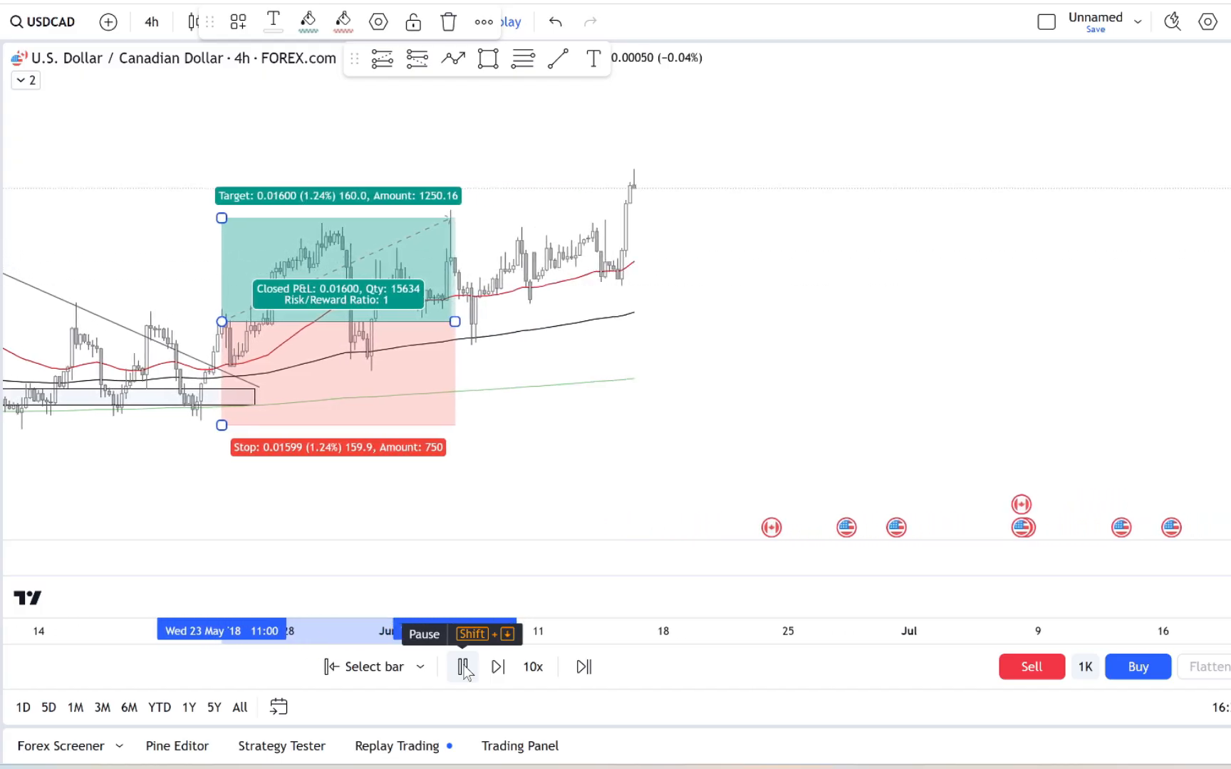
left_click(463, 667)
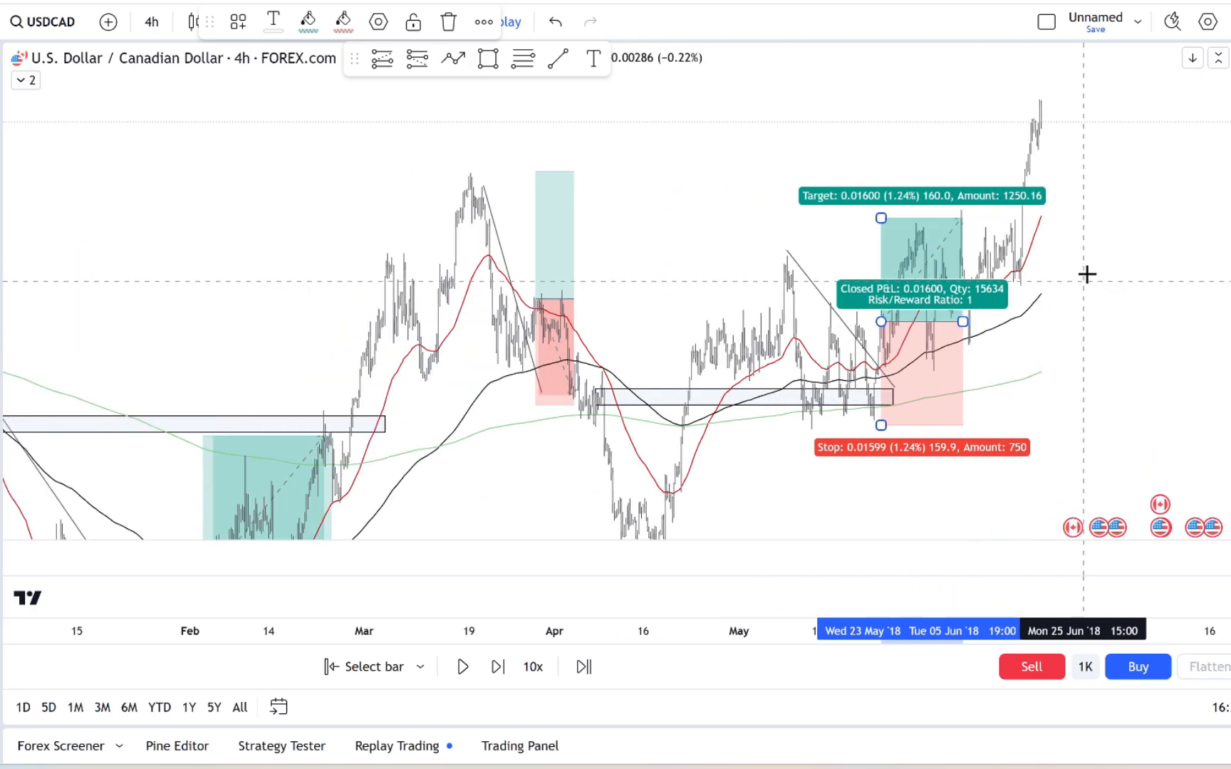
left_click(497, 667)
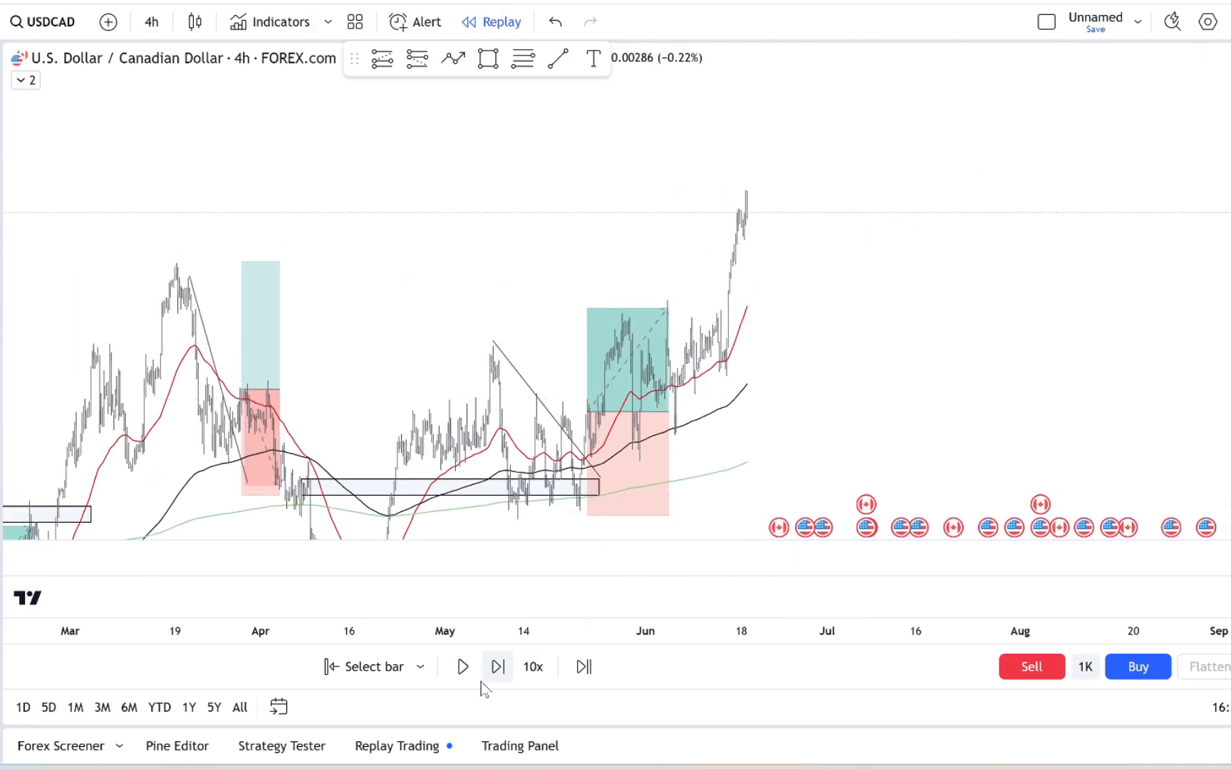
left_click(461, 667)
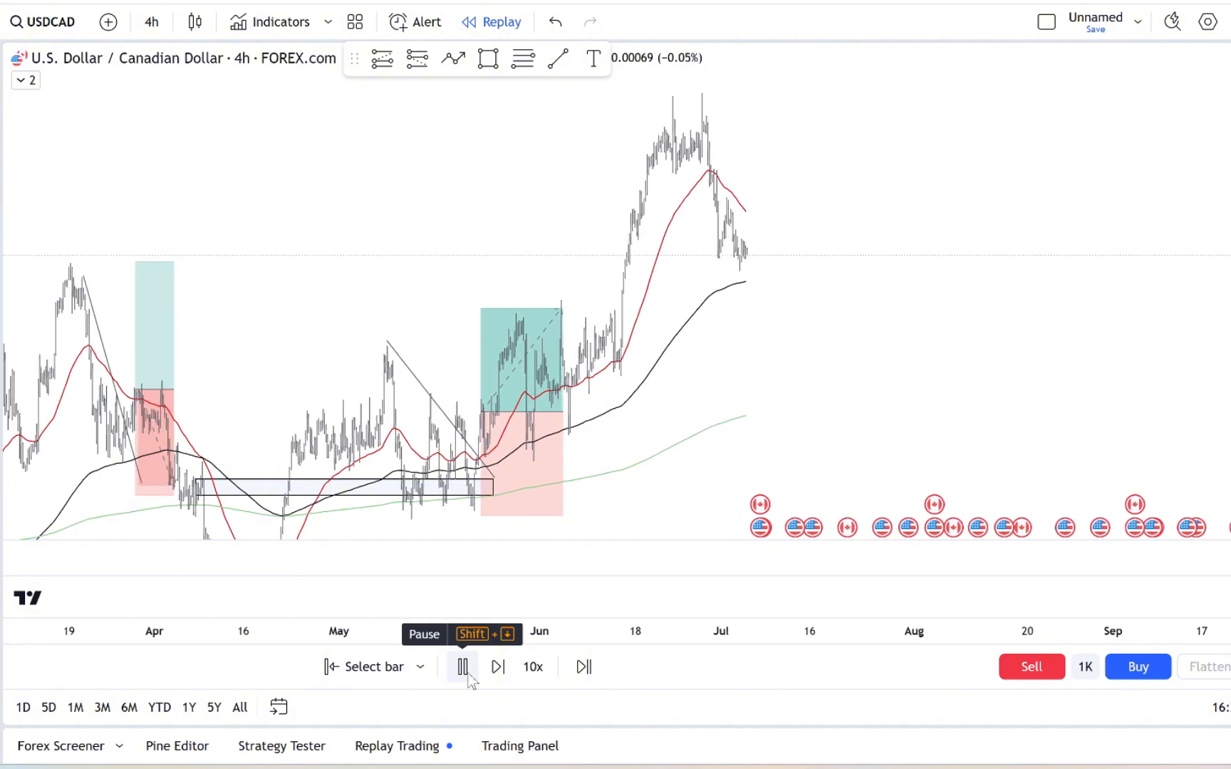
left_click(461, 667)
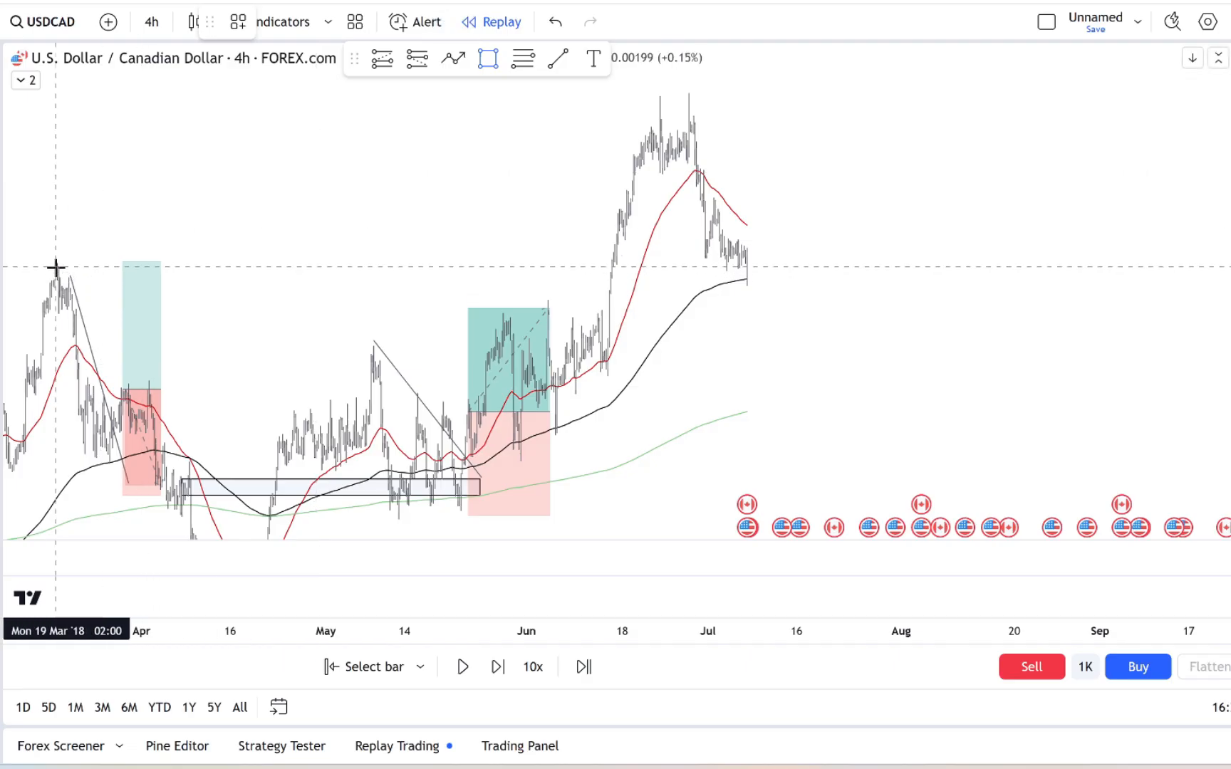
- Mark a zone along the pullback lows near the moving averages and replay to the bounce
left_click_drag(56, 272, 934, 275)
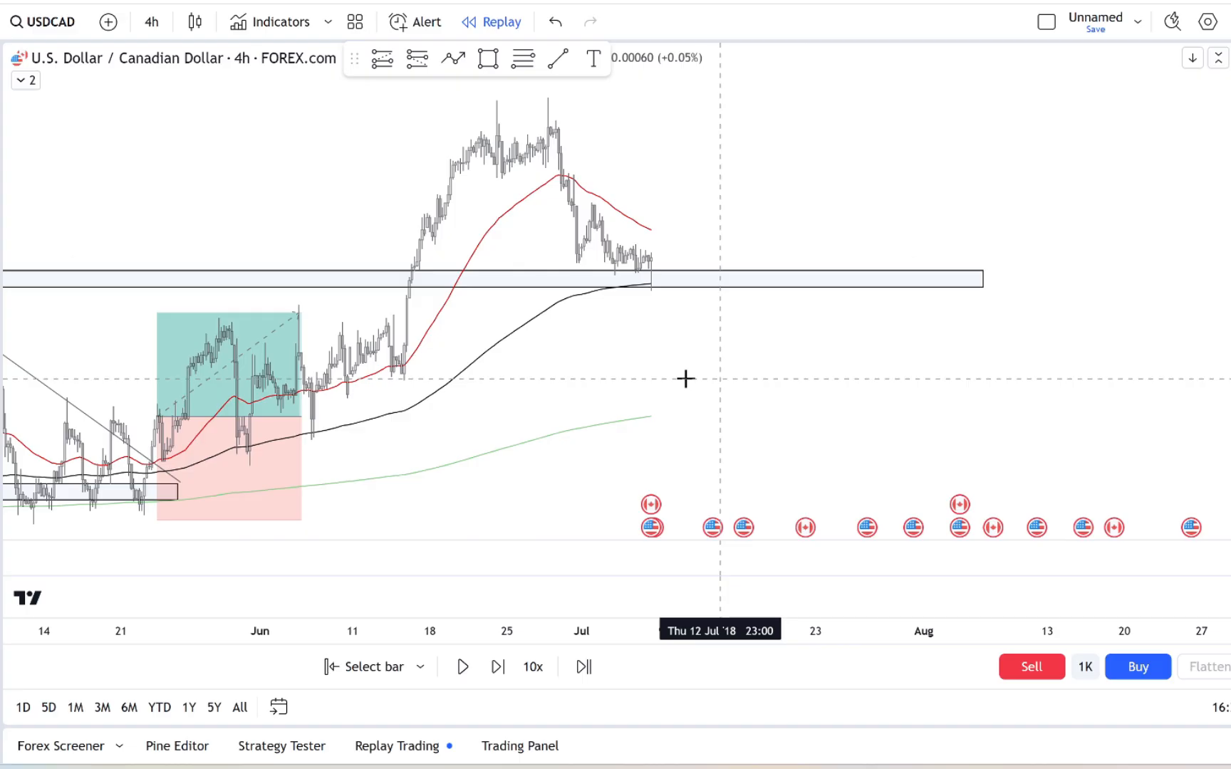
left_click(463, 666)
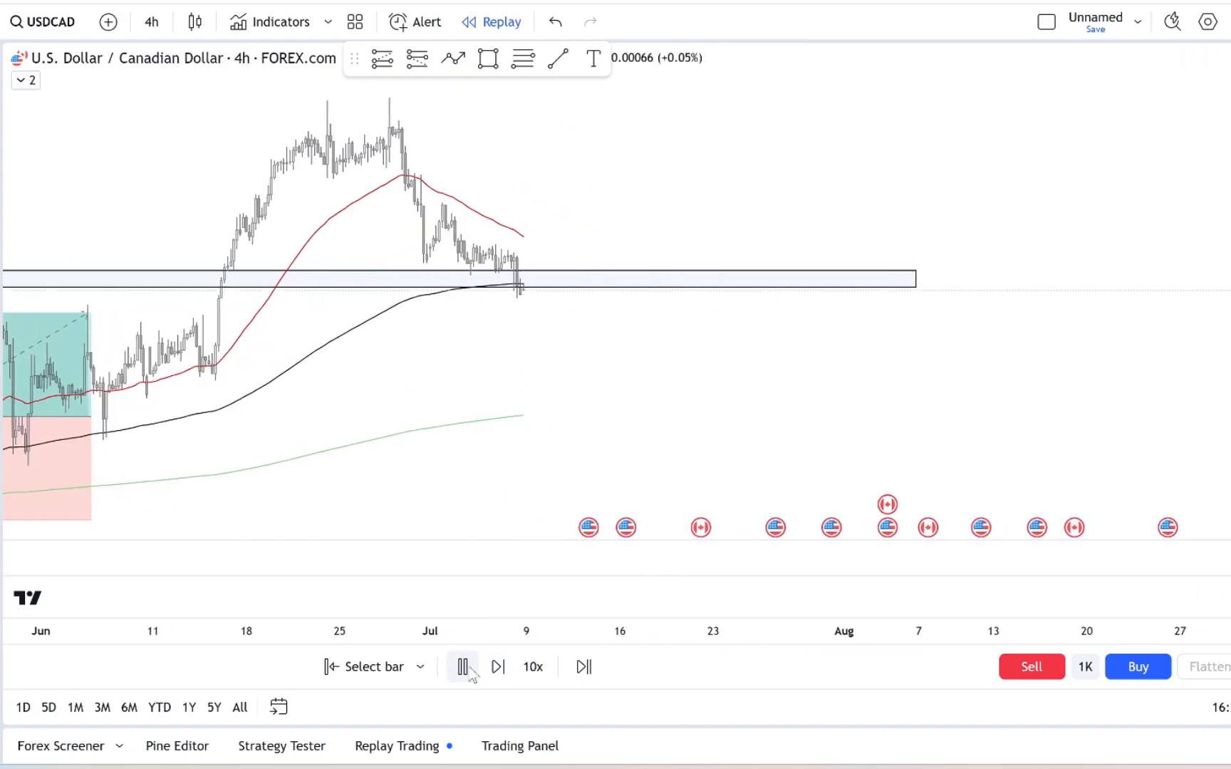
left_click(463, 667)
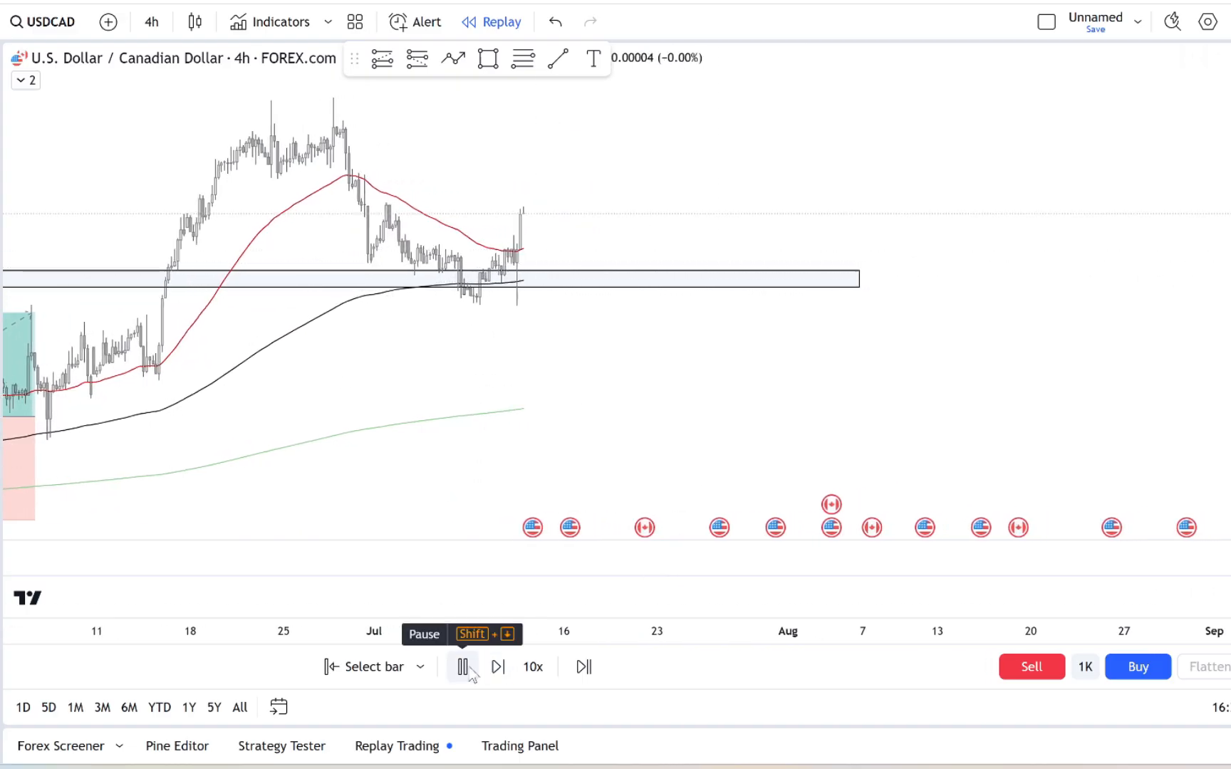
left_click(463, 667)
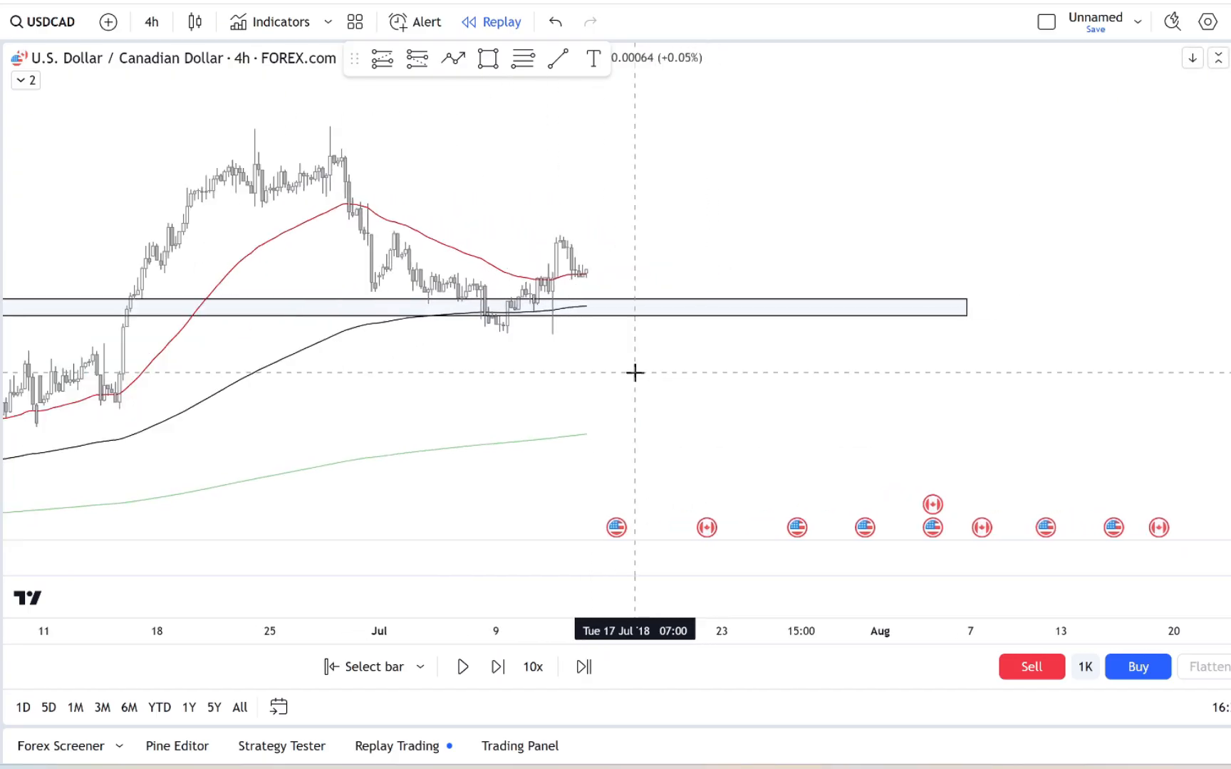
mouse_move(581, 255)
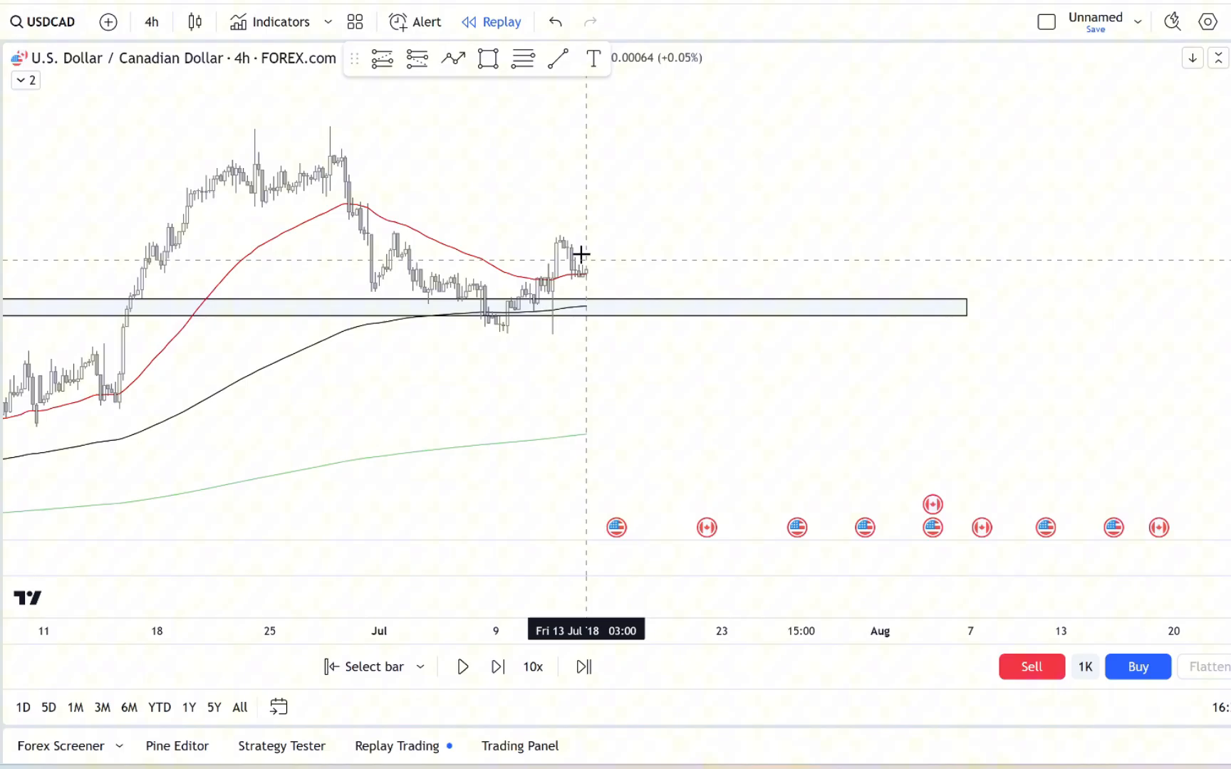
mouse_move(401, 79)
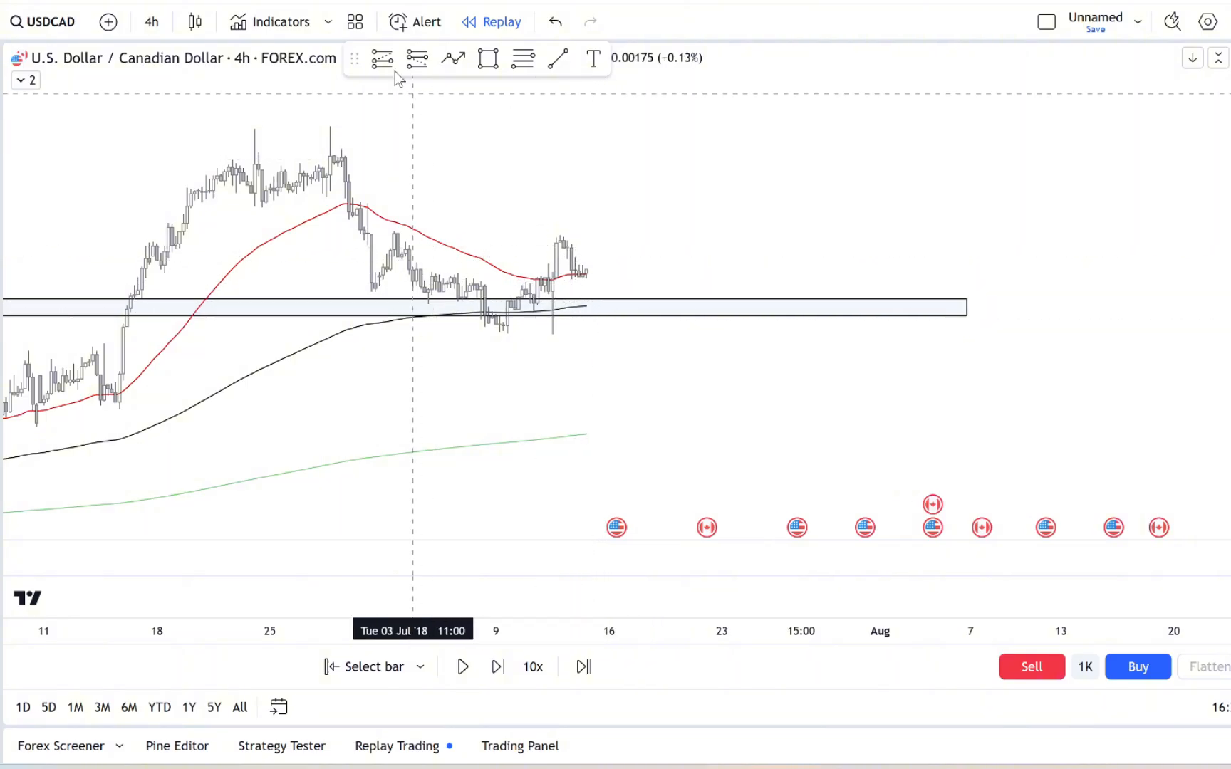
- Open a long at the latest bar with a lower stop, mark the June lows zone, and add a second long there
left_click_drag(586, 209, 585, 331)
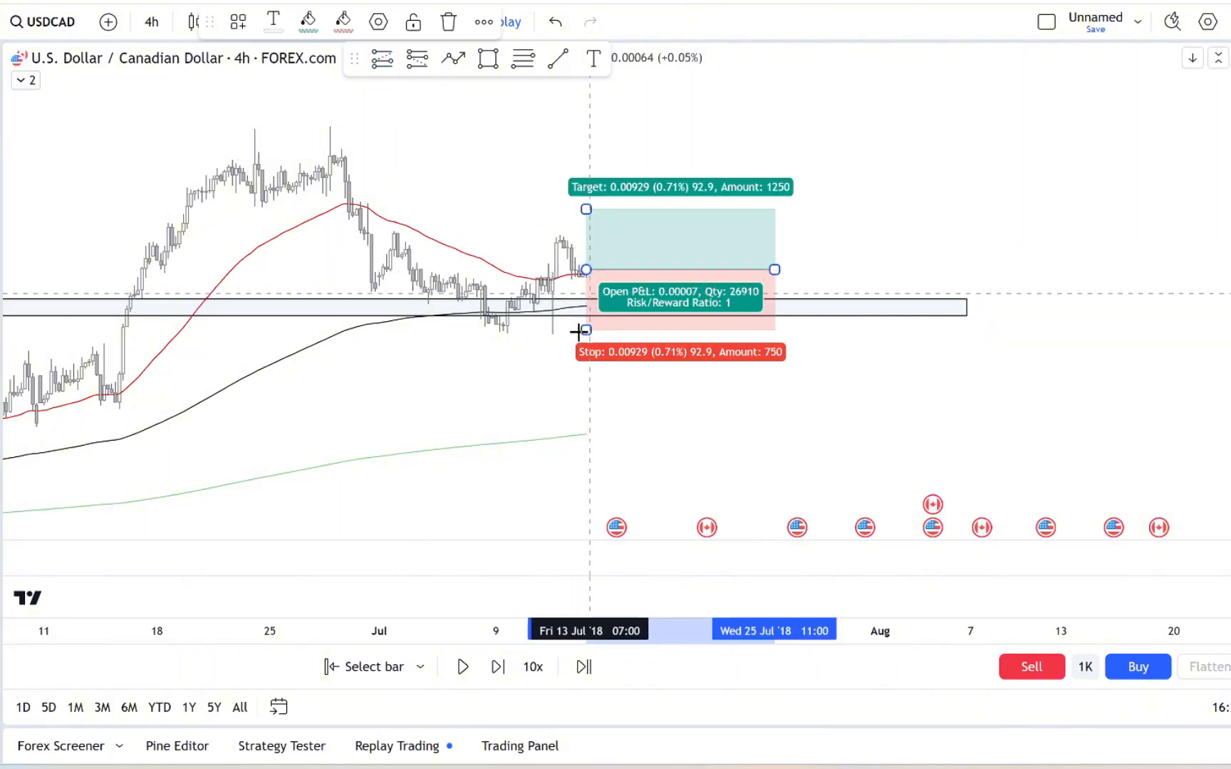
left_click_drag(585, 332, 585, 352)
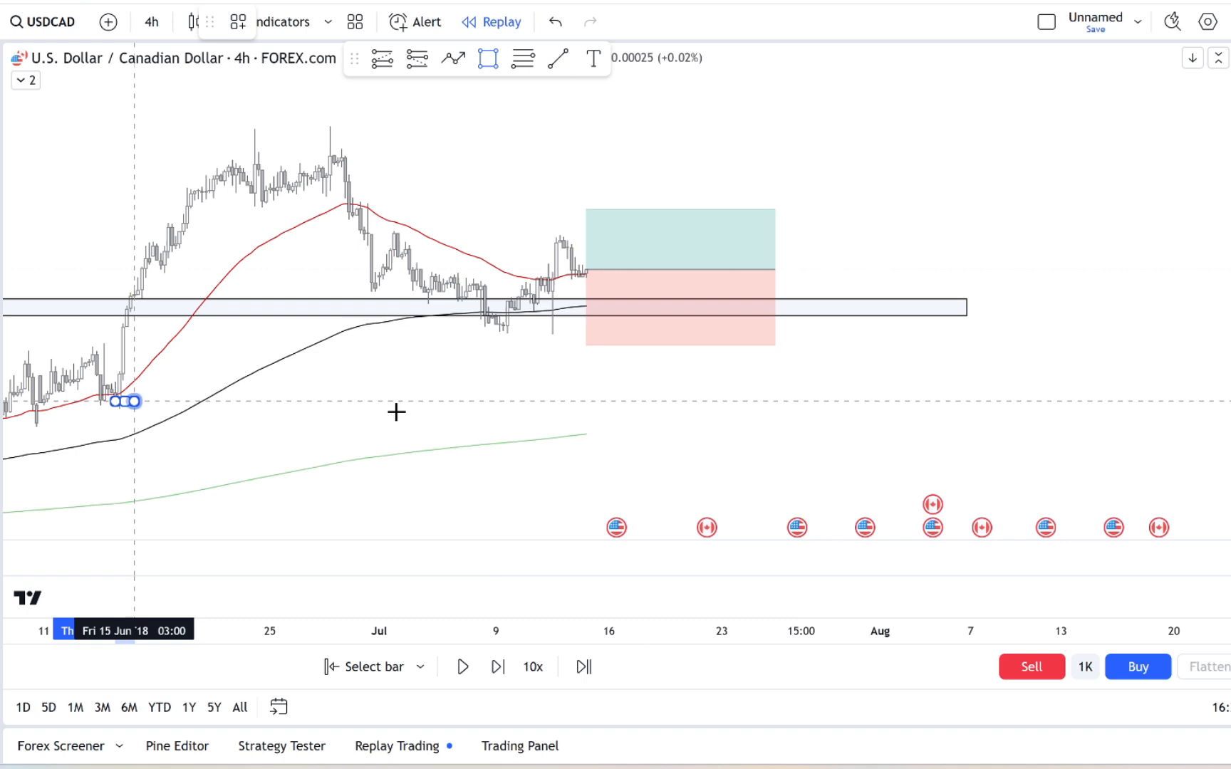
left_click_drag(117, 402, 876, 381)
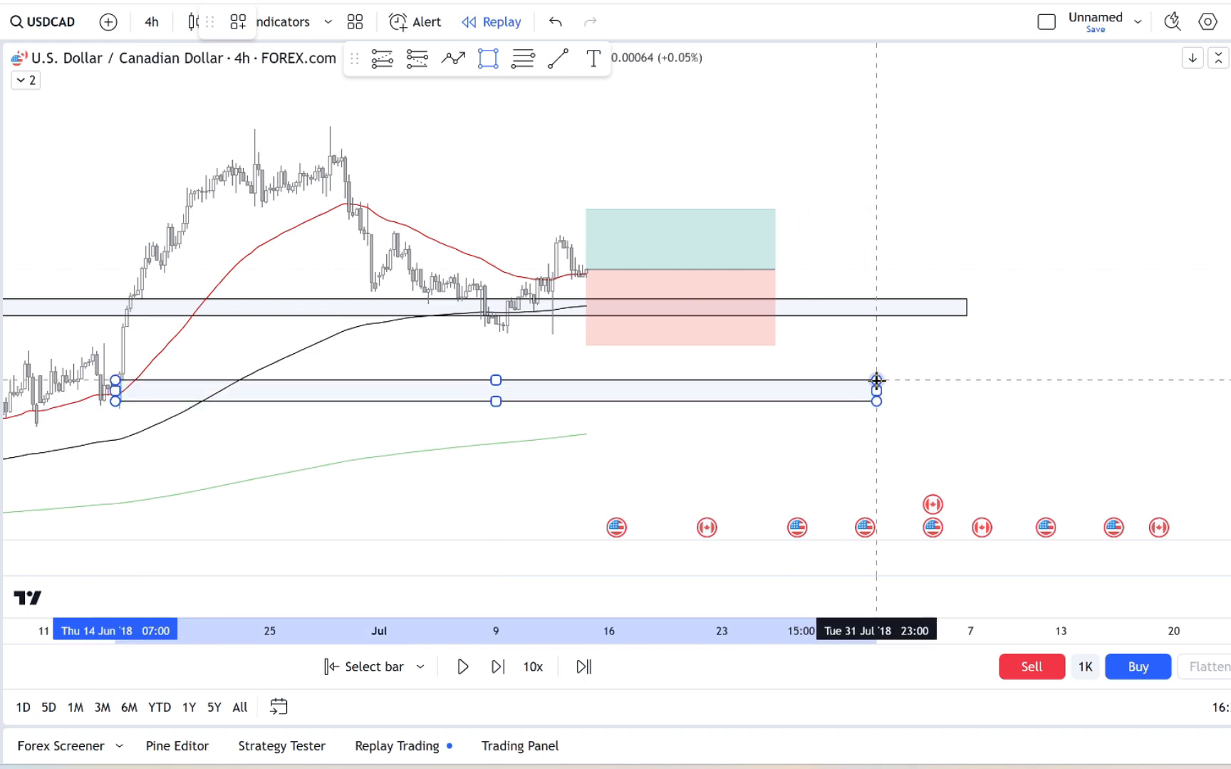
left_click(383, 58)
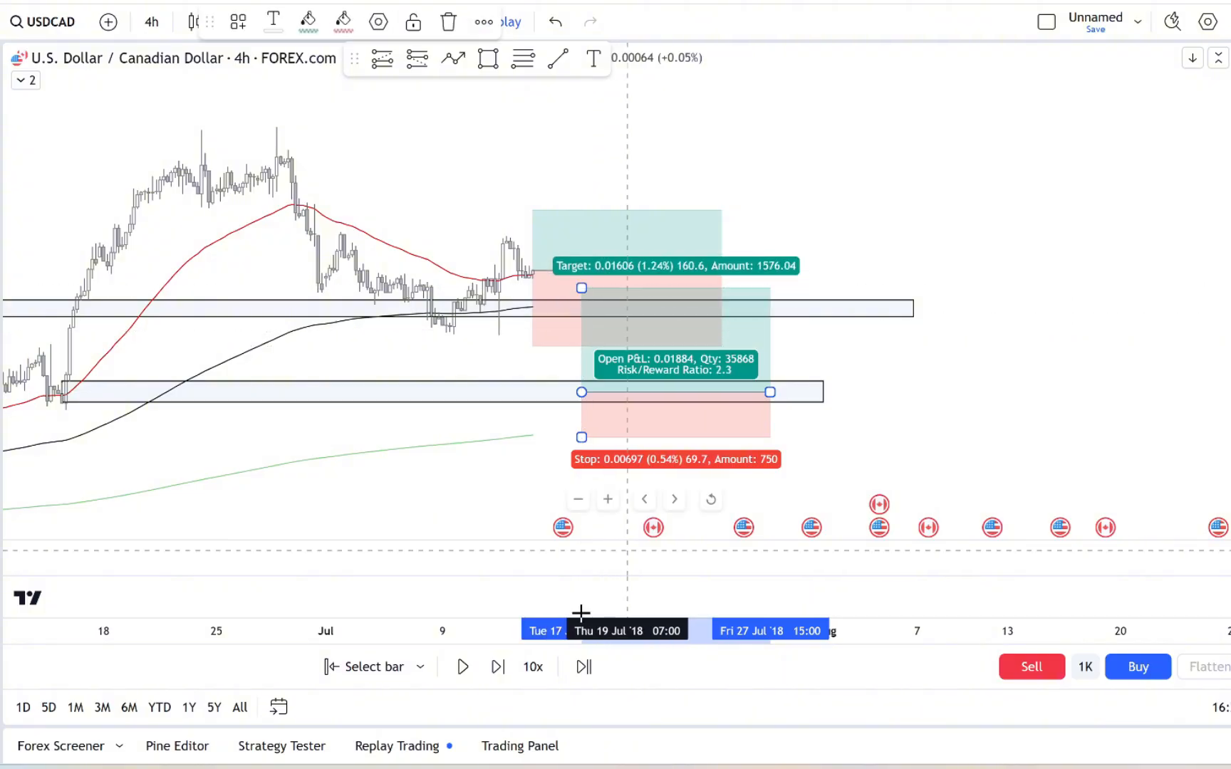
- Replay forward until the first July long closes at its 0.71% target
left_click(463, 667)
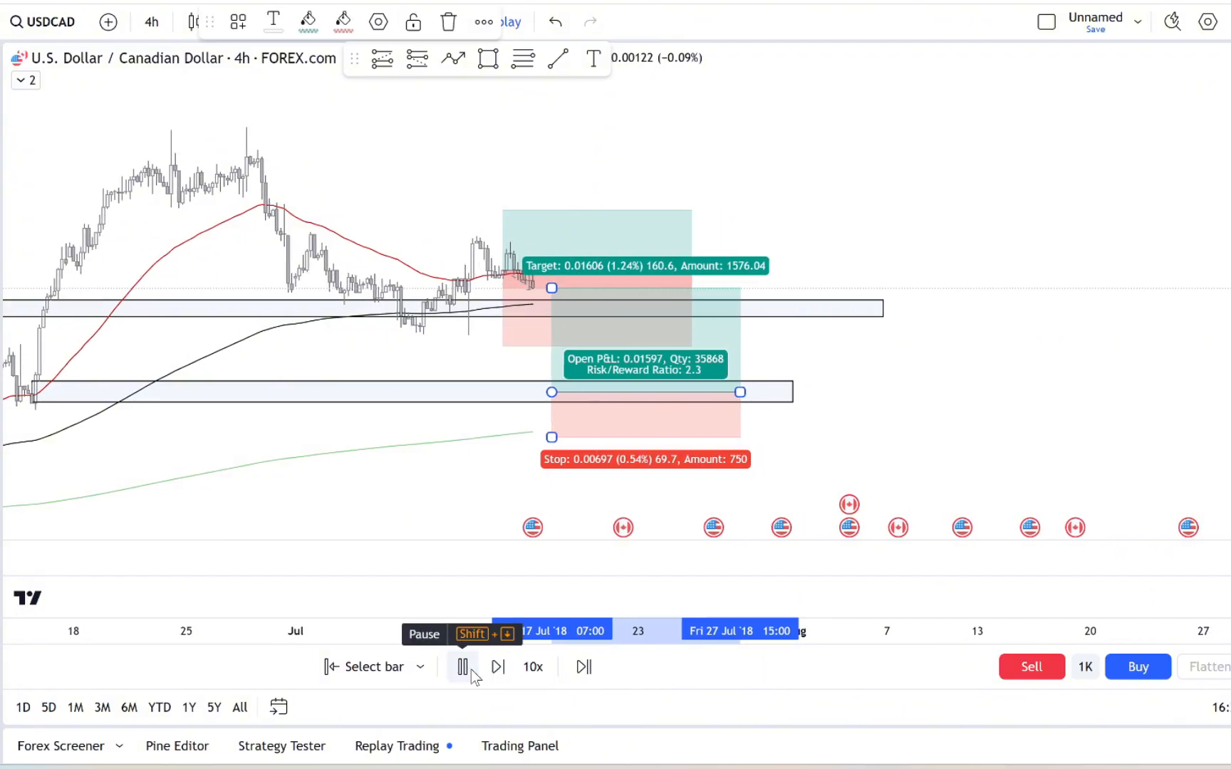
left_click(461, 666)
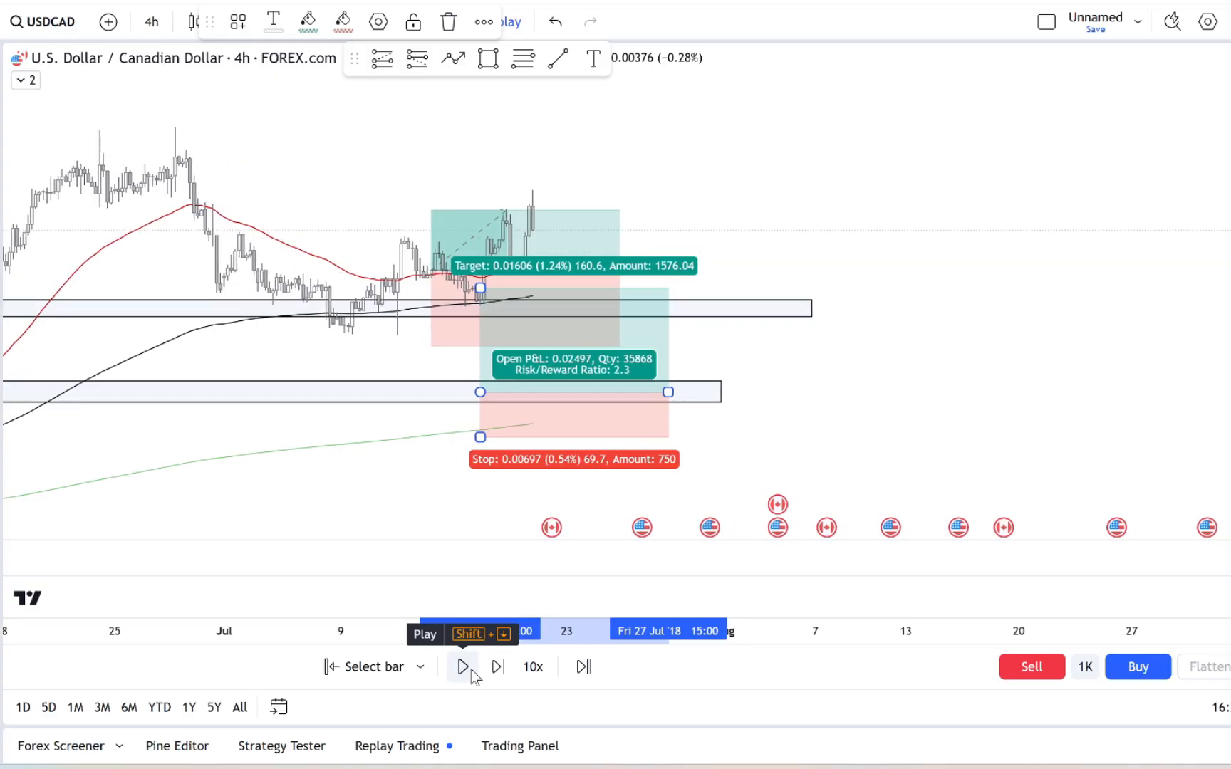
left_click(463, 667)
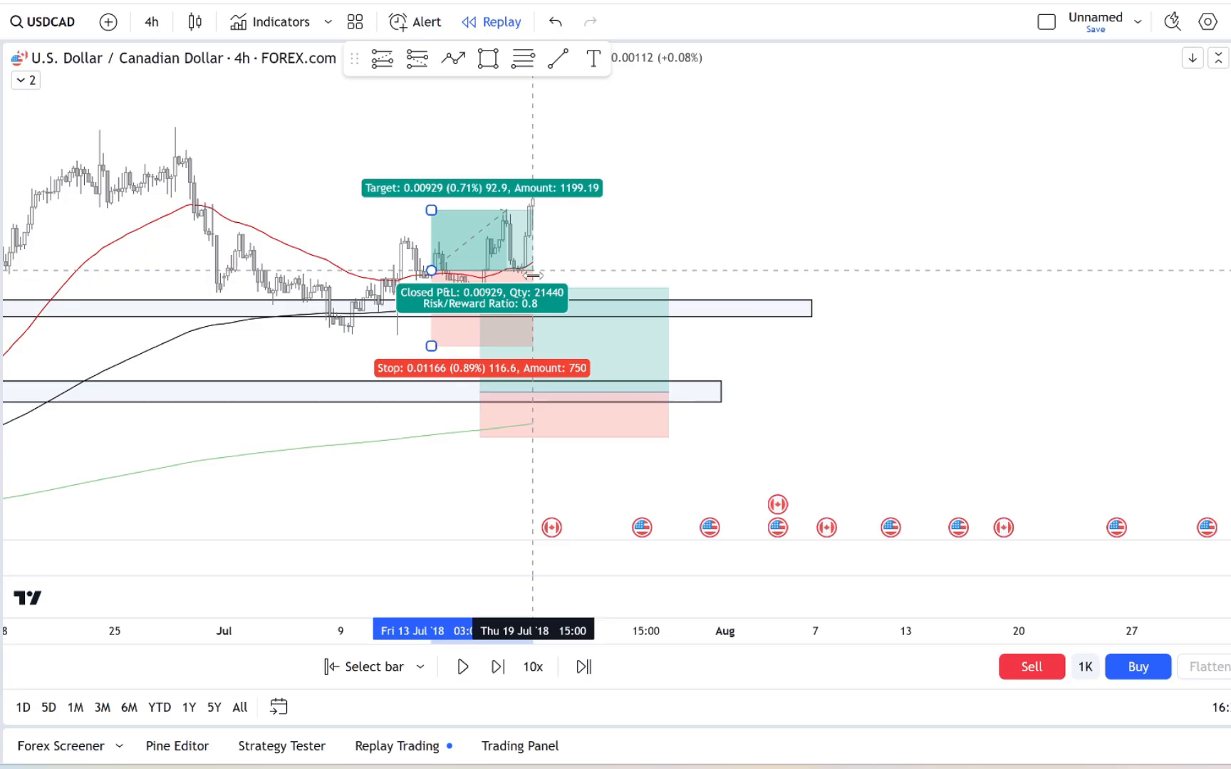
left_click(497, 667)
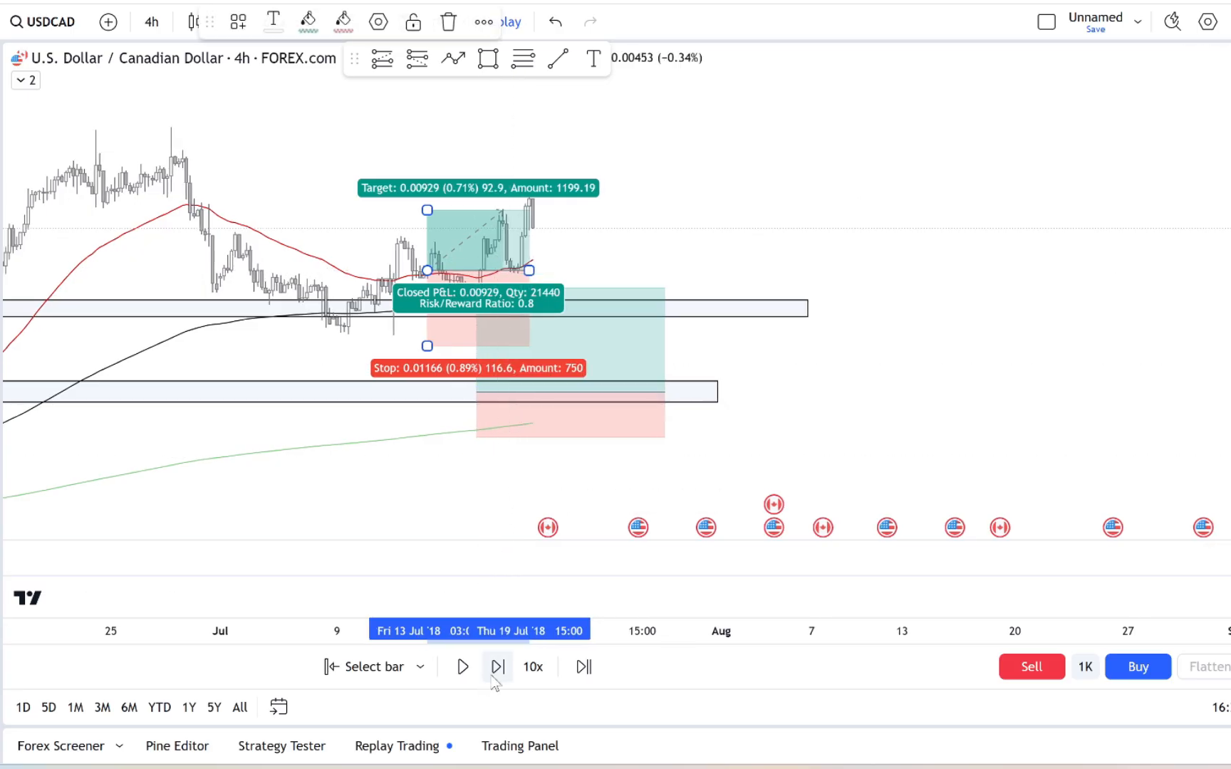
left_click(497, 667)
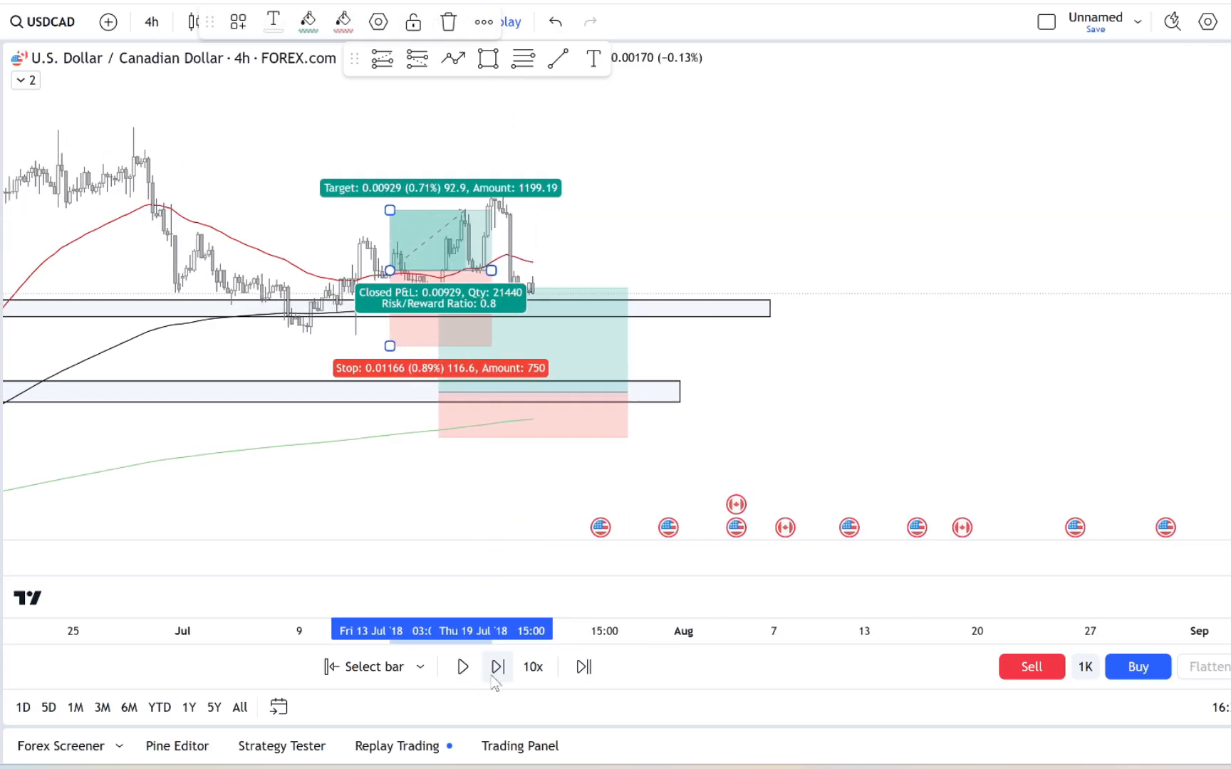
left_click(497, 666)
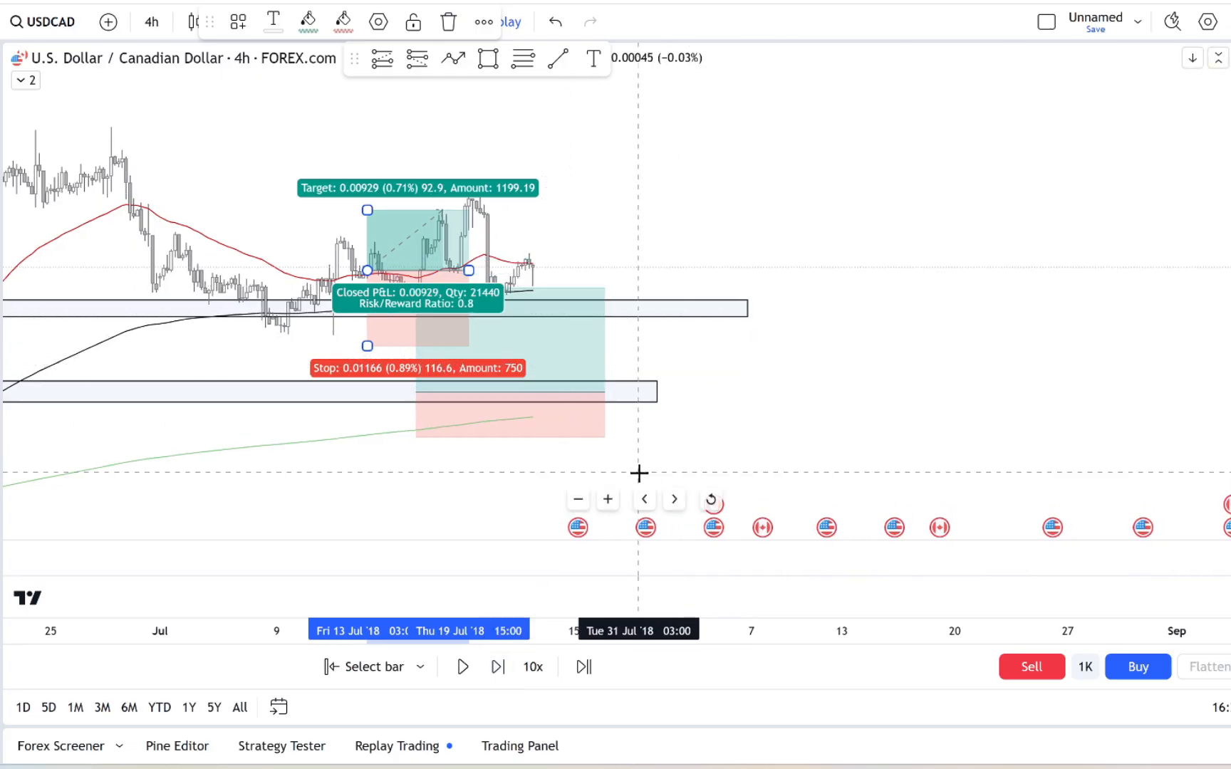
left_click(497, 667)
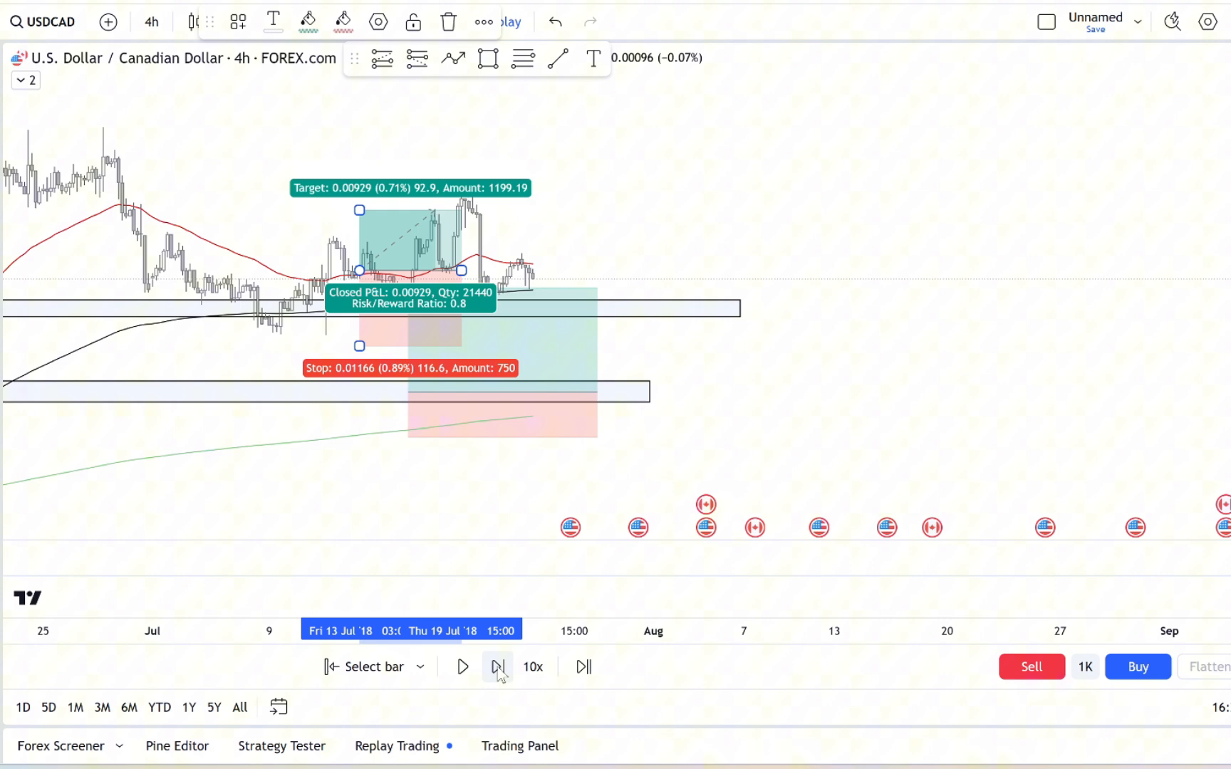
left_click(497, 667)
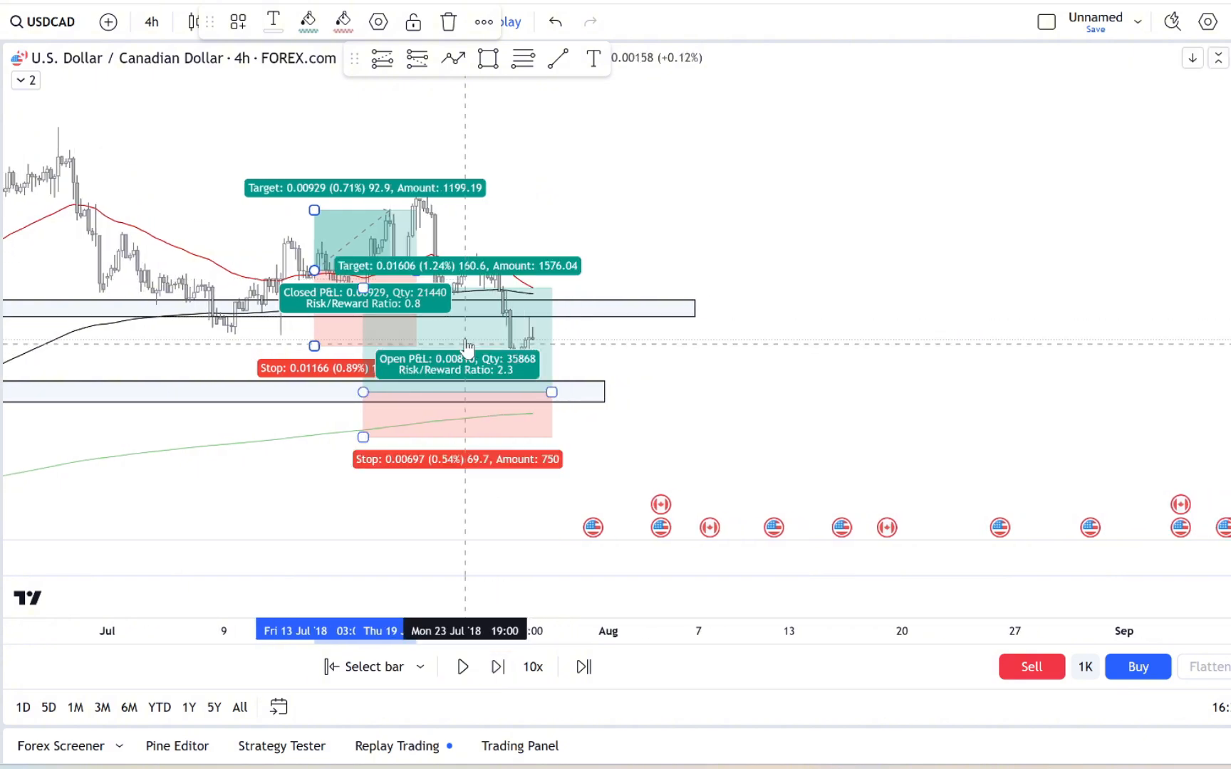
- Move the second long to the current bar, replay into August, and extend the lower zone rightward
left_click_drag(463, 345, 752, 332)
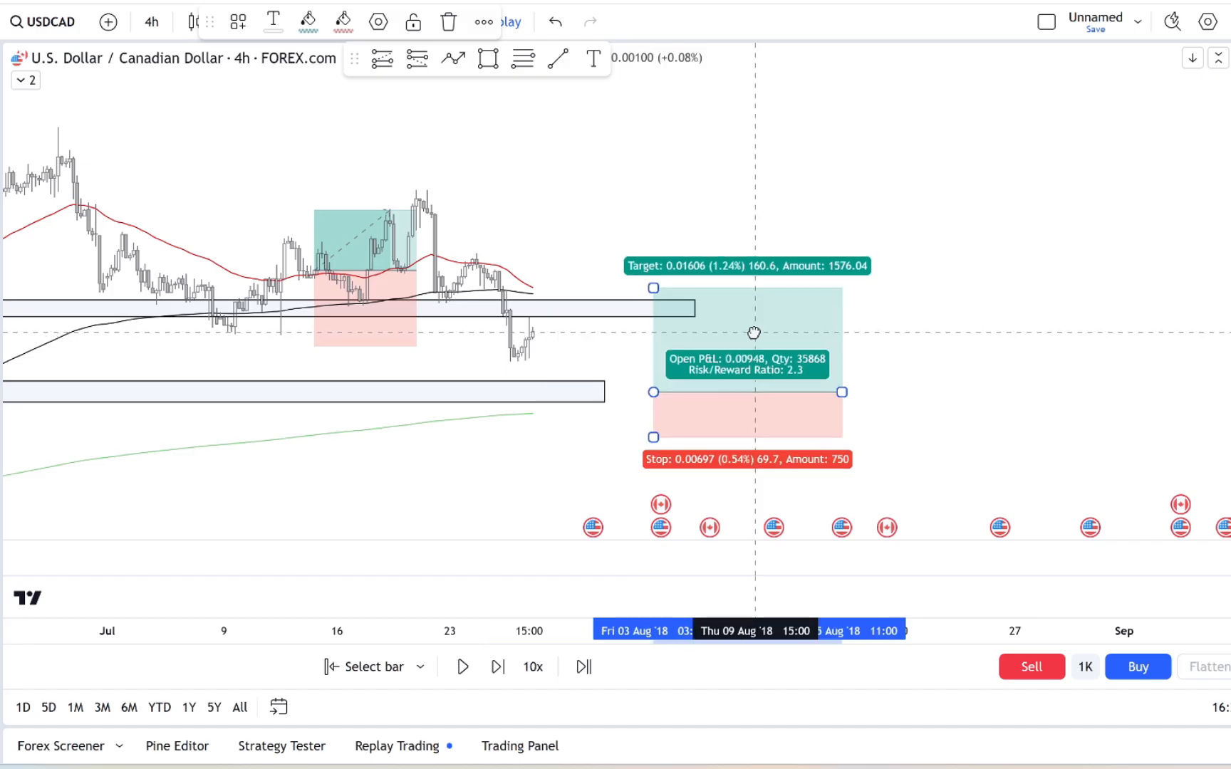
left_click(498, 667)
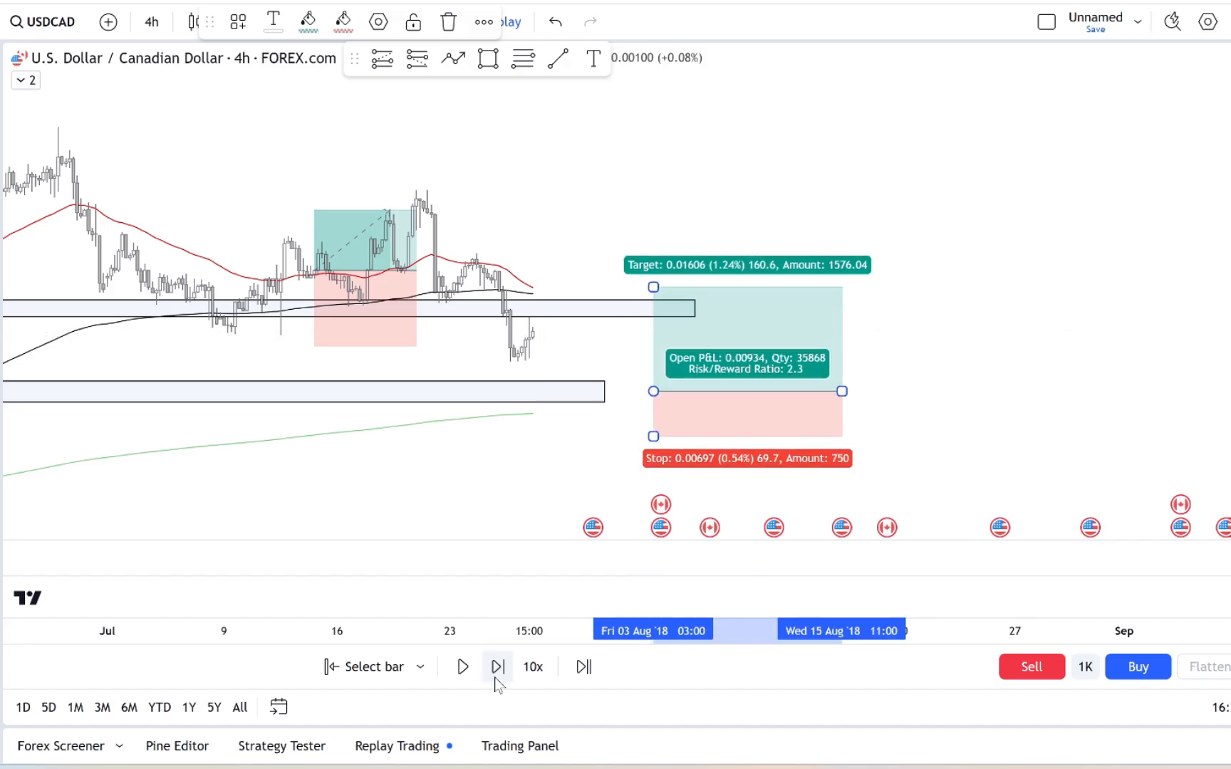
left_click(497, 667)
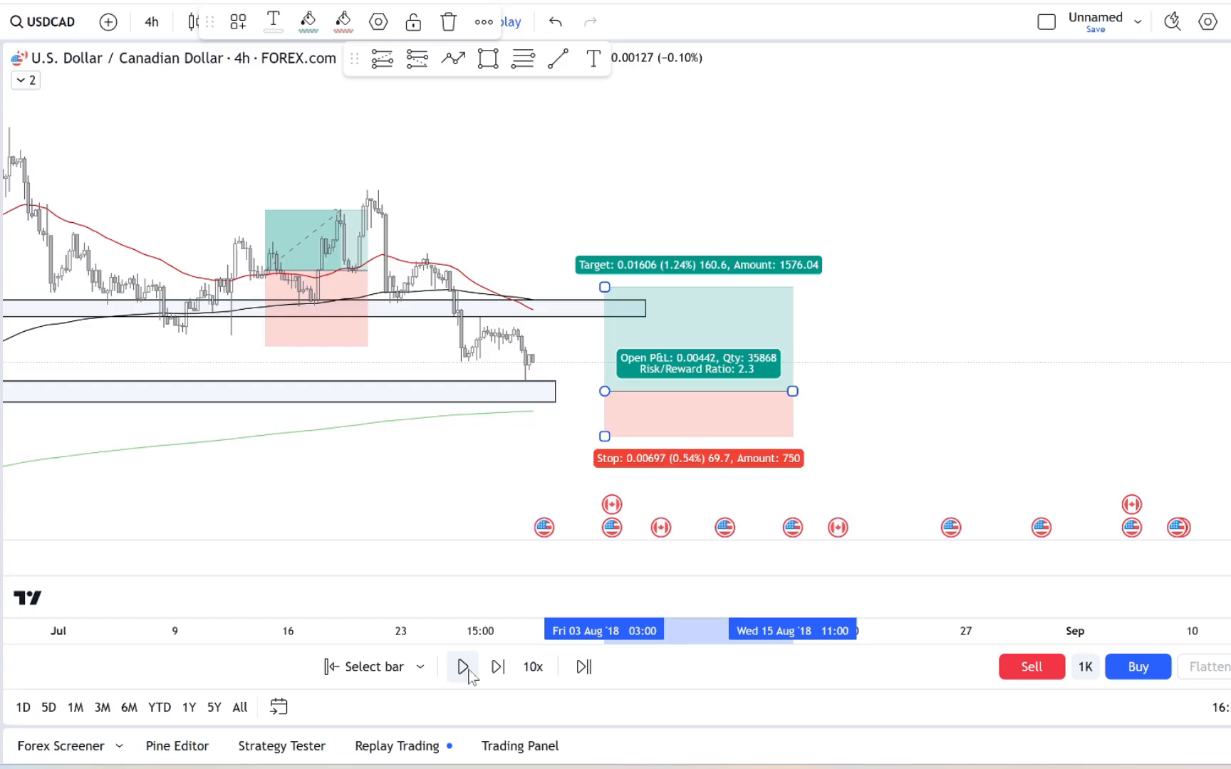
left_click(463, 667)
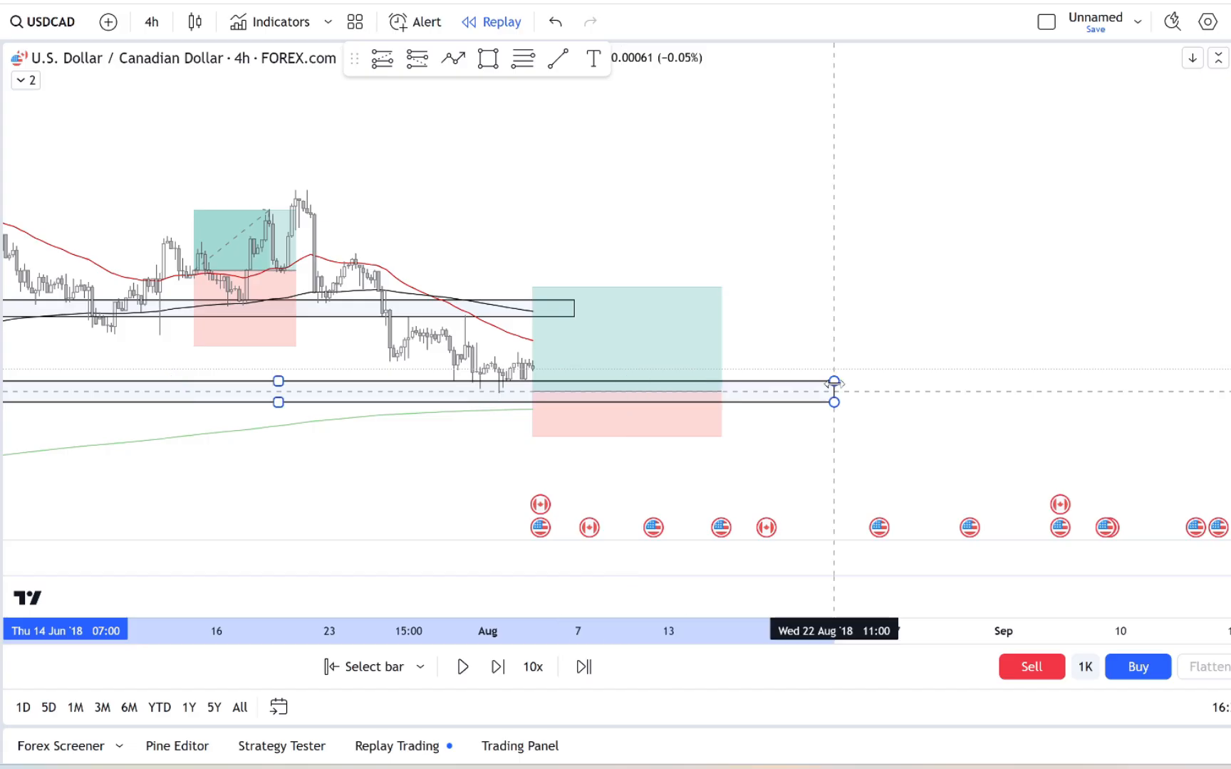
left_click(557, 59)
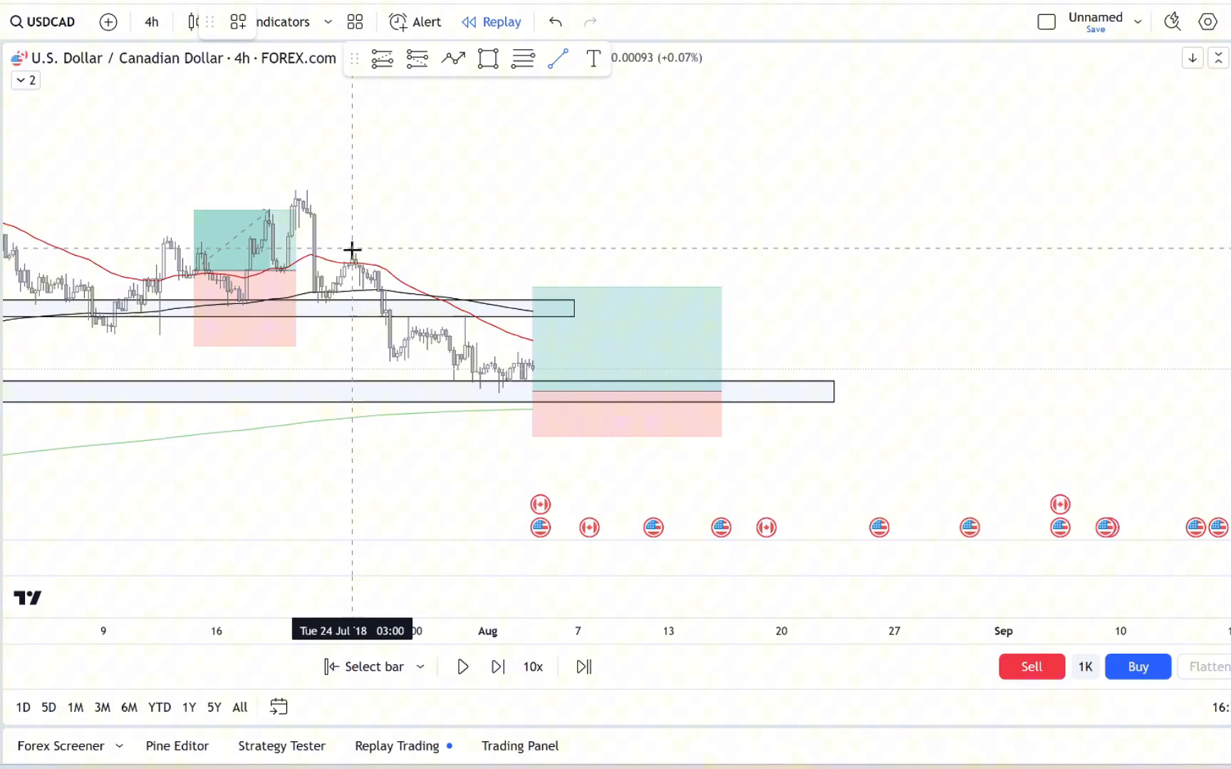
- Draw a falling trendline from the late-July high and stretch its right end
left_click_drag(310, 190, 593, 424)
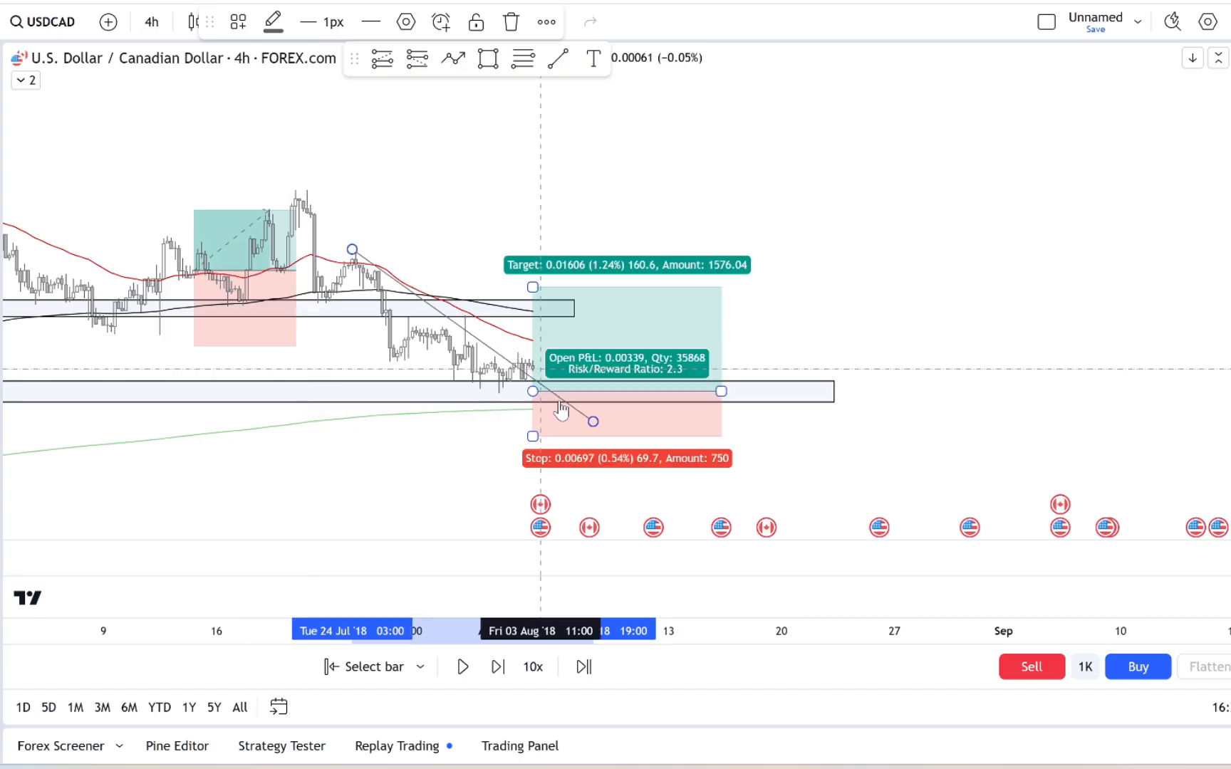
left_click_drag(564, 407, 597, 426)
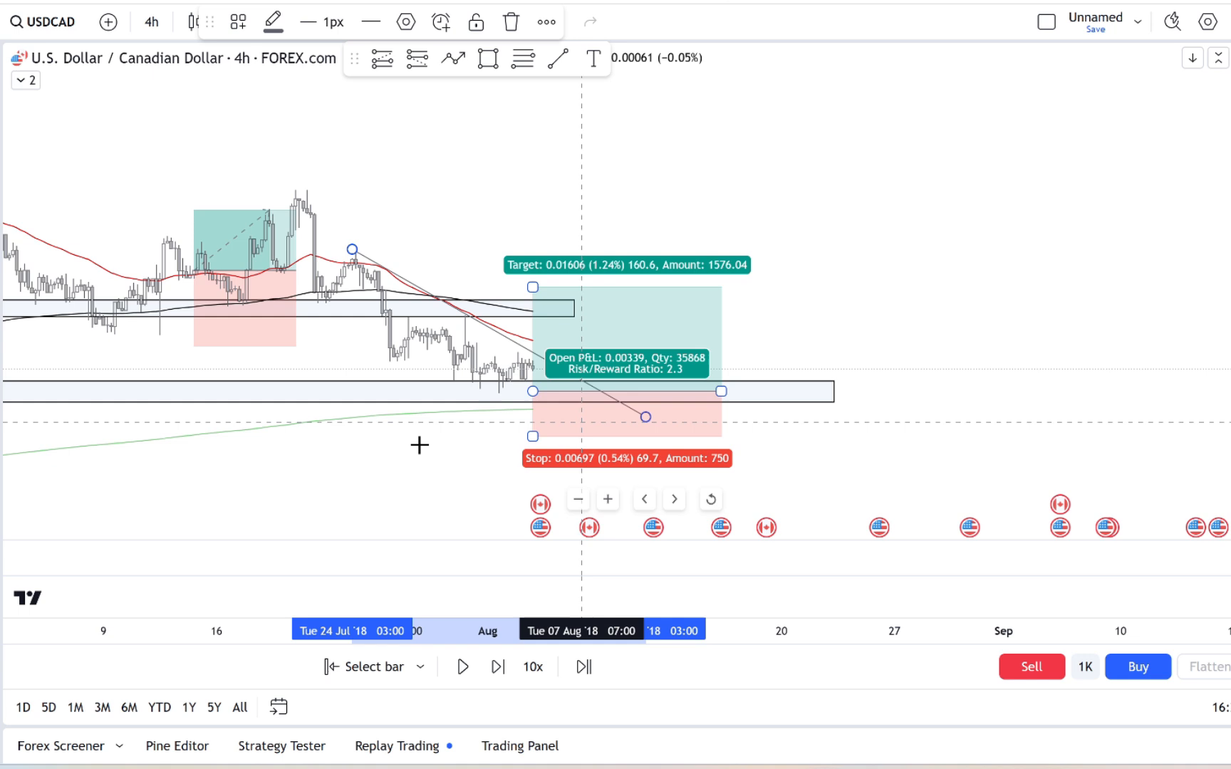
left_click(496, 667)
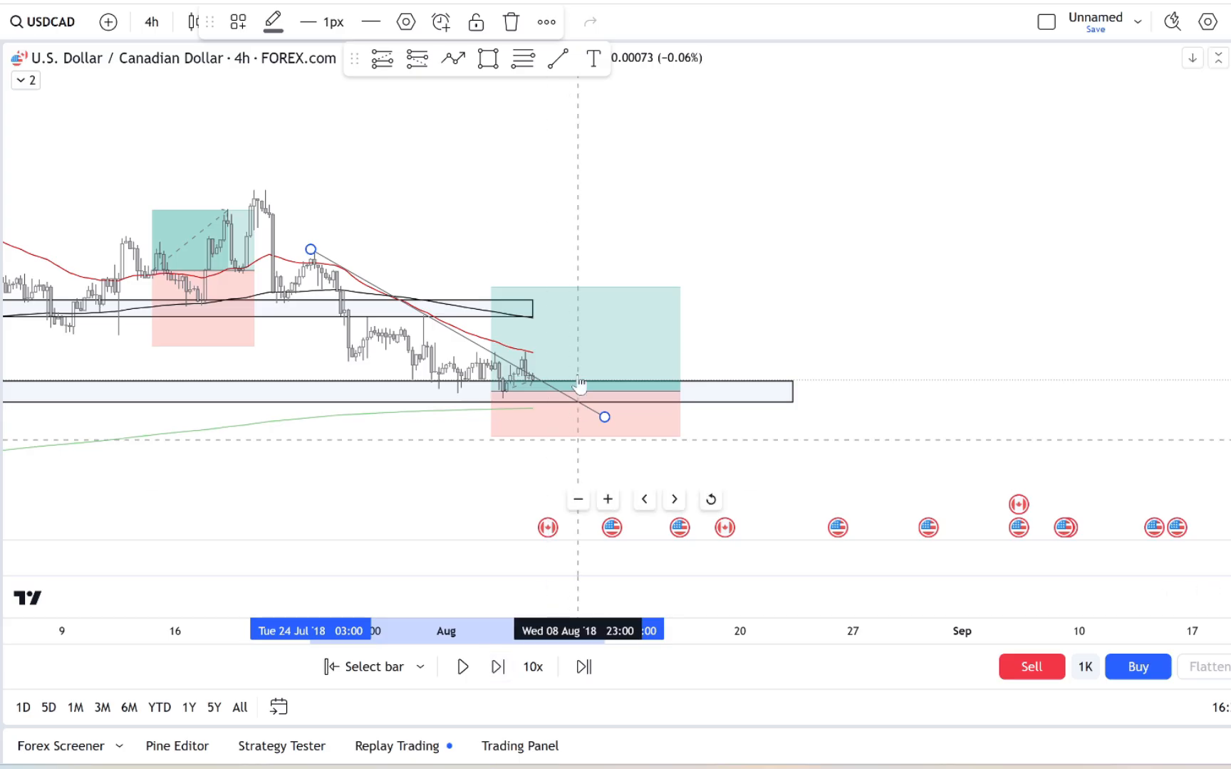
- Replay until the August long closes at its 1.24% target, then place a new late-August long
left_click(463, 666)
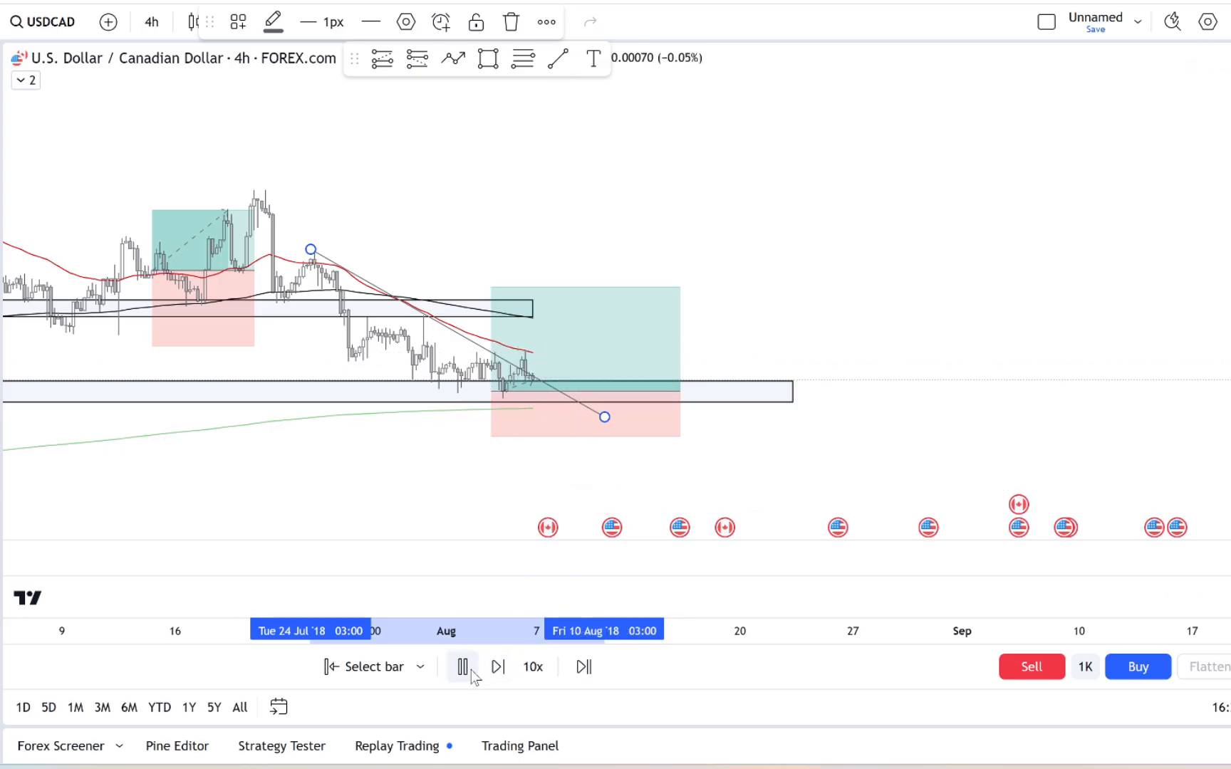
left_click(463, 667)
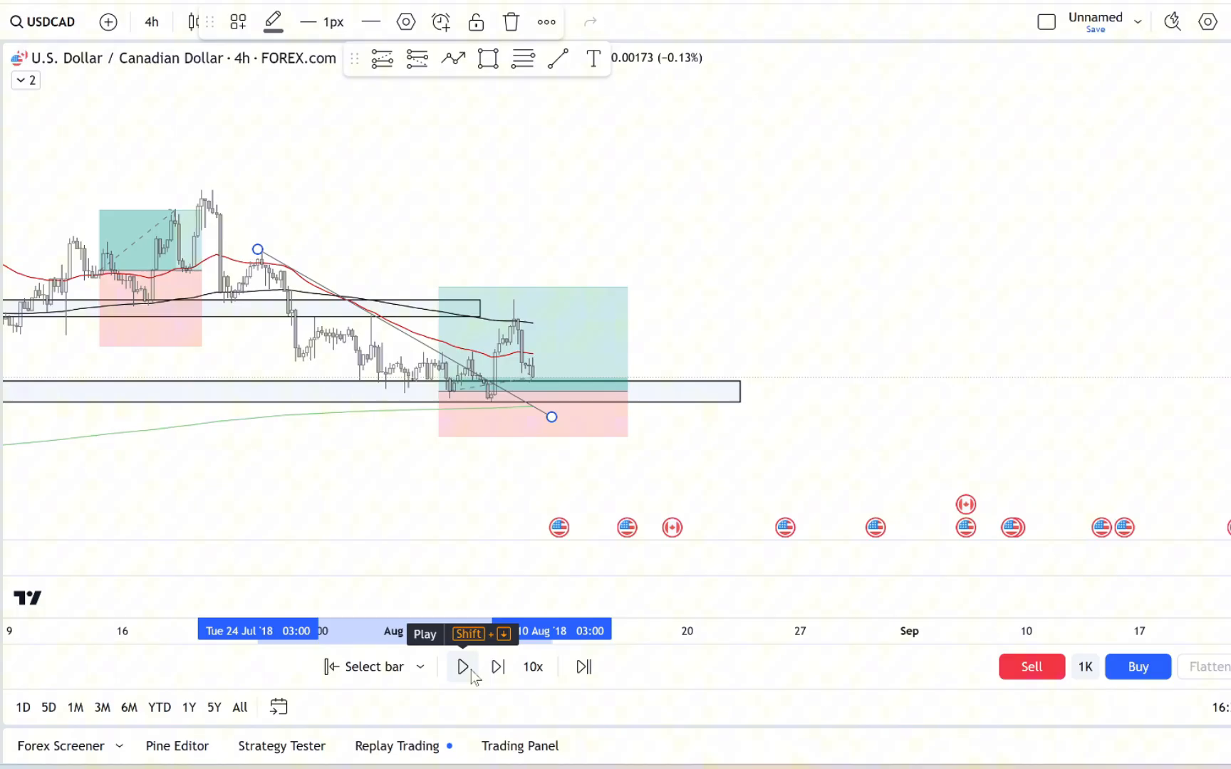
left_click(463, 667)
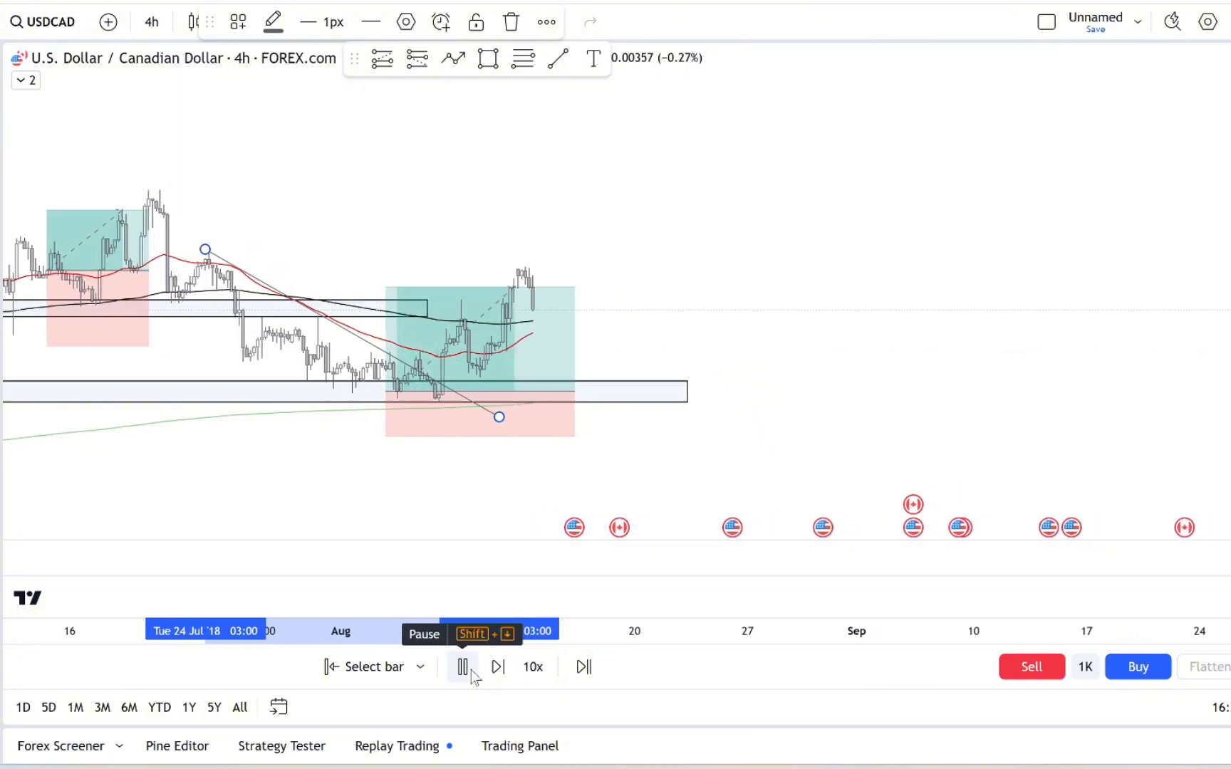
left_click(463, 666)
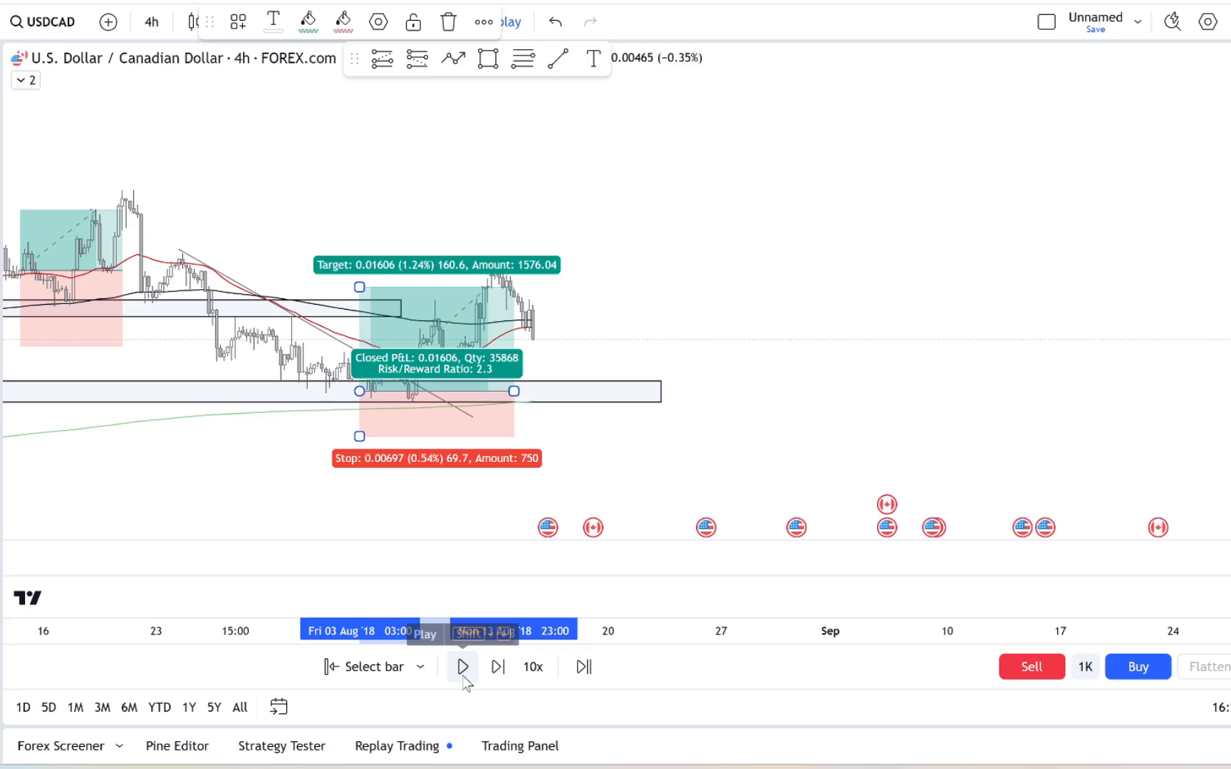
left_click(461, 667)
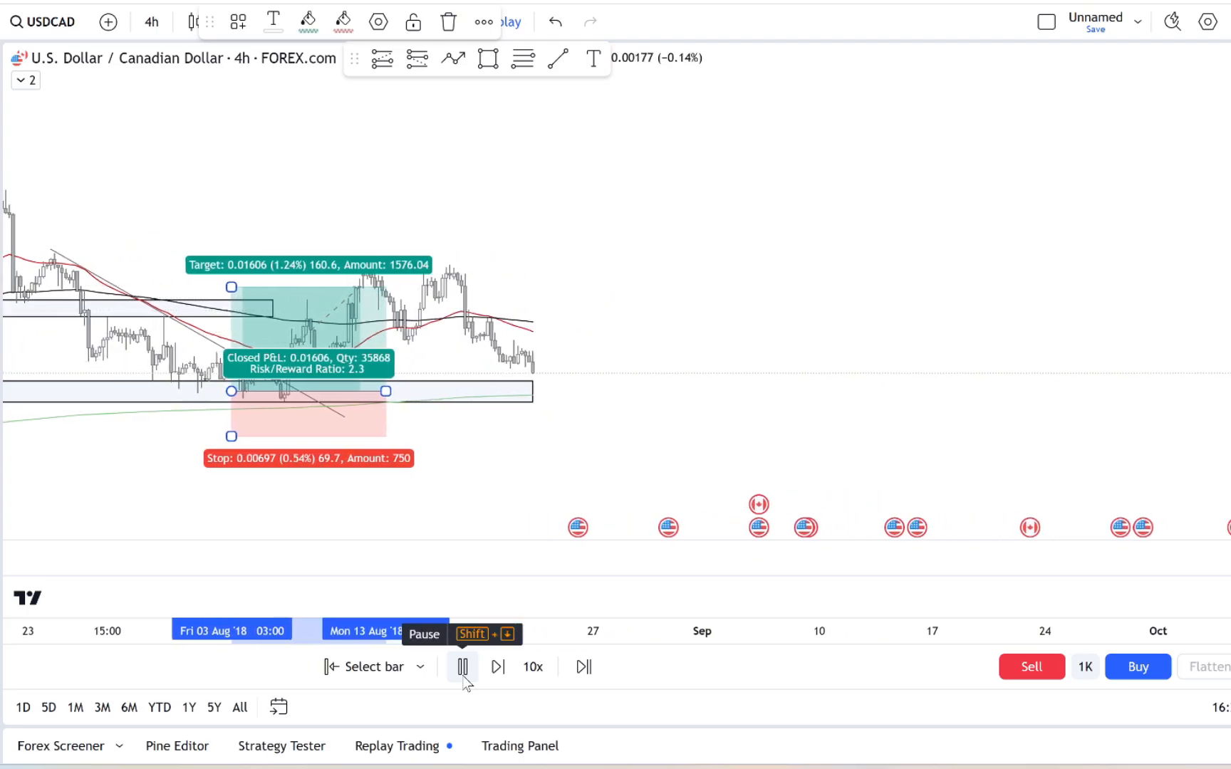
left_click(463, 667)
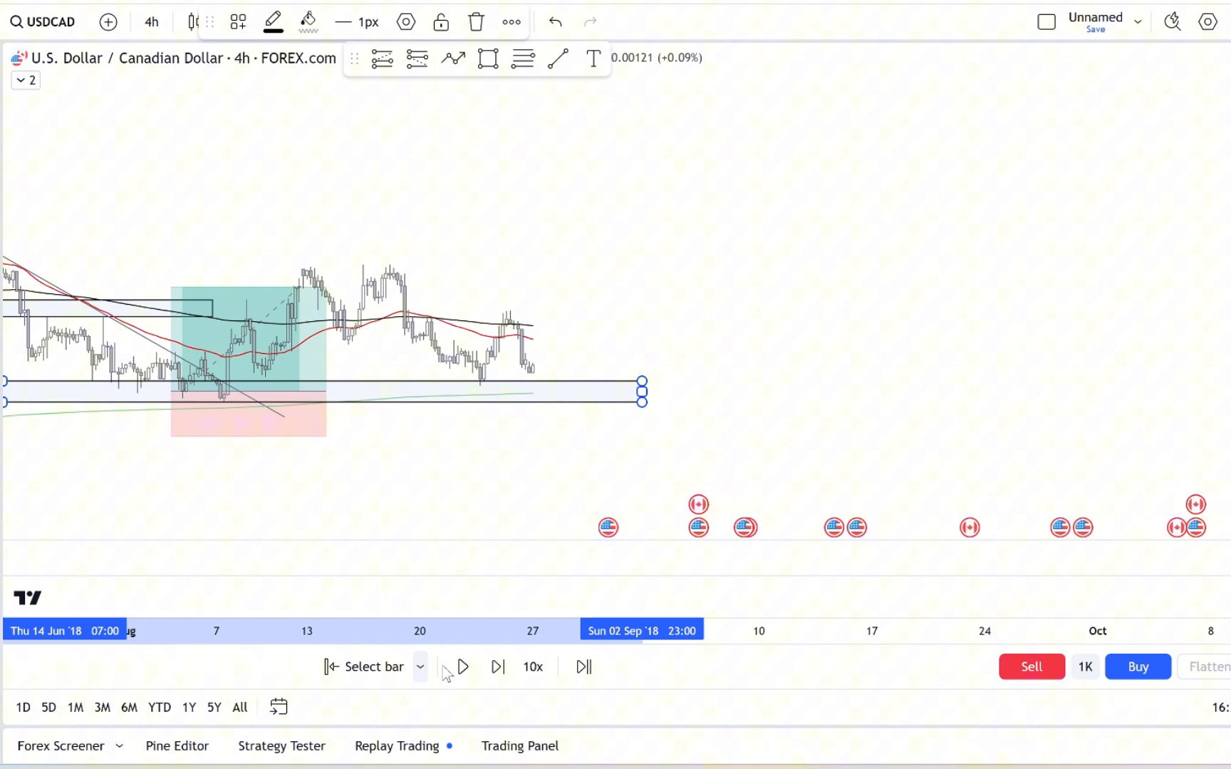
left_click(497, 666)
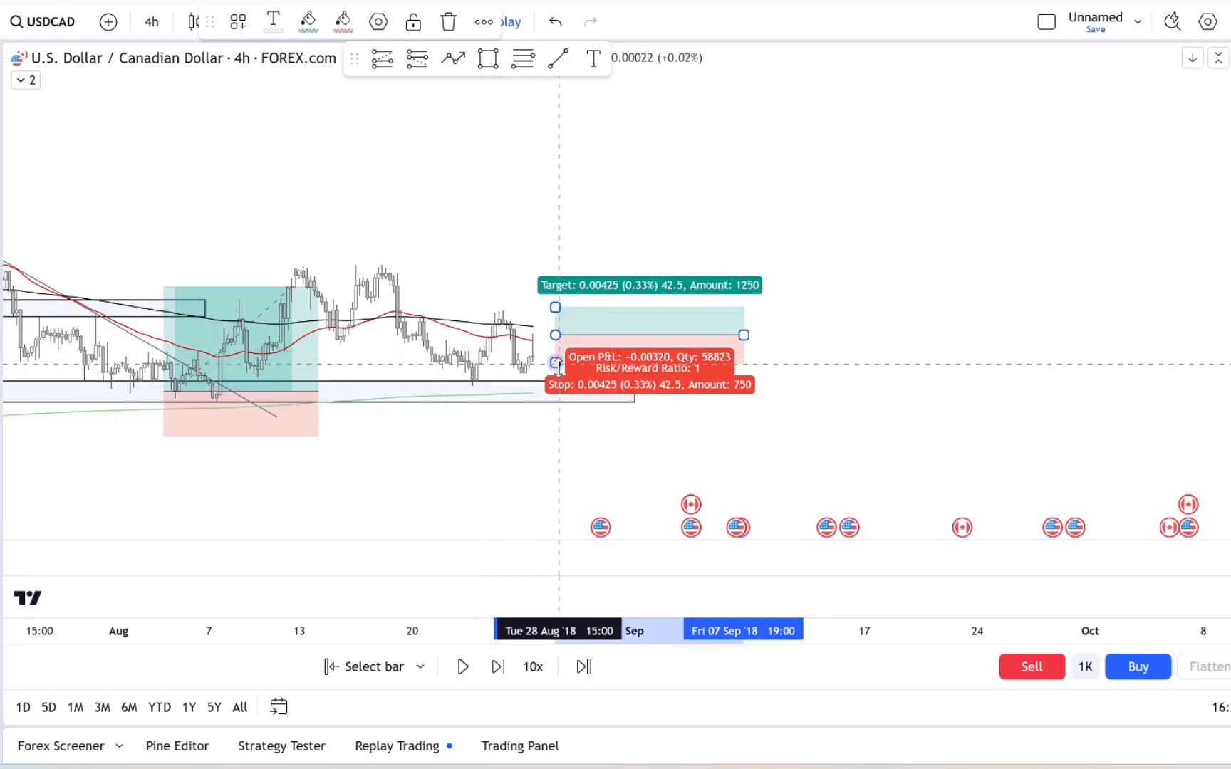
- Widen the new long's stop to 0.70%, seat it on the lower zone, and replay until it is stopped out
left_click_drag(555, 364, 556, 396)
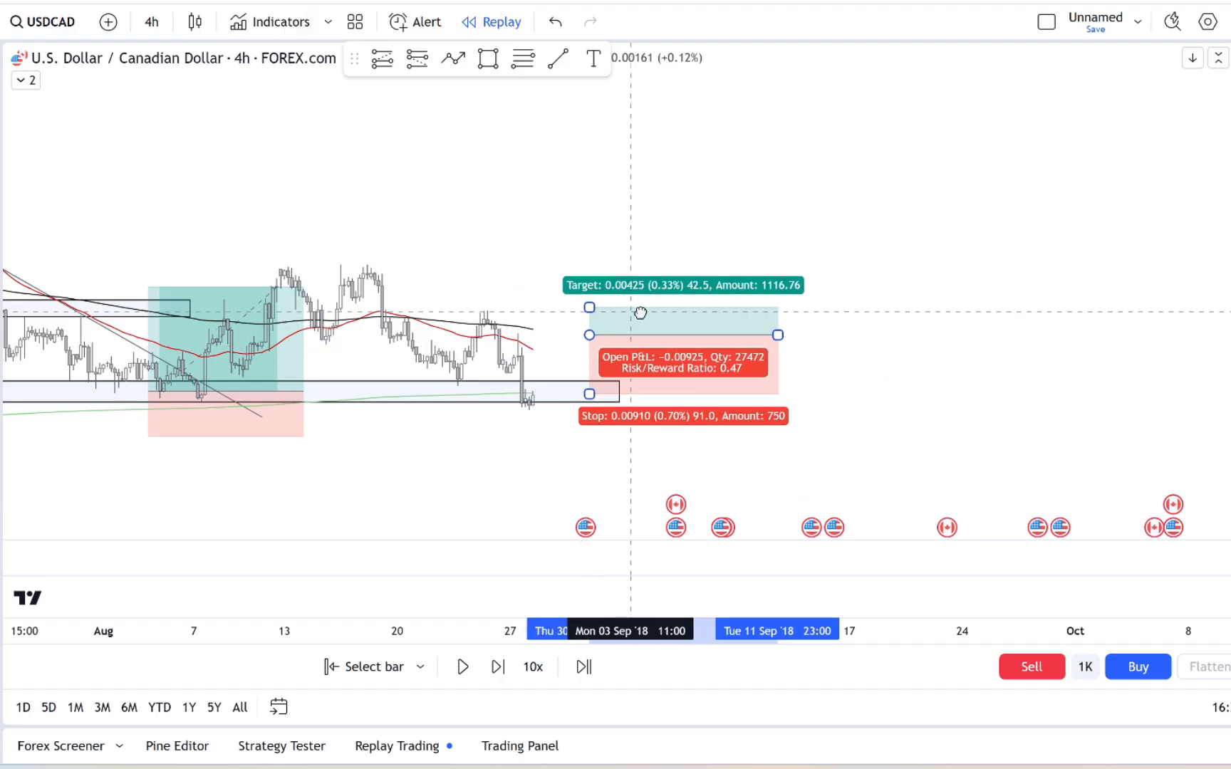
left_click_drag(640, 313, 597, 353)
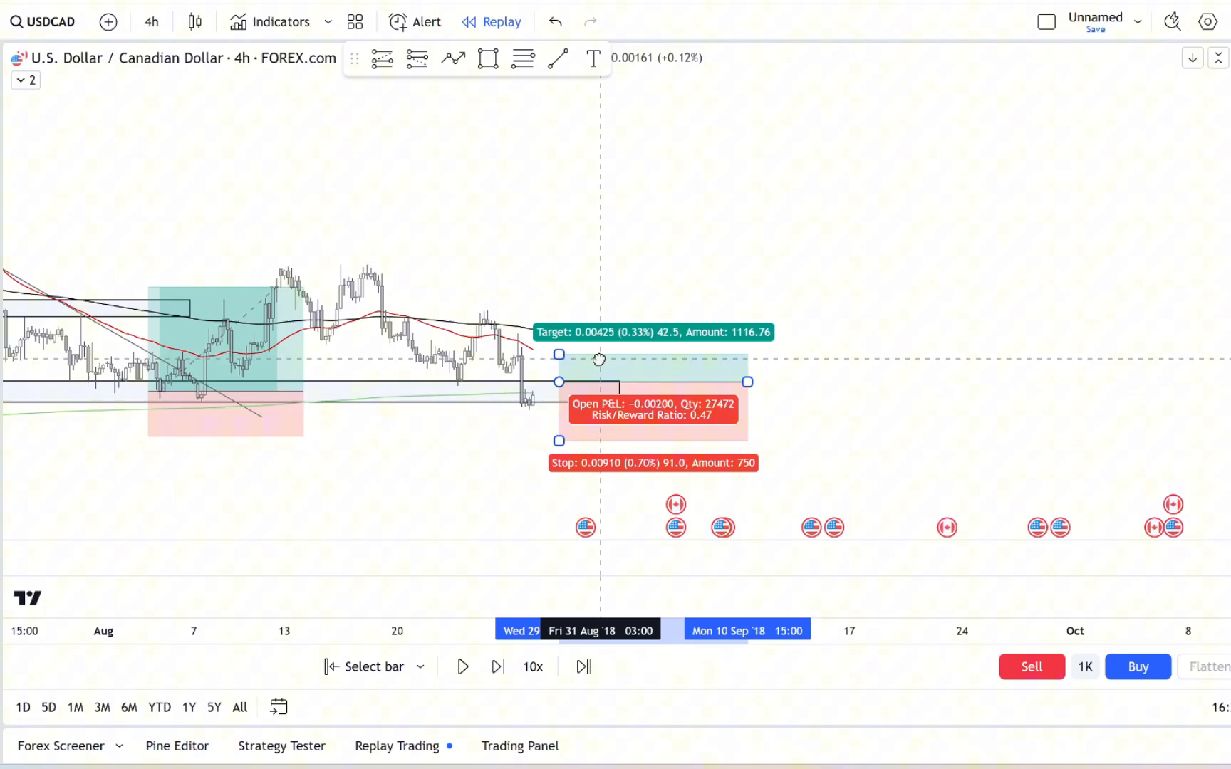
left_click(499, 667)
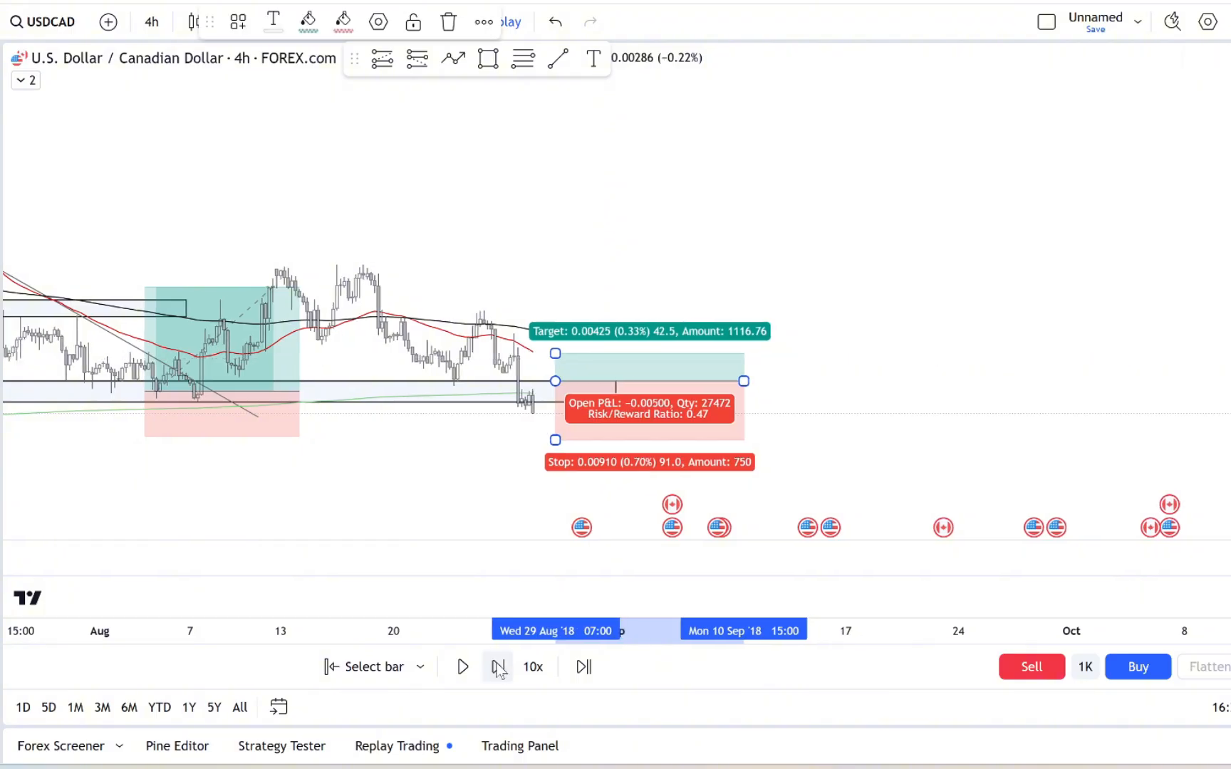
left_click(497, 666)
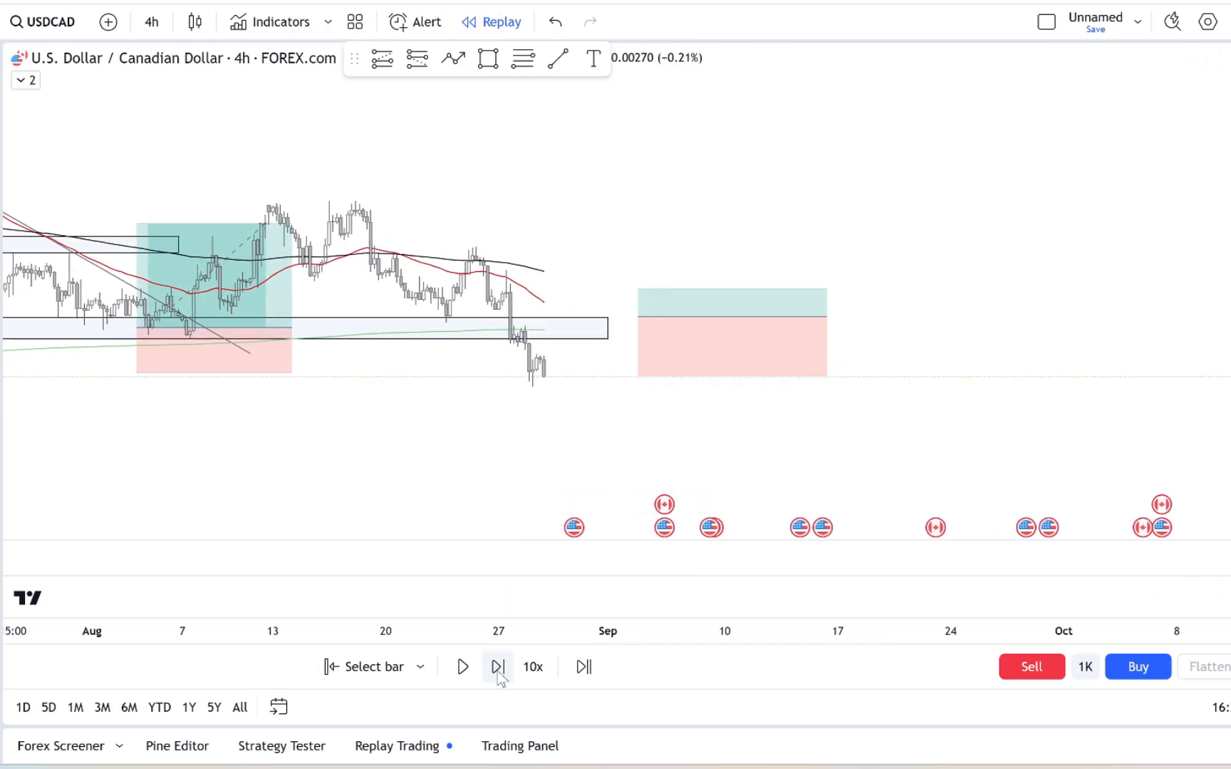
left_click(498, 666)
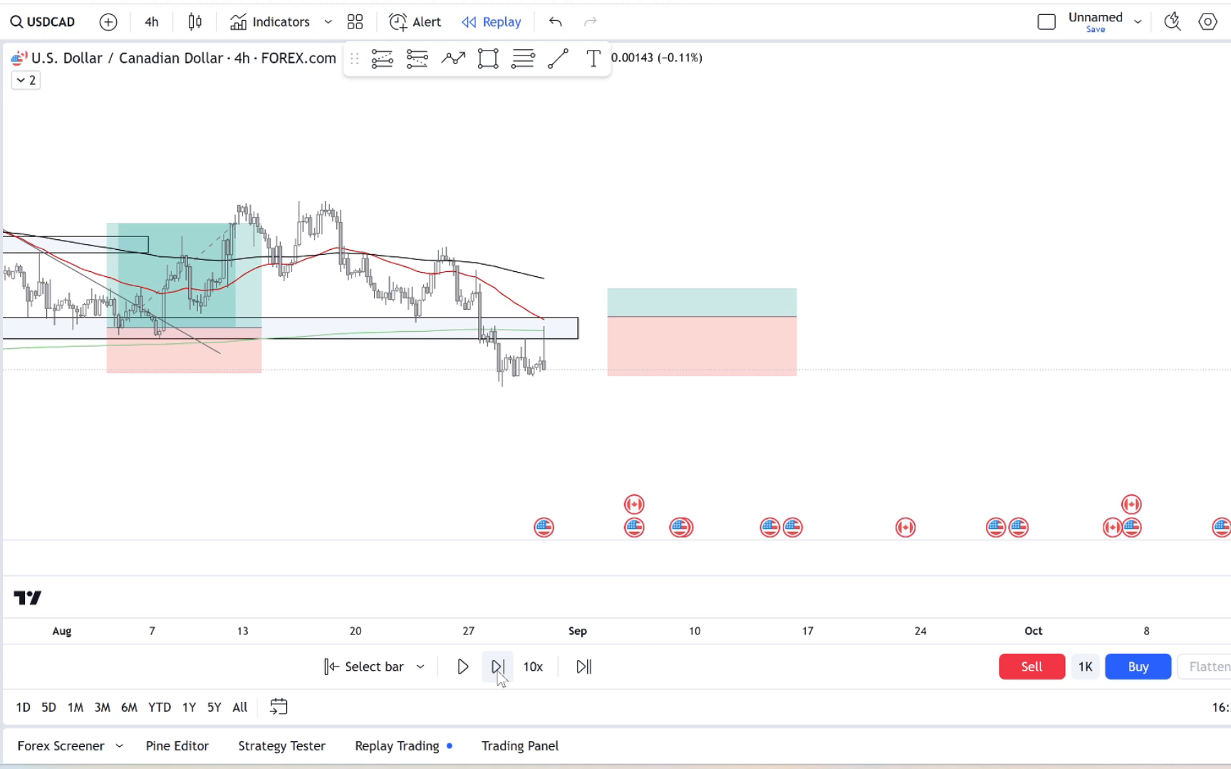
left_click(497, 666)
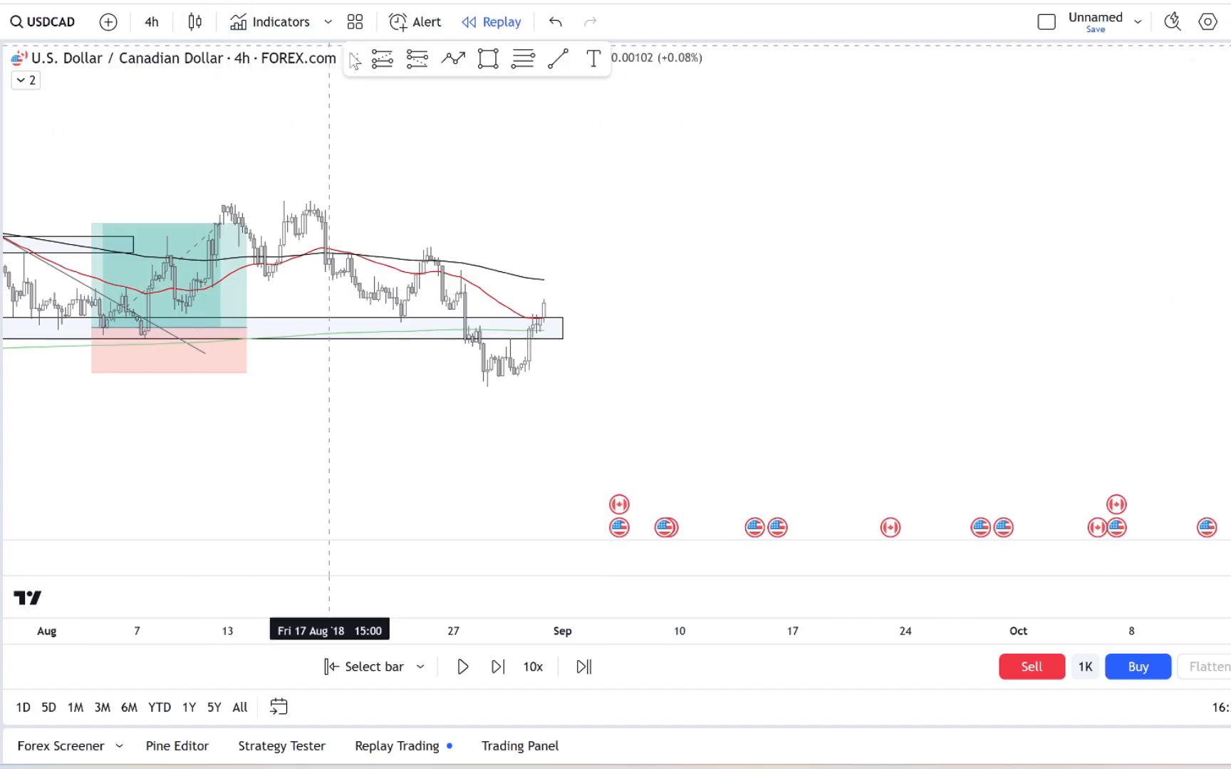
- Replay a few bars, place a short position, and mark a resistance zone around the moving averages
left_click(497, 666)
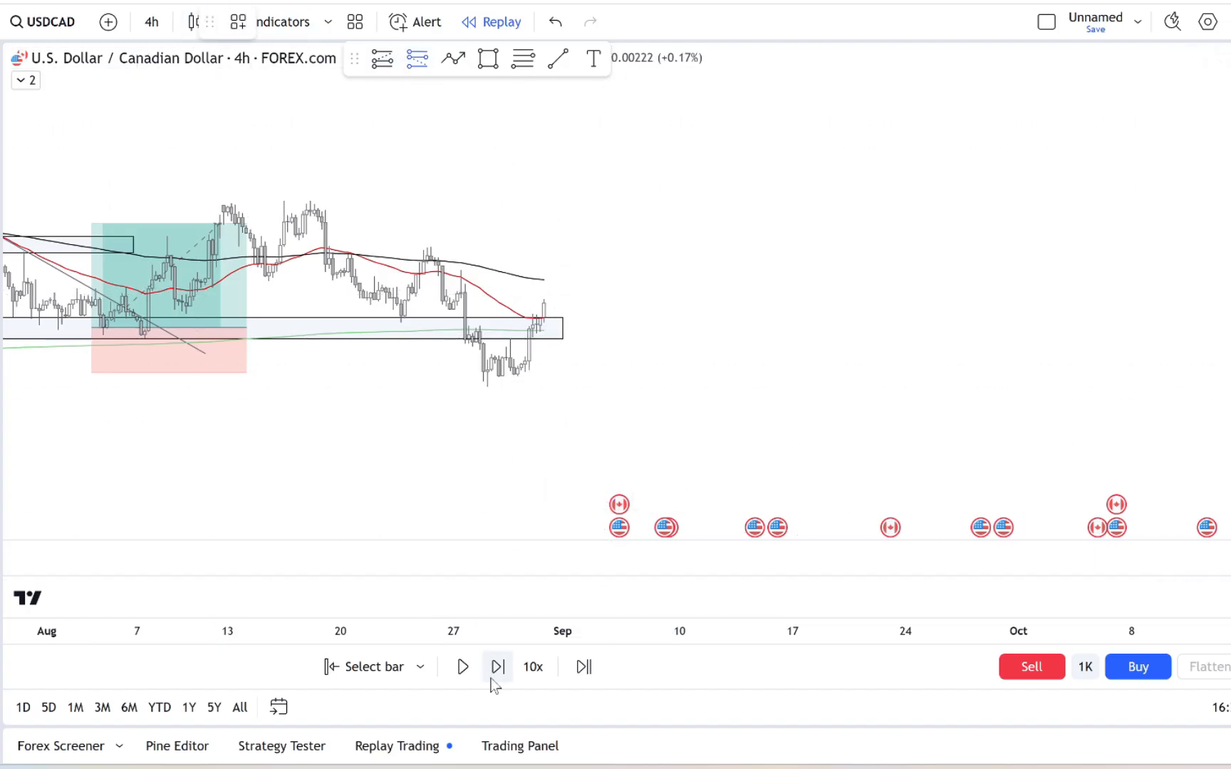
left_click(497, 667)
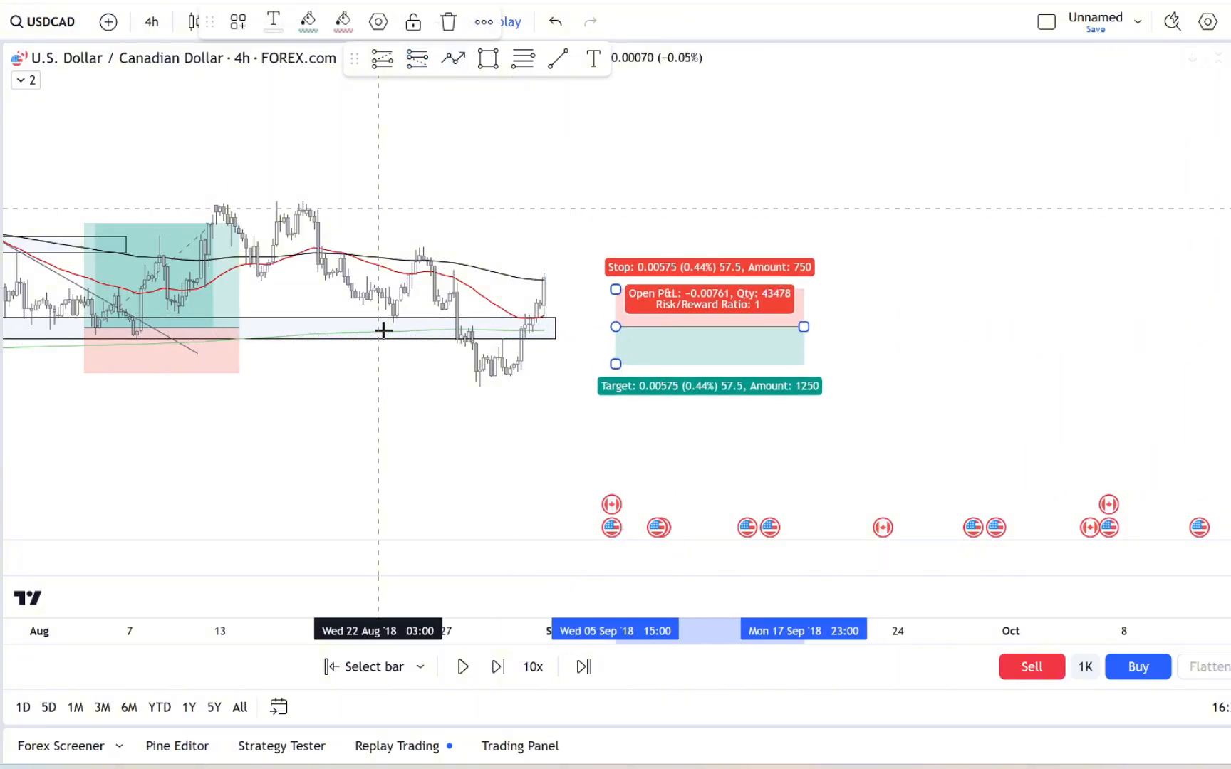
left_click(498, 666)
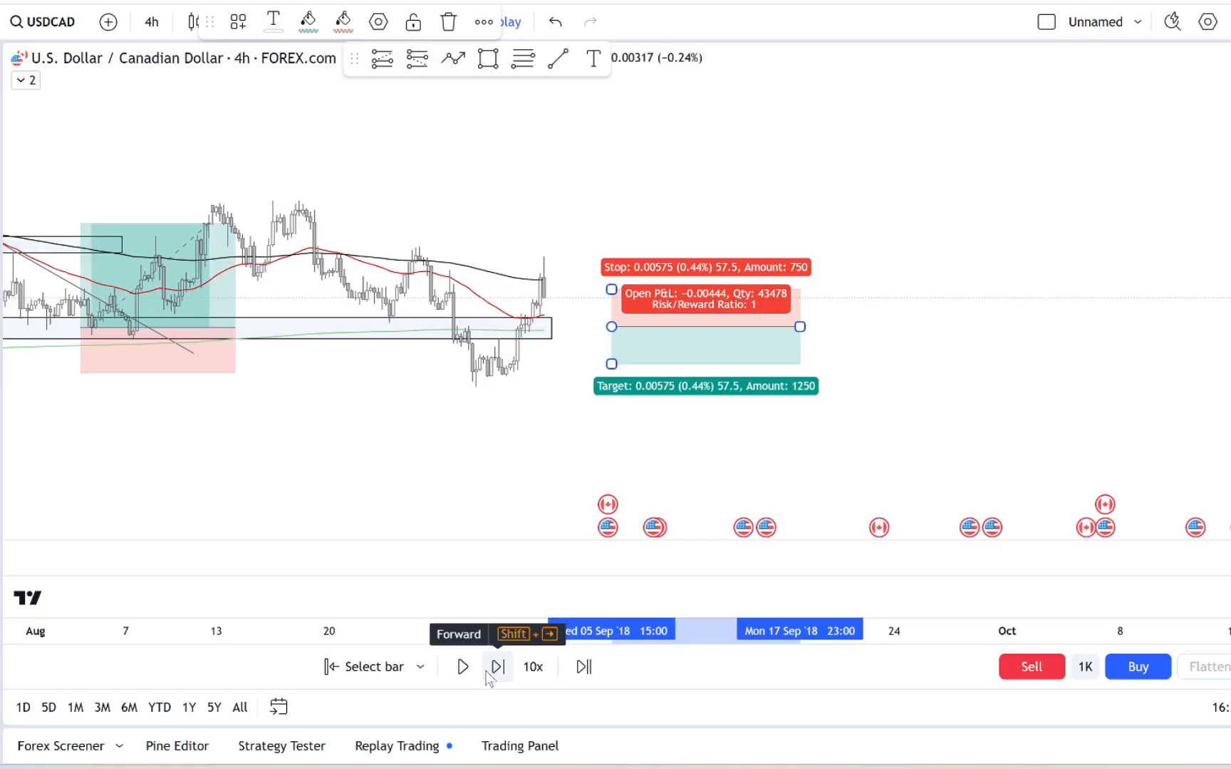
left_click(497, 667)
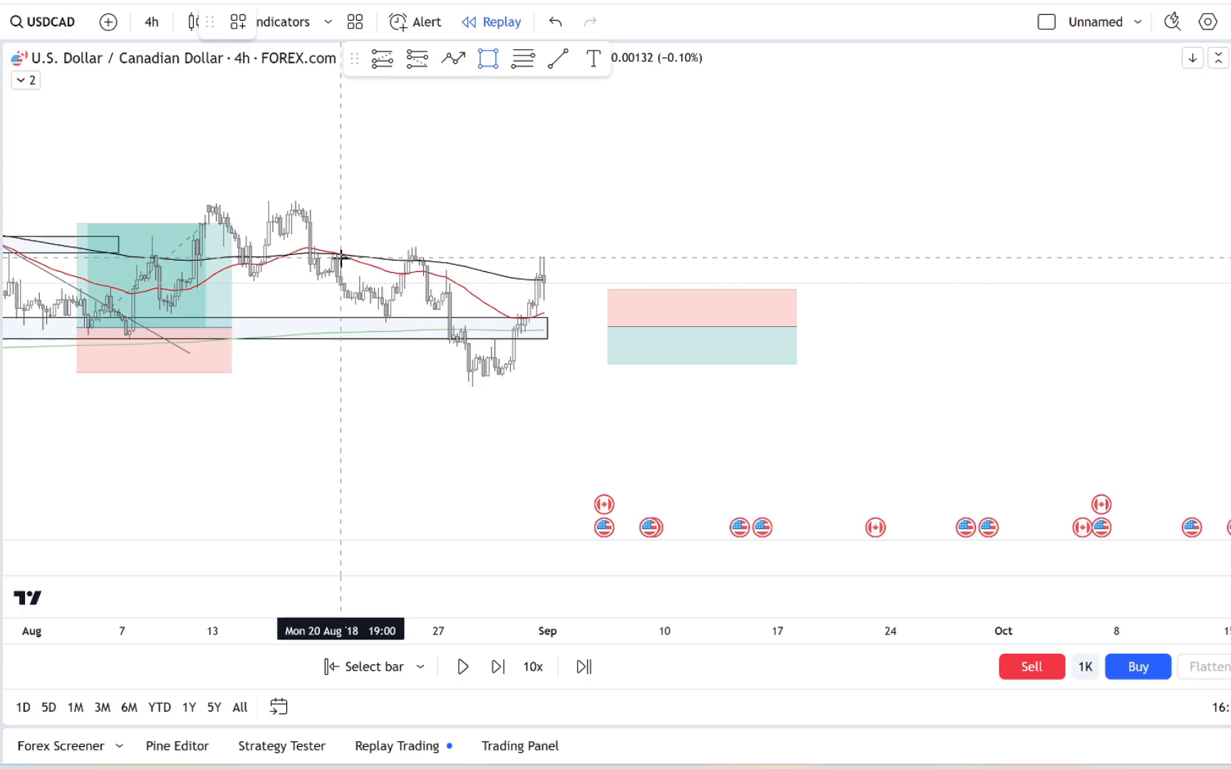
left_click_drag(333, 258, 624, 258)
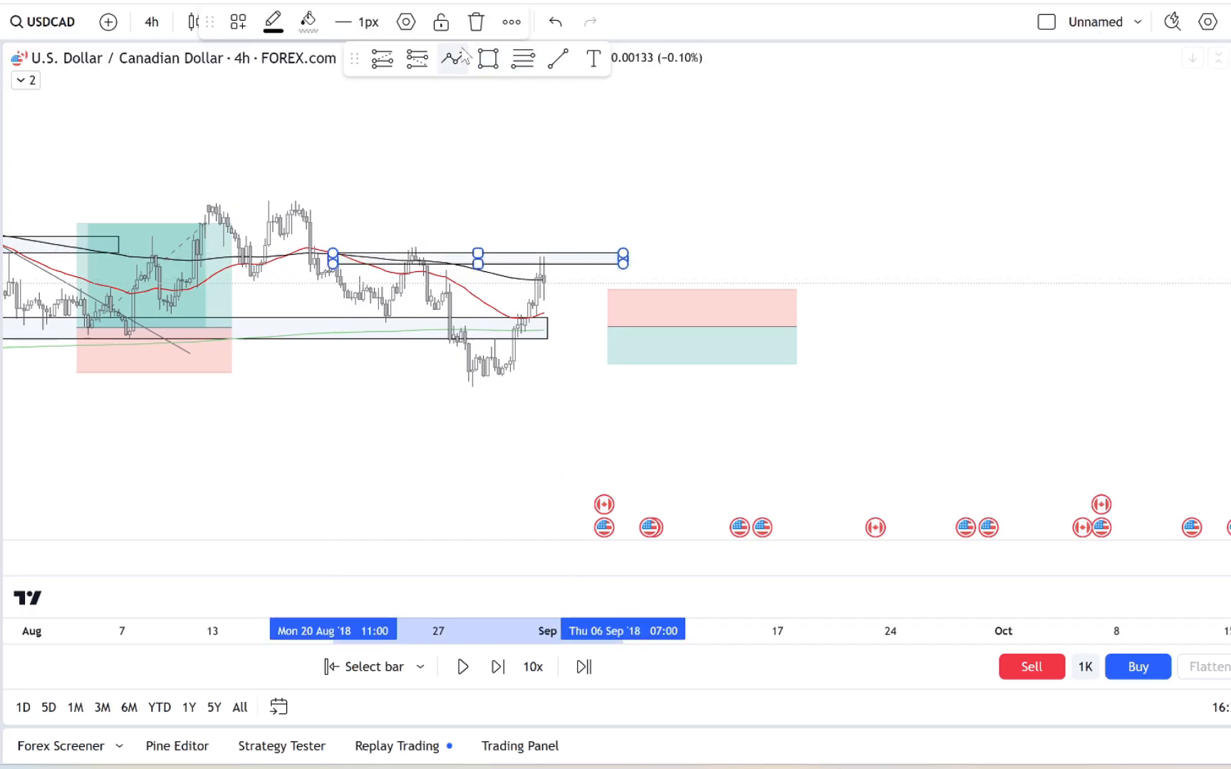
- Replay until price breaks above the zone and draw a Fibonacci retracement over the late-August rally
left_click(498, 666)
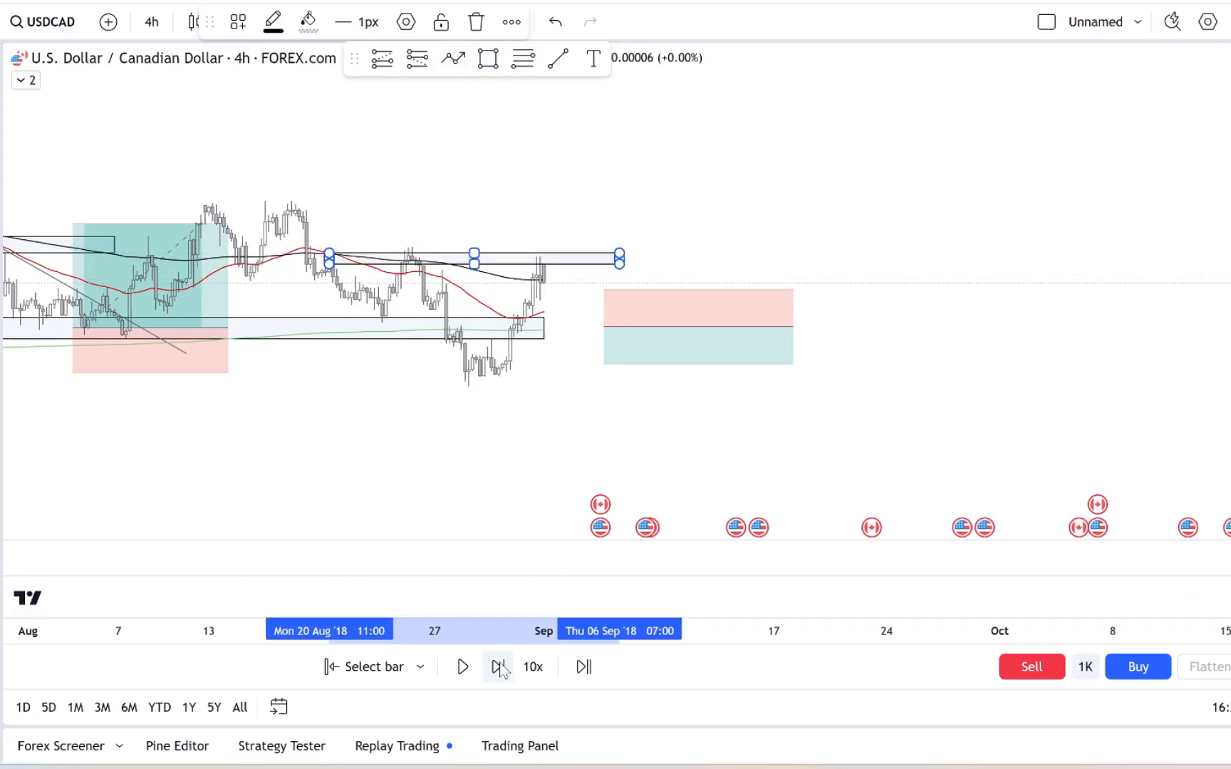
left_click(498, 666)
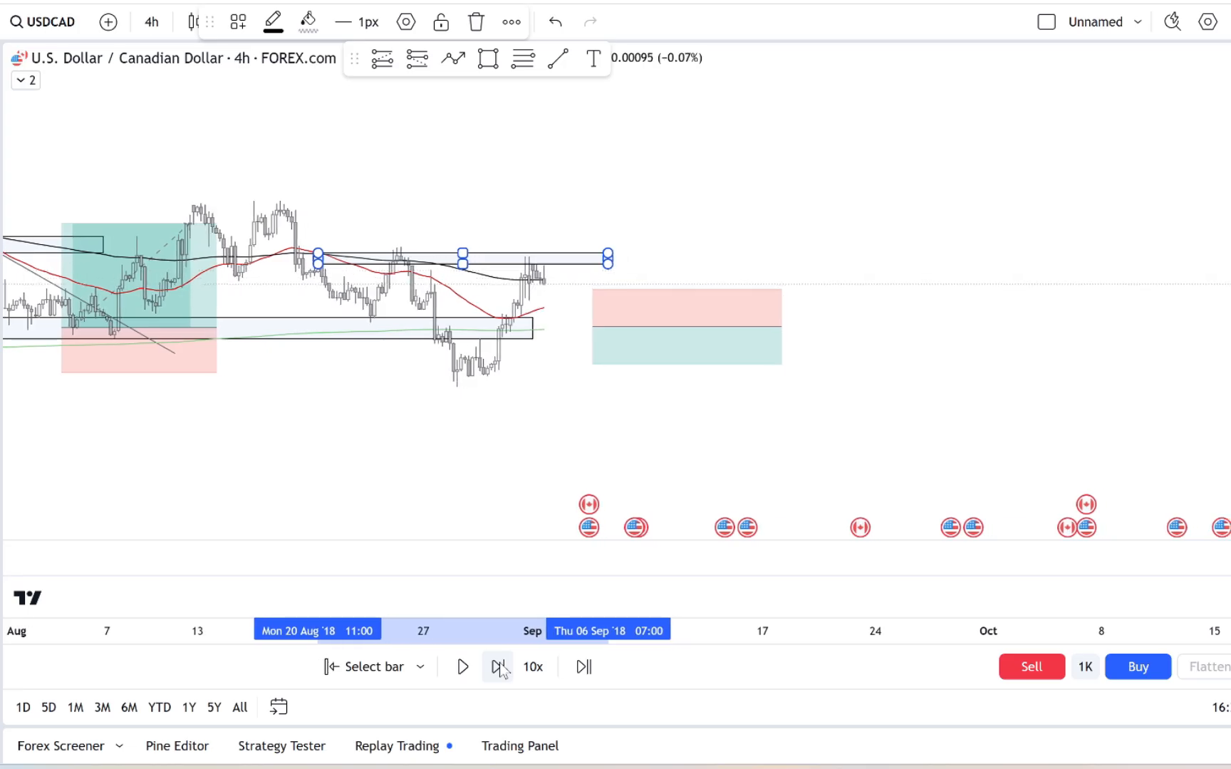
left_click(497, 666)
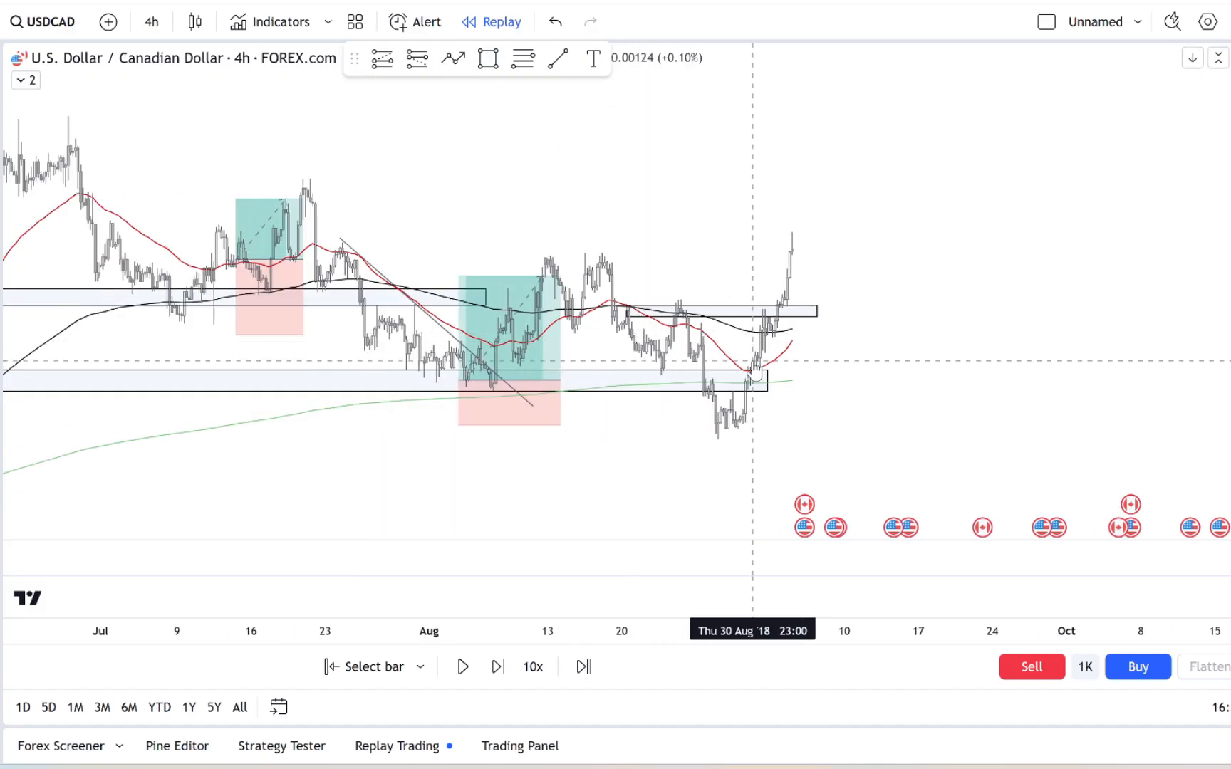
left_click(497, 667)
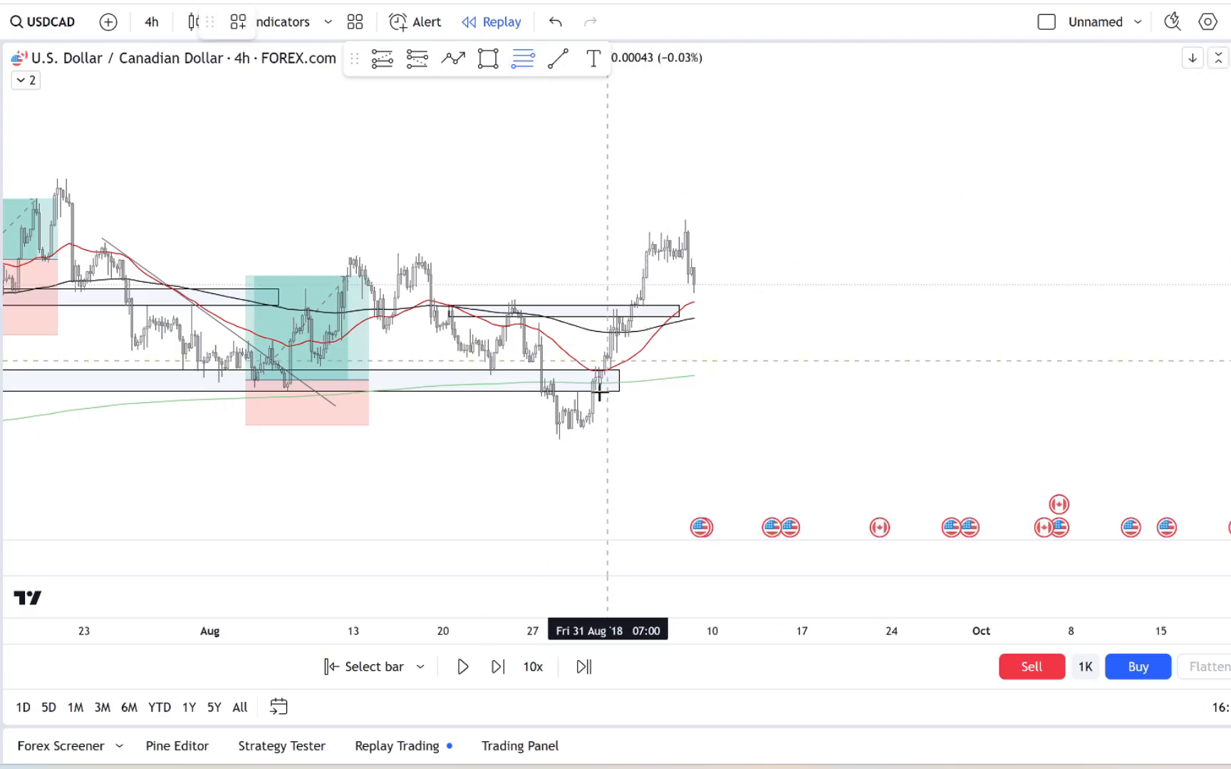
left_click_drag(577, 426, 805, 218)
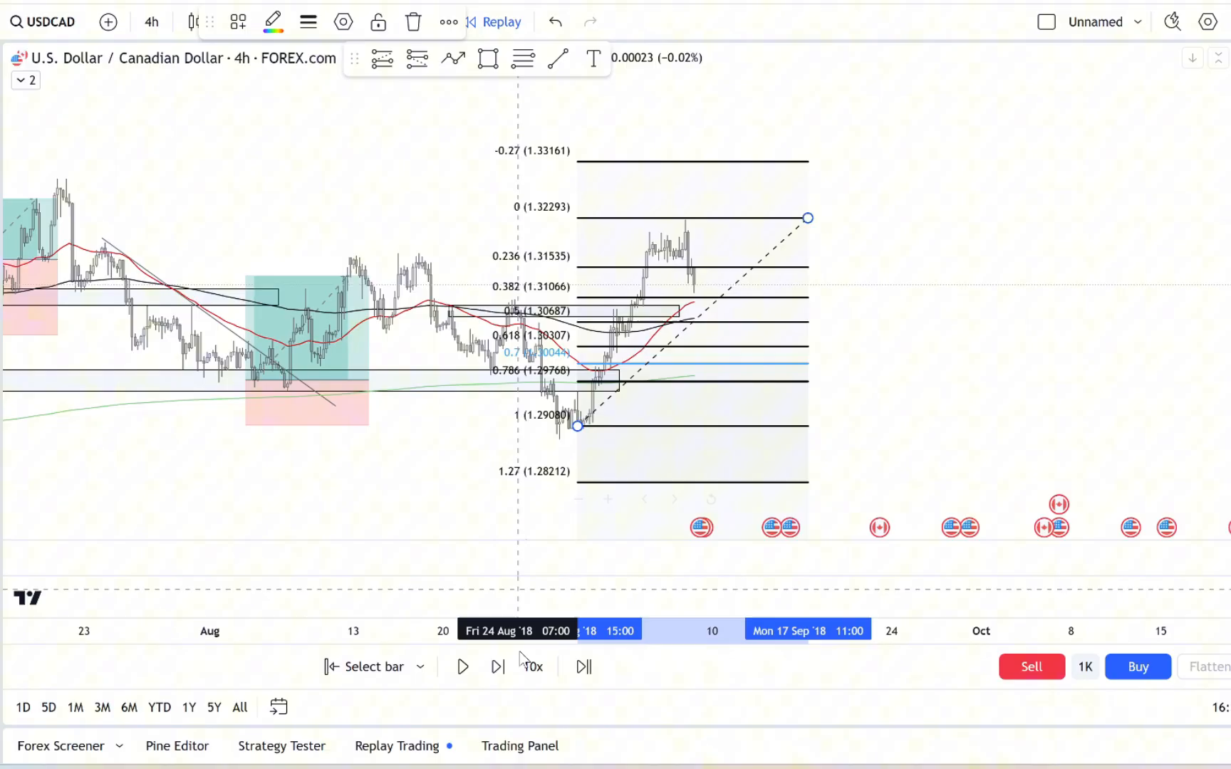
- Replay the pullback into mid-September until price returns to the lower zone
left_click(495, 667)
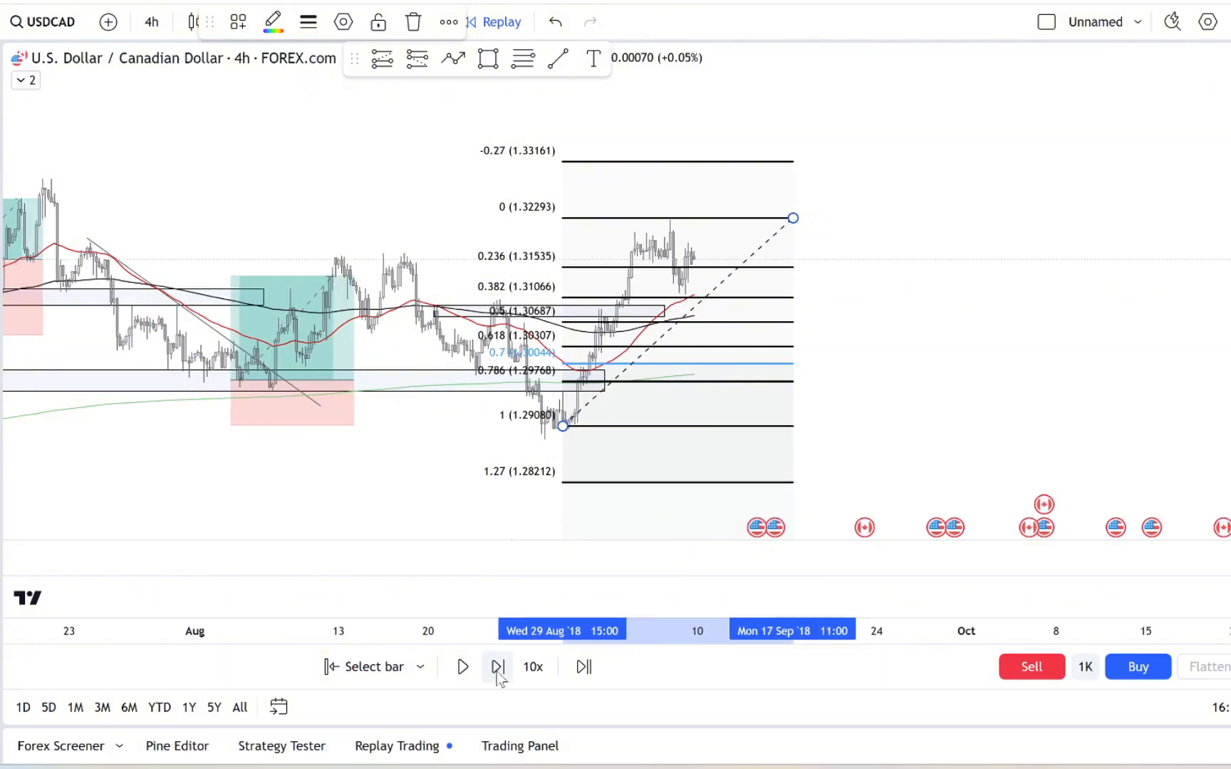
left_click(497, 667)
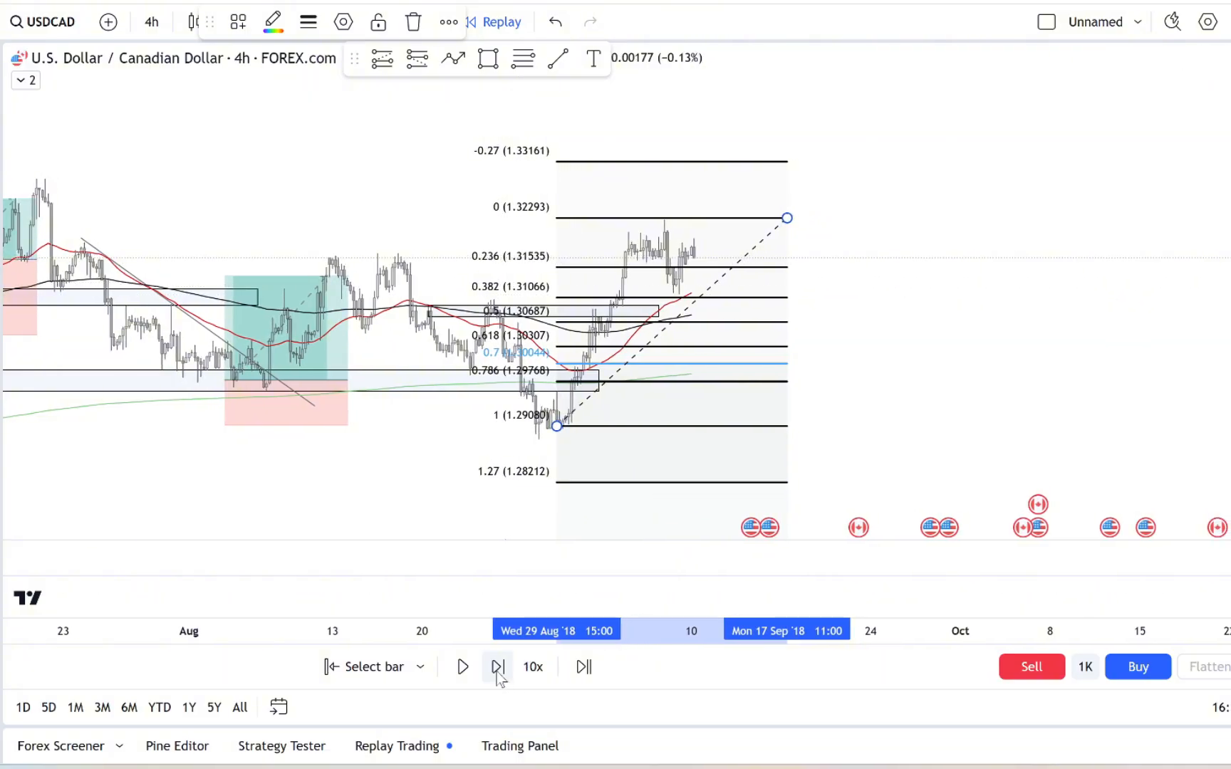
left_click(498, 667)
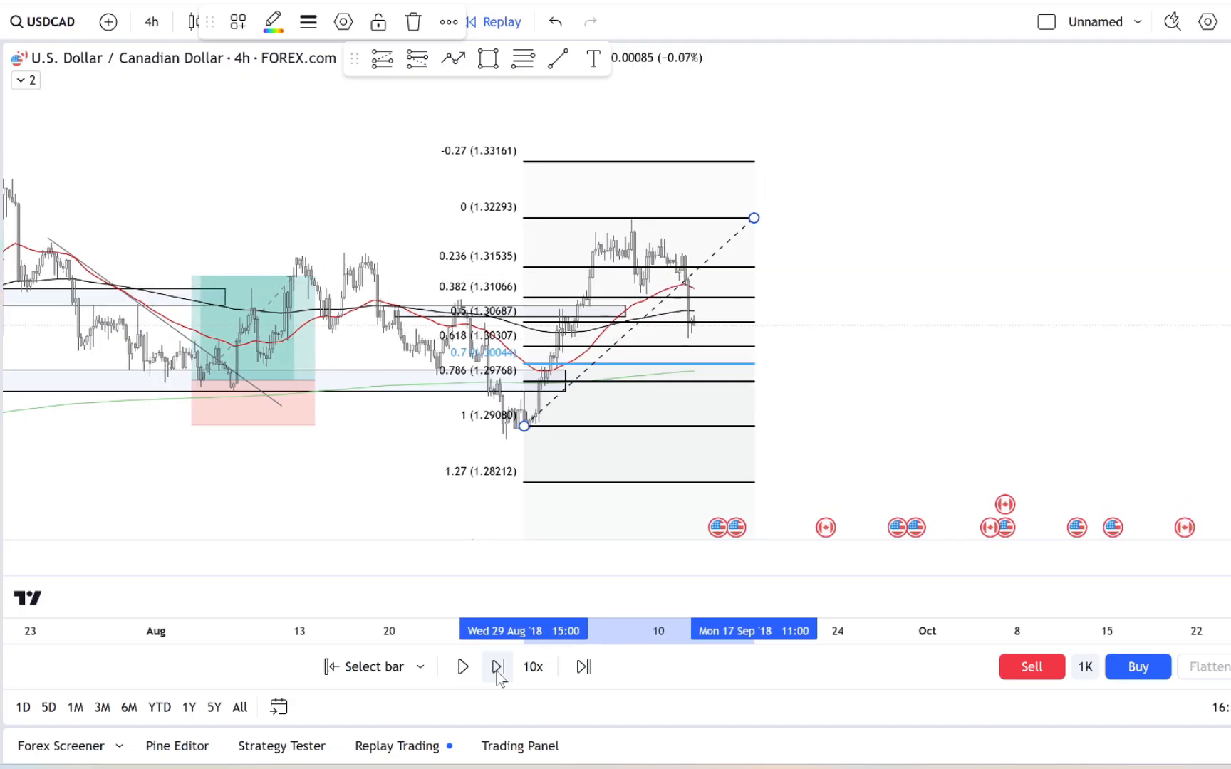
left_click(497, 666)
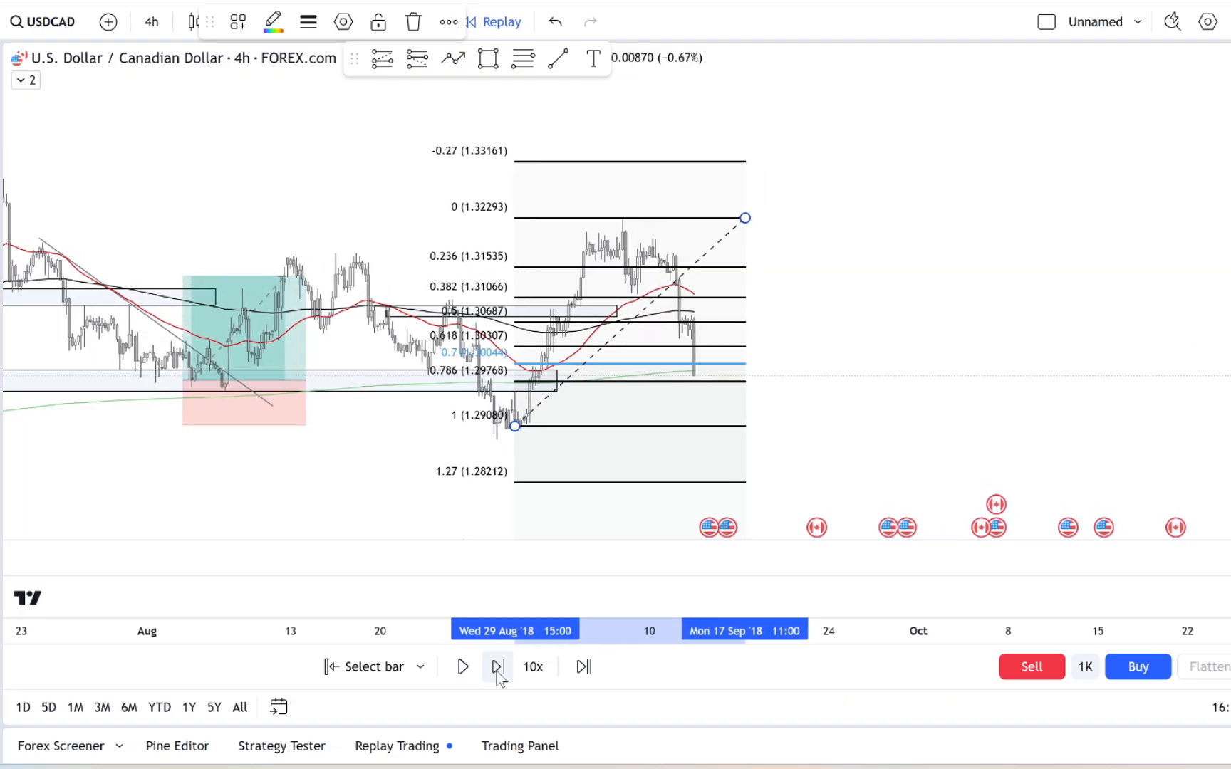
left_click(498, 667)
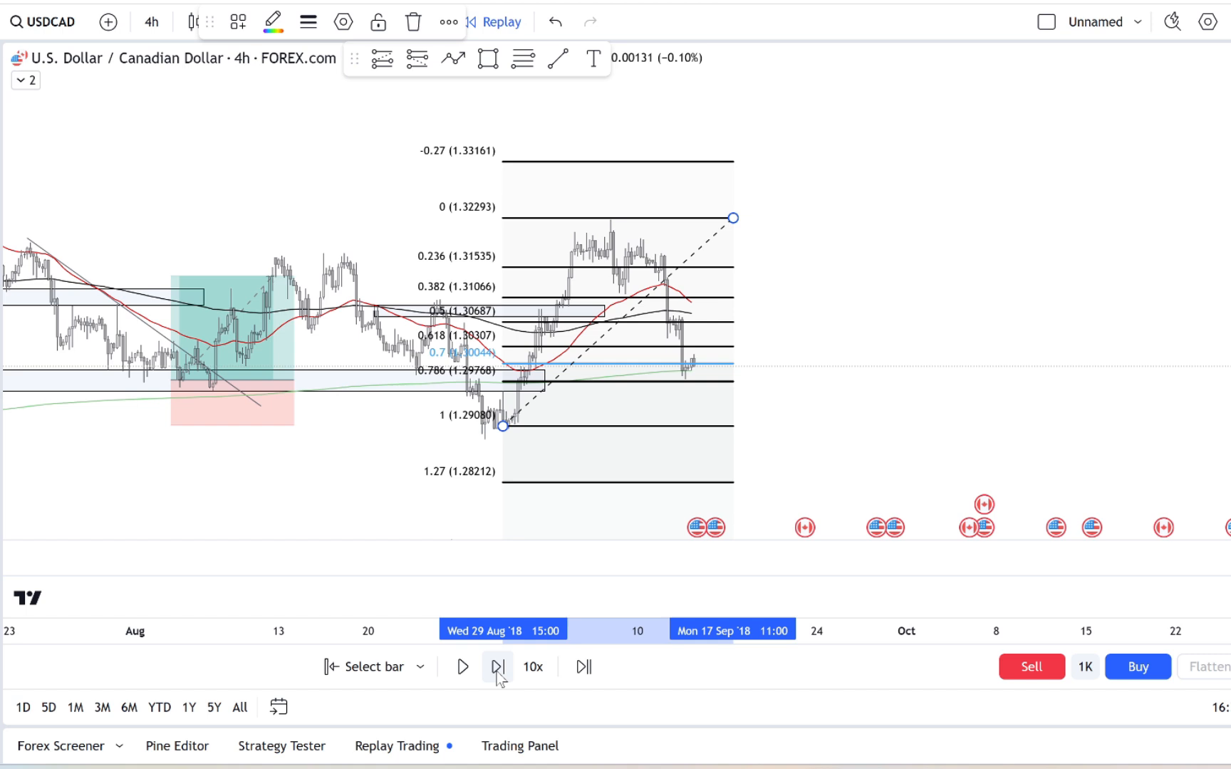
left_click(497, 666)
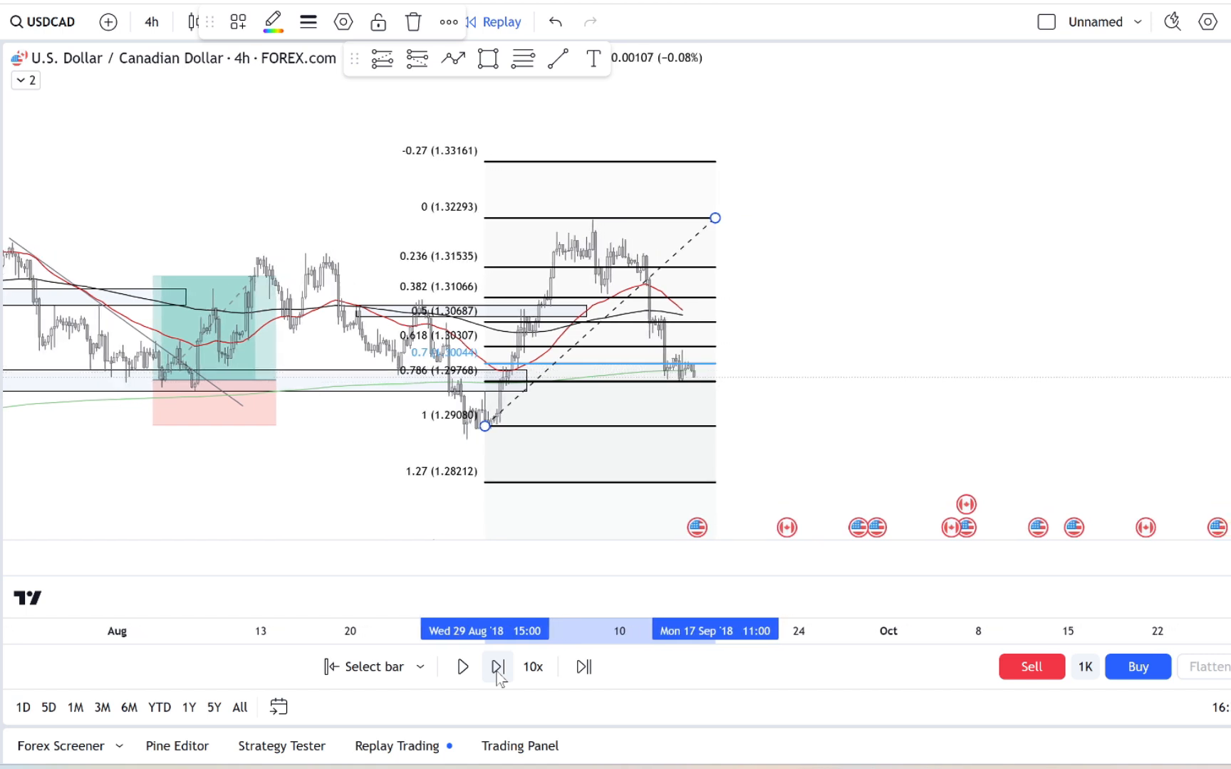
left_click(497, 667)
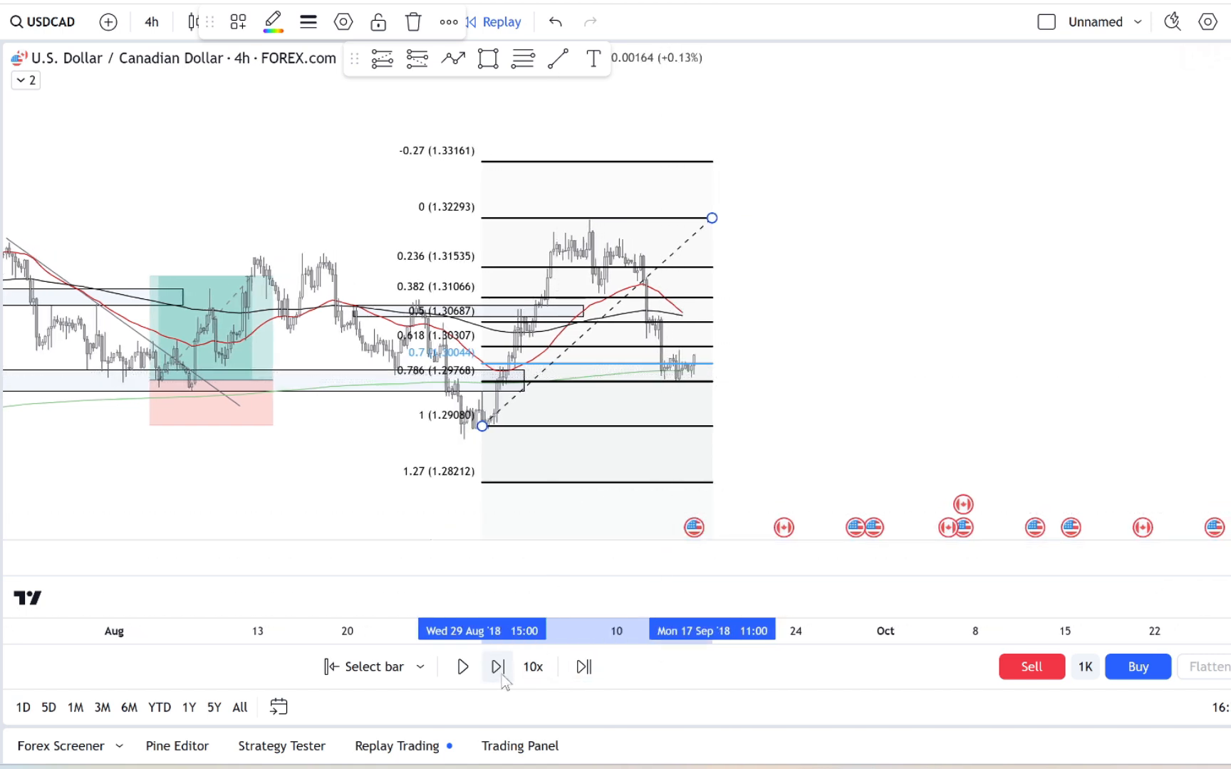
left_click(497, 666)
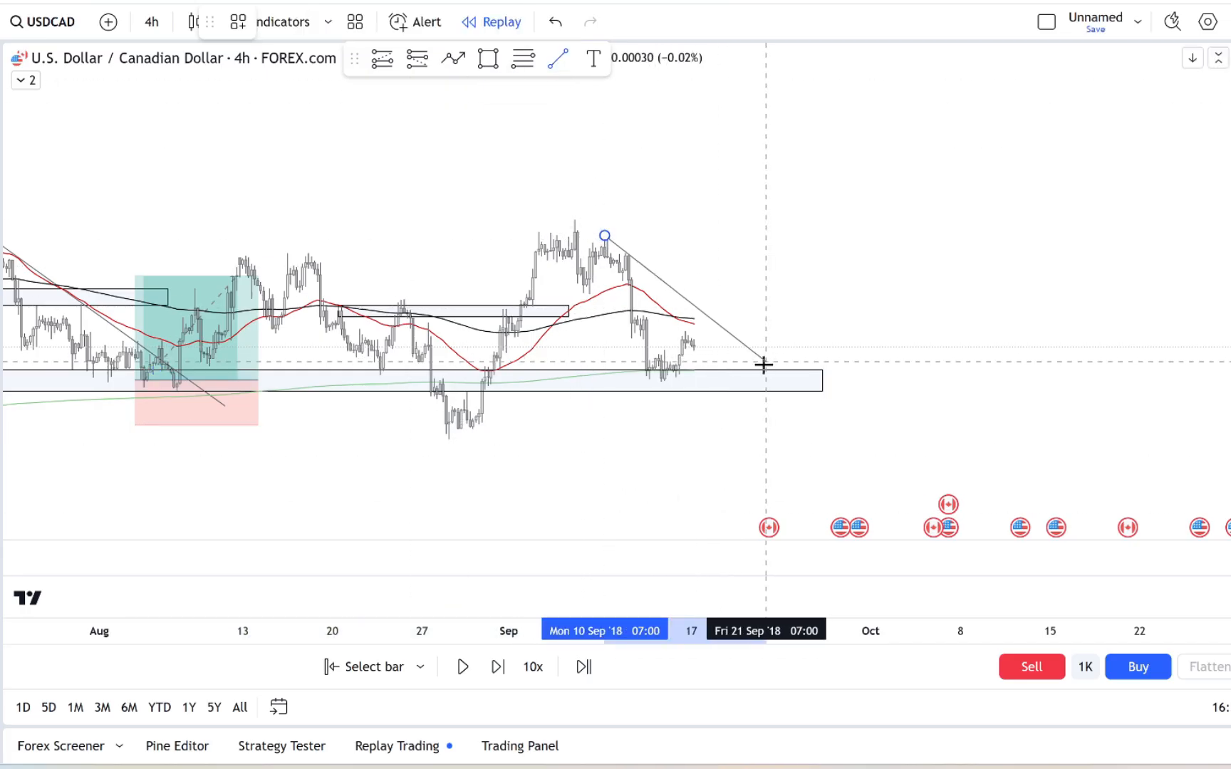
- Replay the drop through the zone and run forward into the late-September rebound
left_click(497, 667)
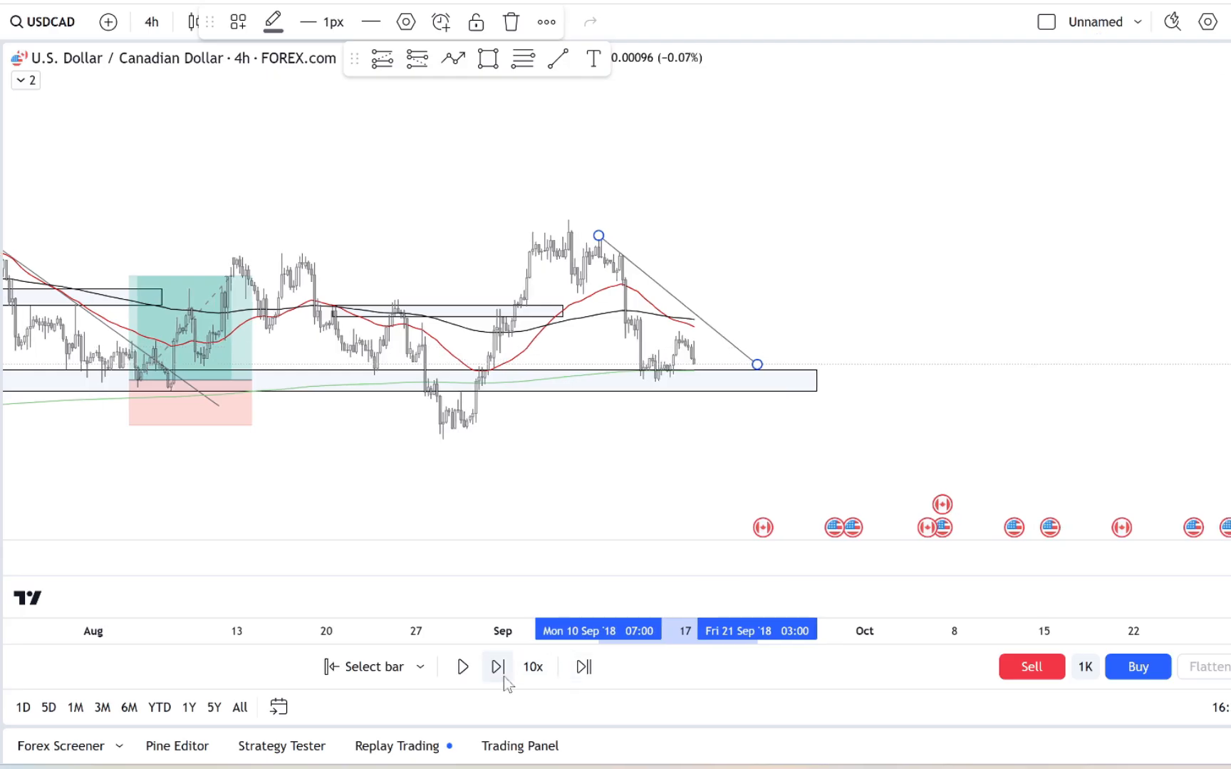
left_click(498, 667)
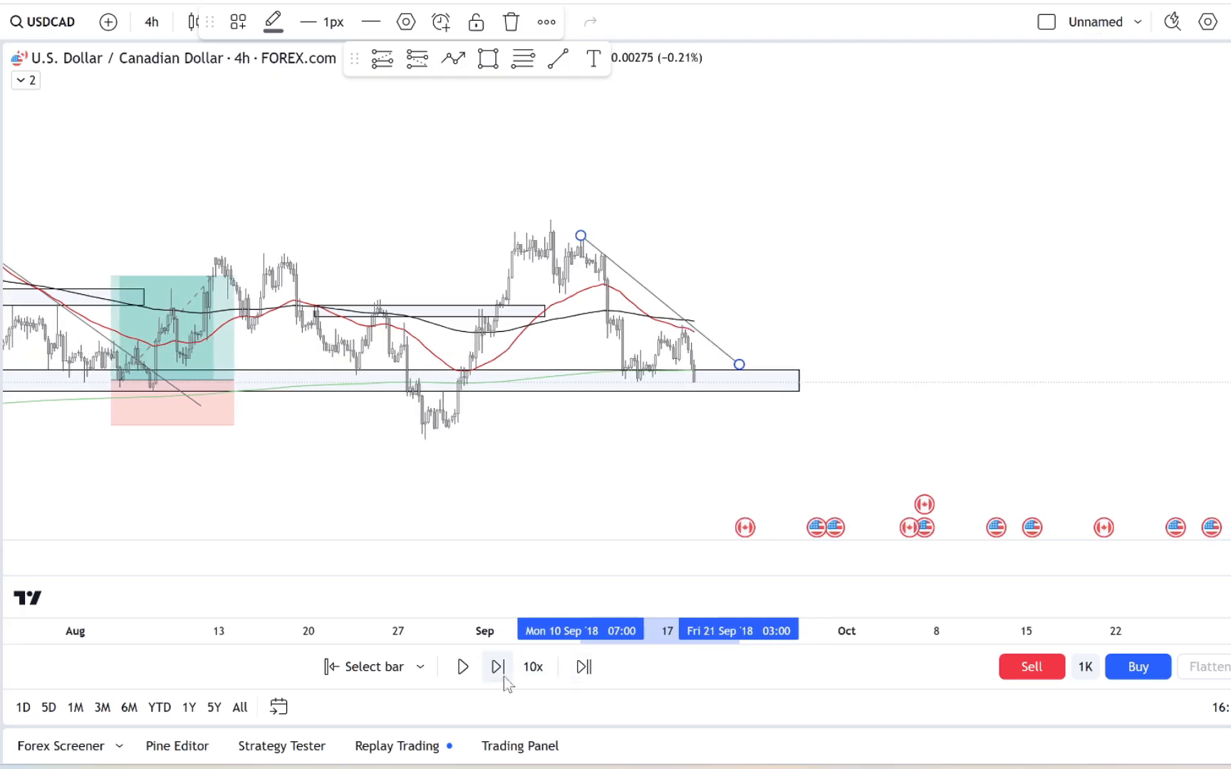
left_click(496, 667)
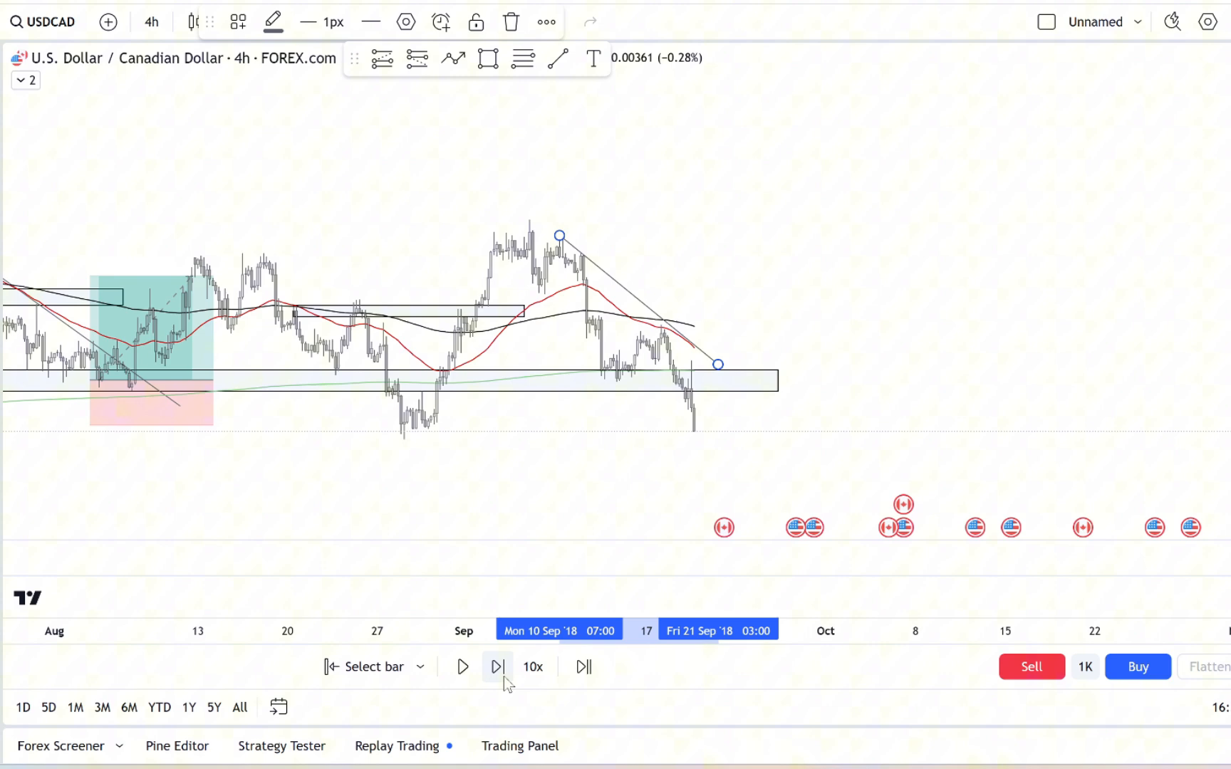
left_click(495, 667)
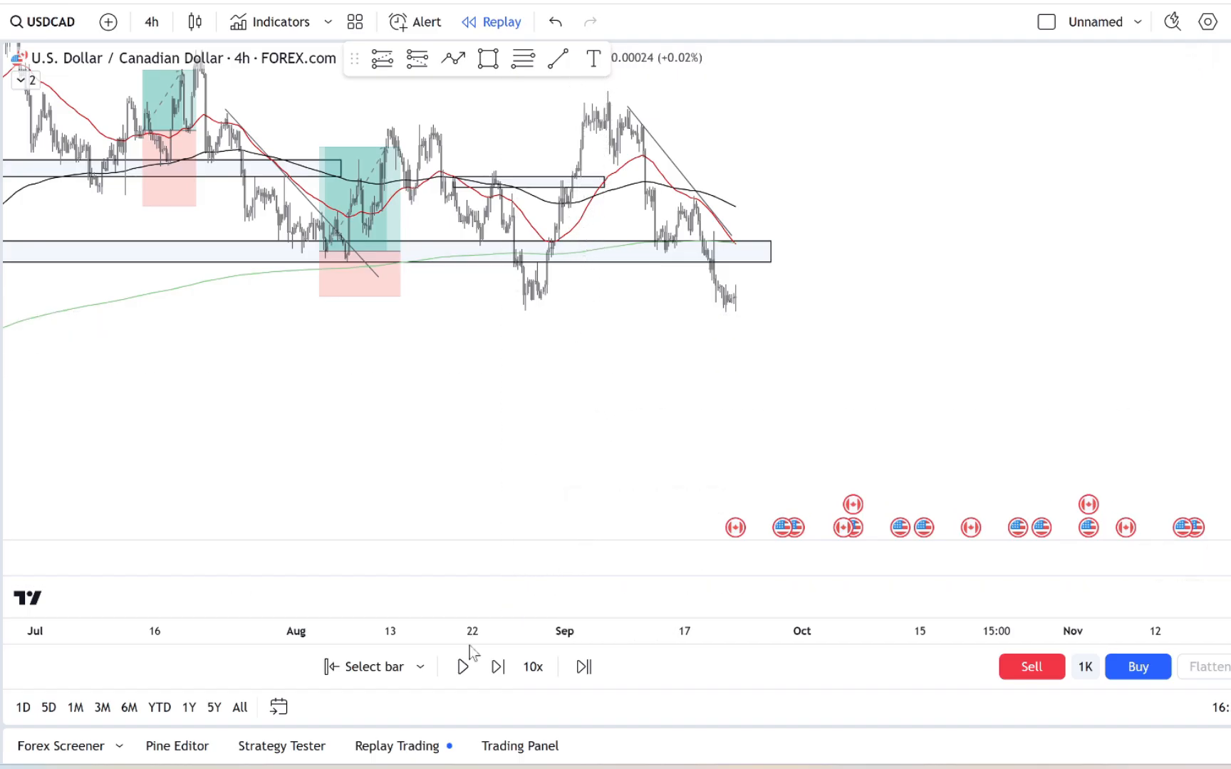
left_click(463, 667)
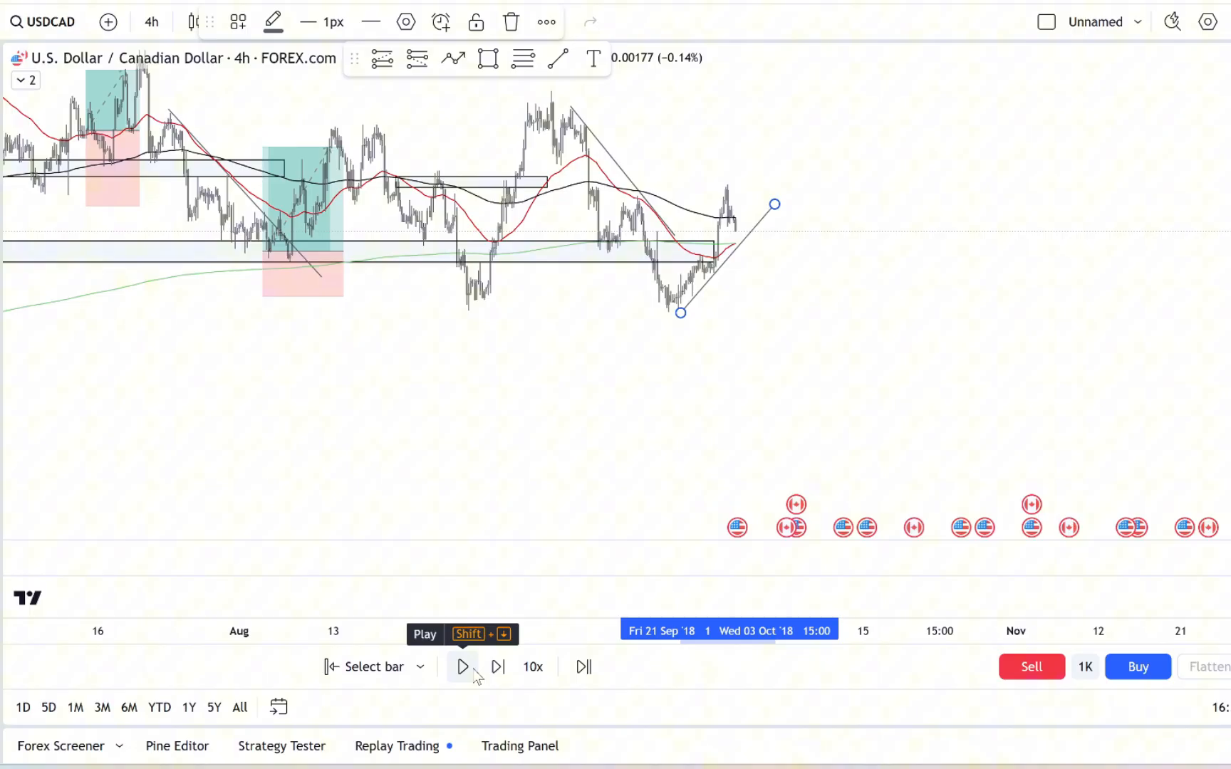
left_click(462, 667)
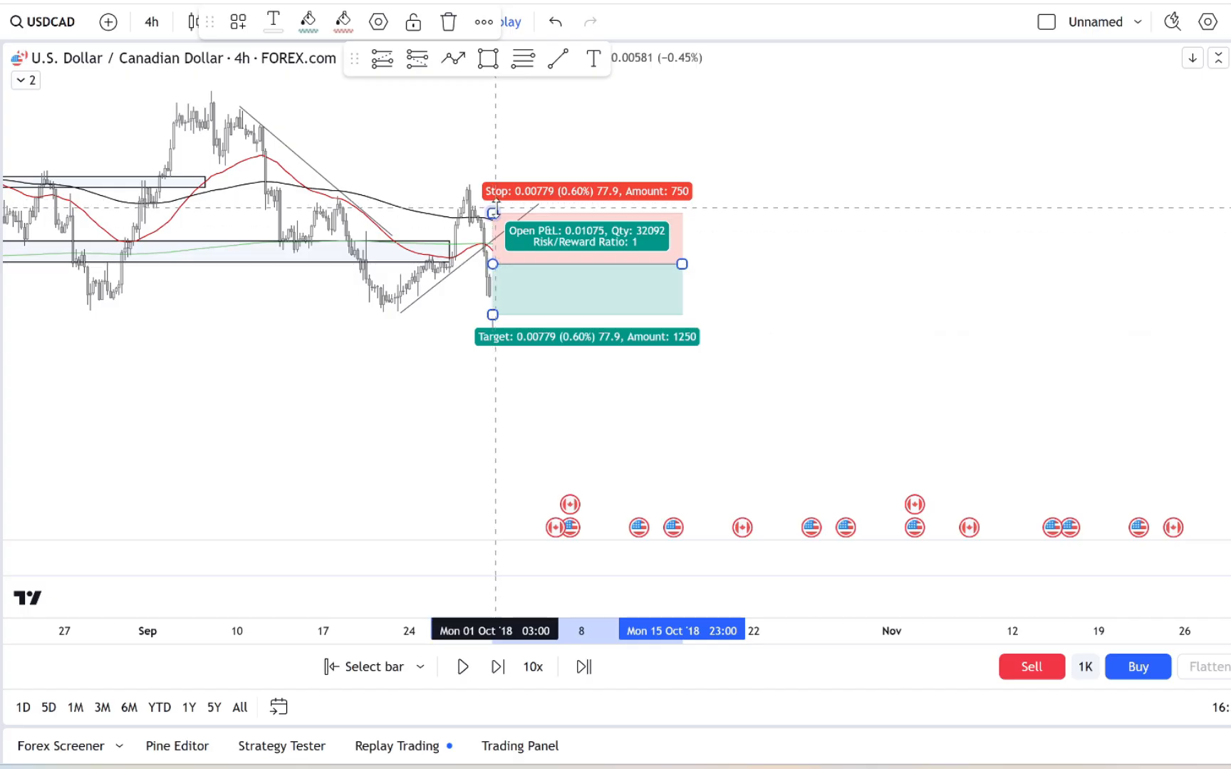
- Mark a support zone below price and replay until the October short reaches its 0.98% target
left_click_drag(492, 212, 492, 181)
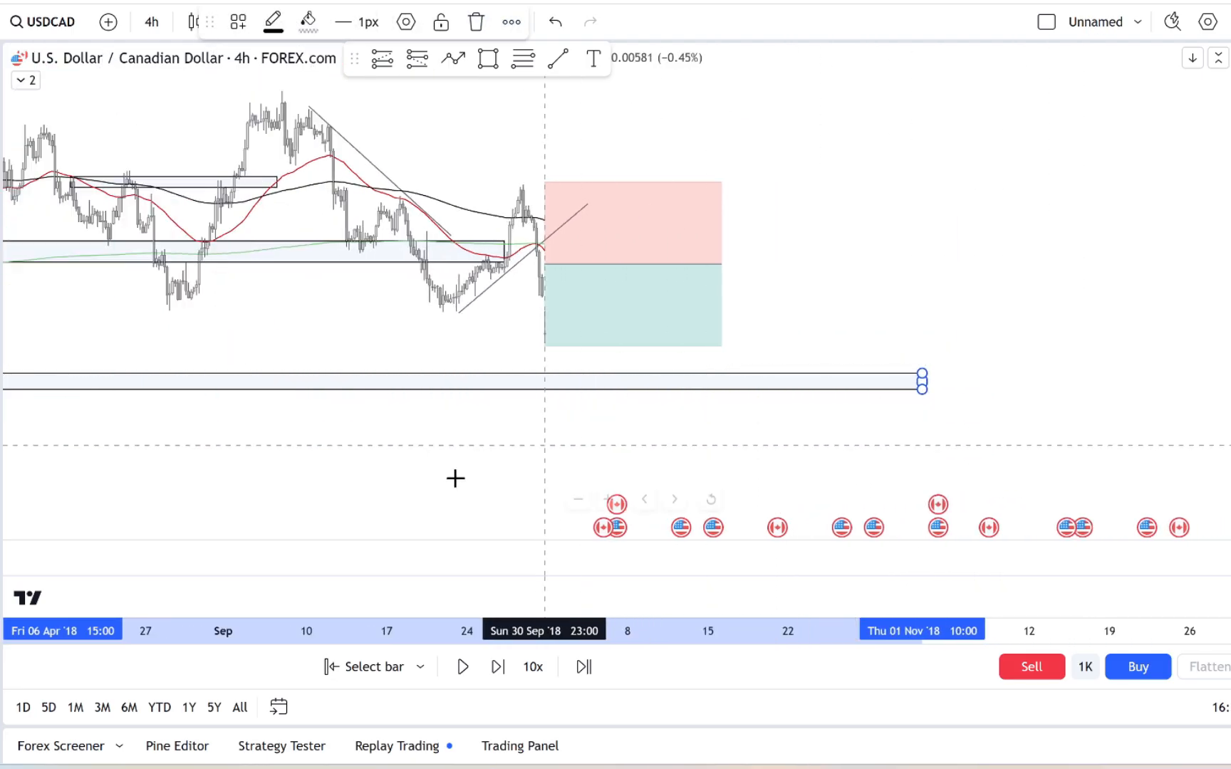
left_click(498, 666)
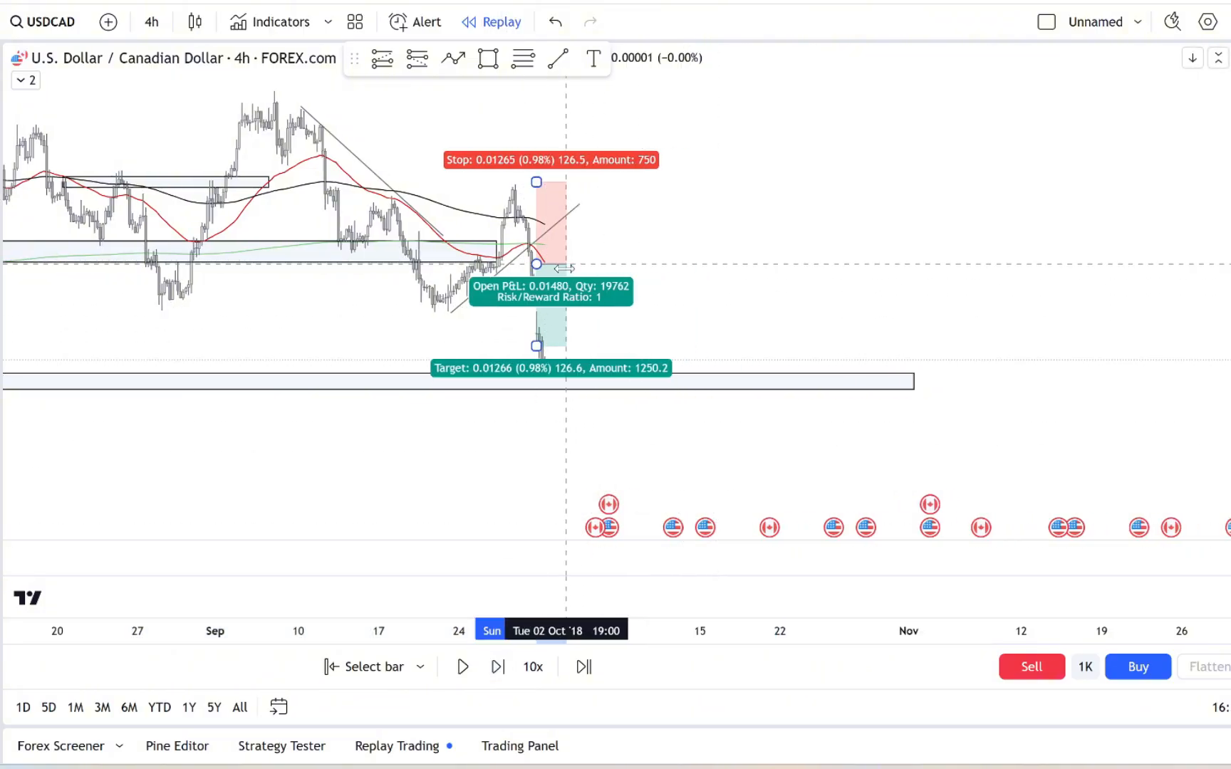
left_click(498, 667)
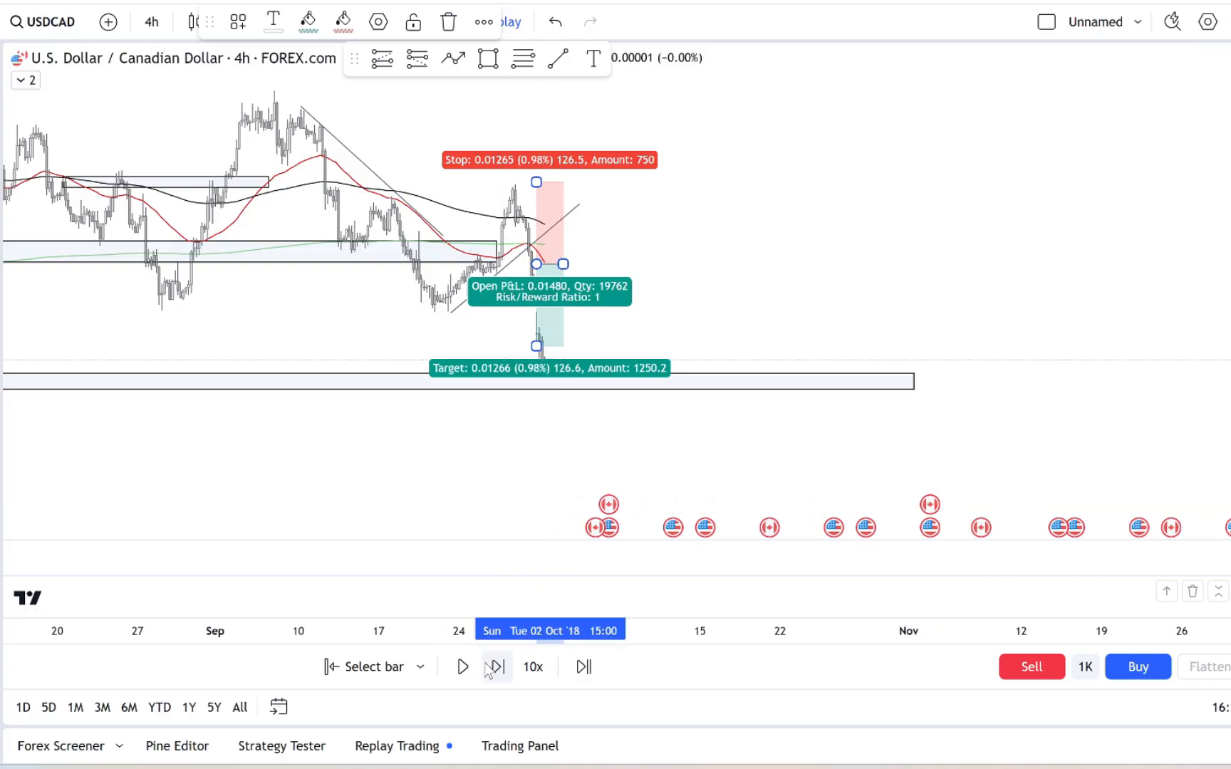
left_click(463, 667)
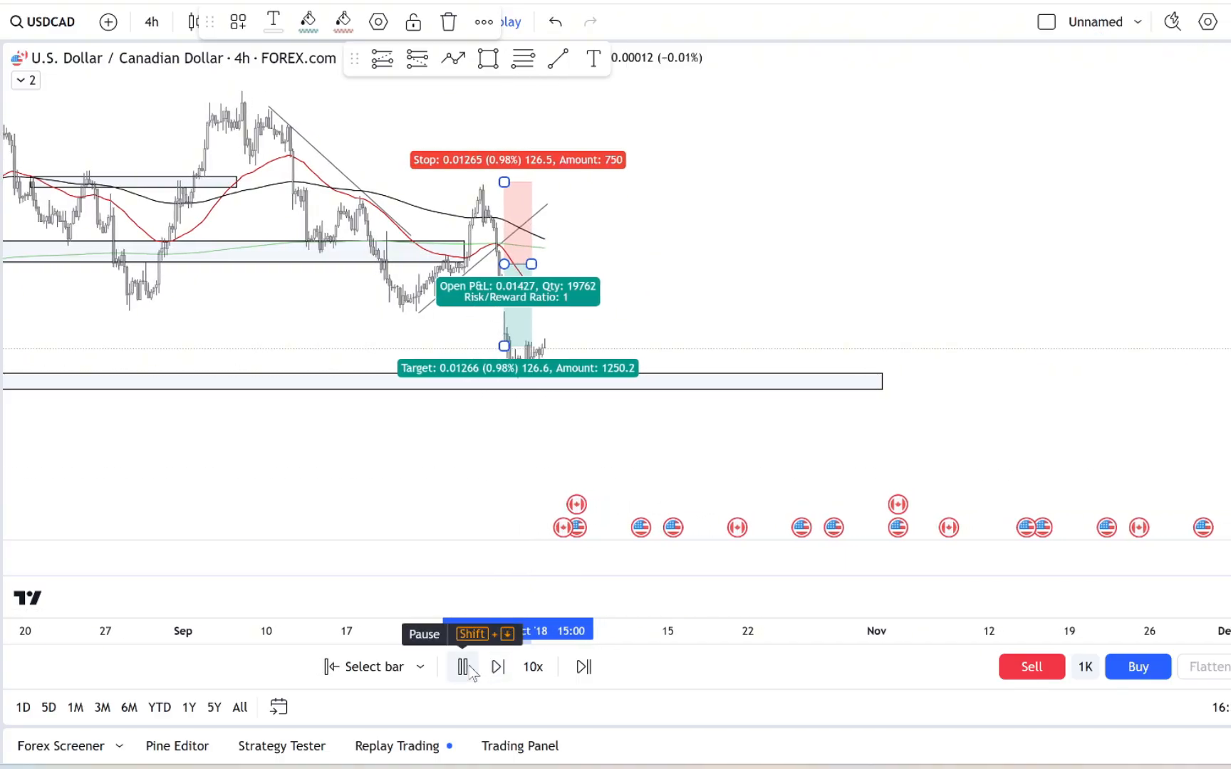
left_click(463, 666)
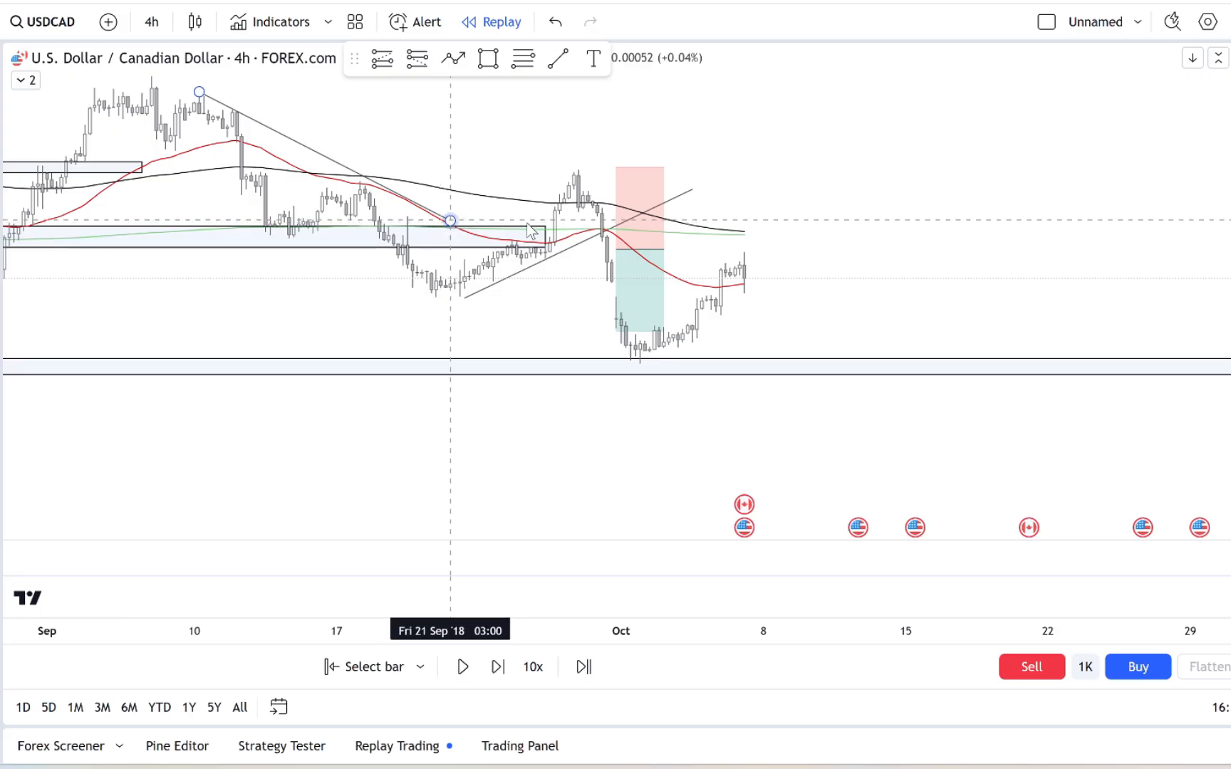
- Extend the downtrend line out to mid-October and replay a few bars
left_click_drag(452, 220, 967, 265)
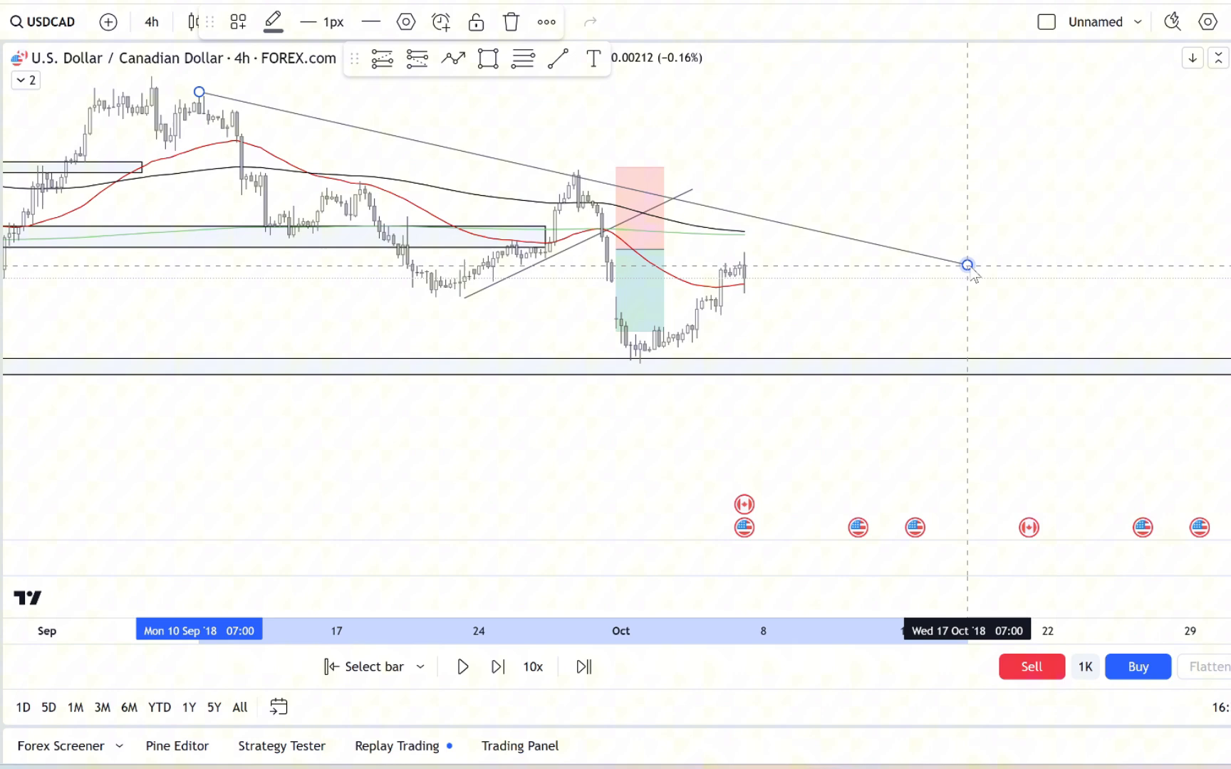
left_click_drag(967, 265, 995, 255)
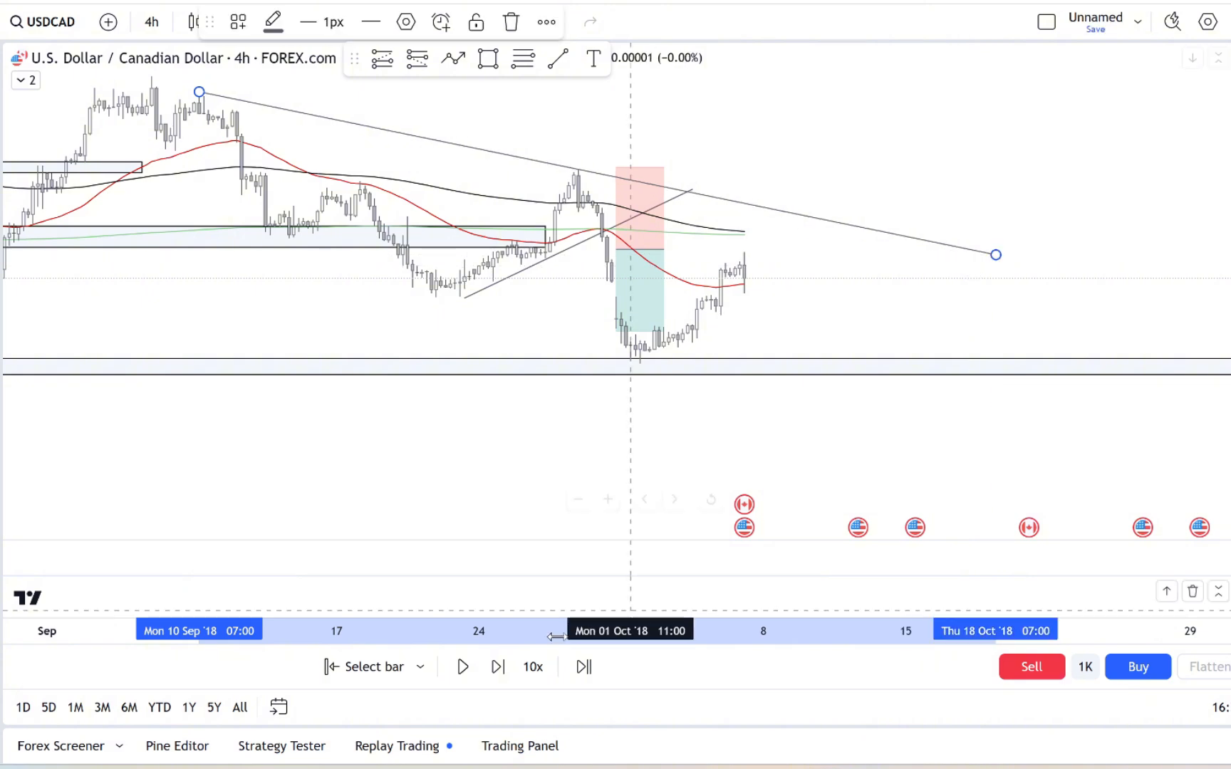
left_click(463, 667)
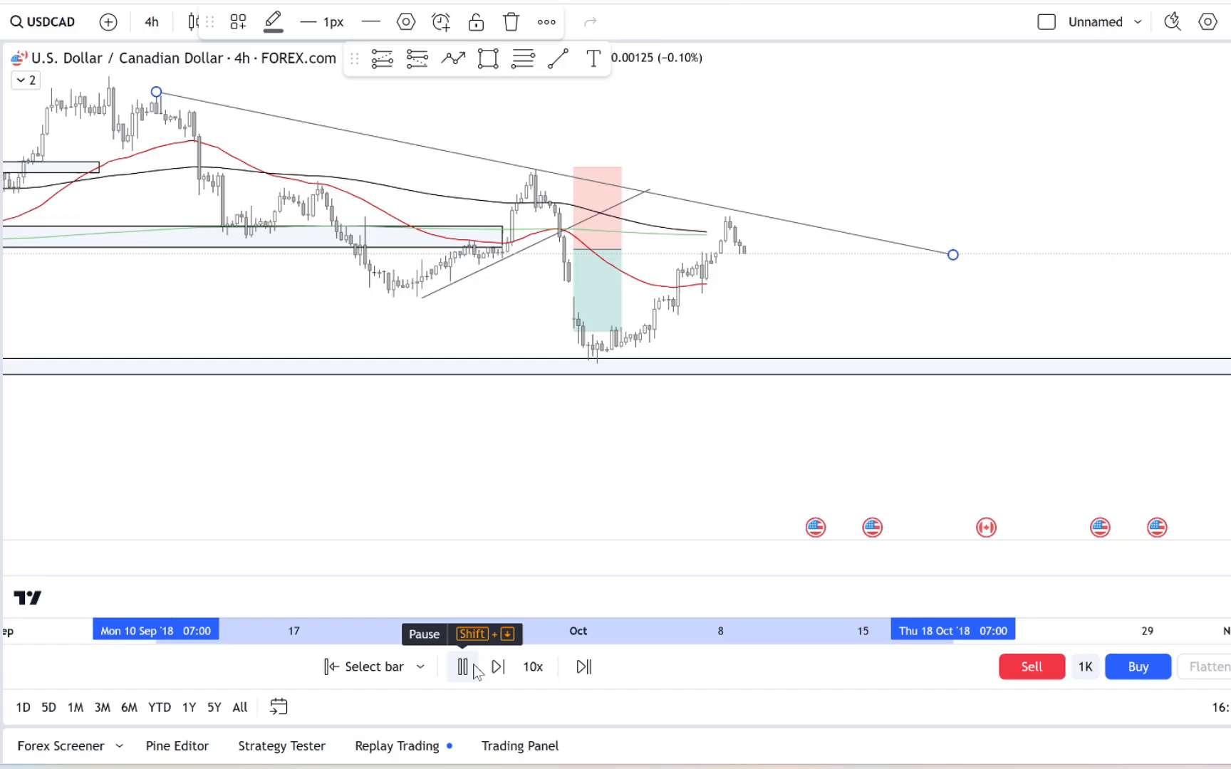
left_click(463, 667)
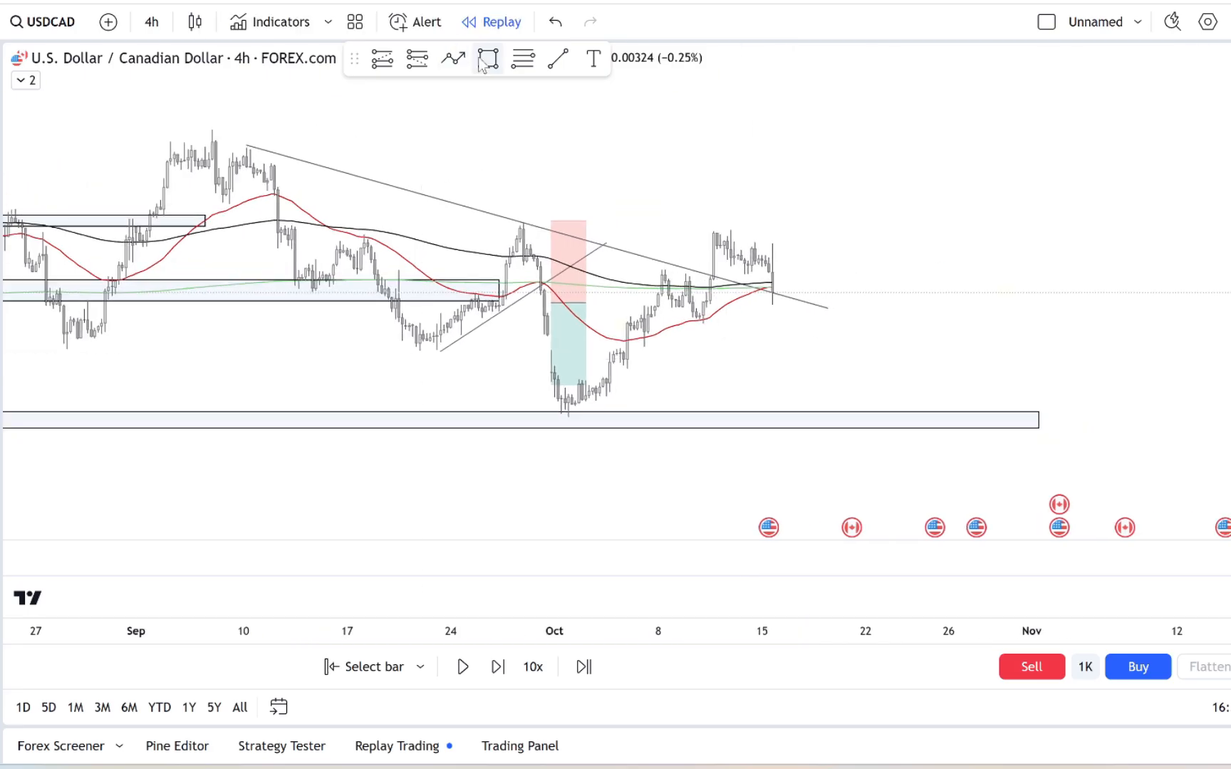
- Draw a zone across the late-September and mid-October highs and another along the September lows
left_click_drag(524, 229, 812, 229)
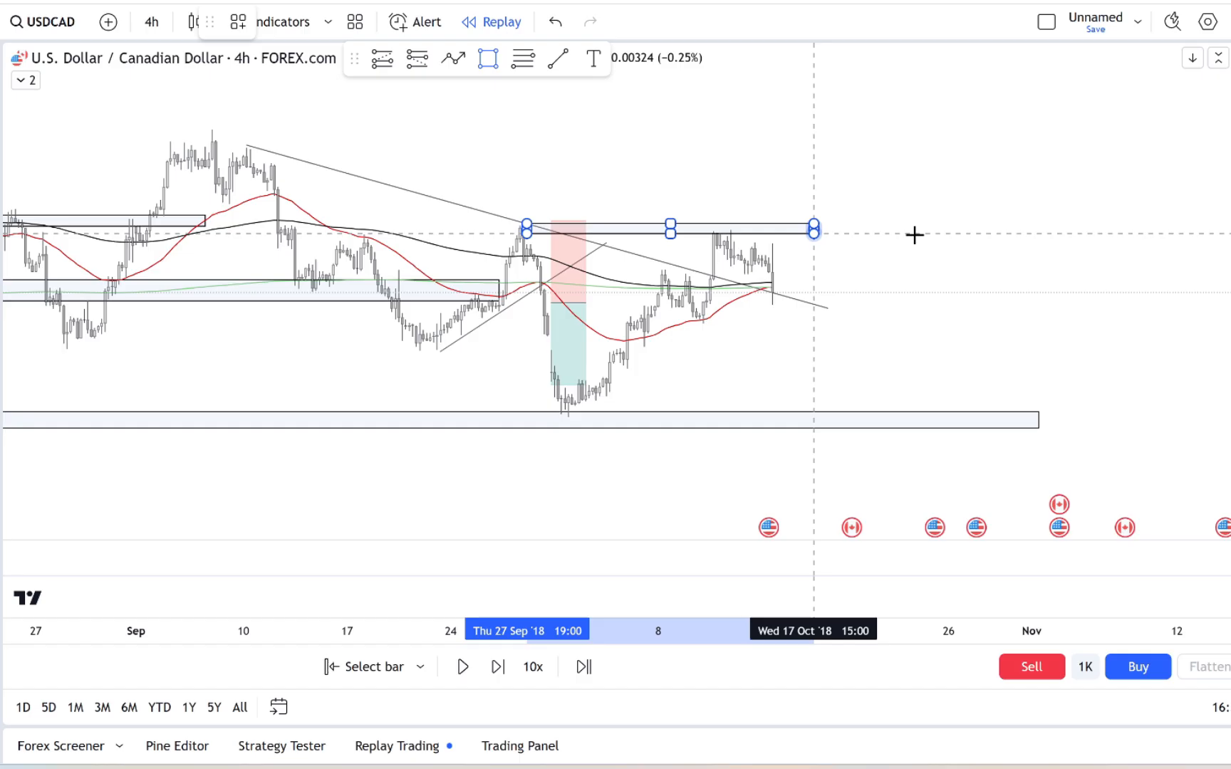
left_click(497, 667)
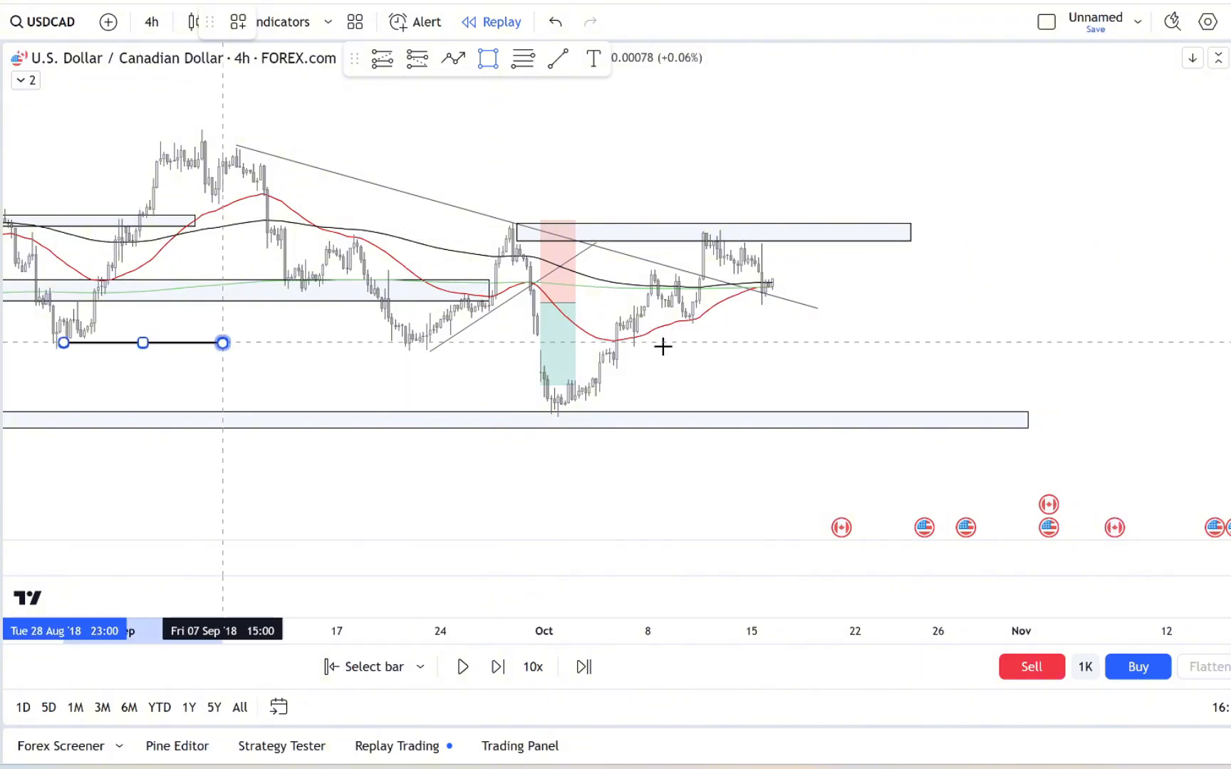
left_click_drag(223, 342, 1031, 343)
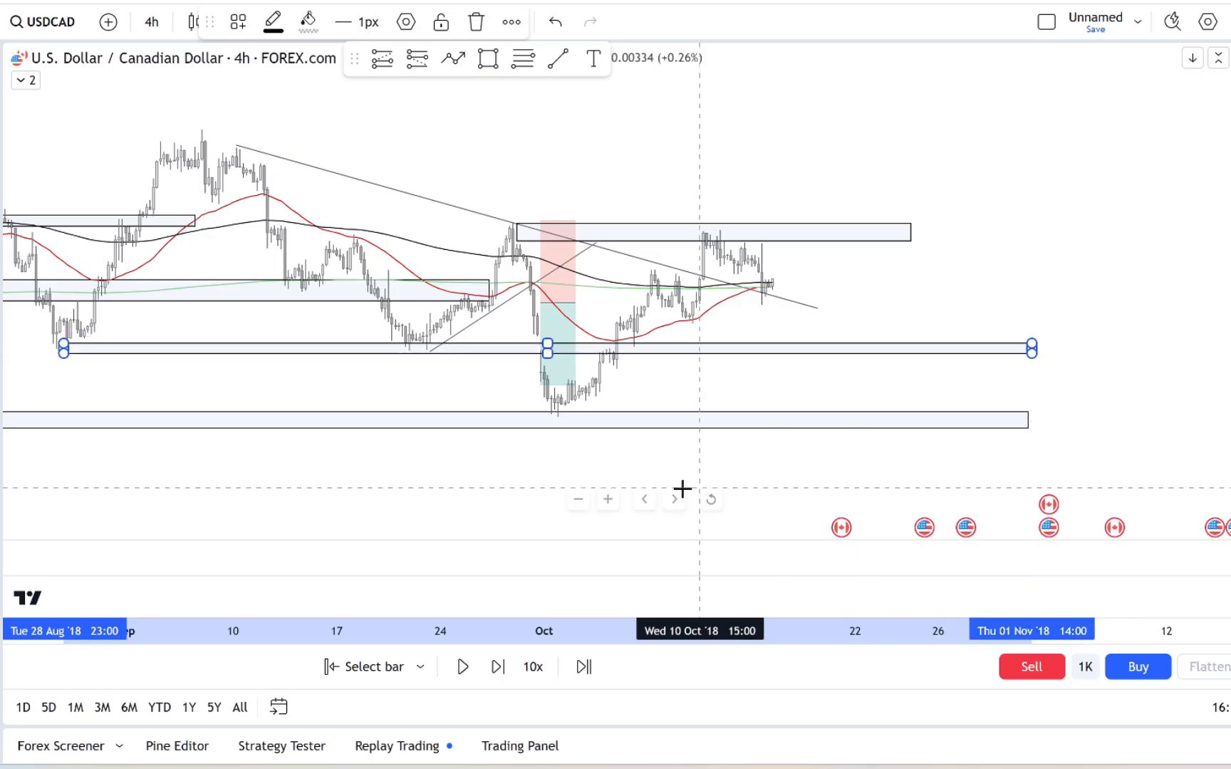
- Step the replay forward until price rises into the upper mid-October zone
left_click(497, 667)
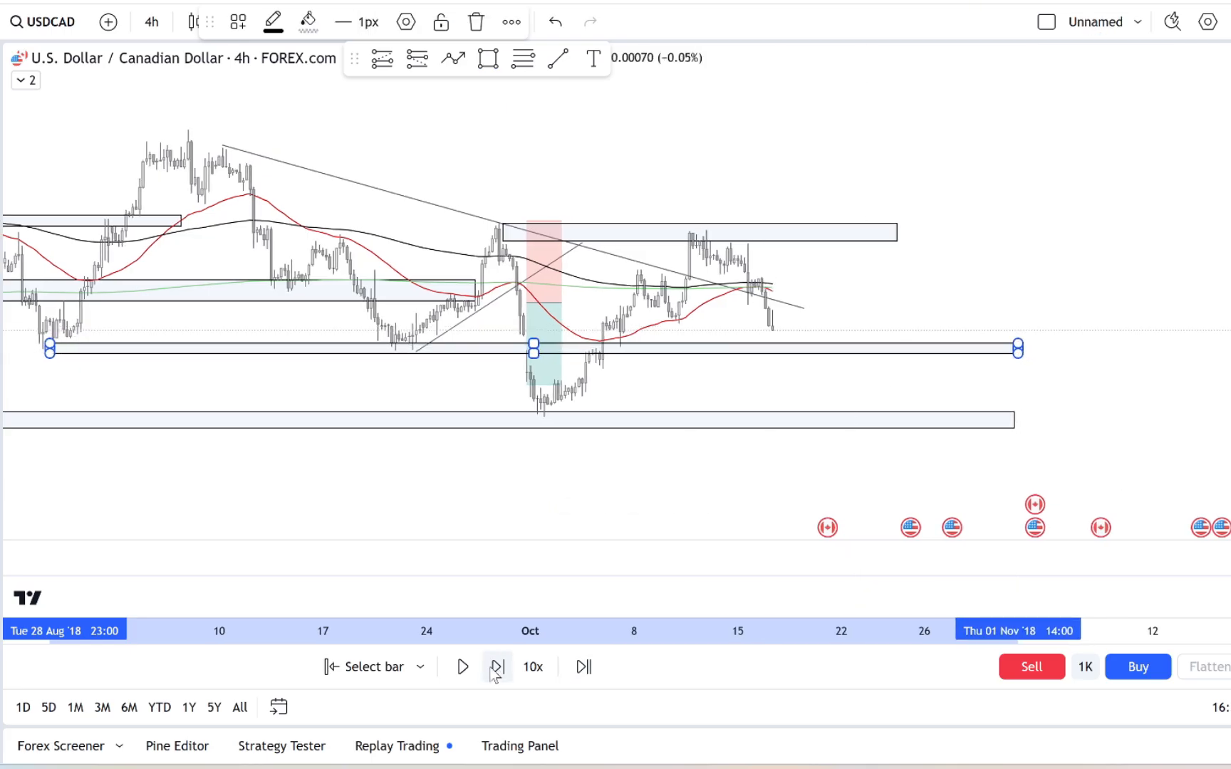
left_click(497, 667)
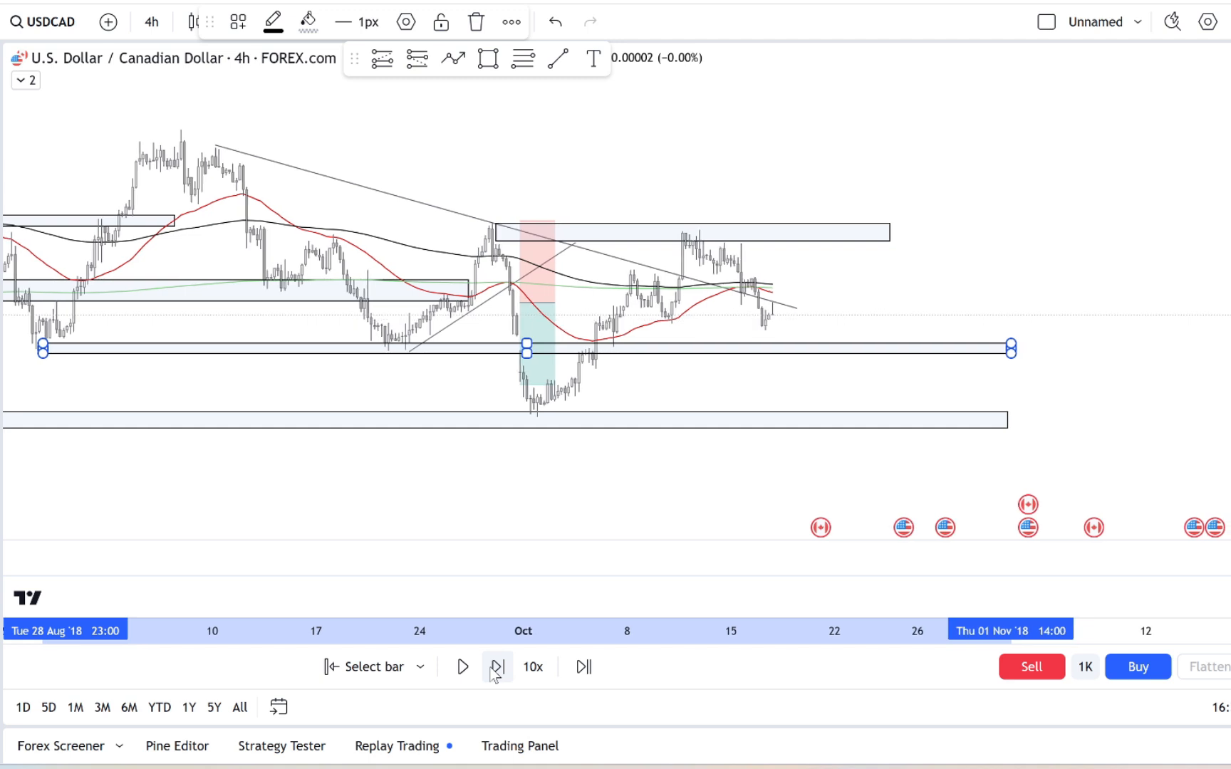
left_click(498, 667)
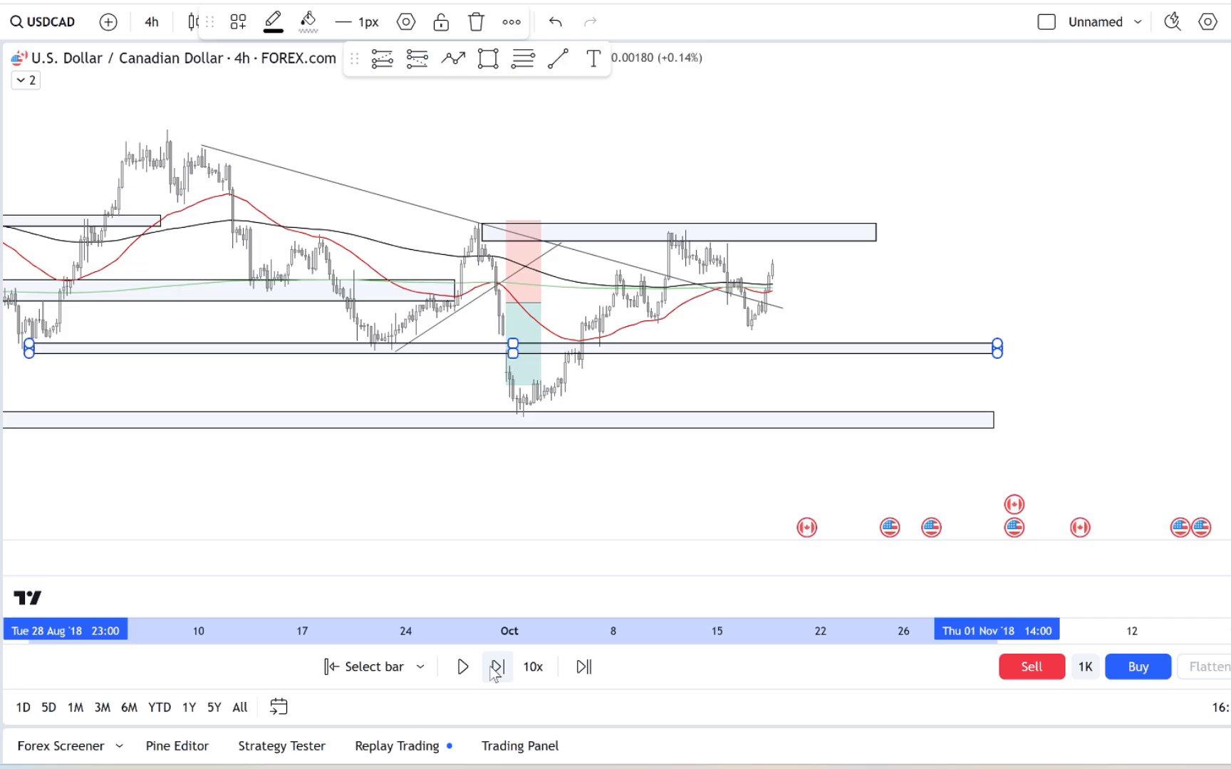
left_click(497, 667)
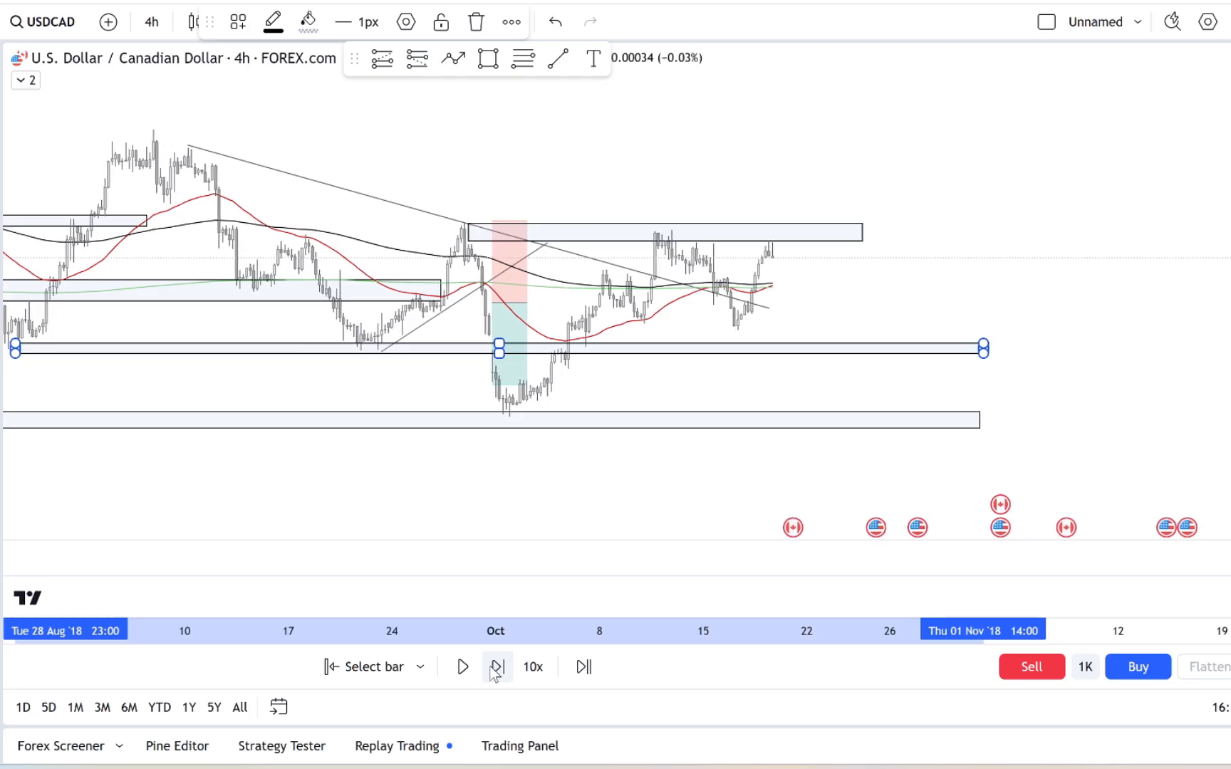
left_click(498, 667)
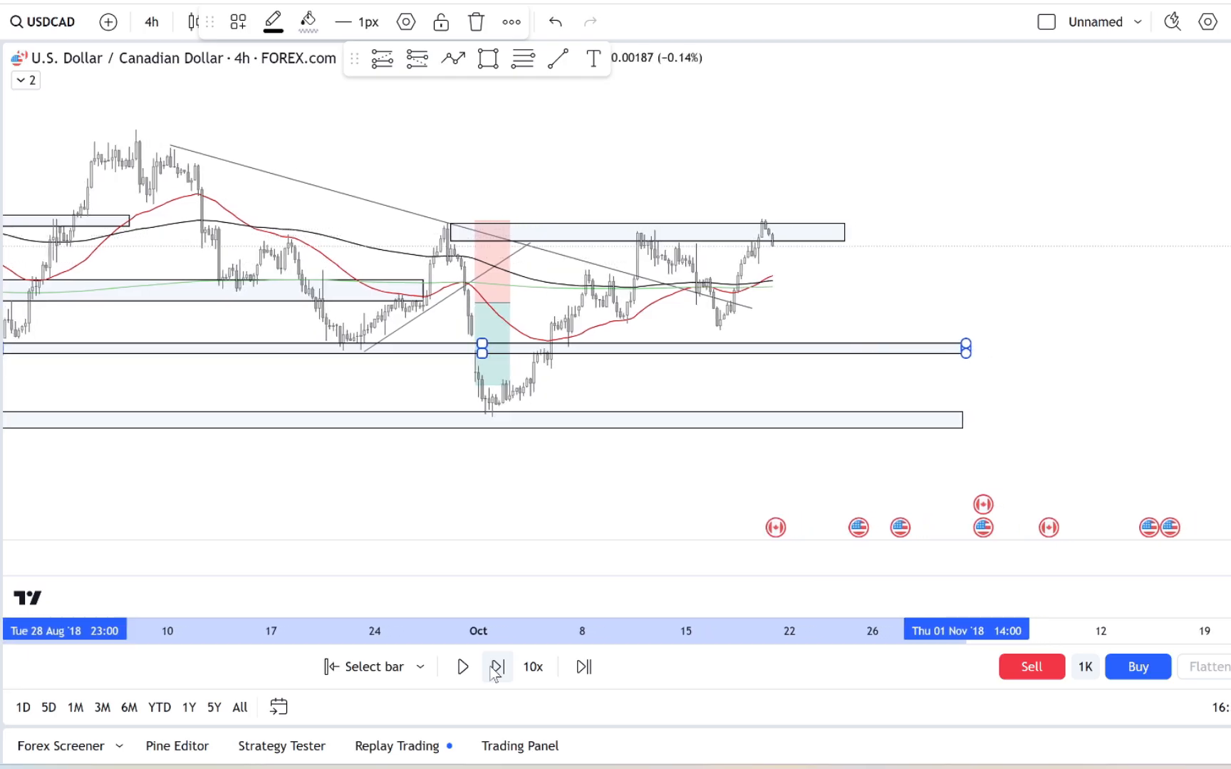
left_click(496, 667)
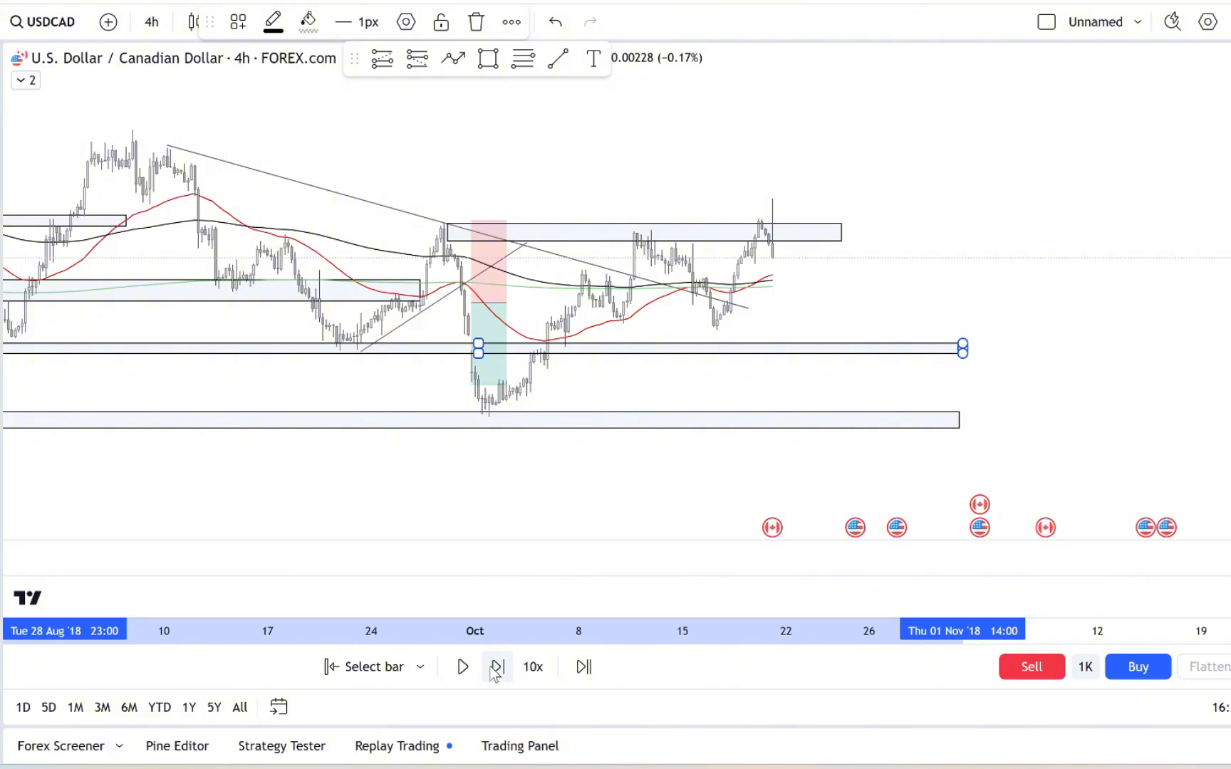
left_click(496, 667)
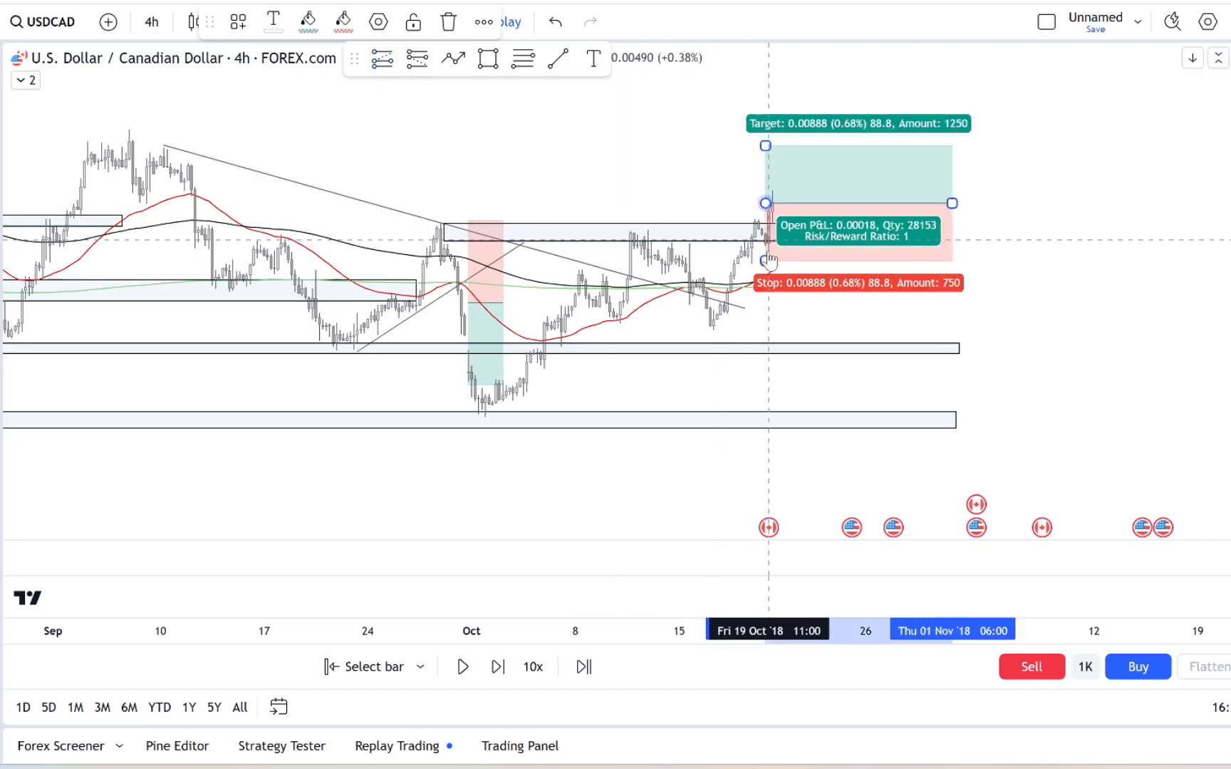
- Retune the long to 0.77% target and 0.74% stop, replay to the stop-out, and zone the late-October low
left_click_drag(765, 260, 765, 288)
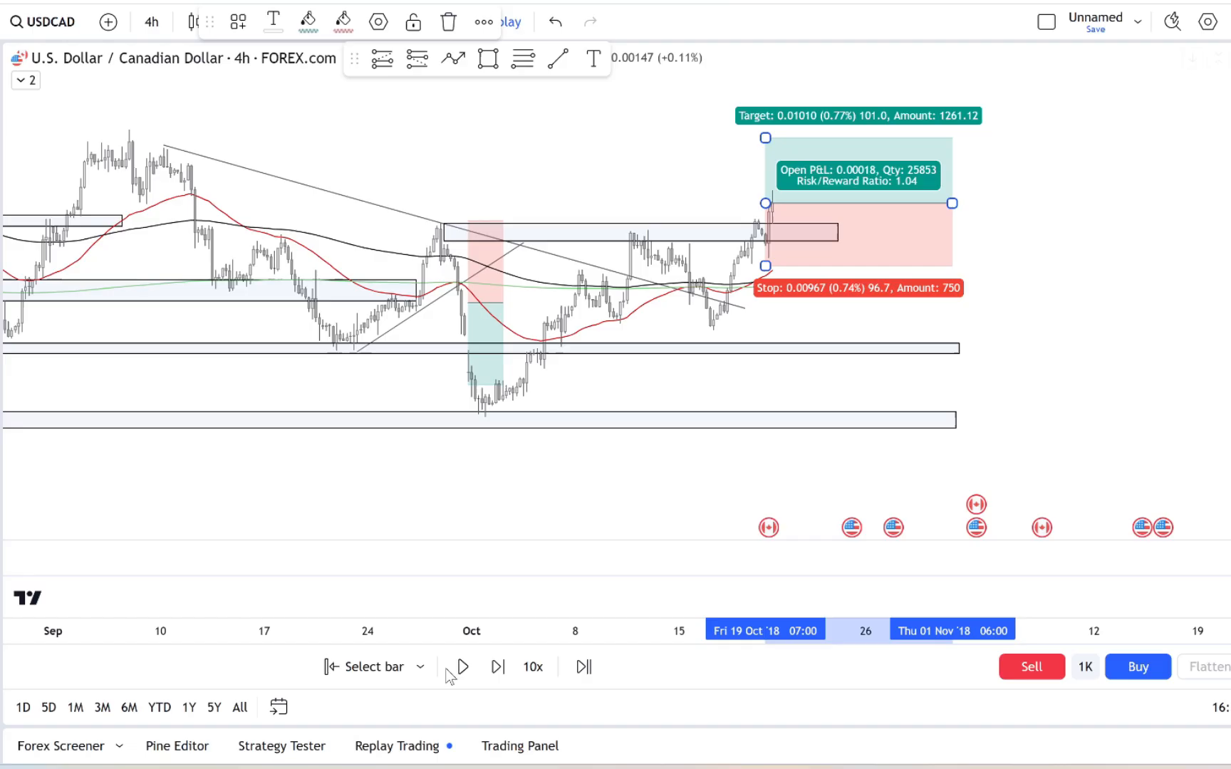
left_click(460, 667)
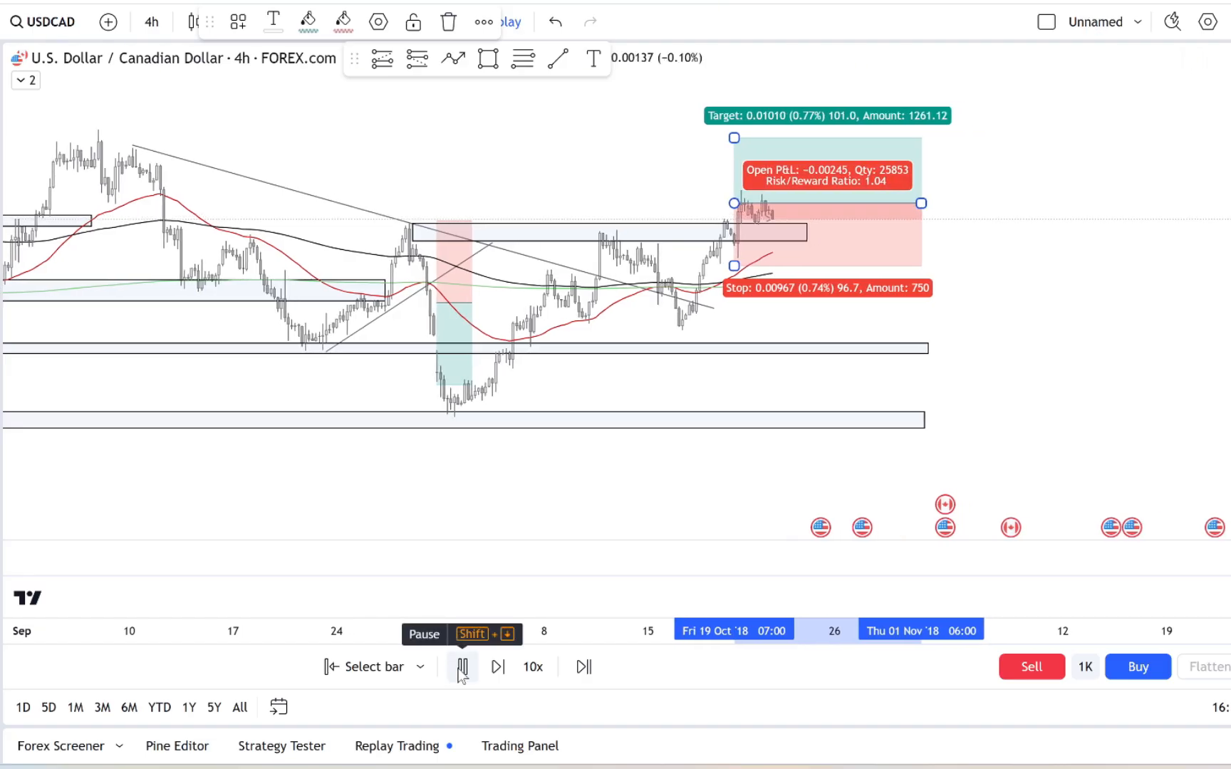
left_click(462, 667)
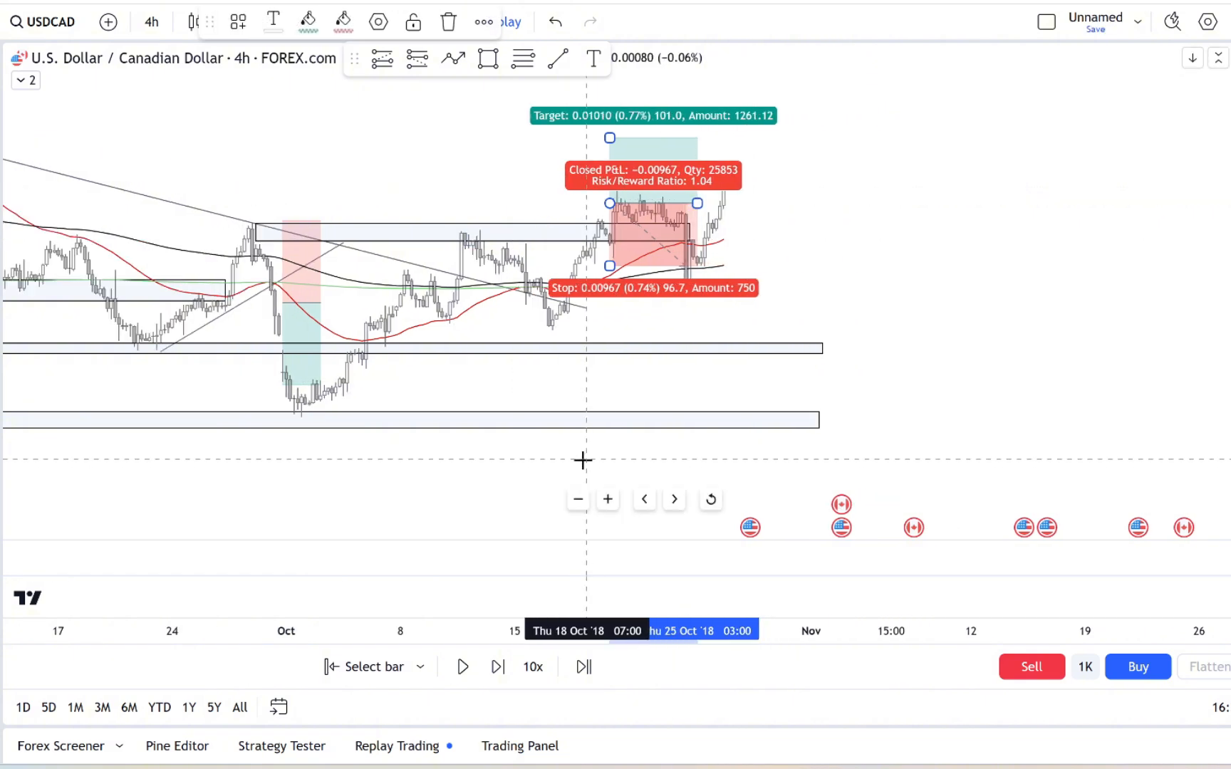
left_click(461, 667)
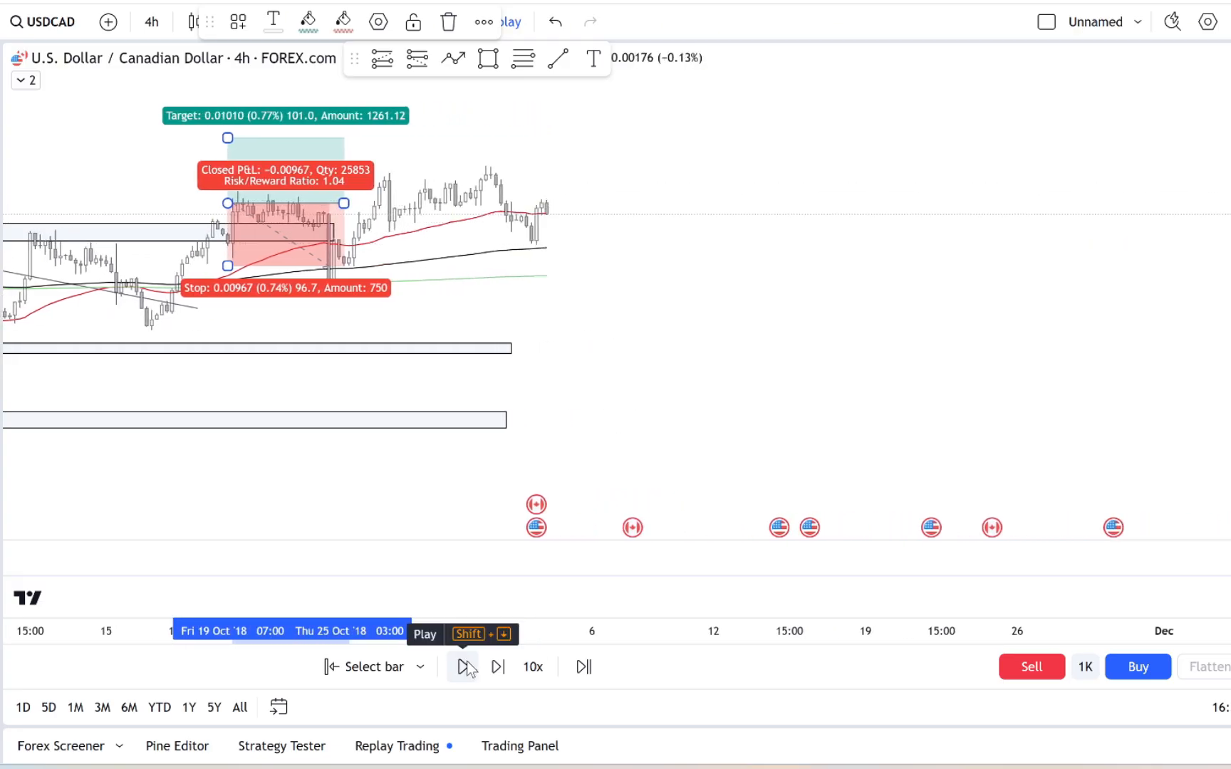
left_click(463, 667)
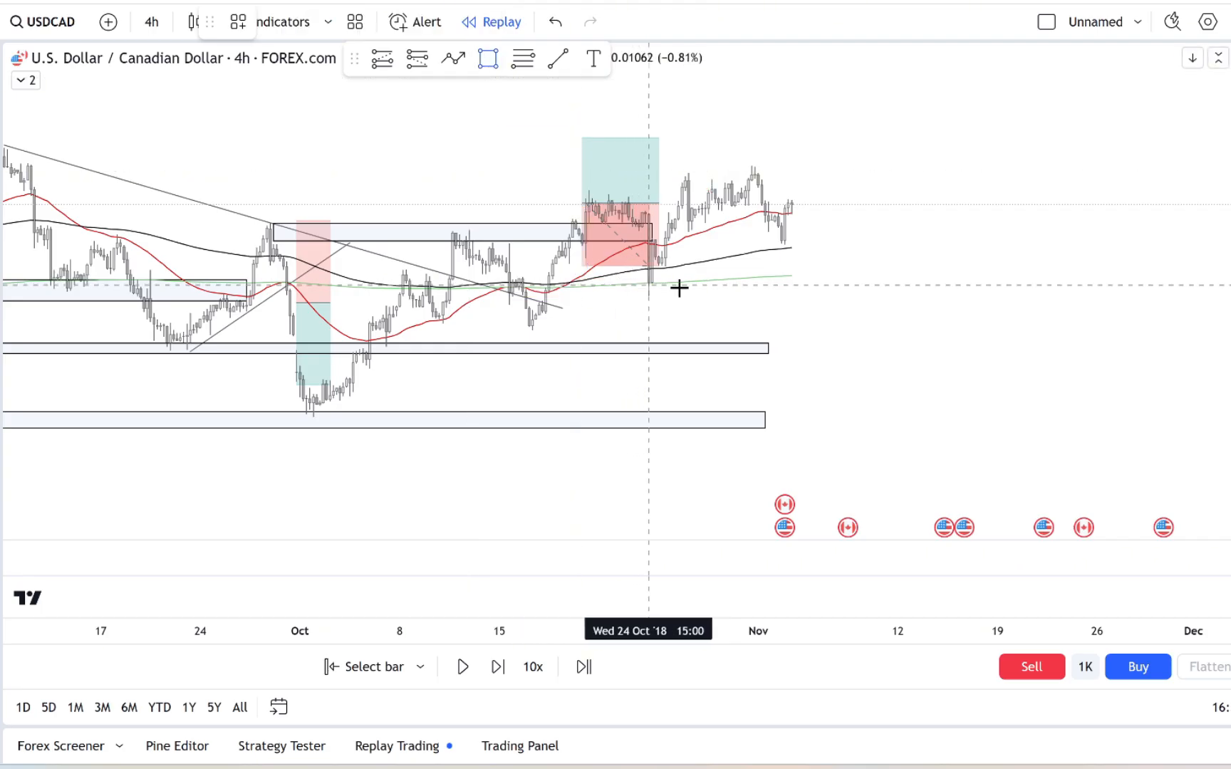
left_click_drag(648, 272, 917, 273)
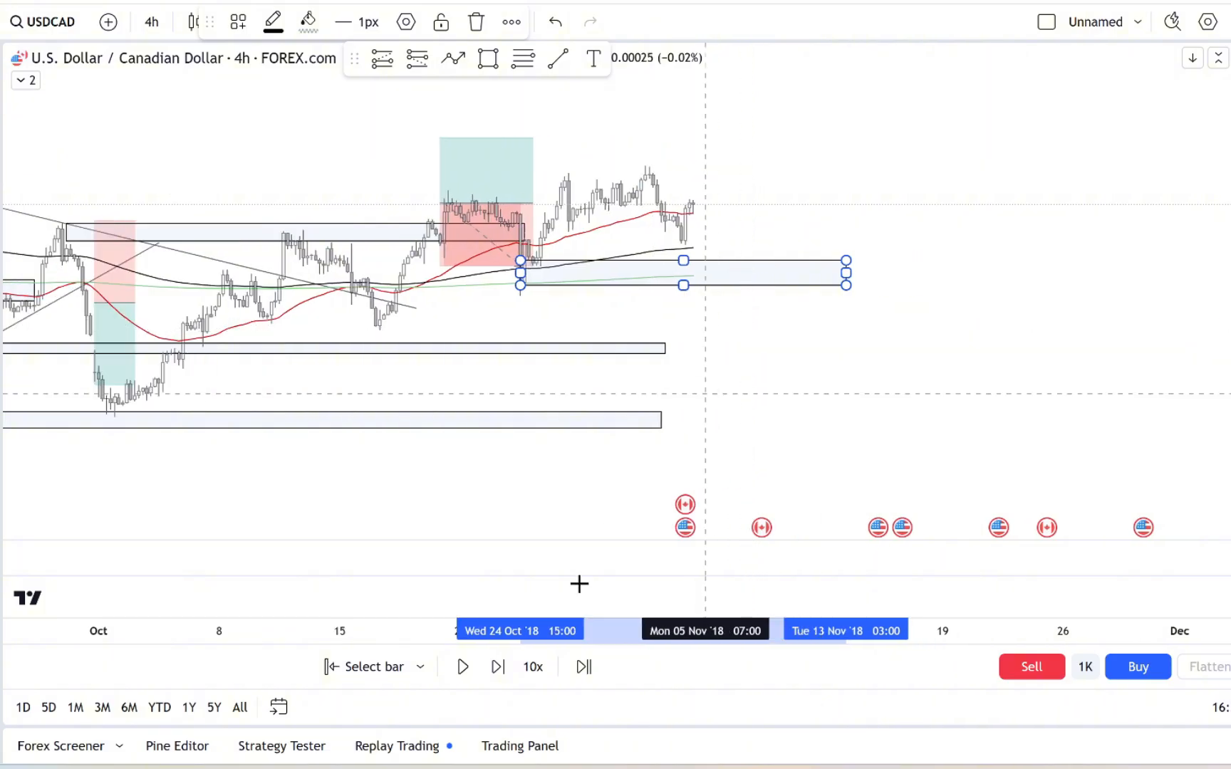
- Replay price rising away from the late-October zone into mid-November
left_click(463, 667)
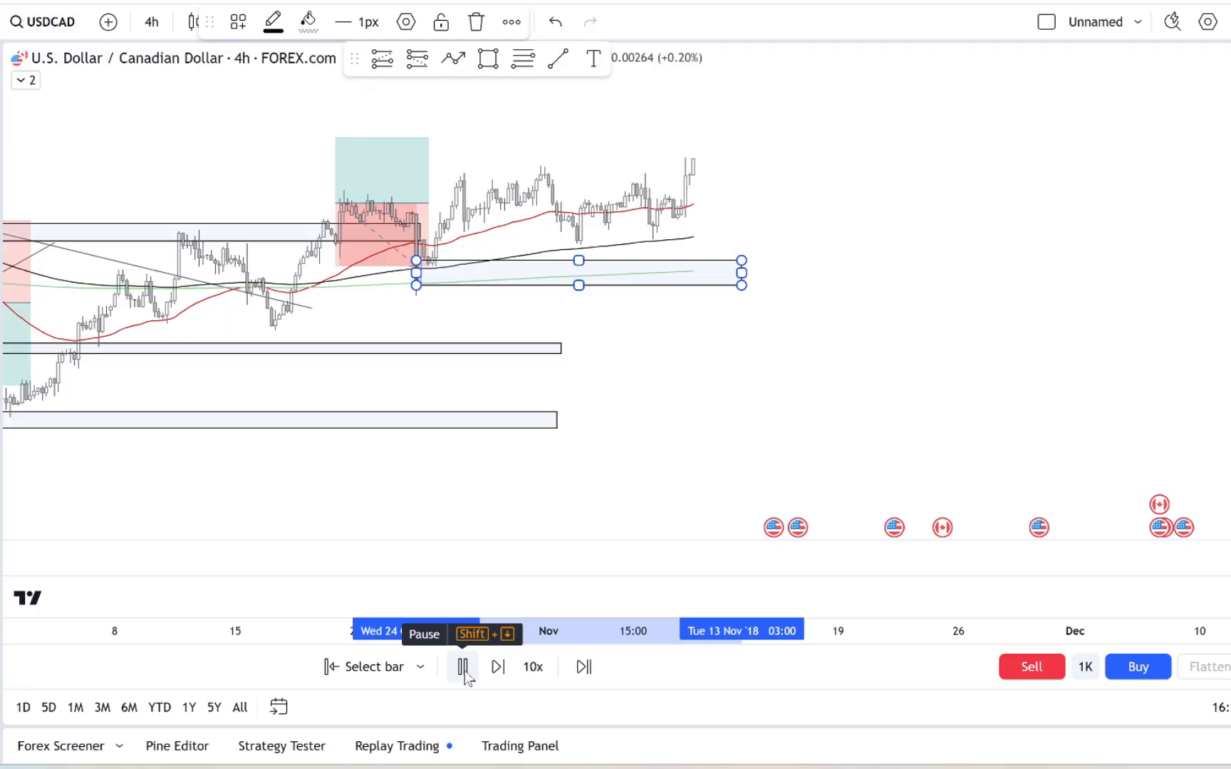
left_click(463, 667)
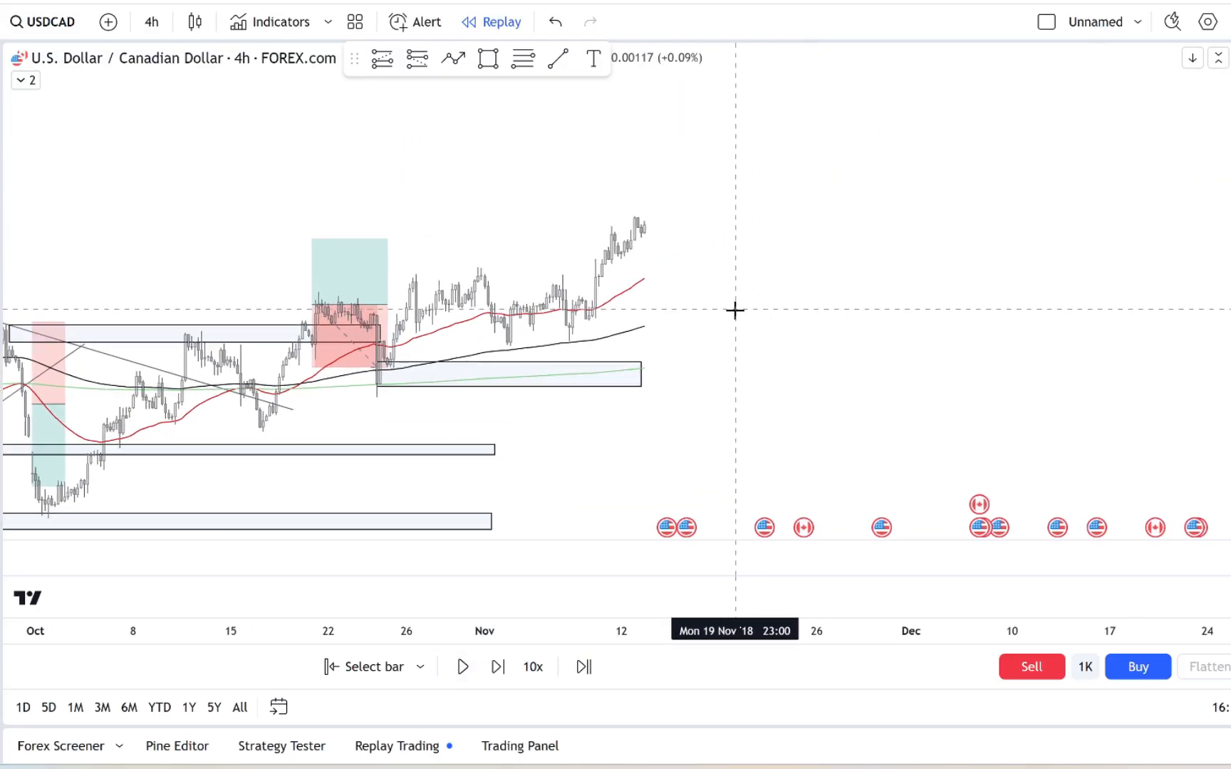
mouse_move(588, 371)
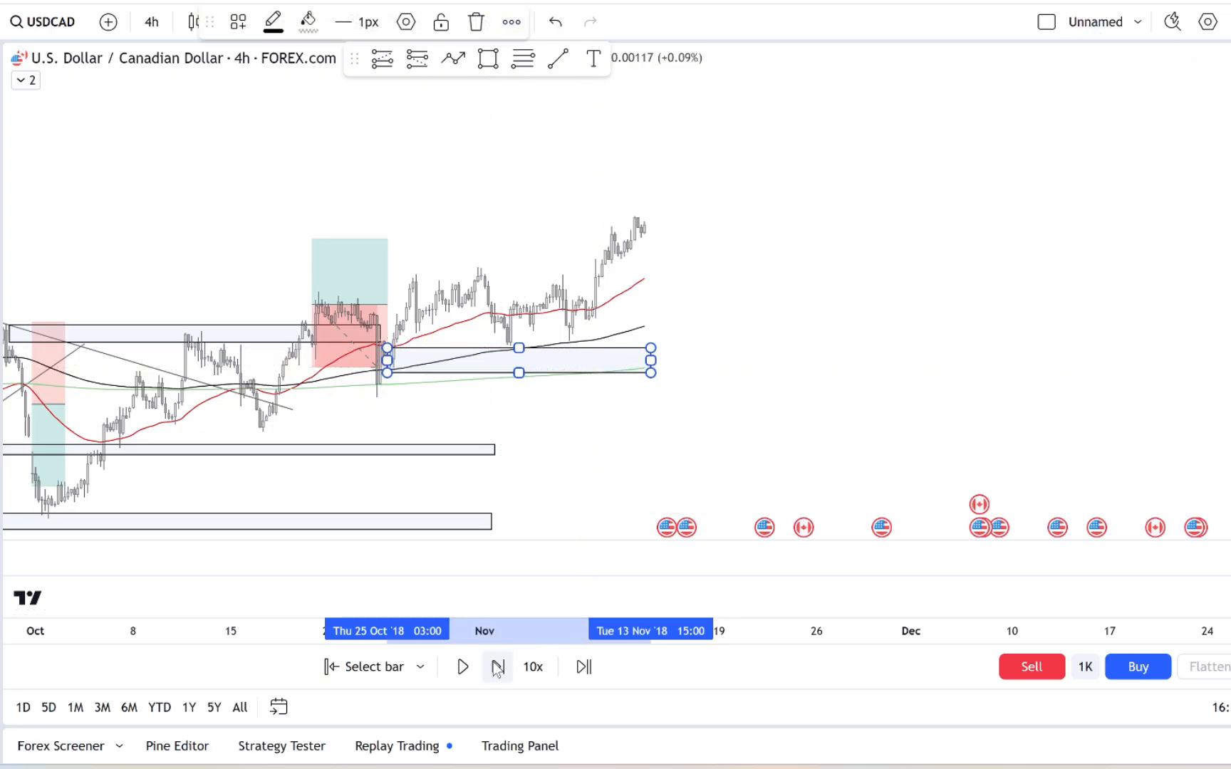
left_click(463, 667)
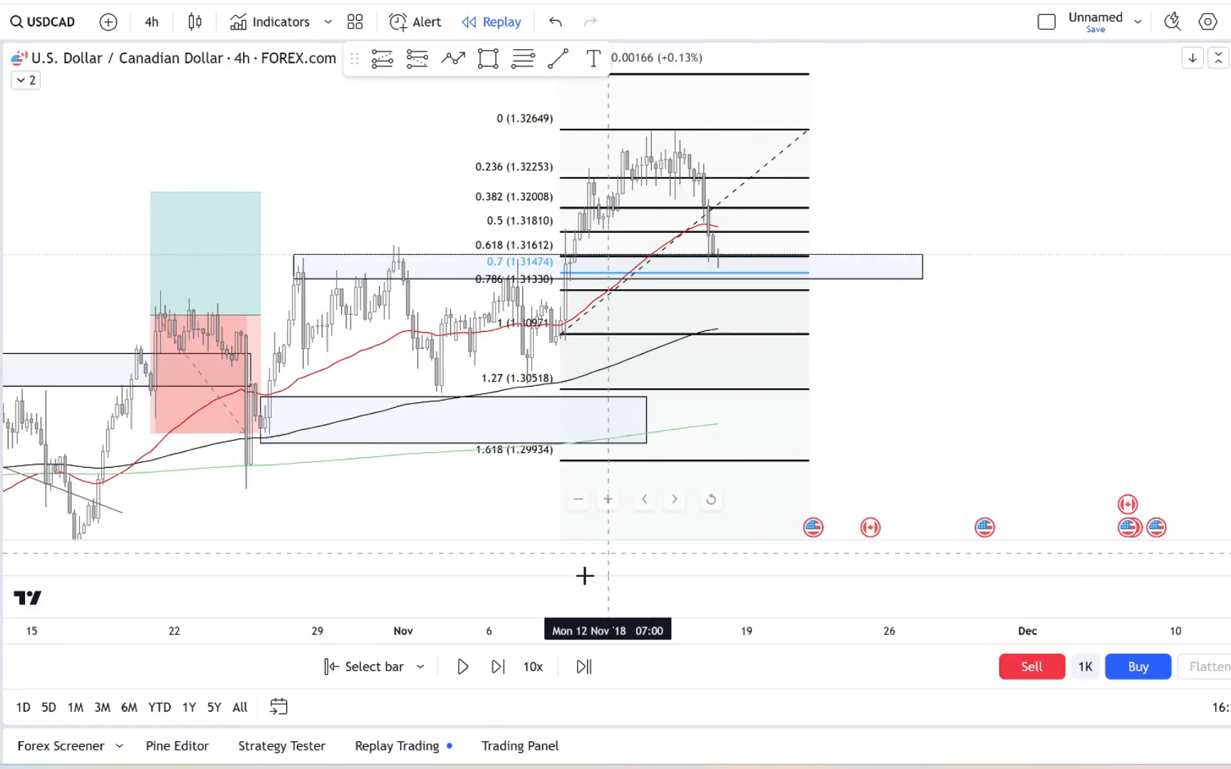
- Step the replay forward two bars as price pulls back into the 0.7 retracement zone
left_click(497, 667)
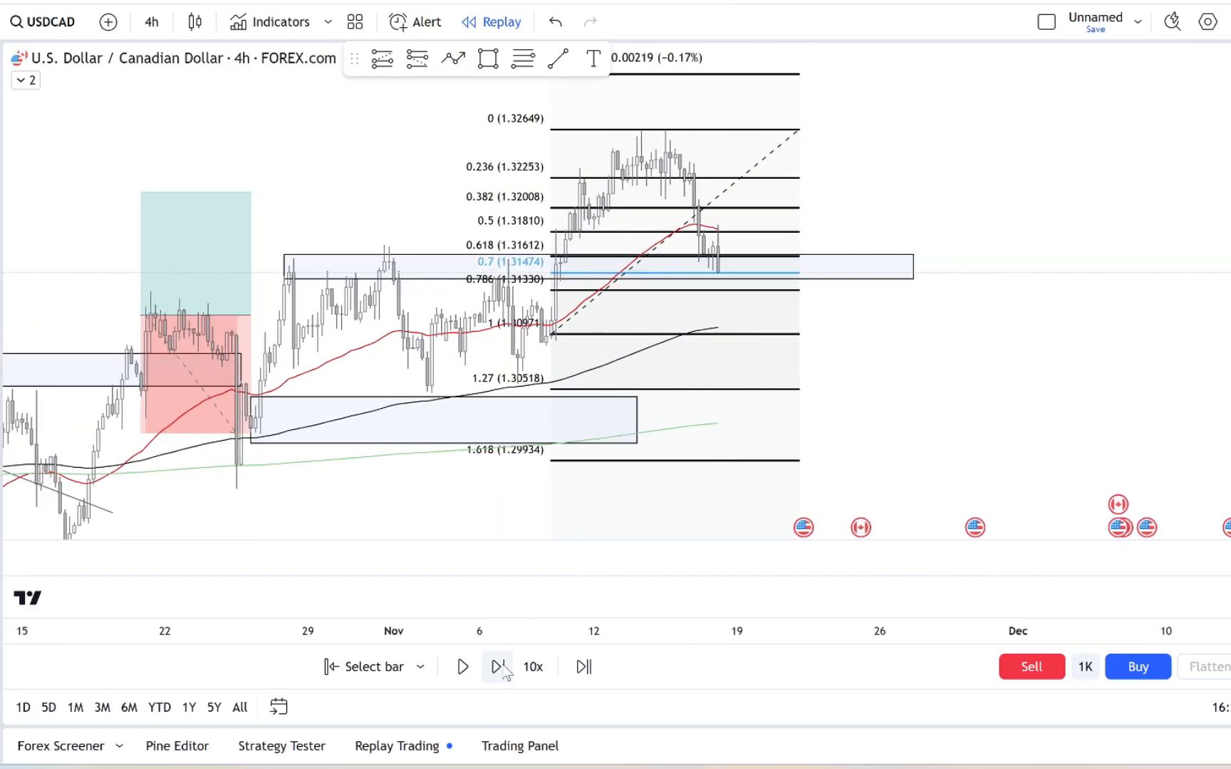
left_click(497, 667)
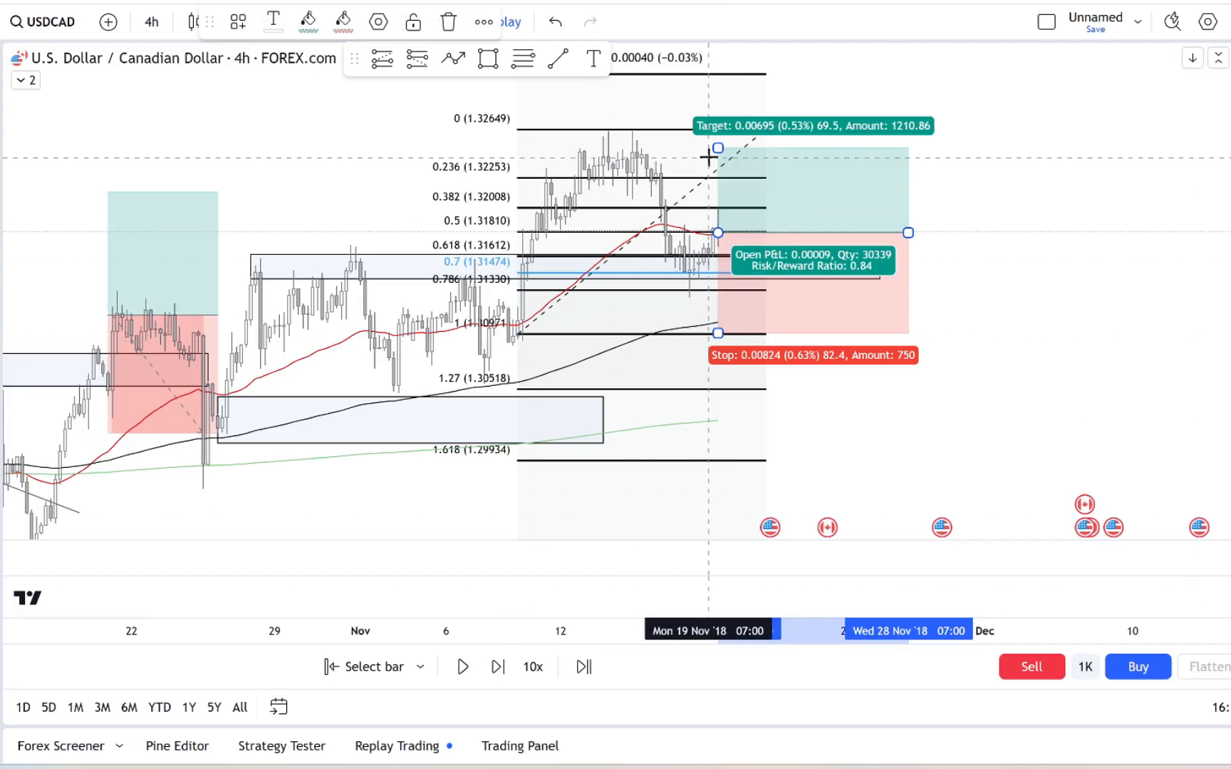
- Raise the long's target toward the swing high (about 0.63%) and run the replay briefly
left_click_drag(717, 148, 730, 133)
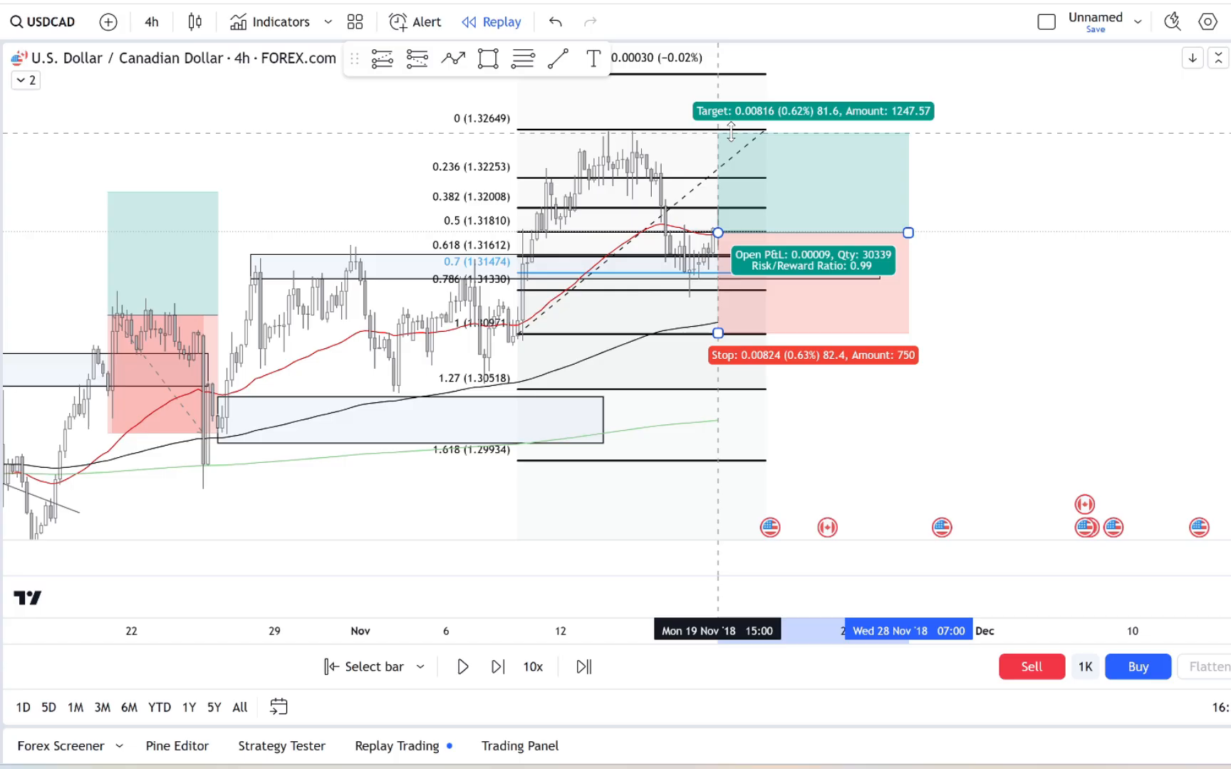
left_click(463, 667)
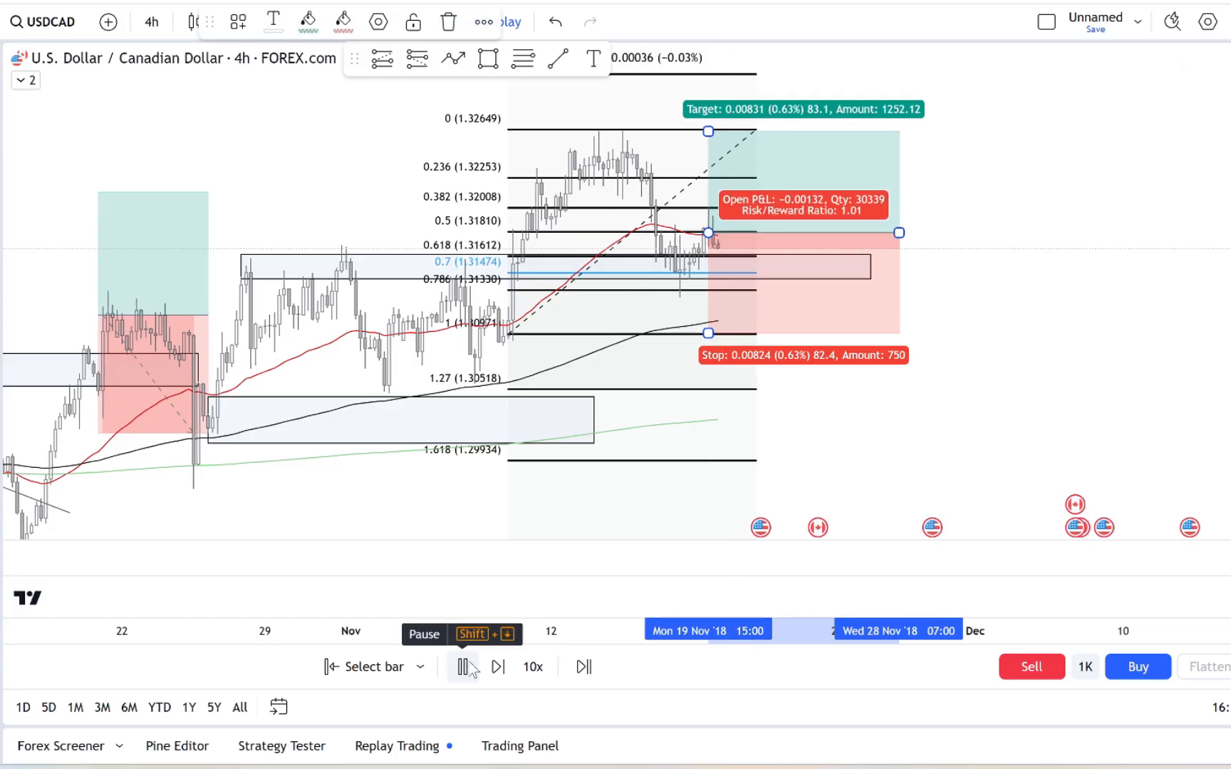
left_click(463, 667)
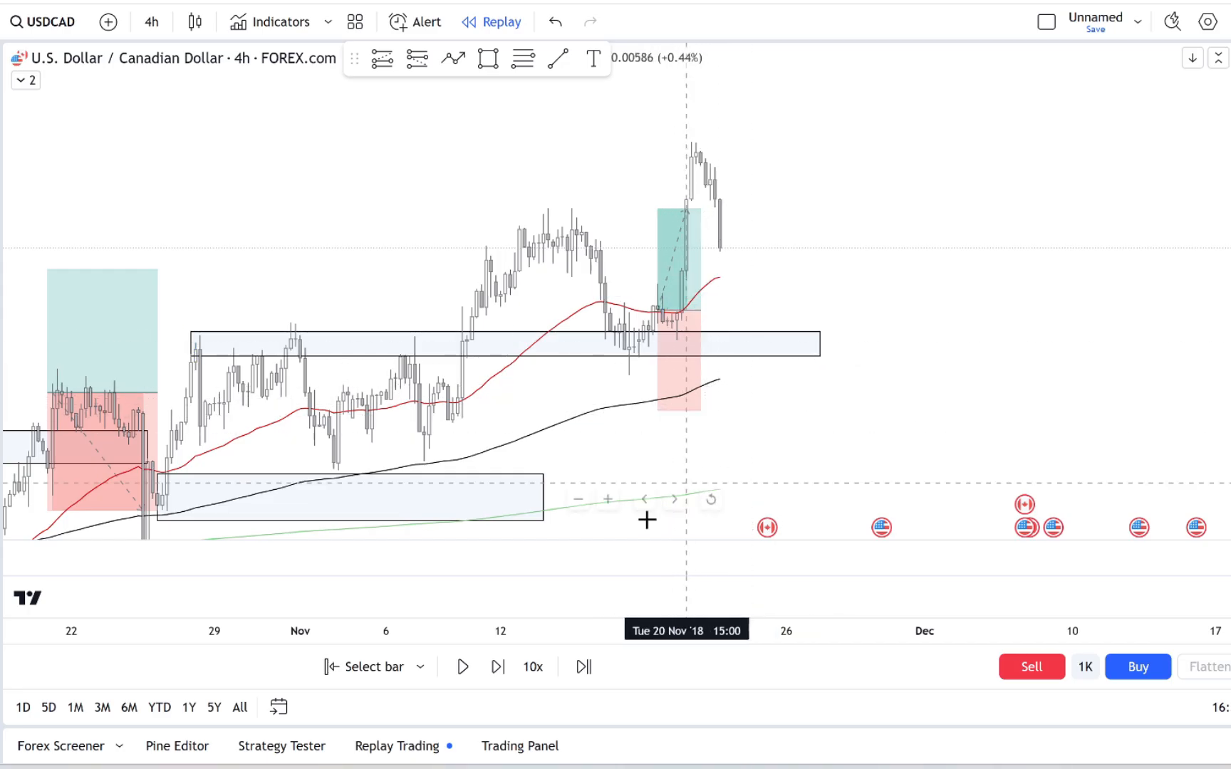
- Step the replay bar by bar until the long hits target and price reaches late November
left_click(498, 666)
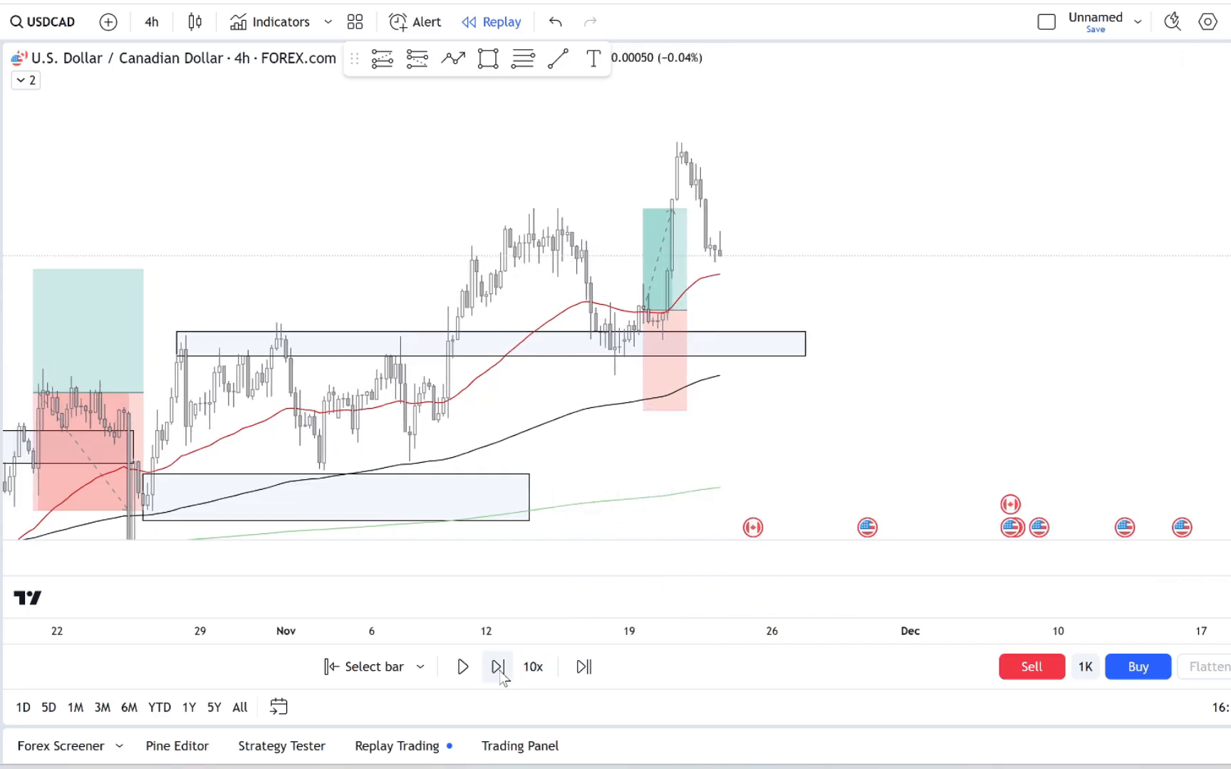
left_click(497, 666)
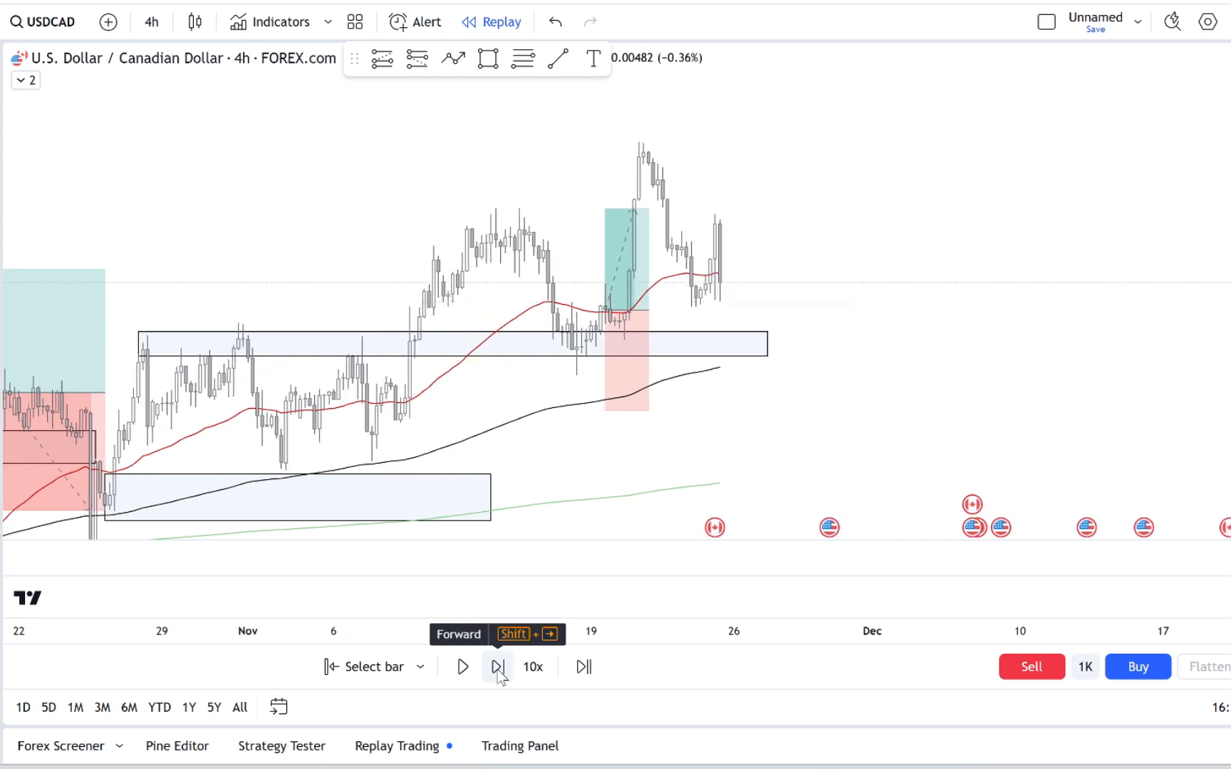
left_click(499, 667)
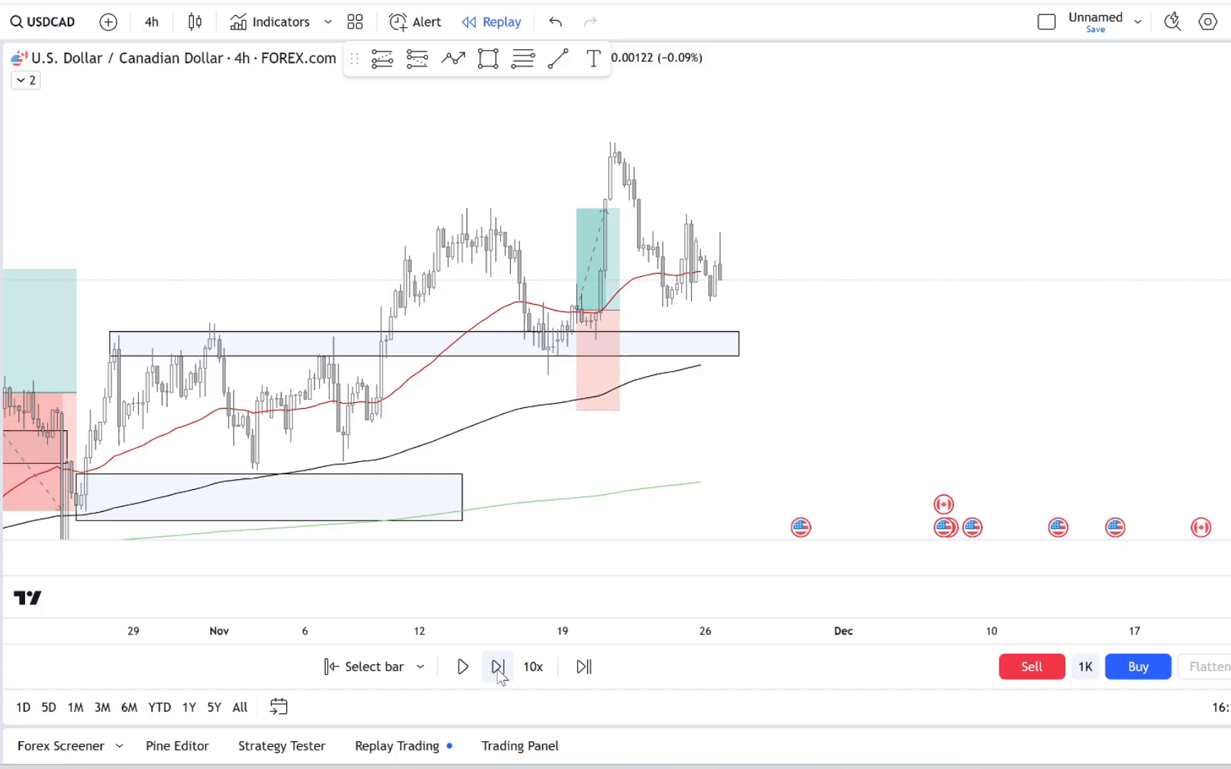
left_click(499, 667)
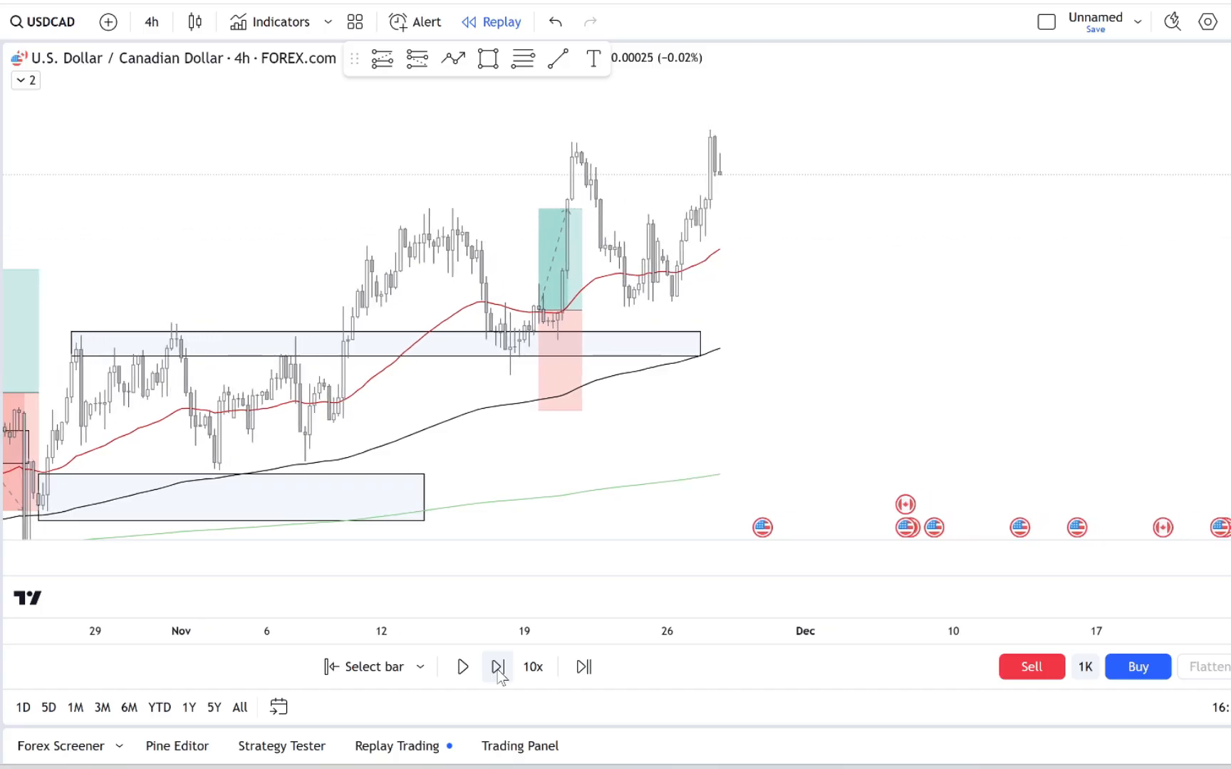
left_click(497, 666)
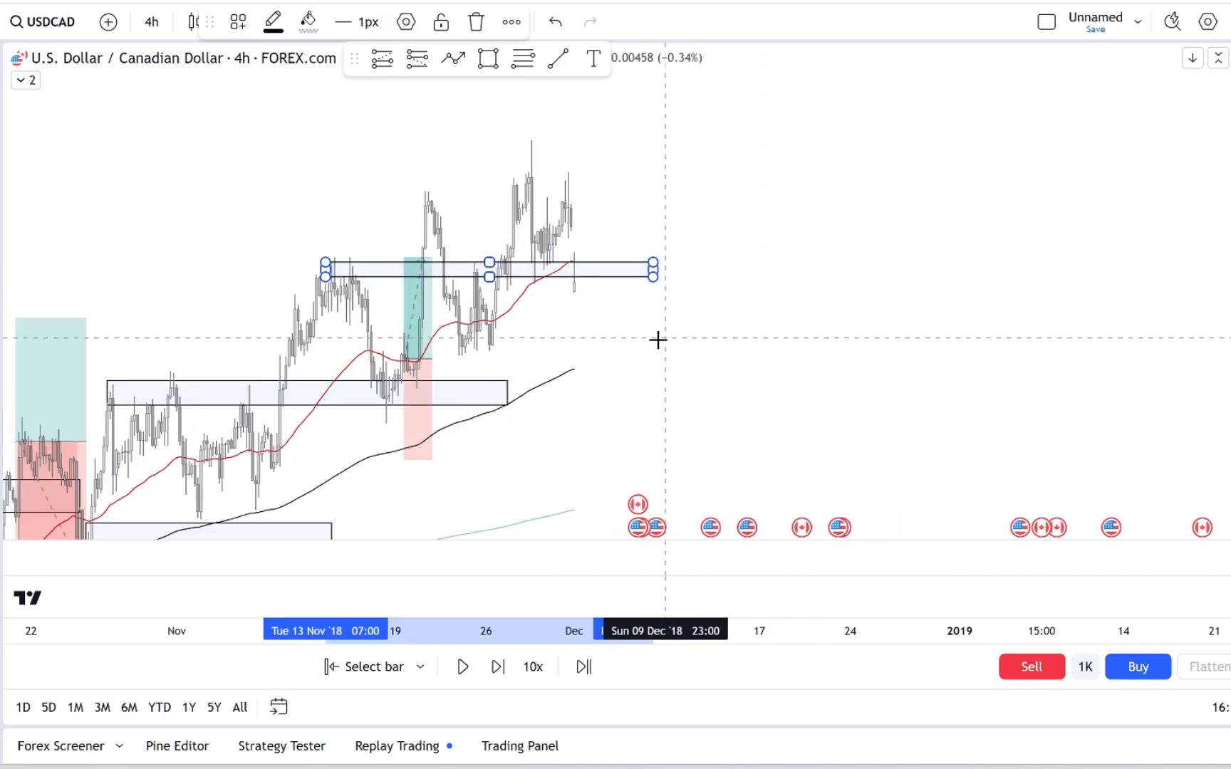
- Finish the zone over the November highs and advance replay as price falls to the lower zone
left_click(462, 666)
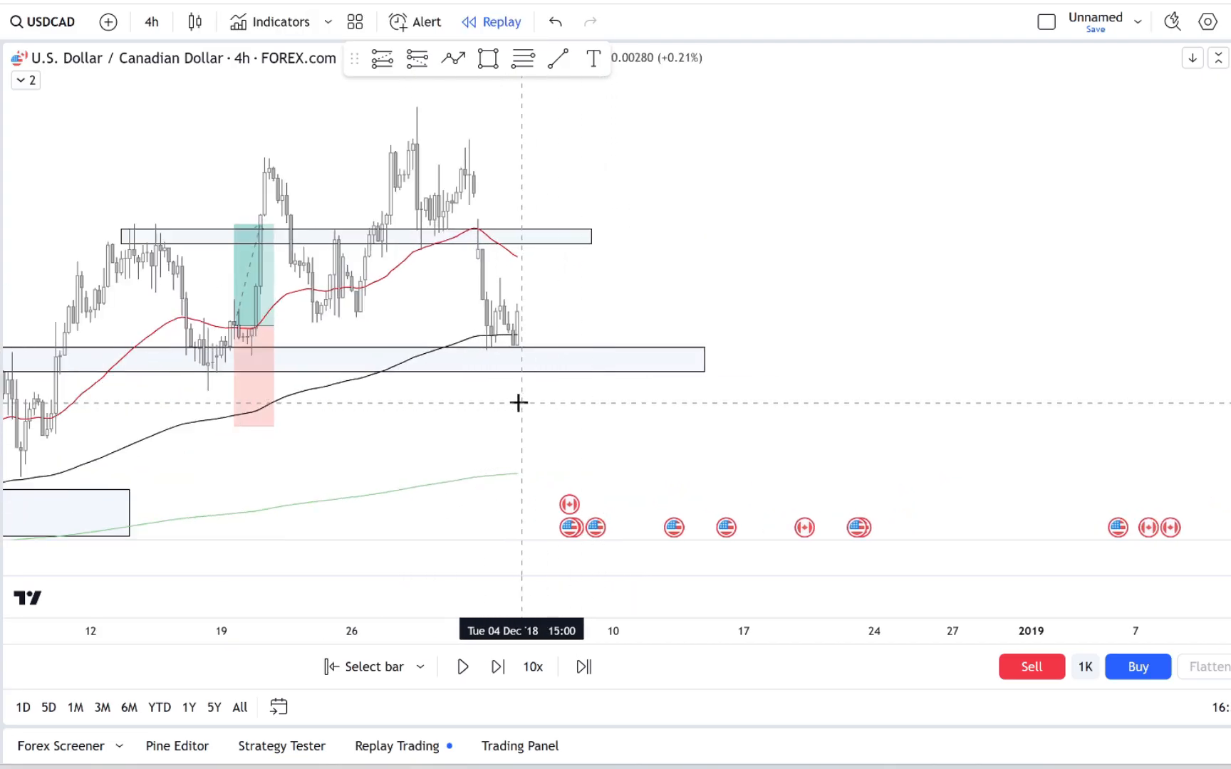
left_click(497, 667)
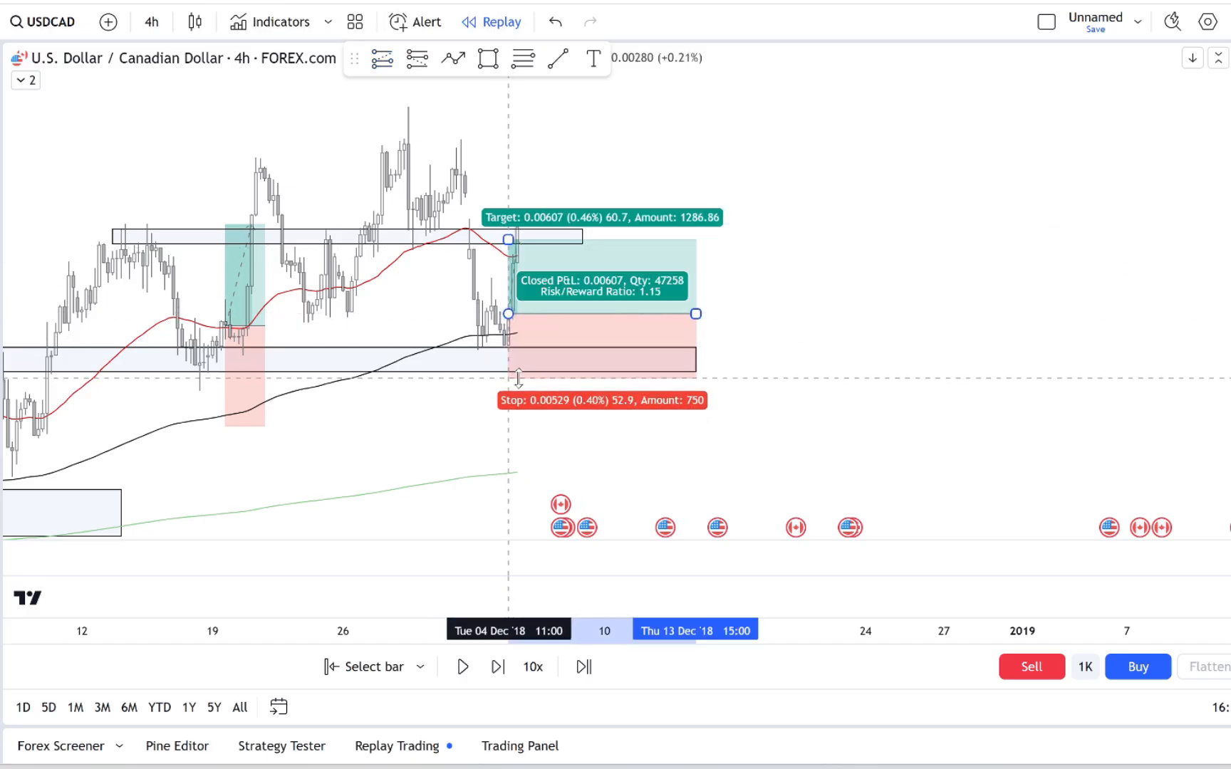
- Raise the early-December long's target to about 0.90% and replay until it is hit
left_click_drag(508, 238, 509, 171)
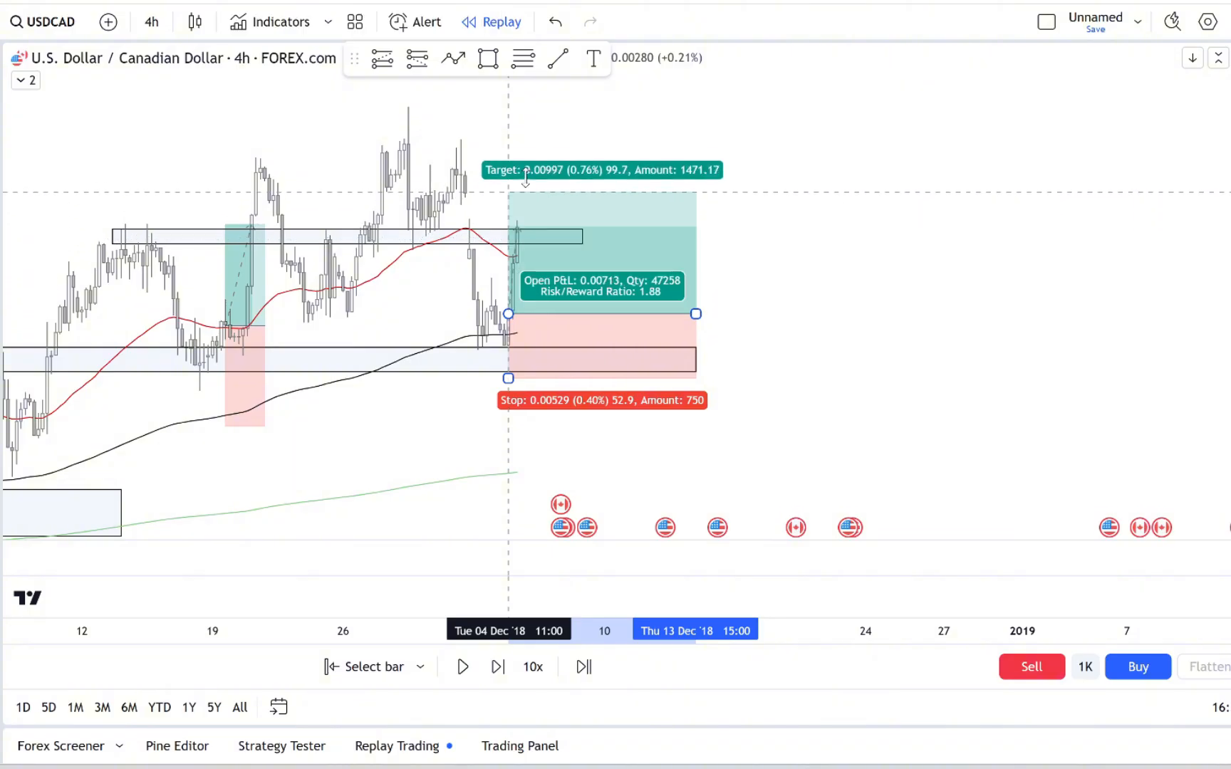
left_click(498, 667)
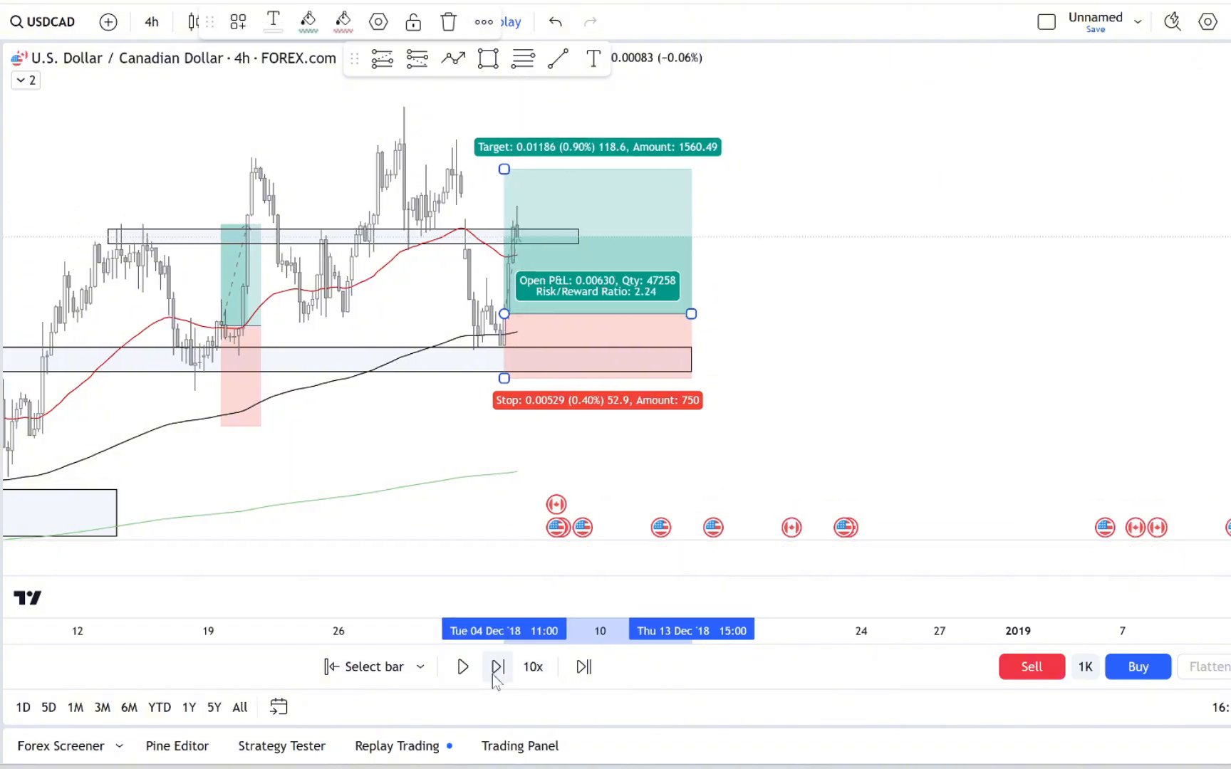
left_click(497, 667)
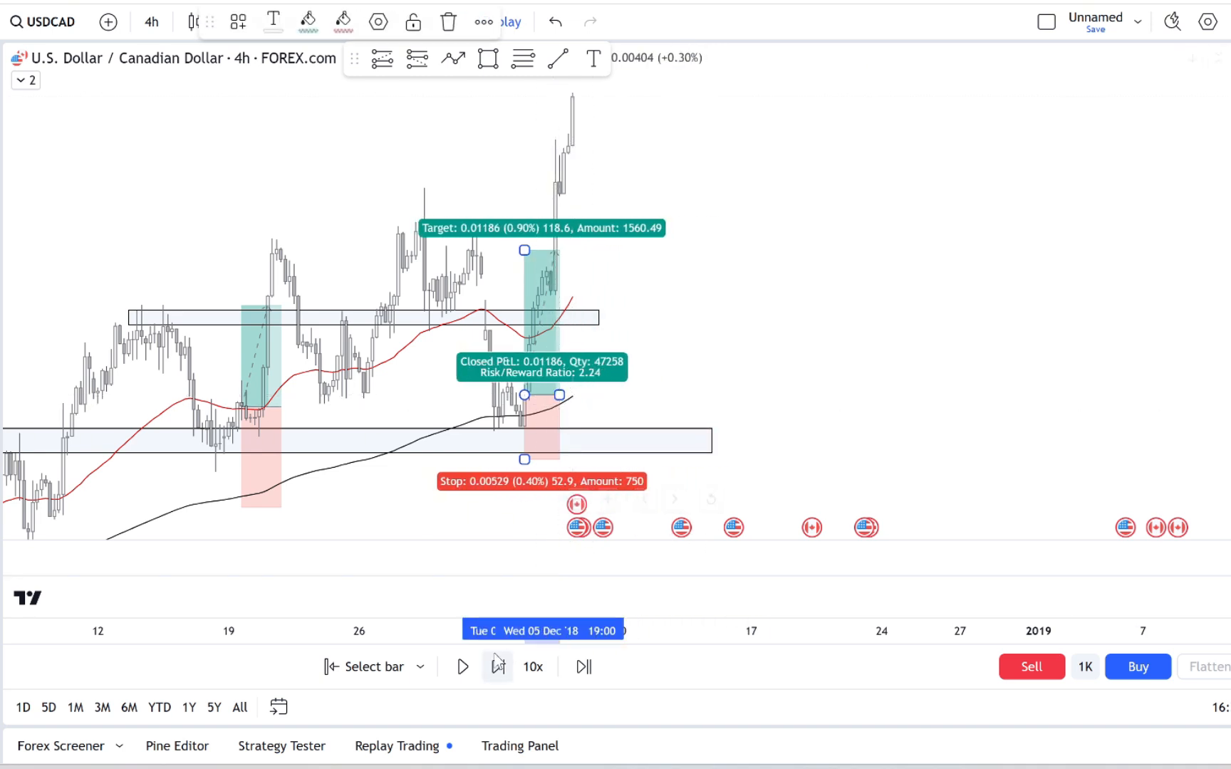
left_click(463, 667)
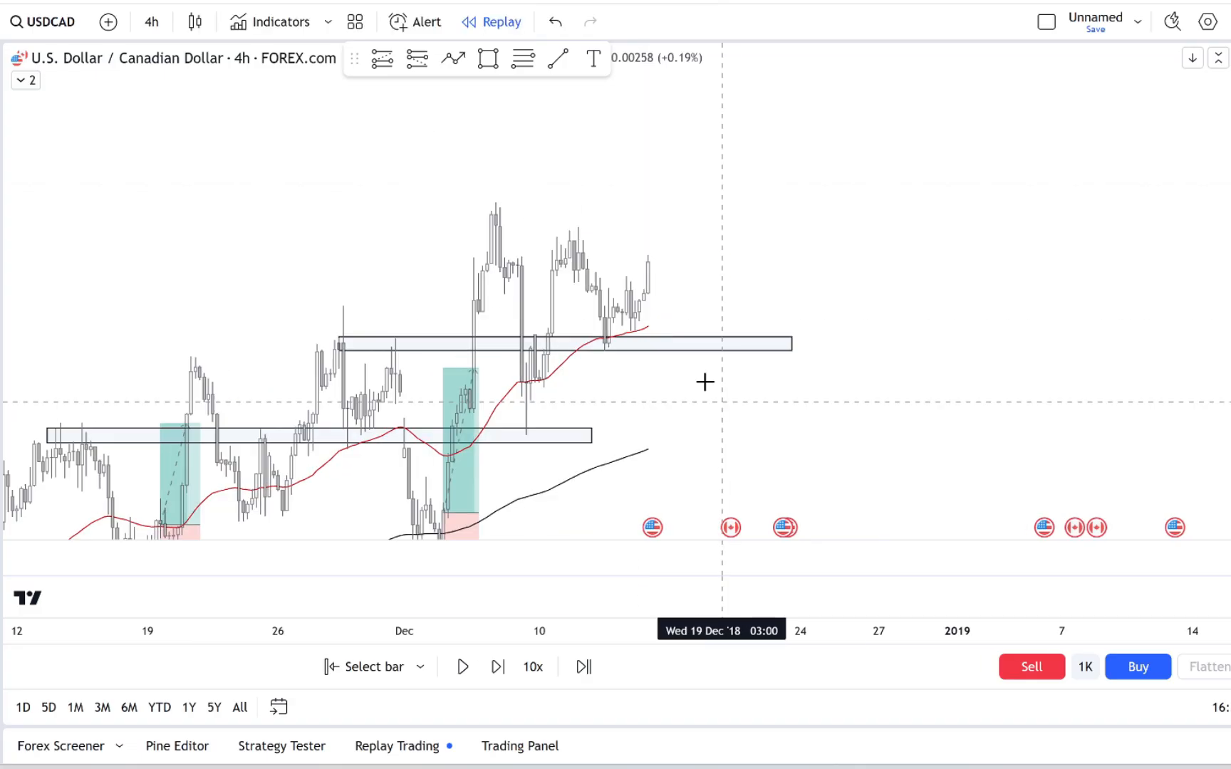
- Draw a descending trendline from the early-December high and step replay into the breakout
left_click_drag(704, 382, 775, 272)
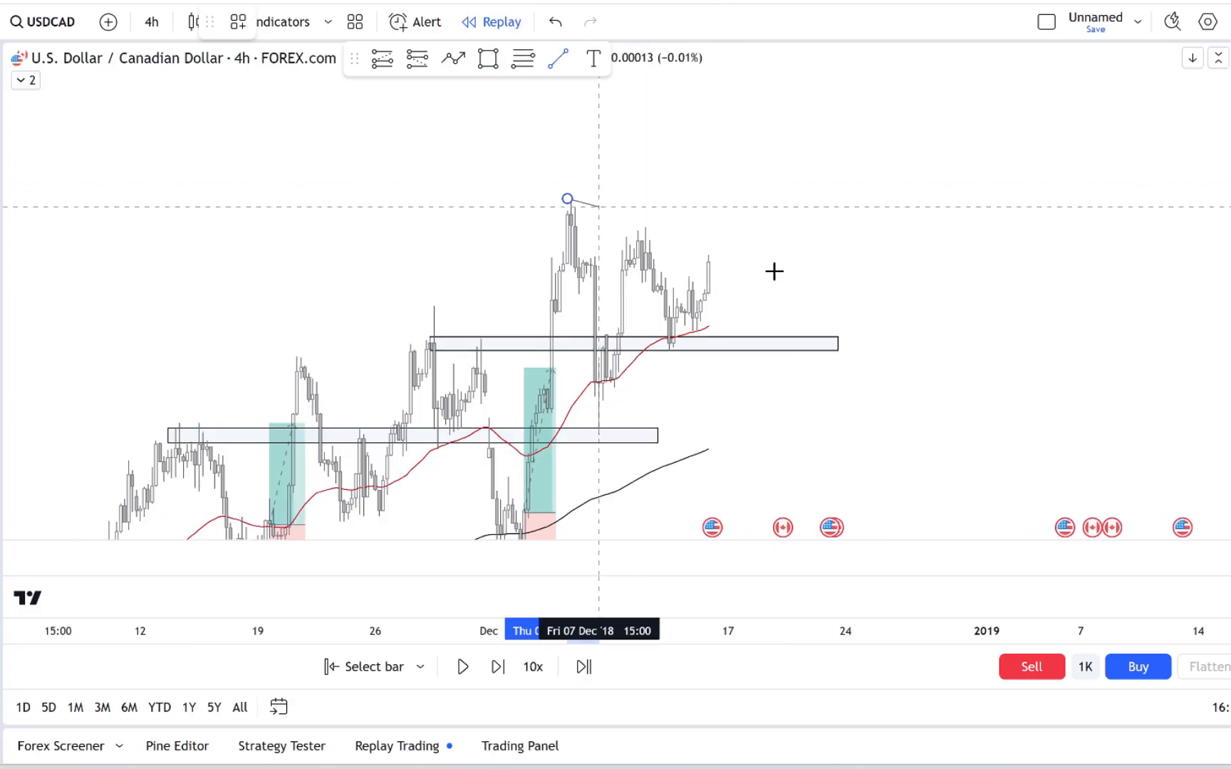
left_click_drag(567, 198, 847, 309)
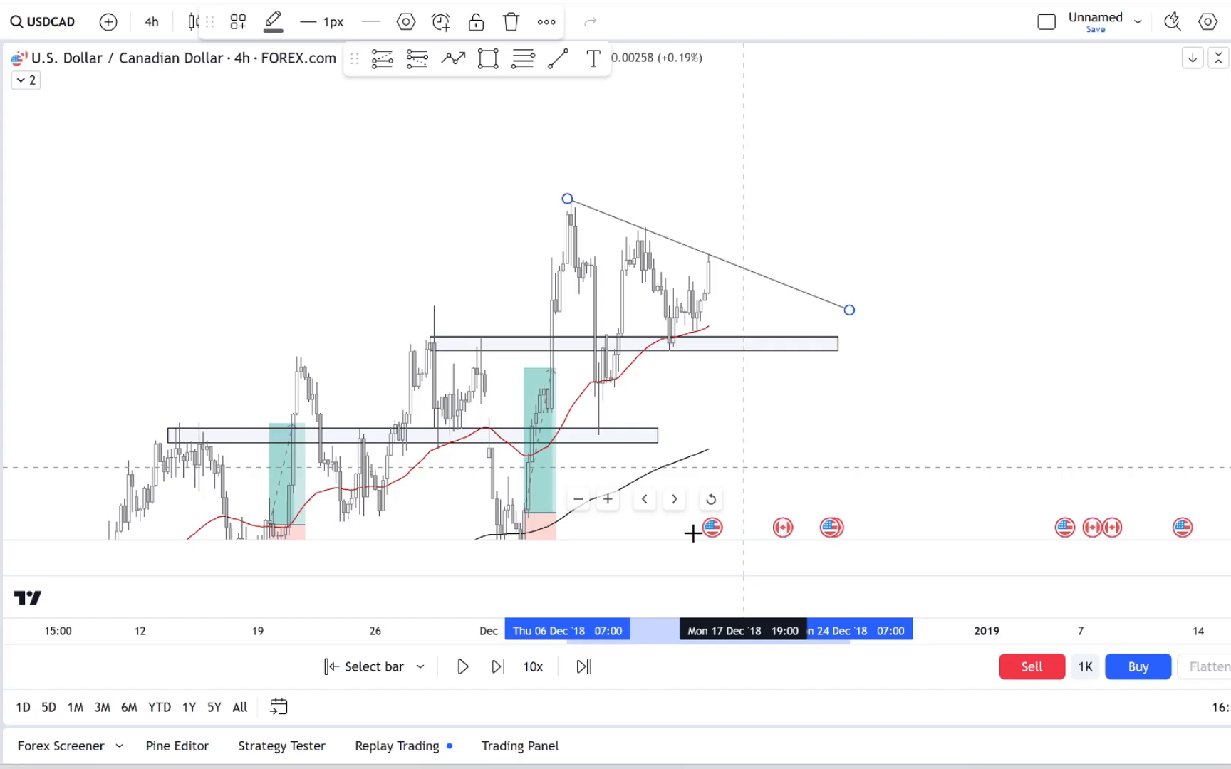
left_click(498, 667)
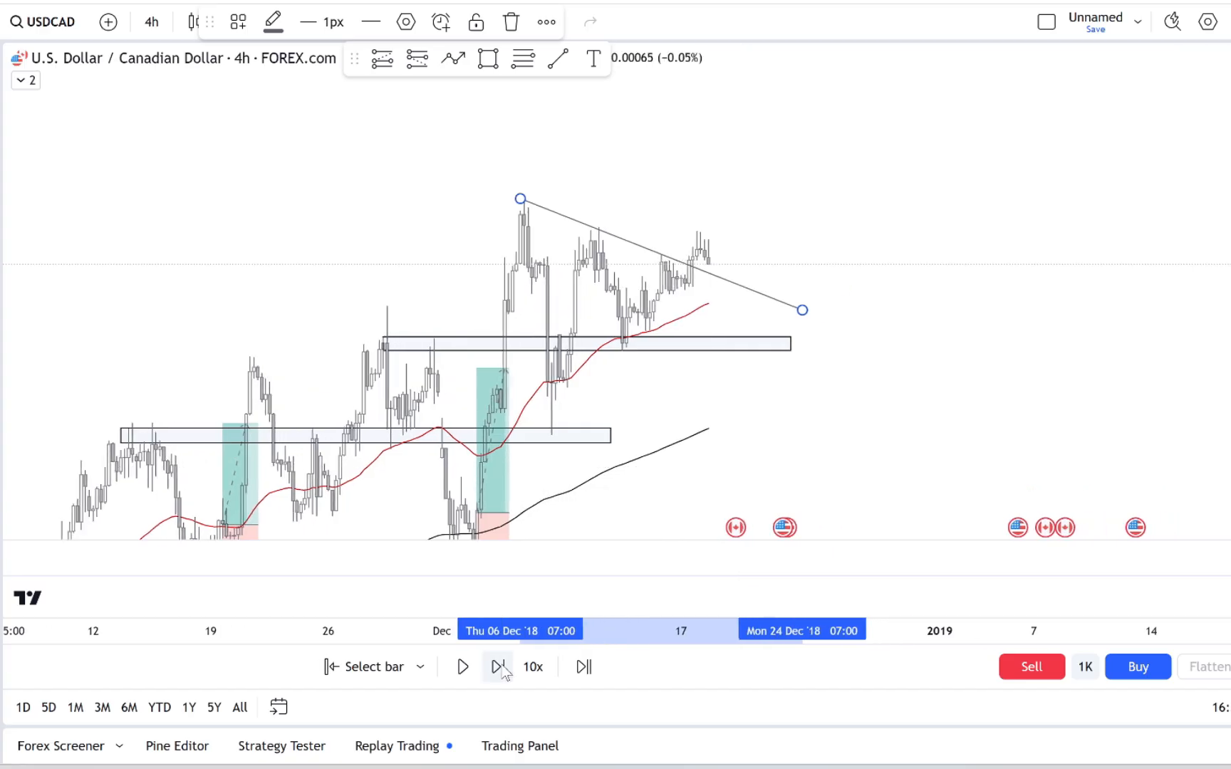
left_click(497, 666)
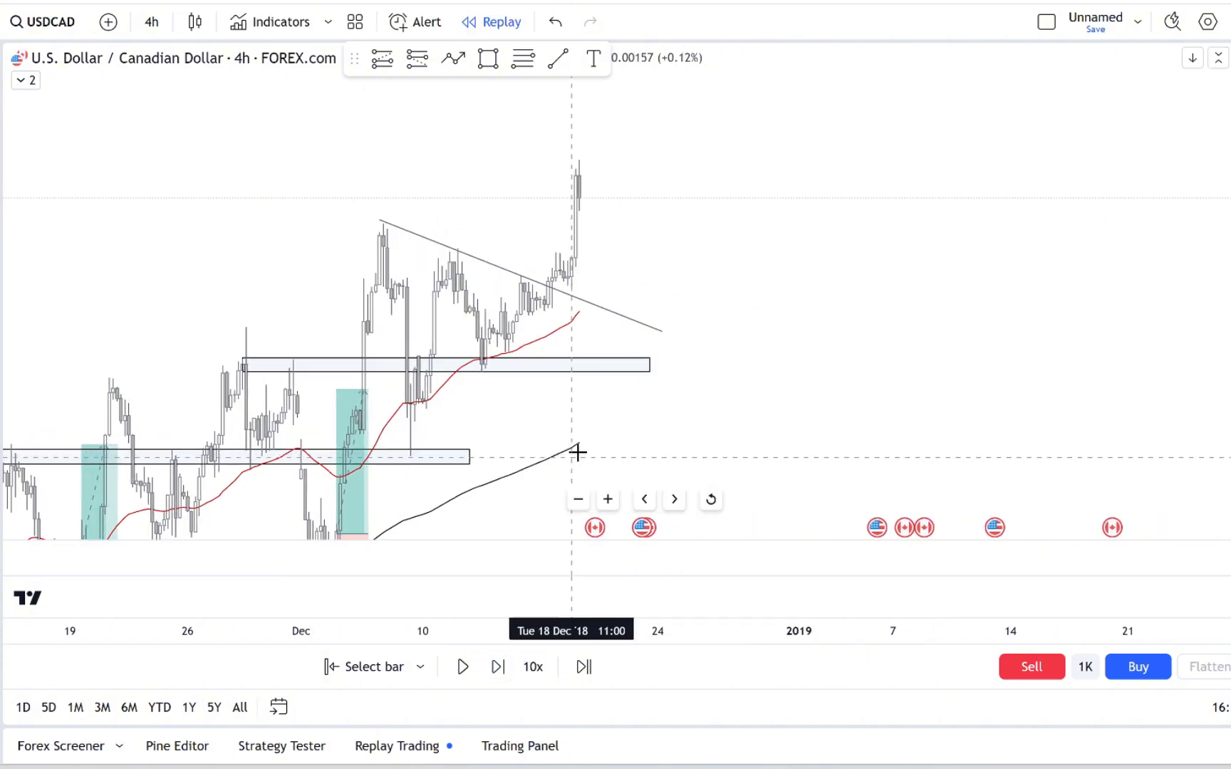
left_click(497, 667)
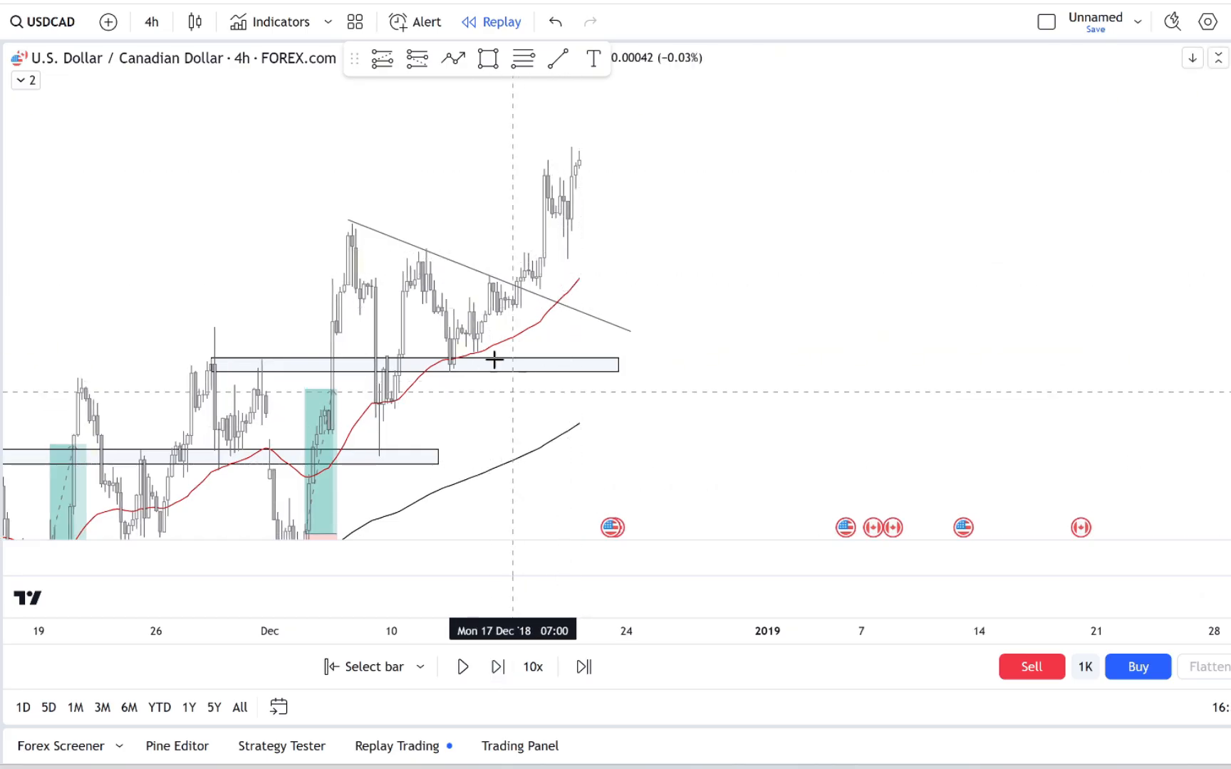
- Play the replay through the rally and drop into early January 2019, then pause
left_click(463, 667)
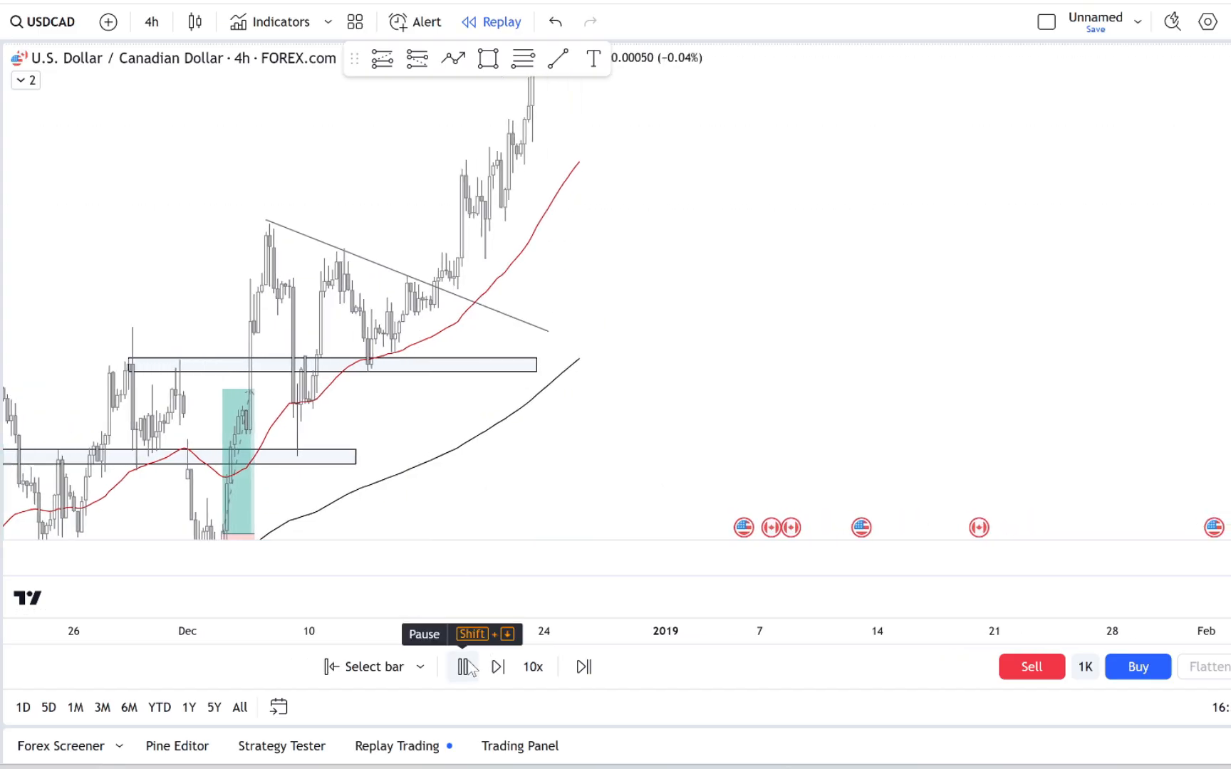
left_click(463, 666)
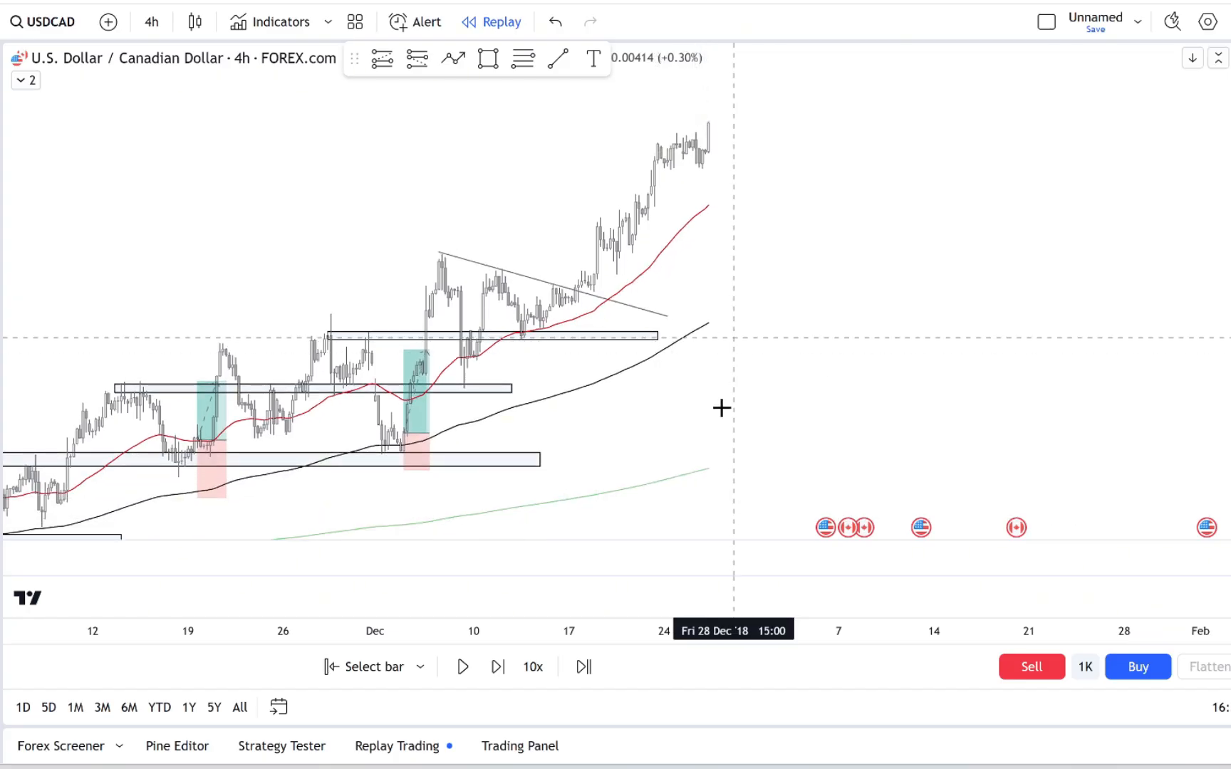
left_click(462, 667)
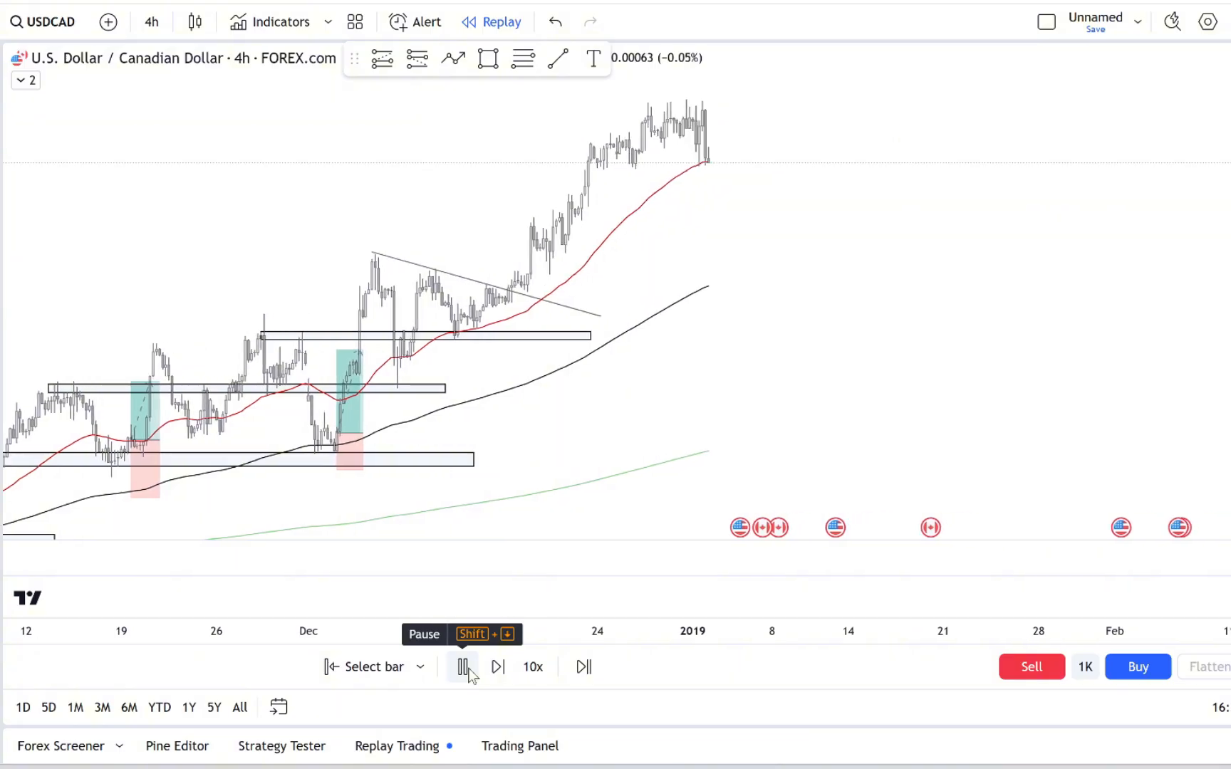
left_click(463, 667)
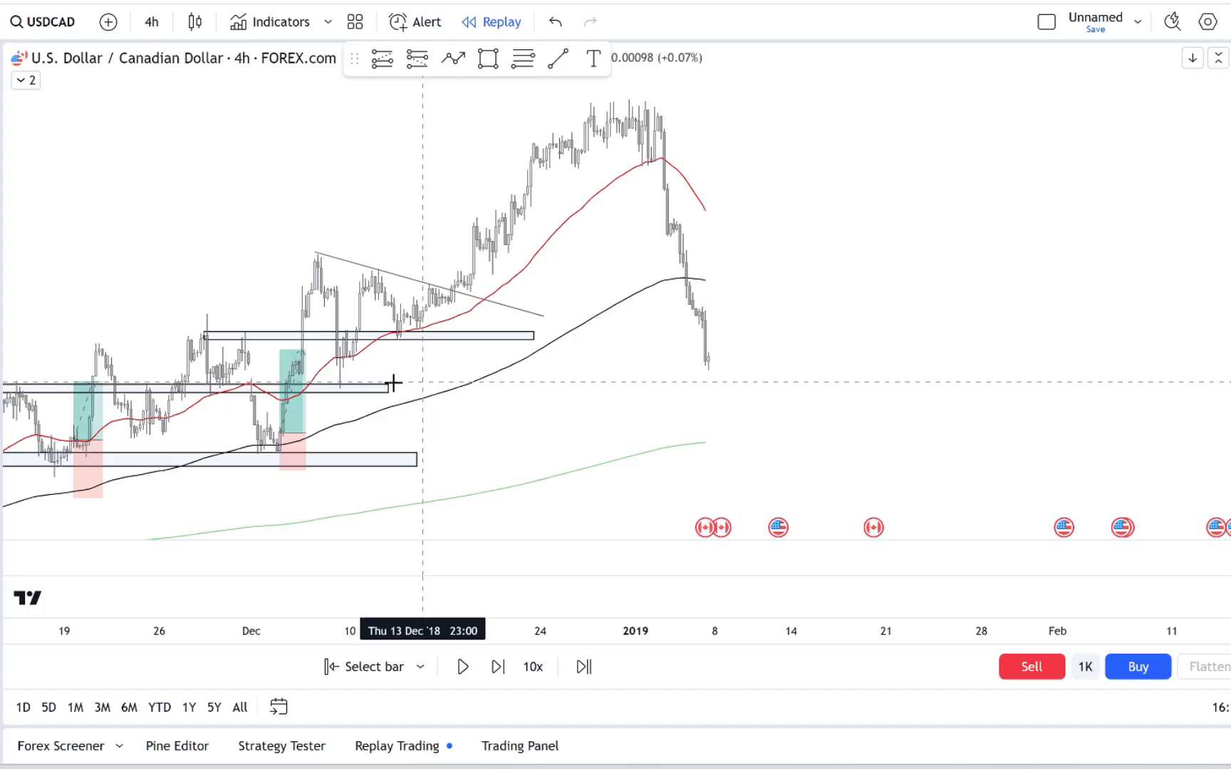
mouse_move(352, 458)
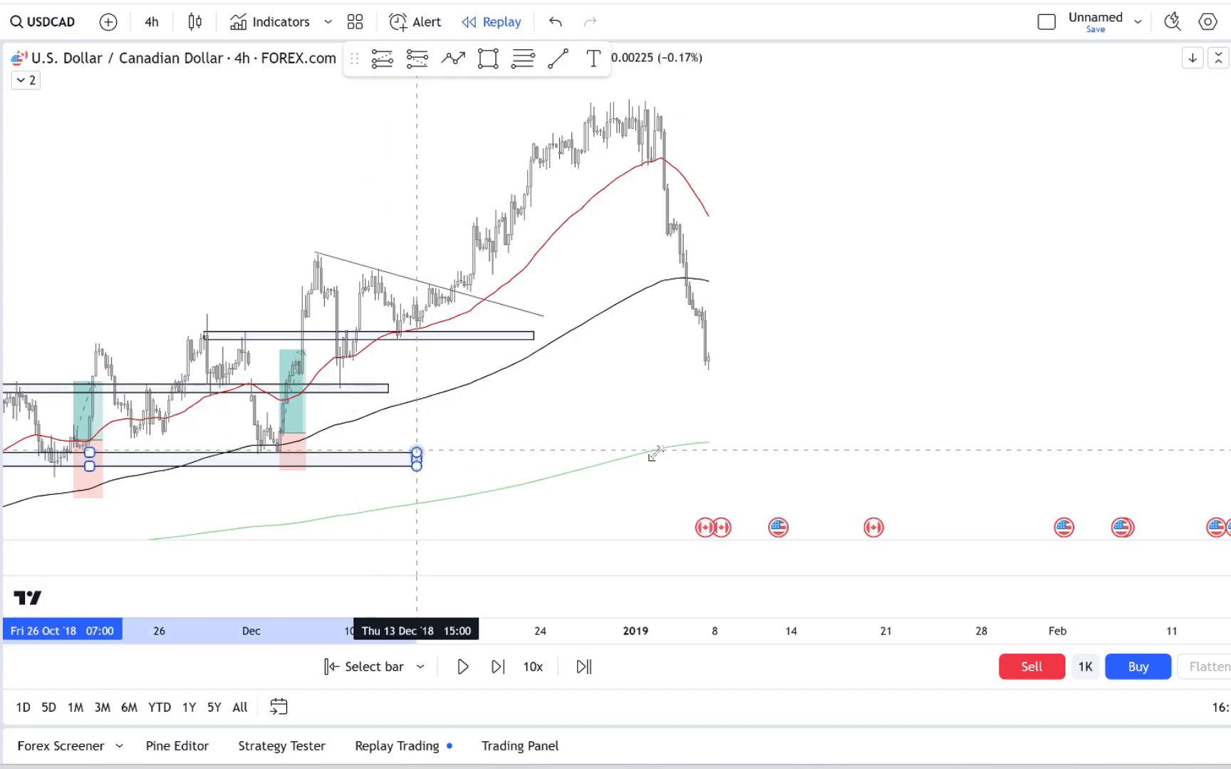
- Enlarge the lower support zone and nudge the thin zone up under the recent candles
left_click_drag(418, 453, 950, 456)
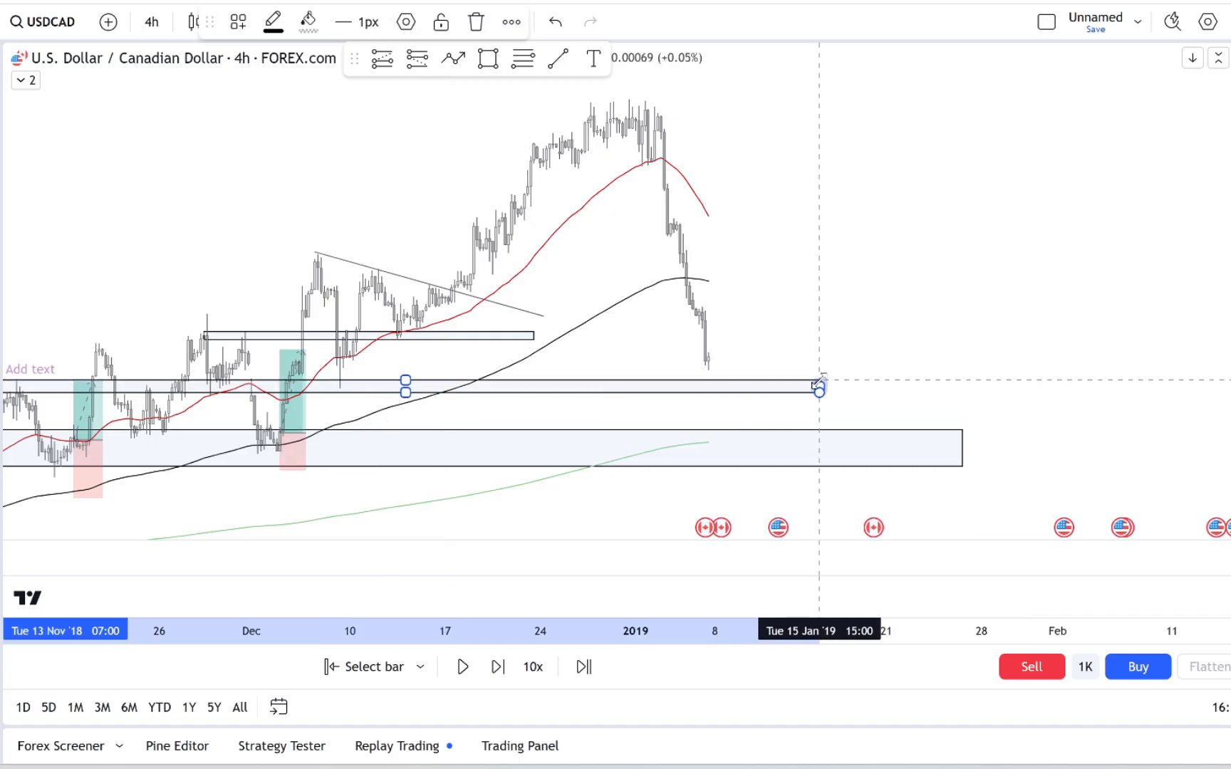
mouse_move(466, 403)
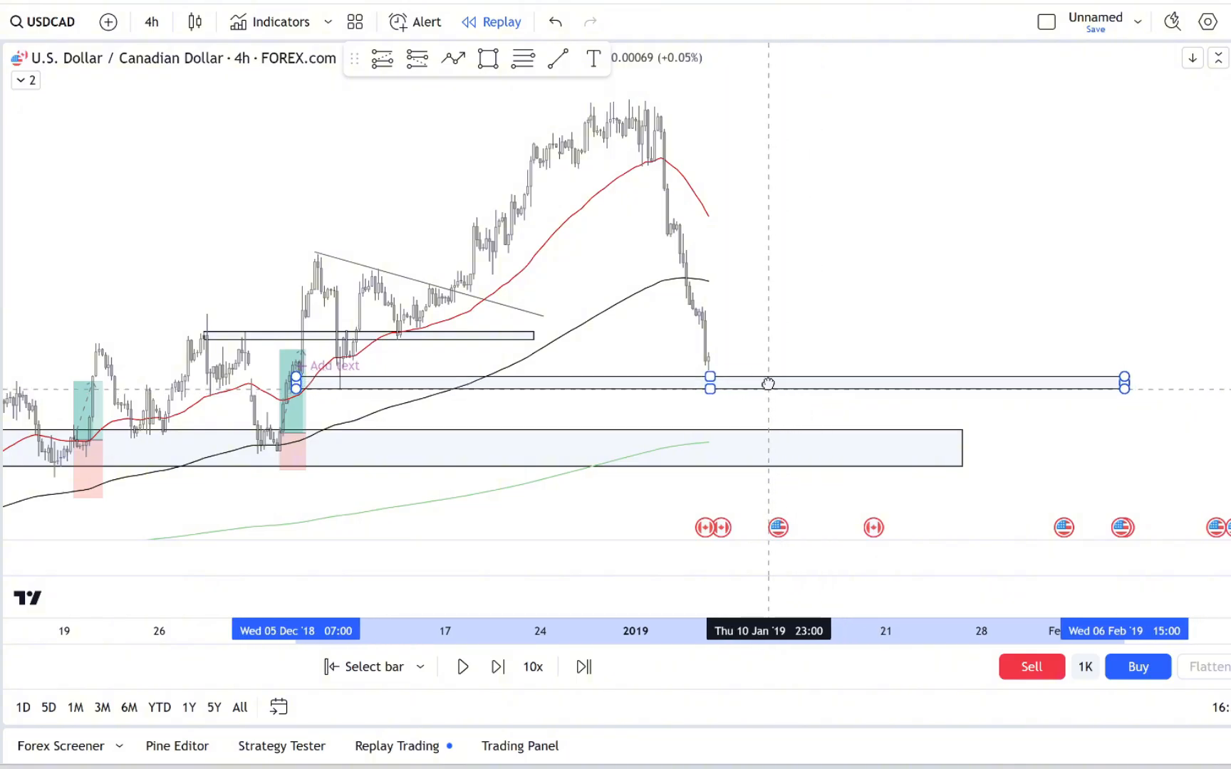
left_click_drag(767, 383, 787, 358)
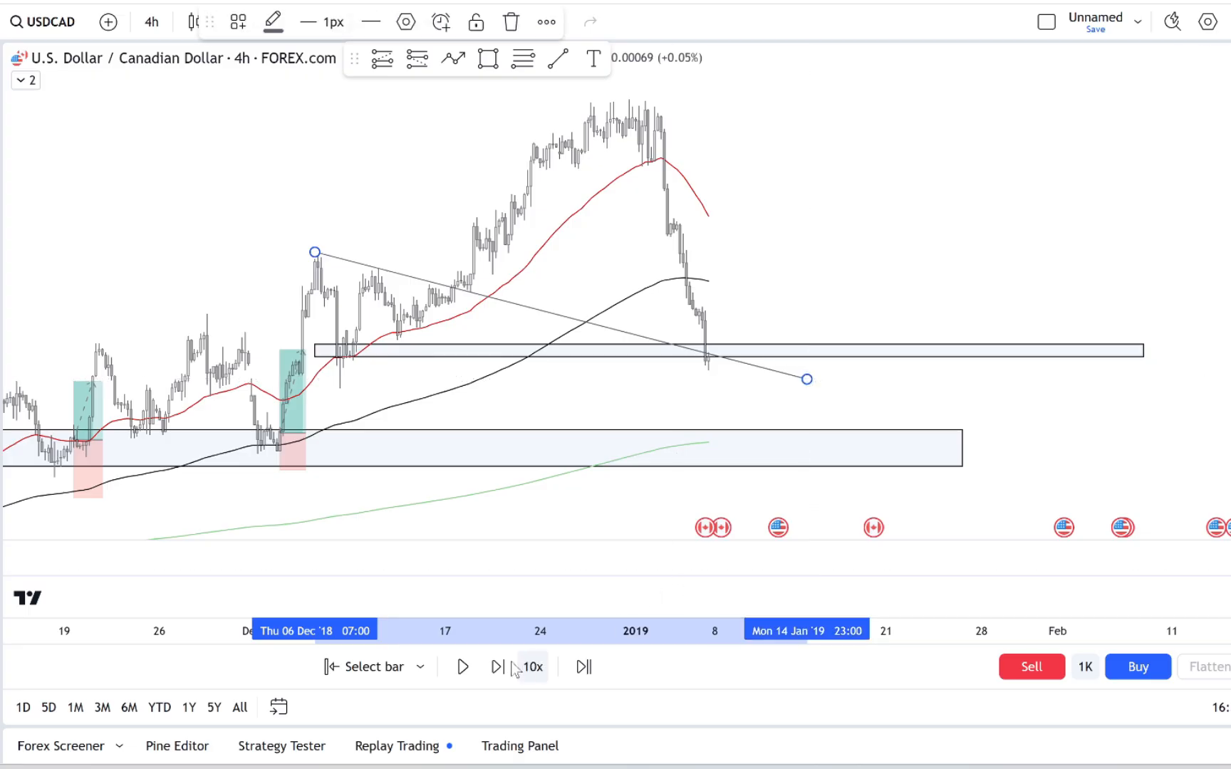
- Step replay to 10 January as price drops into the lower zone, then place a long at the bounce
left_click(496, 667)
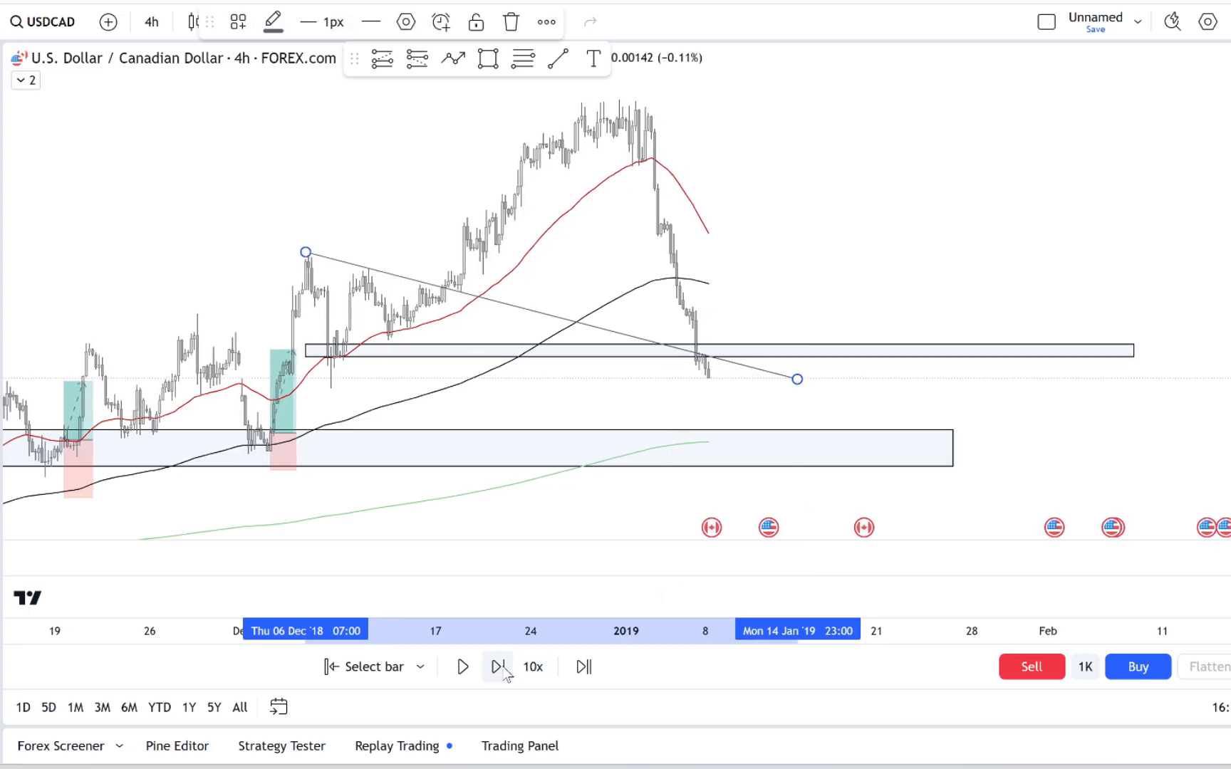
left_click(499, 667)
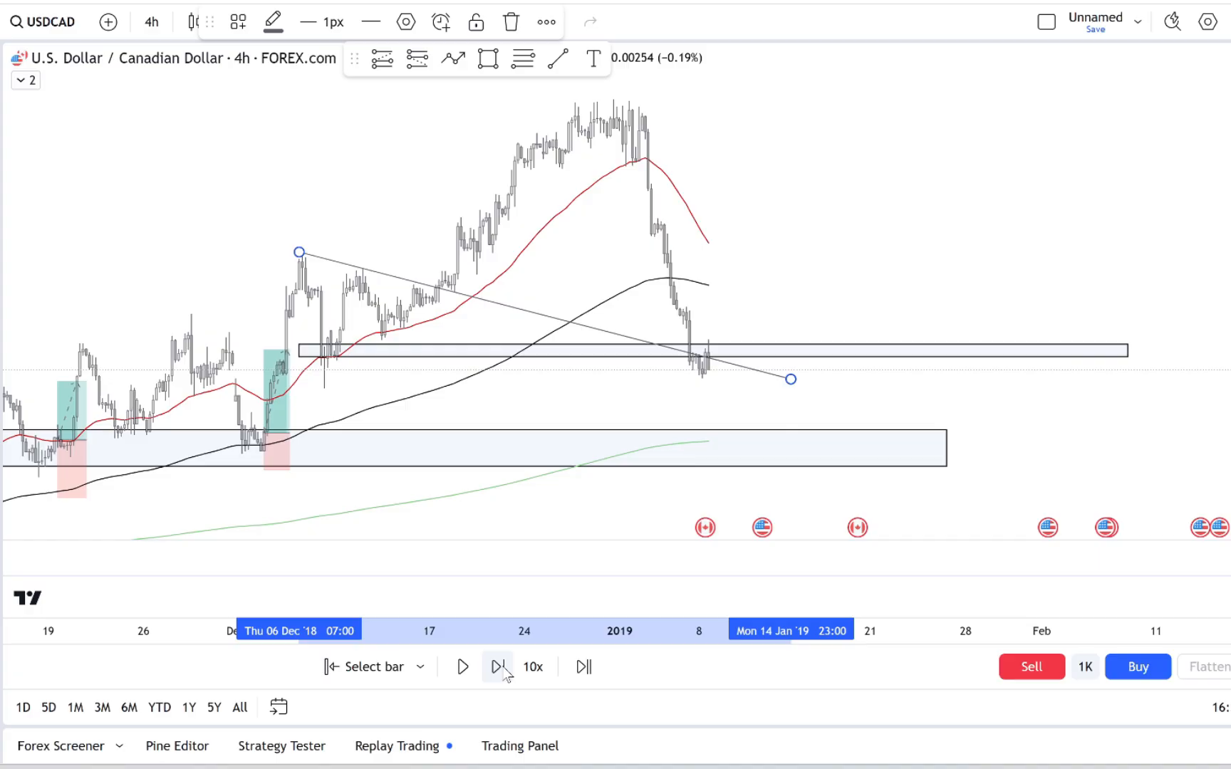
left_click(499, 667)
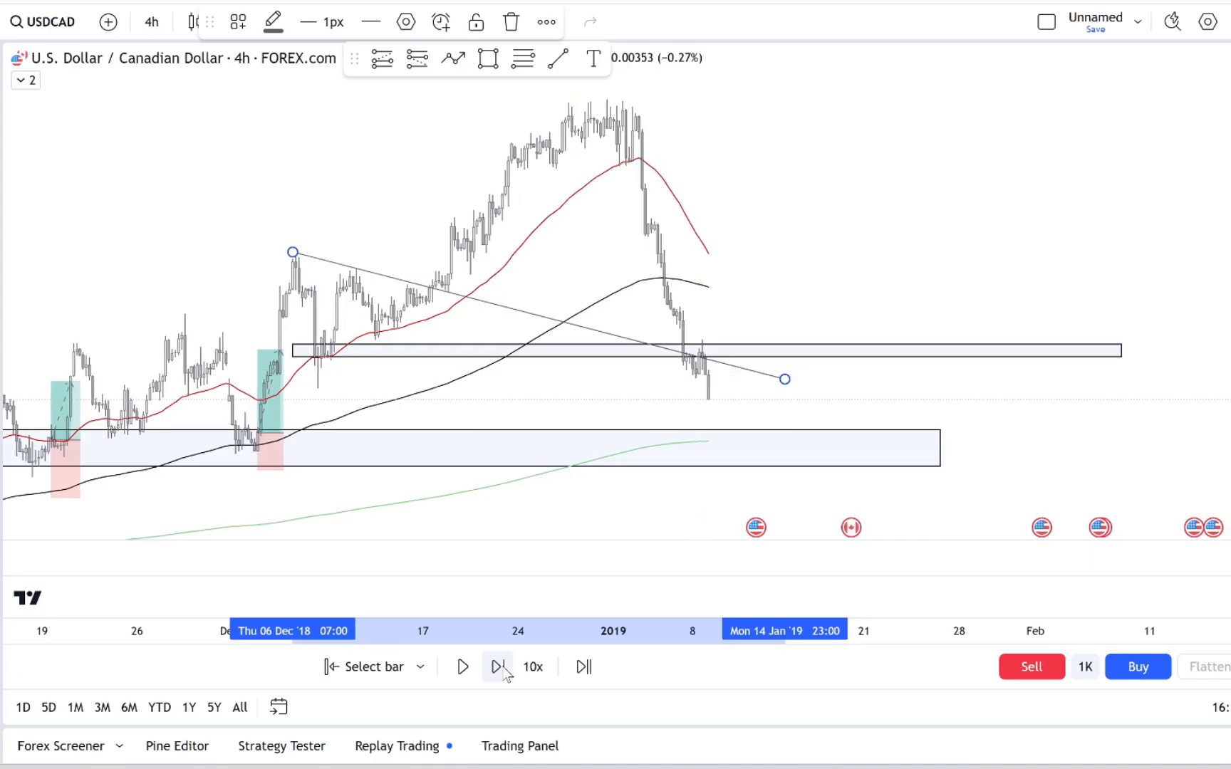
left_click(498, 667)
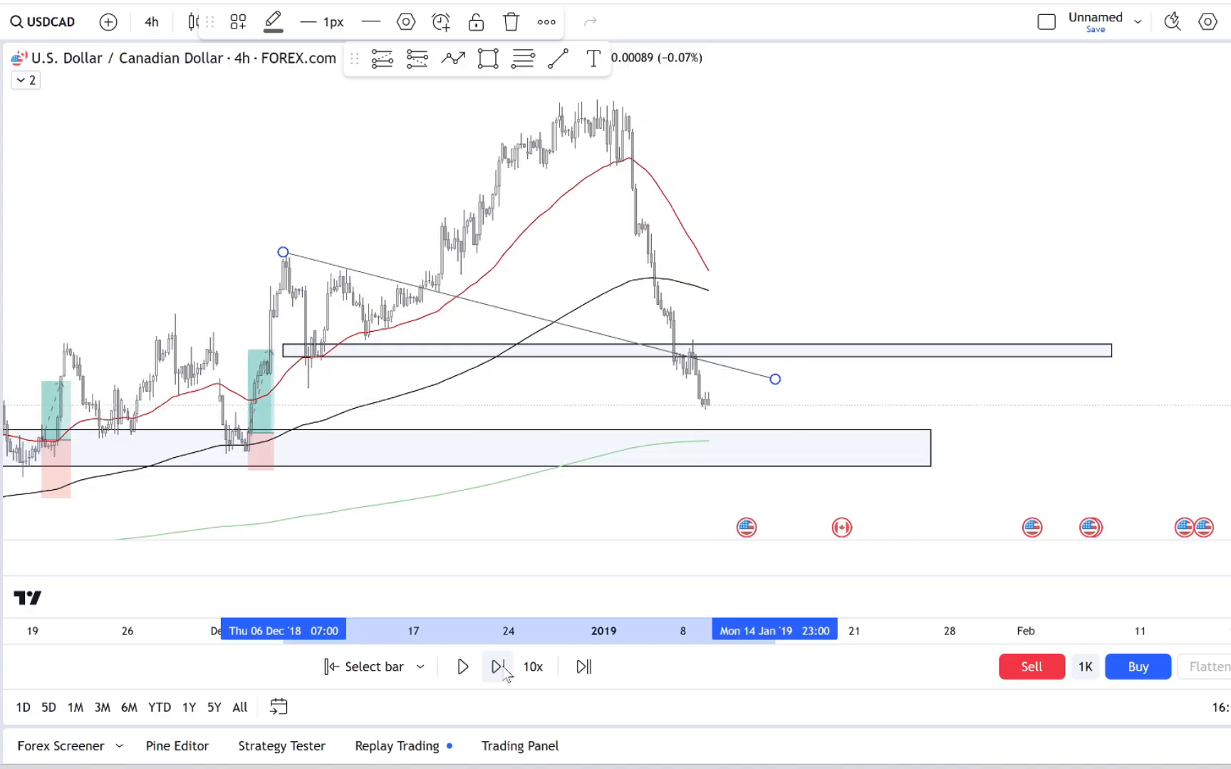
left_click(497, 667)
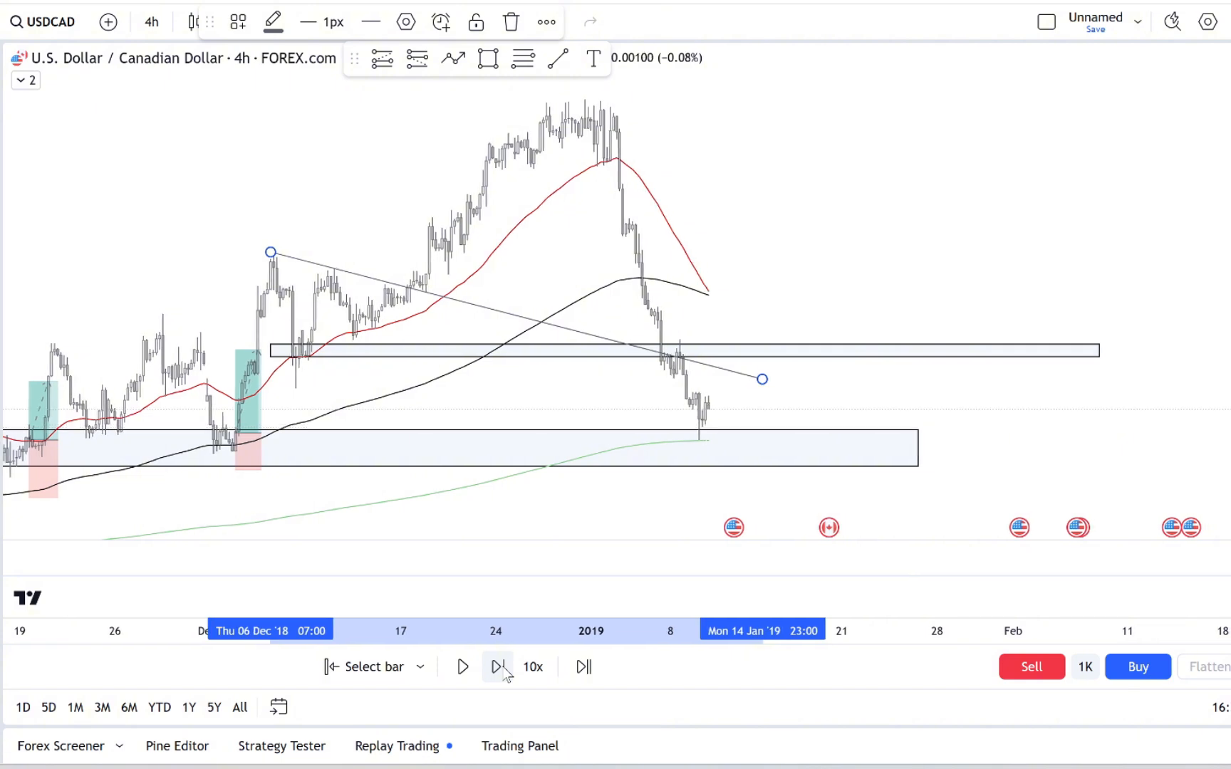
left_click(497, 667)
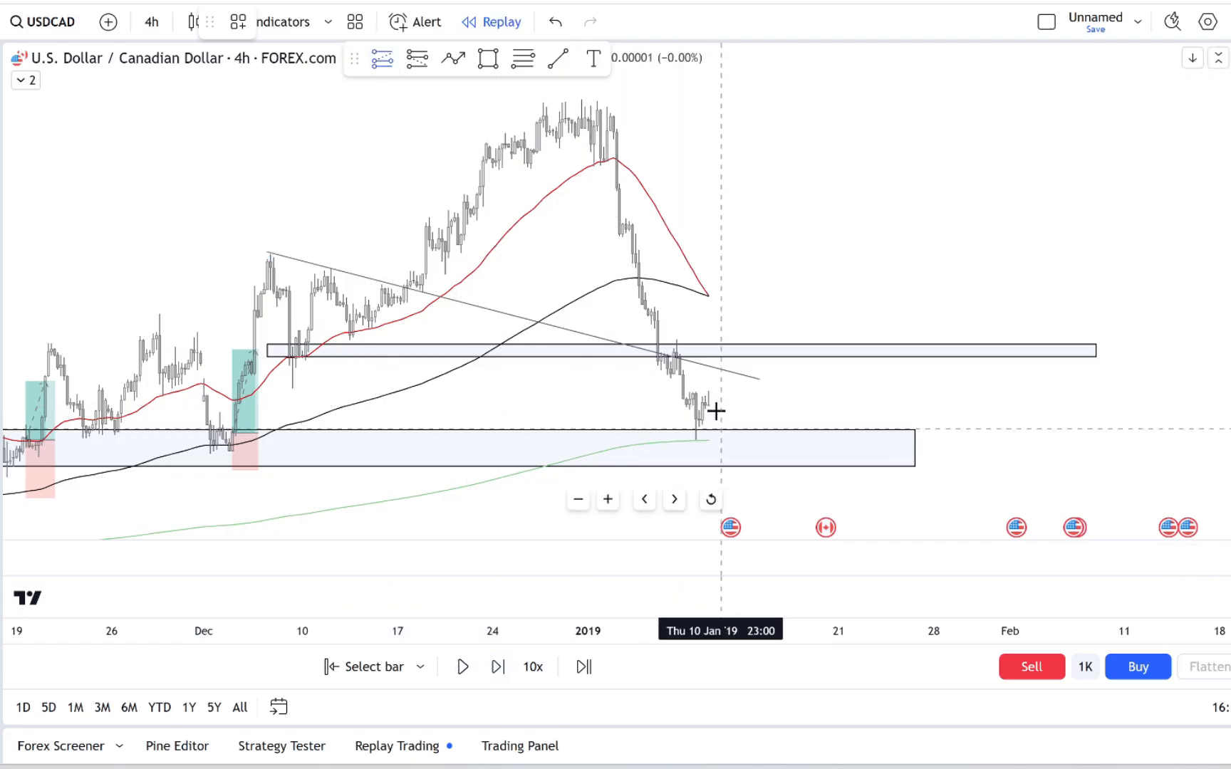
left_click_drag(713, 410, 668, 385)
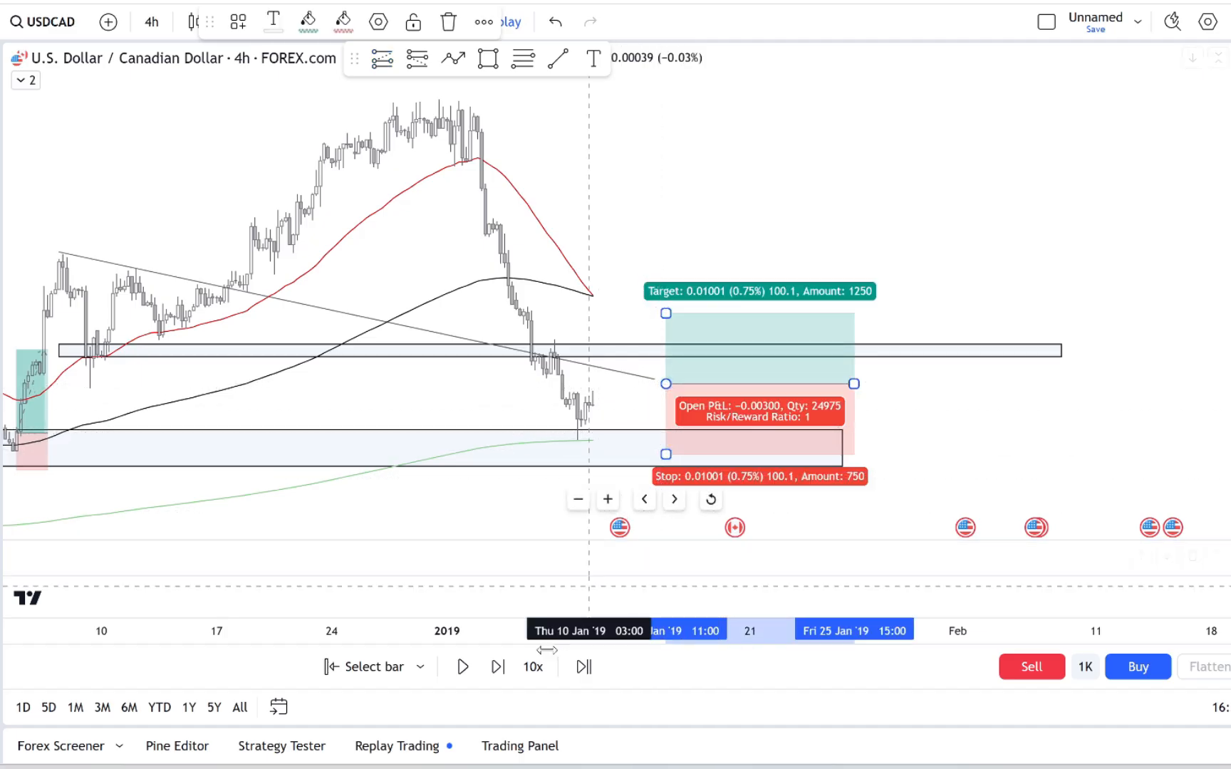
- Step the replay forward seven bars as price climbs off the lower zone
left_click(498, 667)
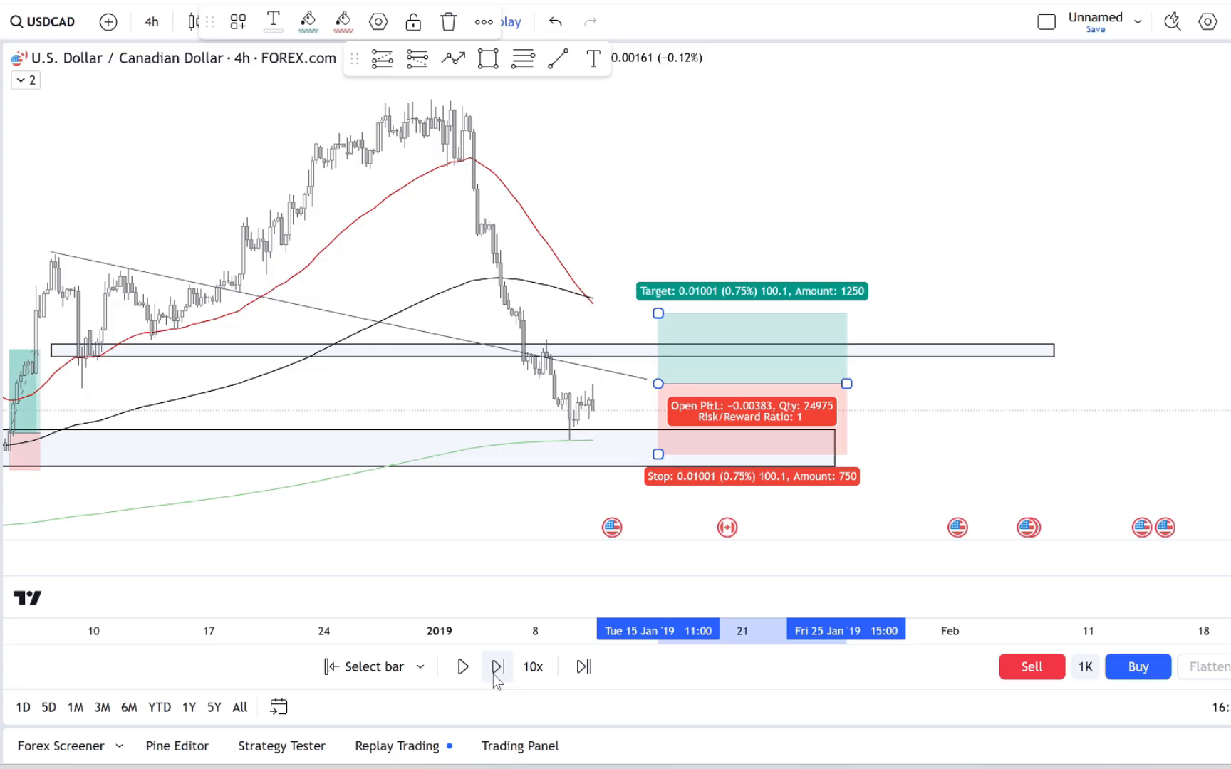
left_click(498, 667)
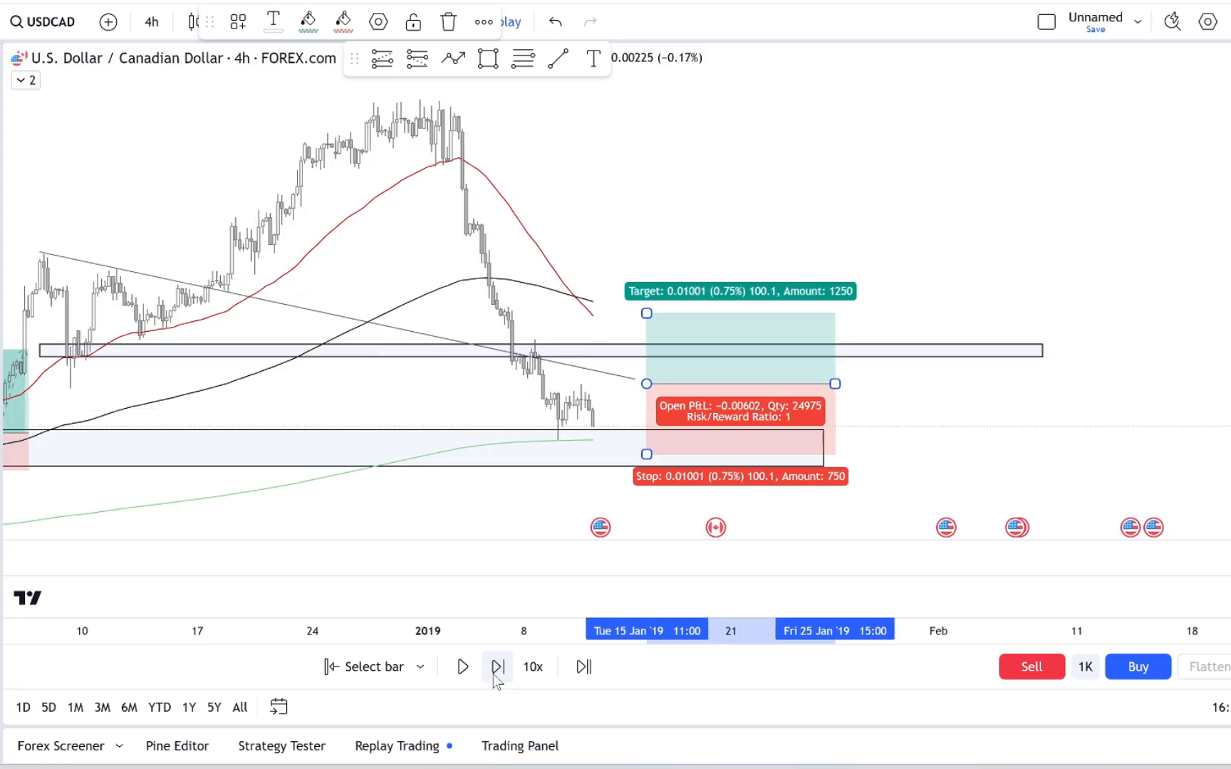
left_click(497, 666)
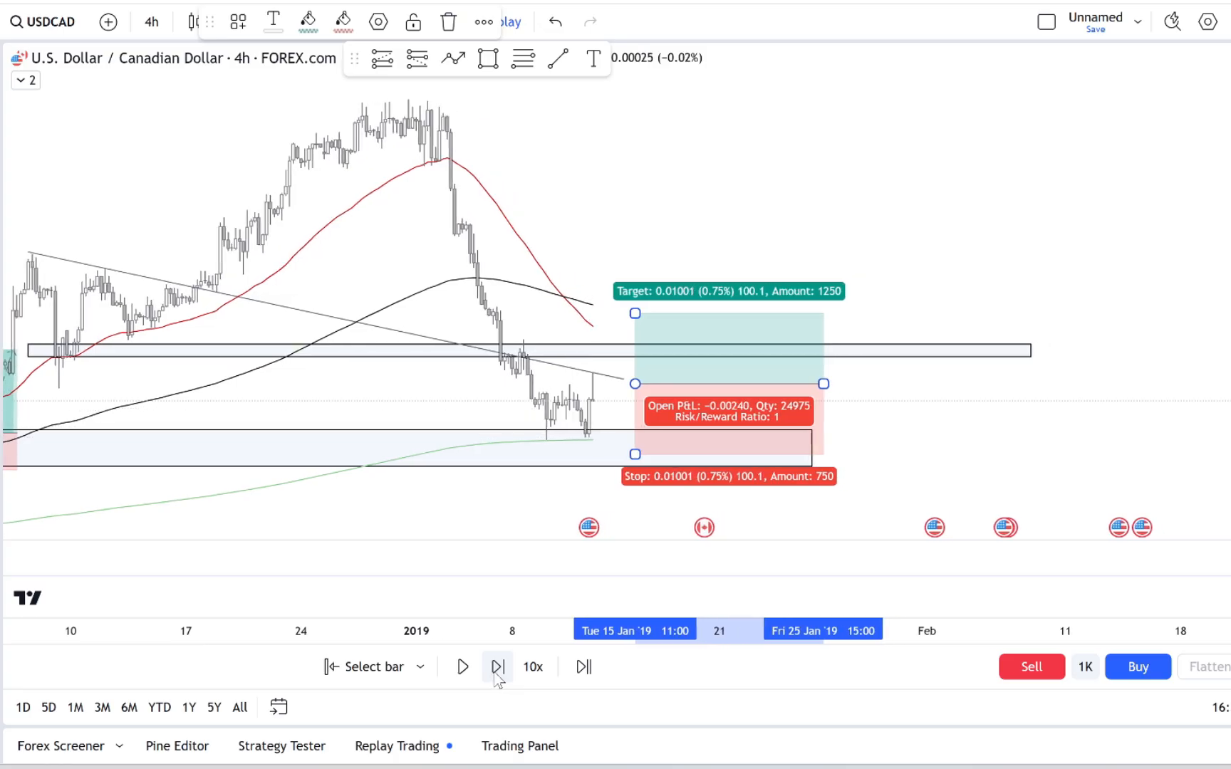
left_click(498, 667)
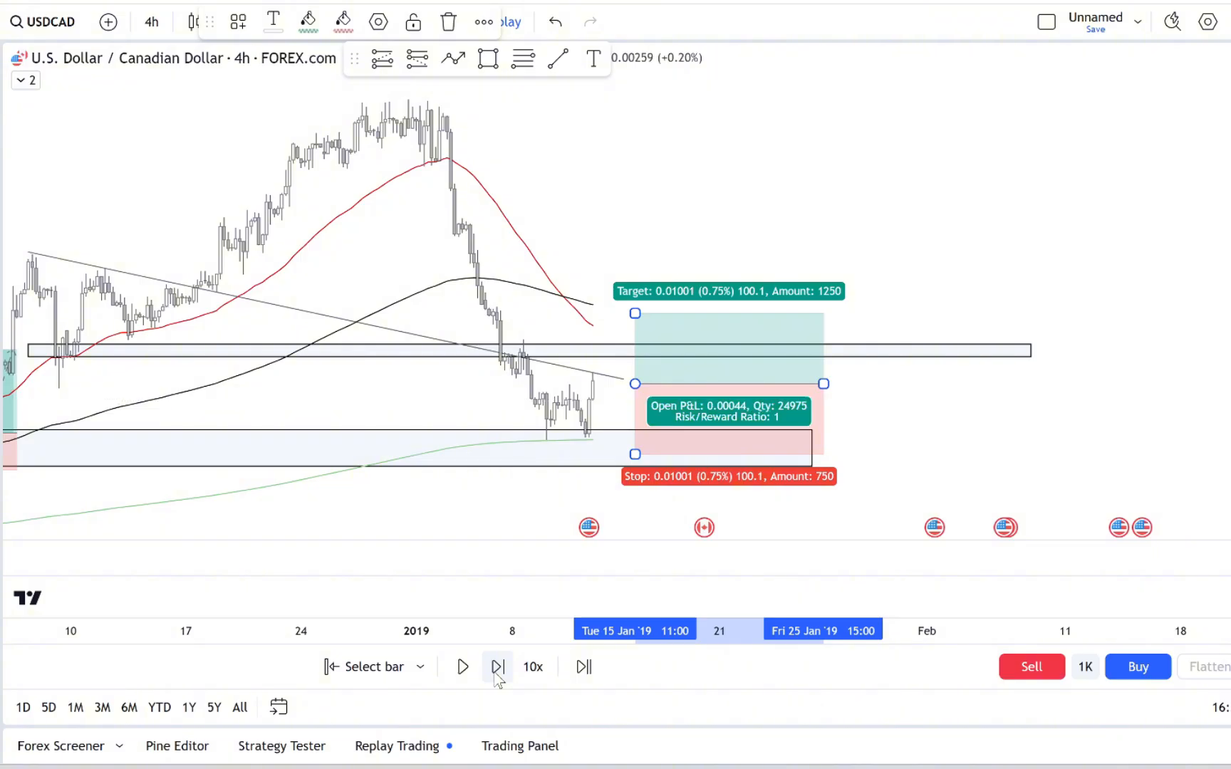
left_click(497, 667)
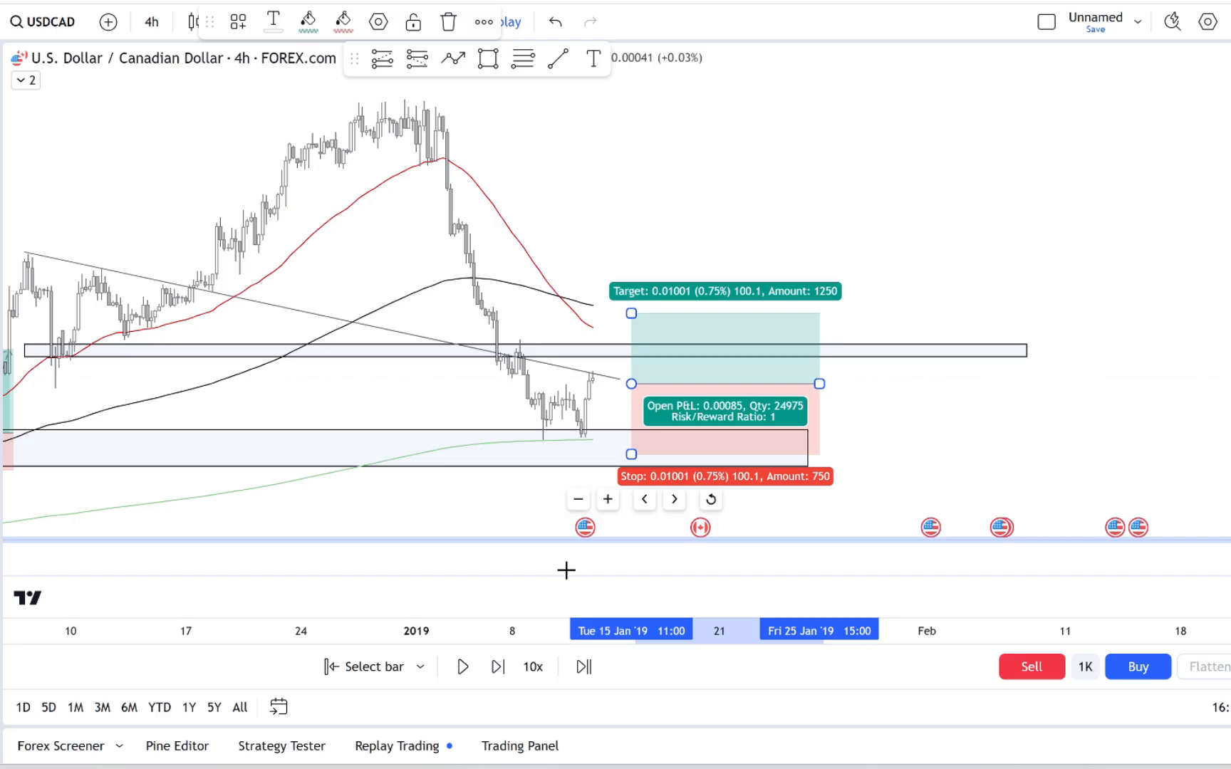
left_click(497, 666)
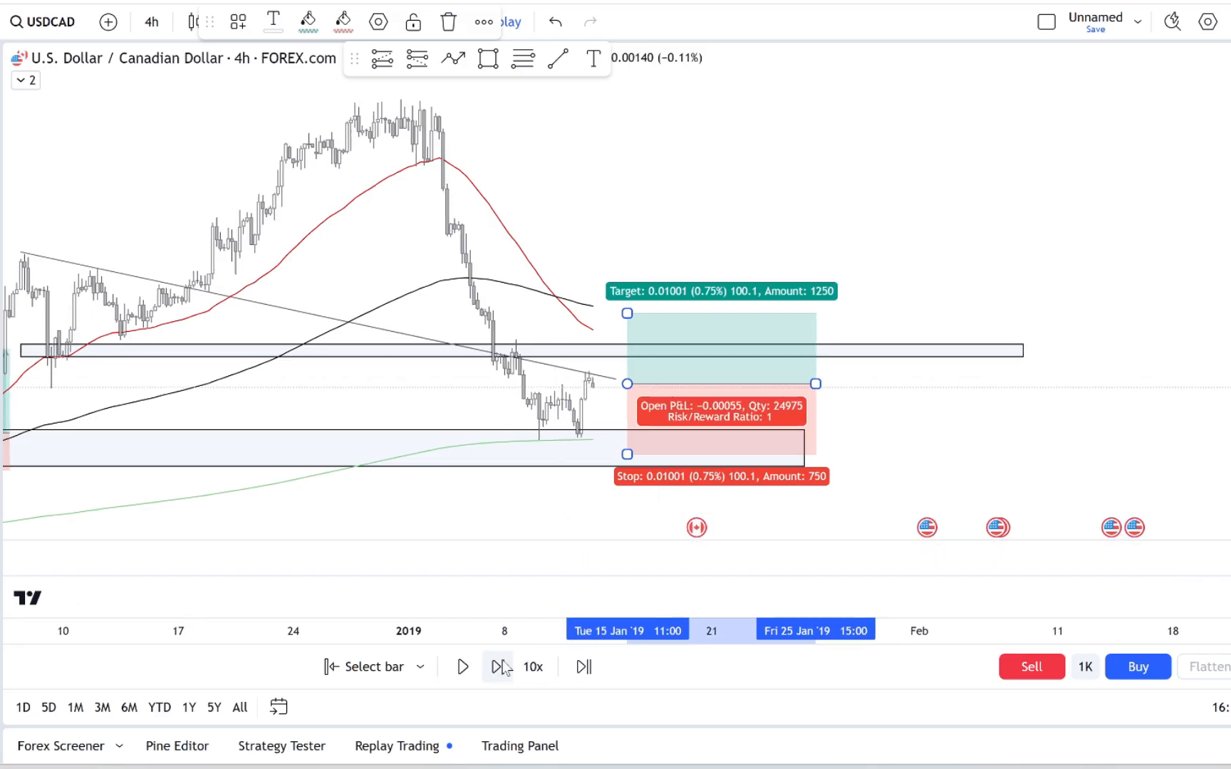
left_click(499, 667)
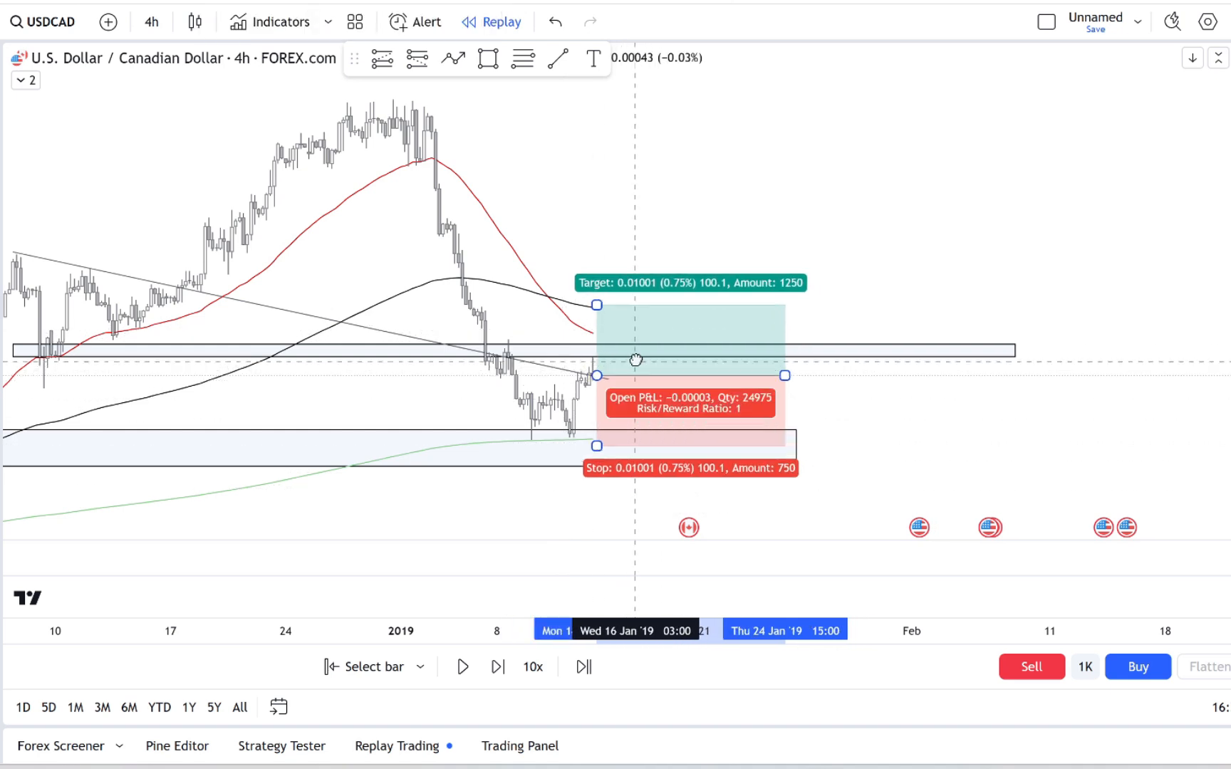
- Move the long's entry to the latest price and step replay into mid-January 2019
left_click(497, 667)
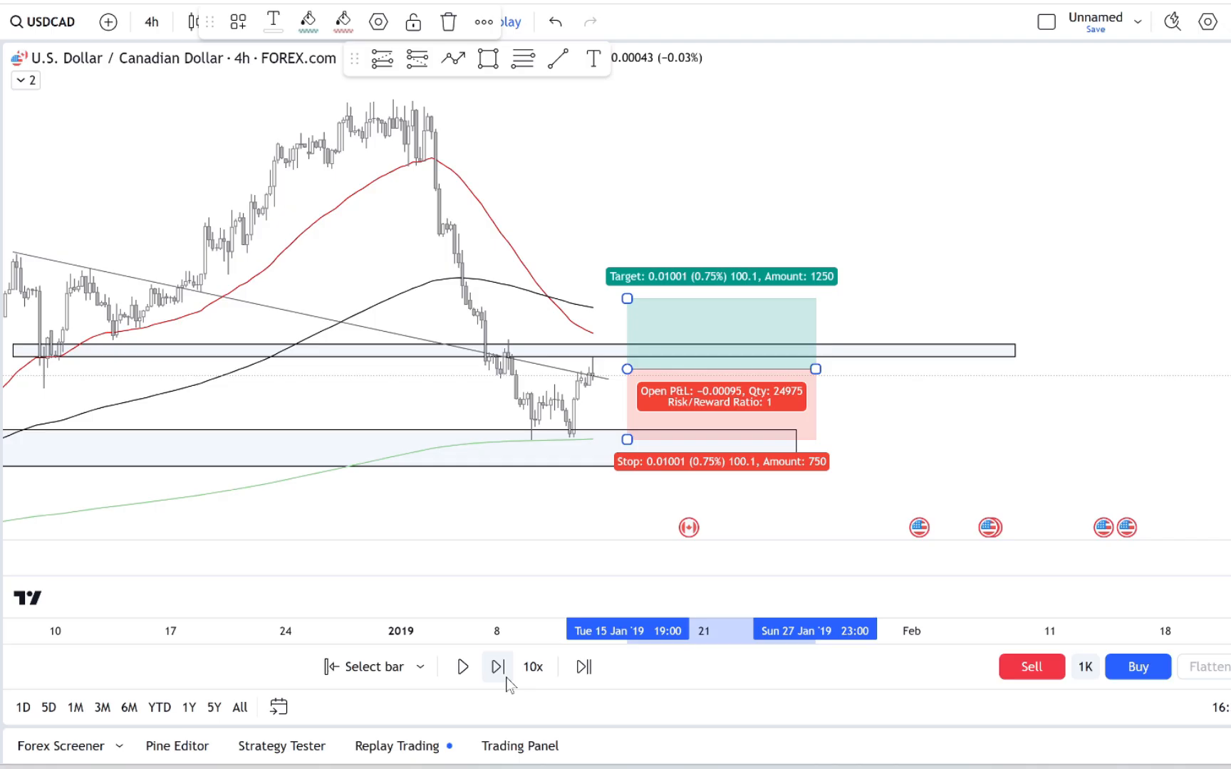
left_click(497, 666)
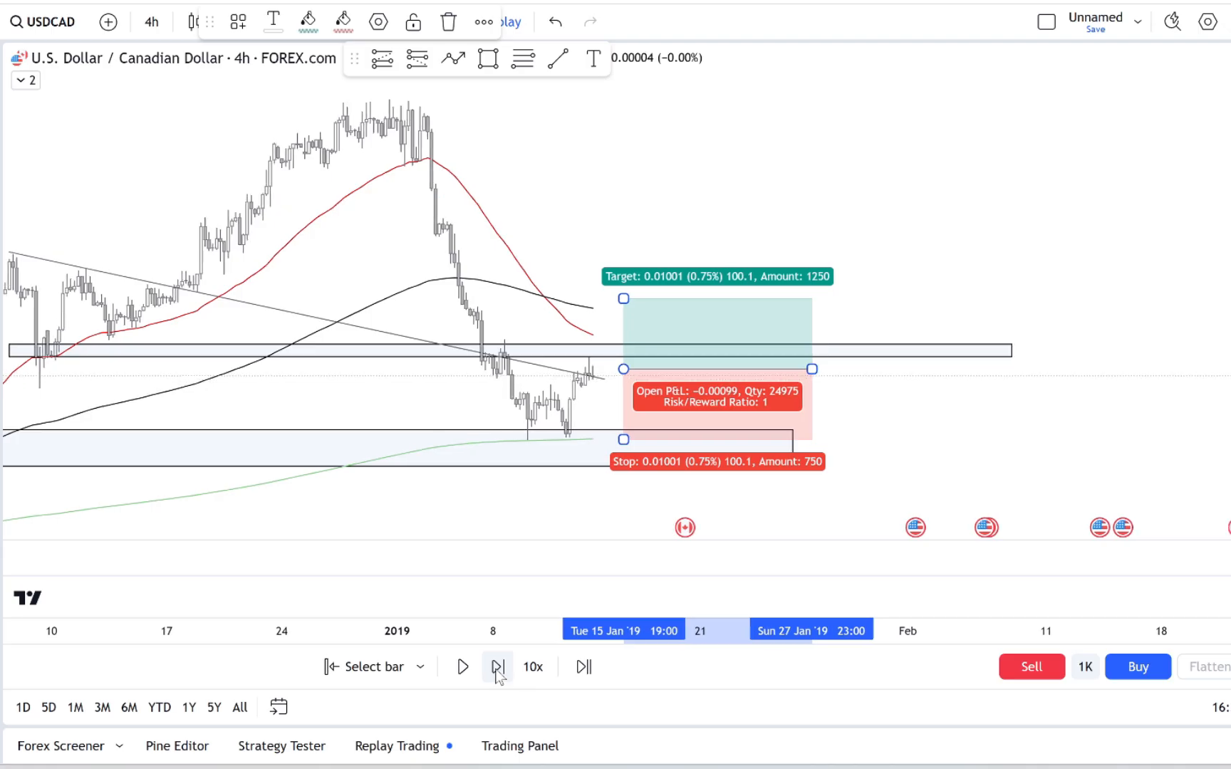
left_click(497, 667)
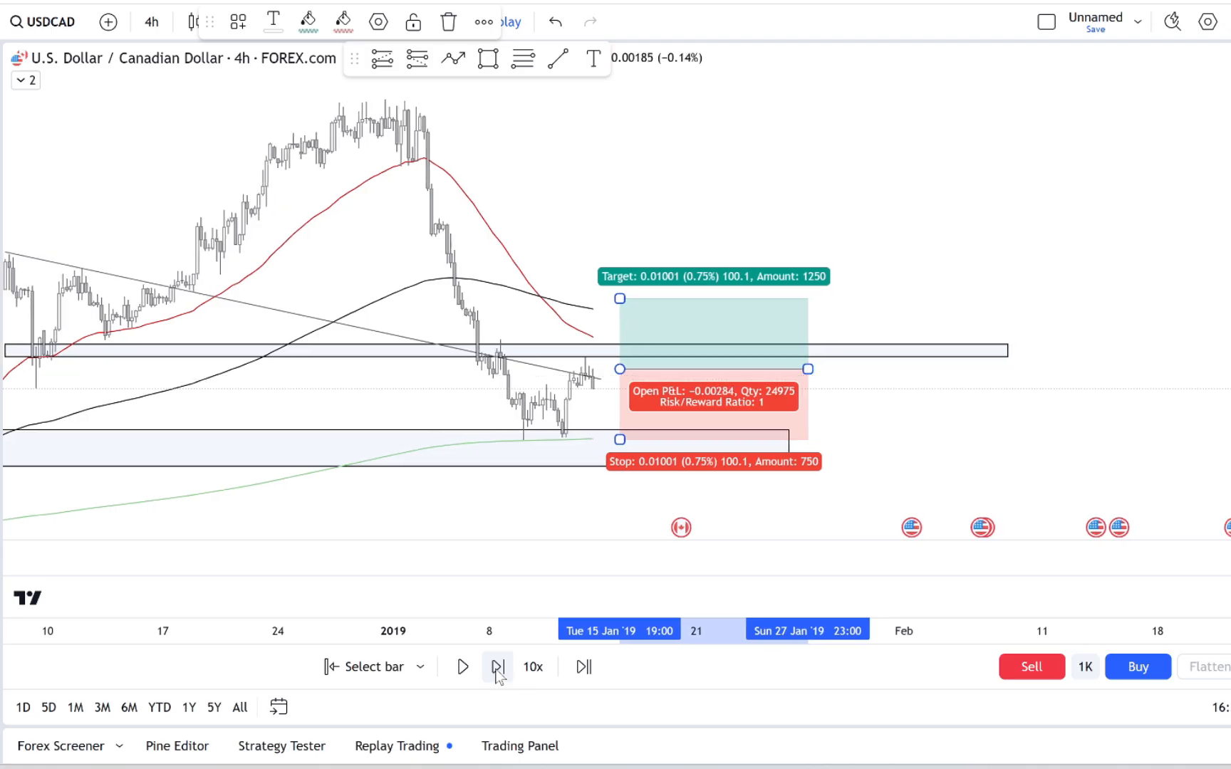
left_click(497, 667)
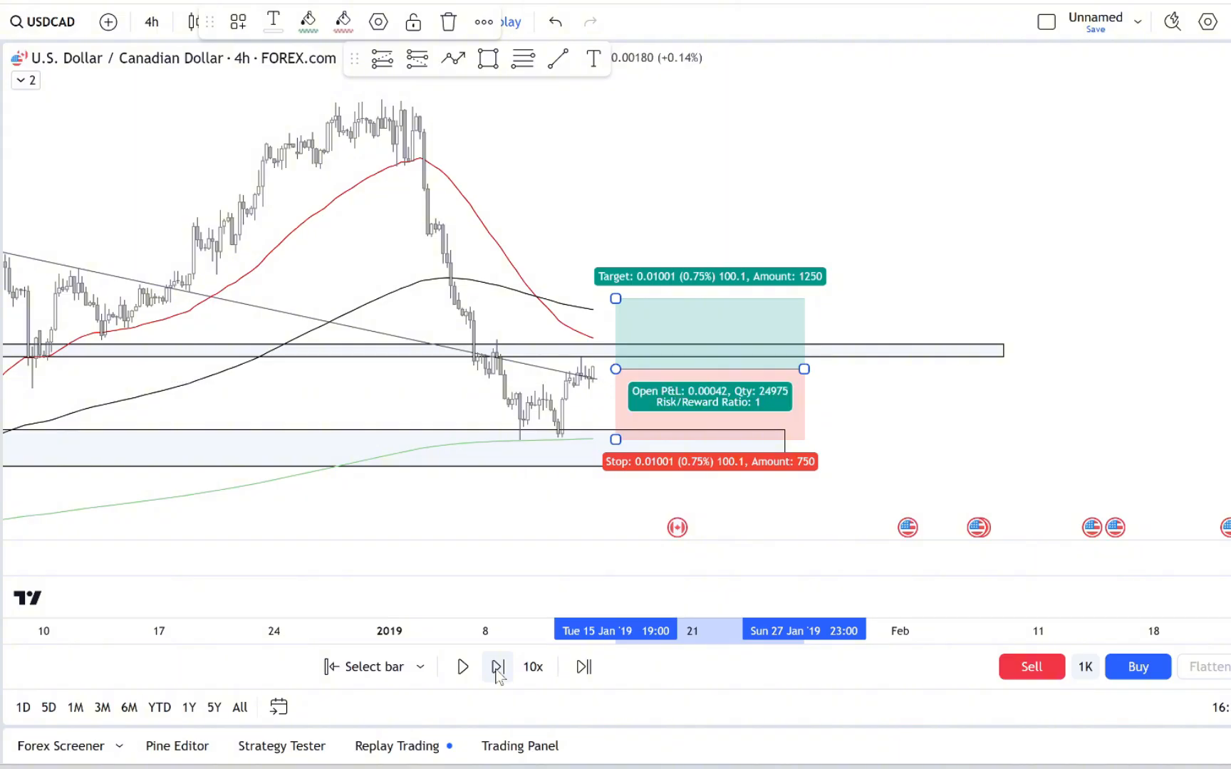
left_click(497, 667)
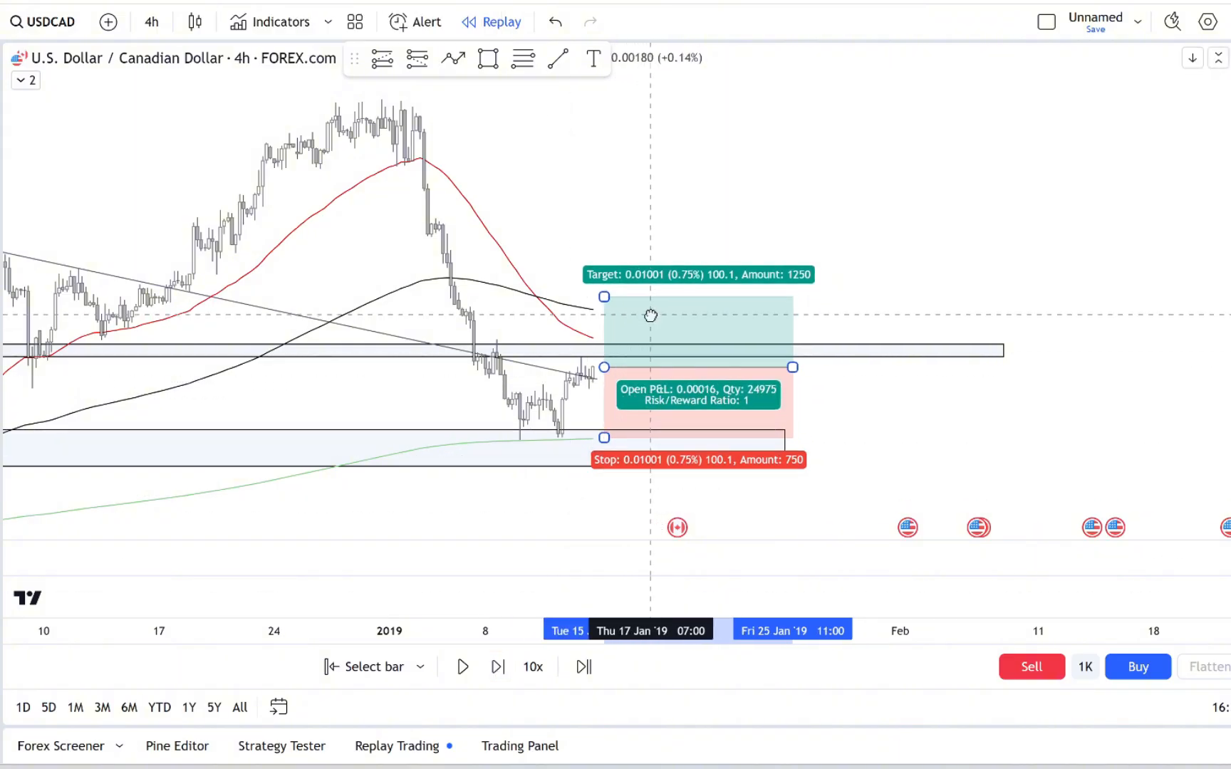
- Lower the long's stop and raise its target to 1.04%, then step replay a few bars
left_click_drag(650, 316, 639, 316)
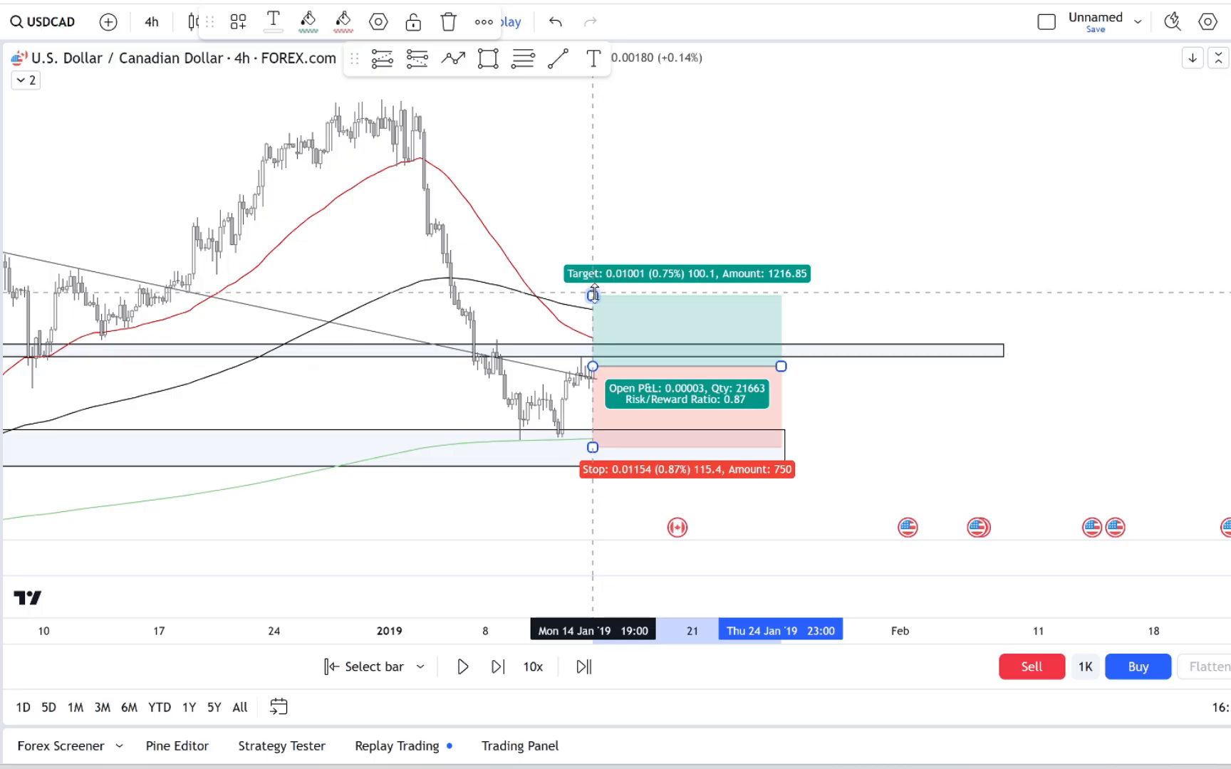
left_click_drag(593, 295, 593, 271)
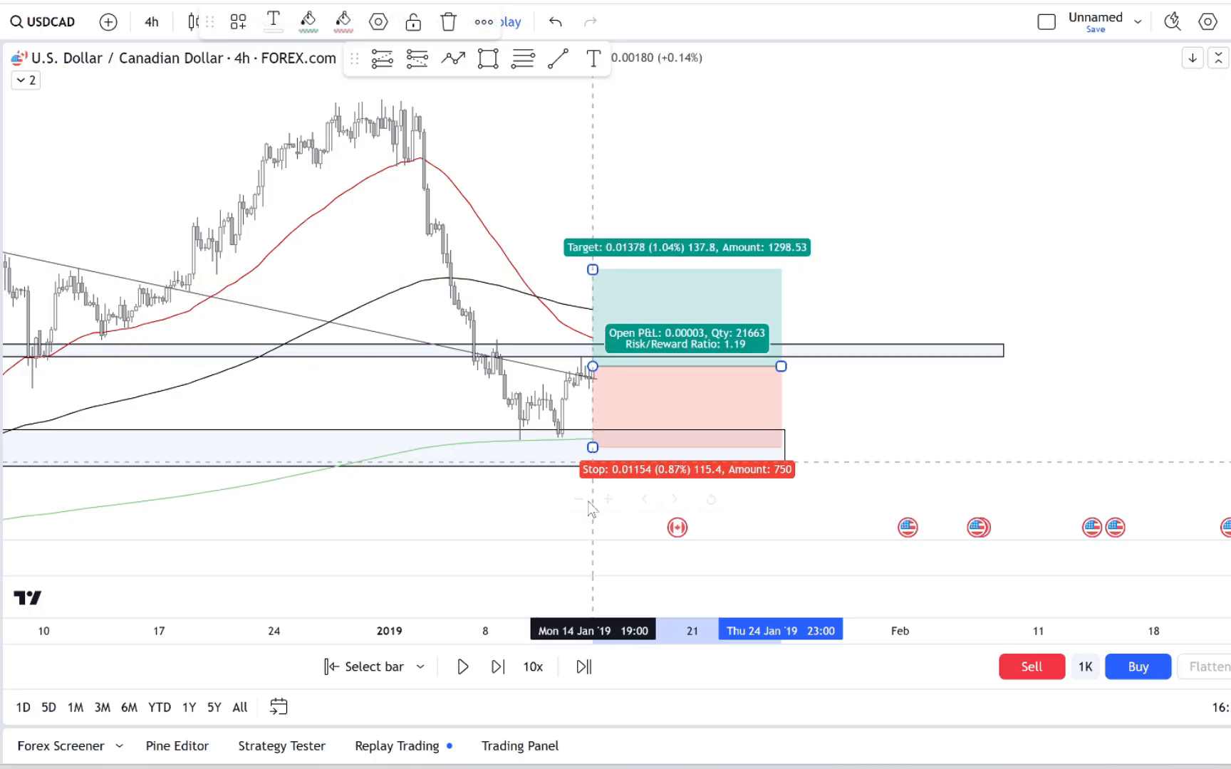
left_click(497, 667)
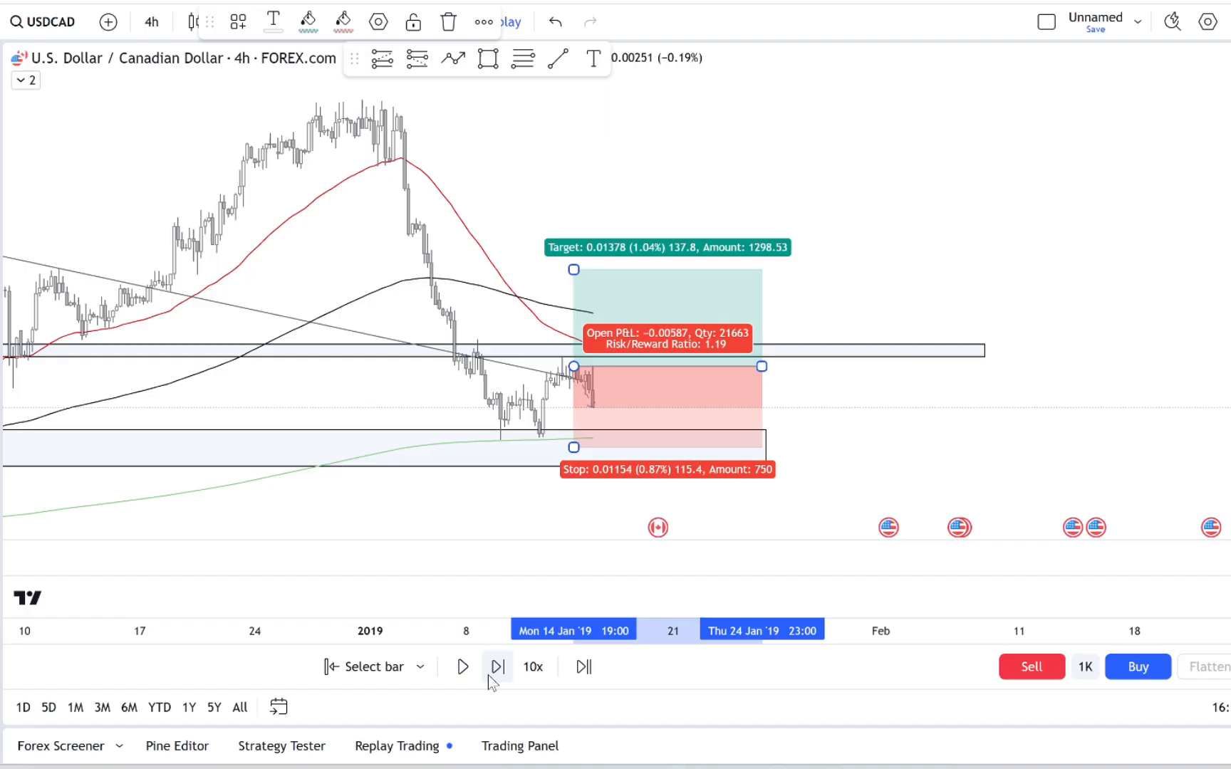
left_click(497, 666)
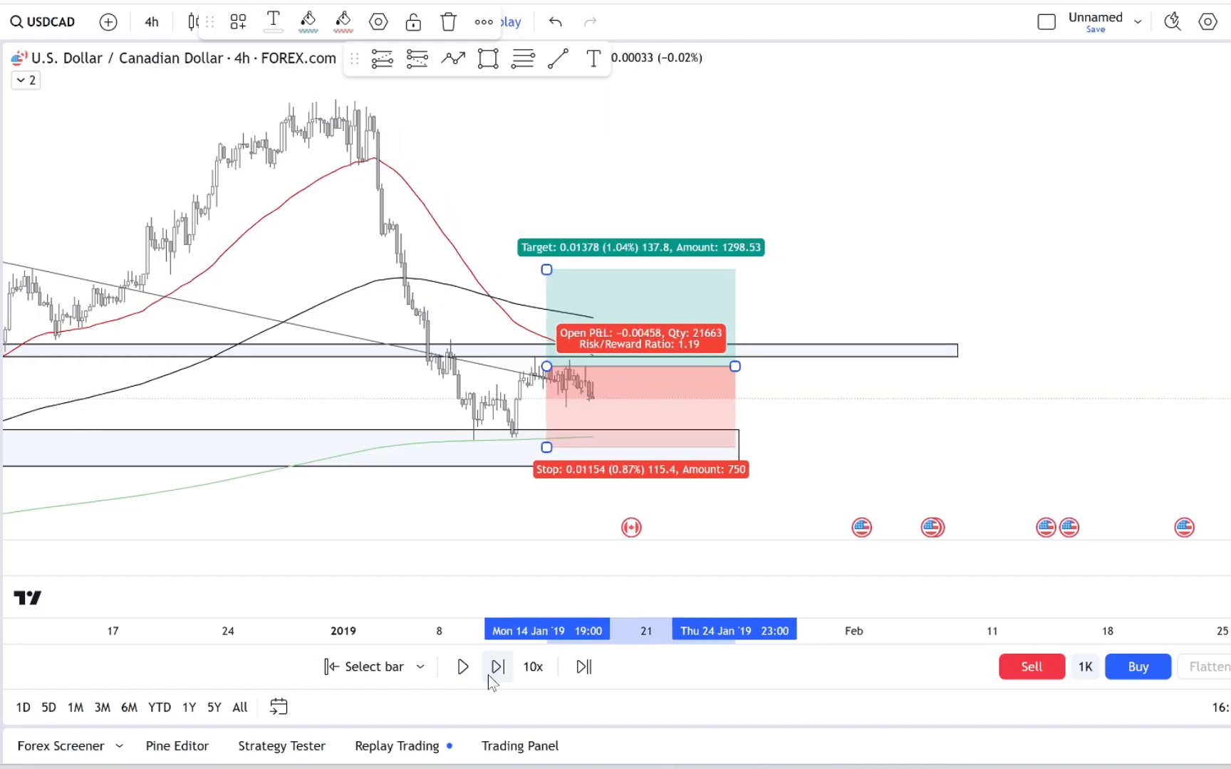
left_click(497, 667)
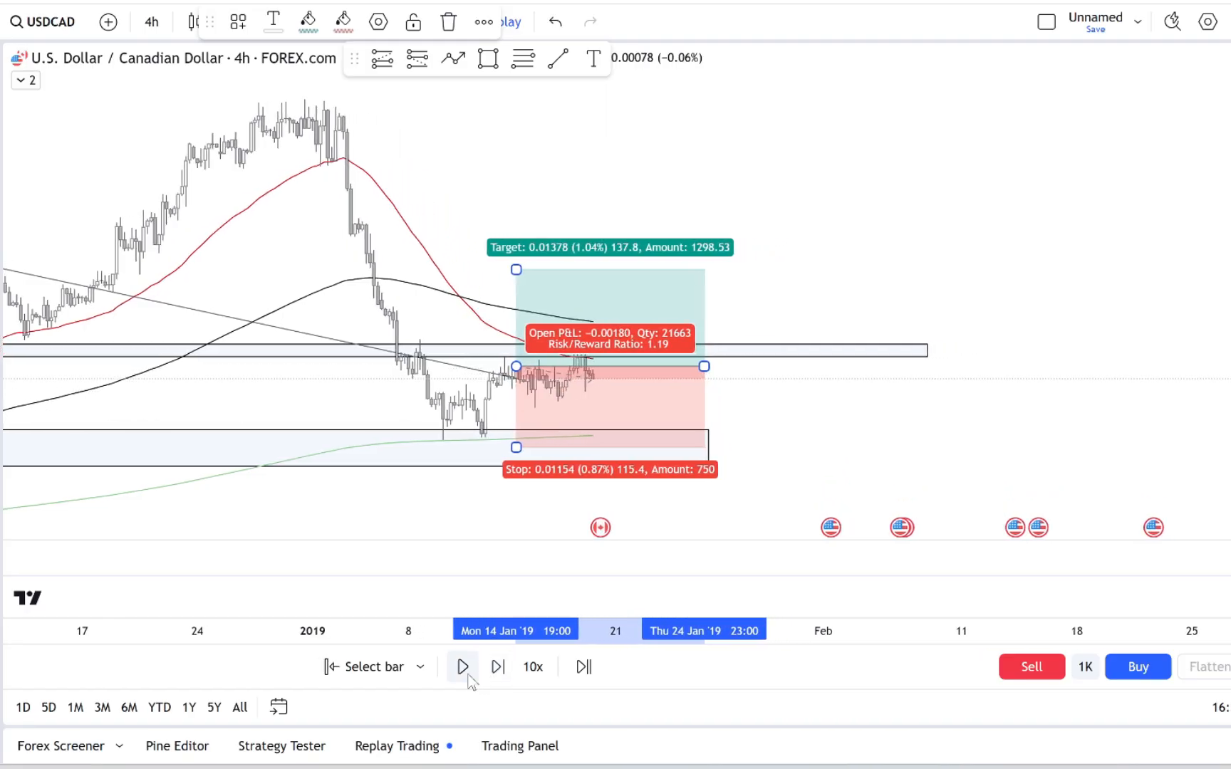
- Play the replay into early February as price nears target then drops, and pause
left_click(462, 667)
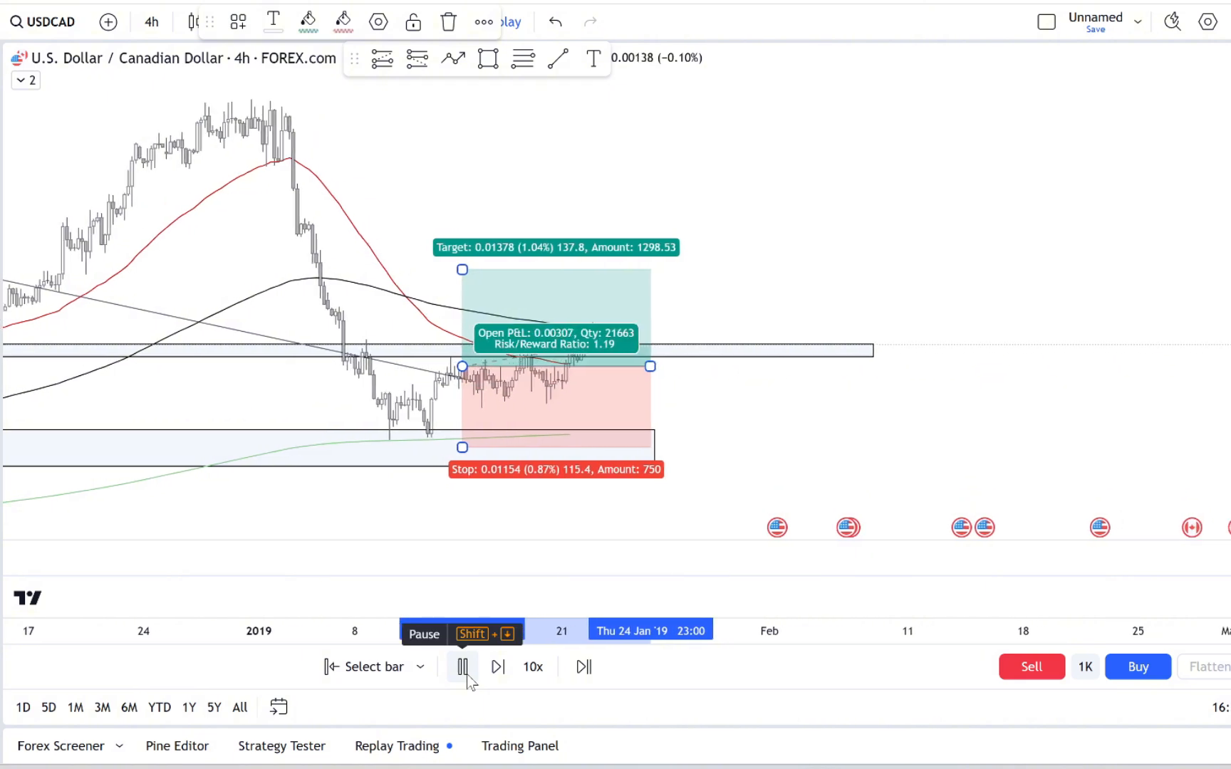
left_click(497, 667)
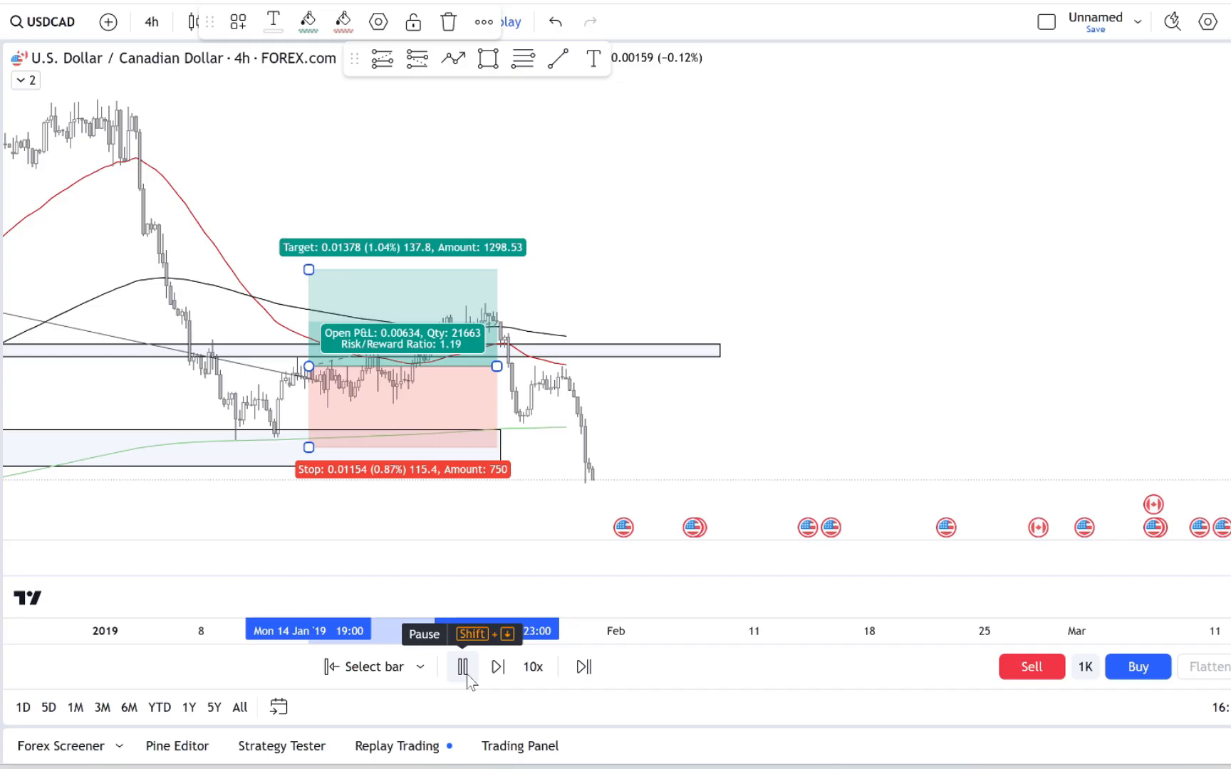
left_click(461, 667)
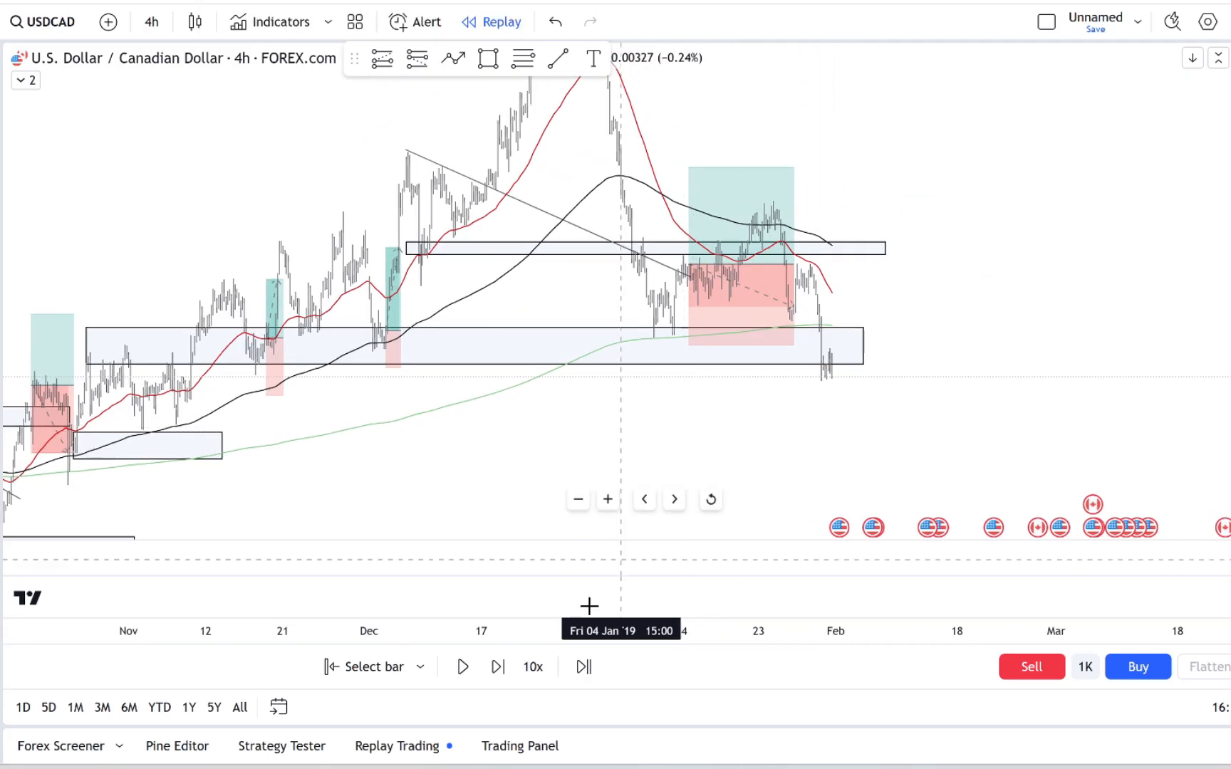
- Step replay through the 0.87% stop-out and the rebound into mid-February 2019
left_click(497, 667)
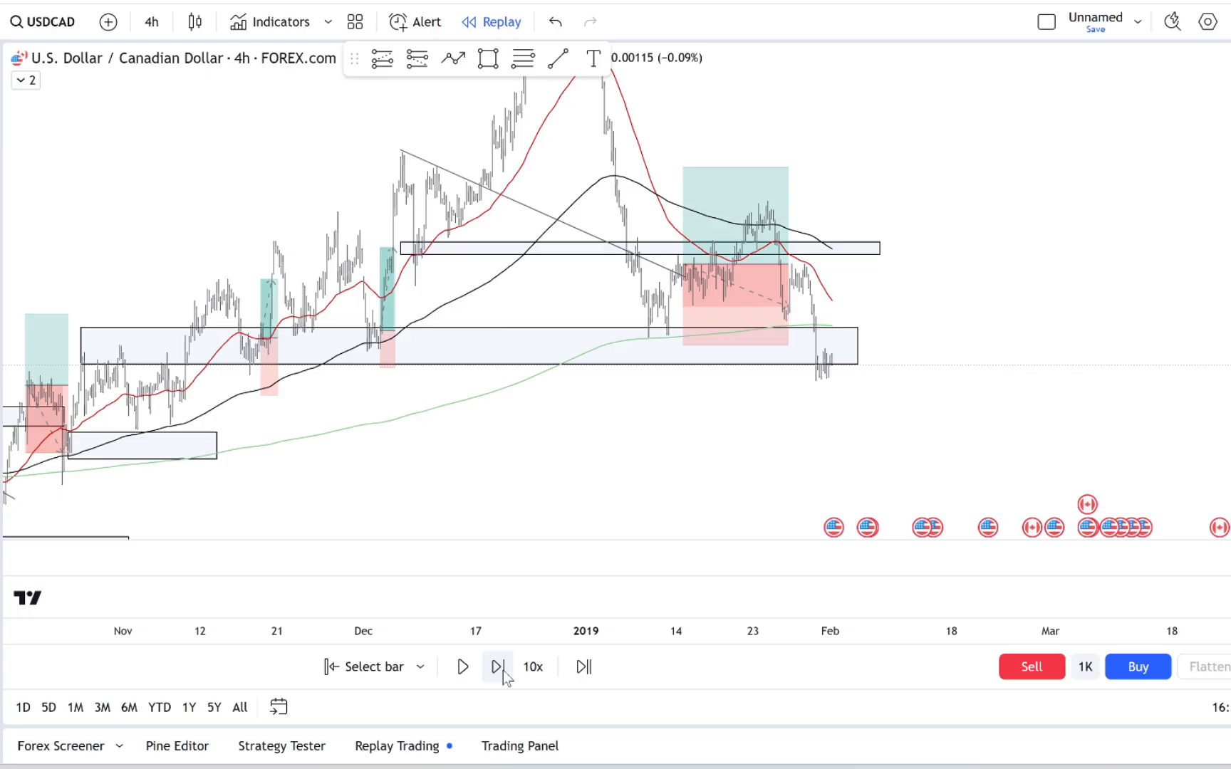
left_click(497, 666)
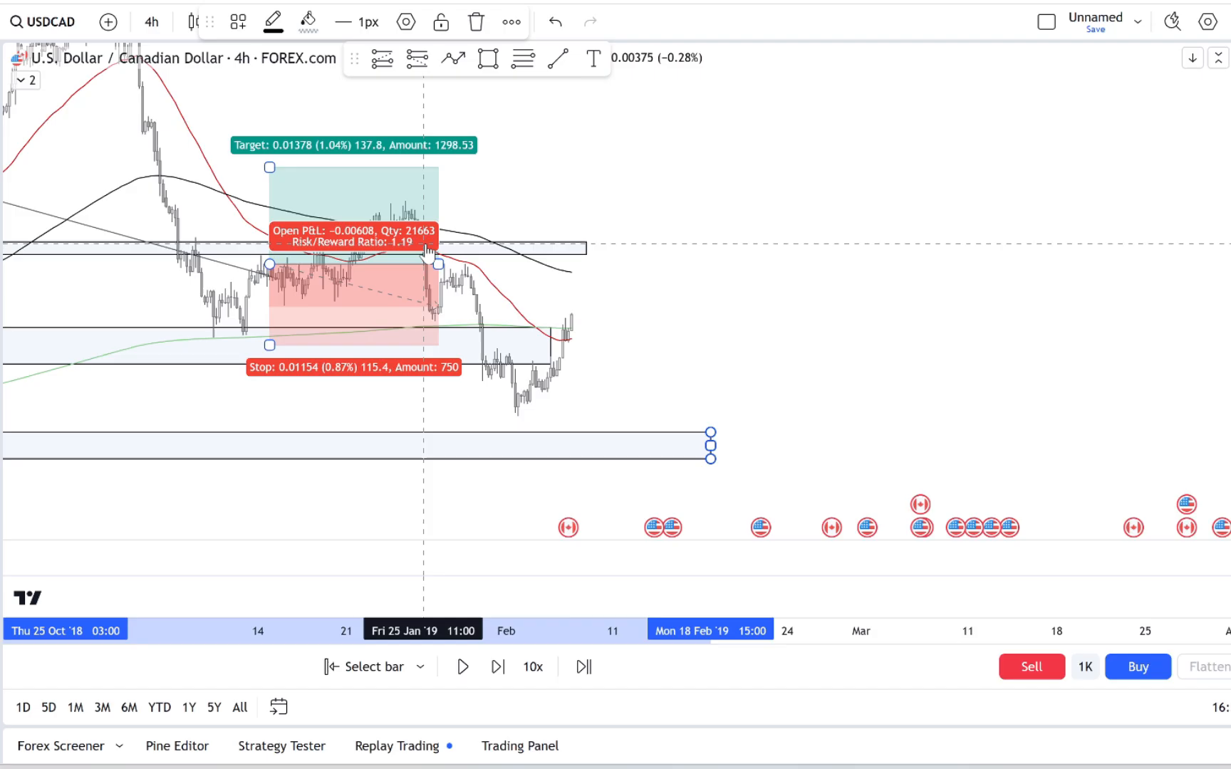
left_click(497, 666)
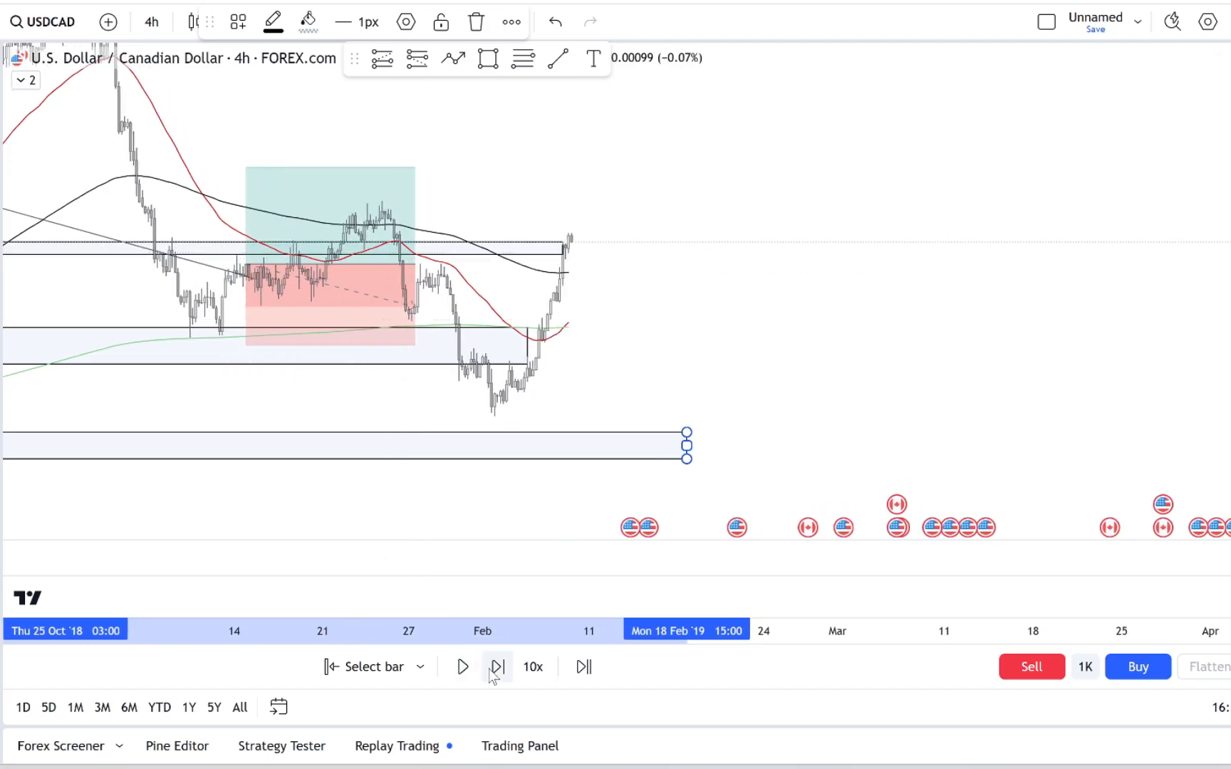
left_click(497, 667)
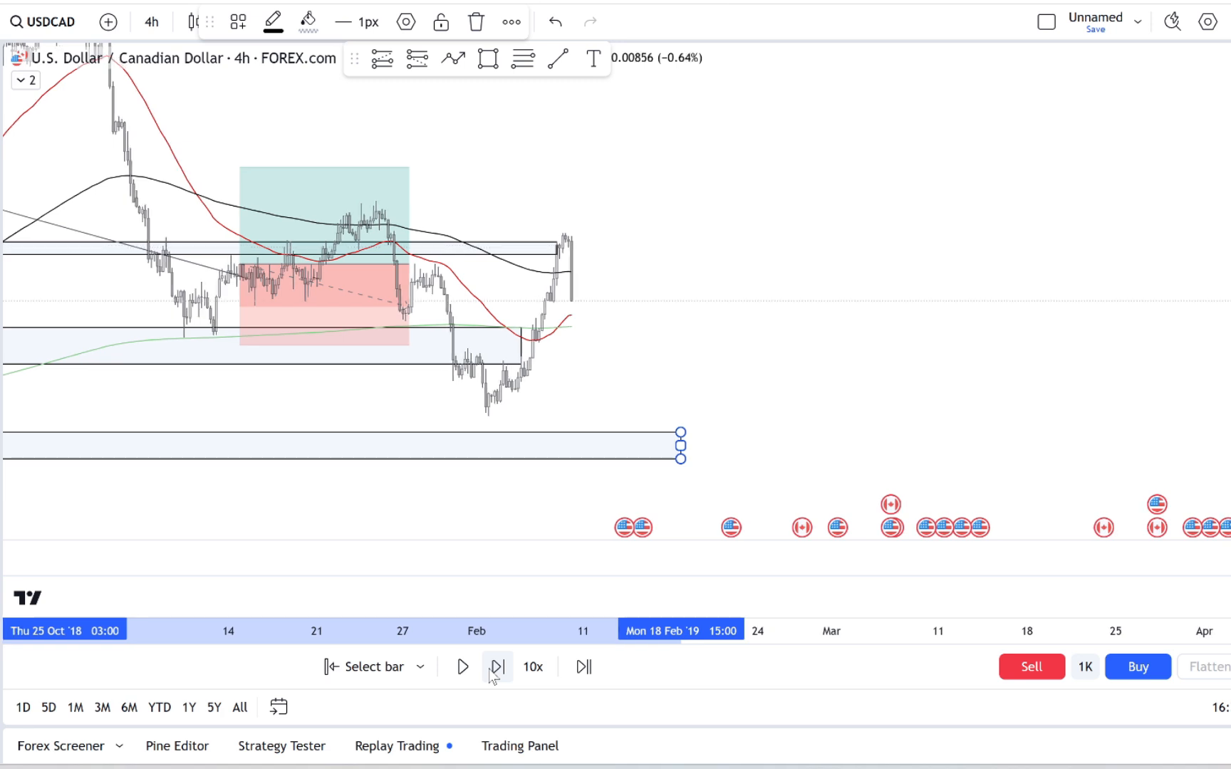
left_click(497, 668)
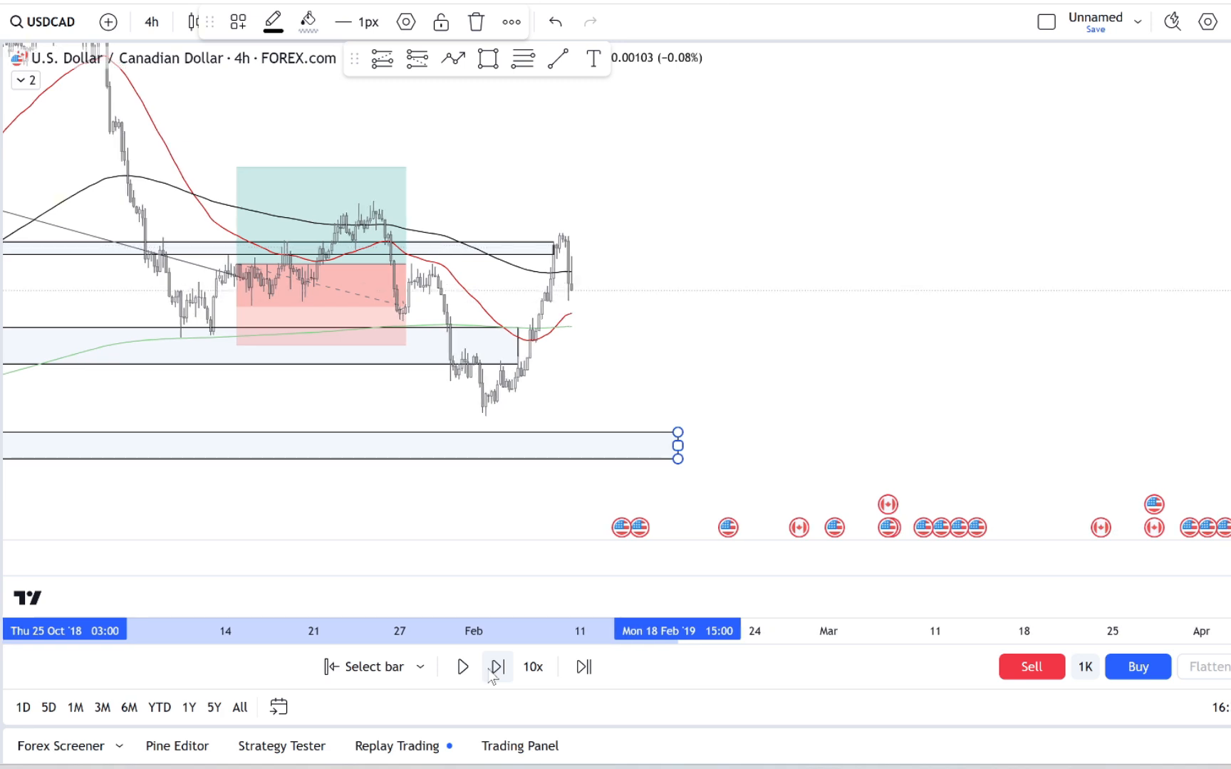
left_click(496, 667)
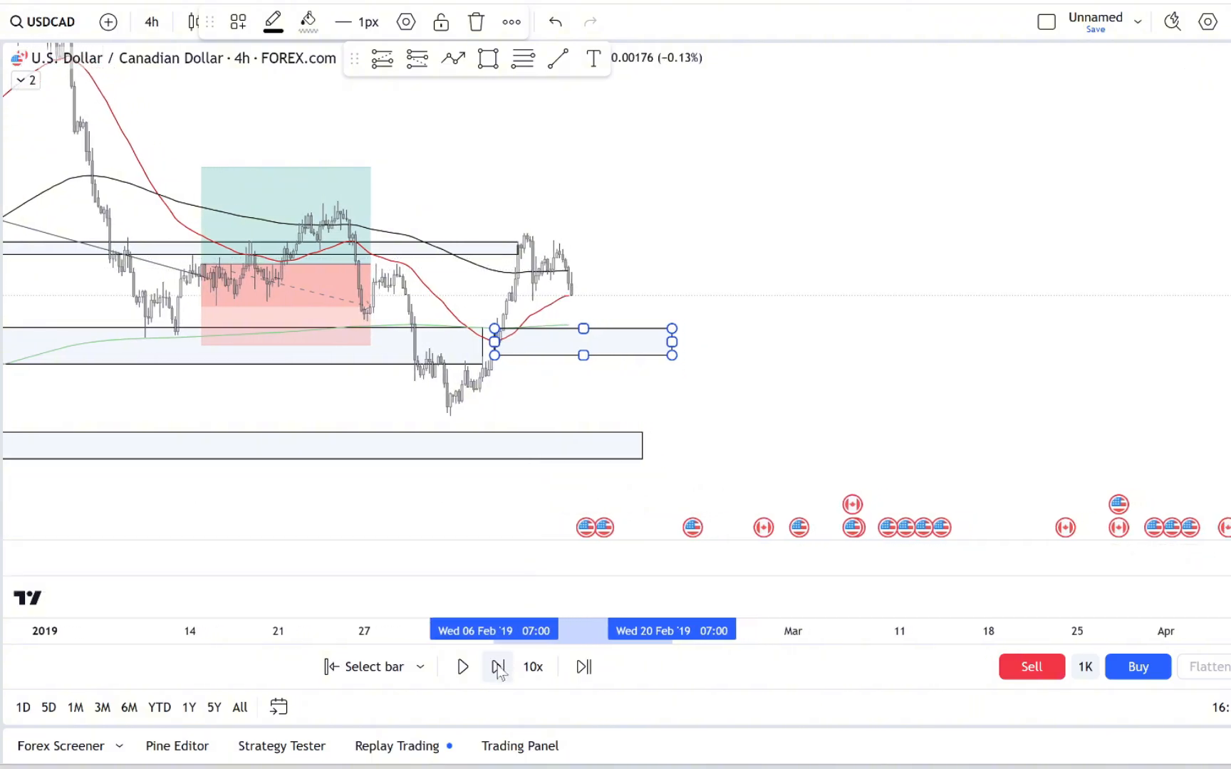
left_click(497, 667)
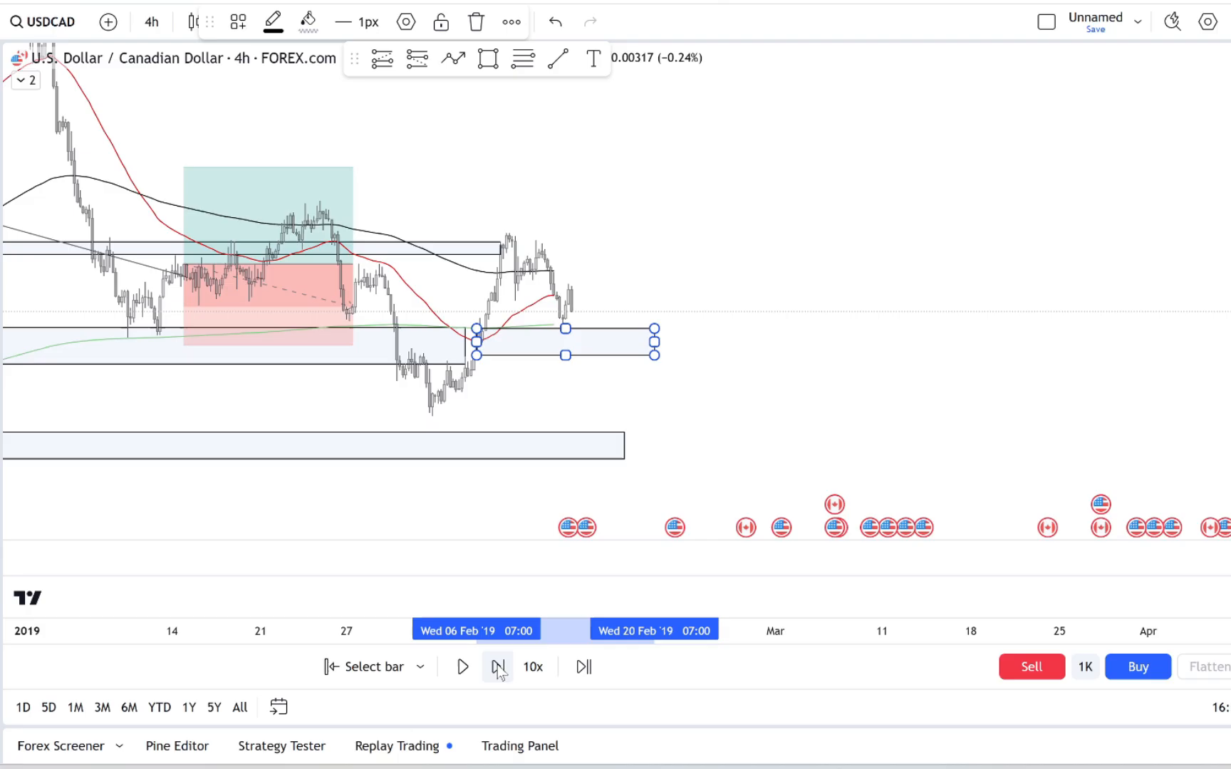
left_click(497, 667)
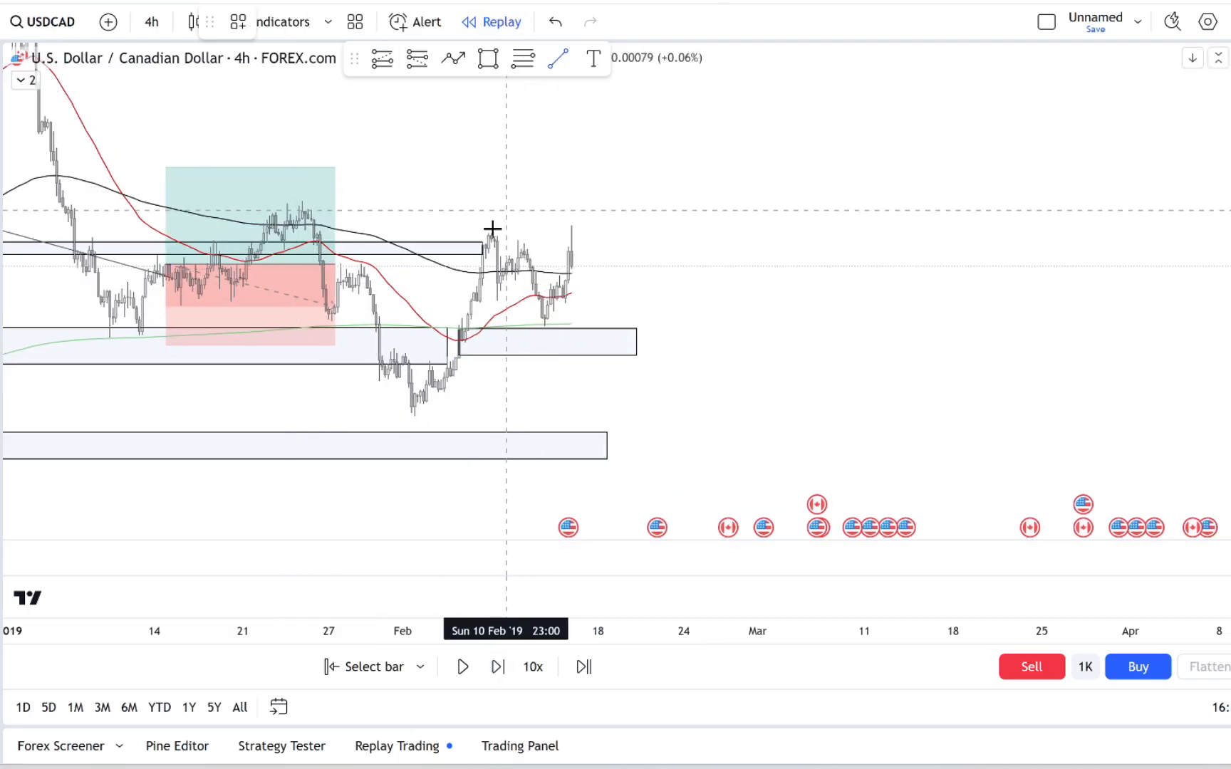
- Draw a falling trendline from the February 10 high and step replay toward the breakout
left_click_drag(490, 229, 603, 268)
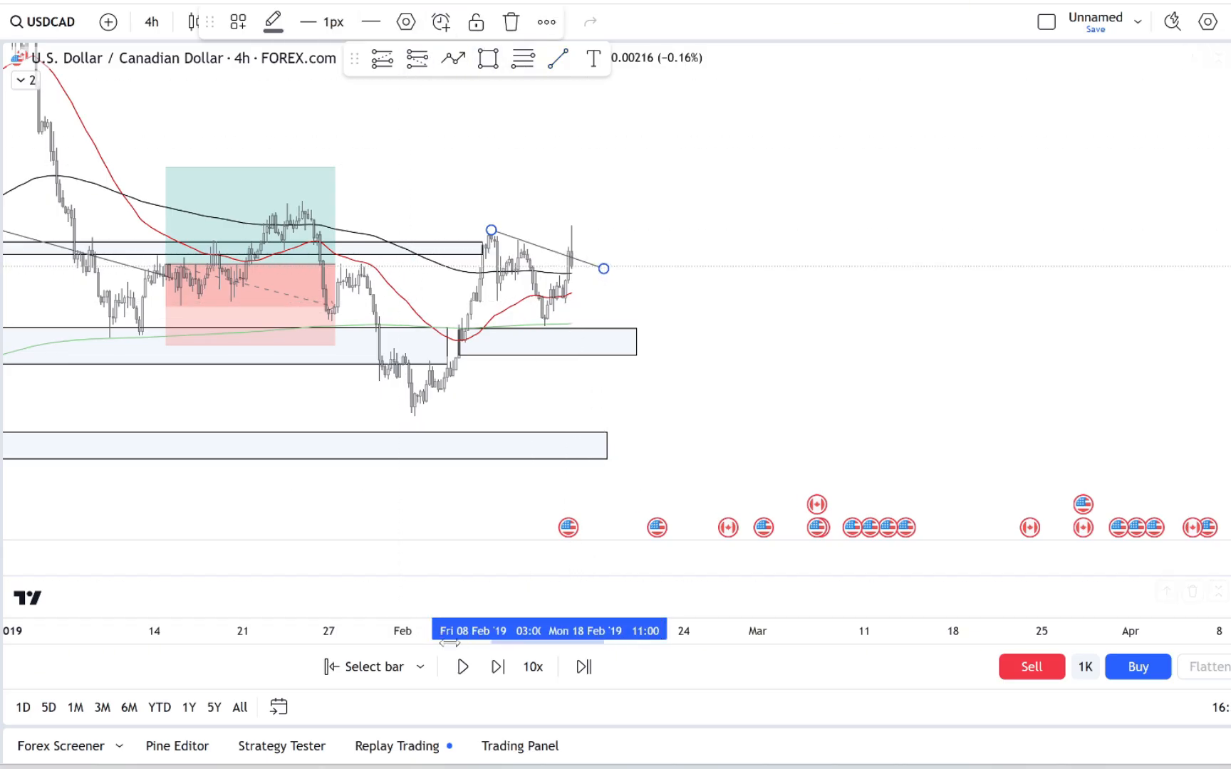
left_click(495, 667)
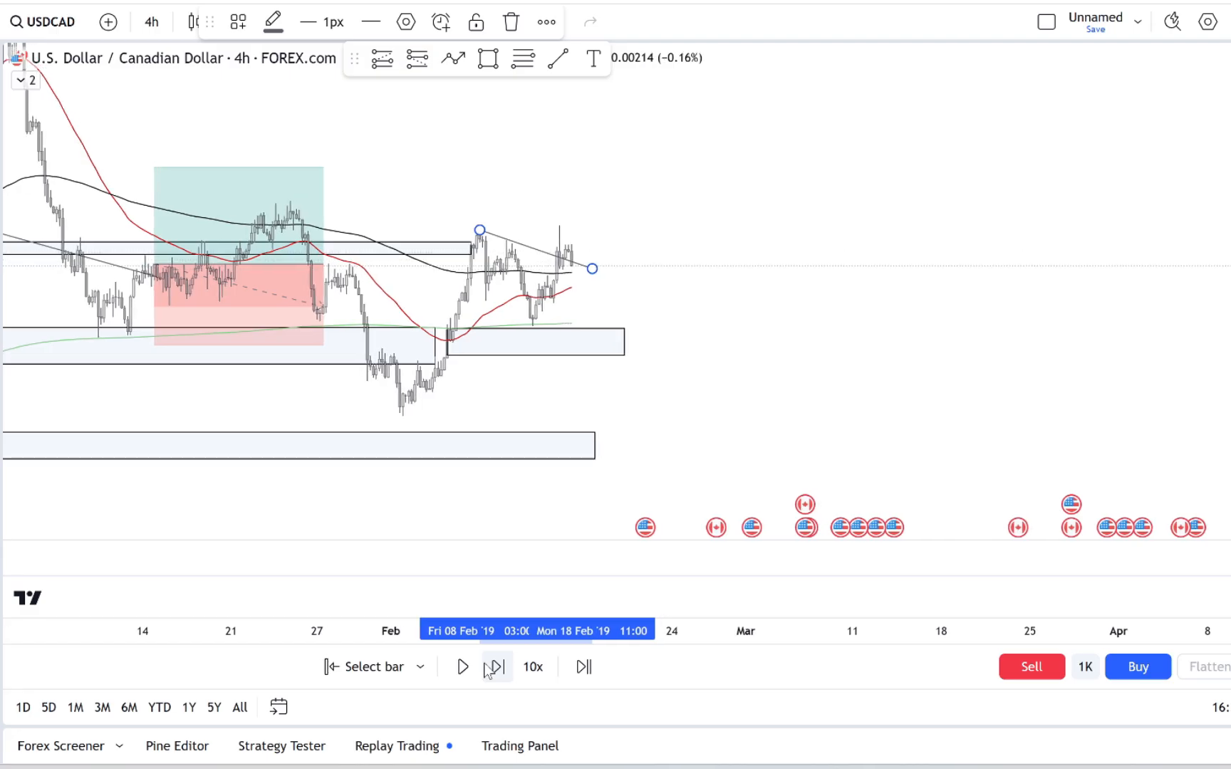
left_click(495, 667)
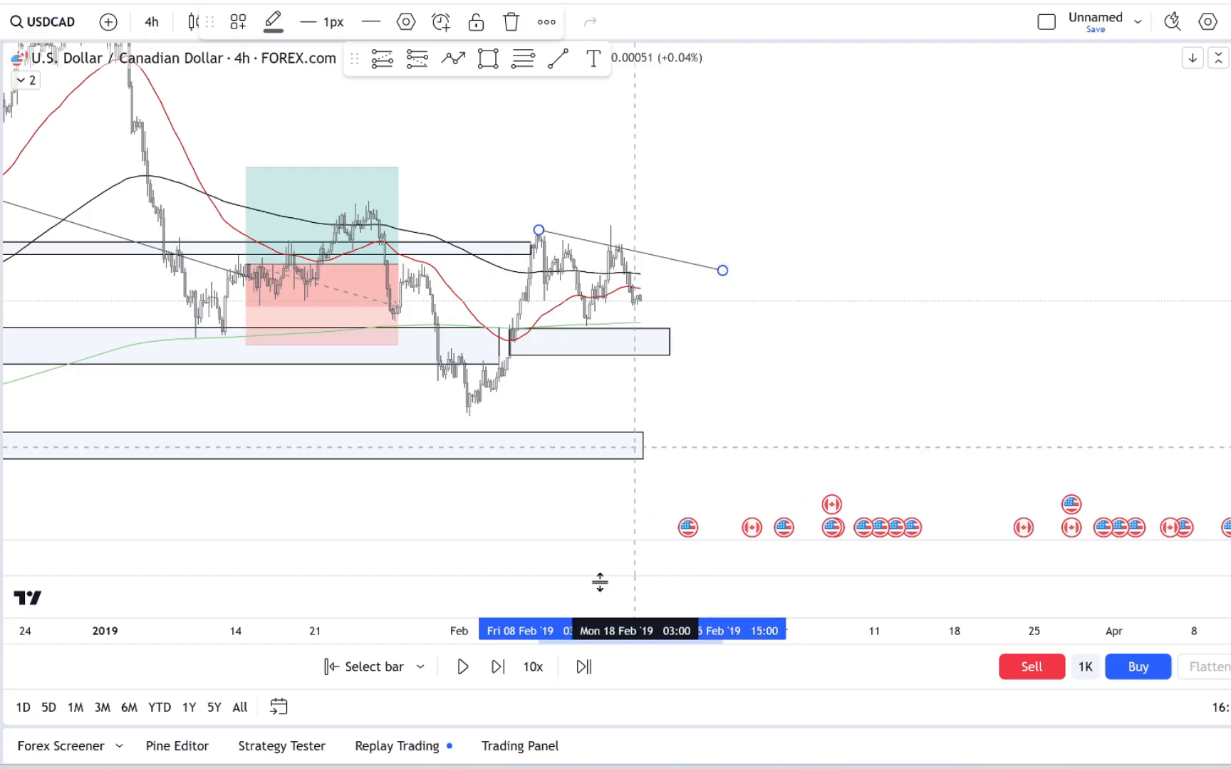
left_click(497, 667)
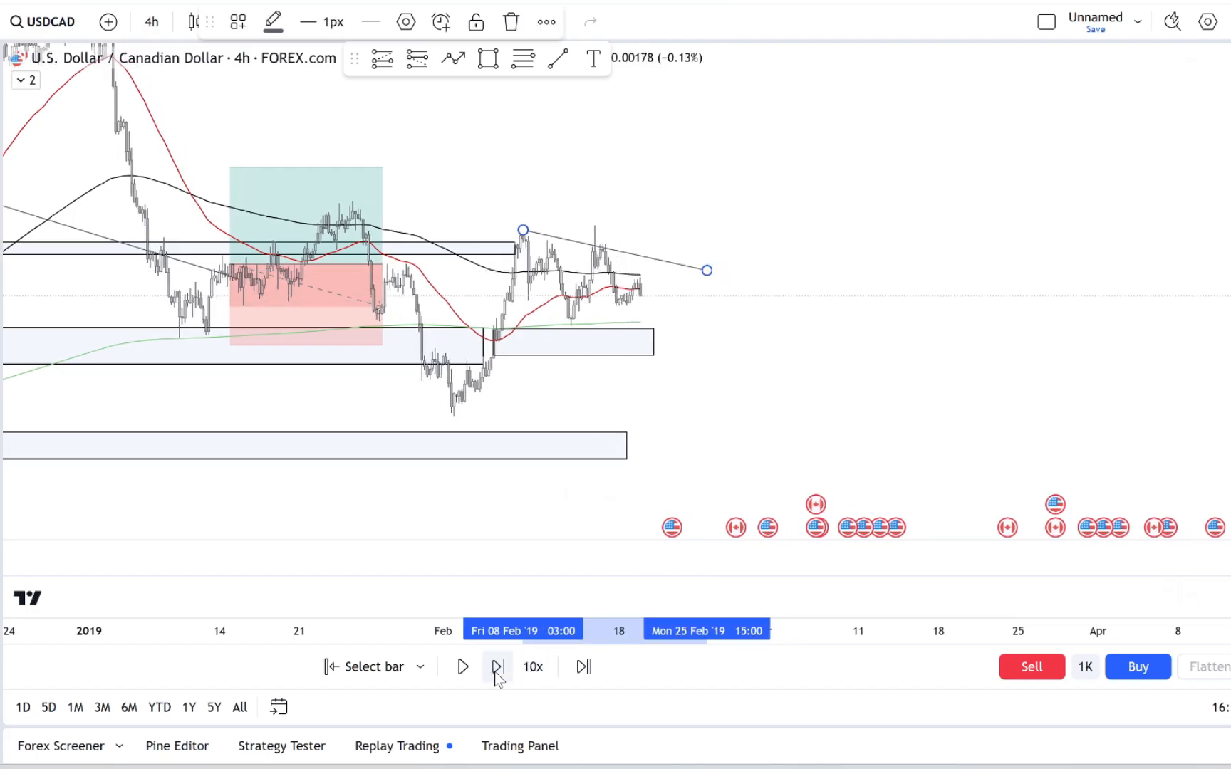
left_click(499, 667)
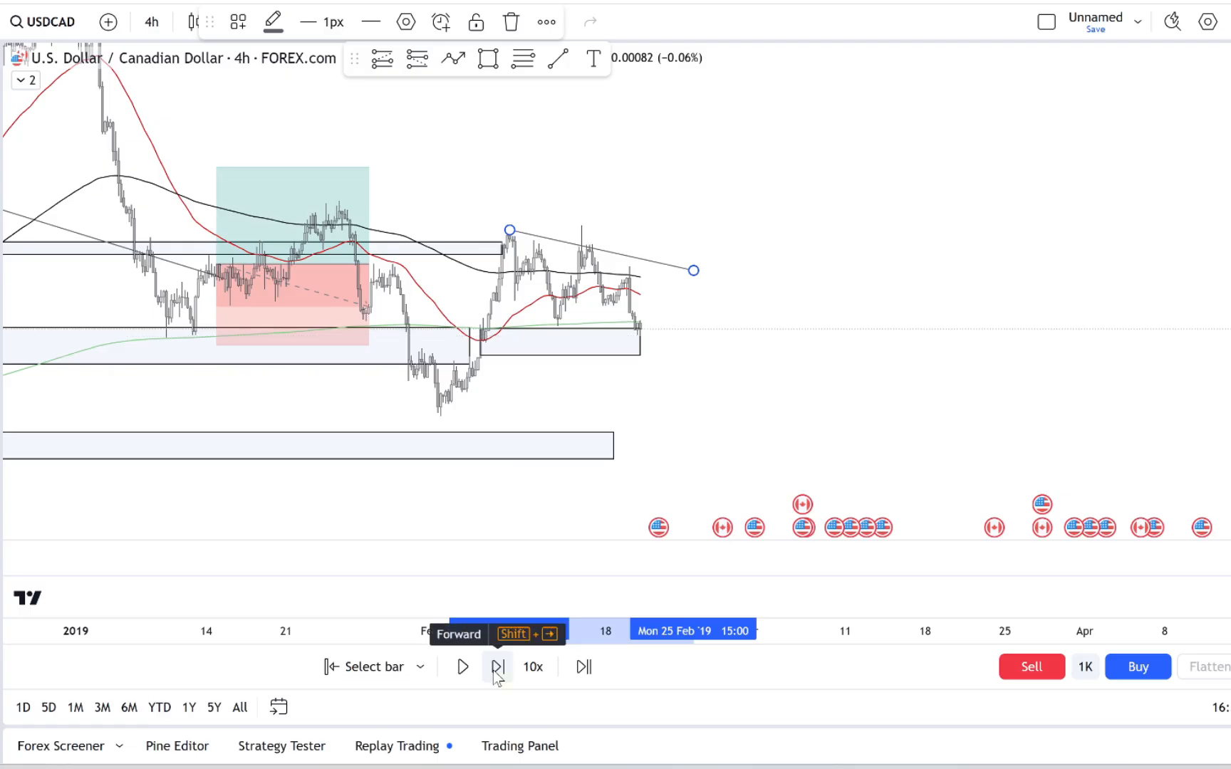
left_click(497, 667)
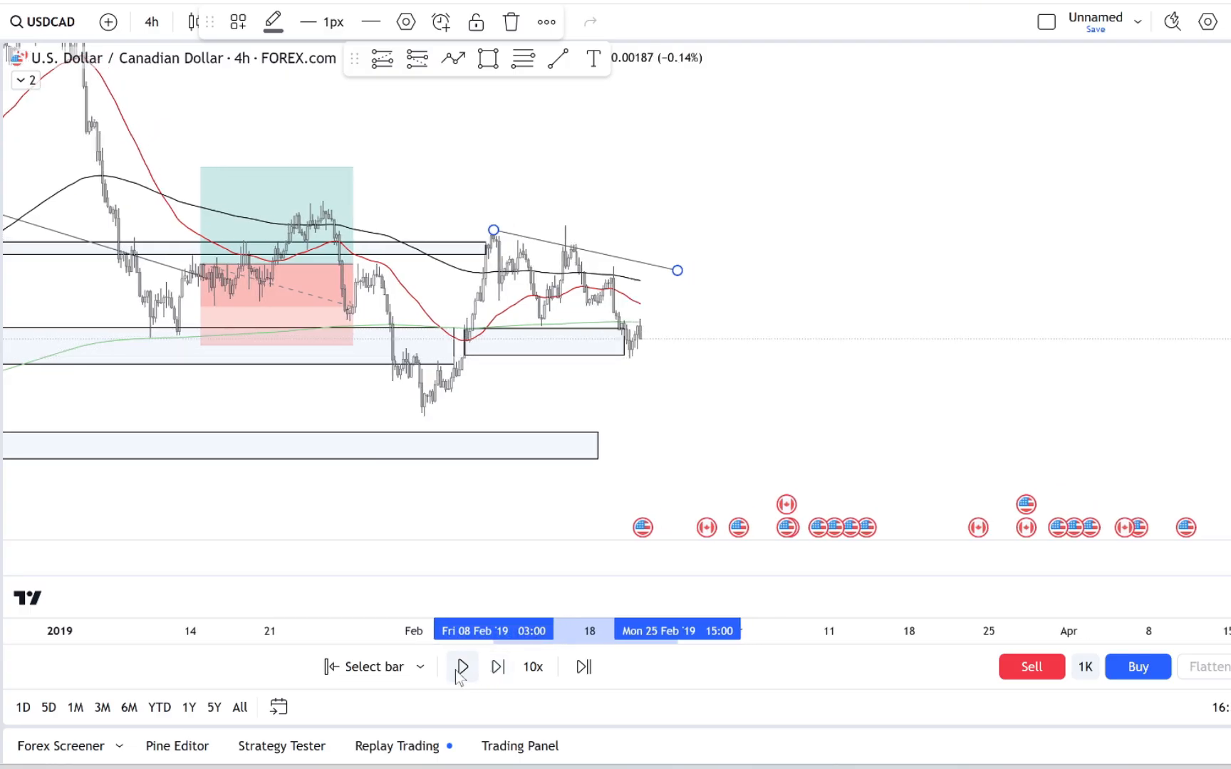
- Play the replay into early March until price breaks above the trendline, then pause
left_click(462, 667)
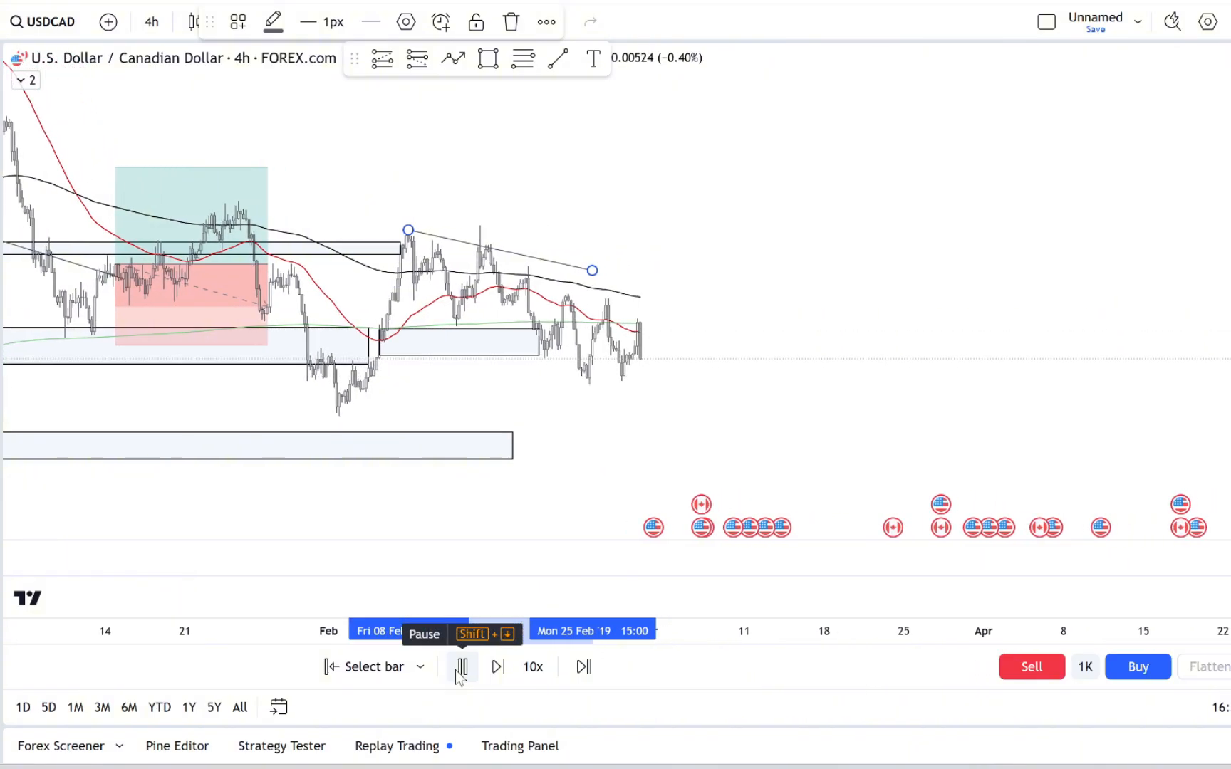
left_click(461, 666)
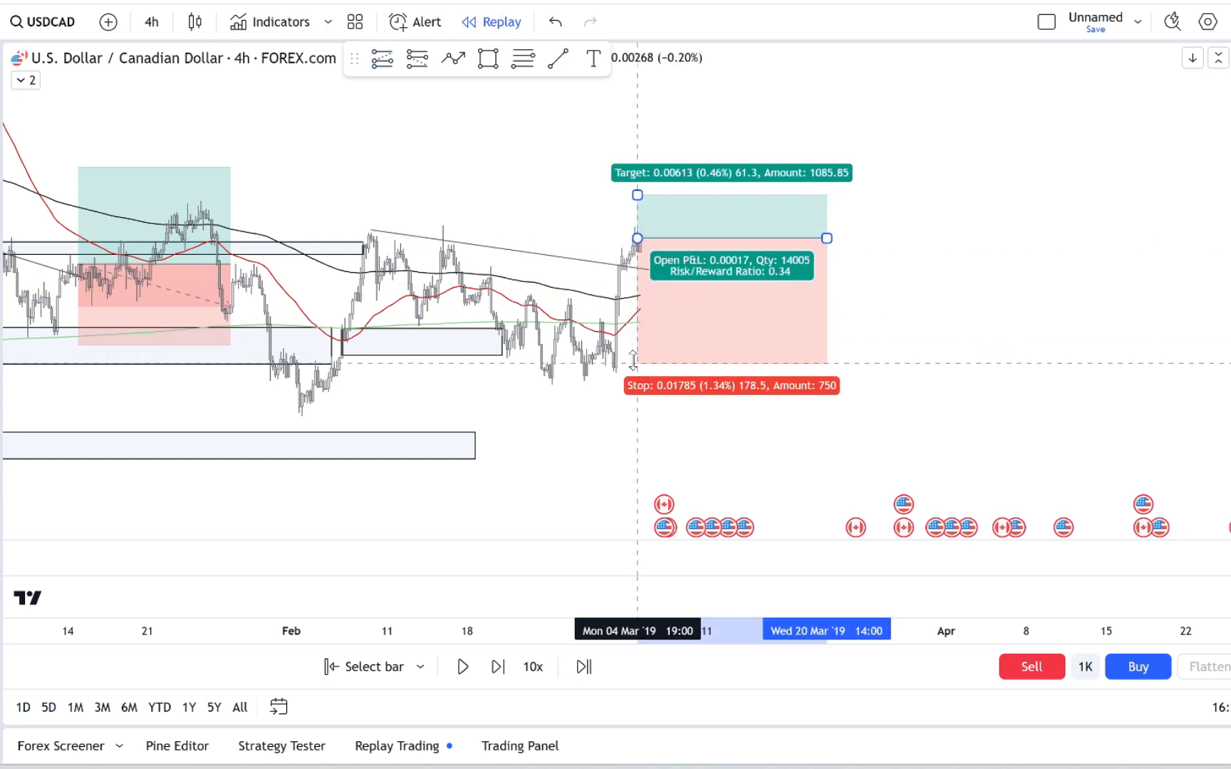
- Tighten the long position to a 0.39% stop just below entry and a 0.72% target
left_click_drag(634, 386, 634, 362)
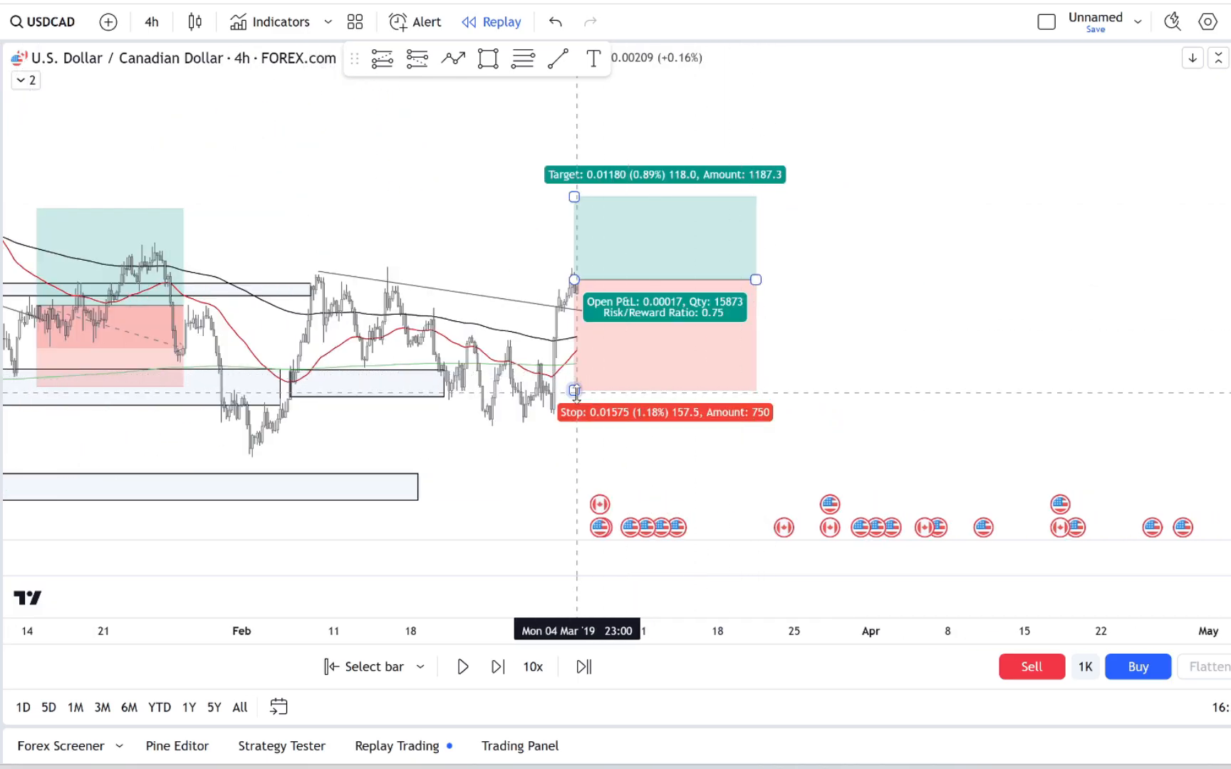
left_click_drag(574, 391, 587, 325)
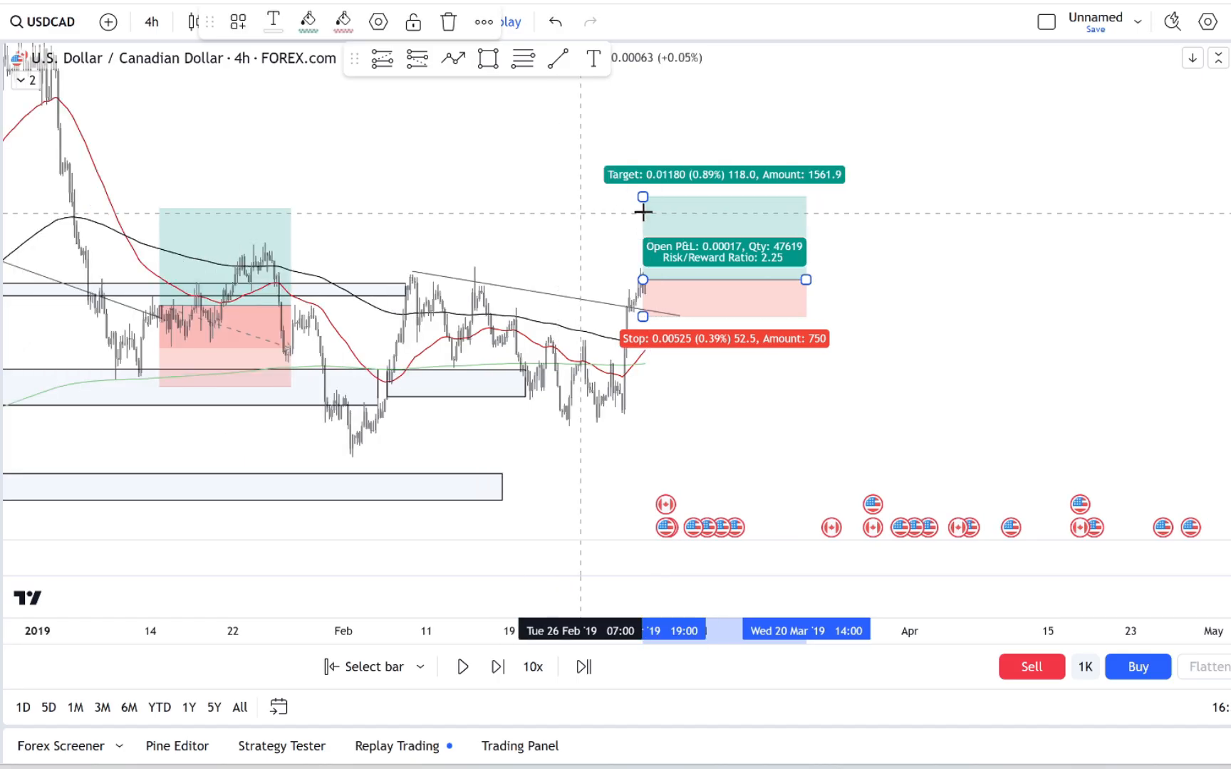
left_click_drag(643, 196, 643, 211)
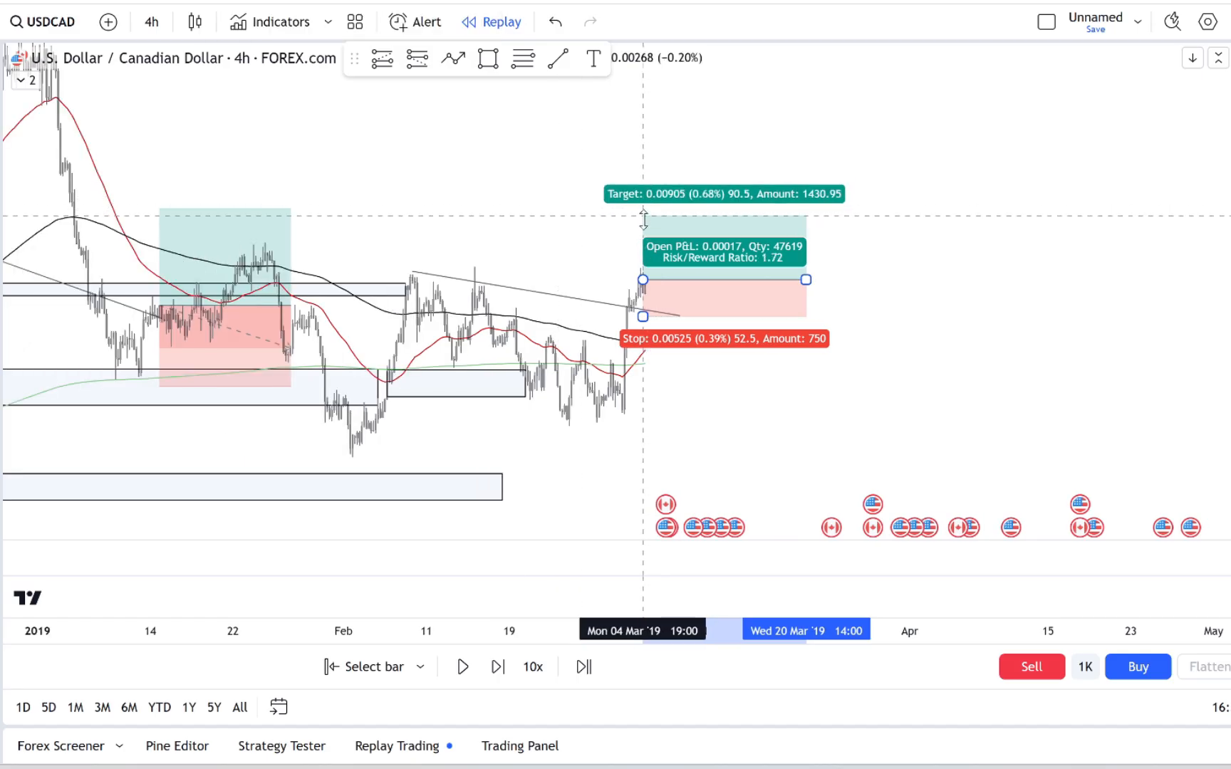
left_click_drag(643, 223, 642, 212)
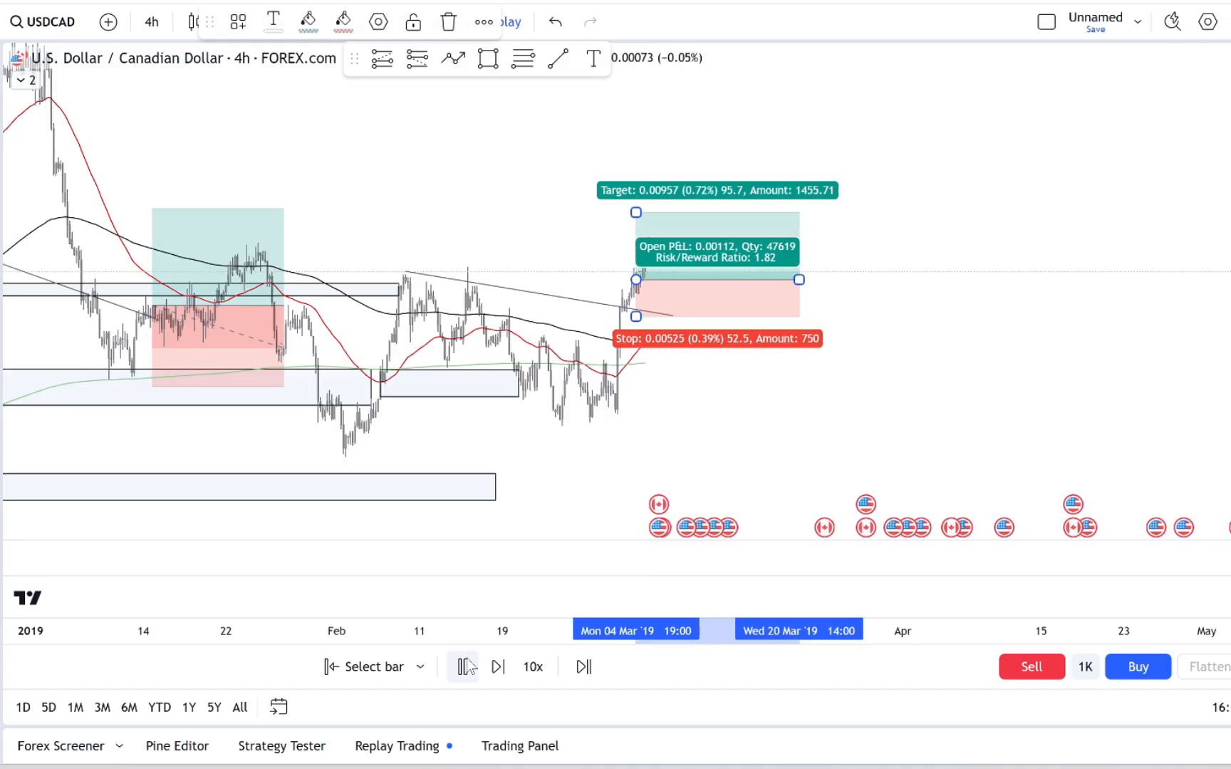
- Replay until the target fills, then trim the closed position box to the trade's span
left_click(463, 667)
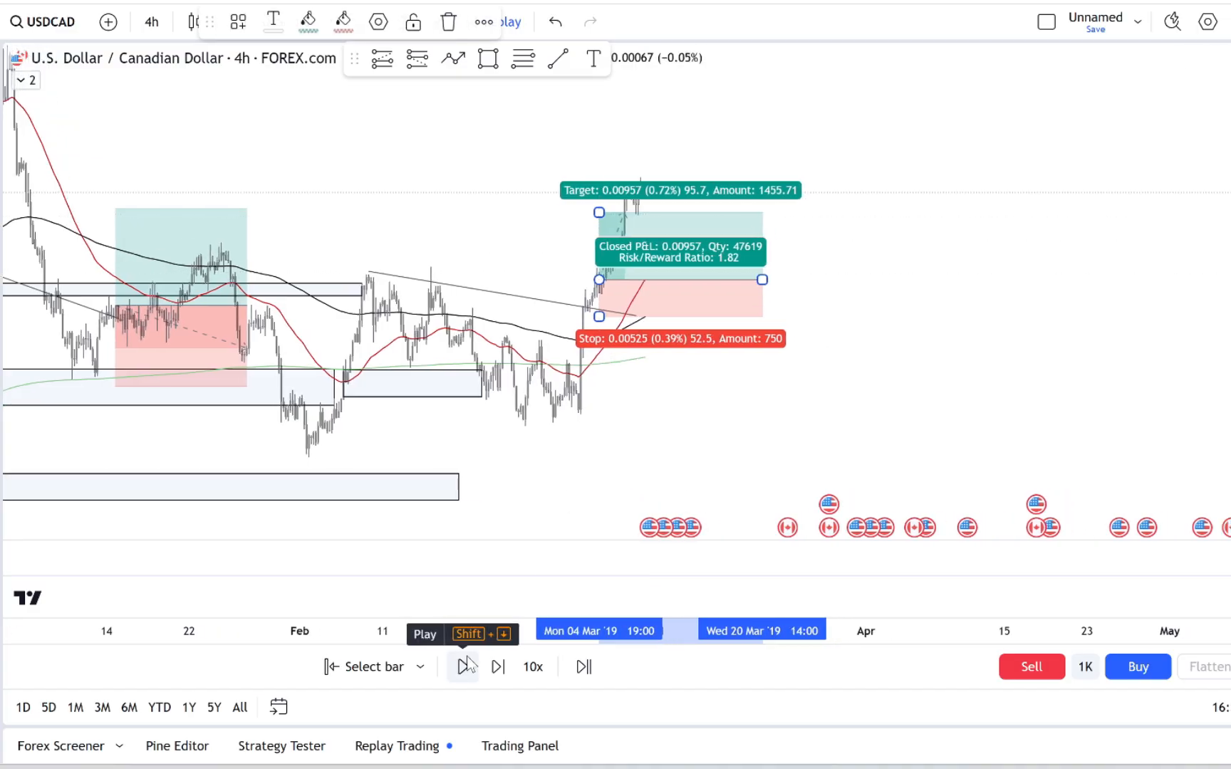
left_click(463, 666)
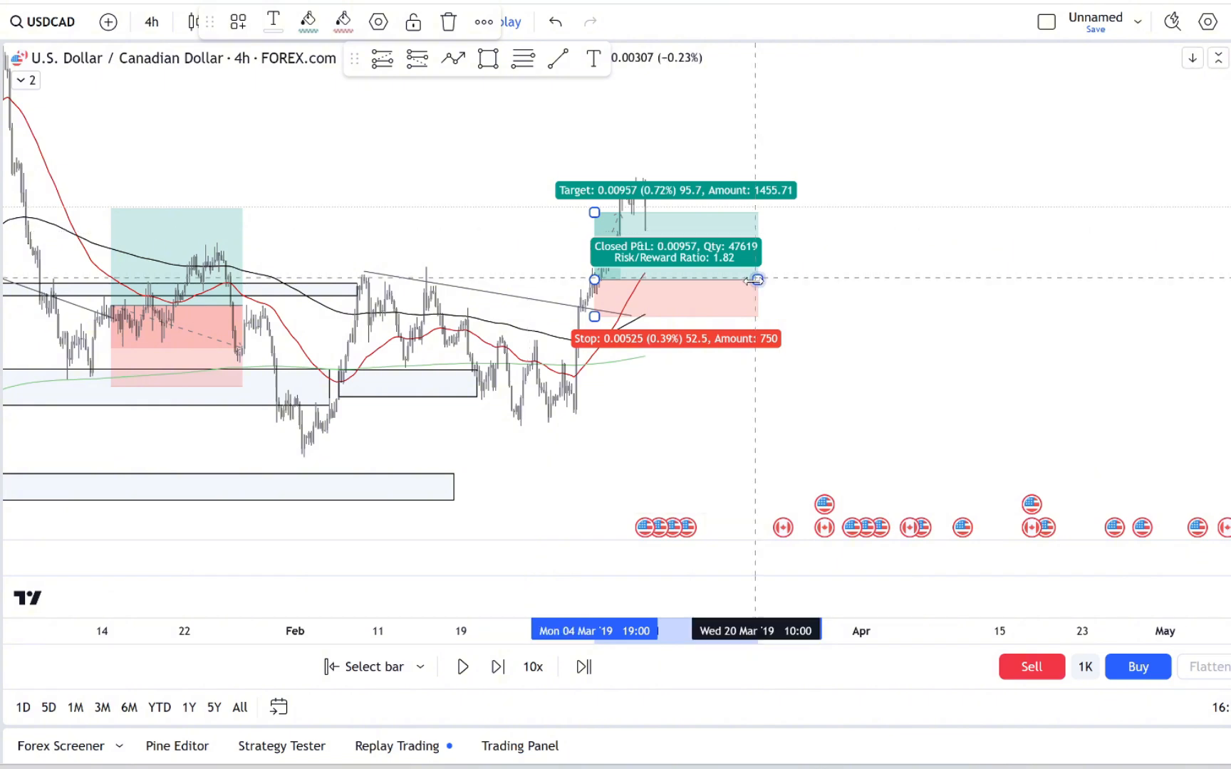
left_click_drag(757, 279, 620, 279)
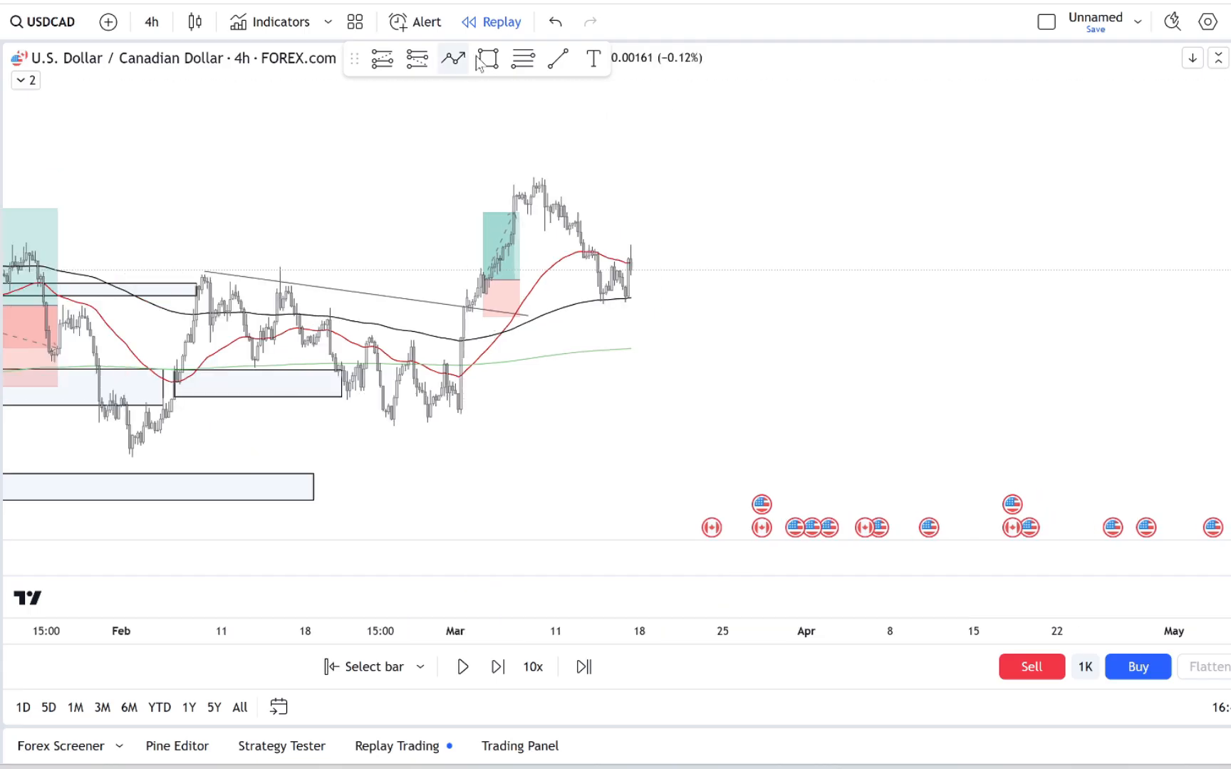
- Mark a zone over the March pullback lows and a falling trendline from the Mar 8 high
left_click(487, 58)
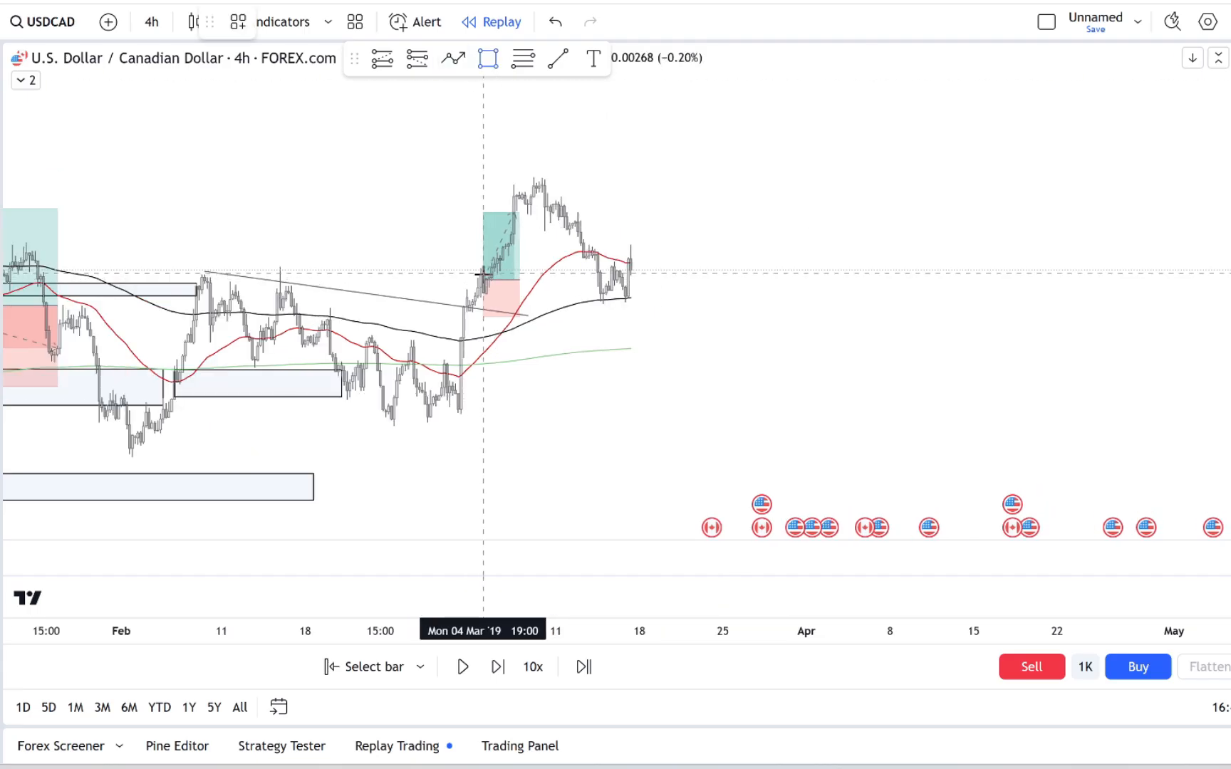
left_click_drag(484, 275, 700, 296)
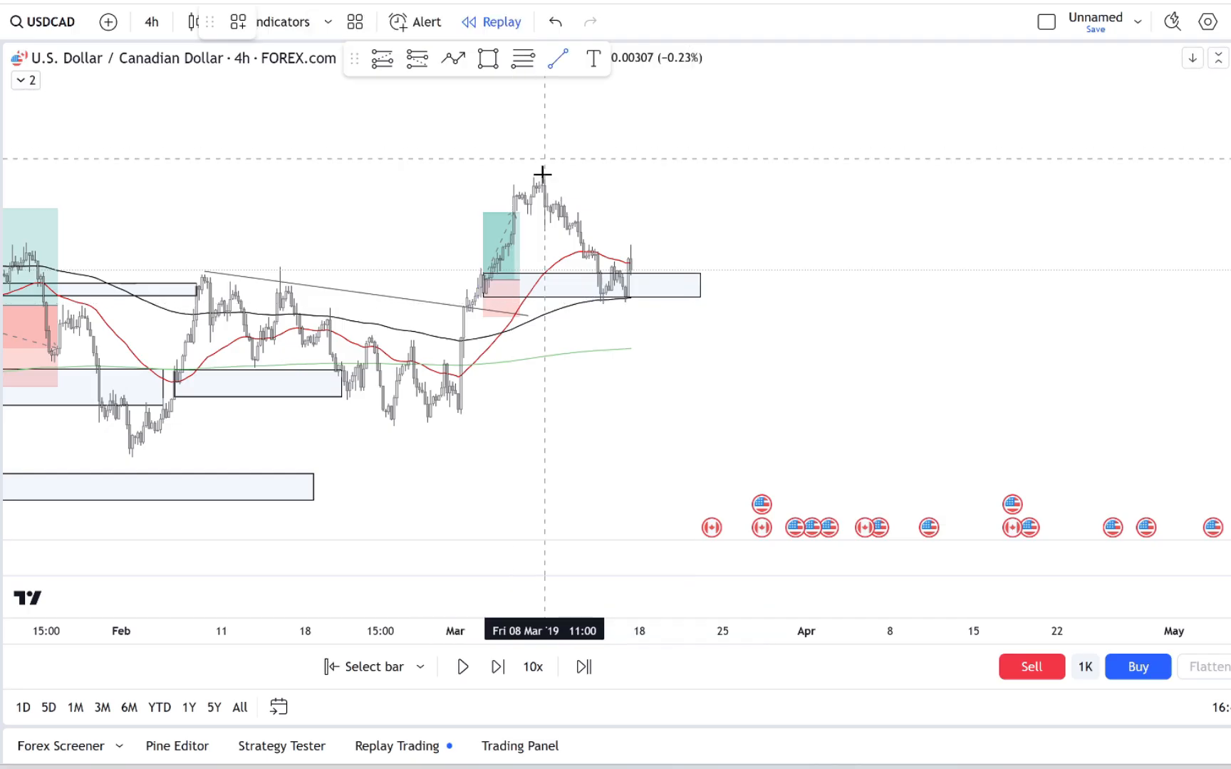
left_click_drag(541, 173, 655, 283)
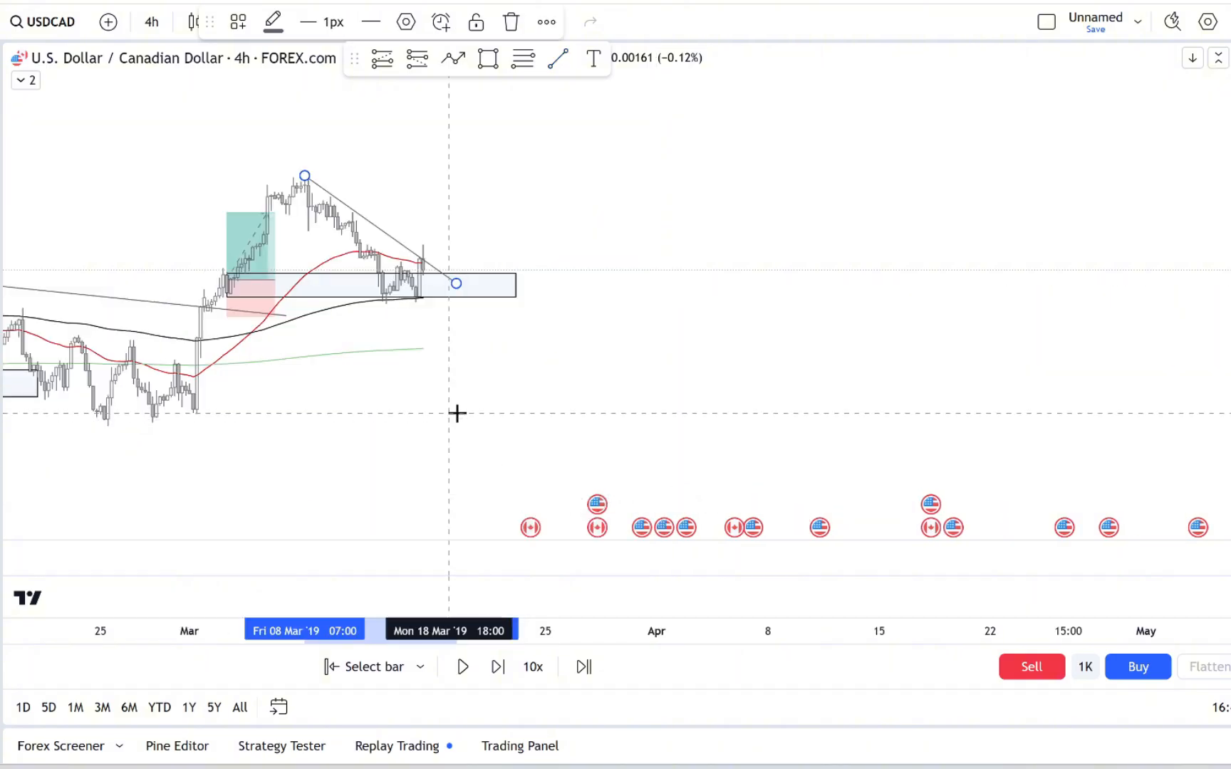
- Advance the replay a few bars past the new drawings
left_click(498, 667)
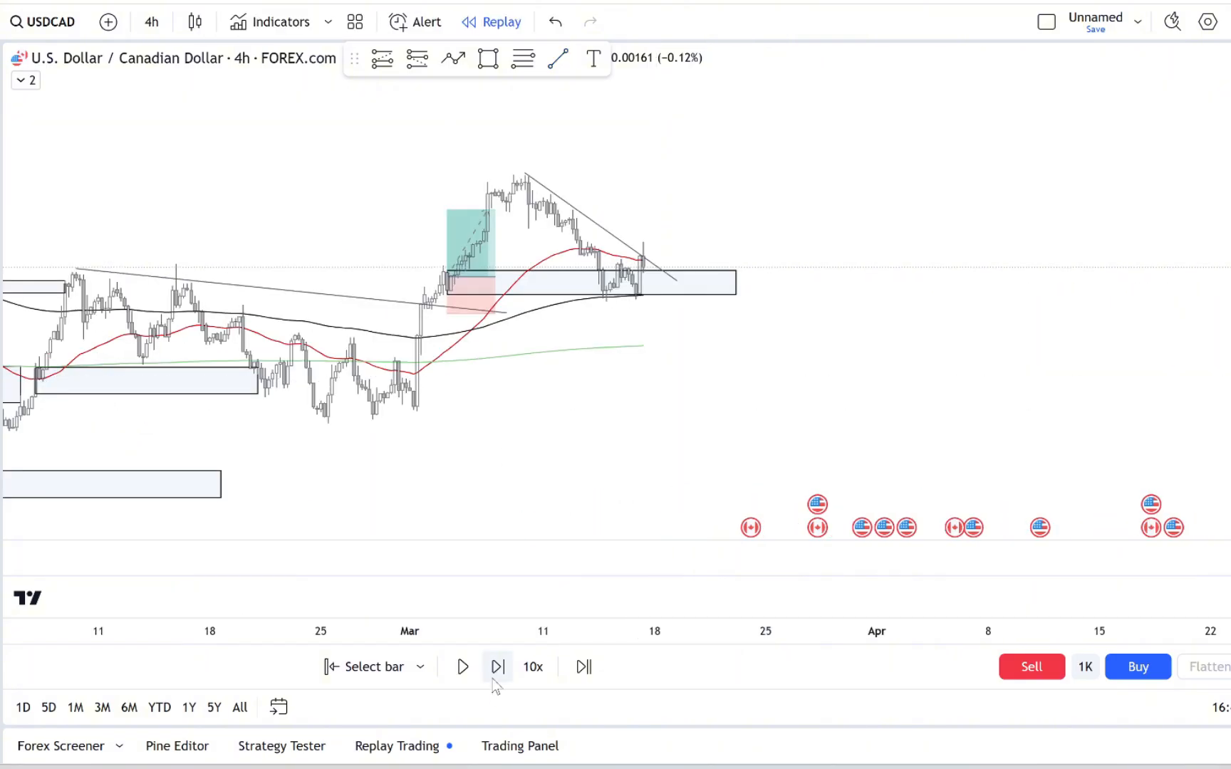
left_click(497, 667)
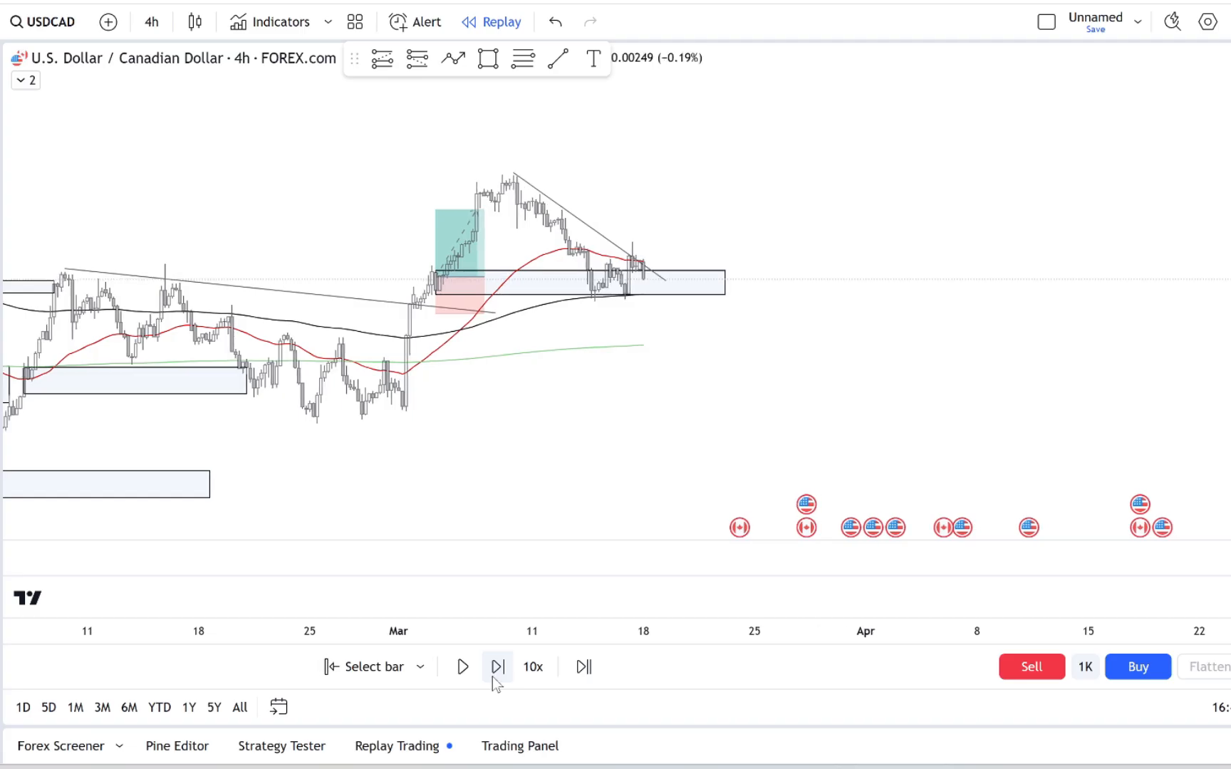
left_click(497, 667)
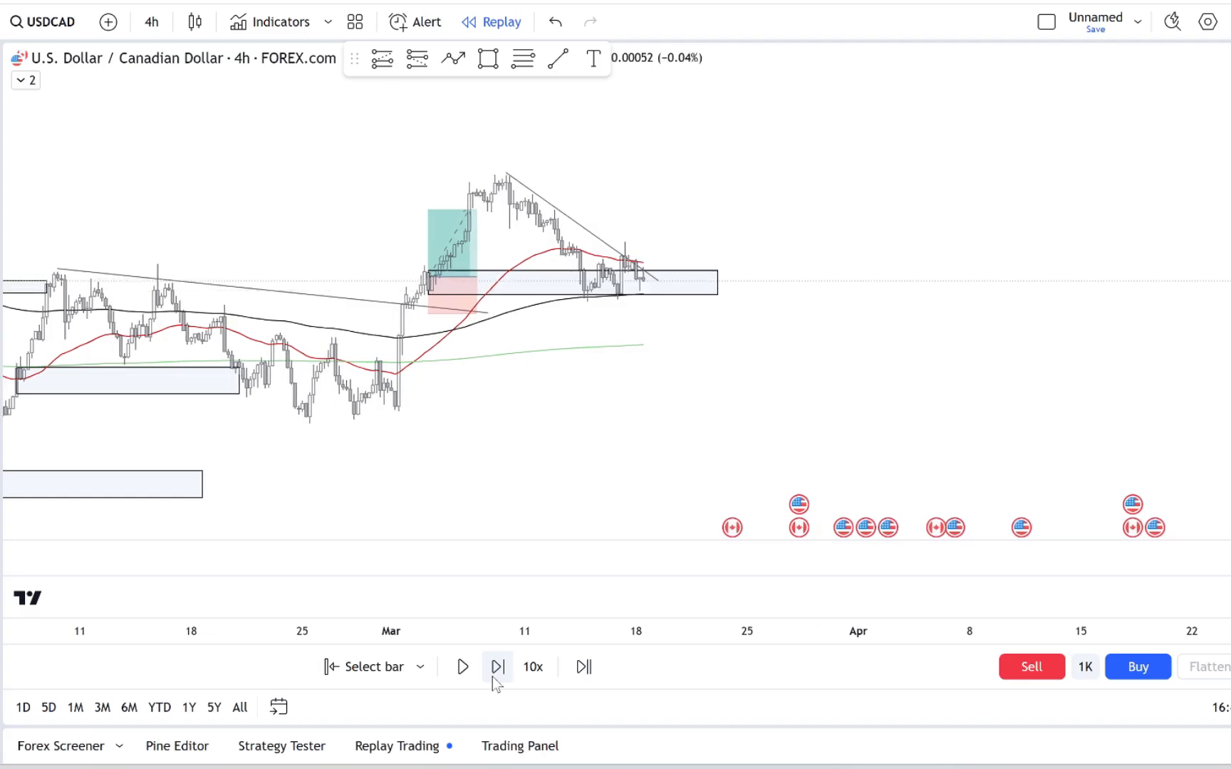
left_click(497, 666)
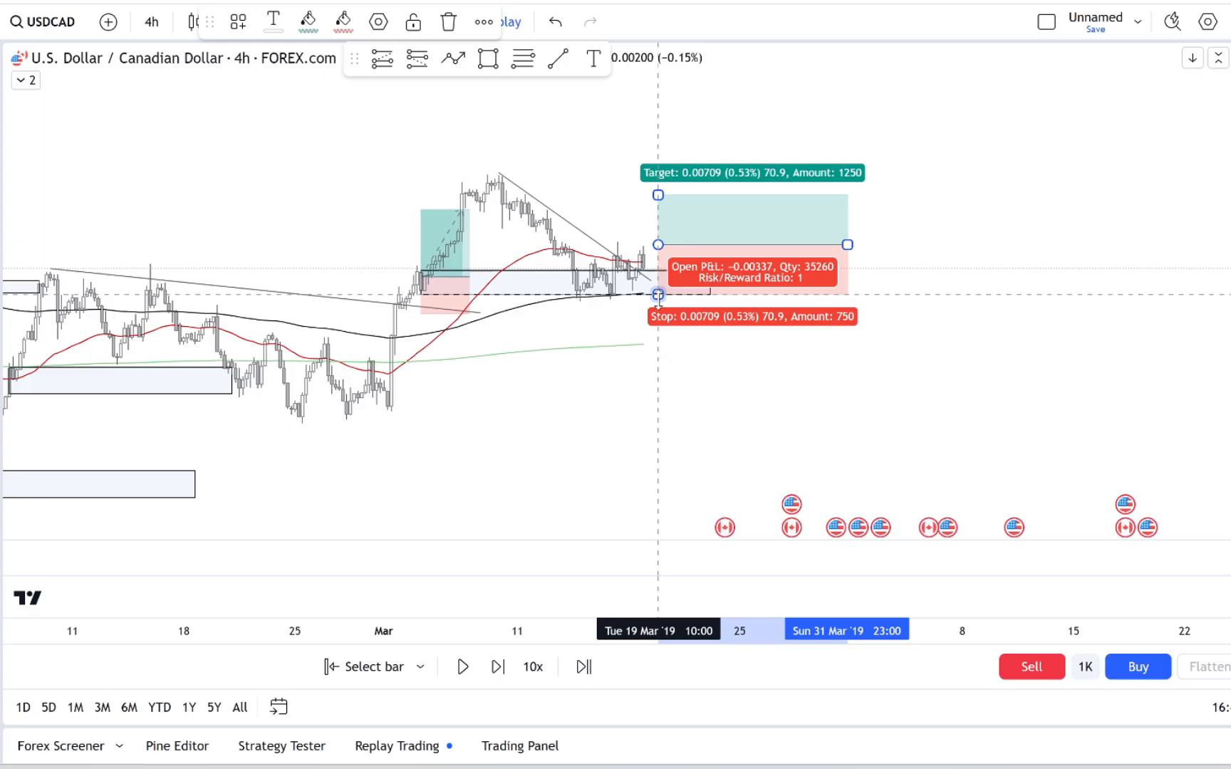
- Lower the stop beneath the zone and replay bars forward through late March
left_click_drag(658, 296, 658, 305)
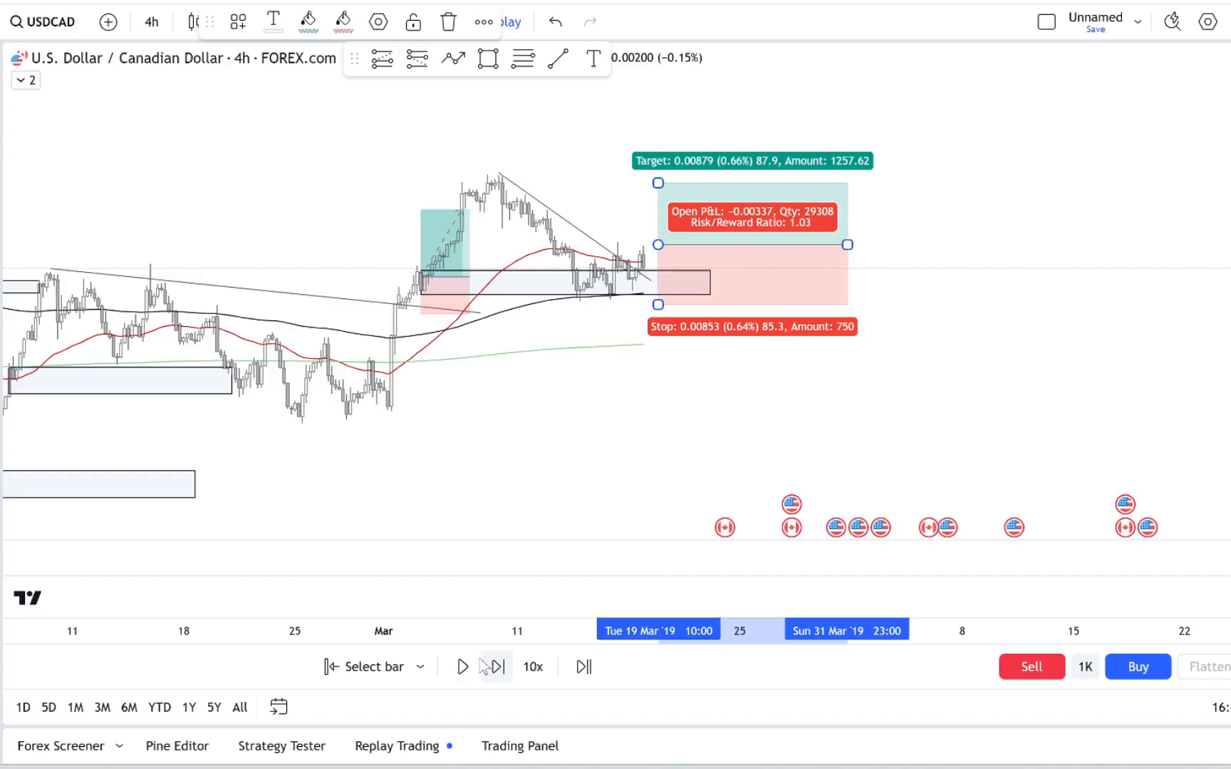
left_click(461, 667)
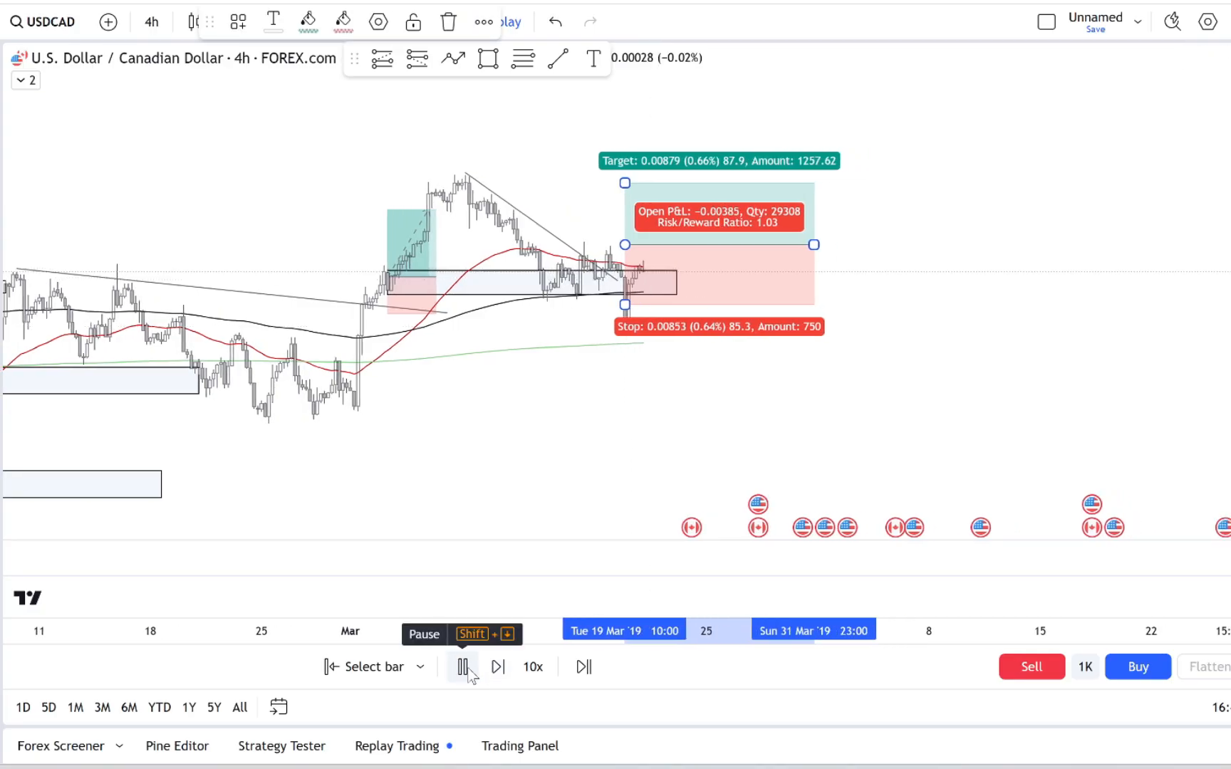
left_click(461, 667)
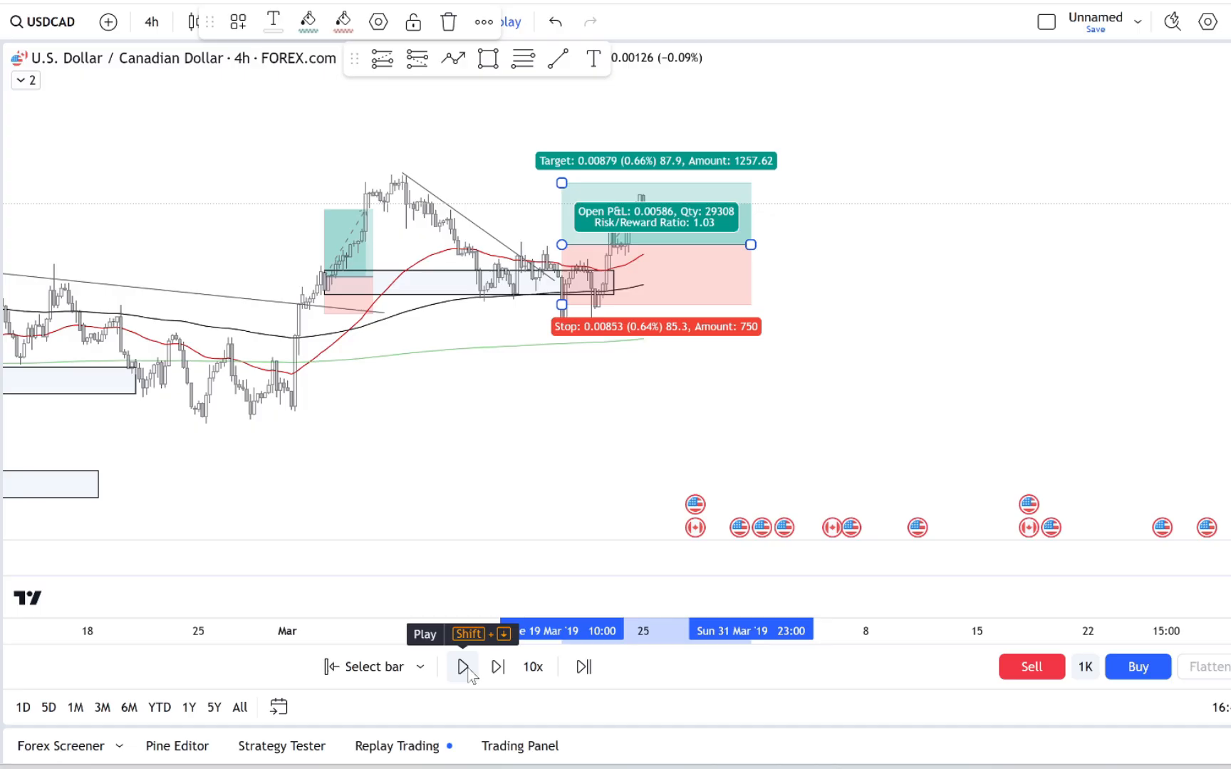
left_click(497, 667)
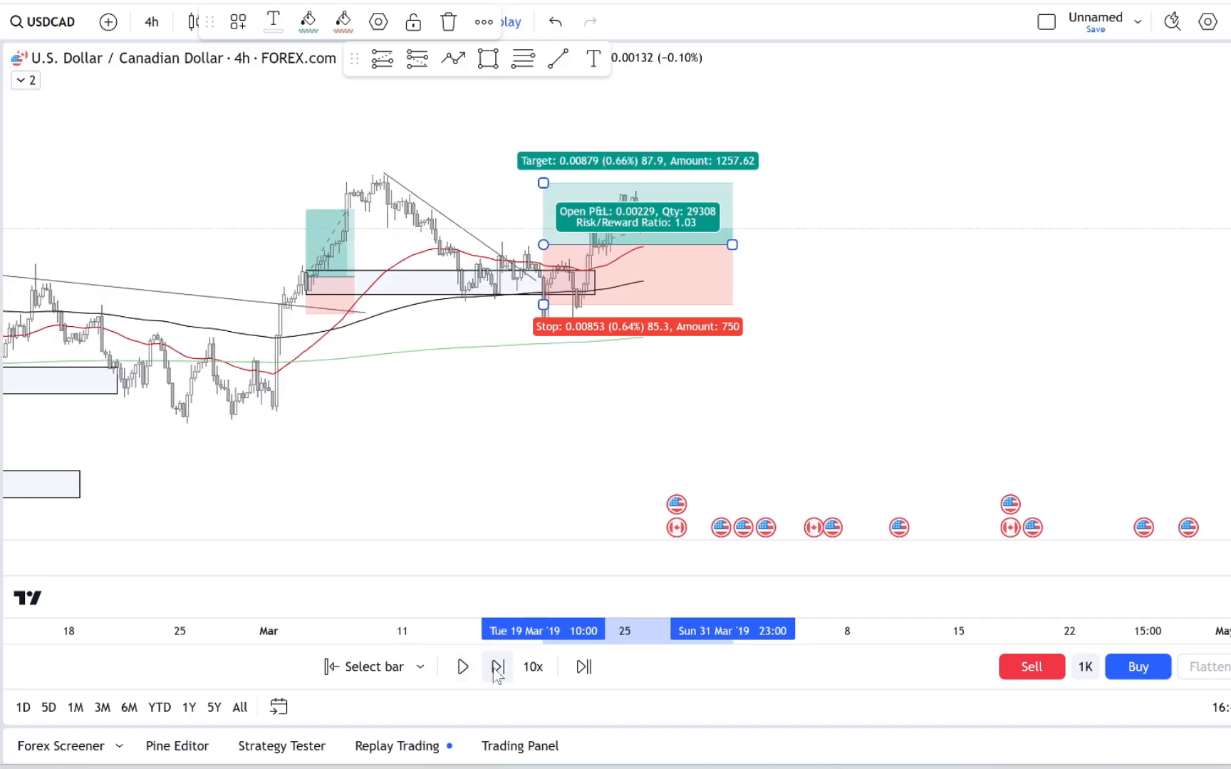
left_click(497, 667)
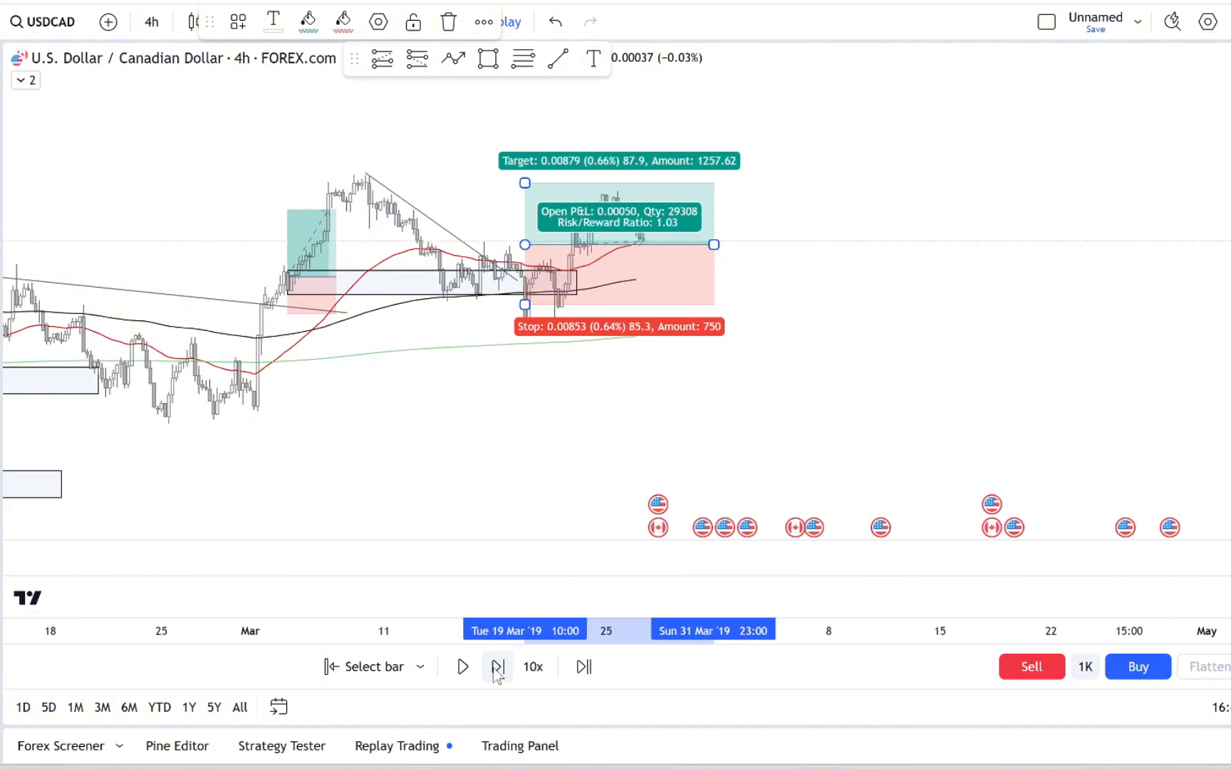
left_click(497, 667)
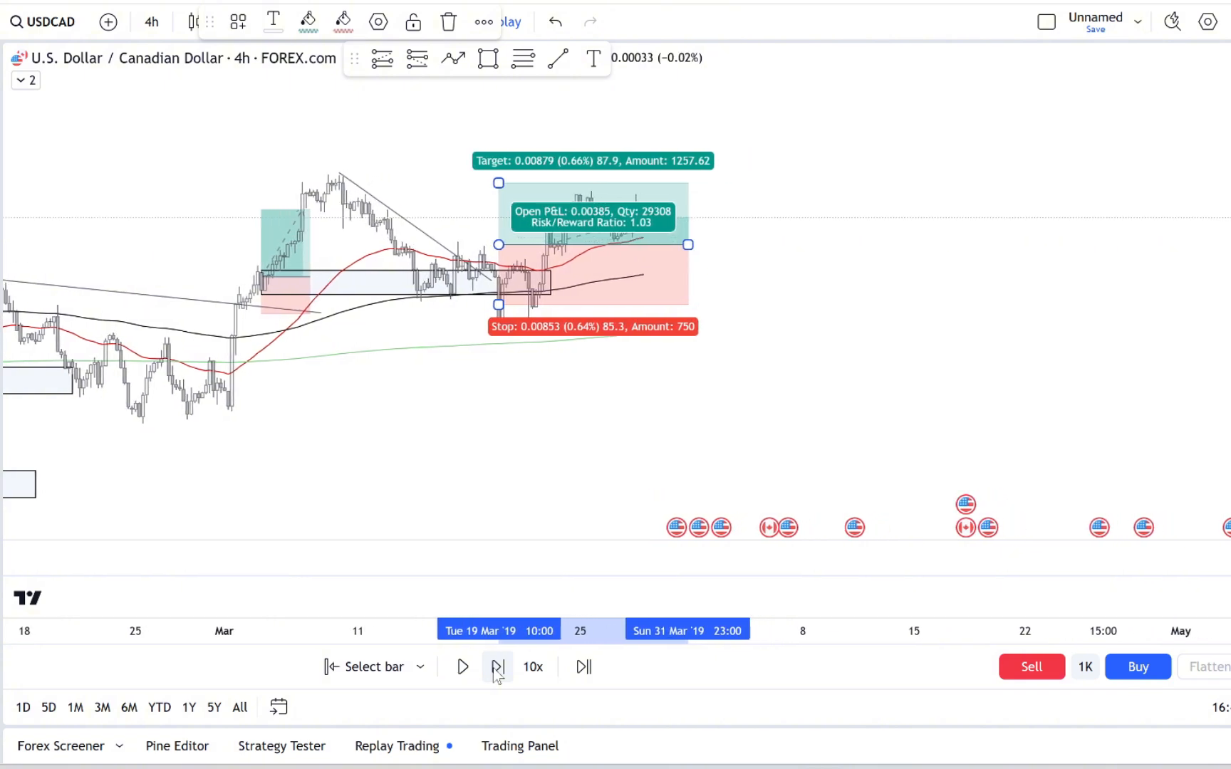
left_click(499, 667)
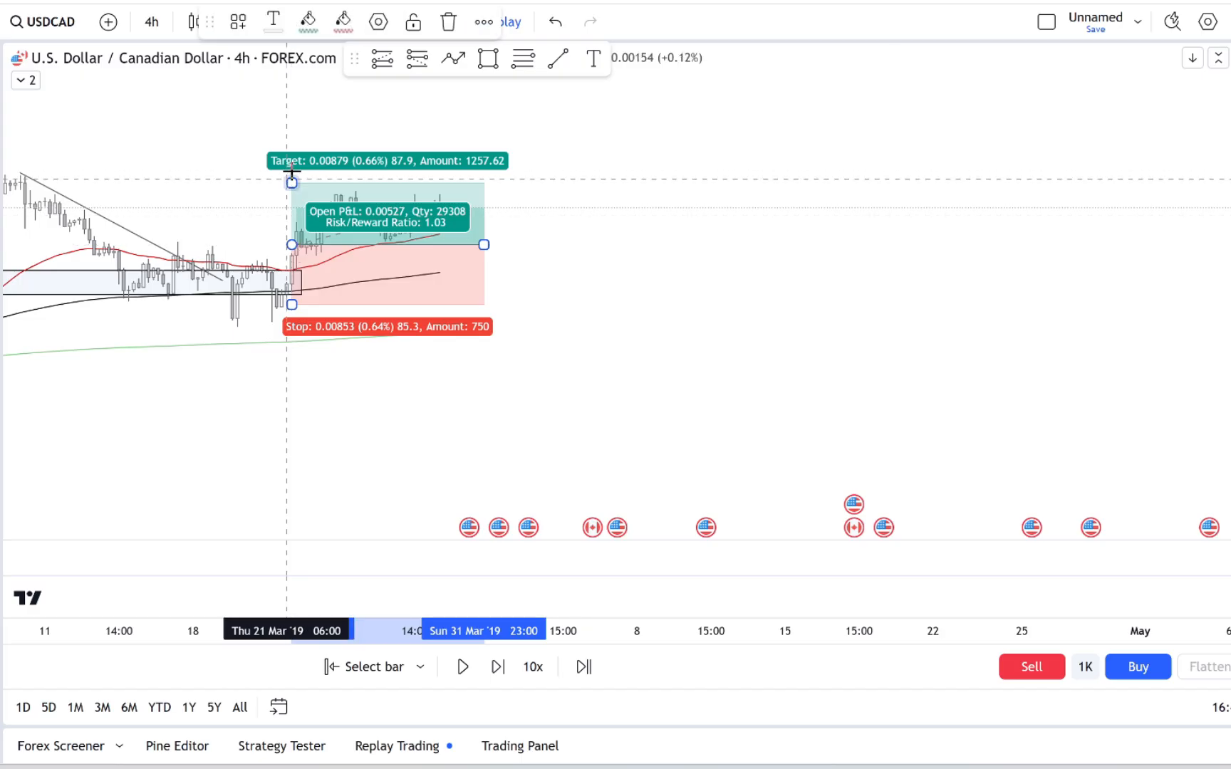
- Trim the target to 0.41% and replay until the long closes in profit, into mid-April
left_click_drag(291, 181, 291, 188)
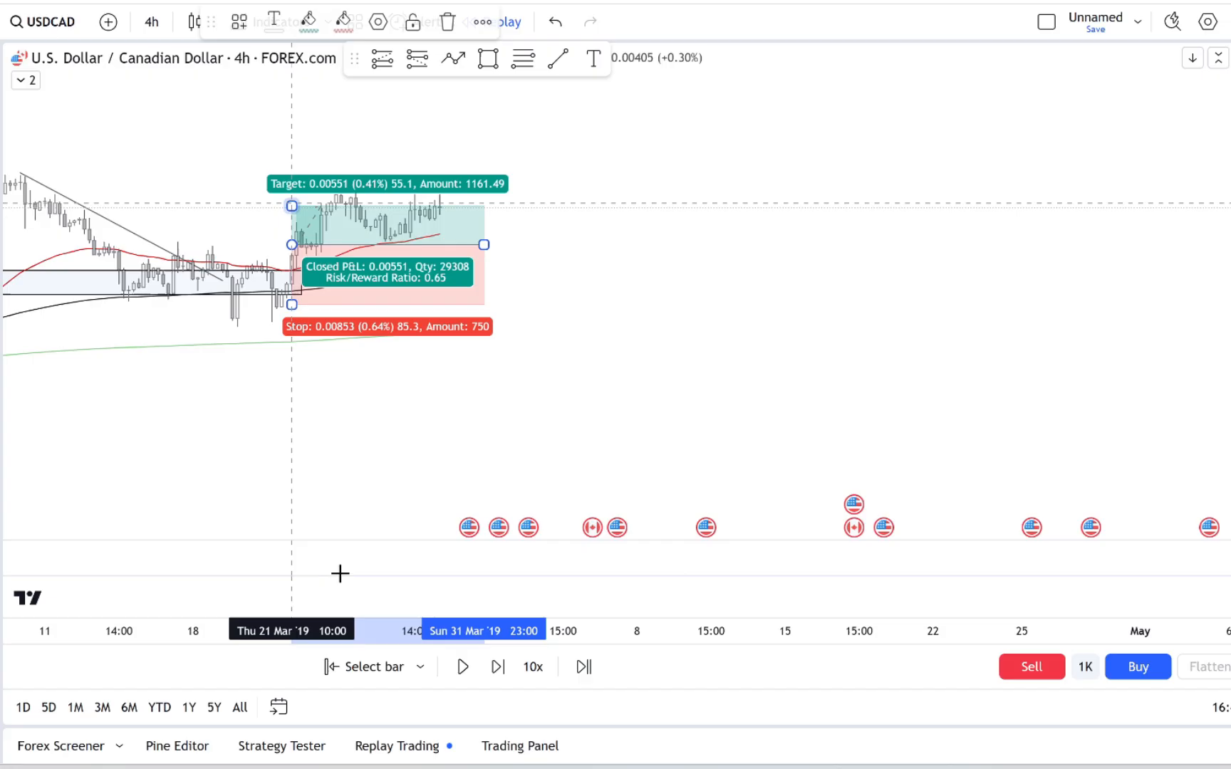
left_click(498, 667)
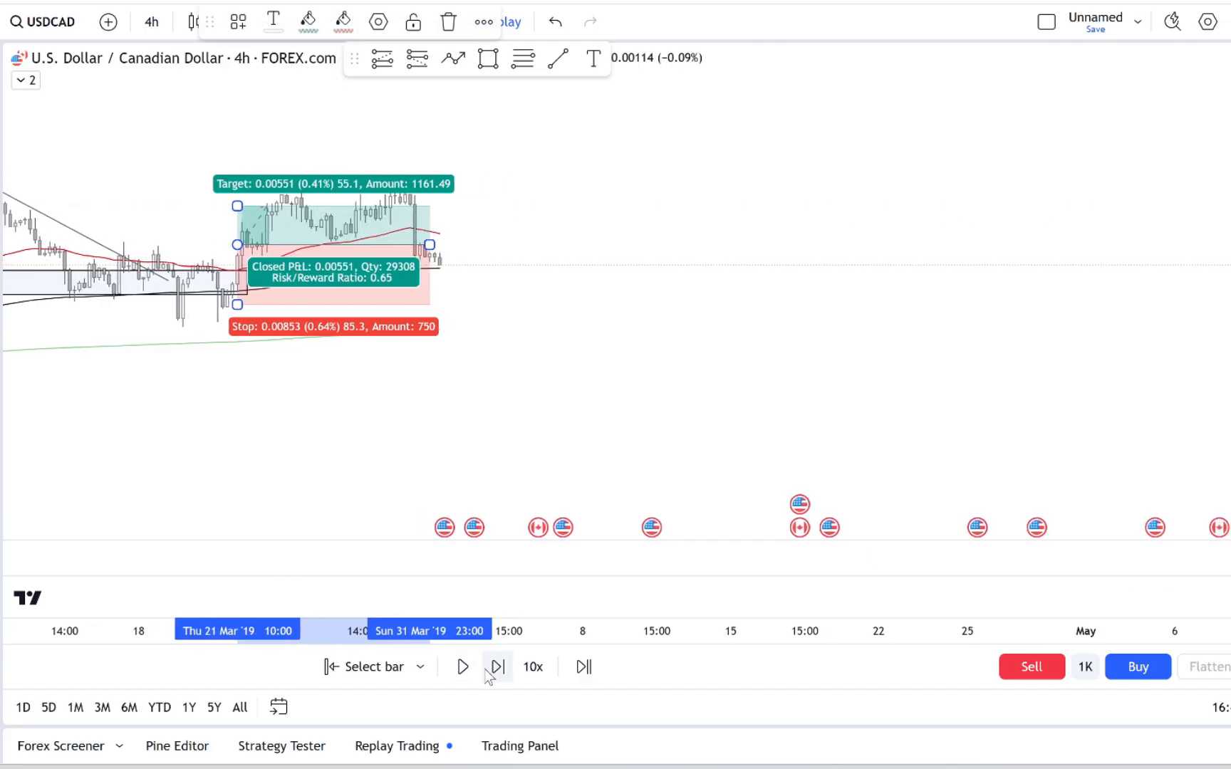
left_click(495, 666)
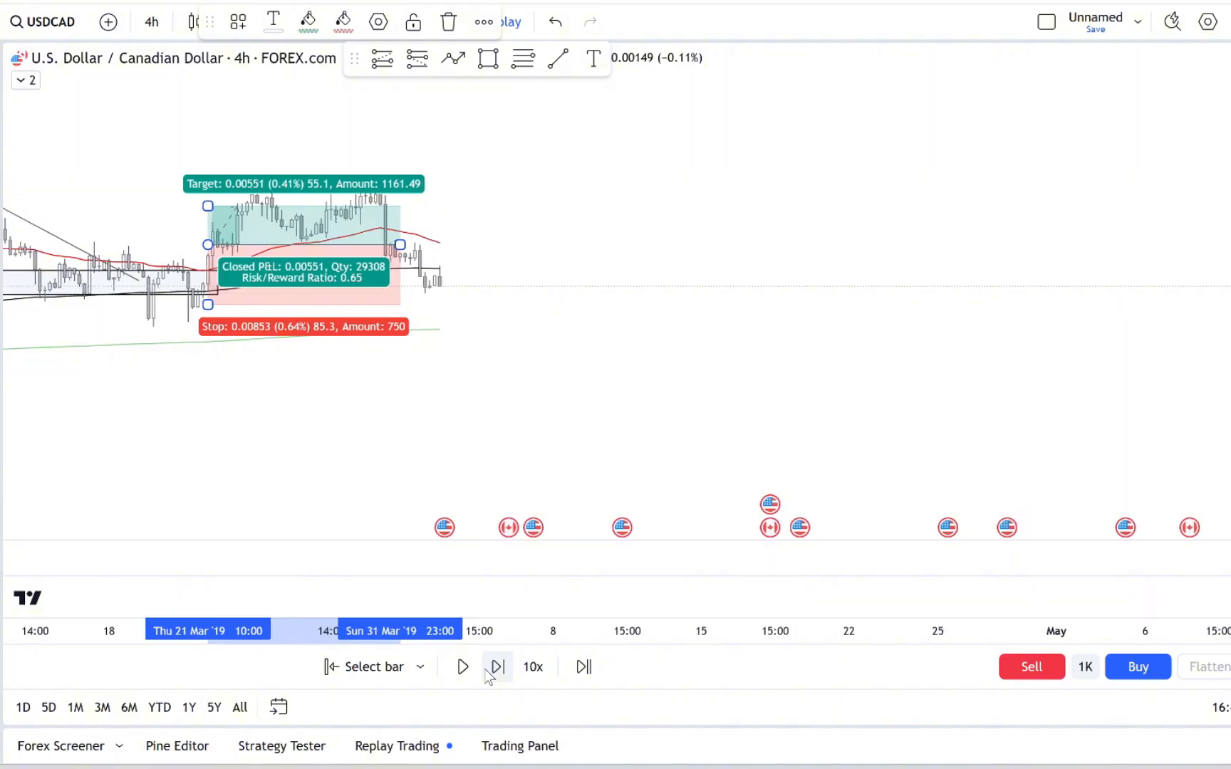
left_click(497, 667)
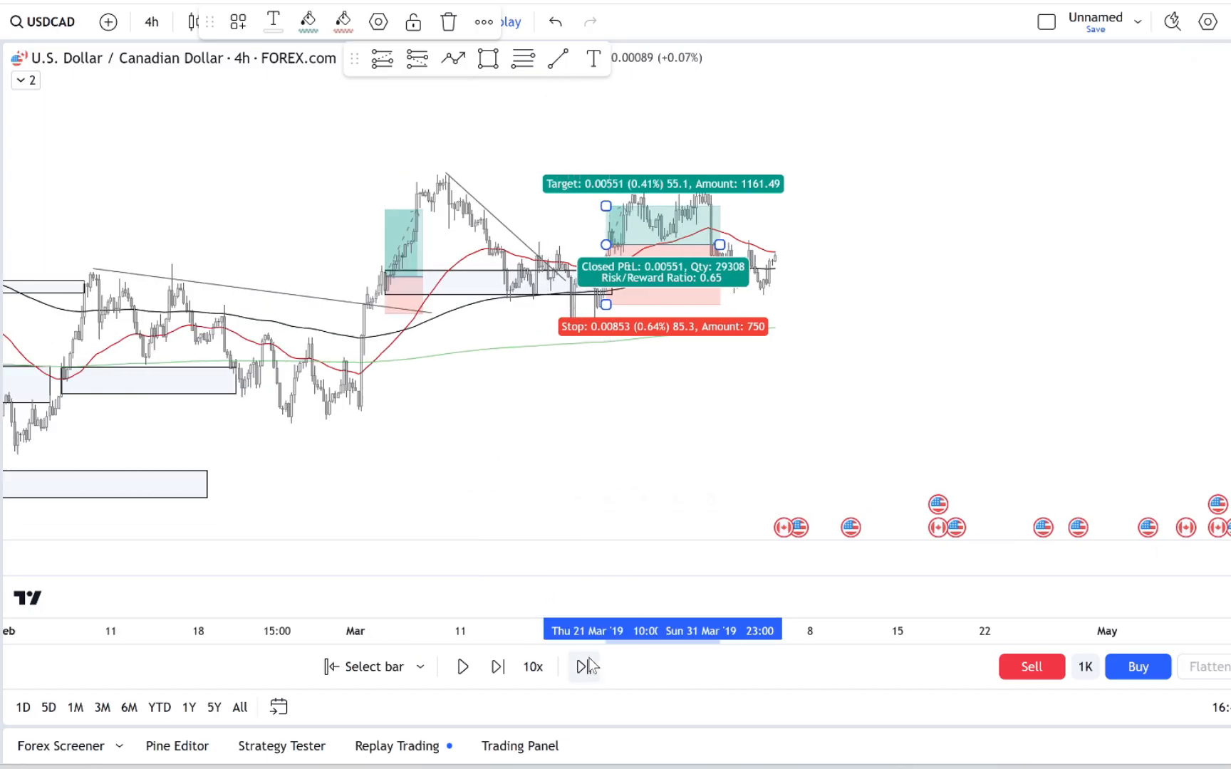
left_click(462, 666)
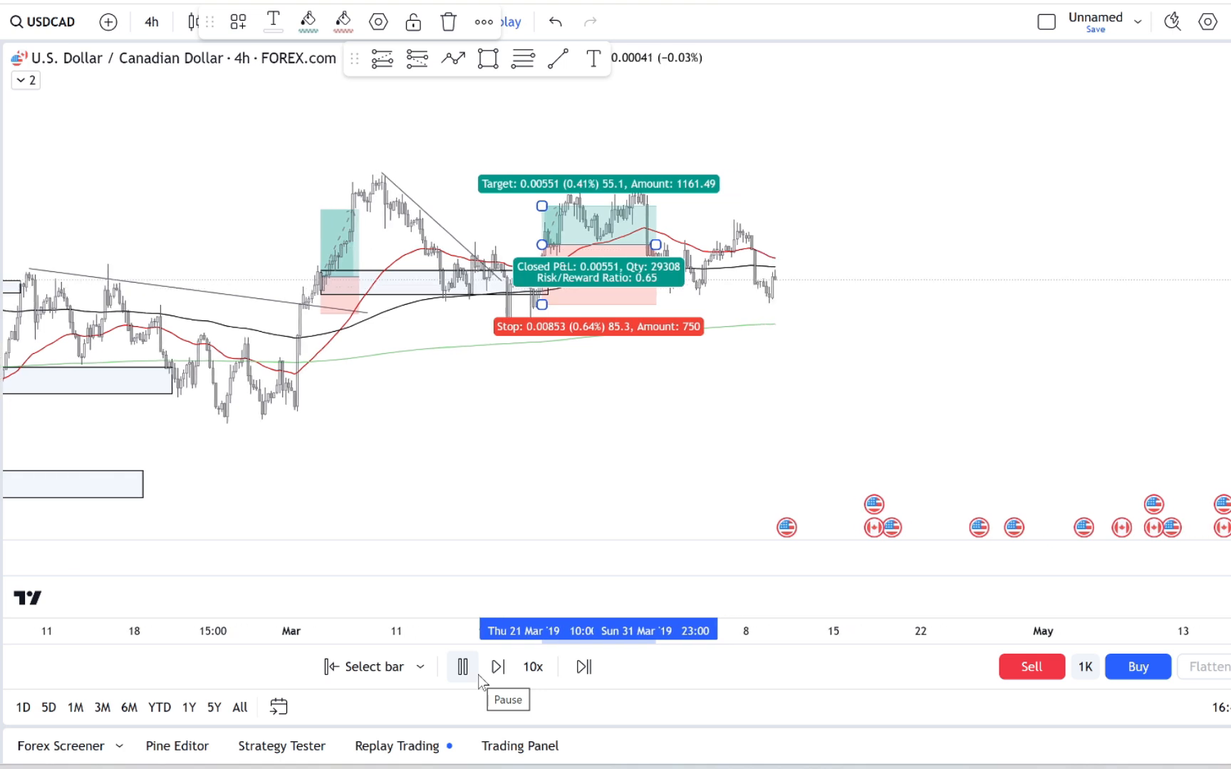
left_click(461, 667)
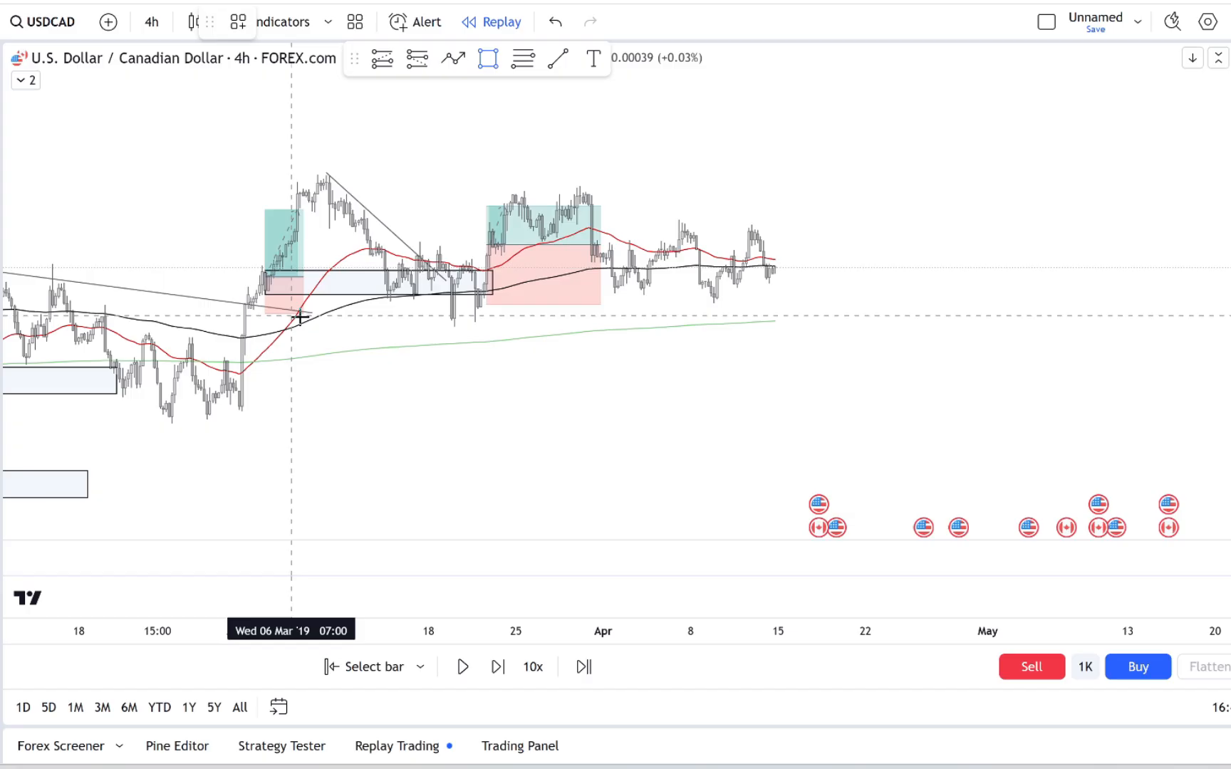
mouse_move(450, 322)
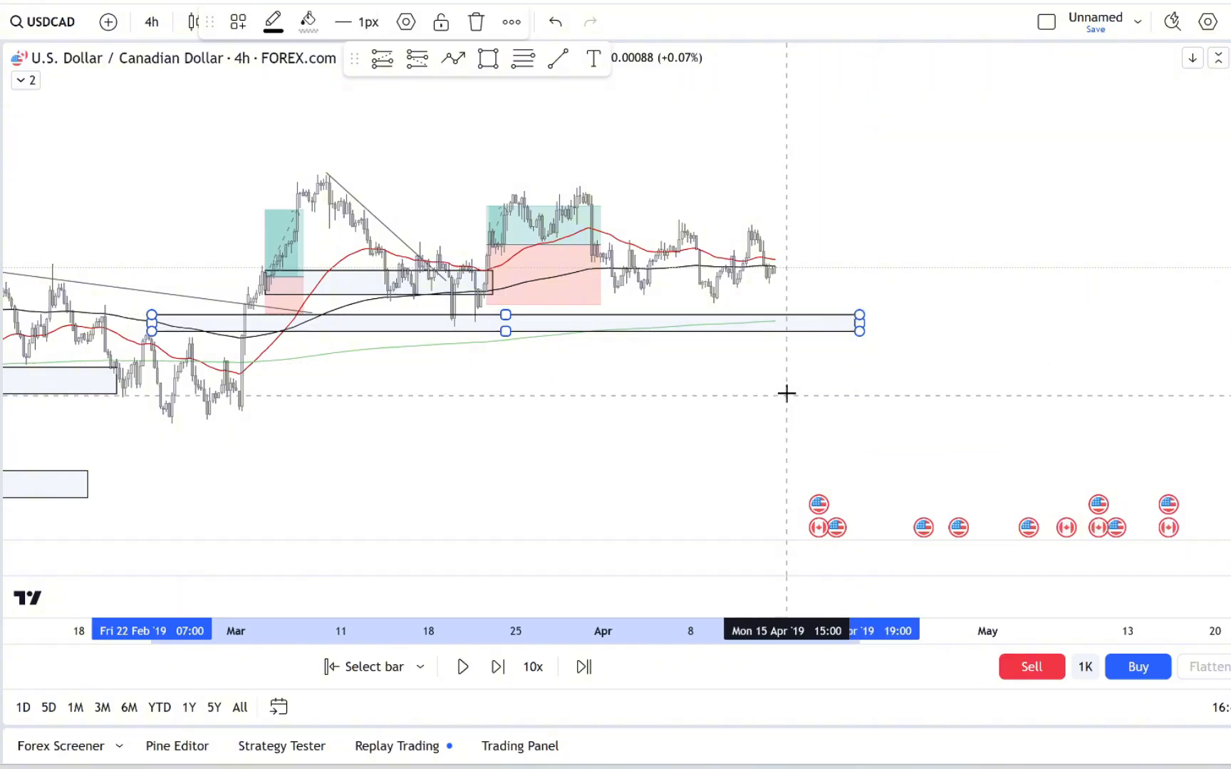
- Replay forward until price breaks above the March–April highs zone
left_click(497, 667)
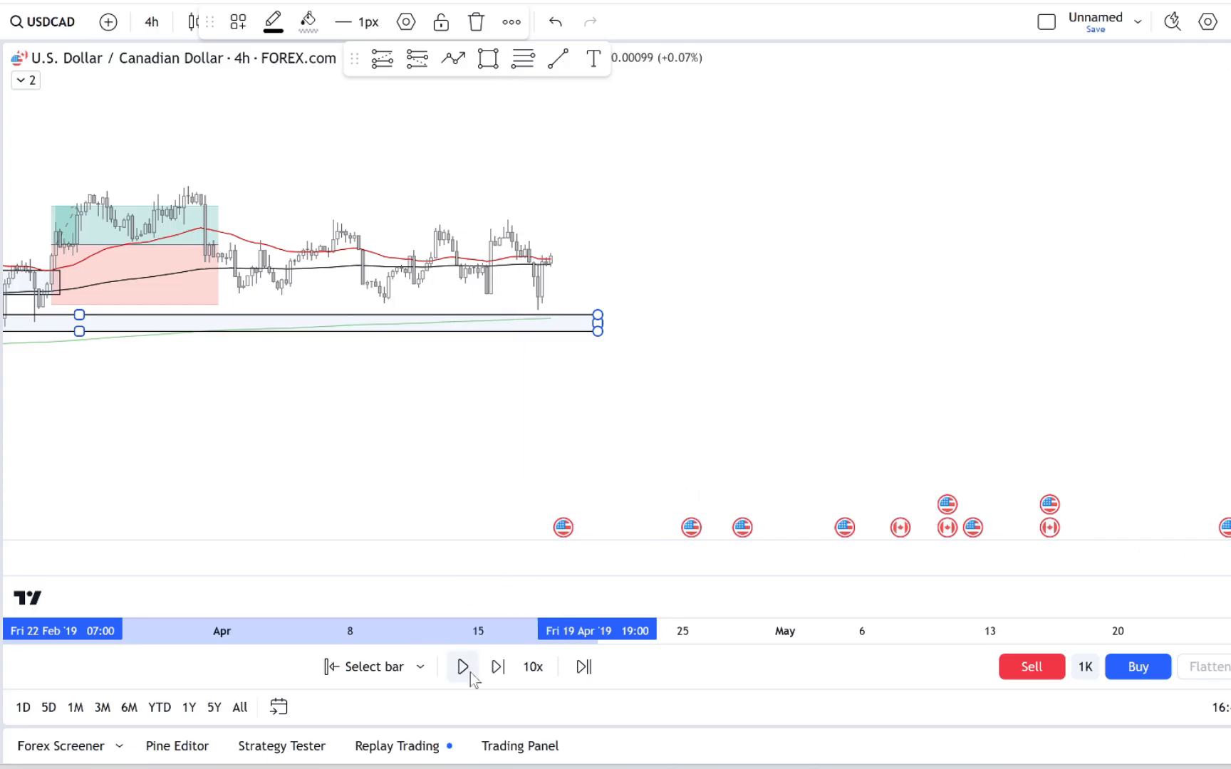
left_click(462, 667)
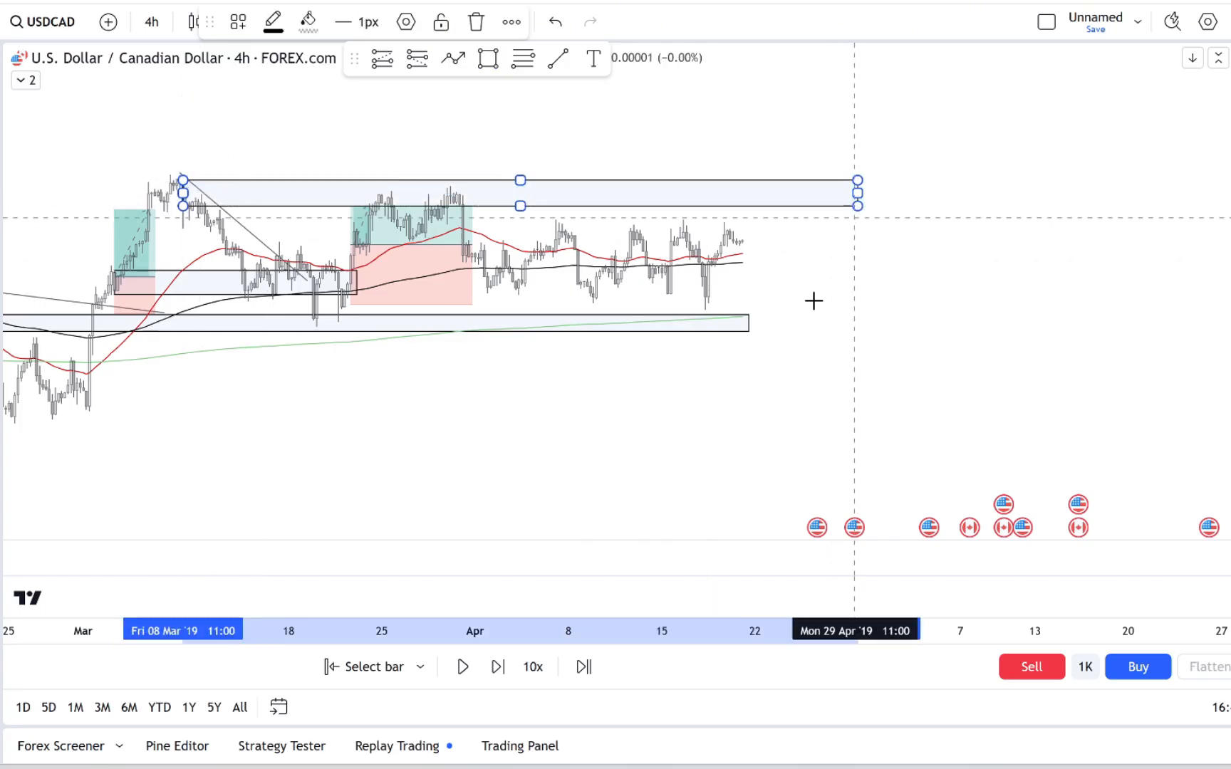
left_click(463, 667)
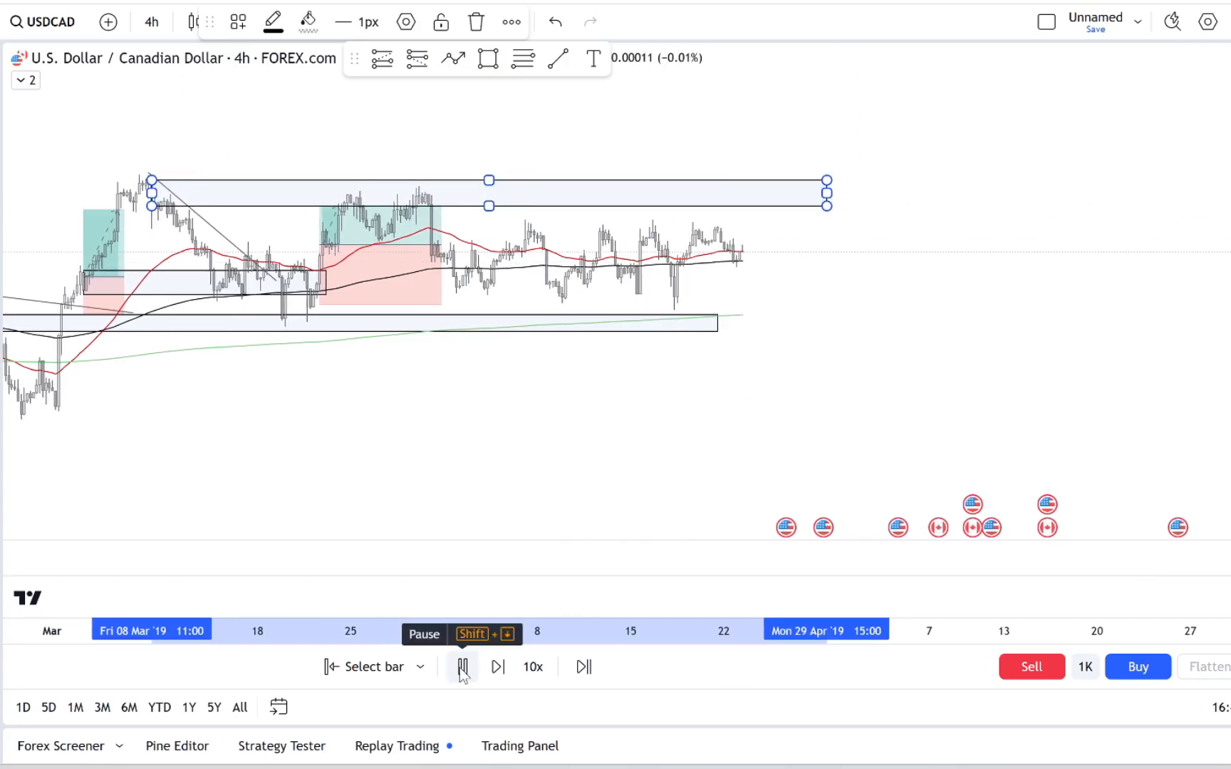
left_click(463, 667)
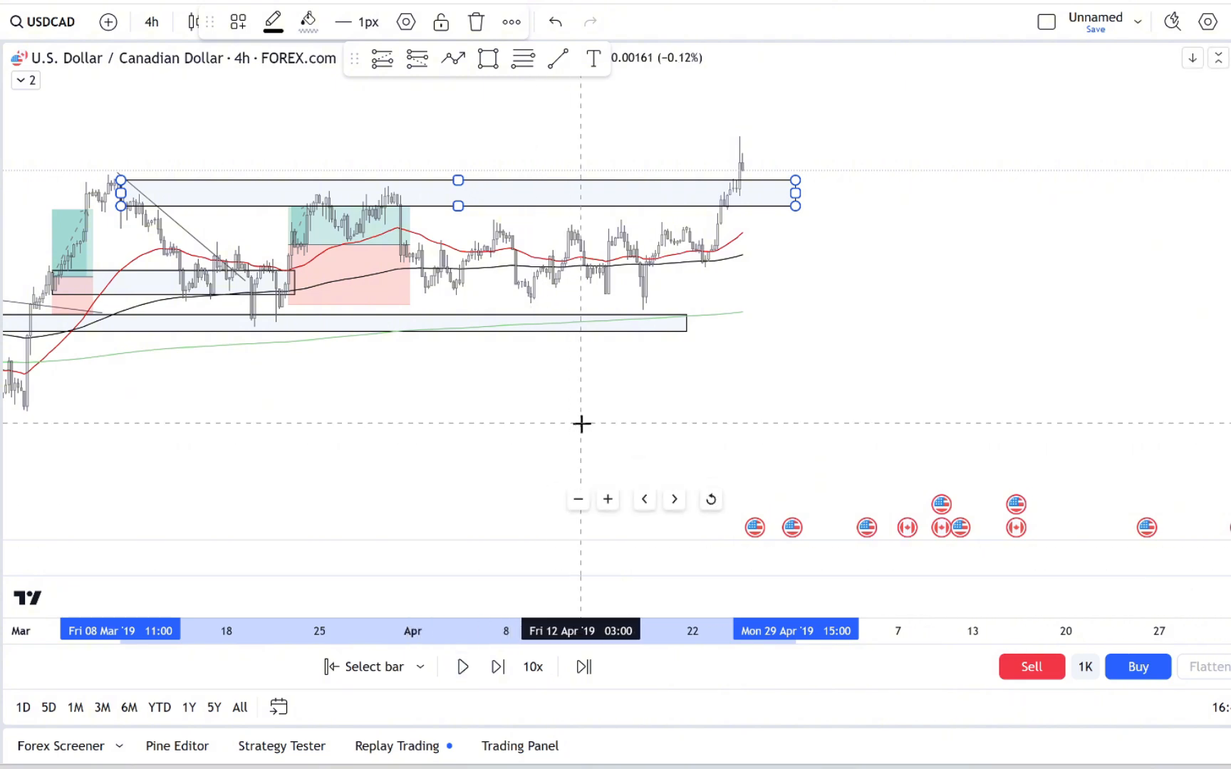
left_click(499, 667)
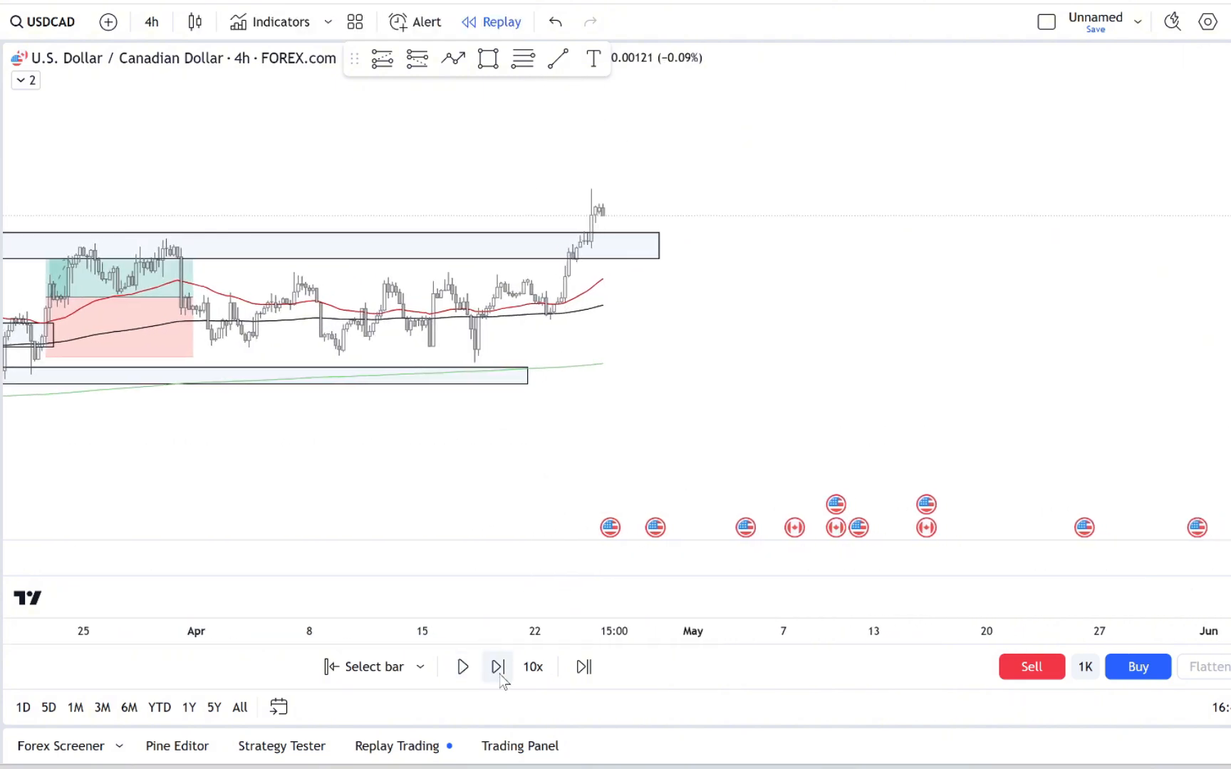
- Step the replay bar by bar into late April as price retests the zone
left_click(498, 666)
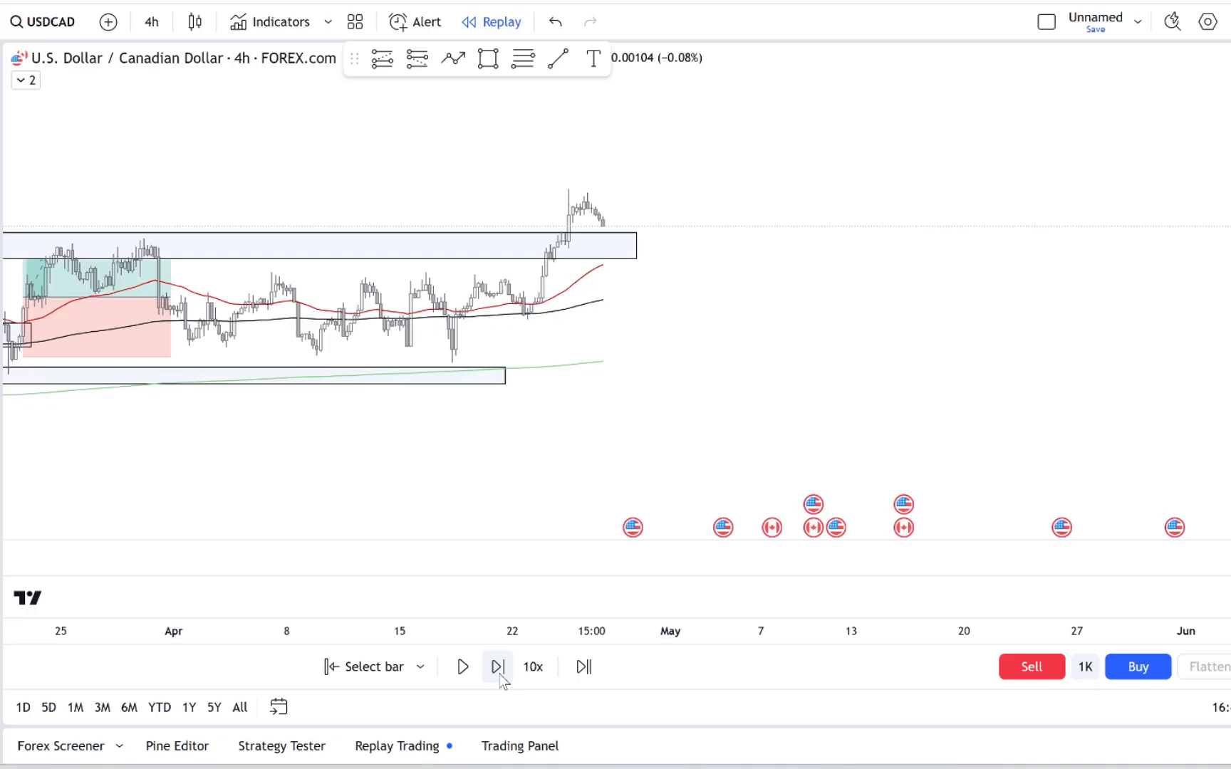
left_click(497, 668)
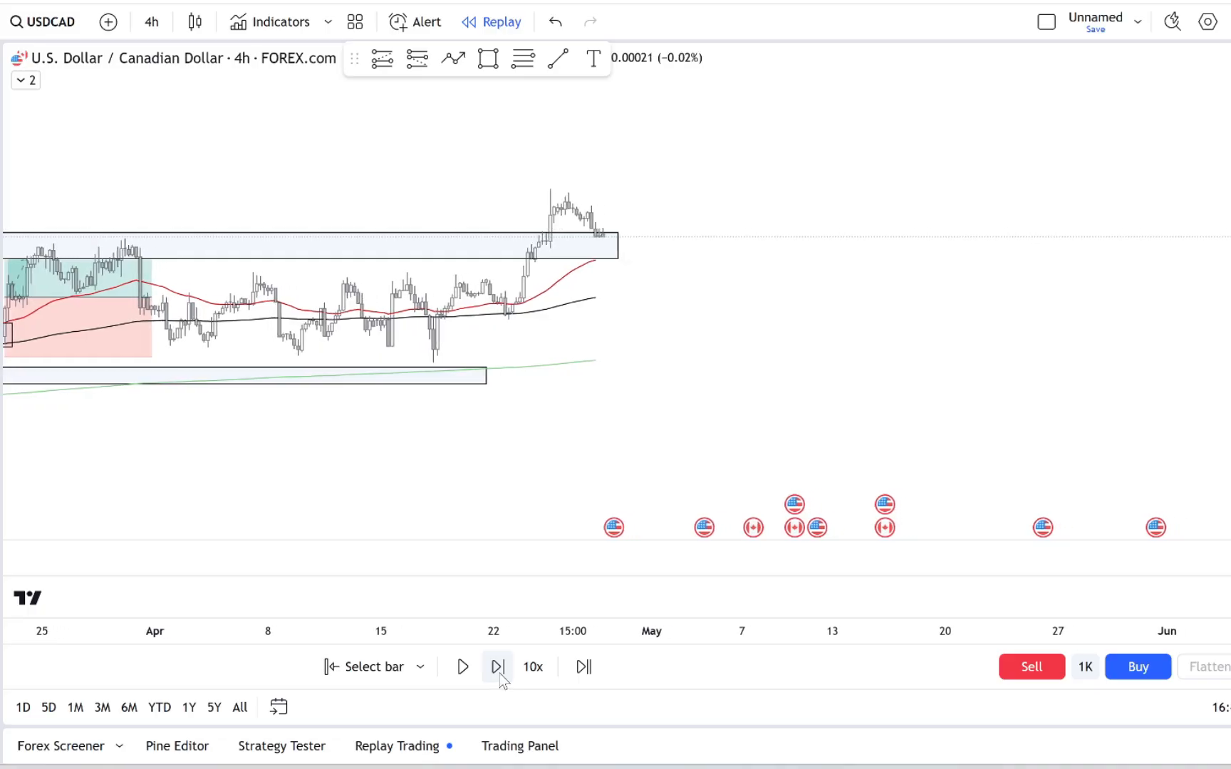
left_click(497, 666)
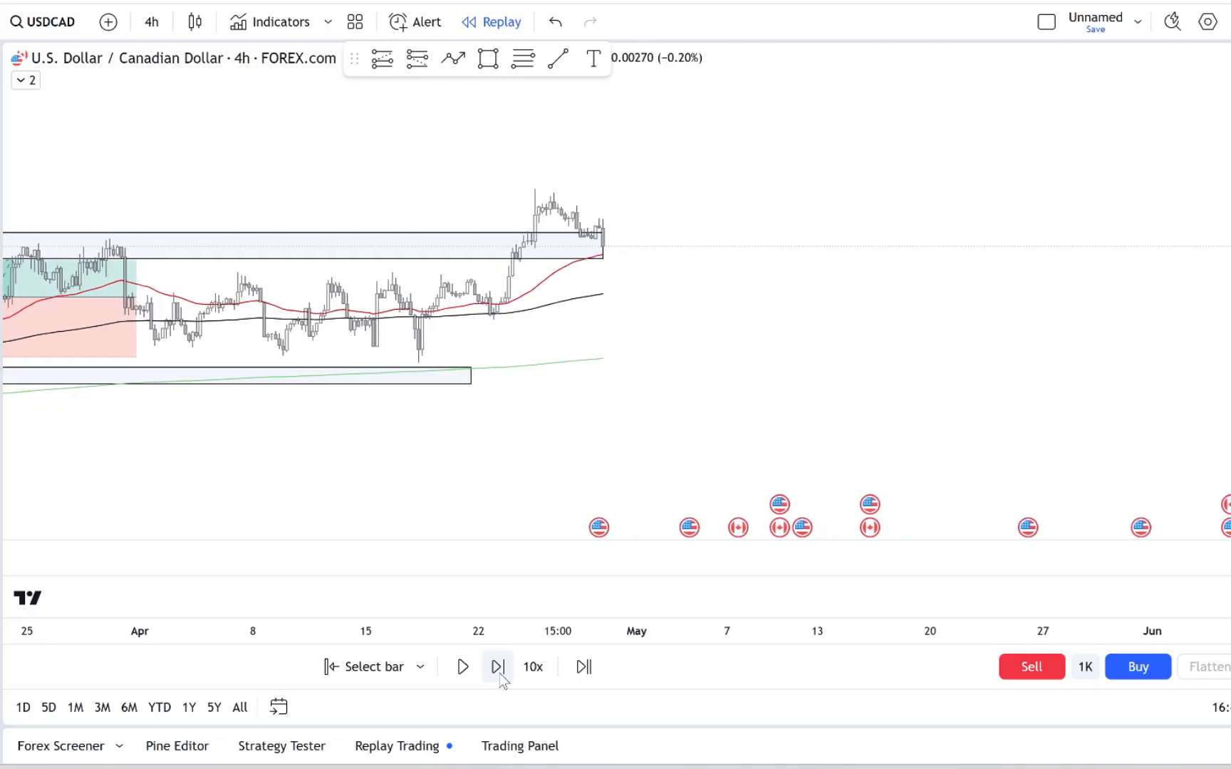
left_click(497, 666)
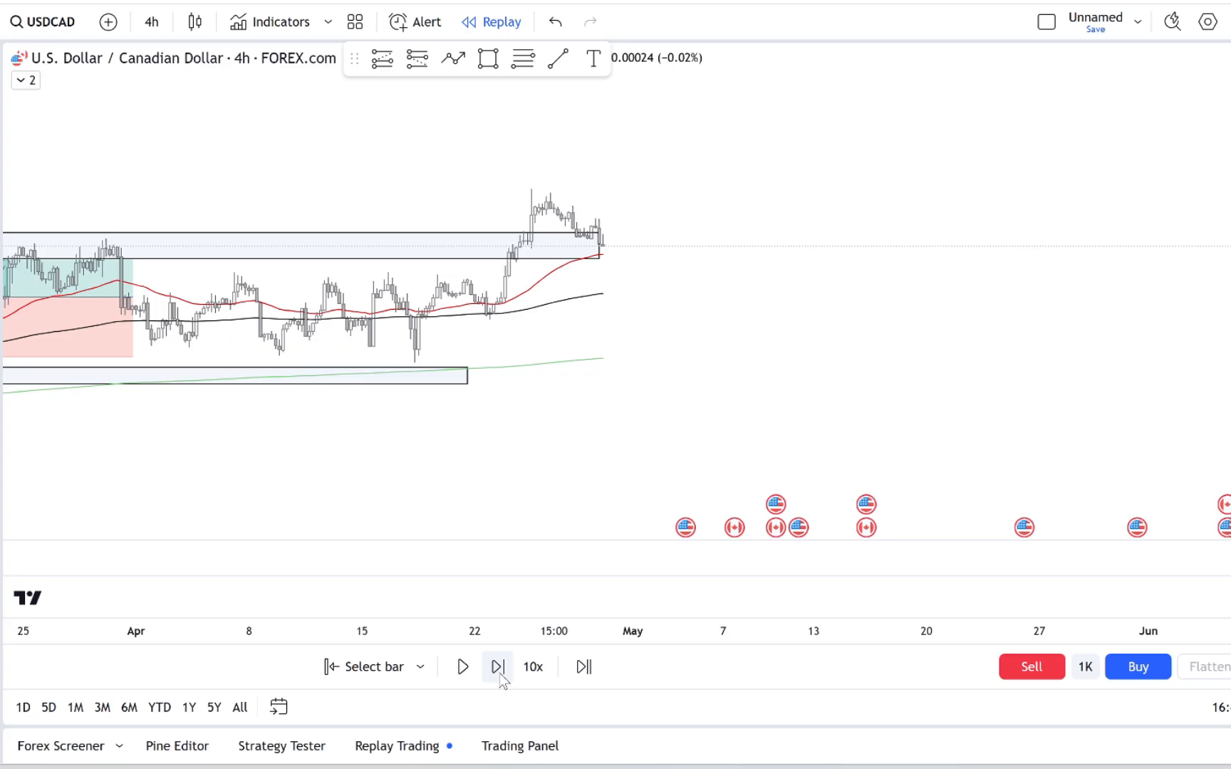
left_click(497, 667)
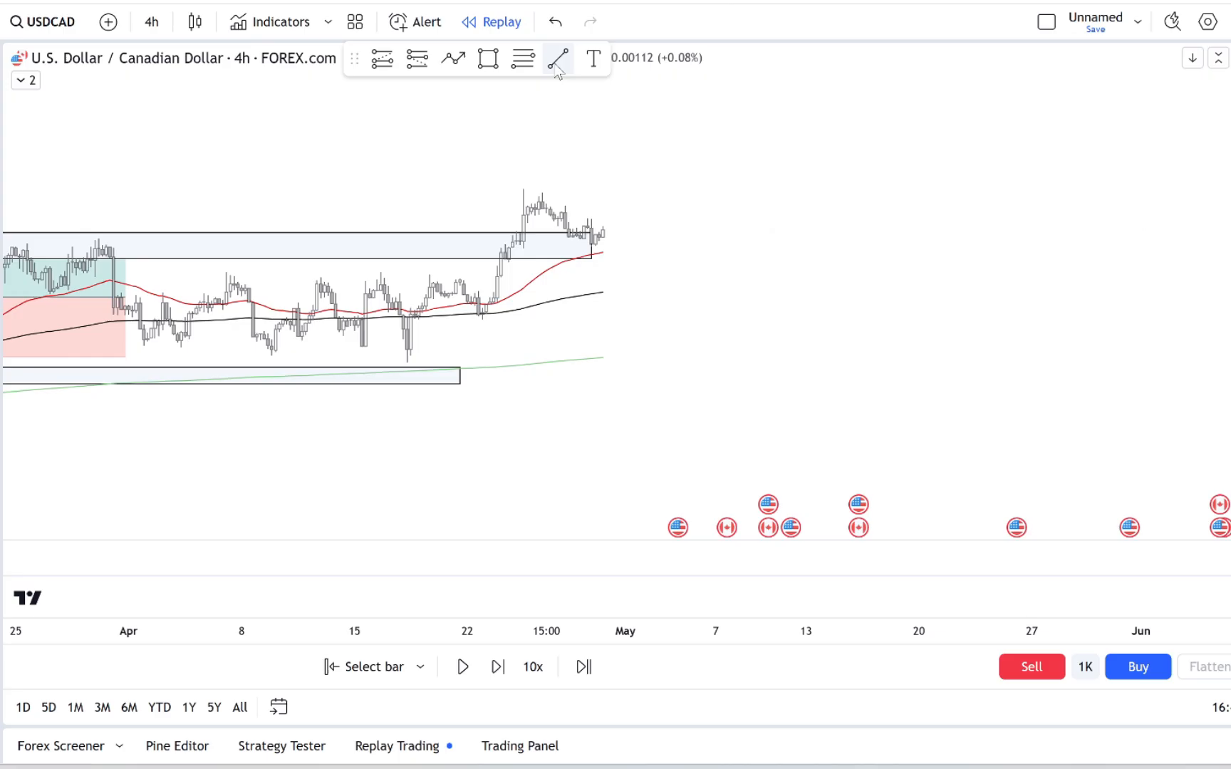
- Draw a falling trendline from the late-April high and replay until price breaks above it
left_click_drag(539, 188, 644, 239)
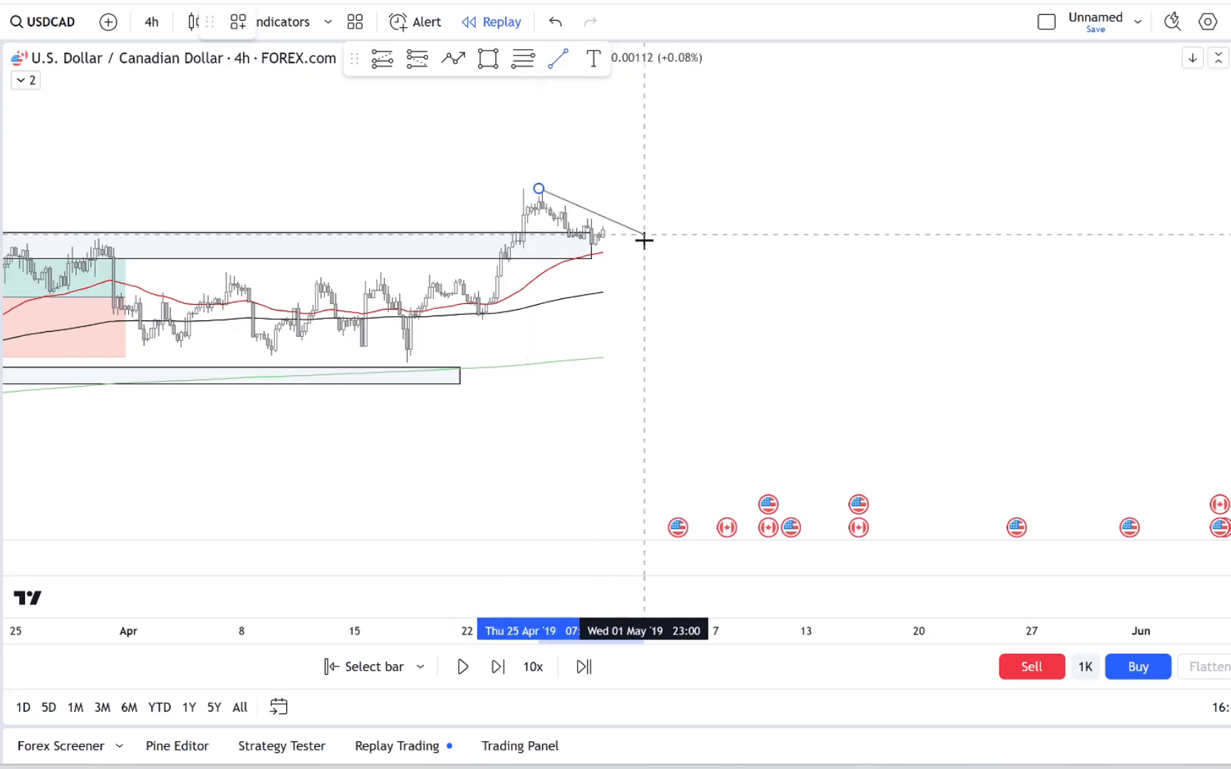
left_click(497, 667)
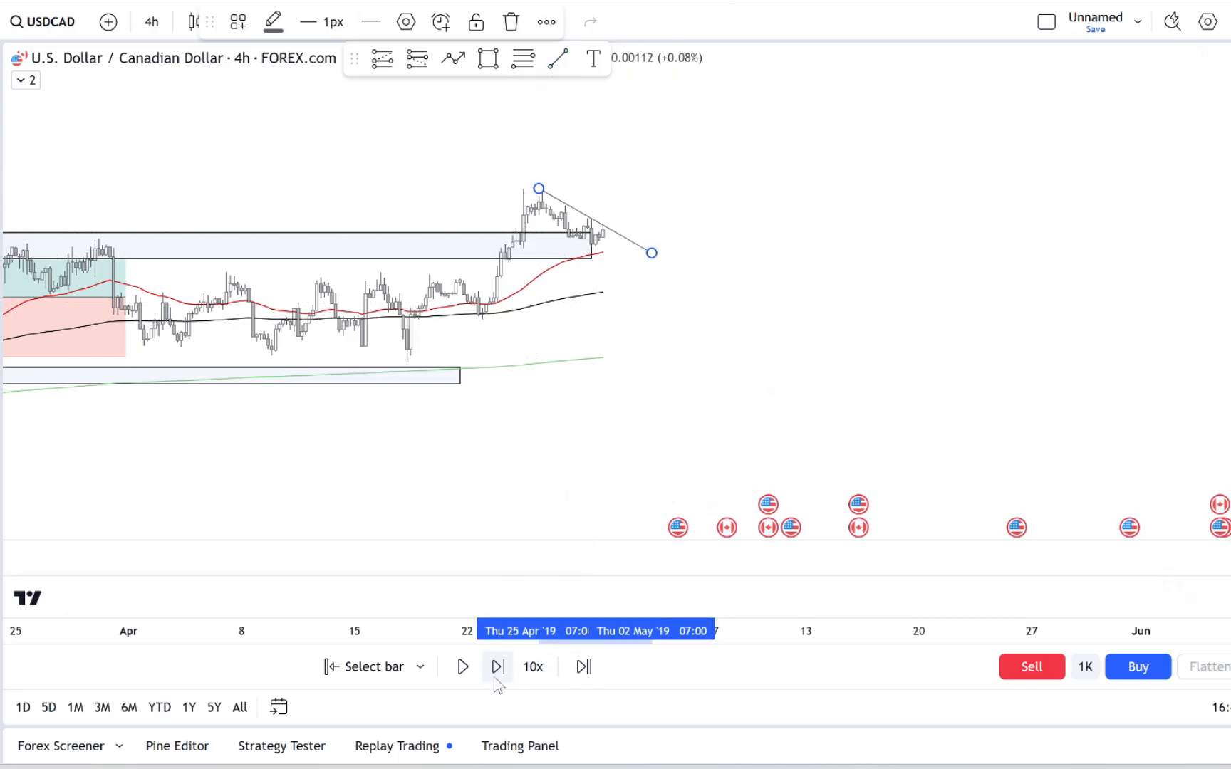
left_click(497, 667)
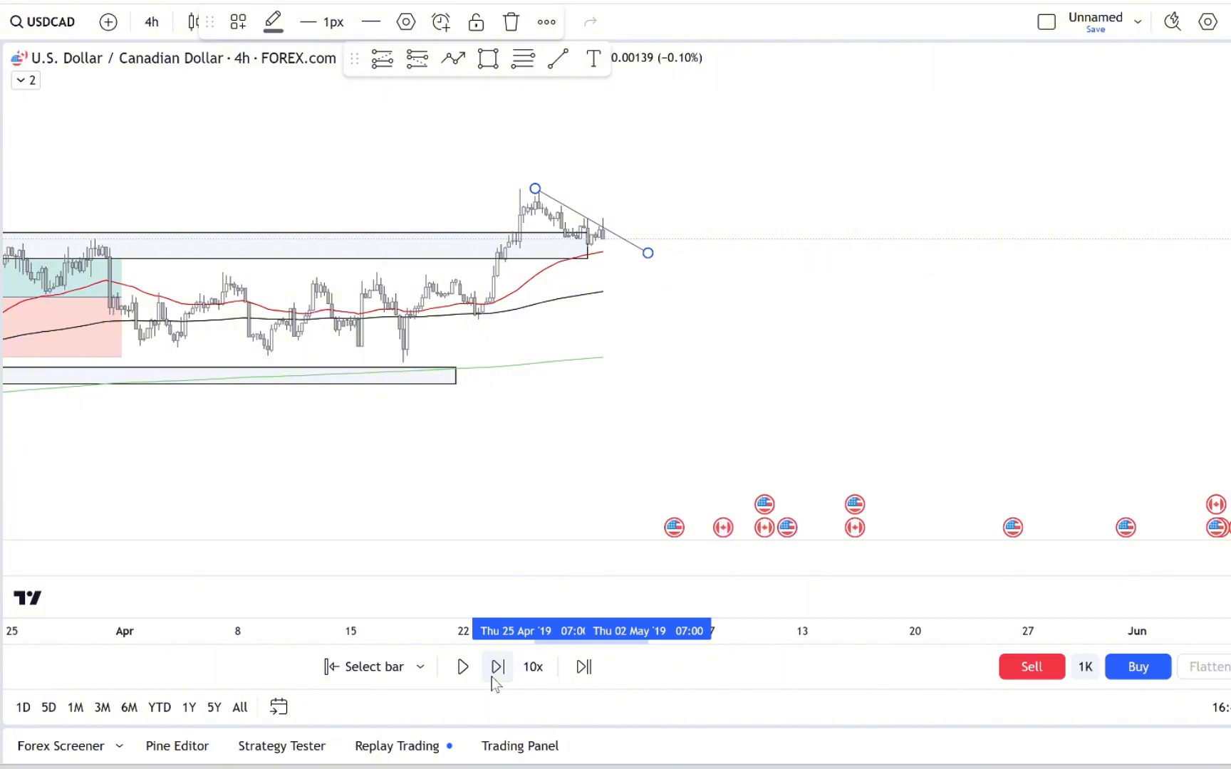
left_click(498, 667)
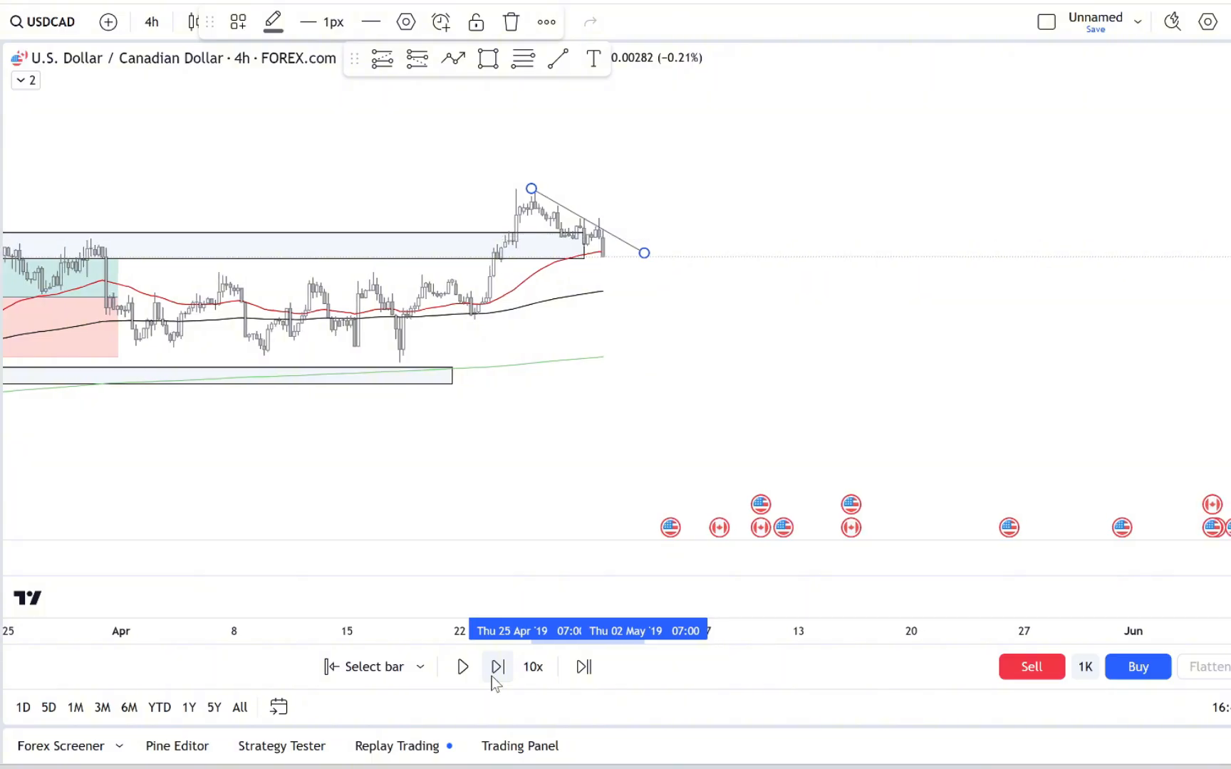
left_click(497, 667)
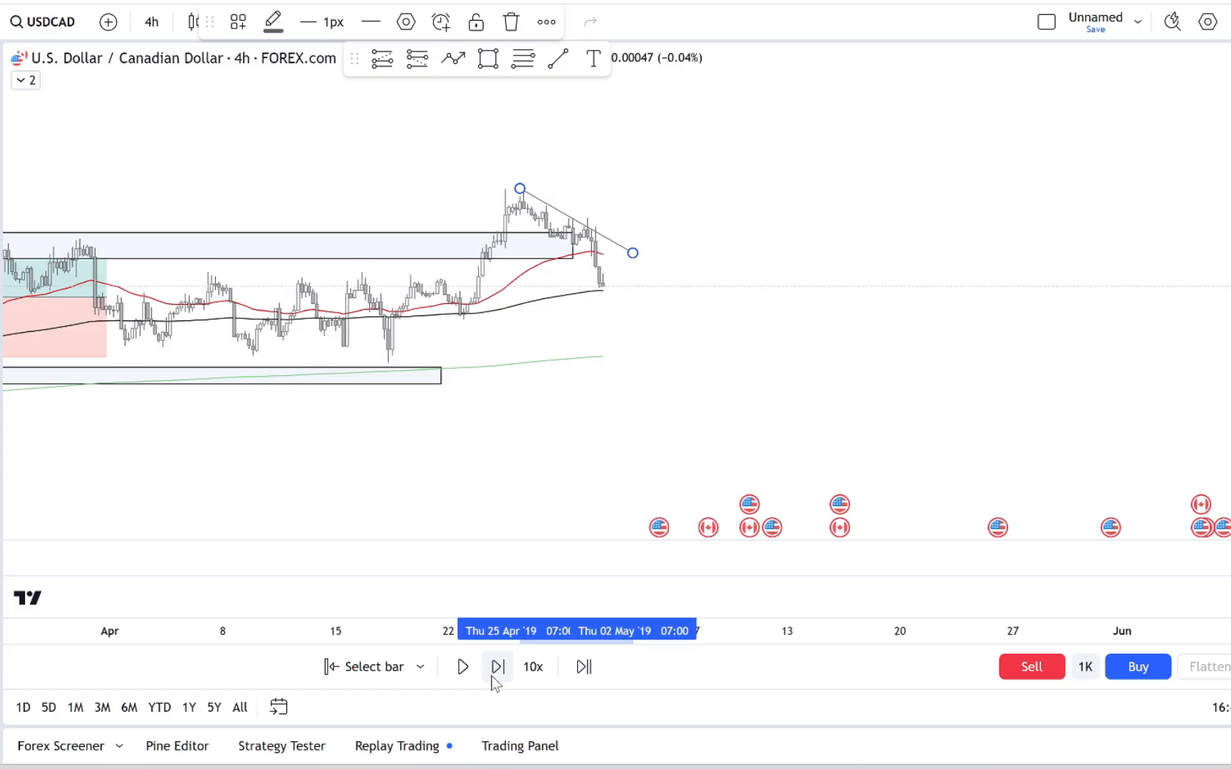
left_click(499, 666)
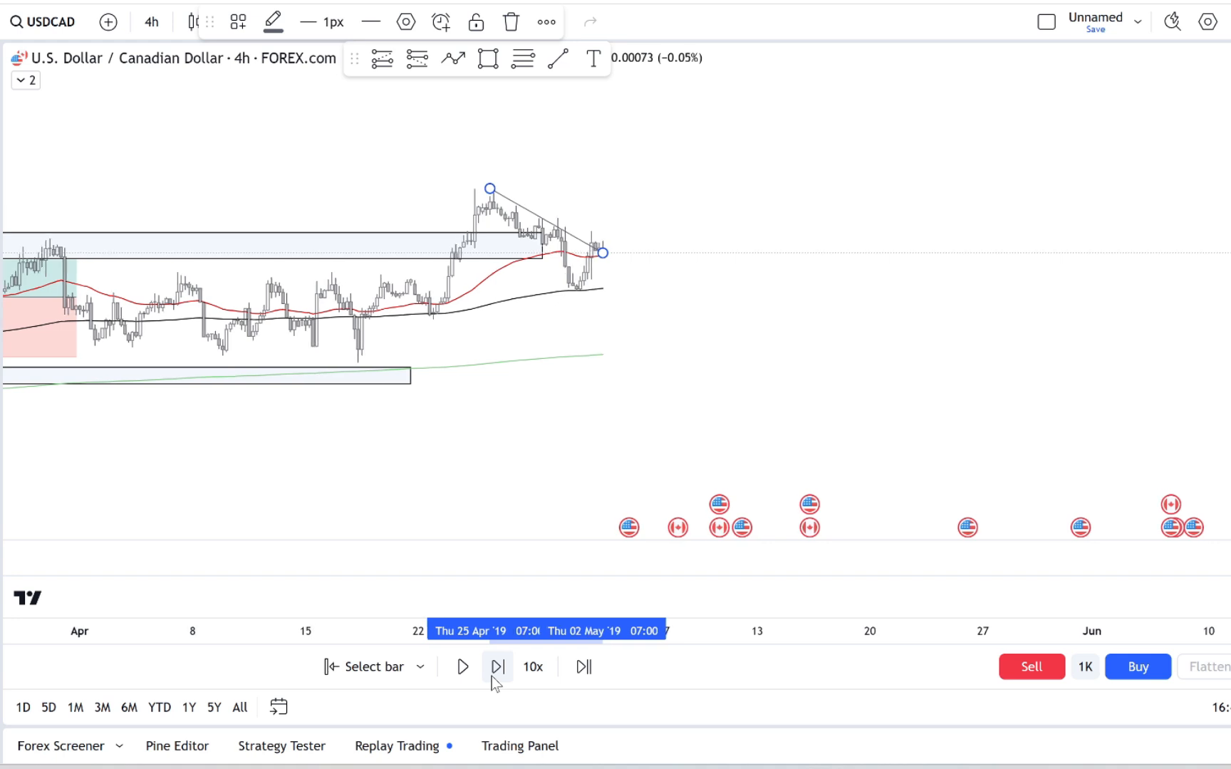
left_click(497, 667)
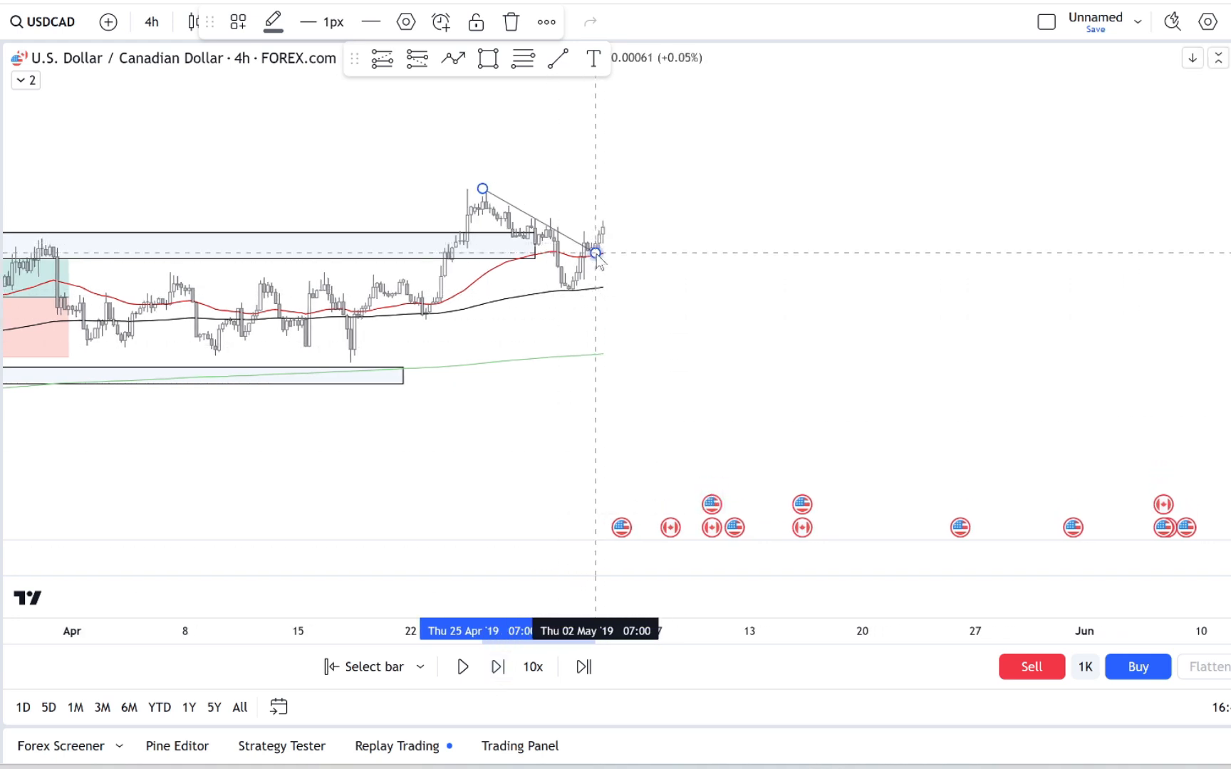
- Place a long at the early-May breakout with a 0.37% target and 0.55% stop
left_click_drag(596, 254, 636, 268)
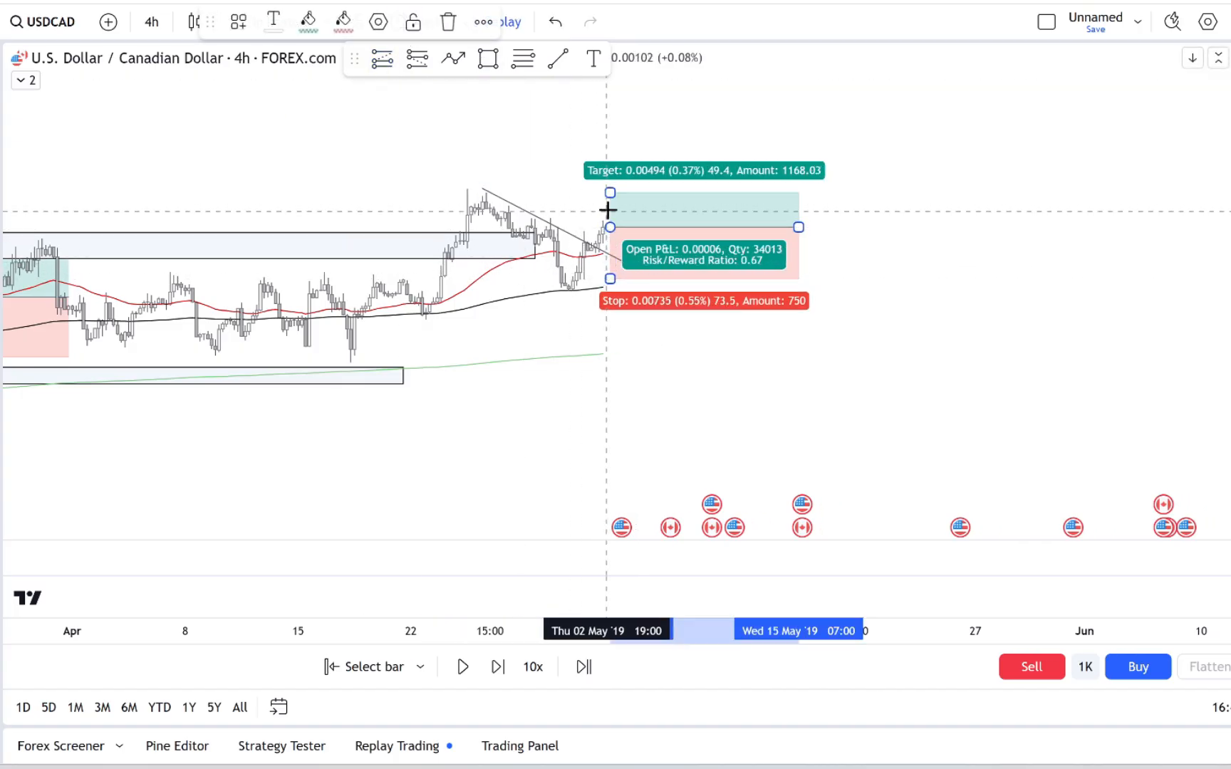
- Raise the target to 0.56% (1.02 R/R) and replay until the long is stopped out by 10 May
left_click_drag(609, 194, 599, 187)
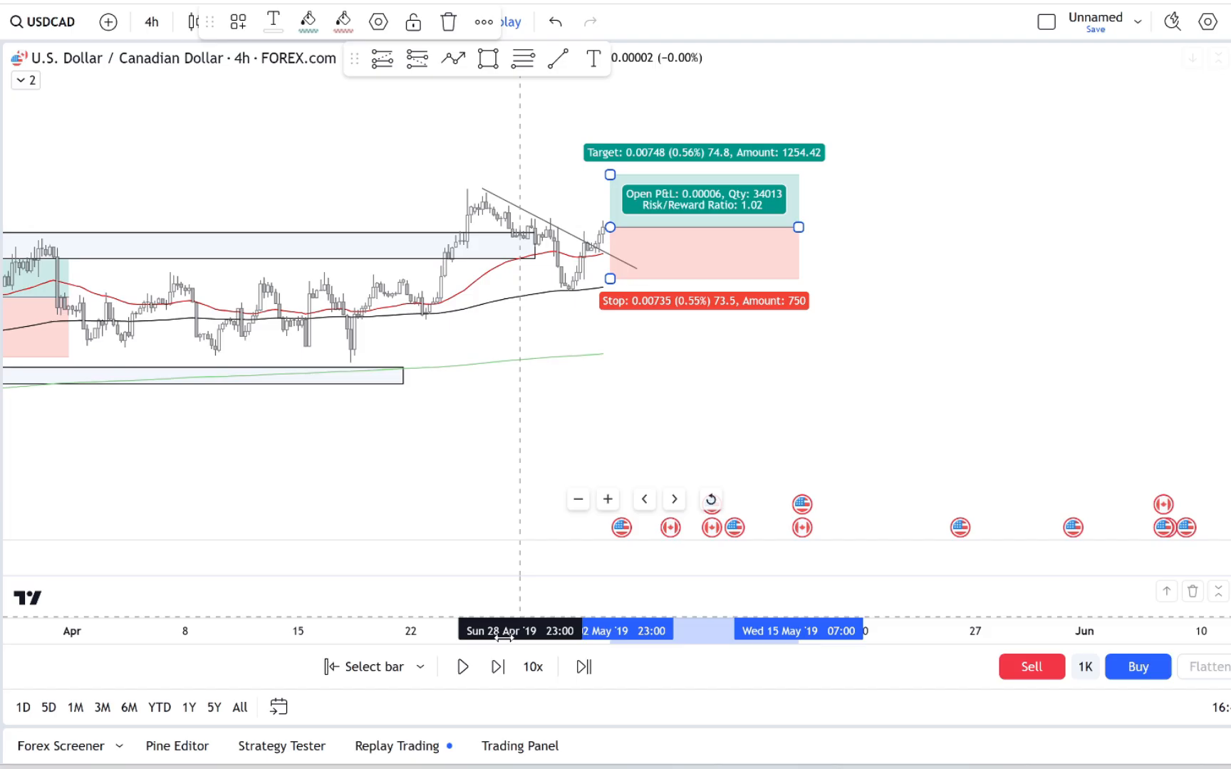
left_click(462, 667)
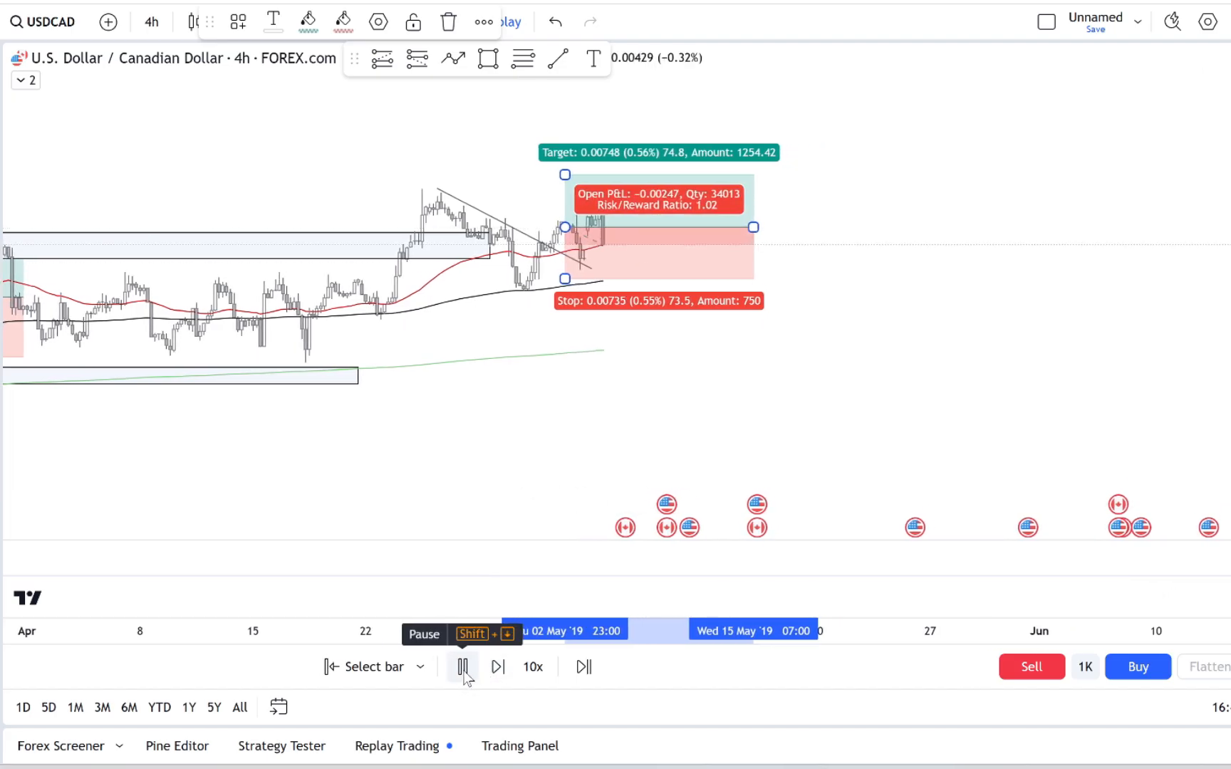
left_click(498, 667)
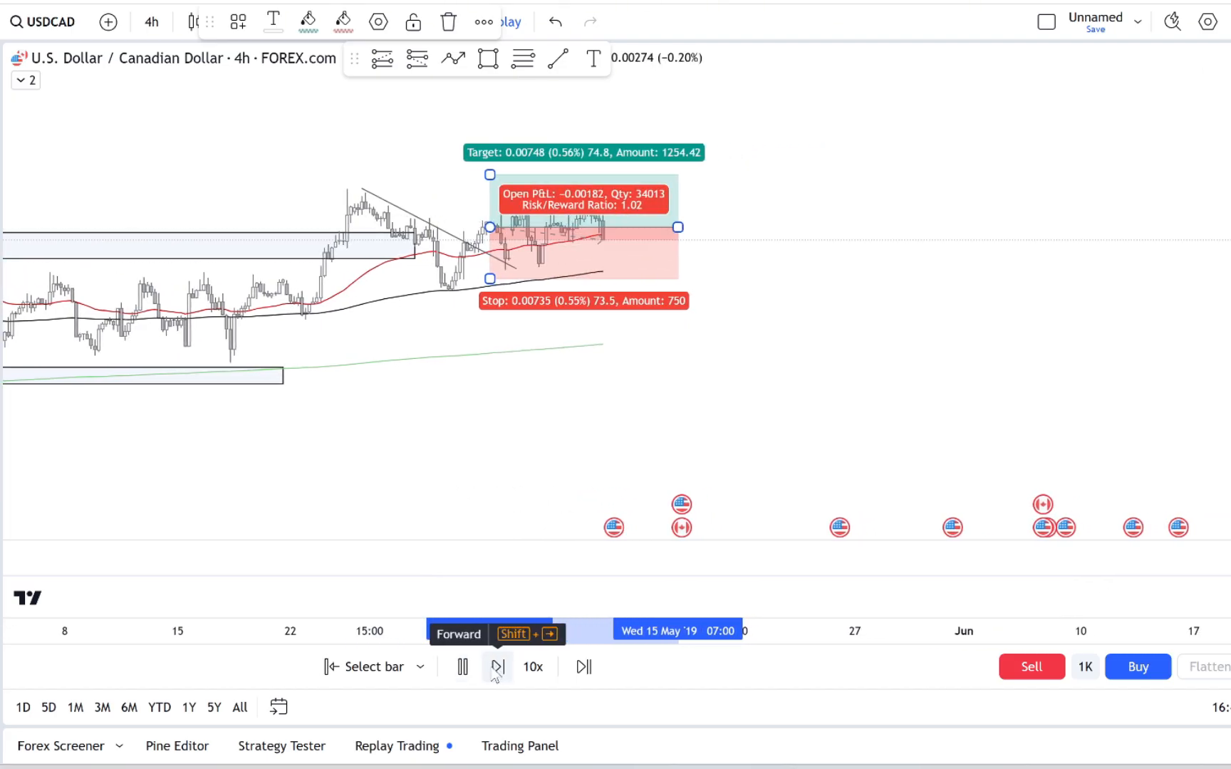
left_click(498, 666)
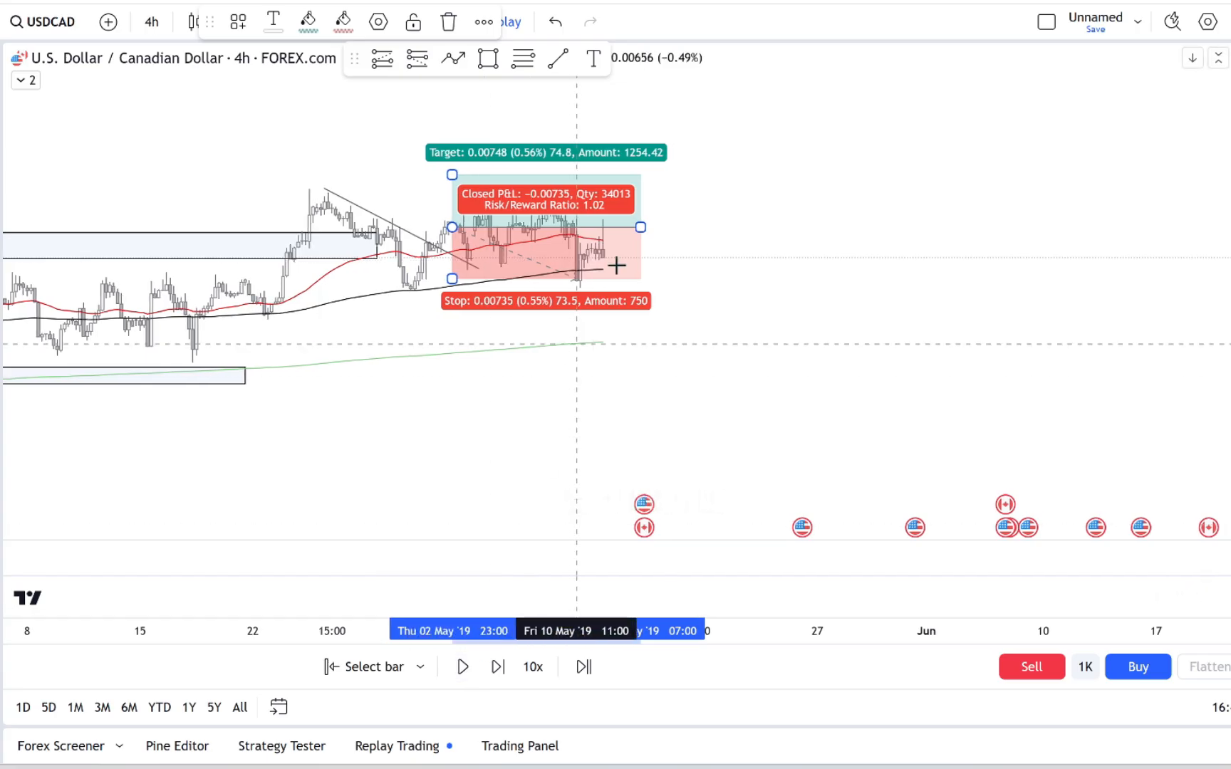